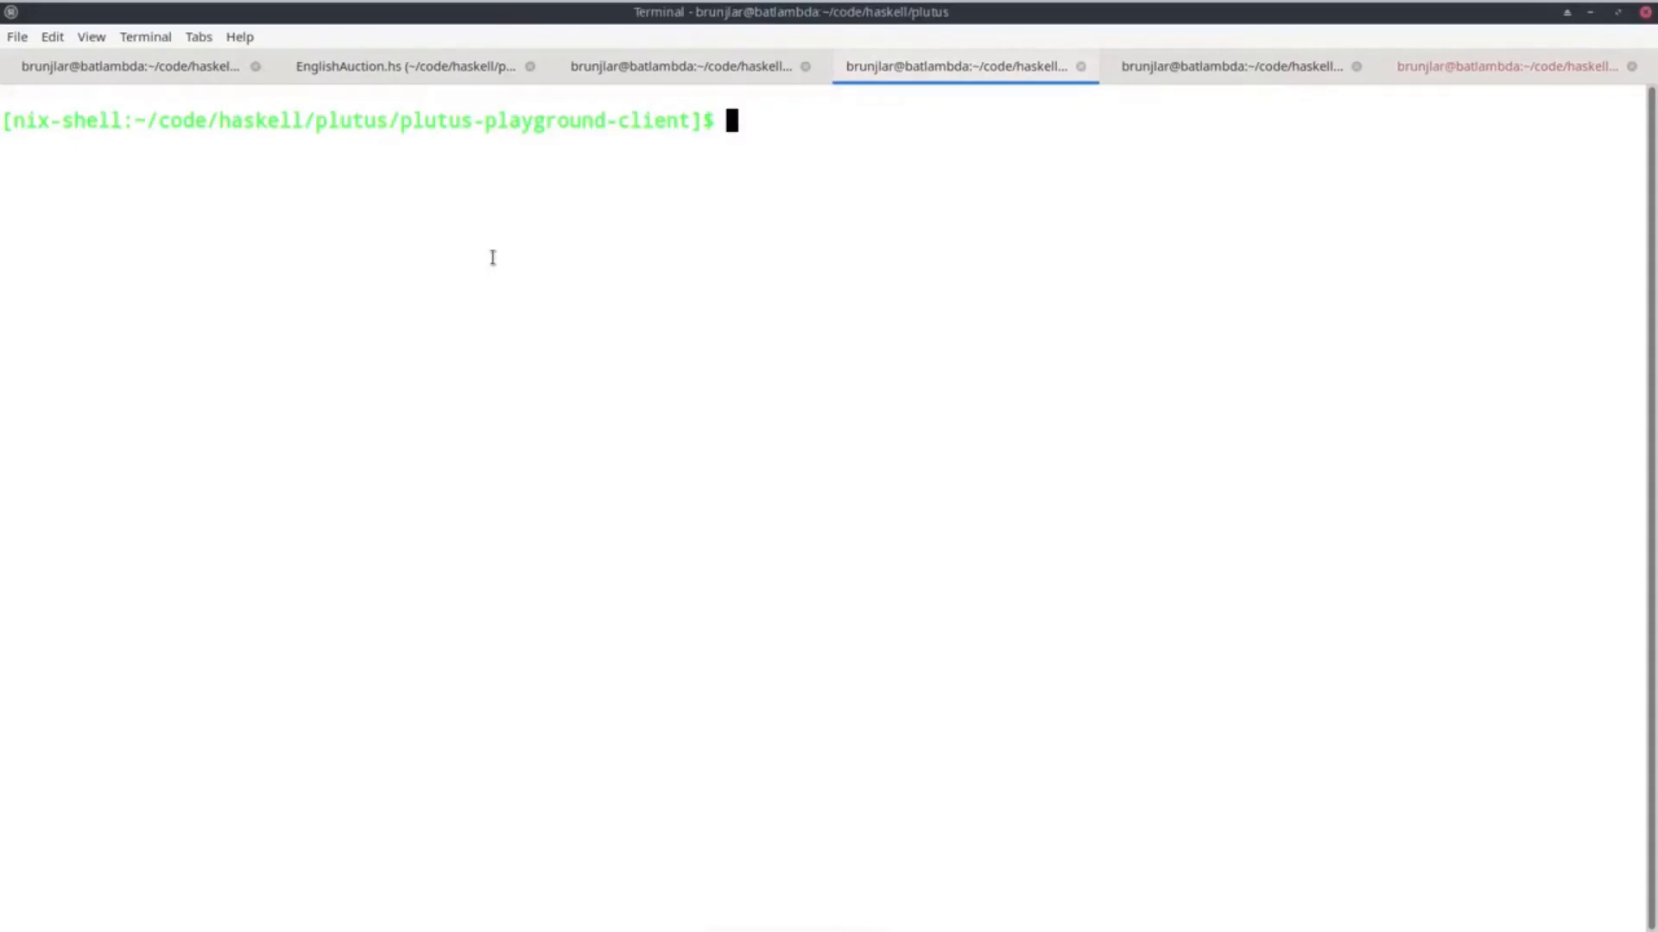
{"action": "mouse_move", "coordinate": [399, 181]}
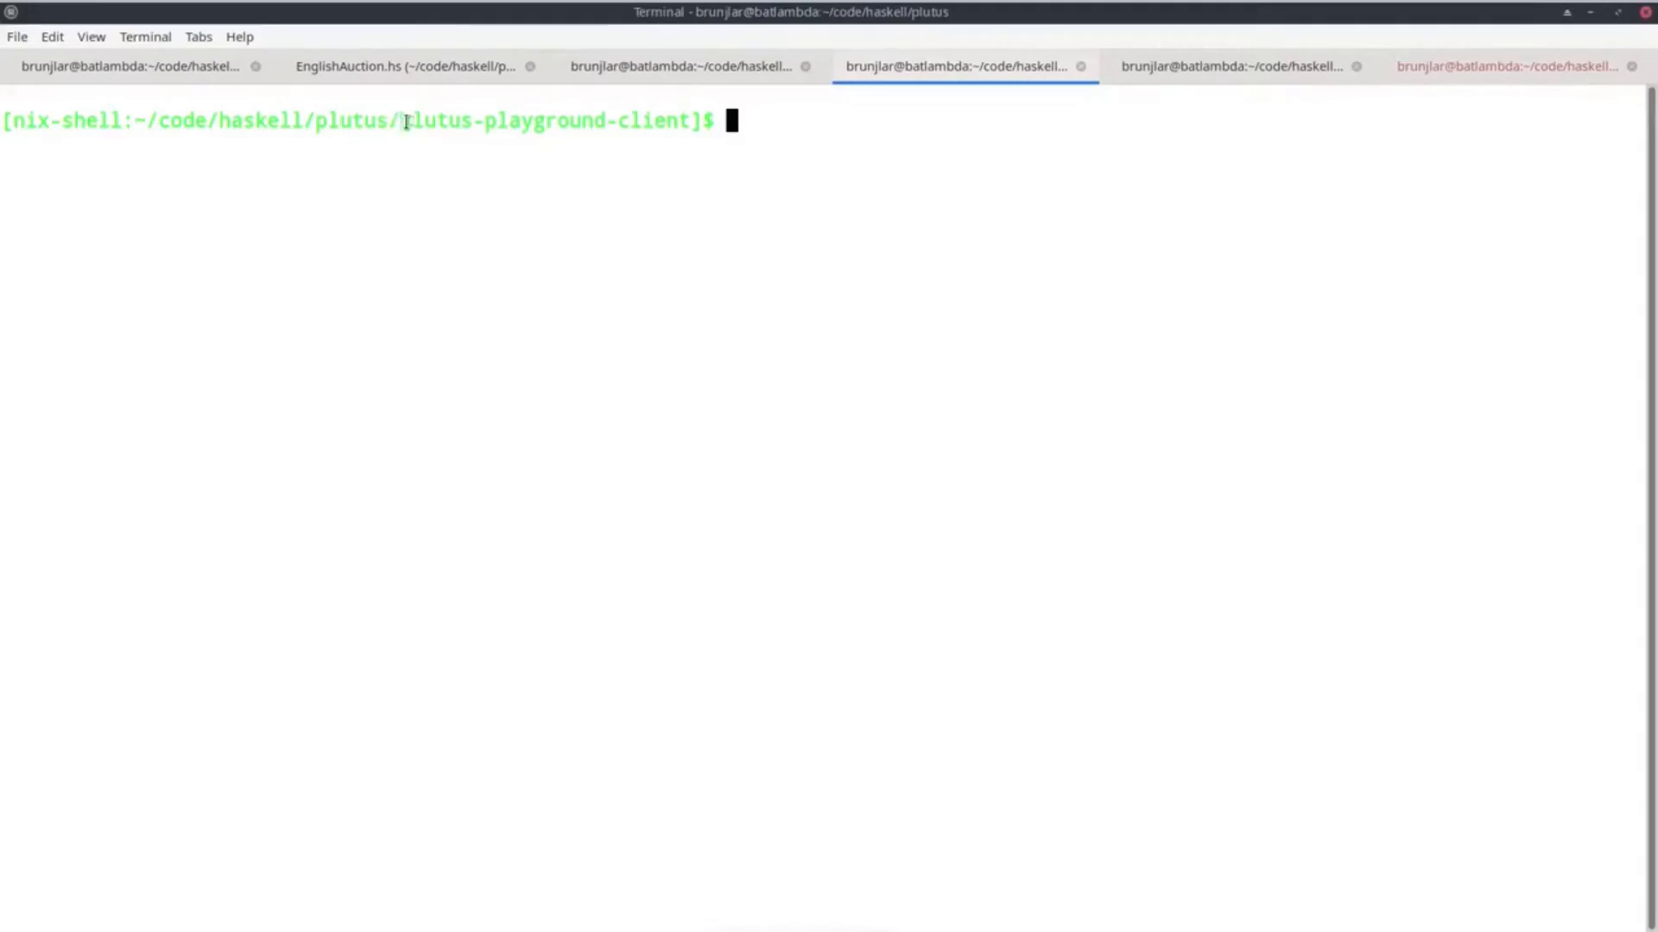
Step: Launch plutus-playground-server from the plutus-playground-client folder
{"action": "double_click", "coordinate": [542, 119]}
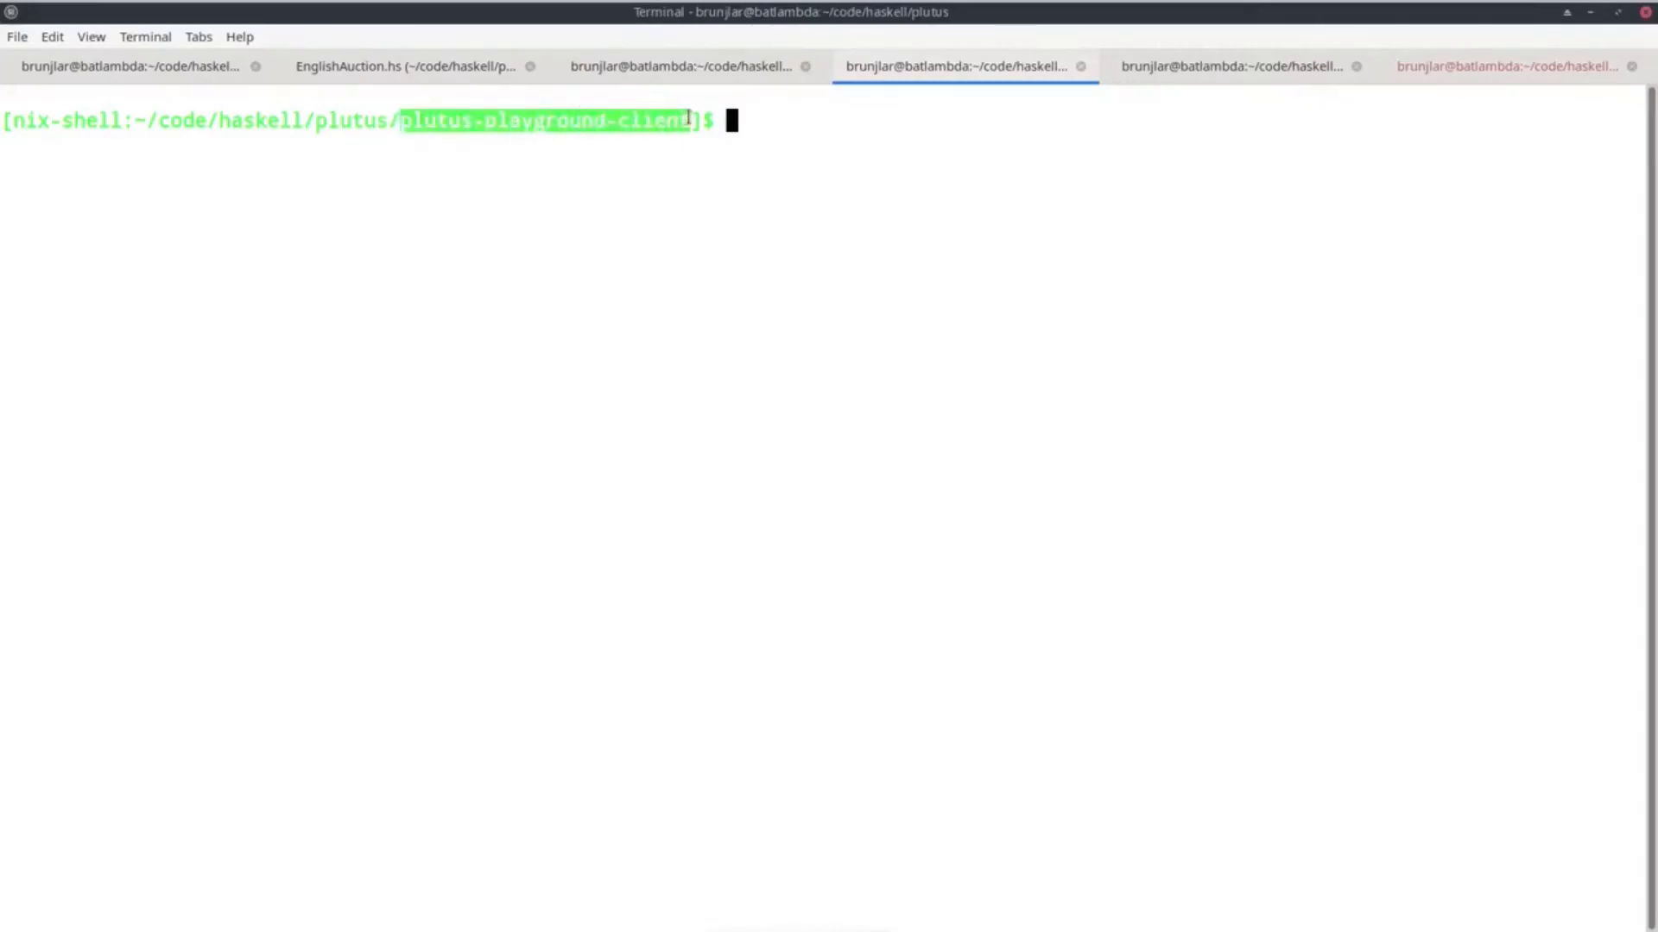
{"action": "type", "text": "plu"}
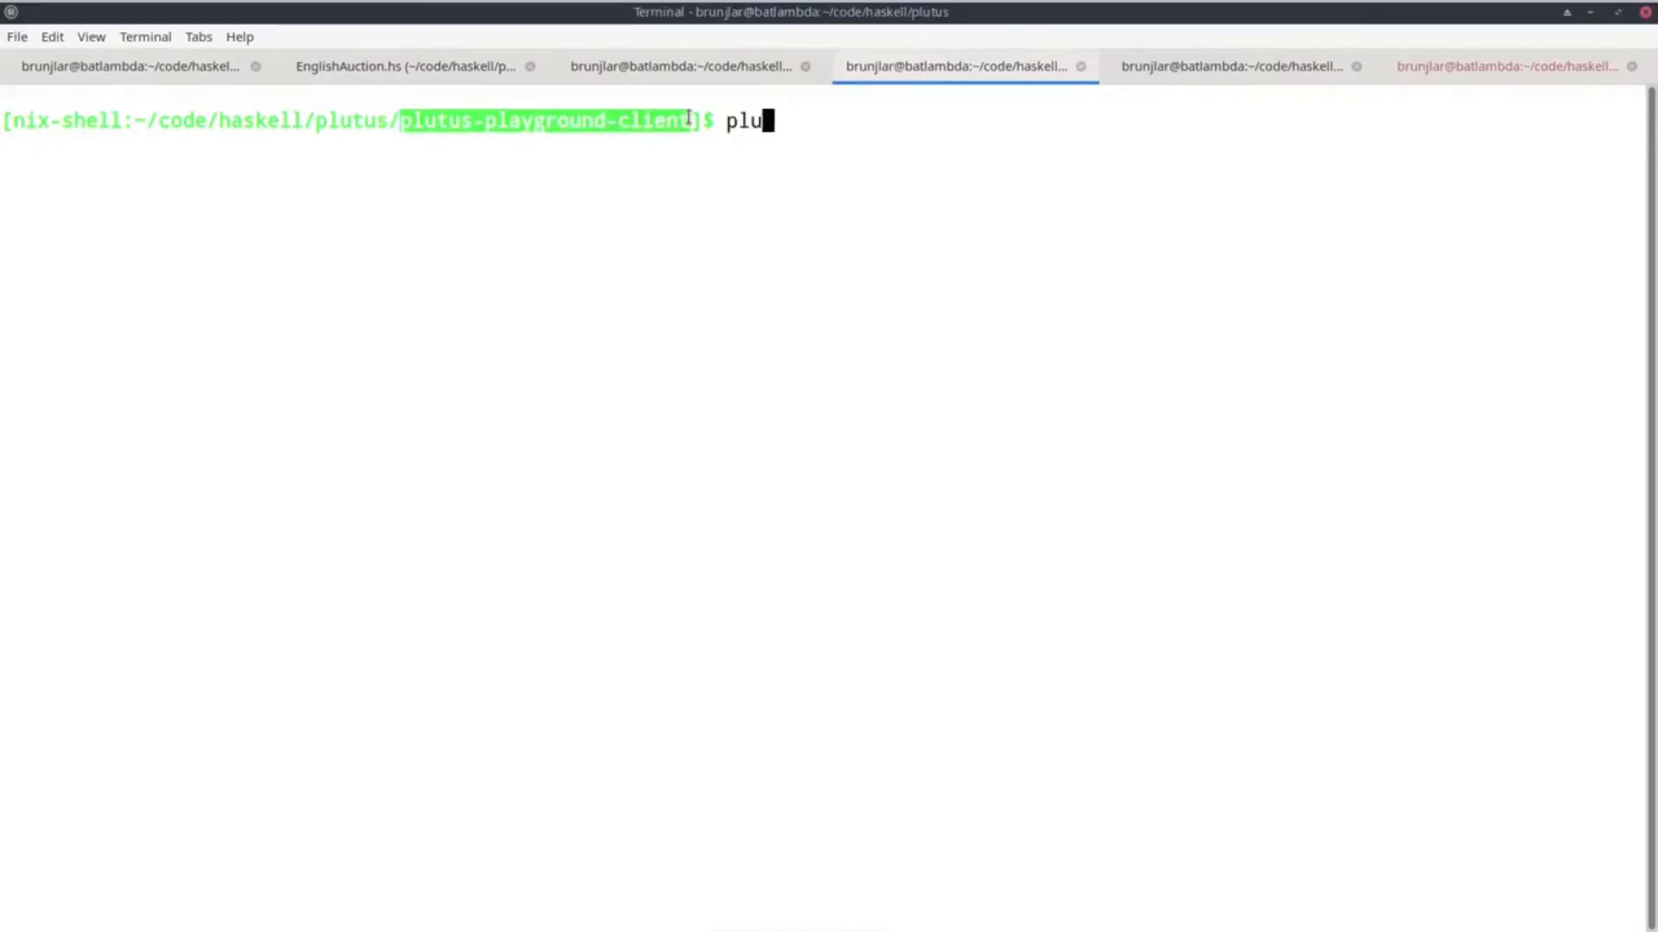
{"action": "key", "text": "Tab"}
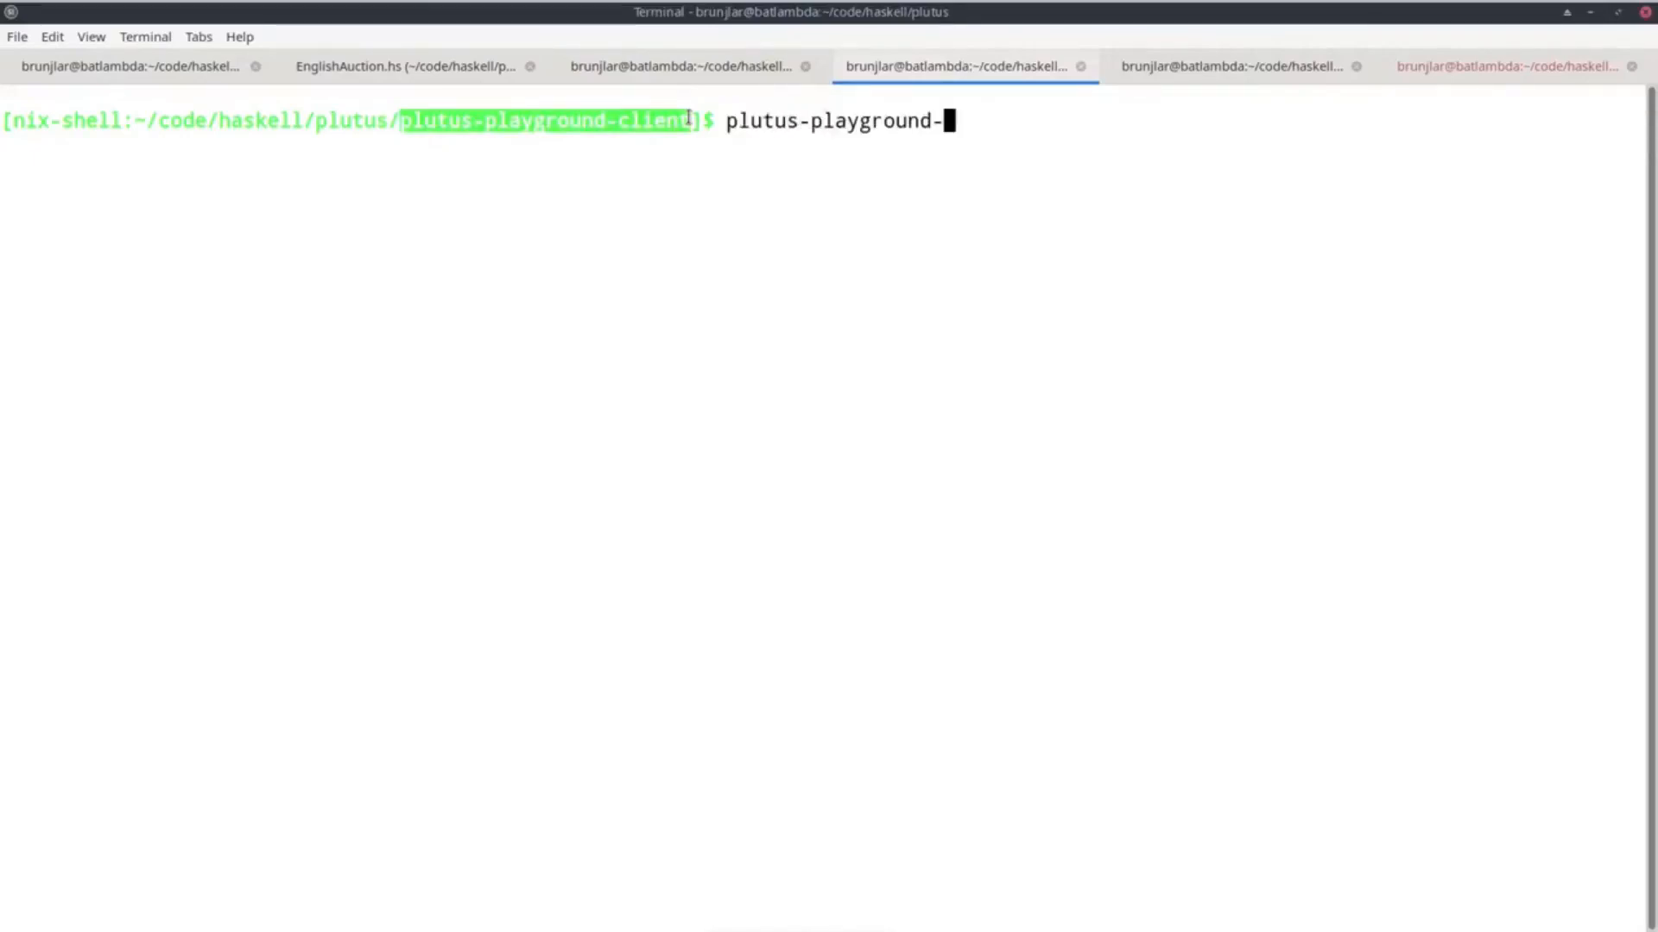
{"action": "type", "text": "server"}
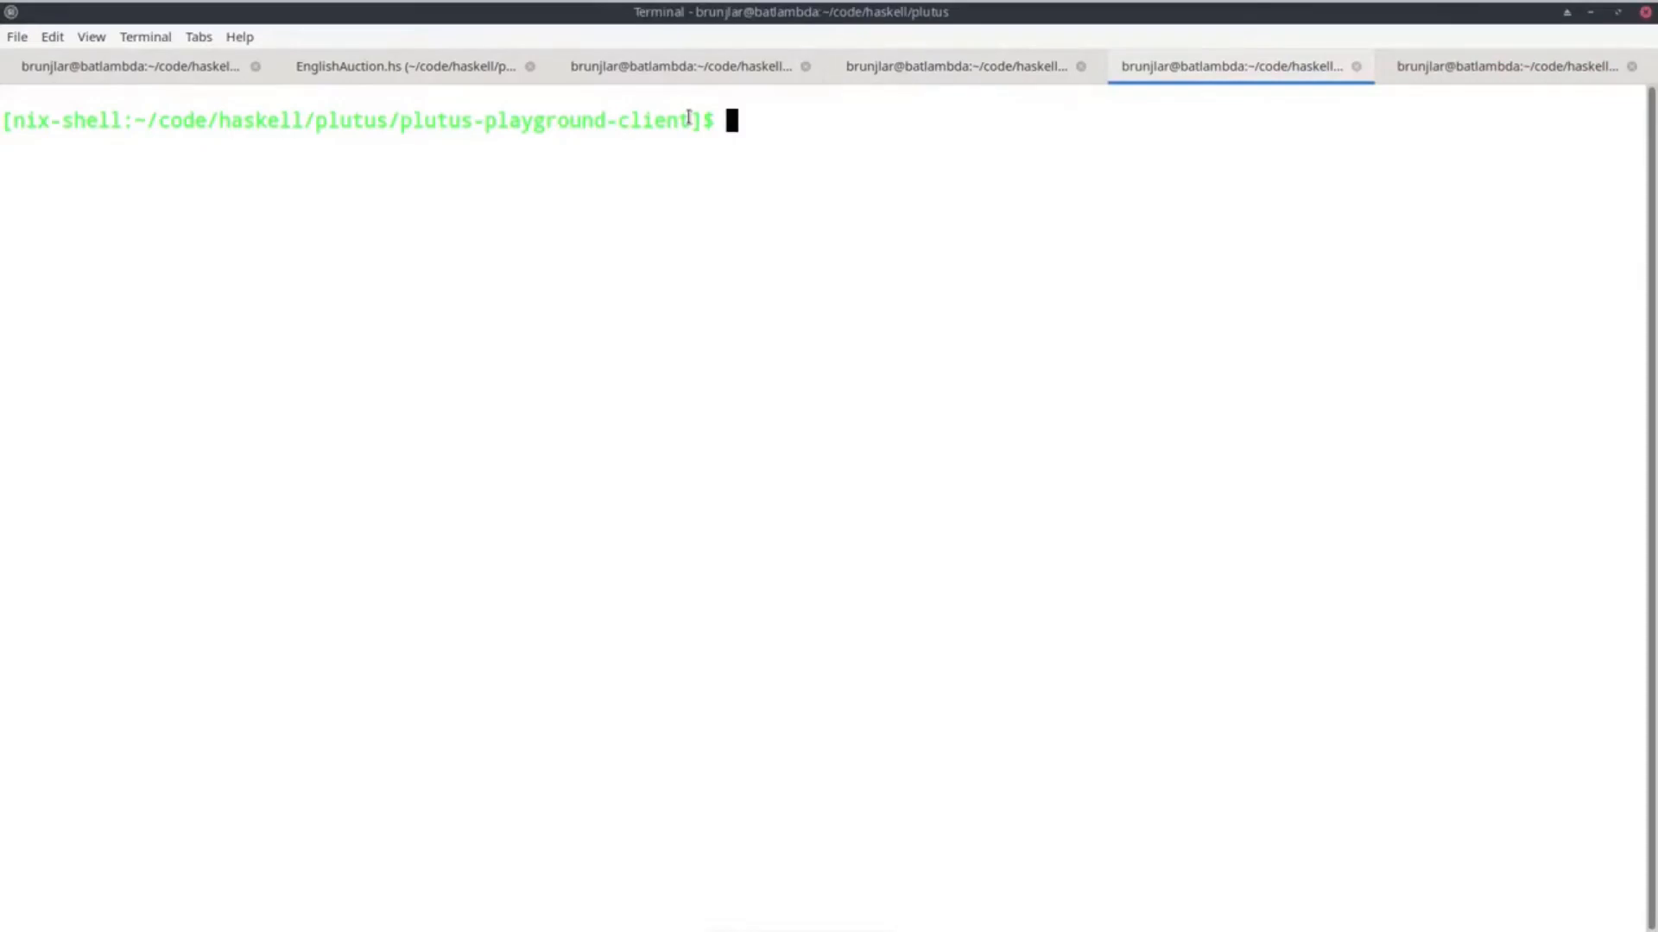
{"action": "mouse_move", "coordinate": [583, 124]}
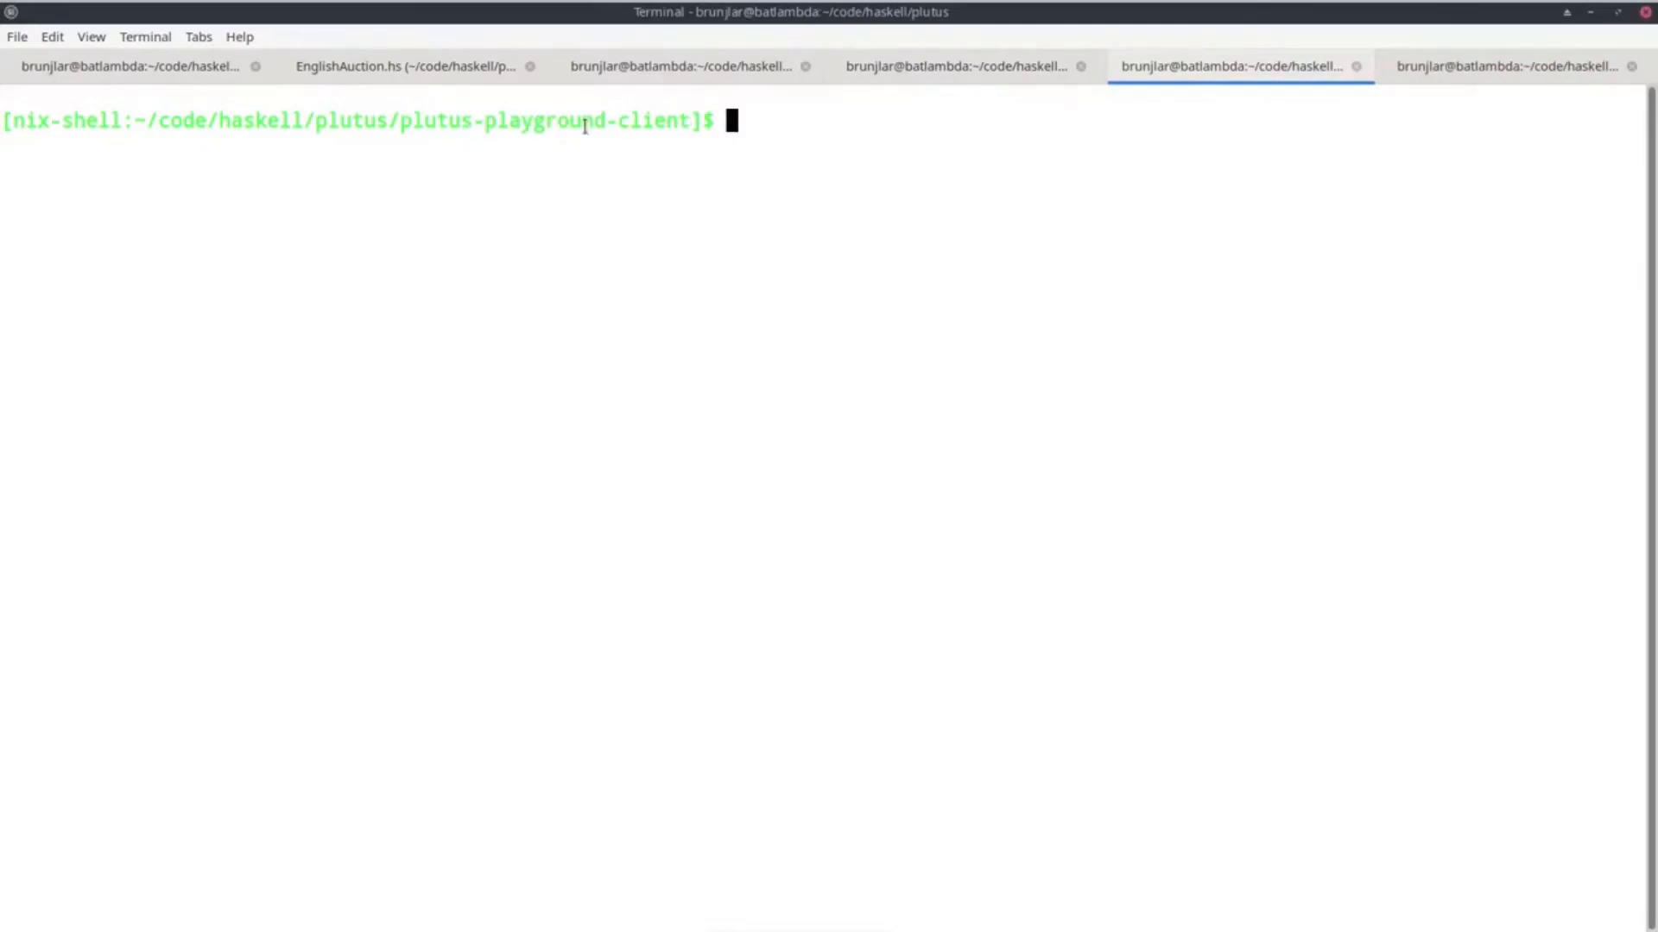
Step: Run npm start in the second plutus-playground-client shell to build the frontend
{"action": "type", "text": "npm s"}
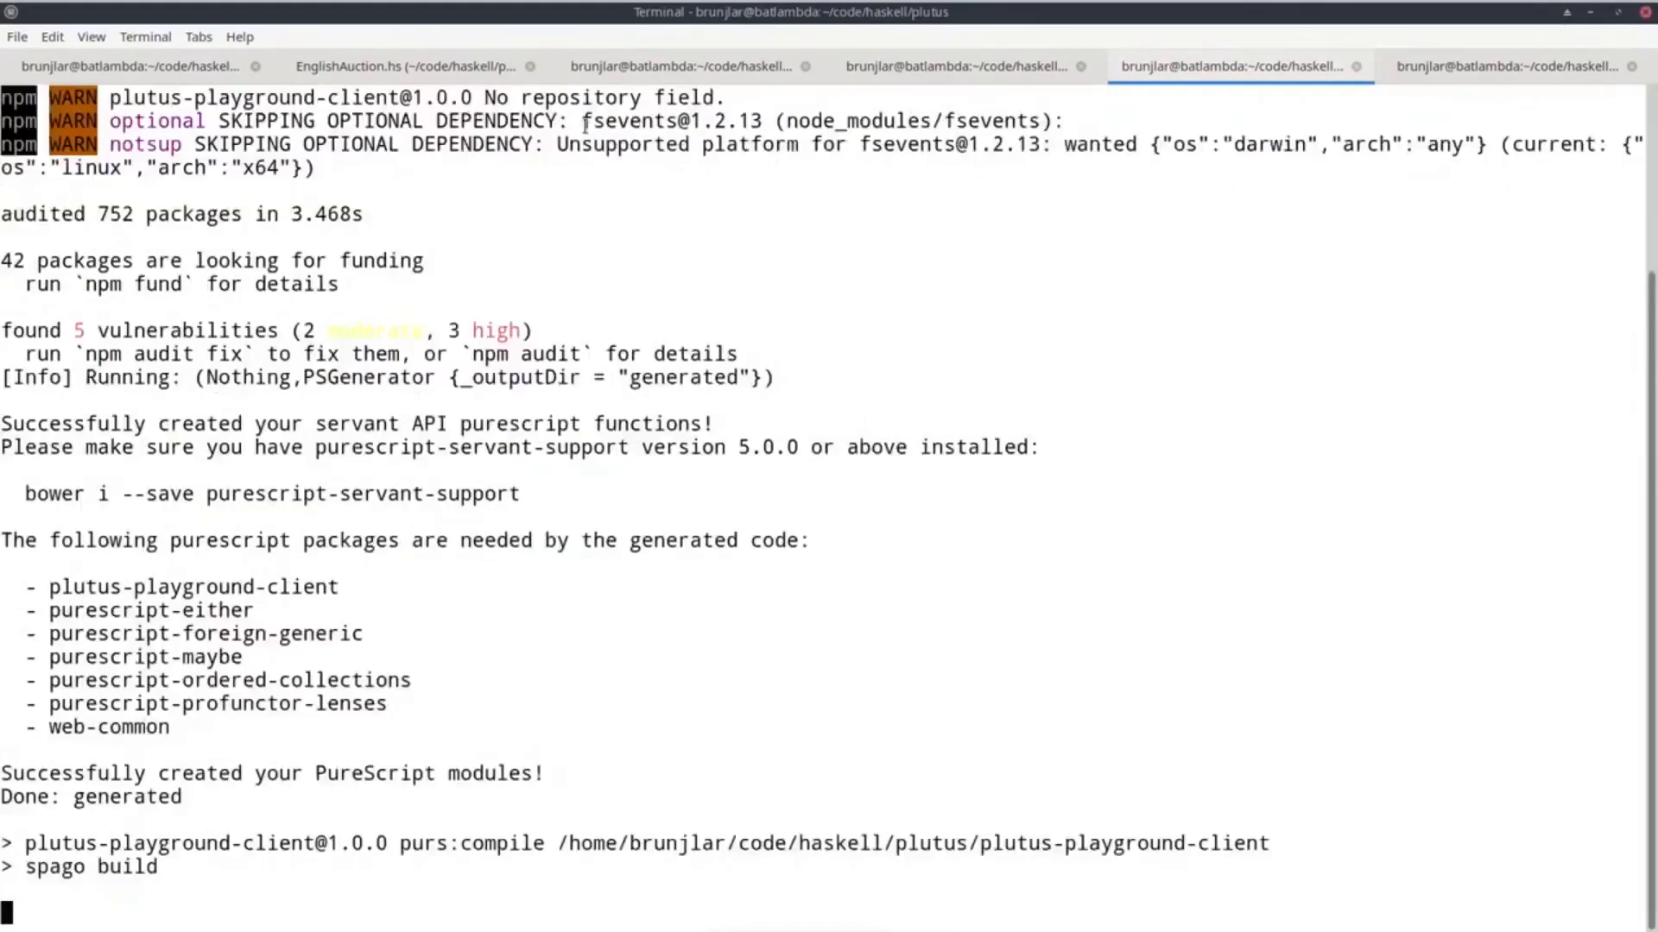
{"action": "scroll", "scroll_direction": "down", "scroll_amount": 3}
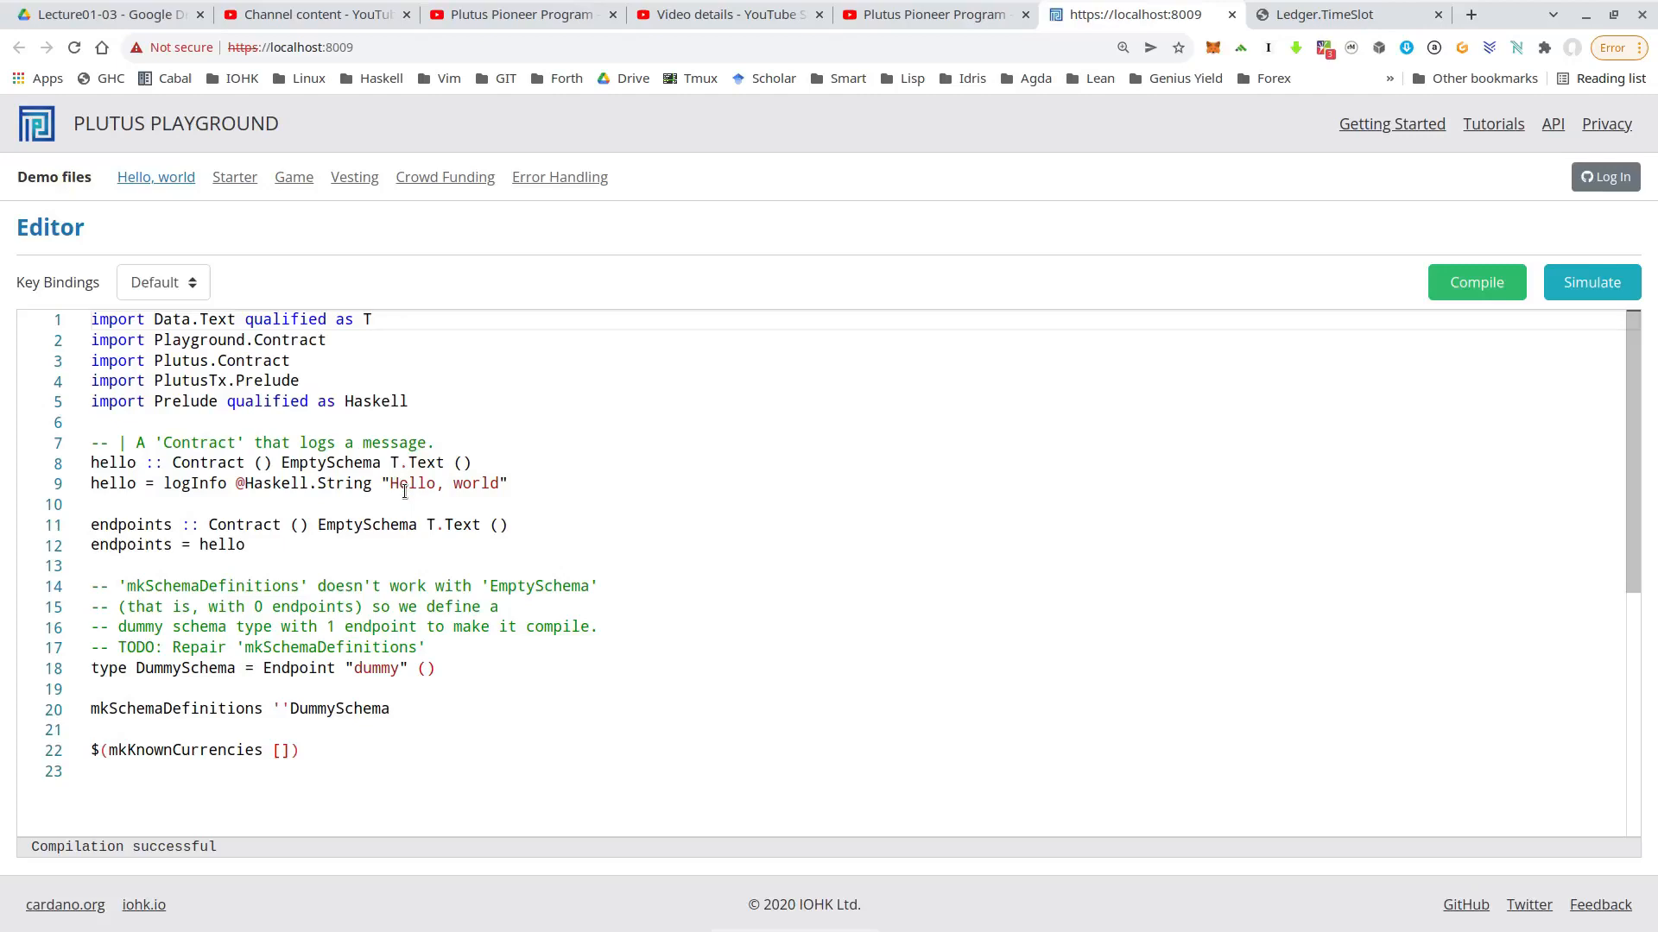
{"action": "mouse_move", "coordinate": [307, 492]}
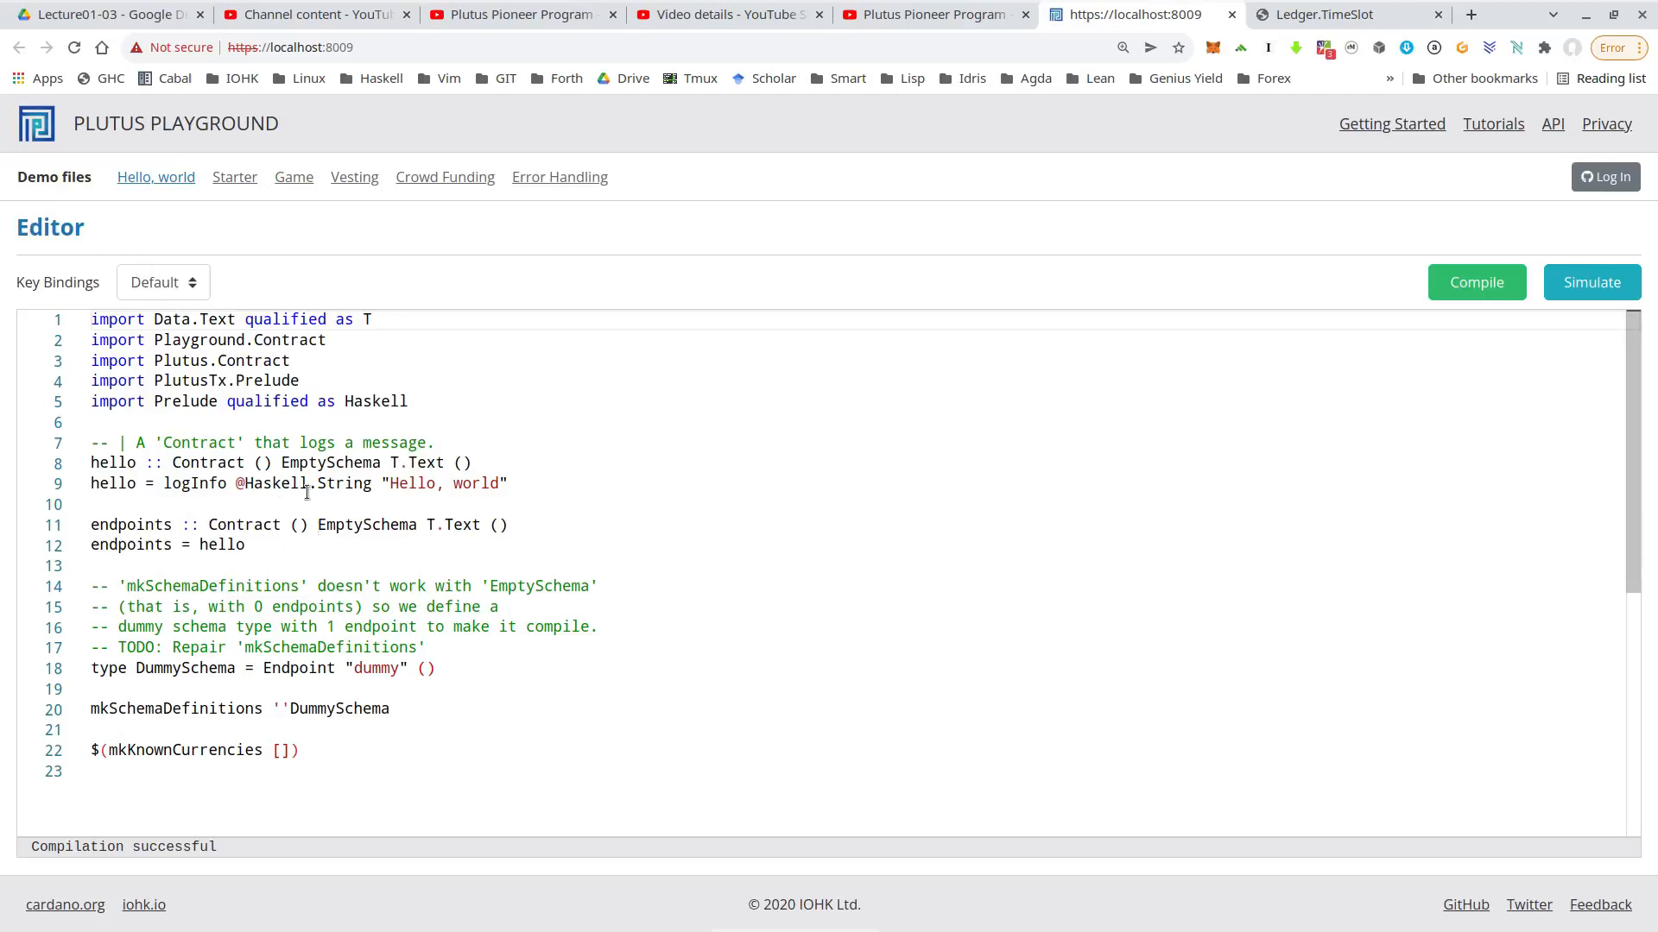
{"action": "mouse_move", "coordinate": [314, 525]}
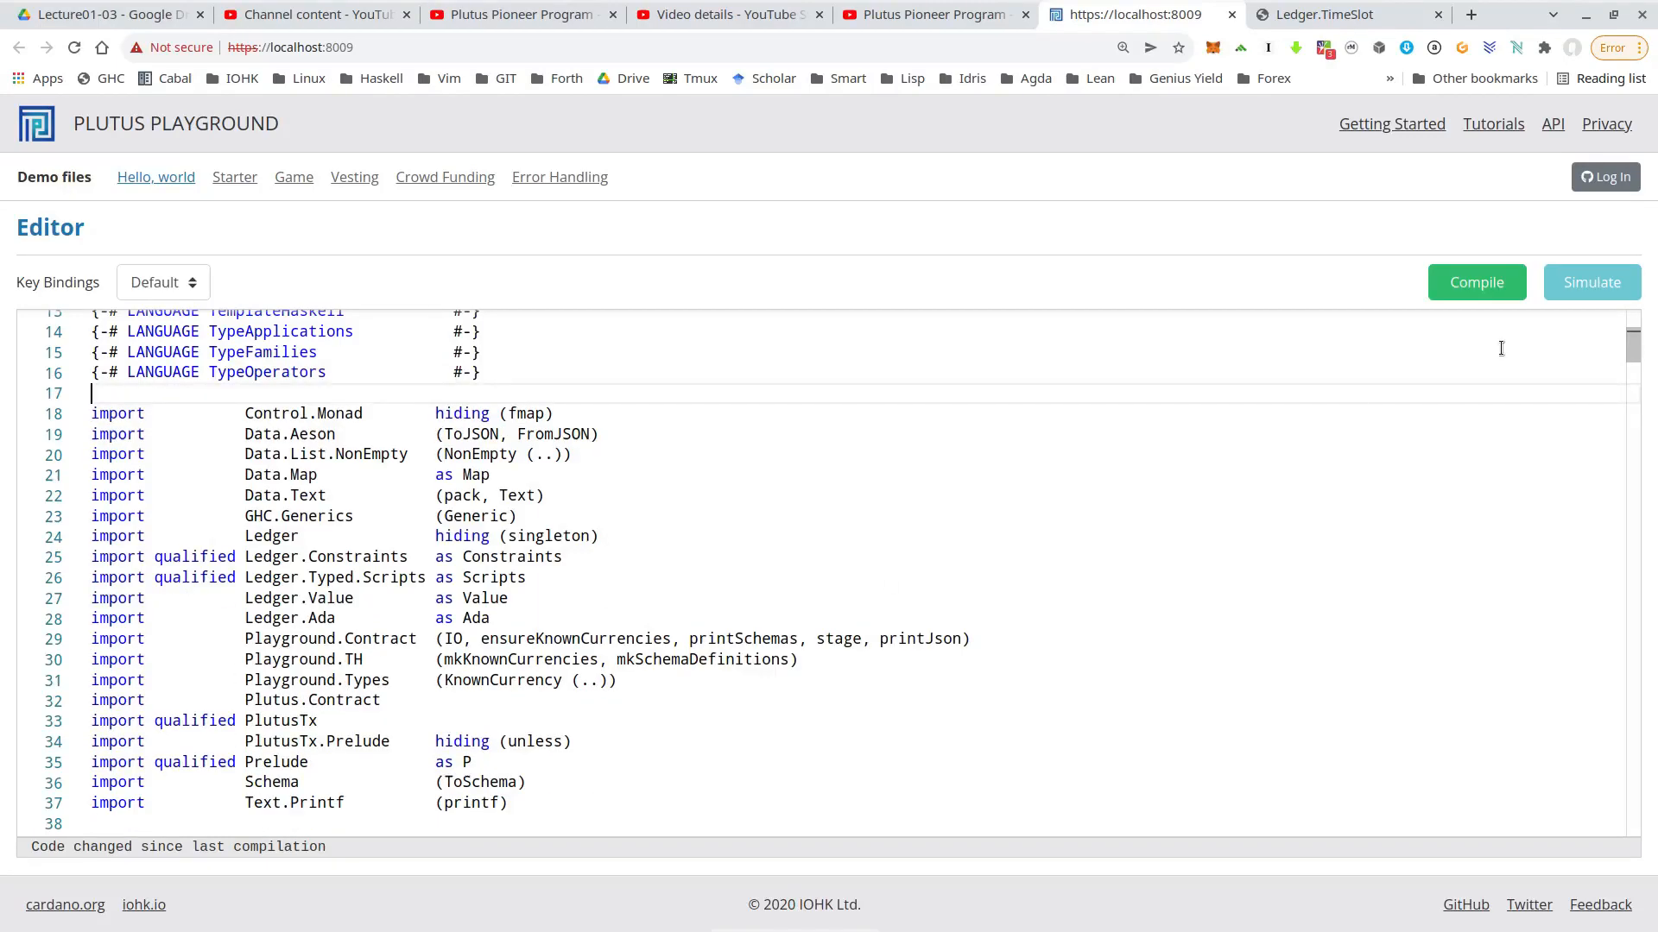
Step: Compile the pasted auction contract code
{"action": "left_click", "coordinate": [1476, 282]}
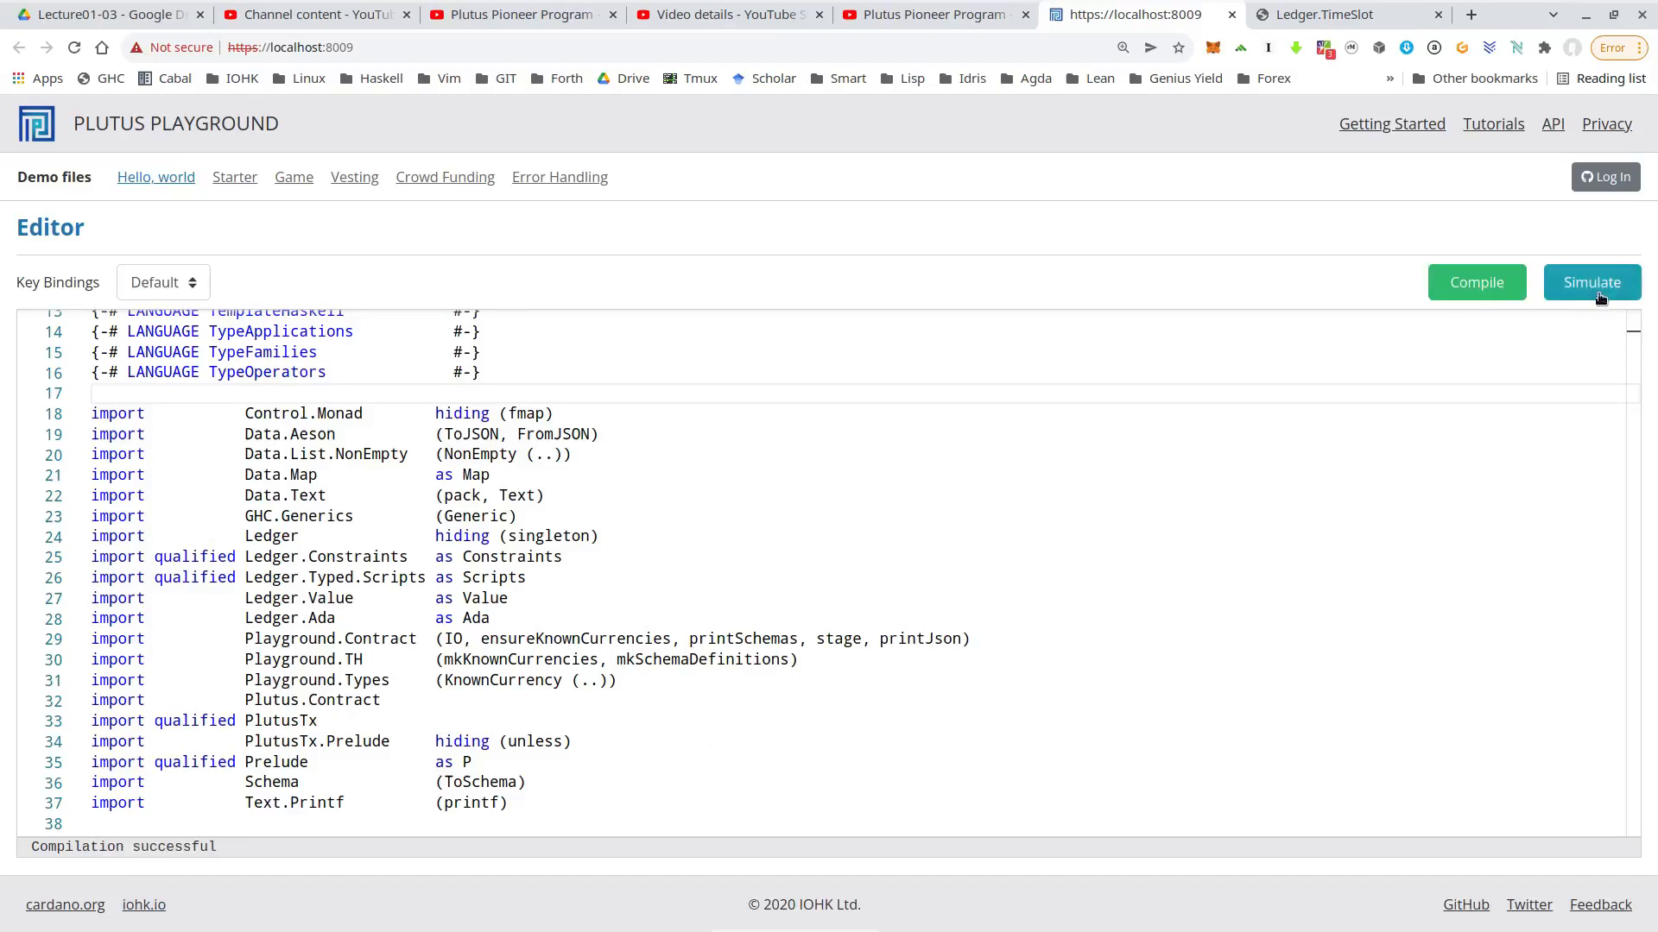
Step: Open the Simulator showing Wallet 1 and Wallet 2 with bid, close and start
{"action": "left_click", "coordinate": [1590, 282]}
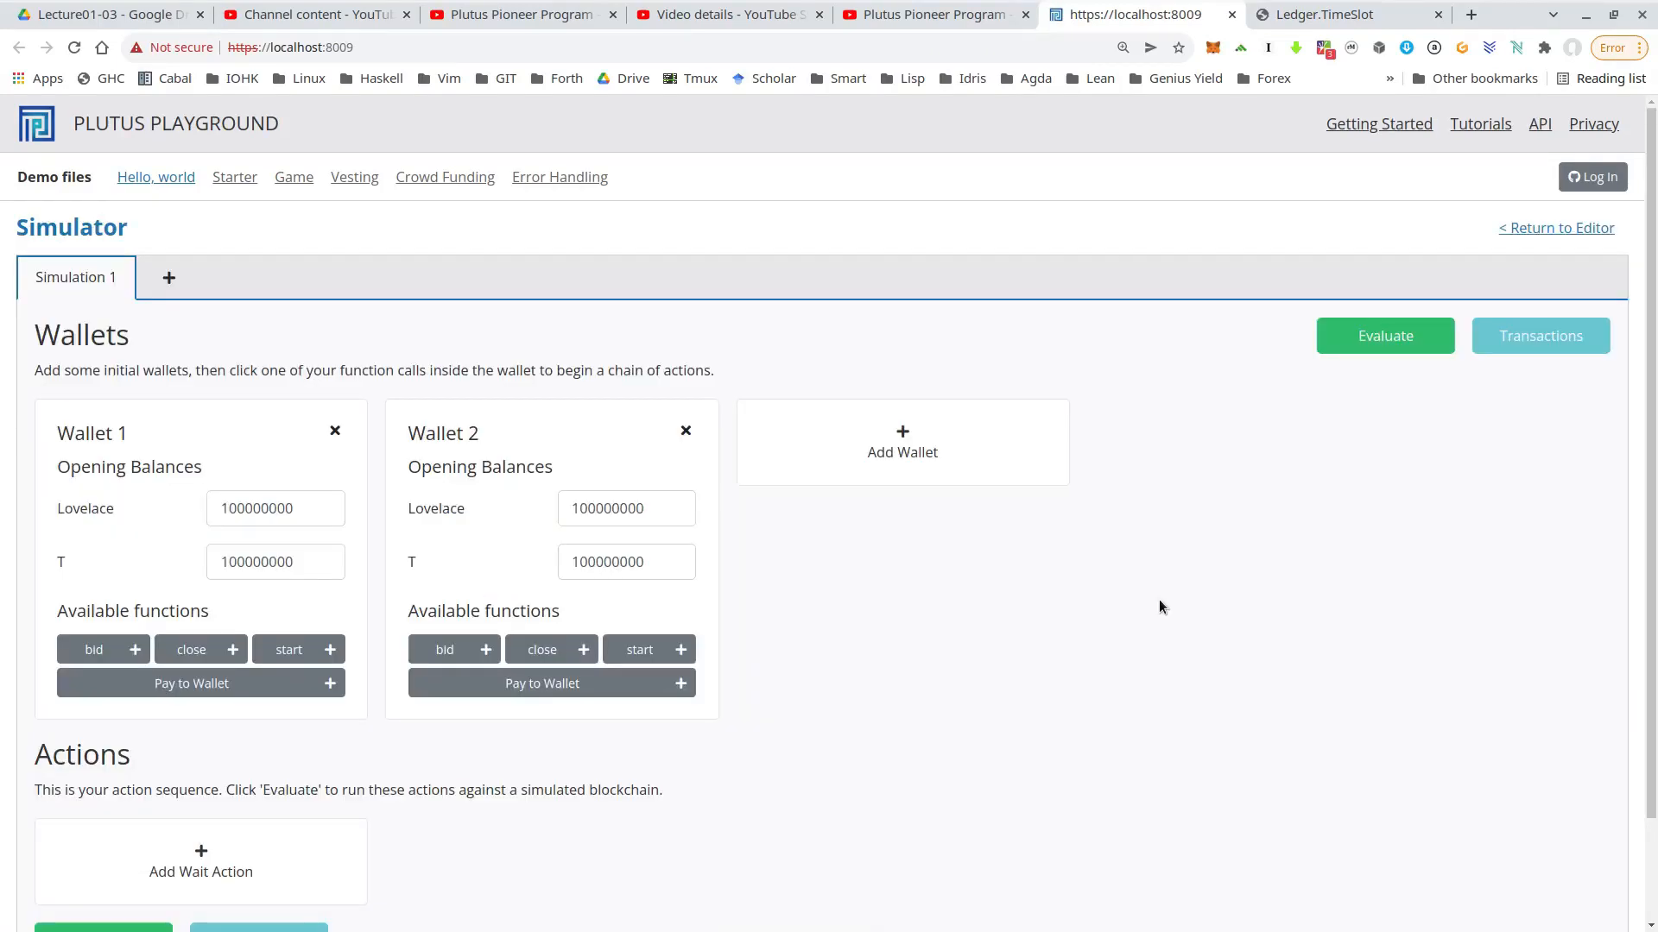
{"action": "scroll", "scroll_direction": "down", "scroll_amount": 3}
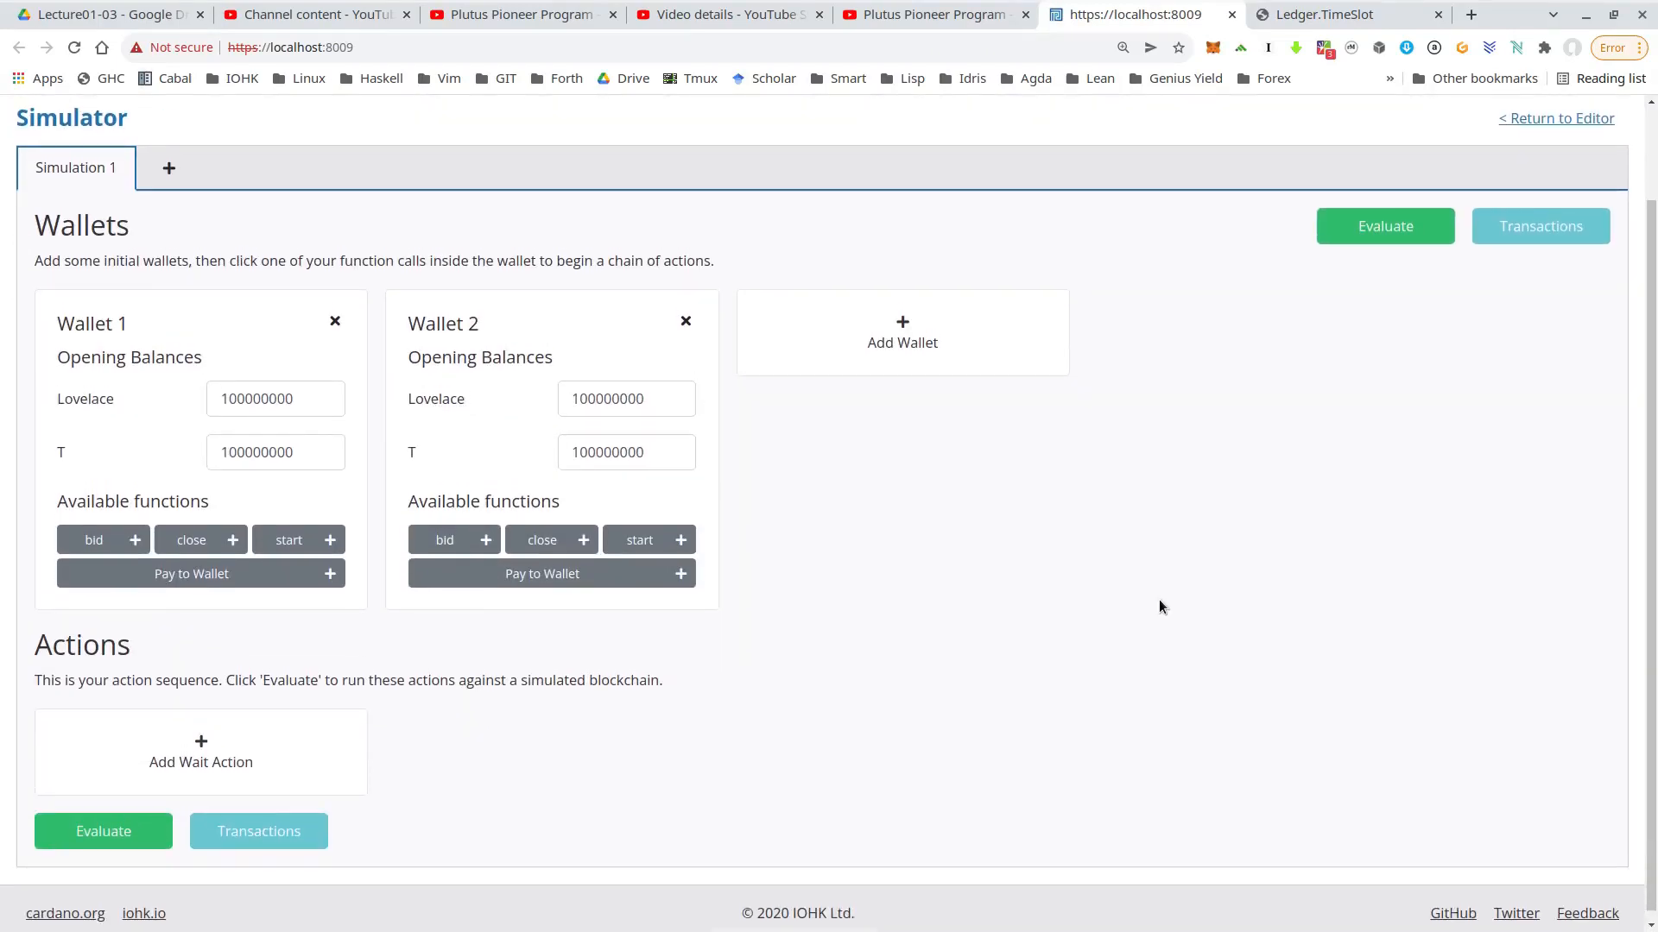
{"action": "mouse_move", "coordinate": [309, 651]}
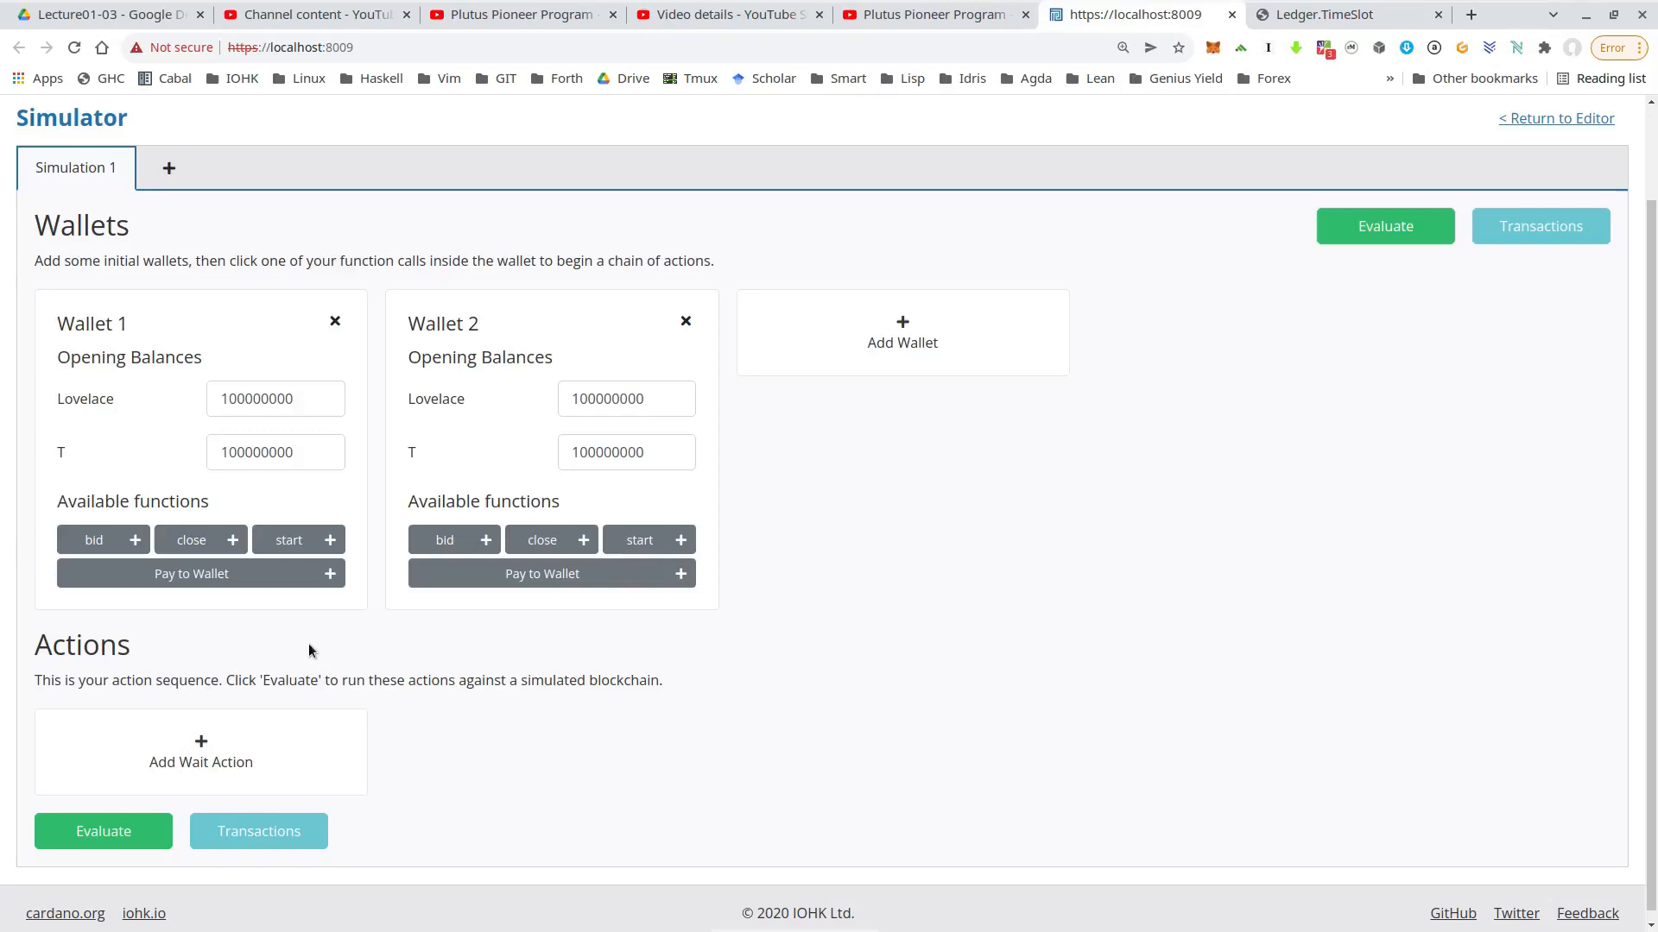
{"action": "mouse_move", "coordinate": [429, 368]}
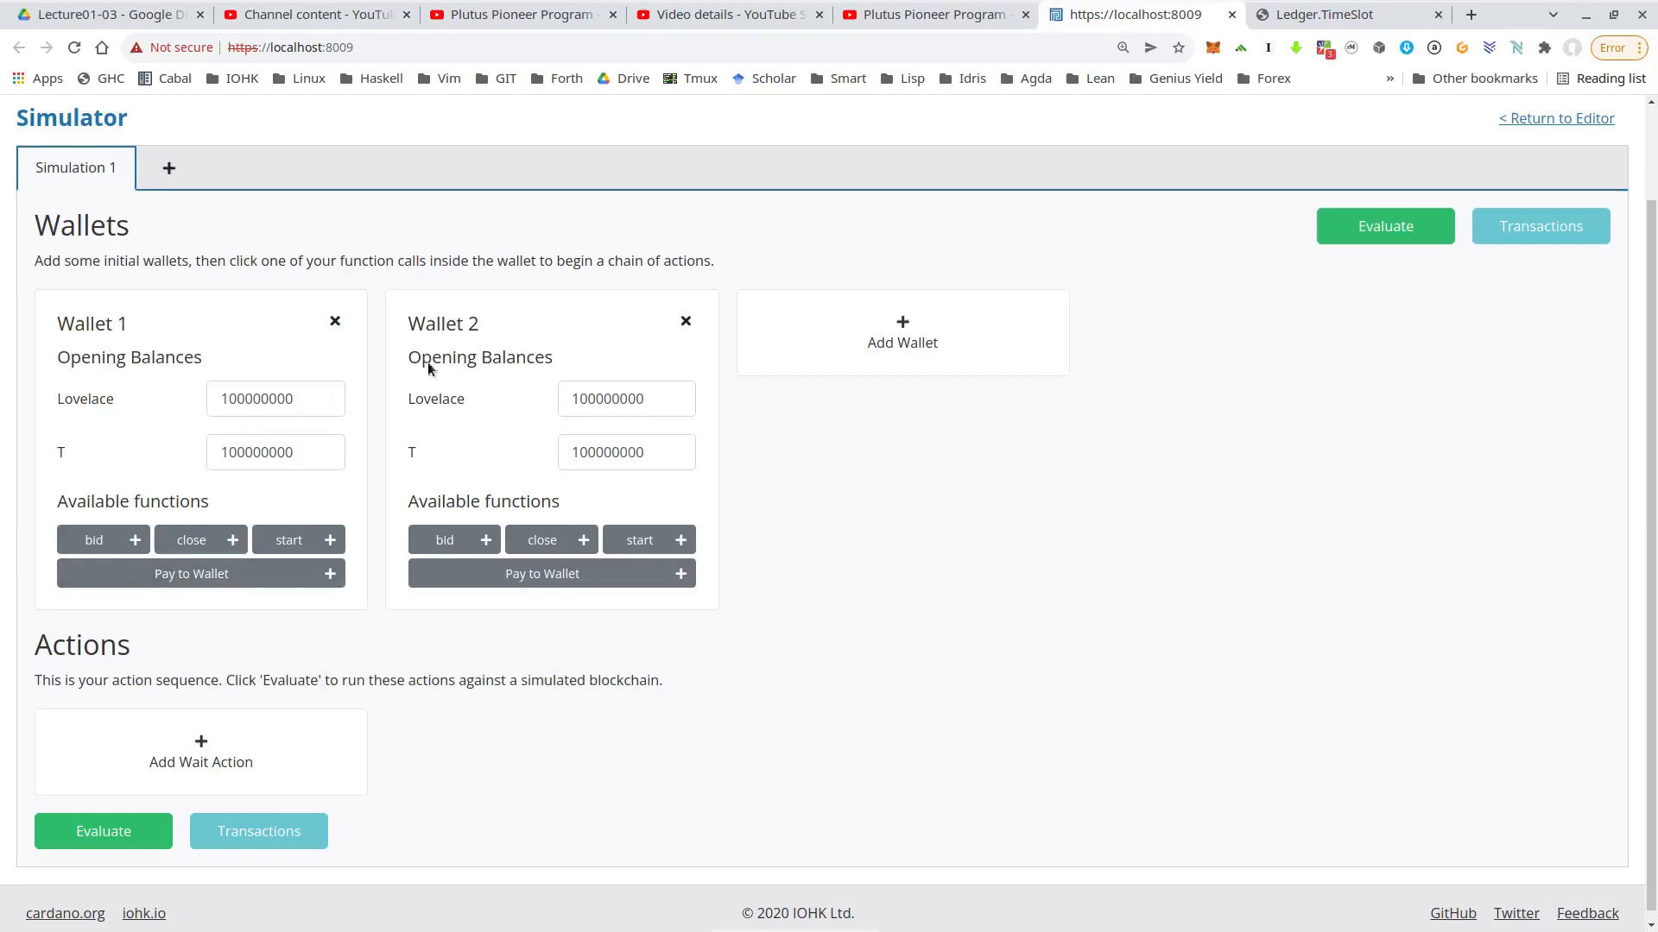
{"action": "mouse_move", "coordinate": [850, 314]}
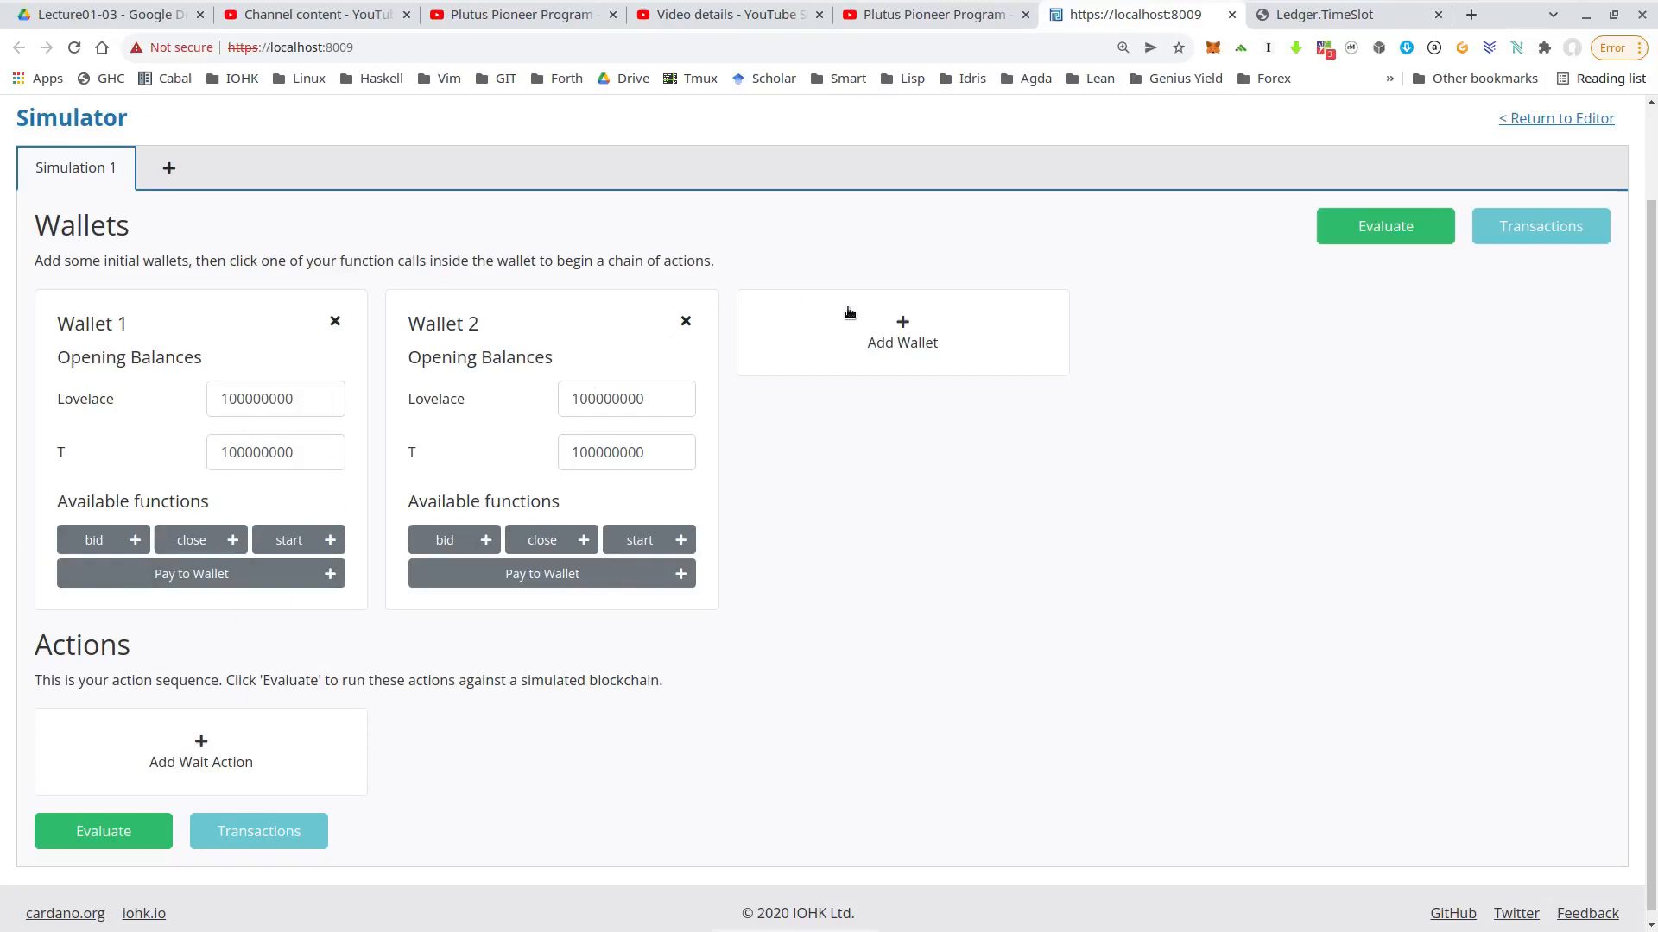
{"action": "mouse_move", "coordinate": [551, 573]}
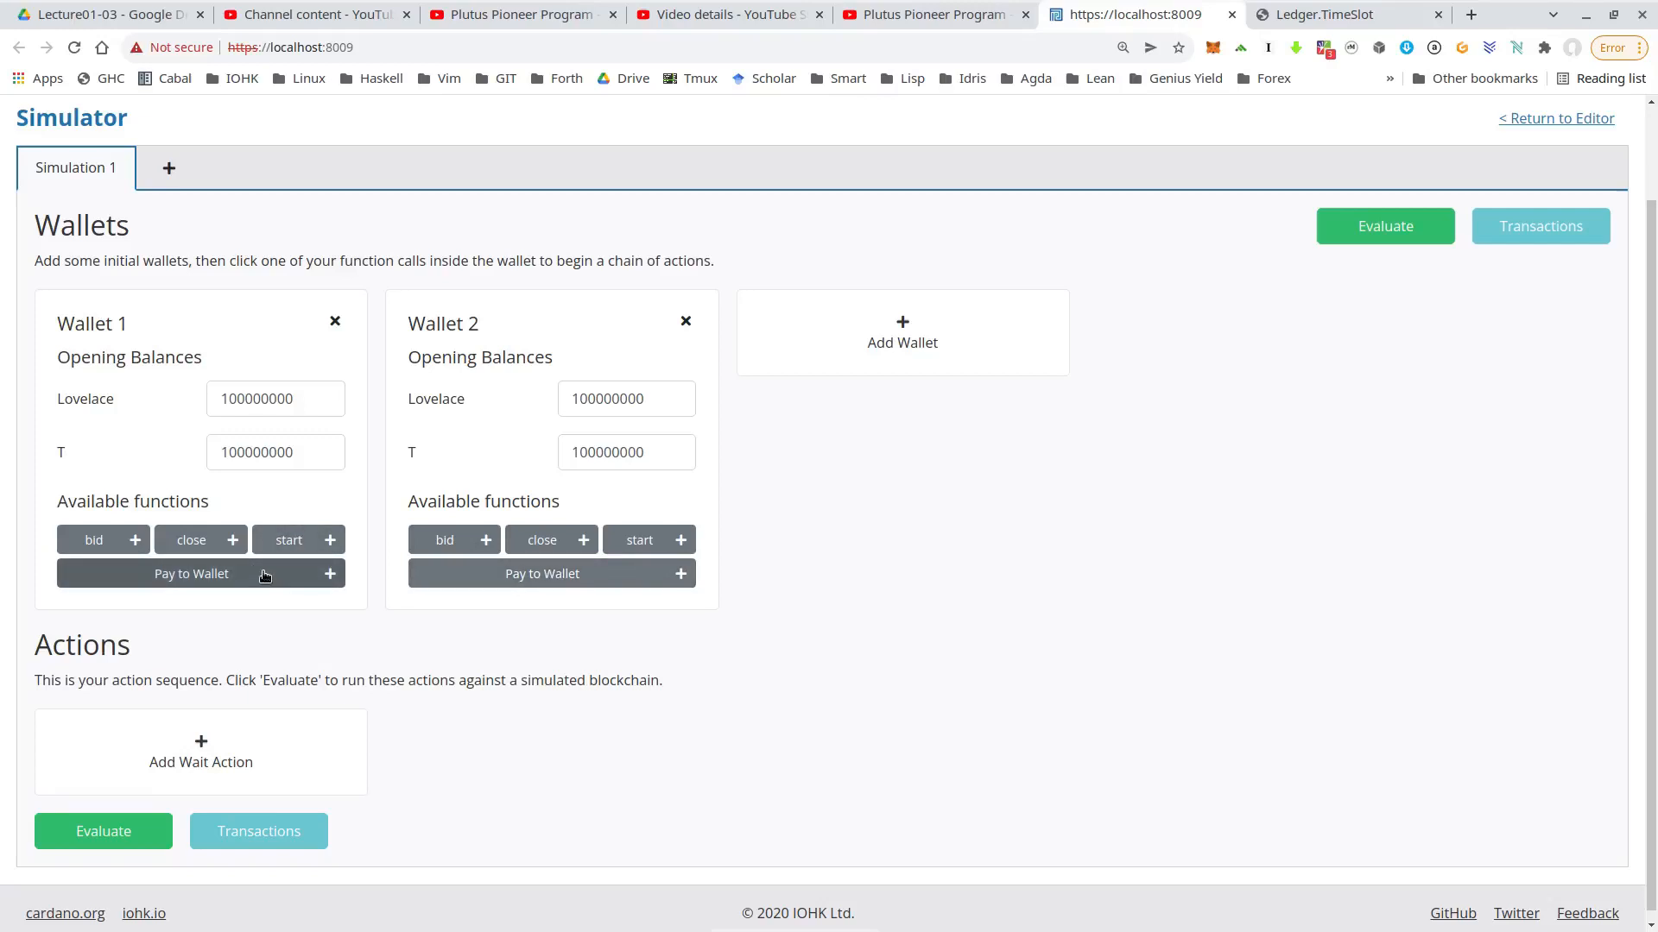
{"action": "mouse_move", "coordinate": [350, 506]}
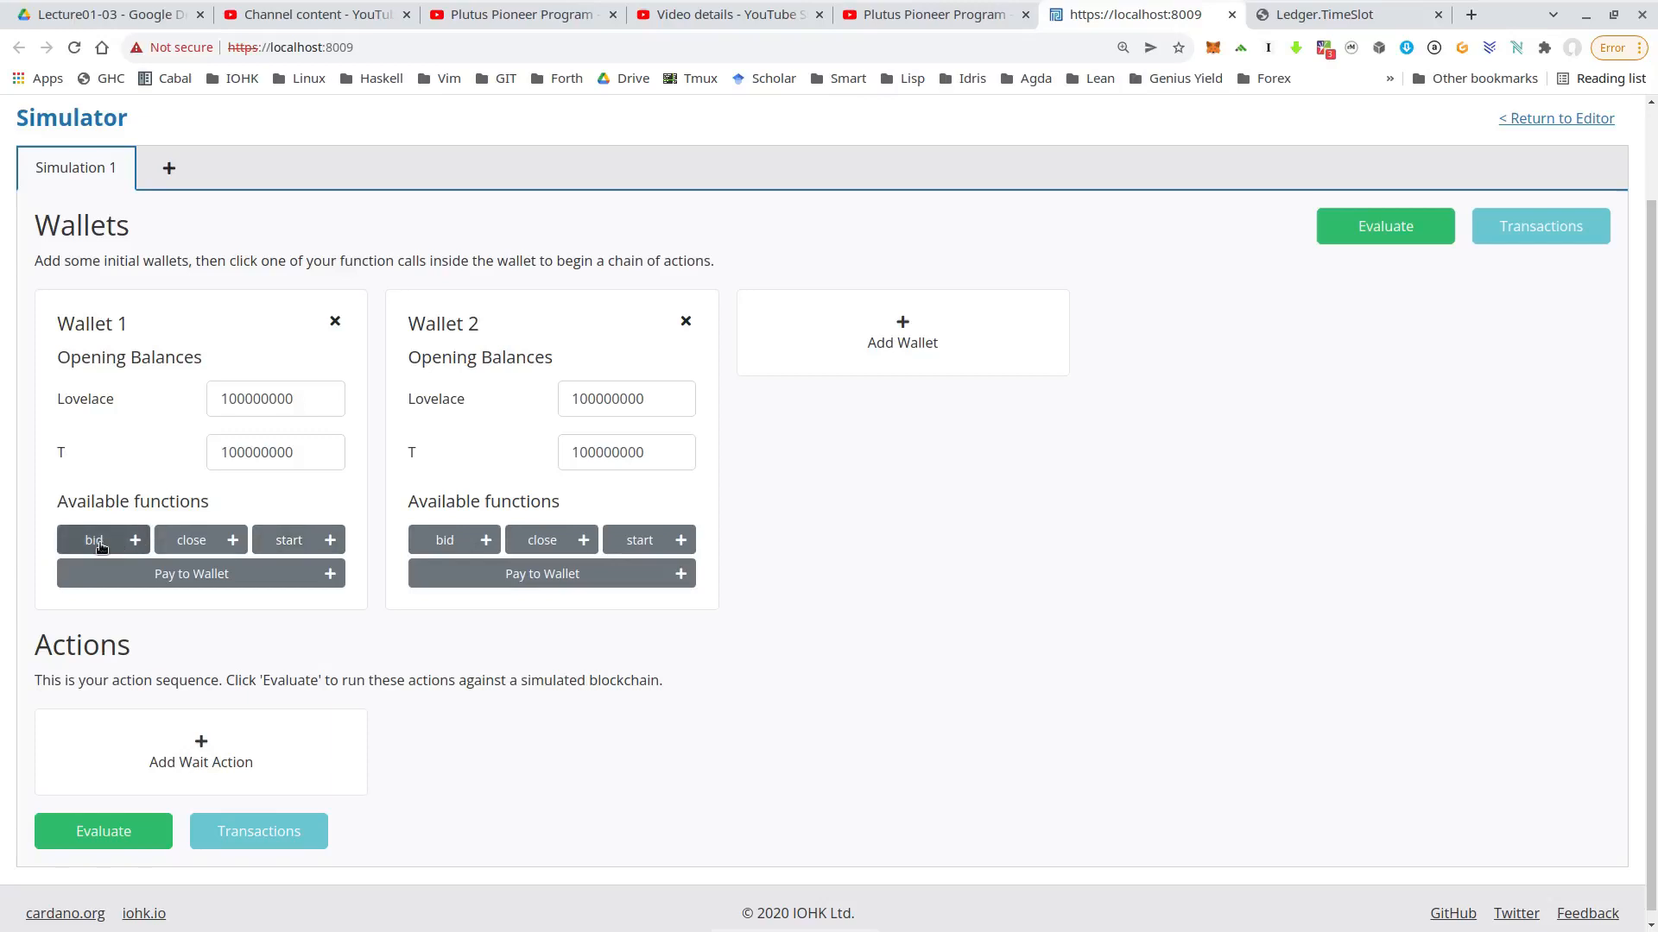
{"action": "mouse_move", "coordinate": [314, 498]}
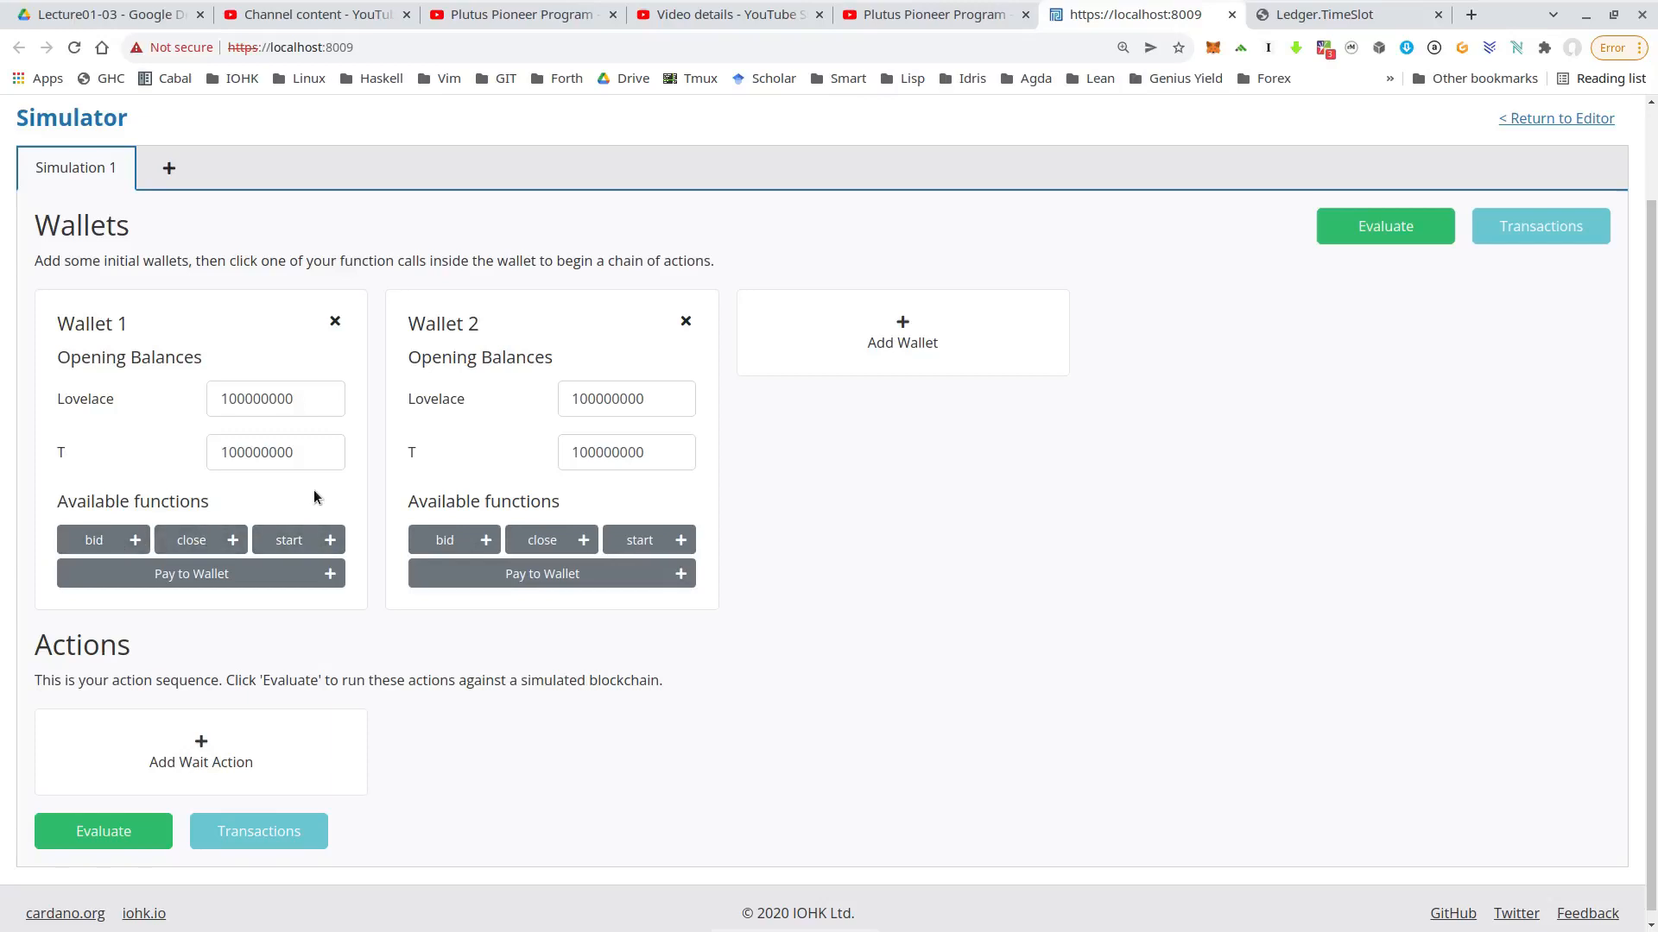
{"action": "mouse_move", "coordinate": [799, 499]}
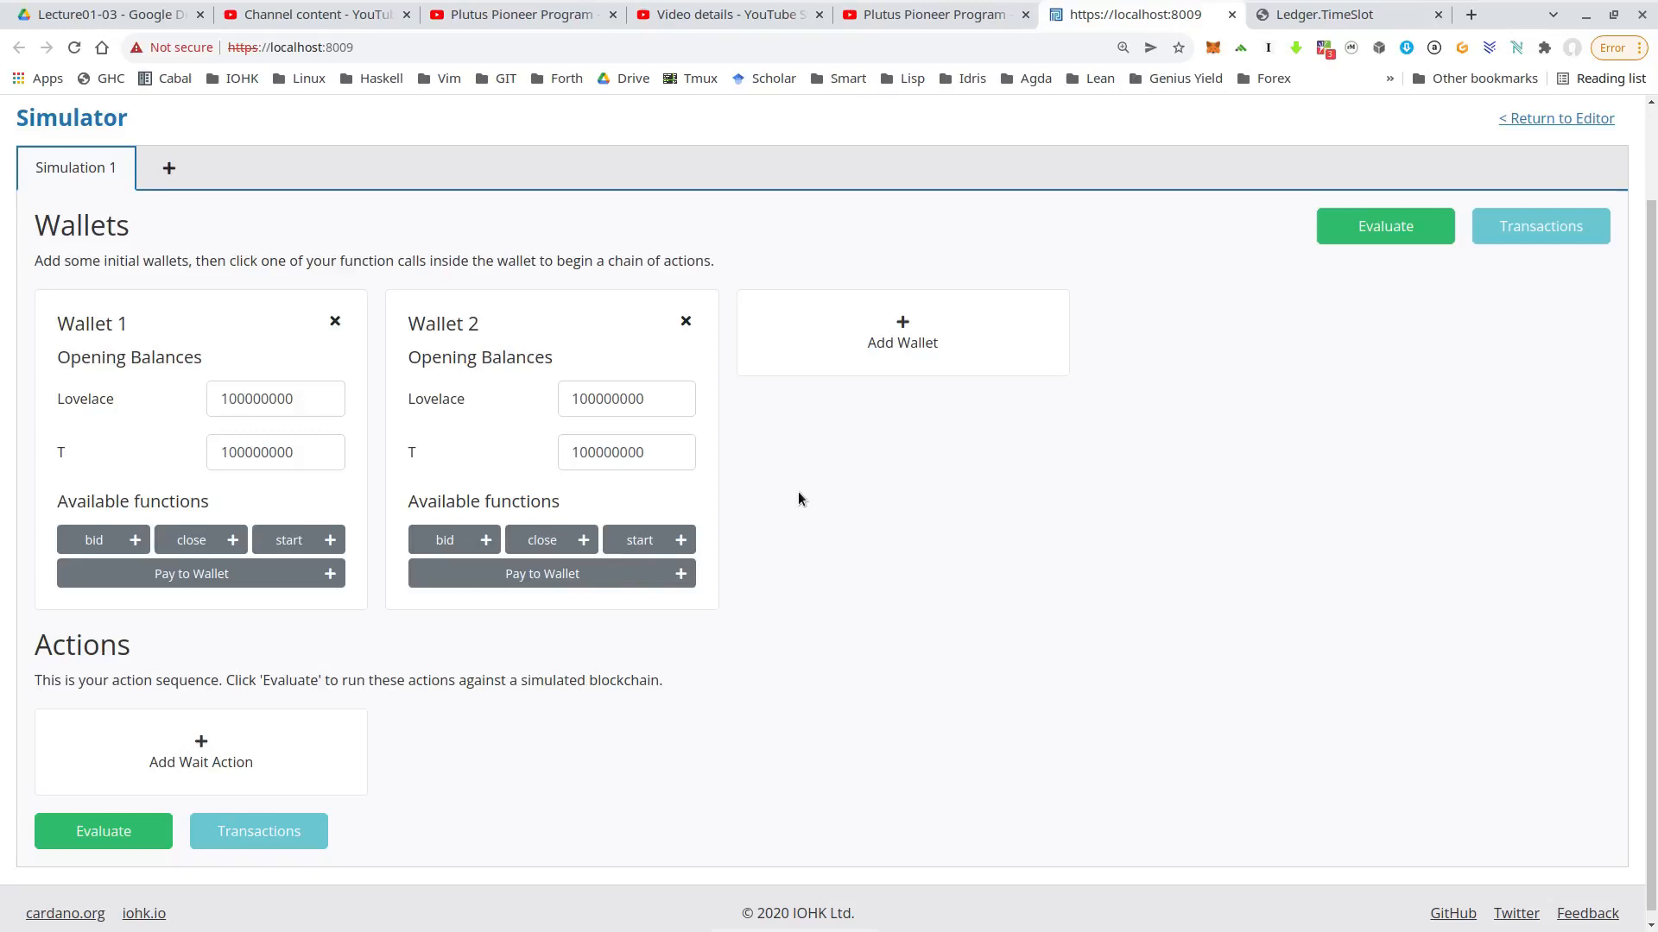
{"action": "mouse_move", "coordinate": [200, 404]}
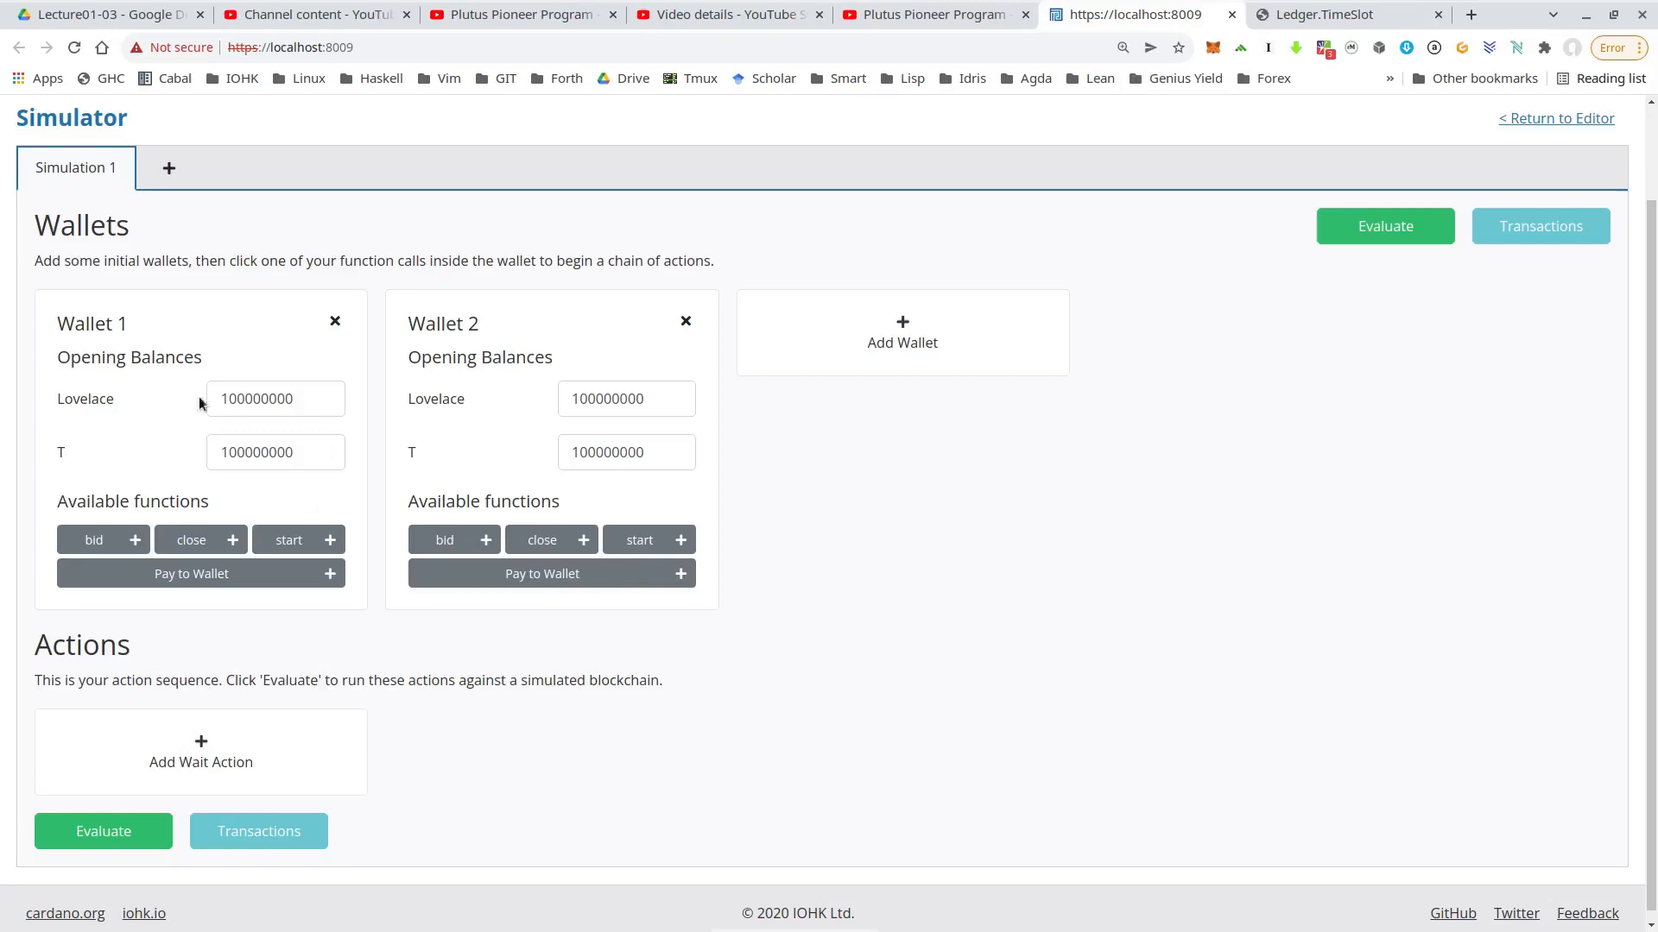
{"action": "mouse_move", "coordinate": [275, 346]}
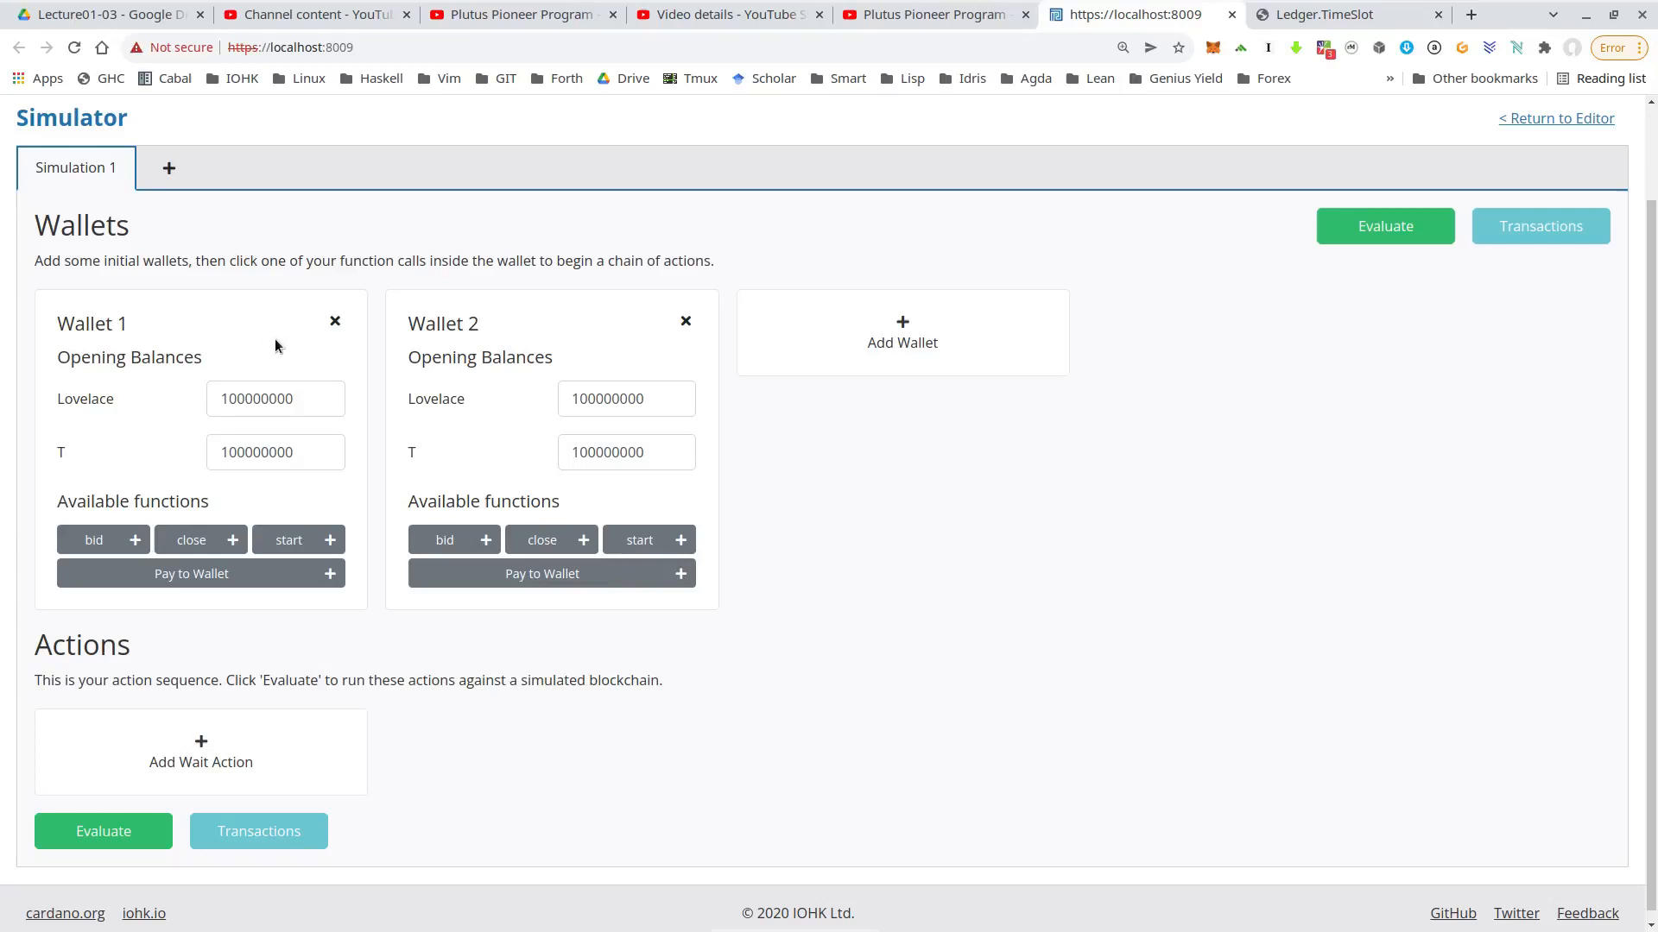
{"action": "mouse_move", "coordinate": [203, 408]}
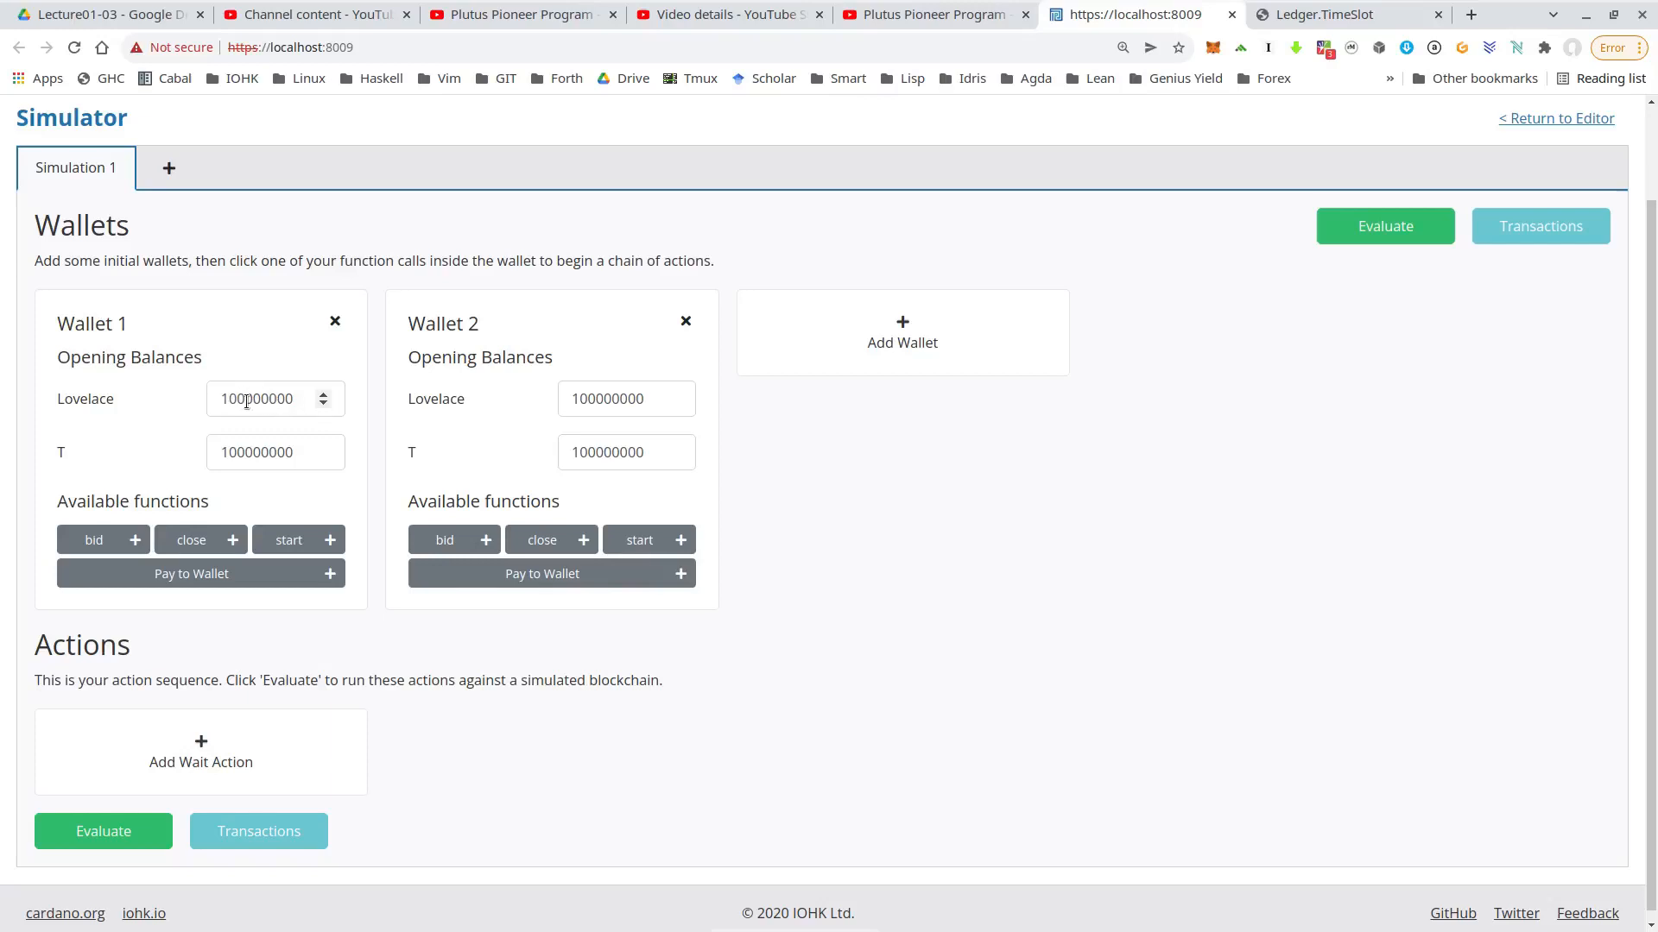
{"action": "mouse_move", "coordinate": [549, 401]}
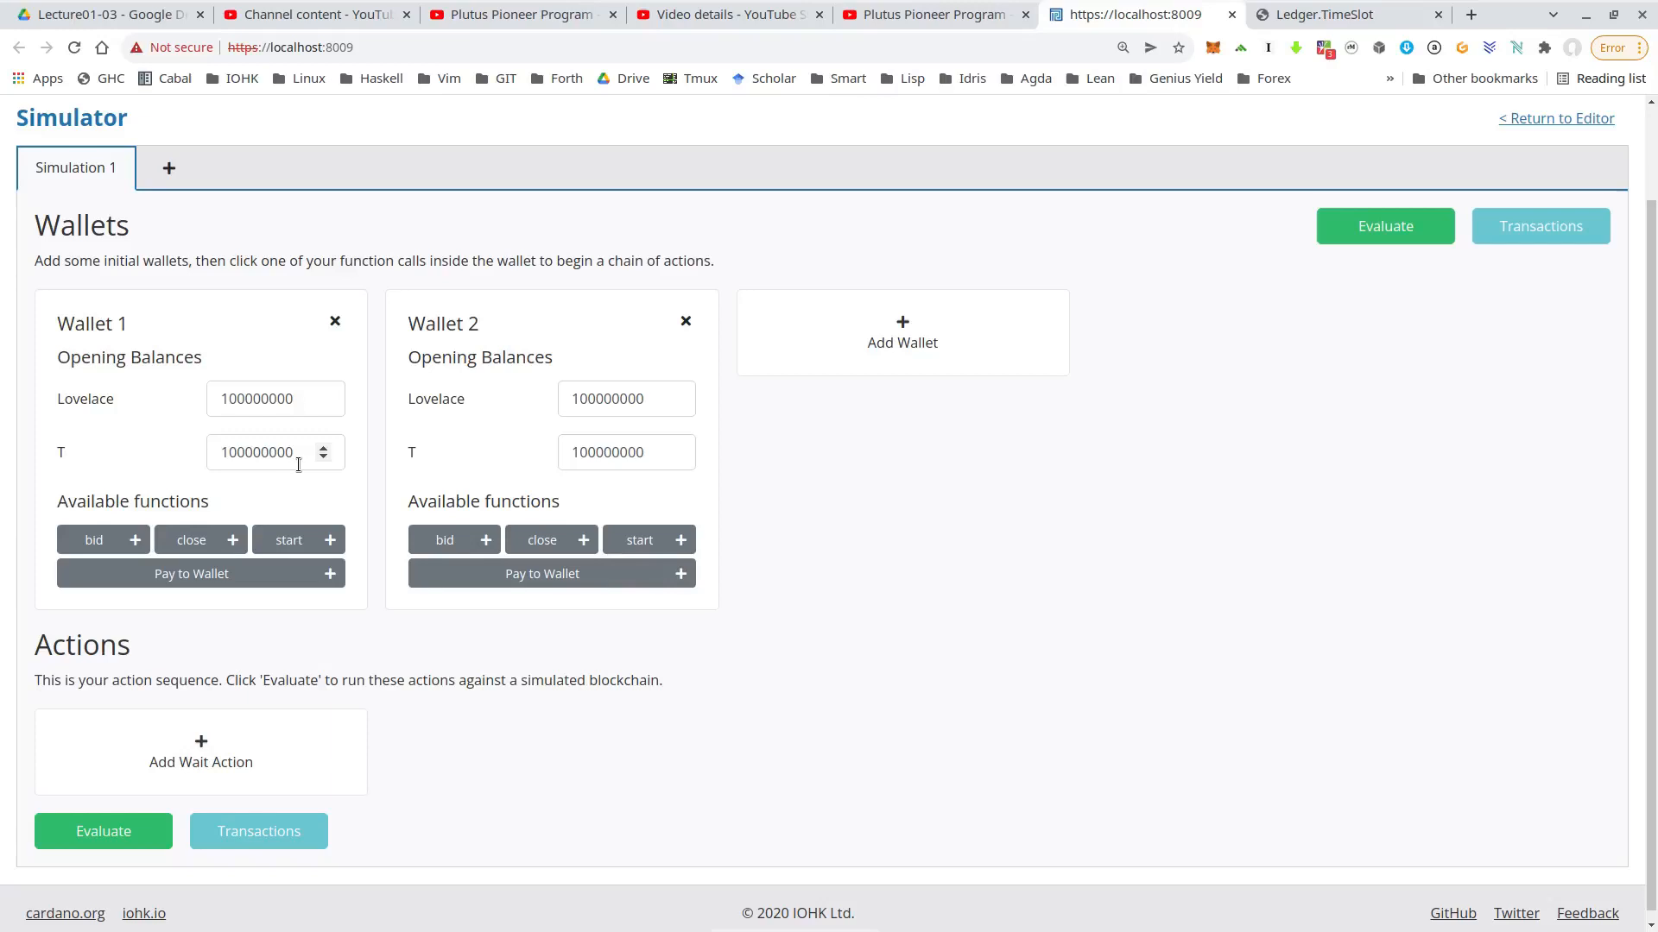
Step: Set Wallet 1's T to 1, Wallet 2's to 0, and add Wallet 3 with 0 T
{"action": "left_click", "coordinate": [275, 453]}
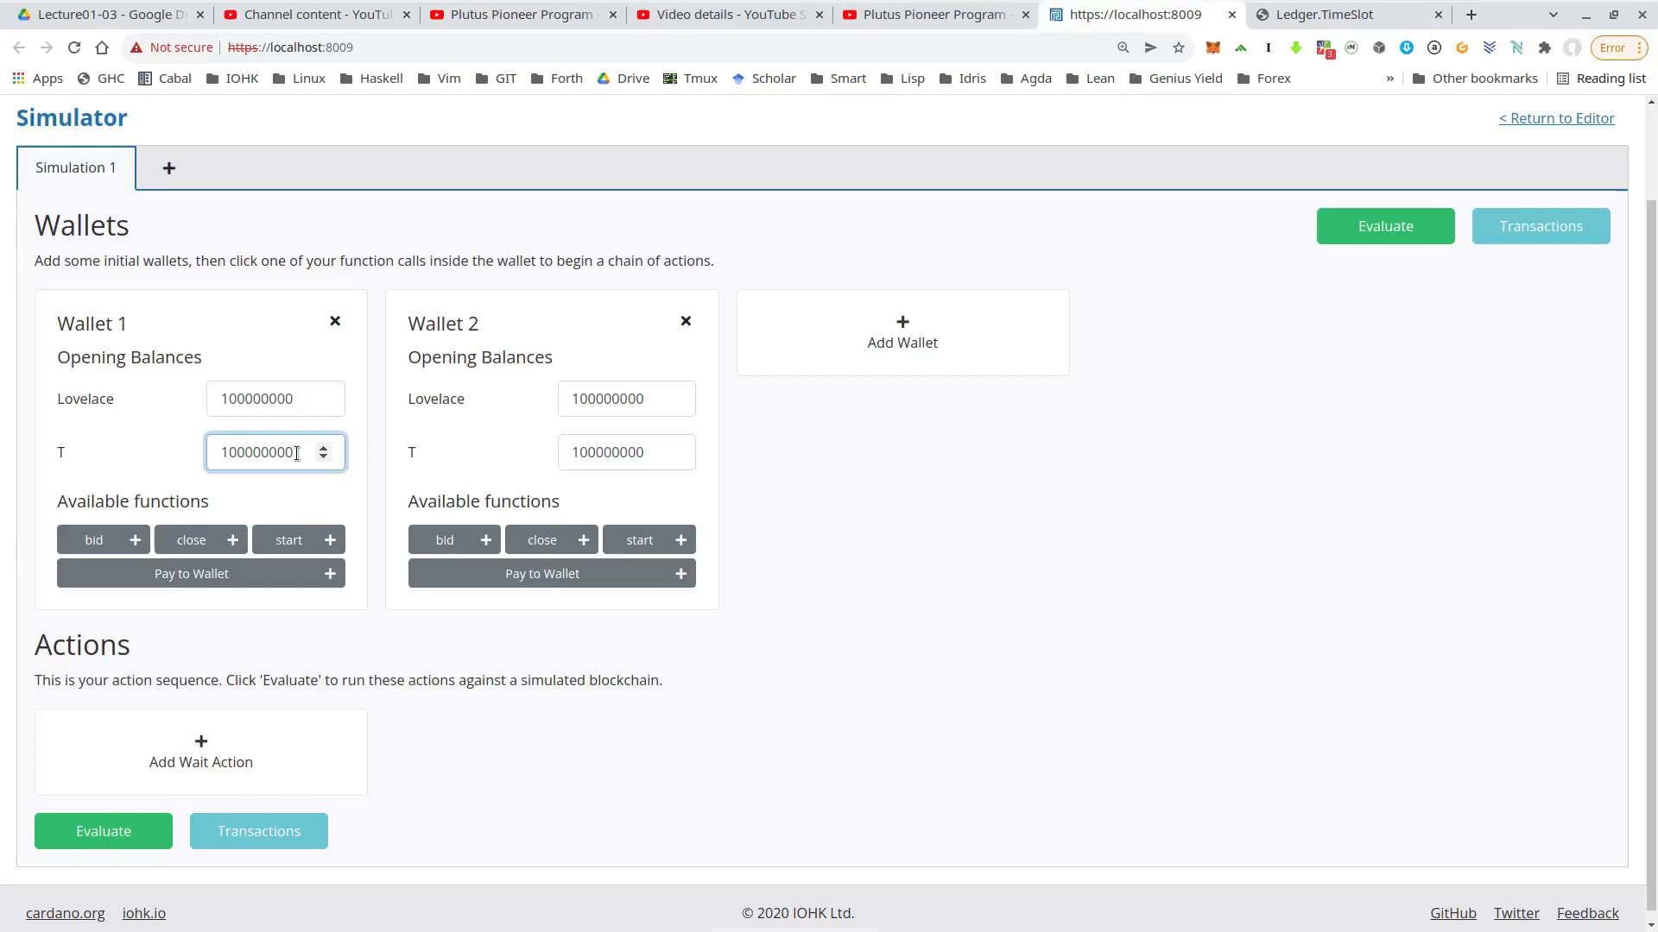
{"action": "type", "text": "10"}
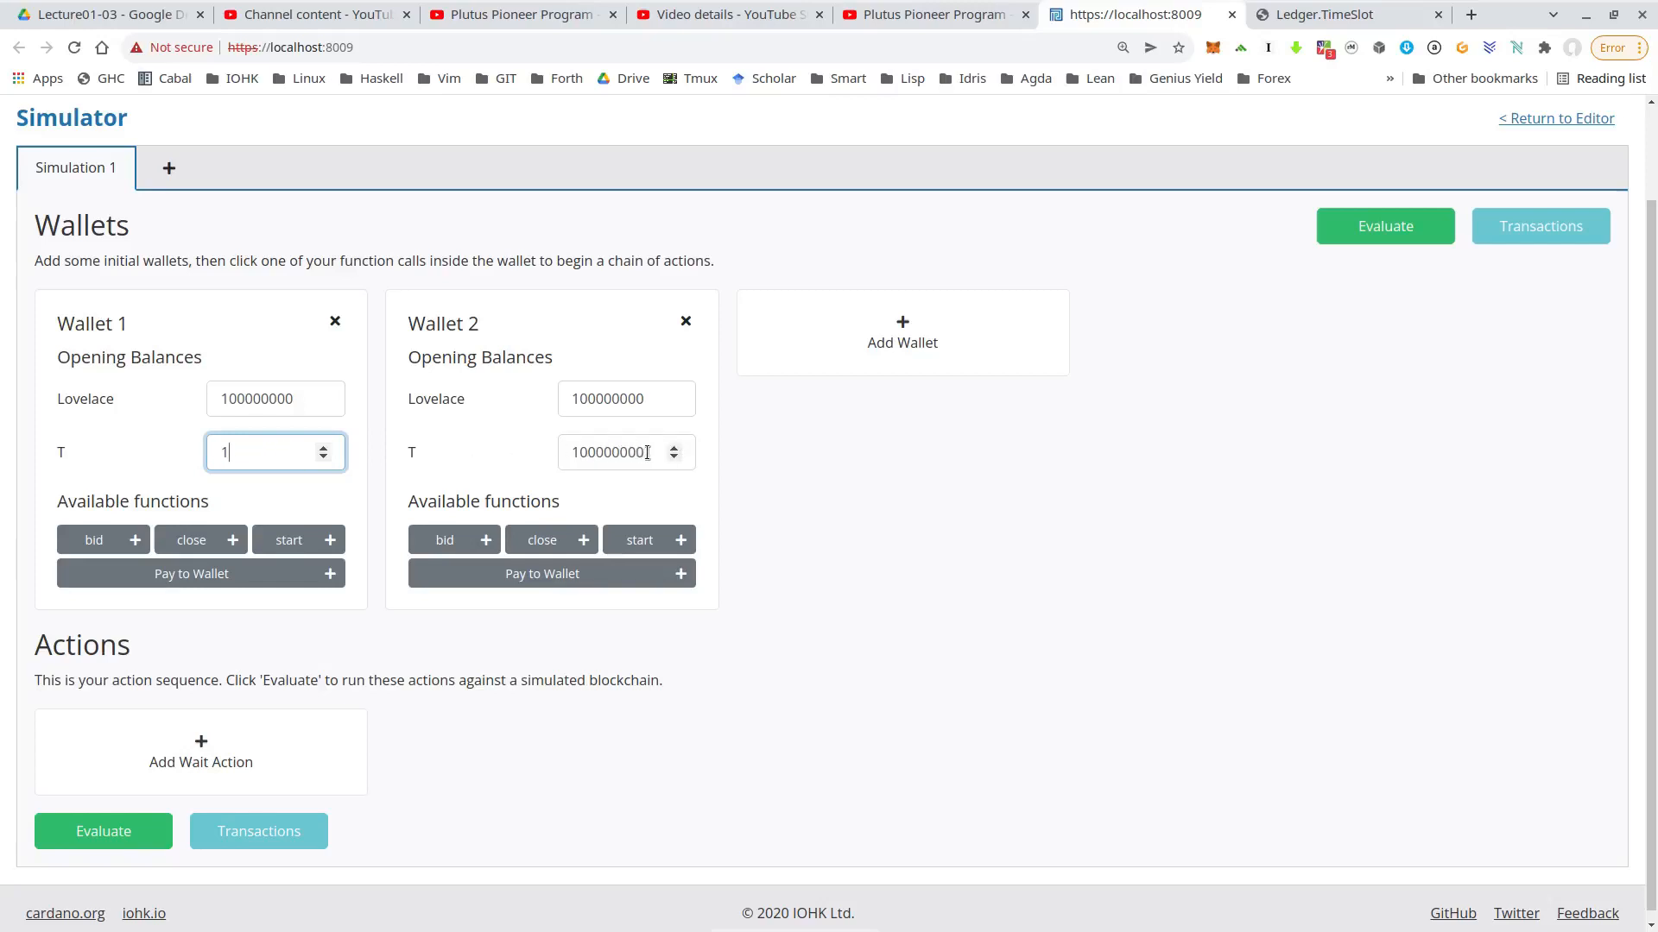
{"action": "type", "text": "100"}
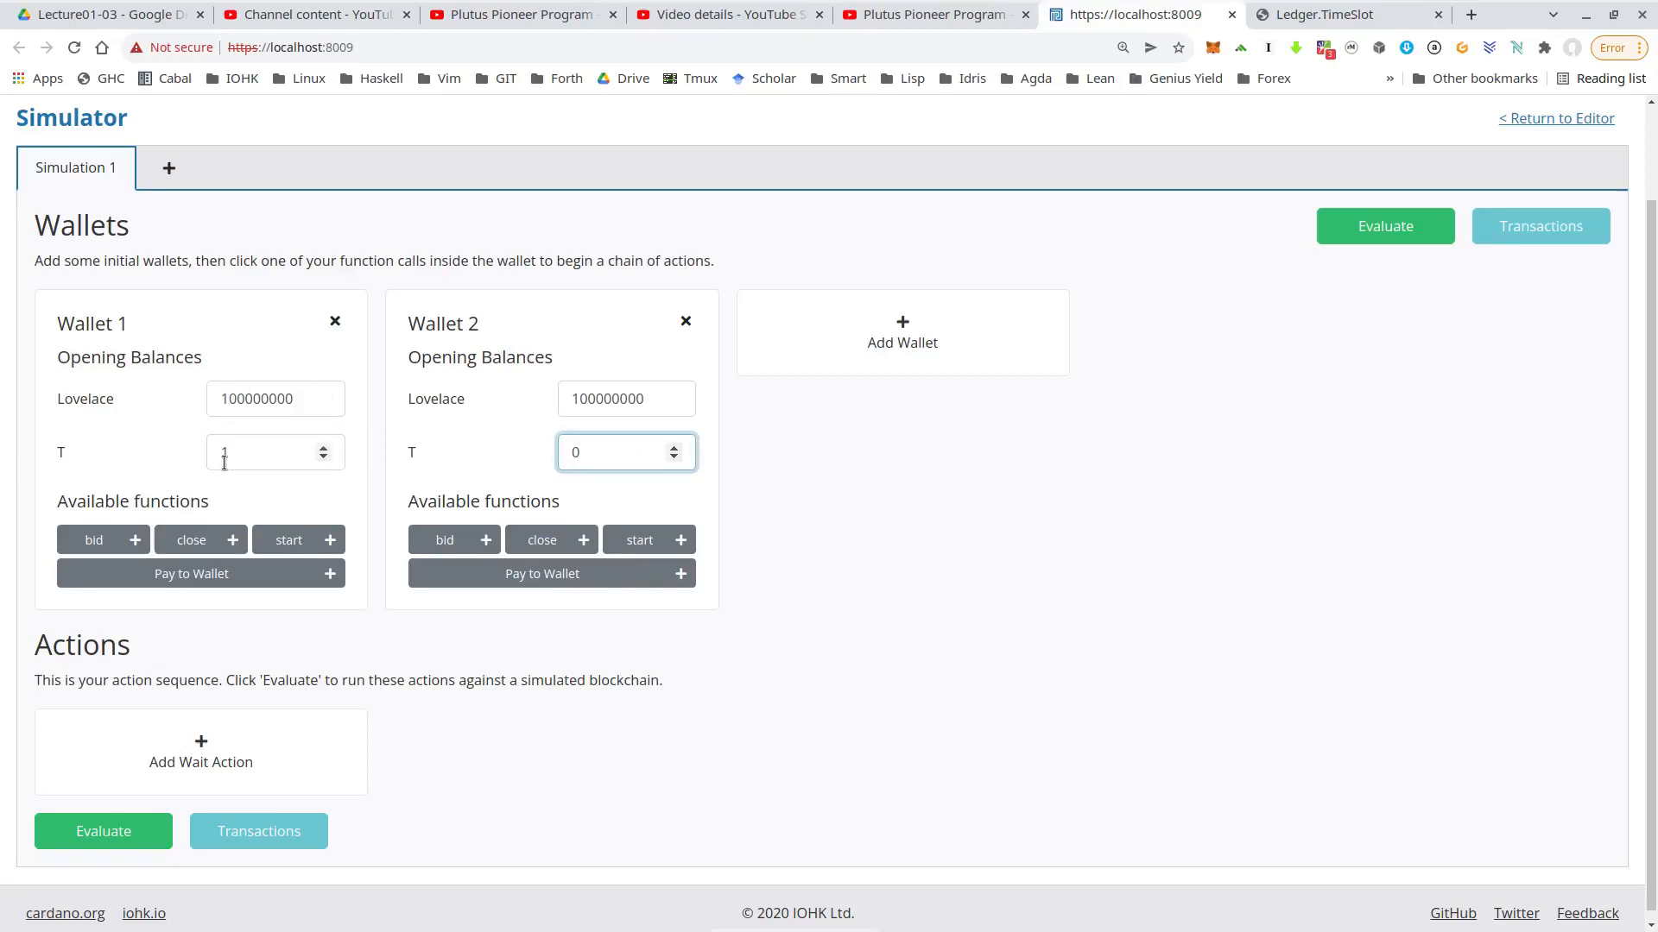
{"action": "left_click", "coordinate": [613, 453]}
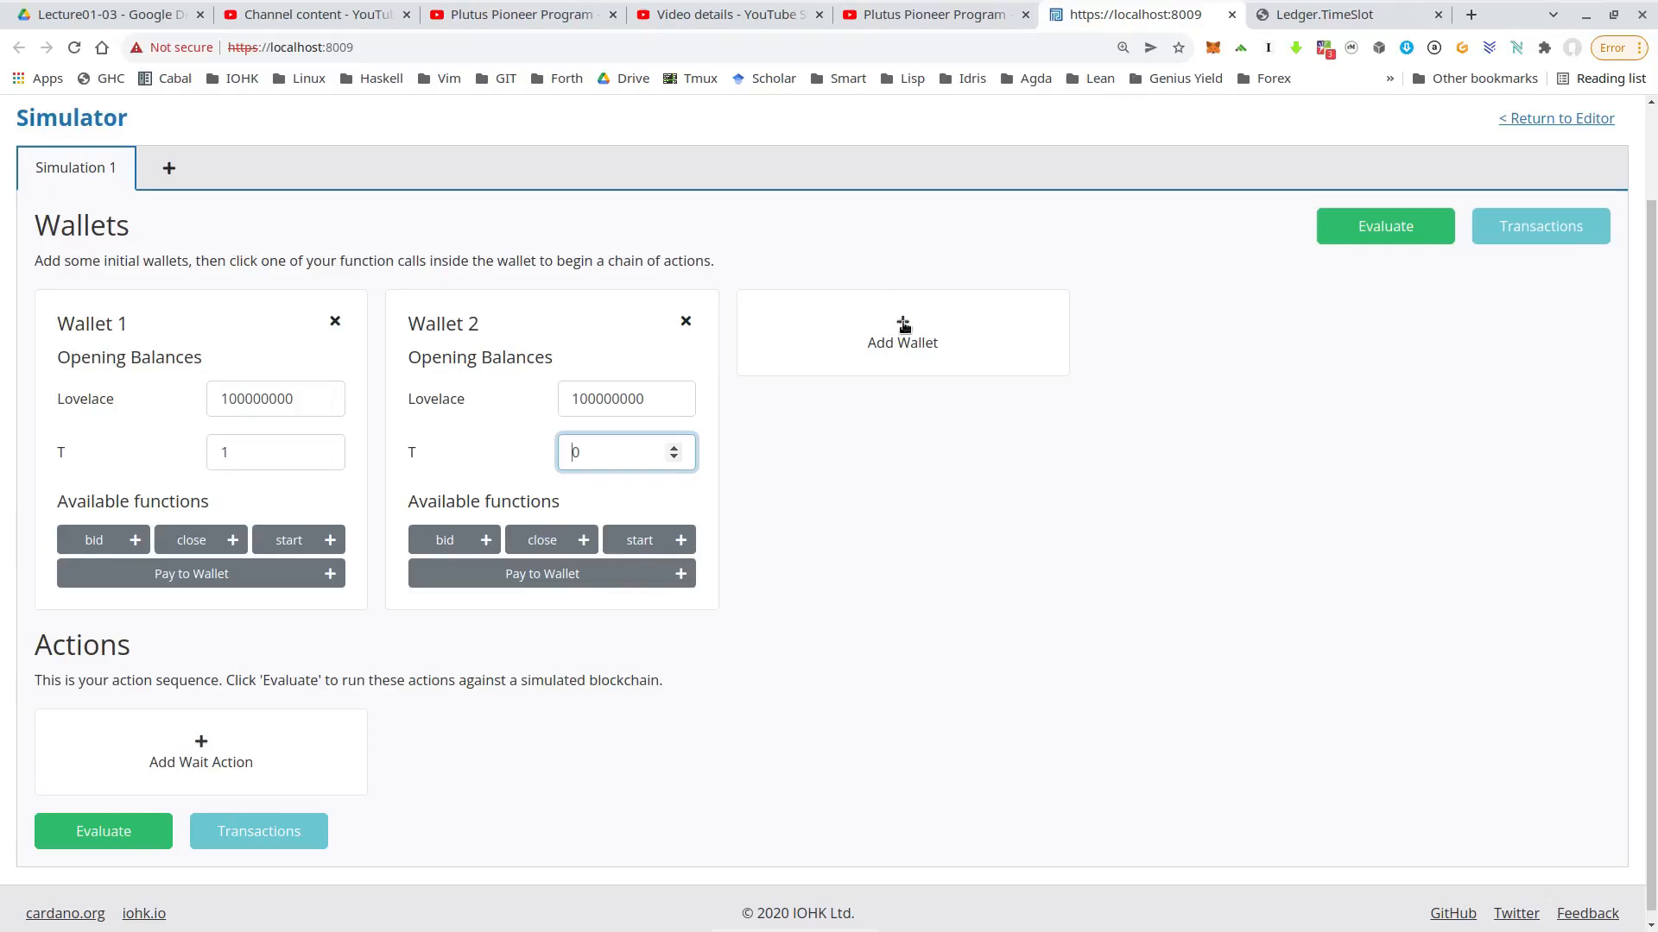
{"action": "left_click", "coordinate": [901, 331]}
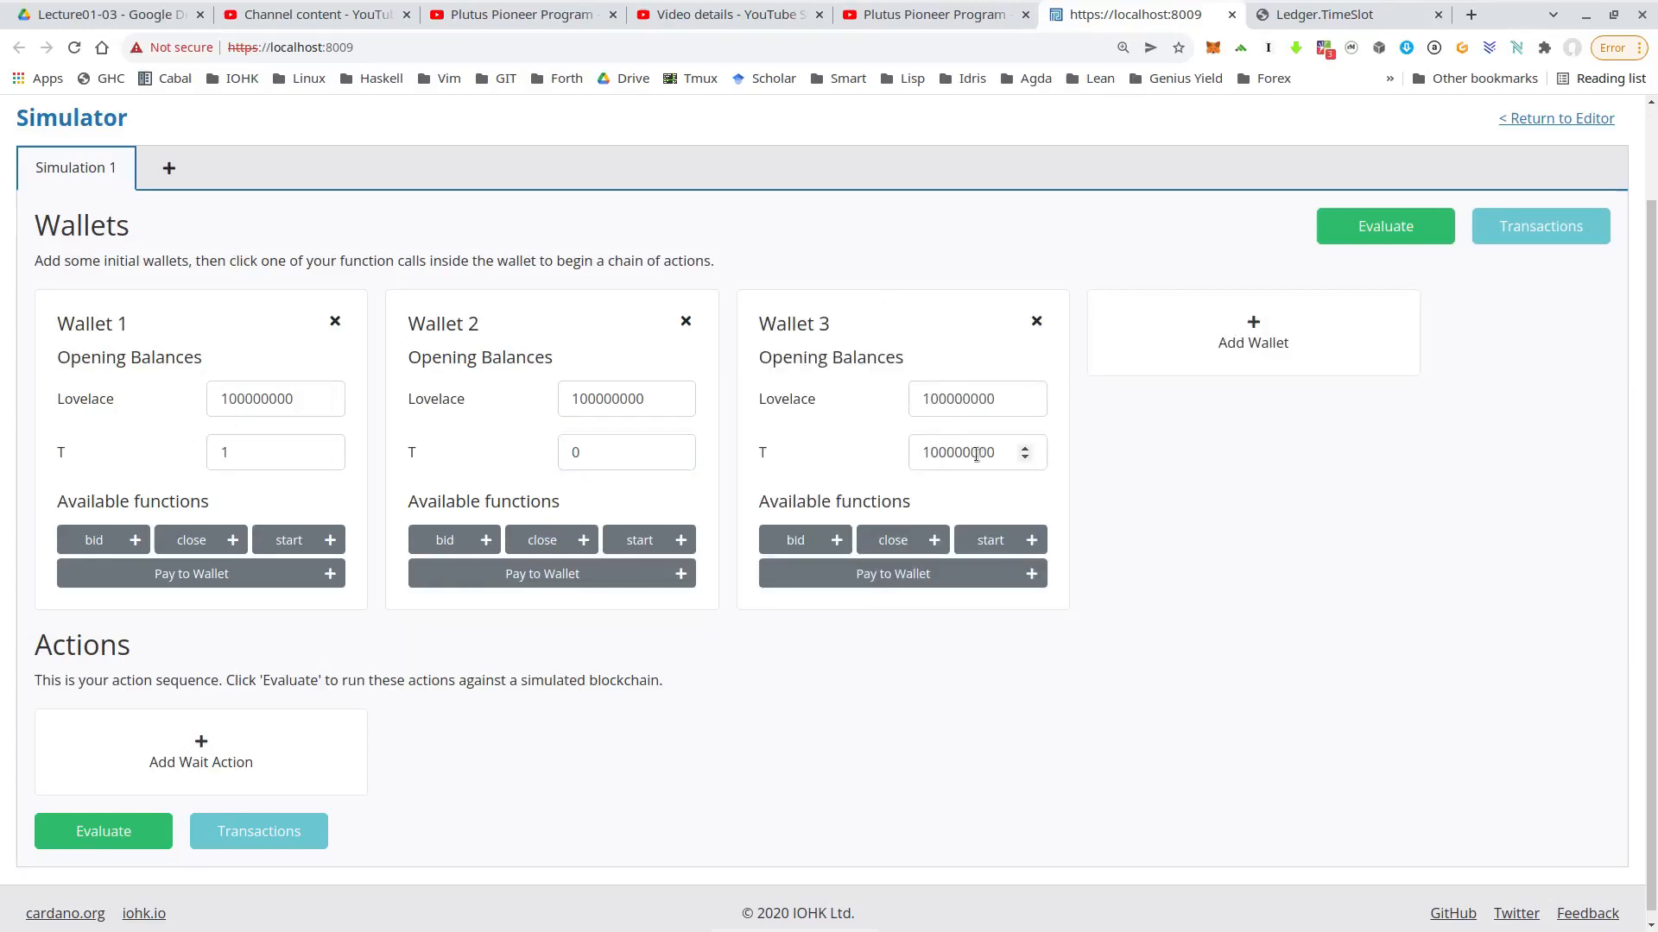
{"action": "left_click", "coordinate": [972, 452]}
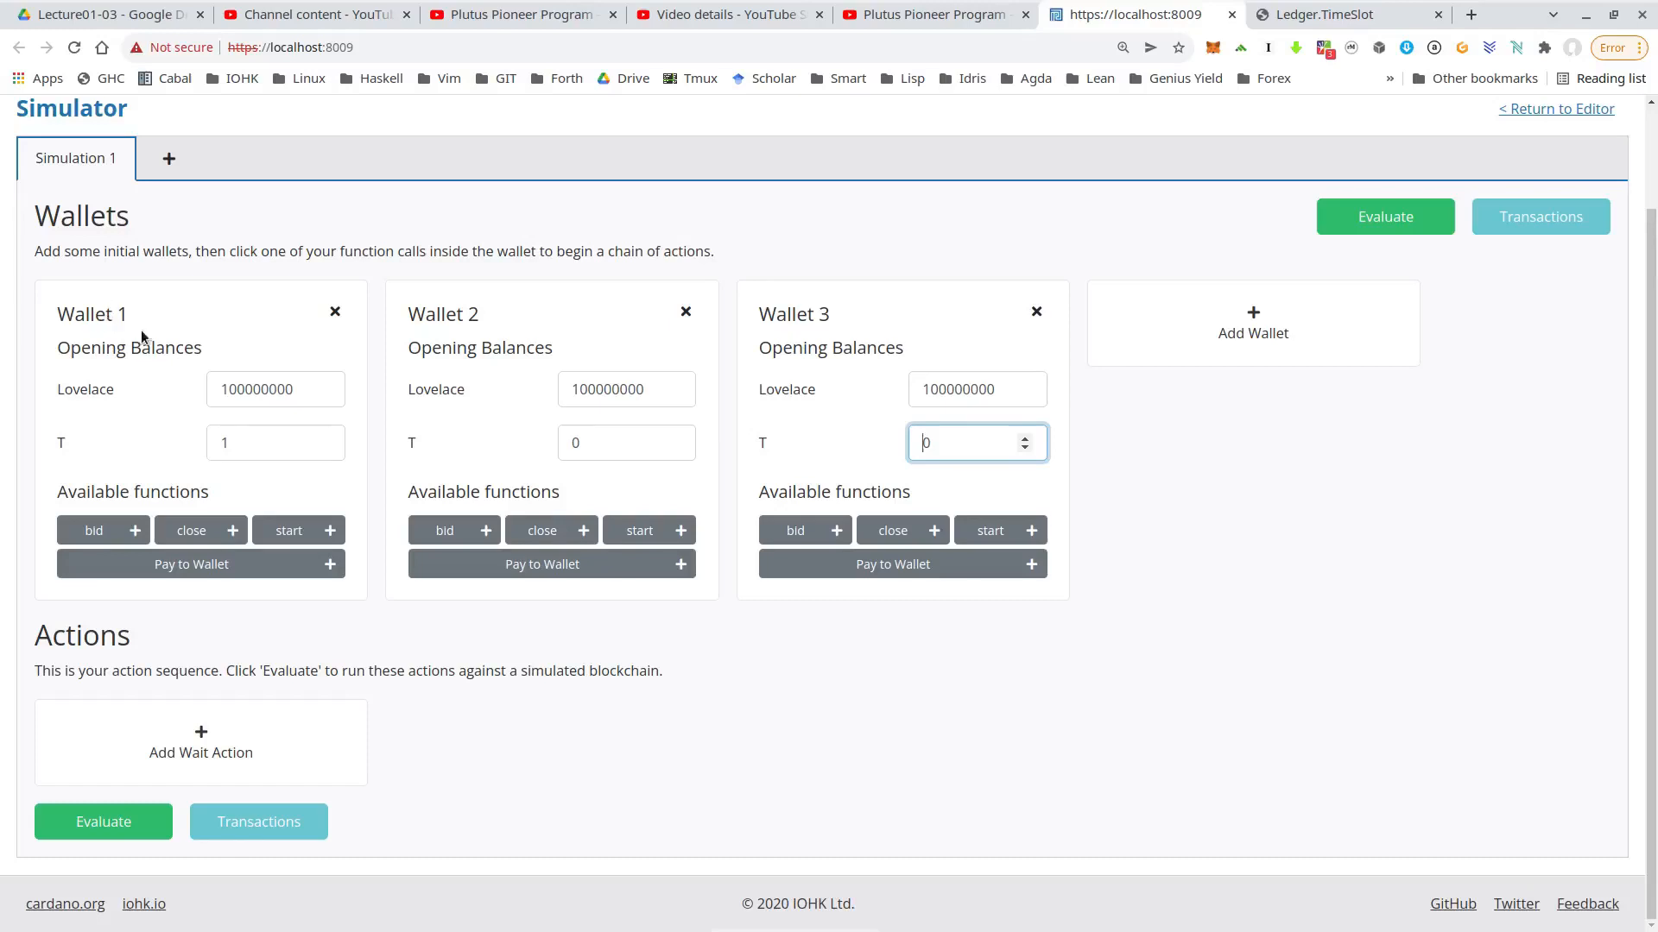
Step: Add Wallet 1 start, then Wallet 2 and Wallet 3 bids with waits between
{"action": "left_click", "coordinate": [289, 530]}
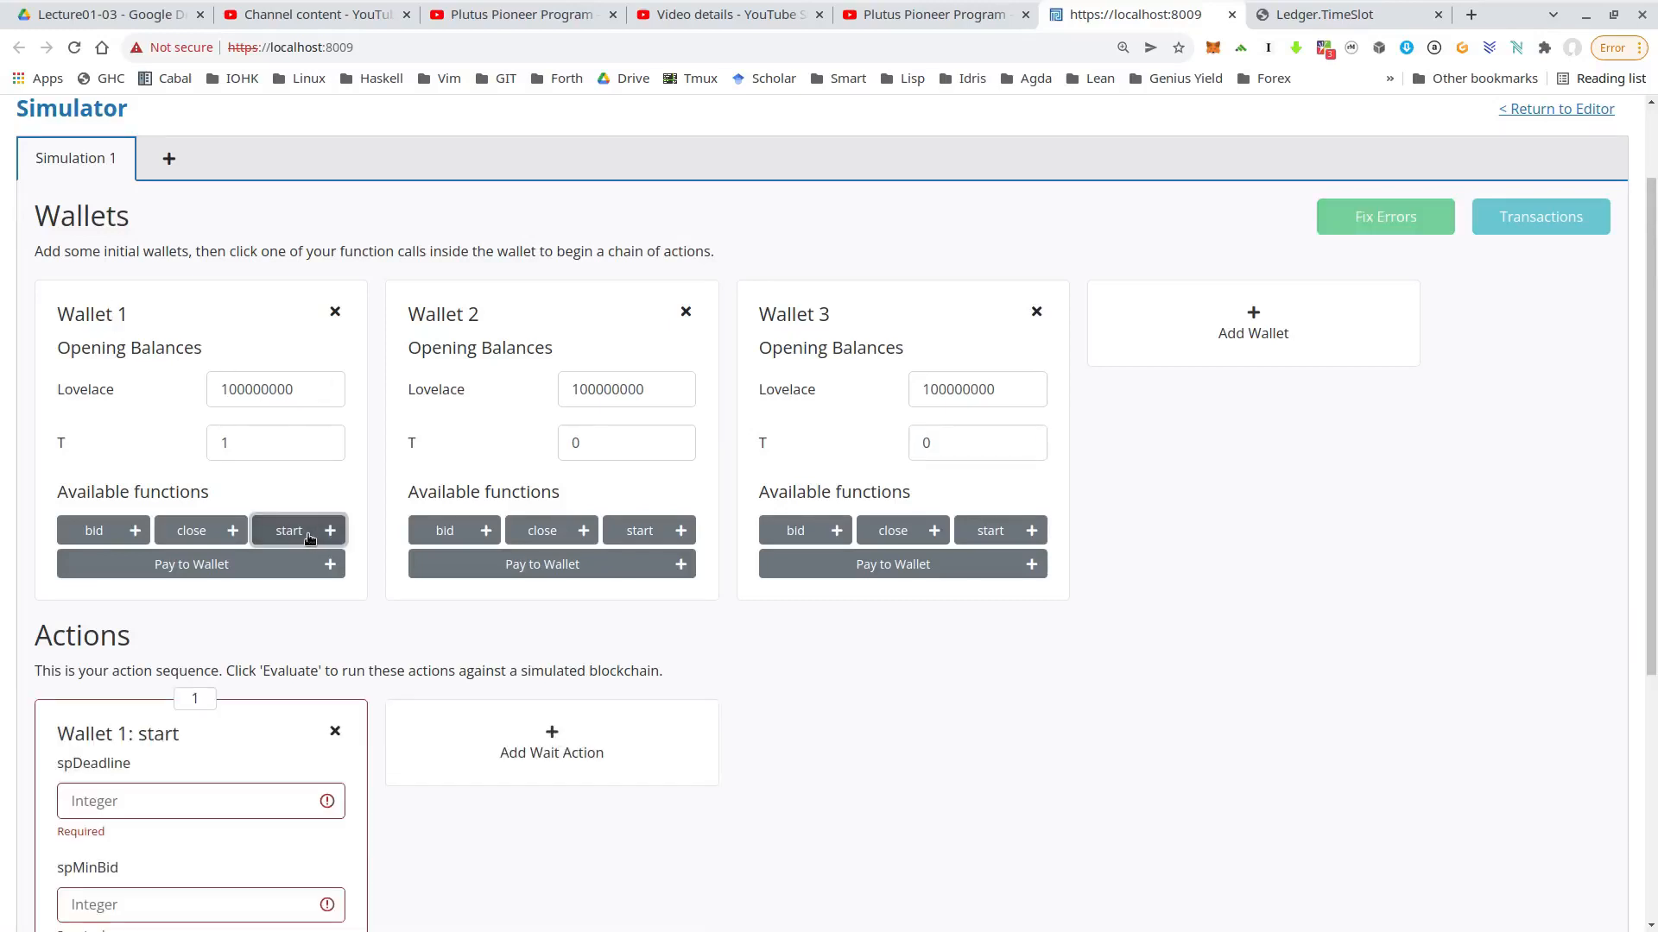
{"action": "scroll", "scroll_direction": "down", "scroll_amount": 3}
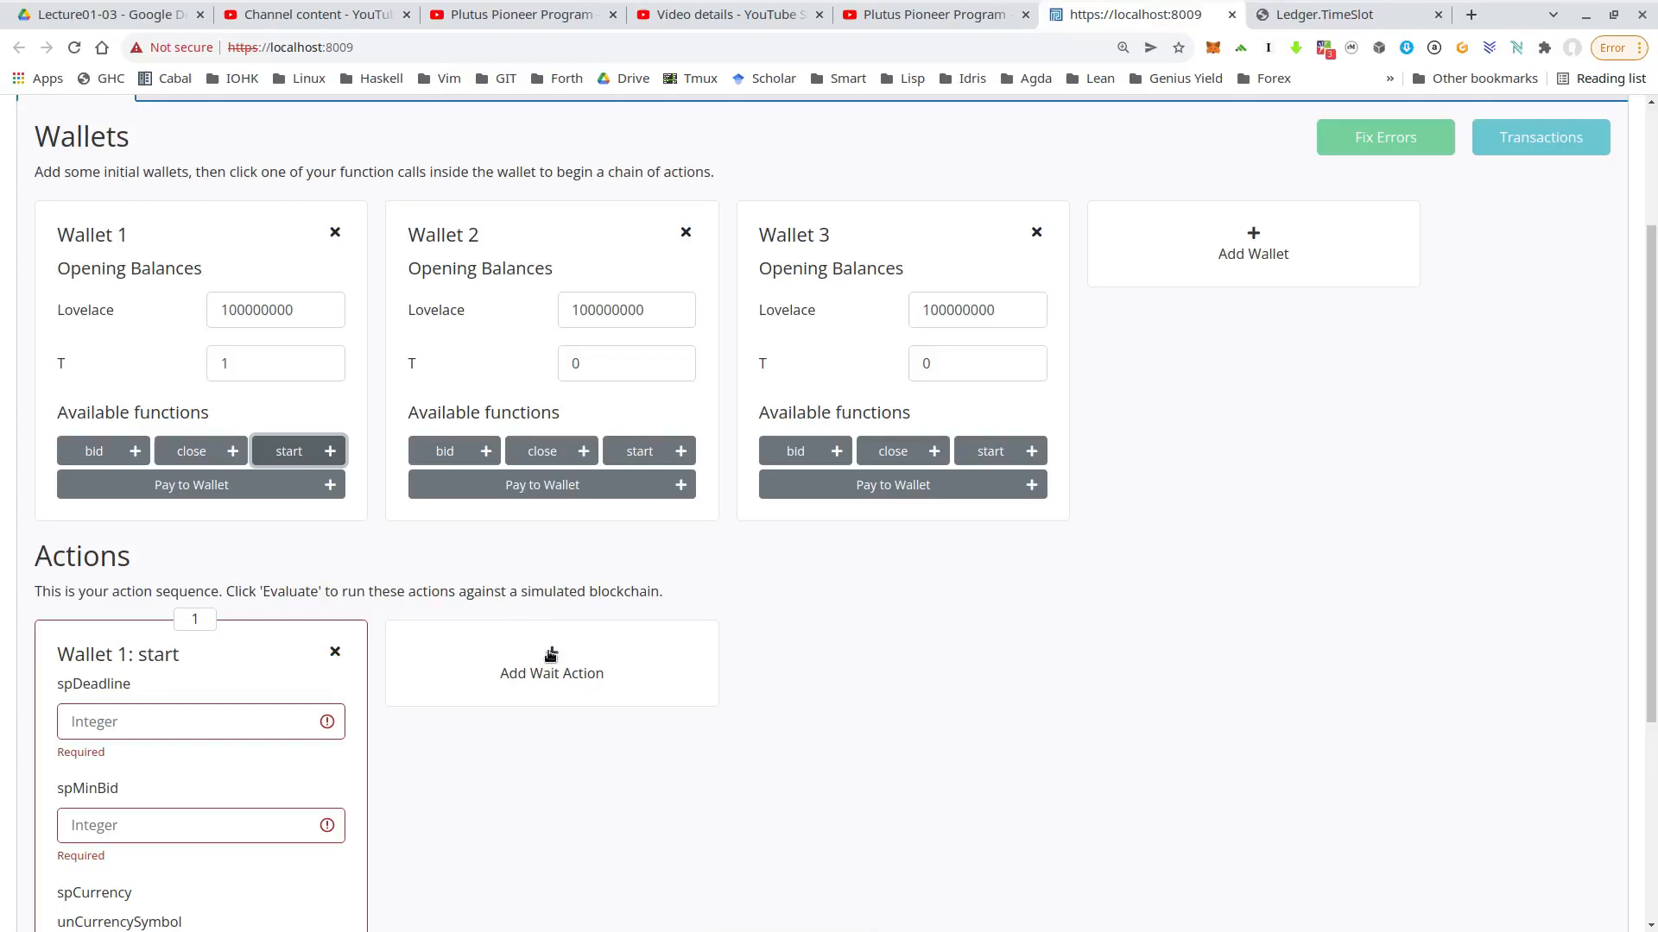
{"action": "left_click", "coordinate": [551, 671]}
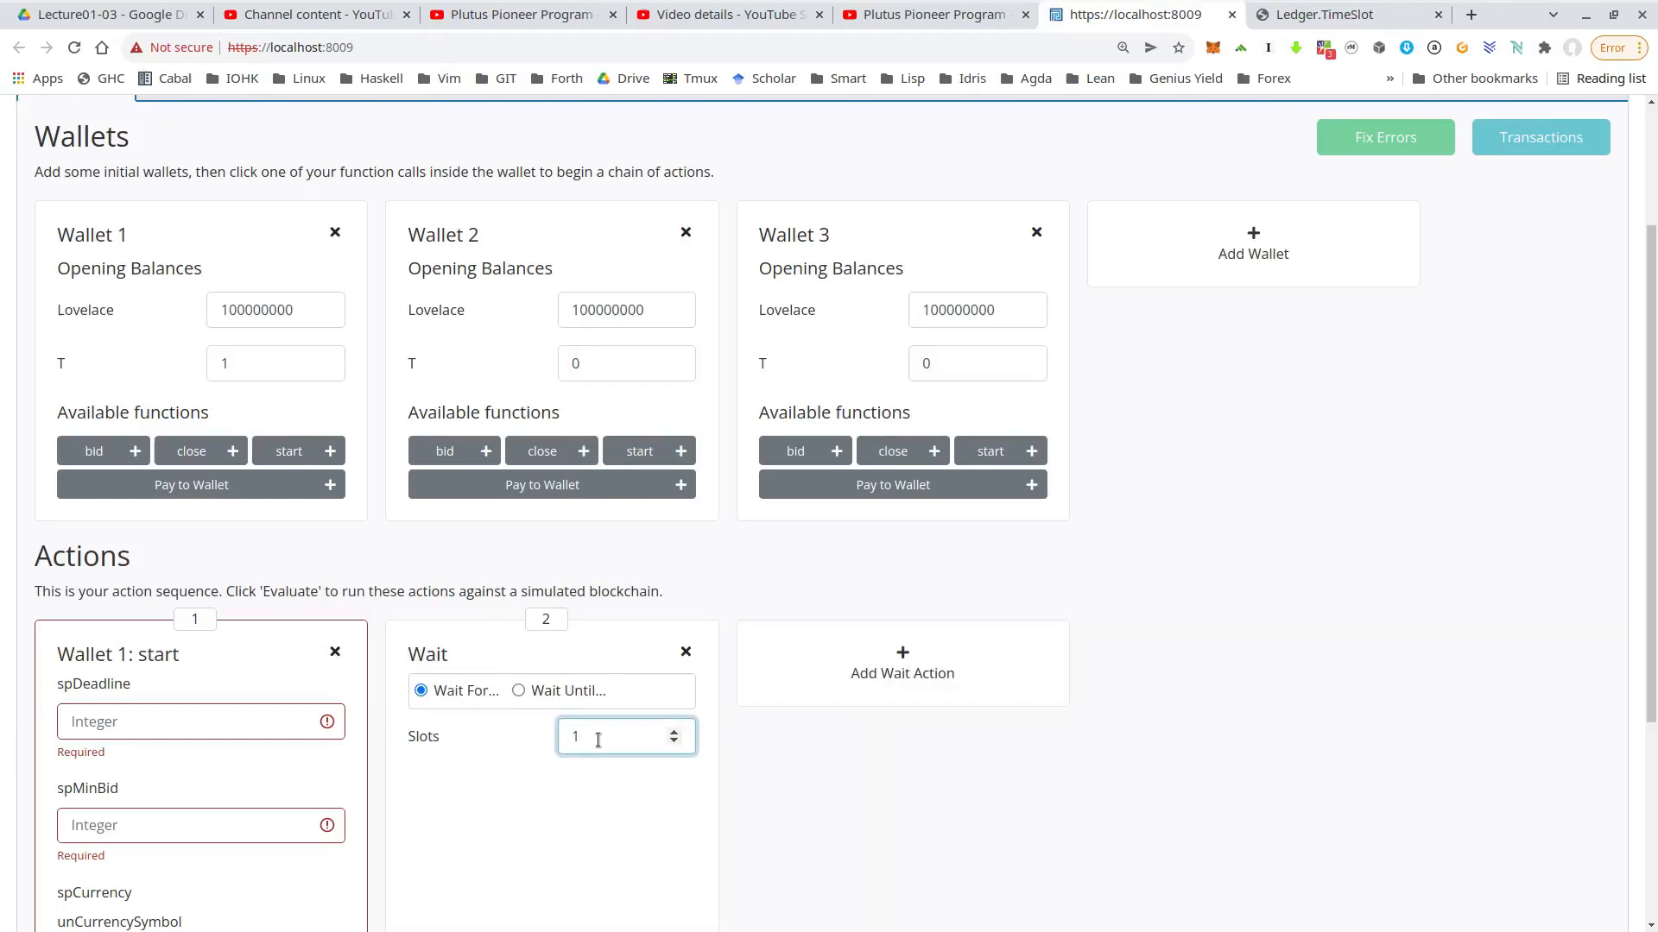
{"action": "mouse_move", "coordinate": [505, 312]}
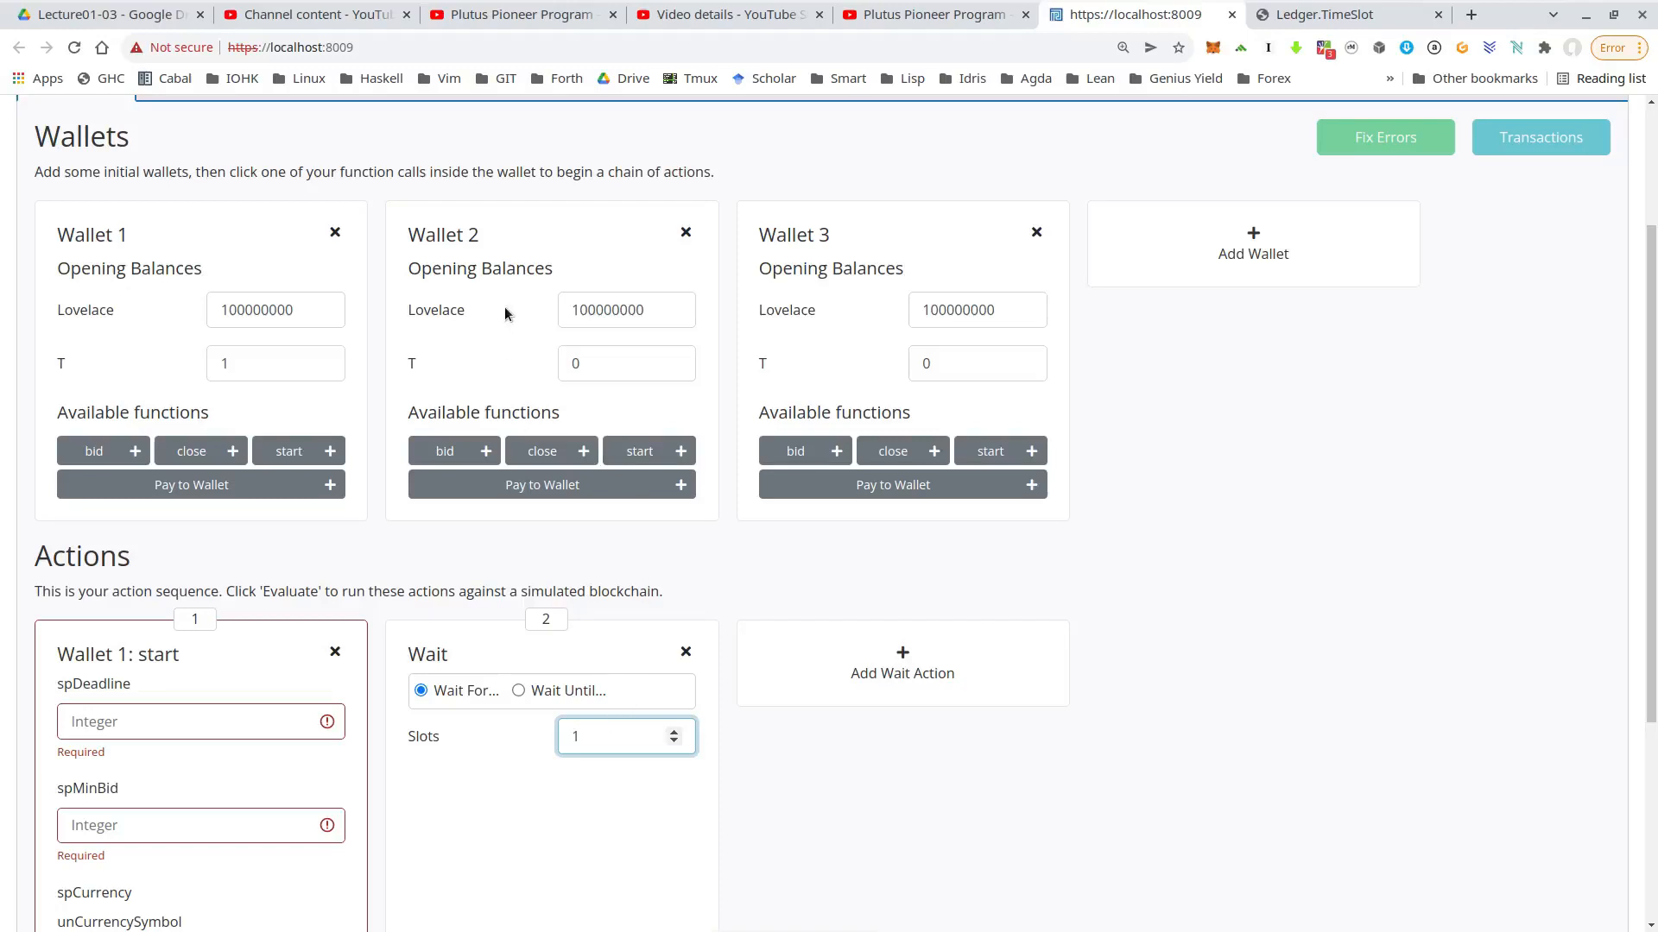
{"action": "left_click", "coordinate": [444, 451]}
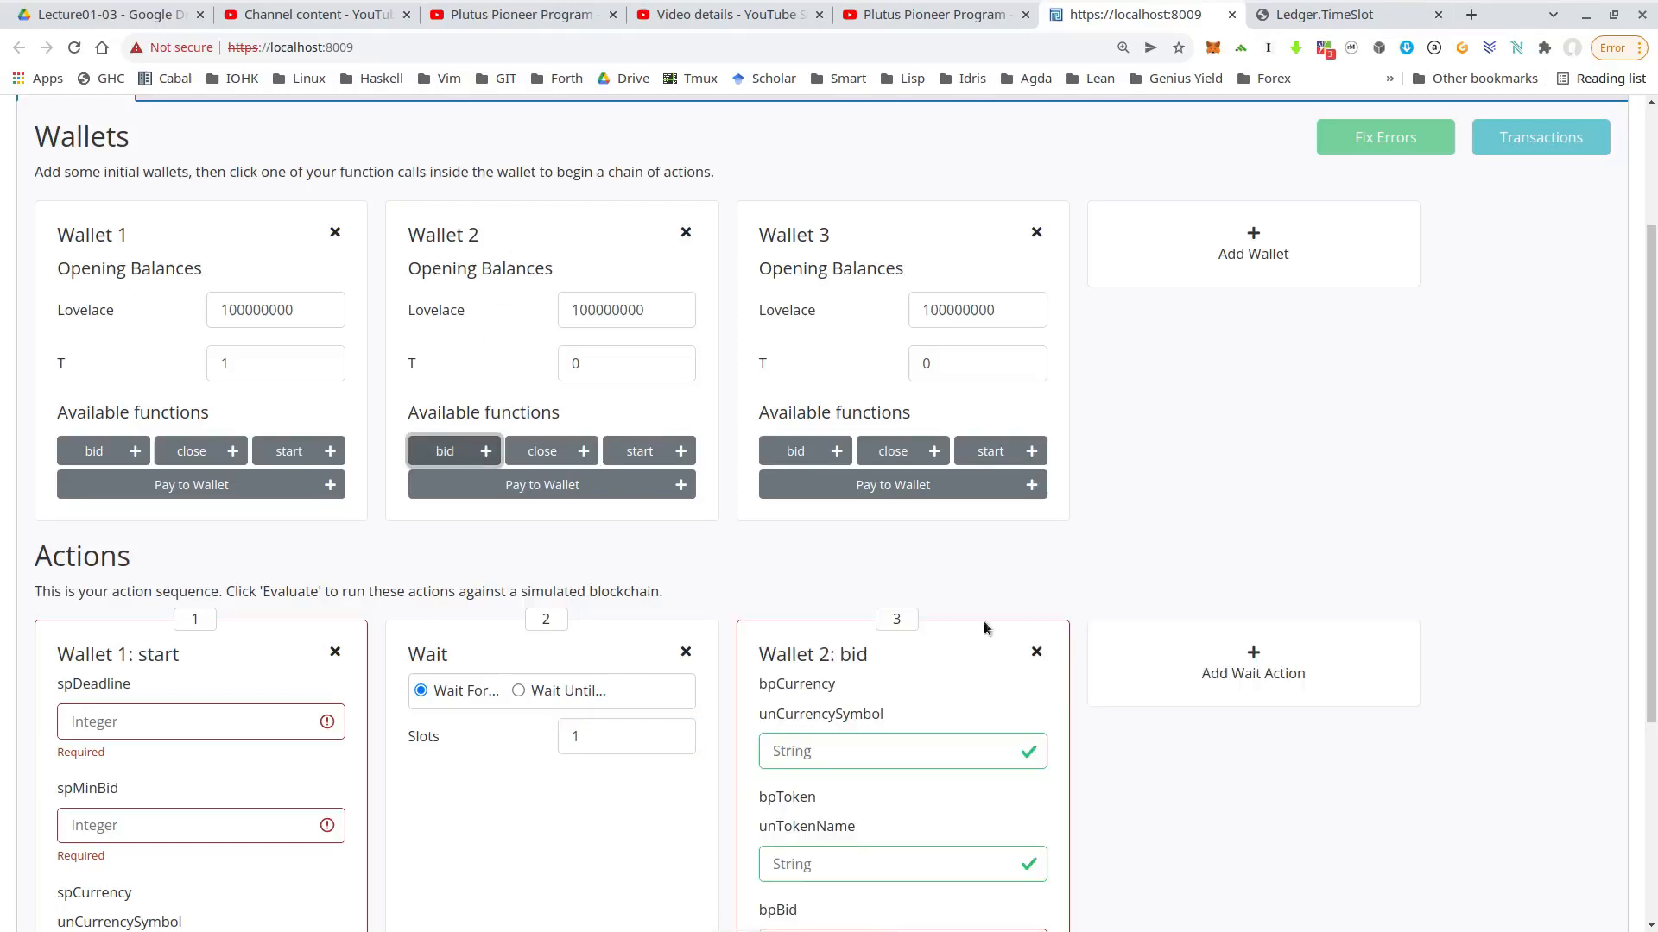
{"action": "left_click", "coordinate": [1254, 663]}
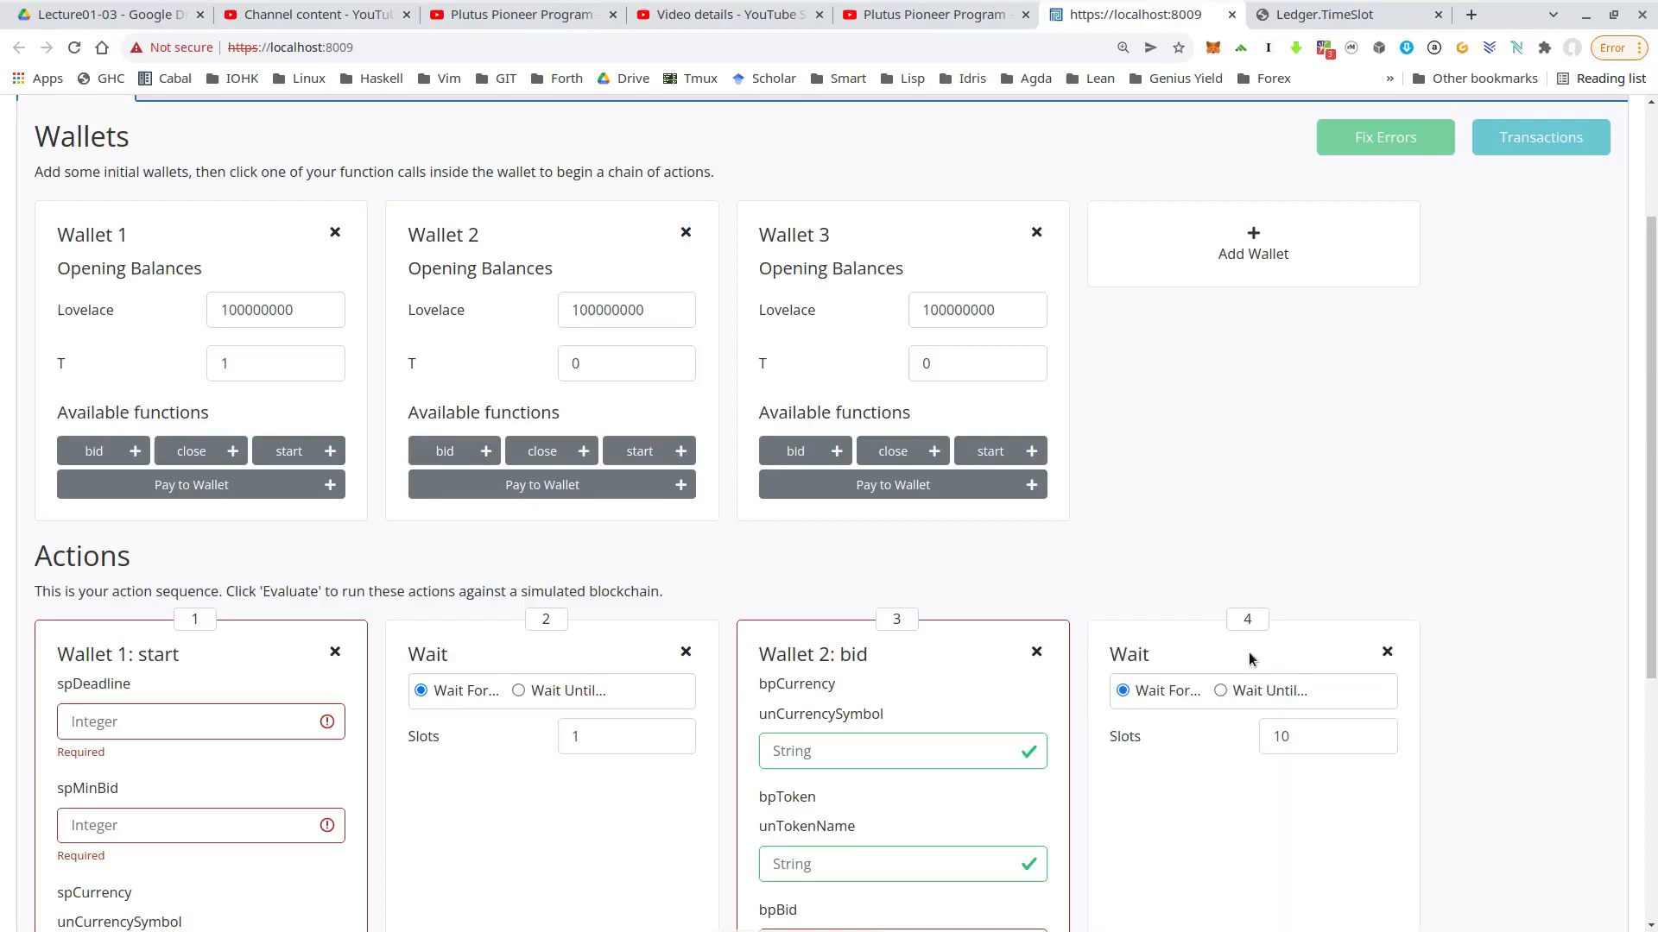
{"action": "left_click", "coordinate": [1315, 736]}
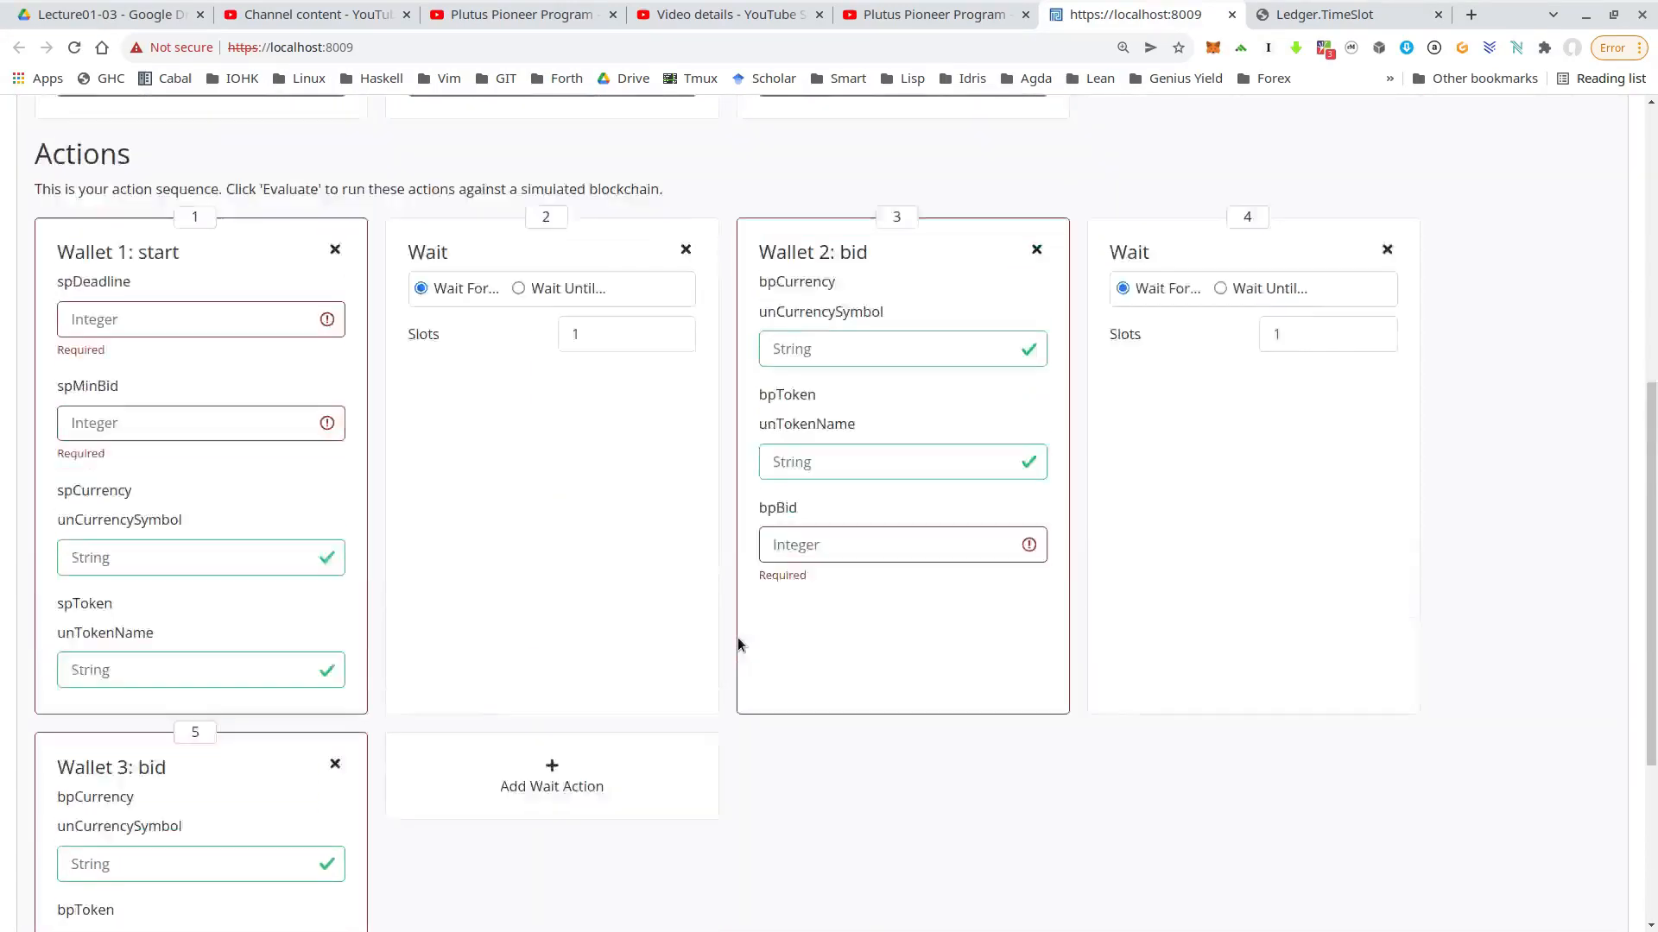
Step: Add a wait until slot 11, Wallet 1's close action, and a final wait
{"action": "scroll", "scroll_direction": "down", "scroll_amount": 3}
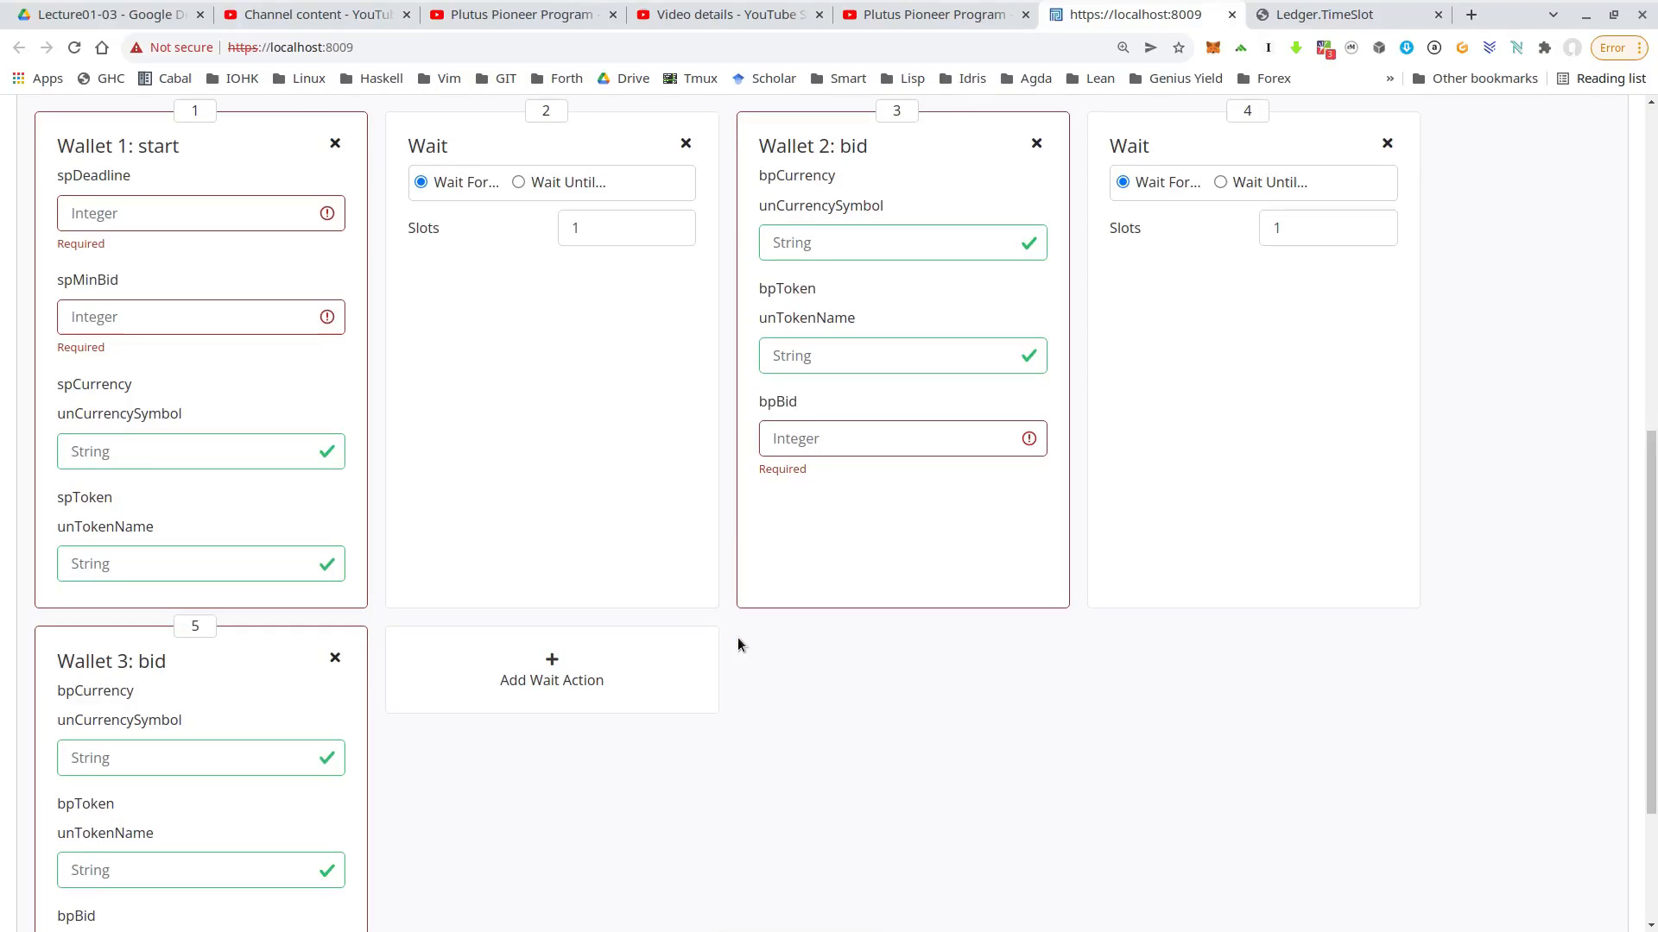
{"action": "mouse_move", "coordinate": [551, 667]}
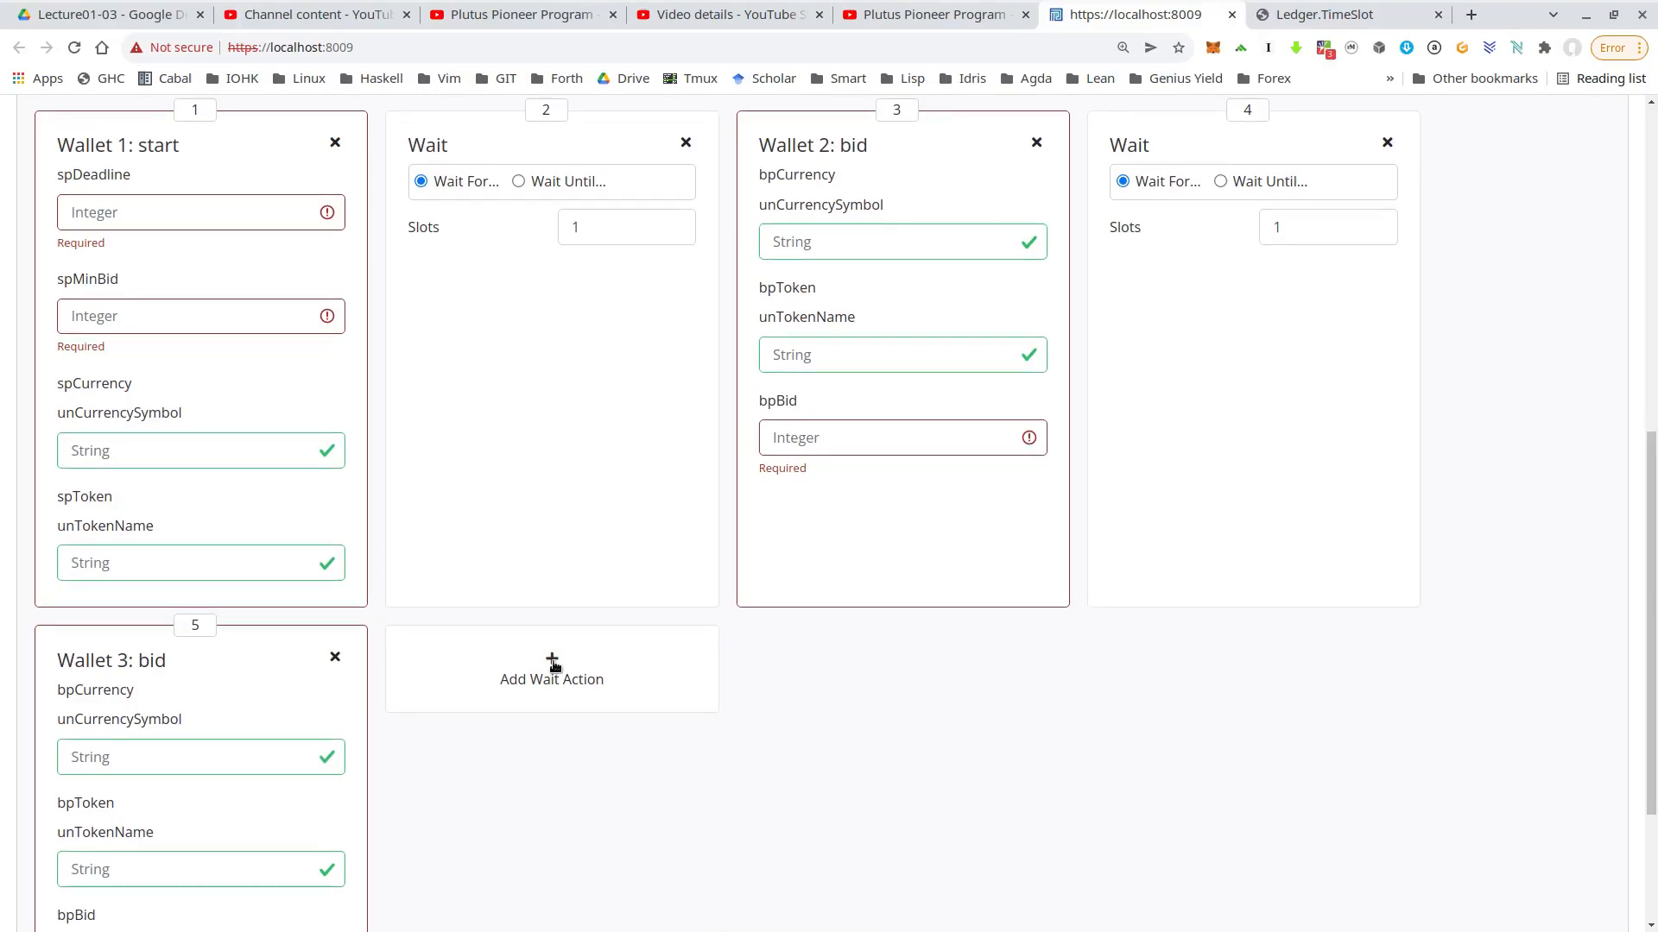
{"action": "left_click", "coordinate": [551, 679]}
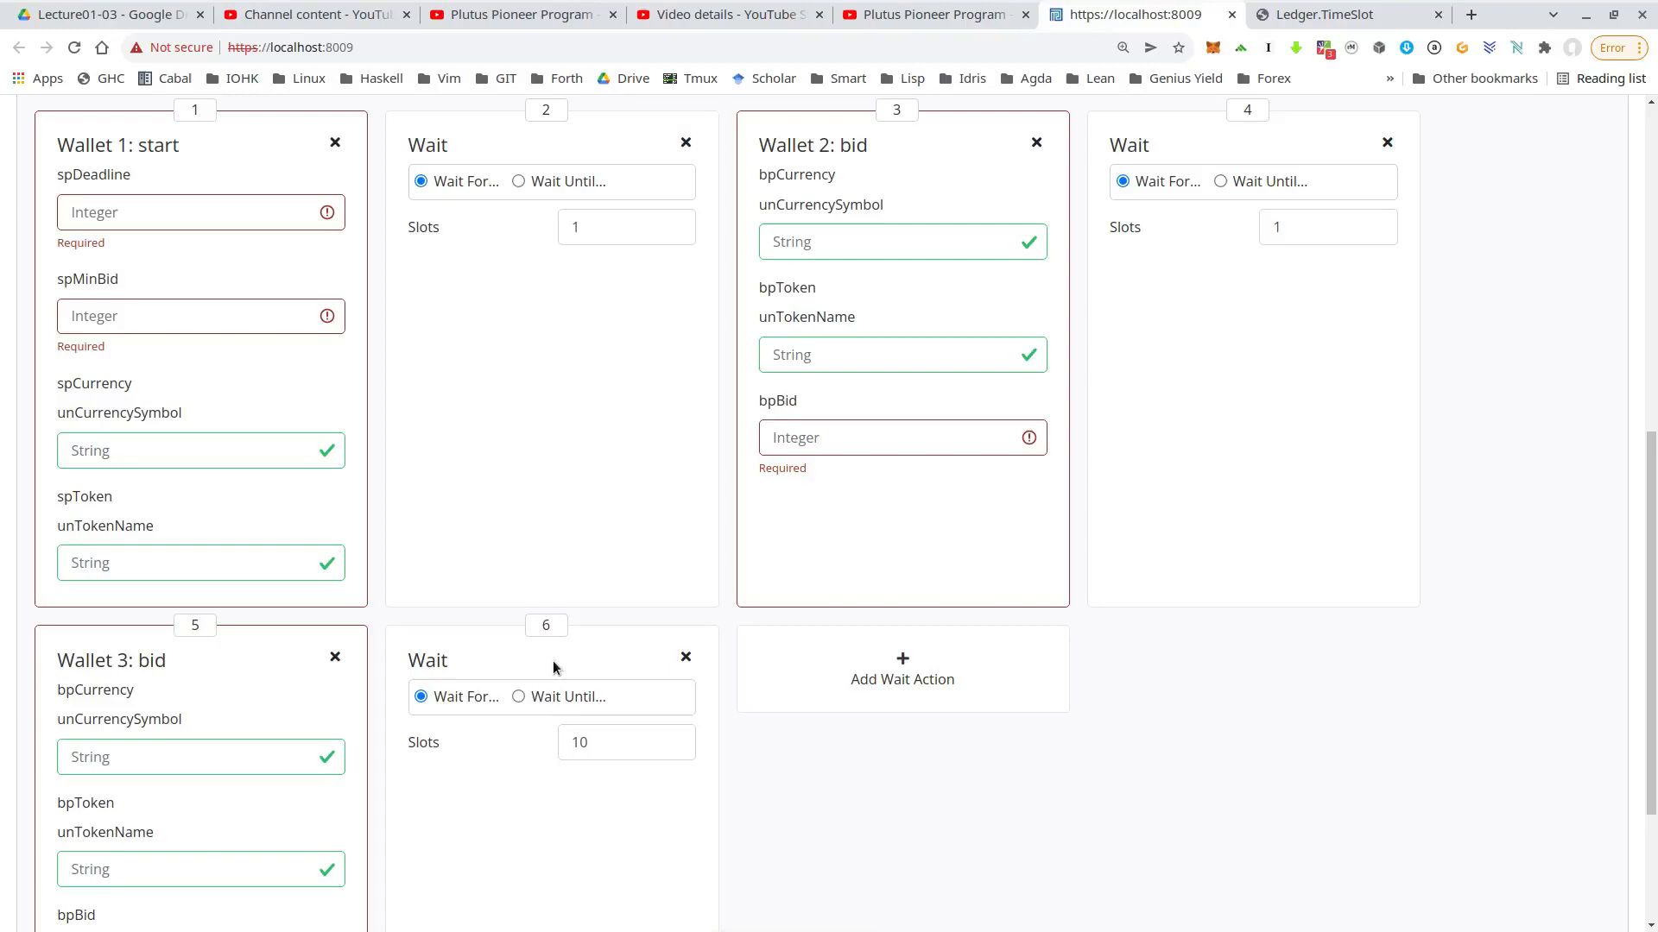
{"action": "left_click", "coordinate": [520, 696]}
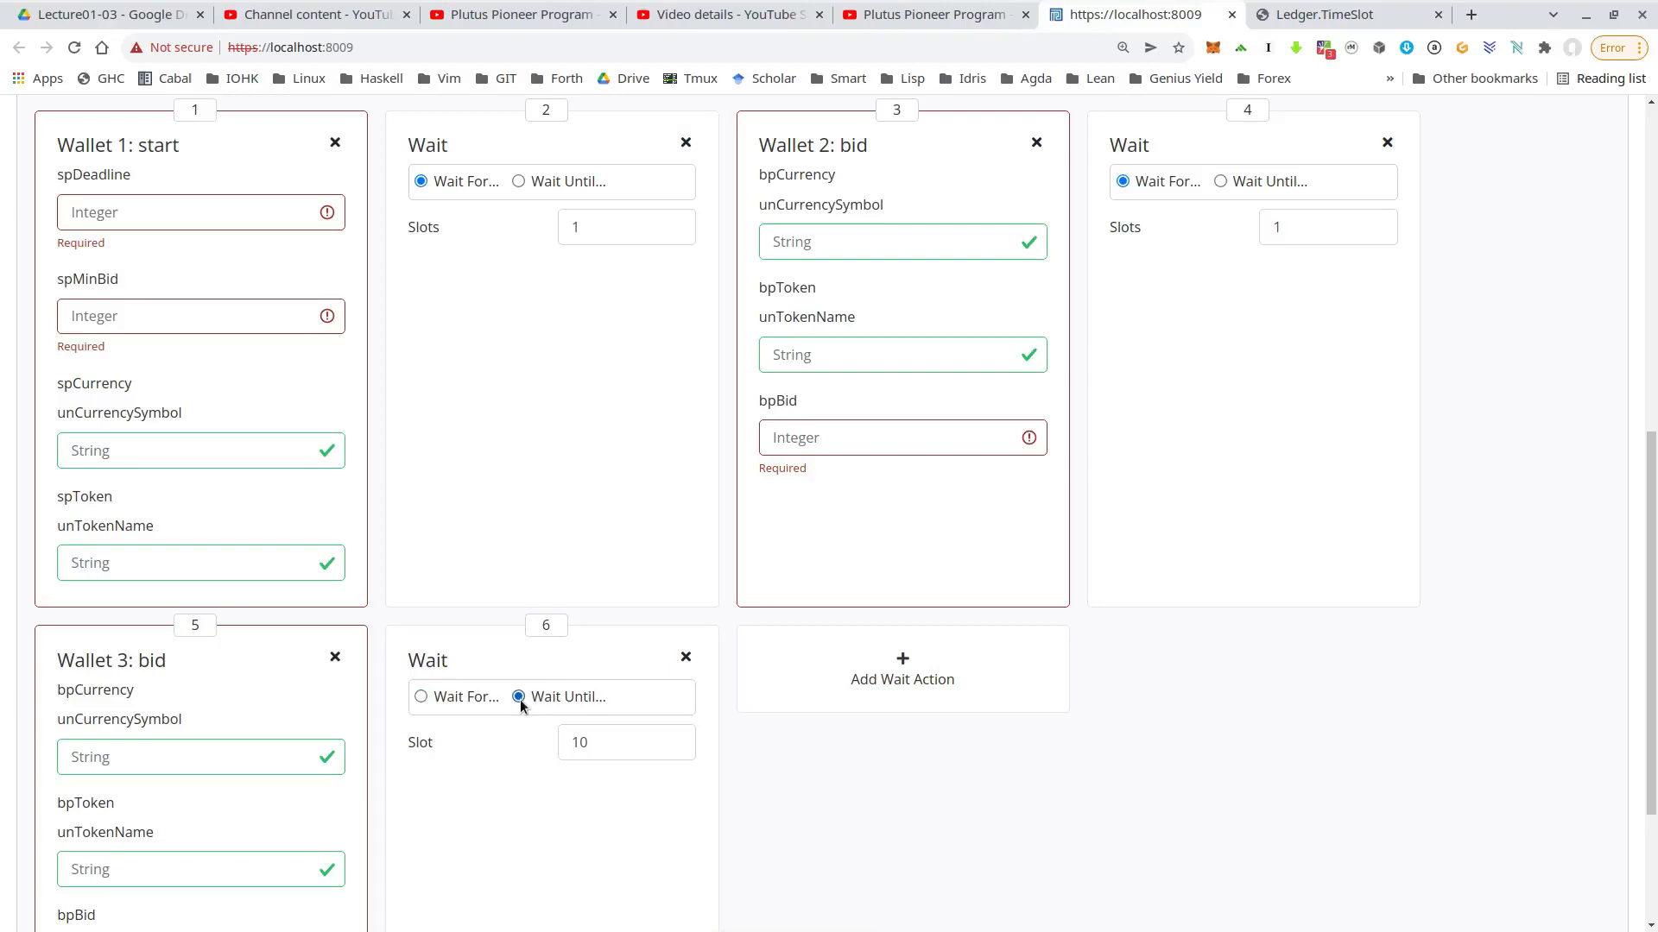
{"action": "left_click", "coordinate": [623, 740]}
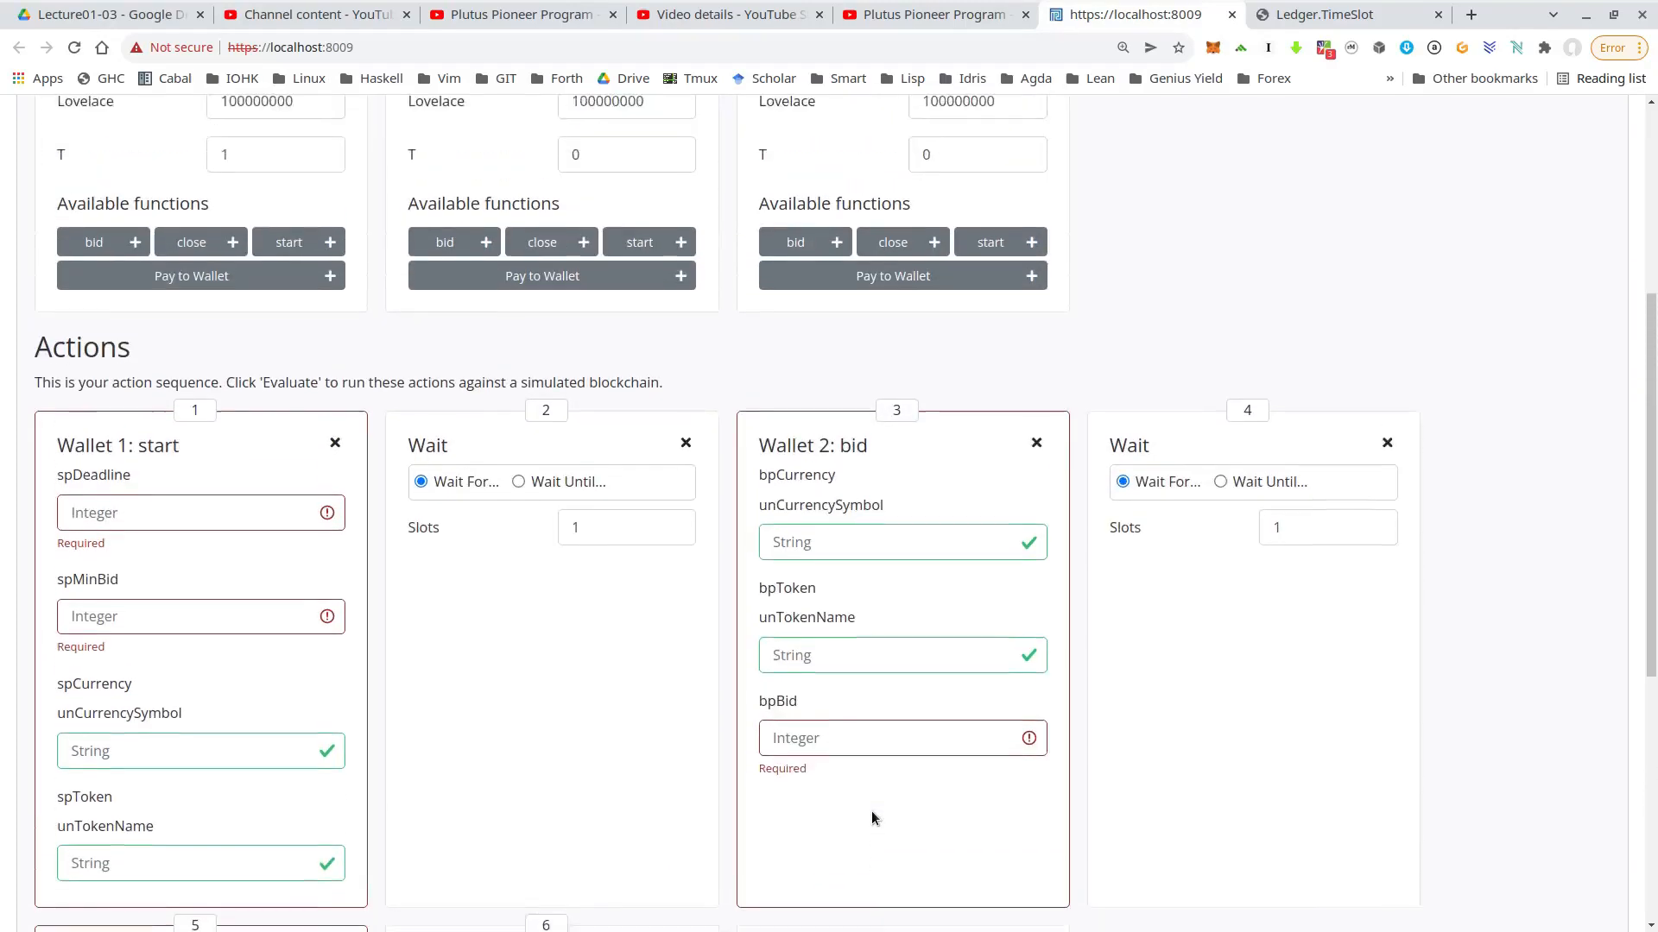
{"action": "scroll", "scroll_direction": "down", "scroll_amount": 3}
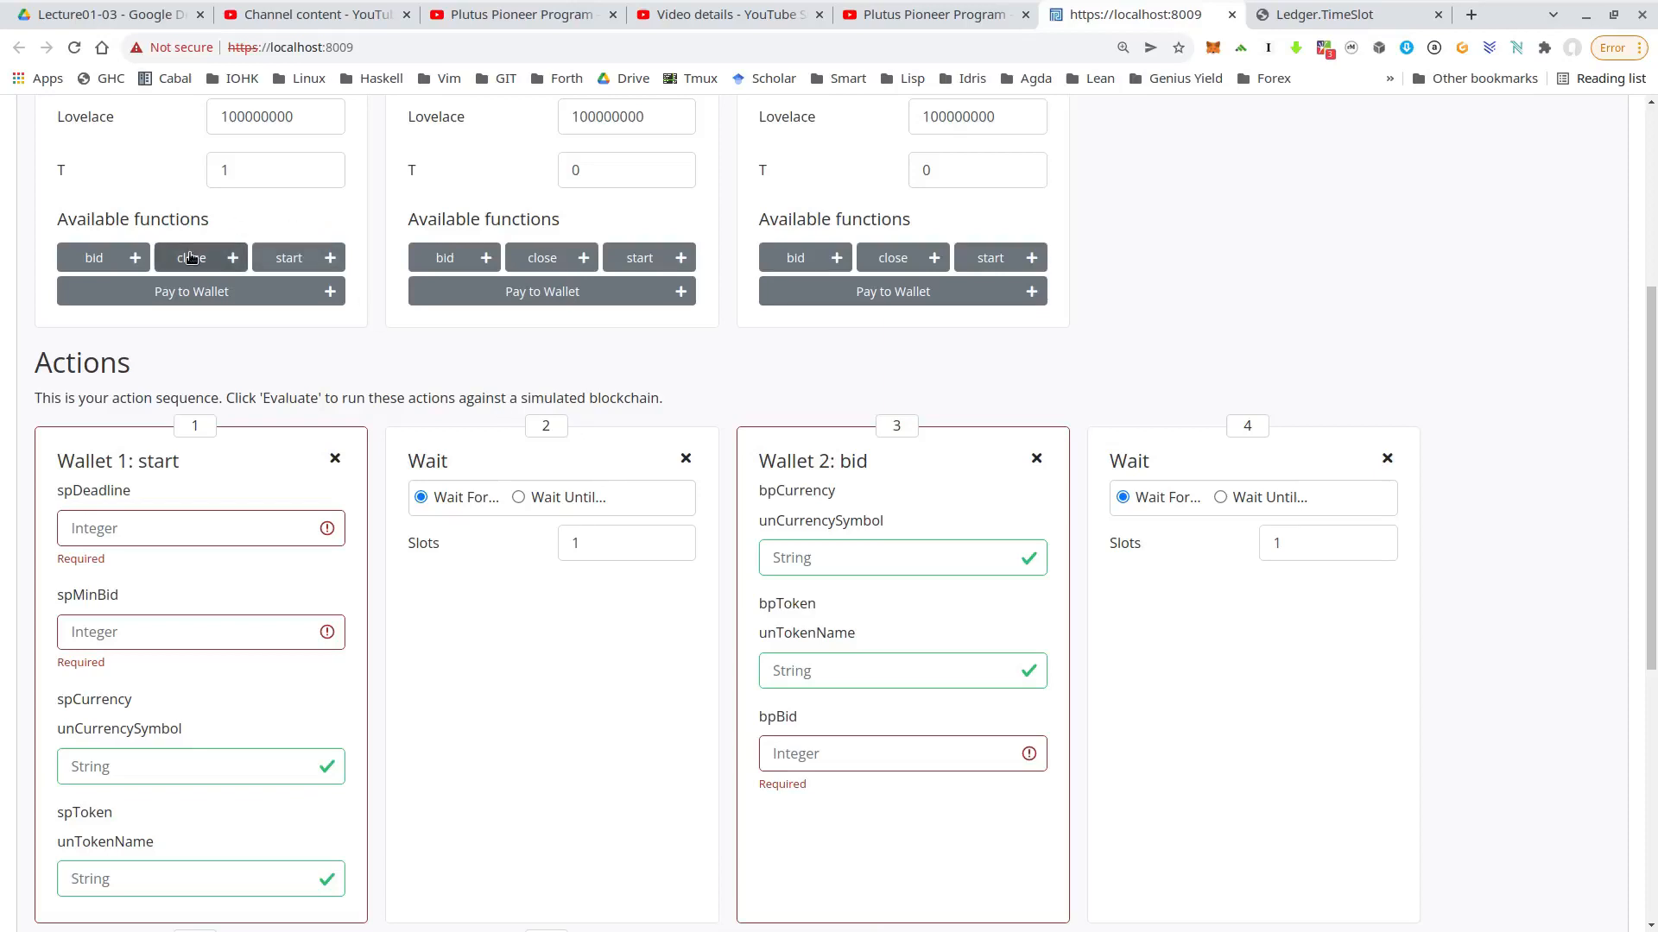
{"action": "mouse_move", "coordinate": [249, 196]}
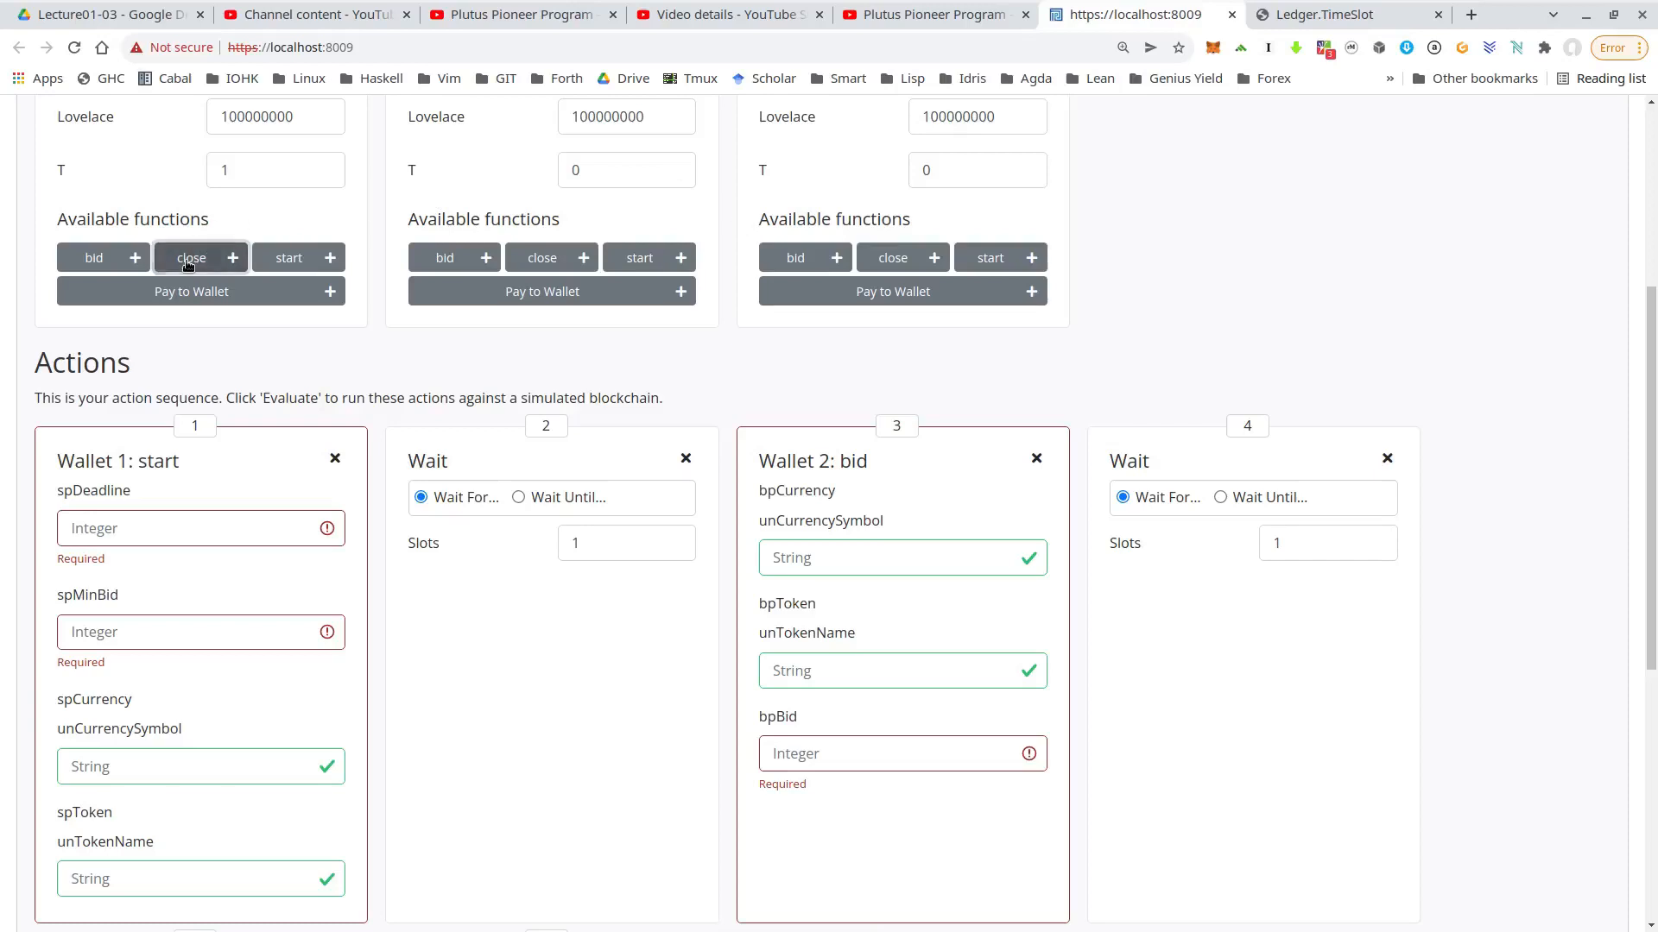
{"action": "scroll", "scroll_direction": "down", "scroll_amount": 3}
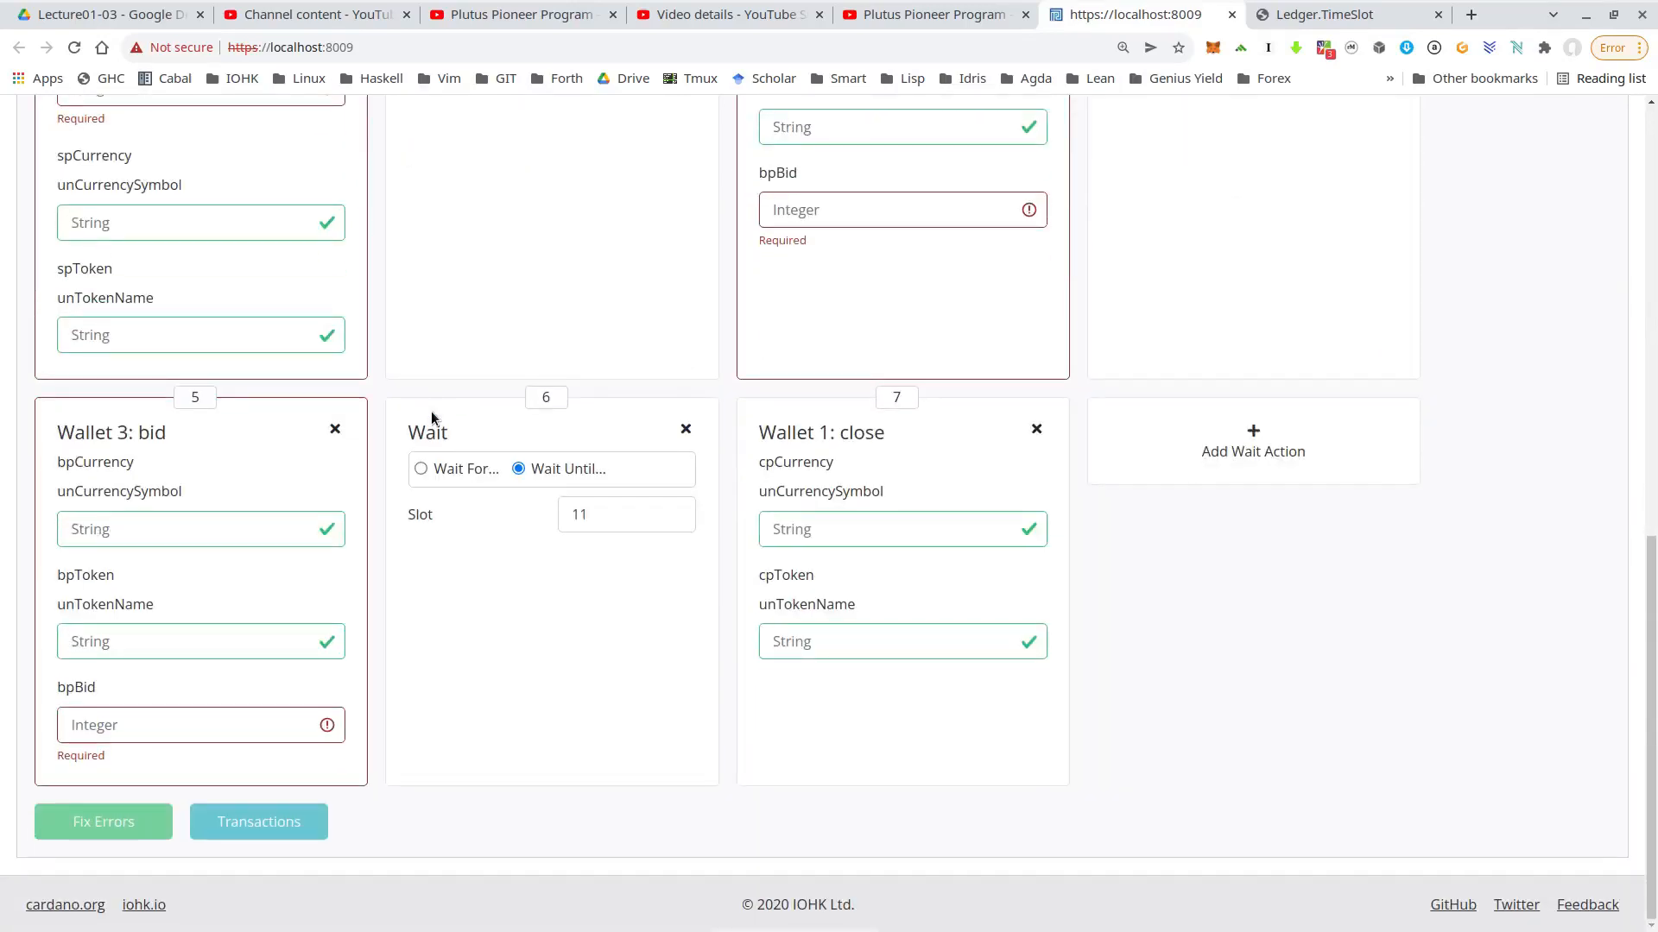
{"action": "left_click", "coordinate": [1254, 440]}
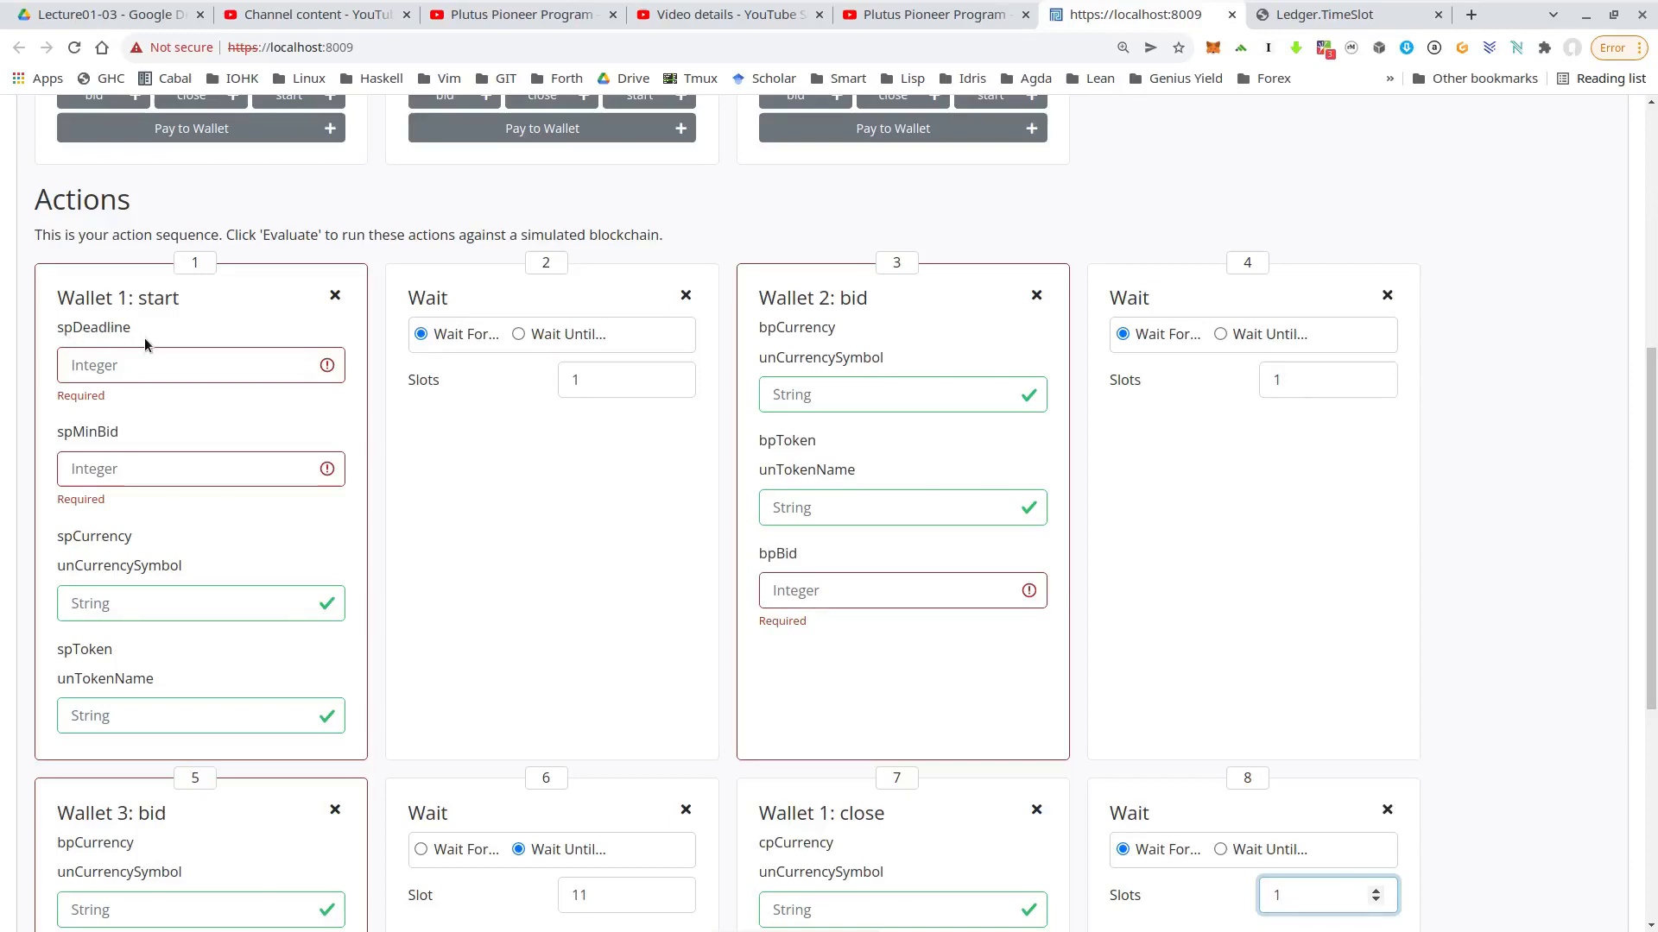
{"action": "left_click", "coordinate": [1316, 896]}
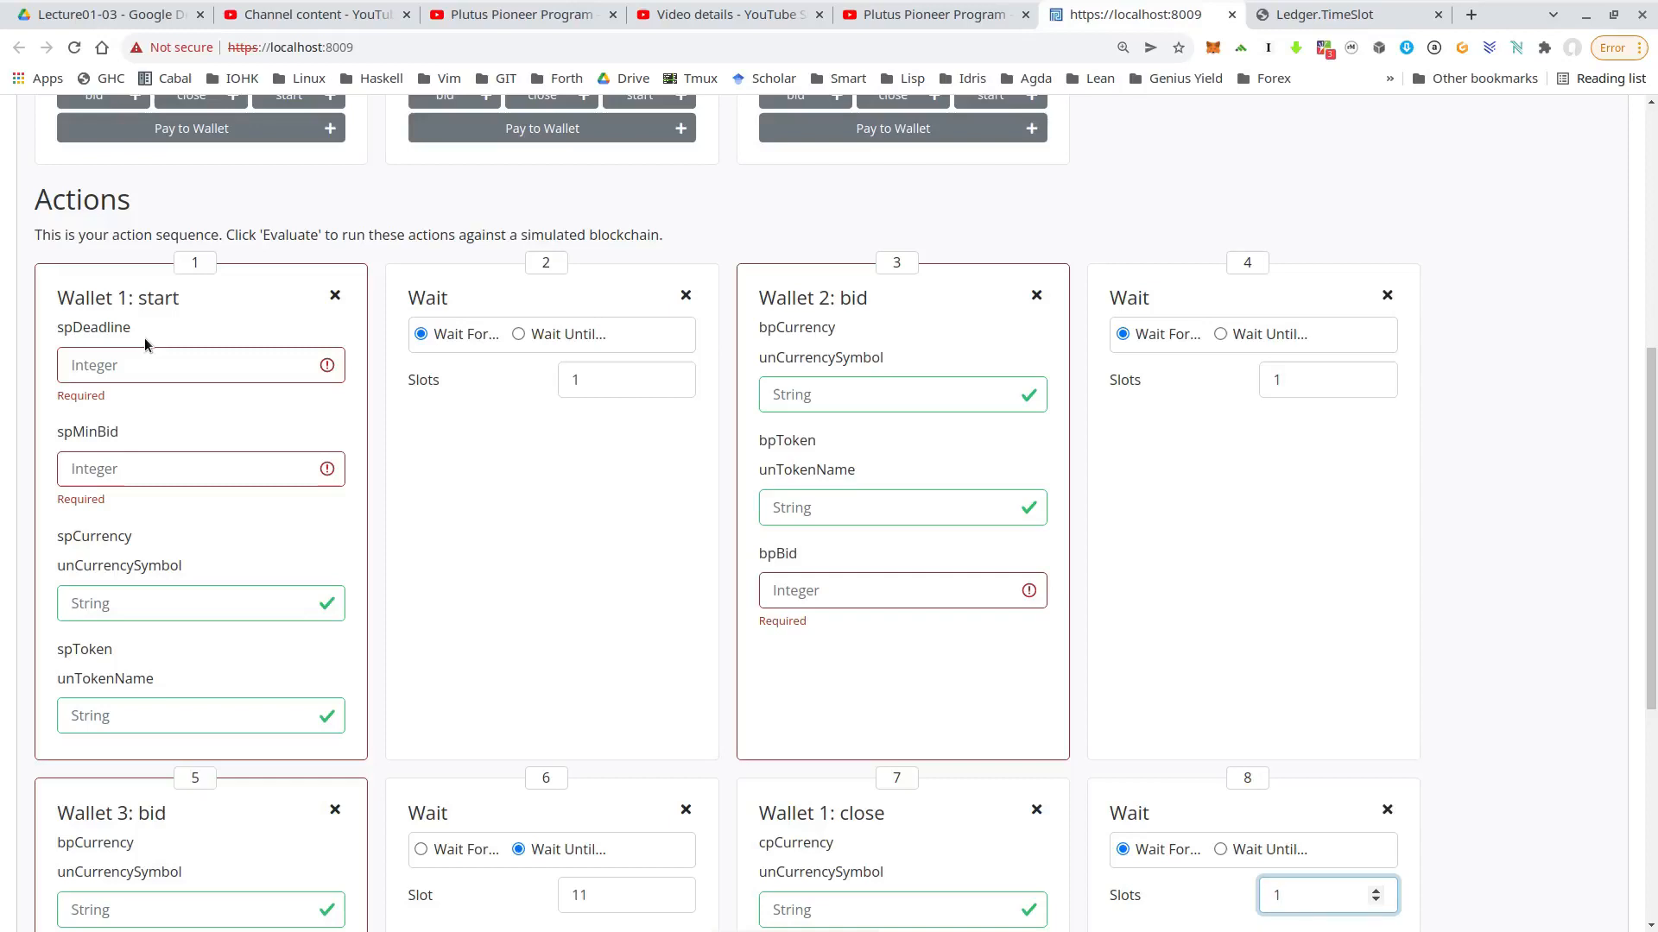
{"action": "left_click", "coordinate": [1316, 896]}
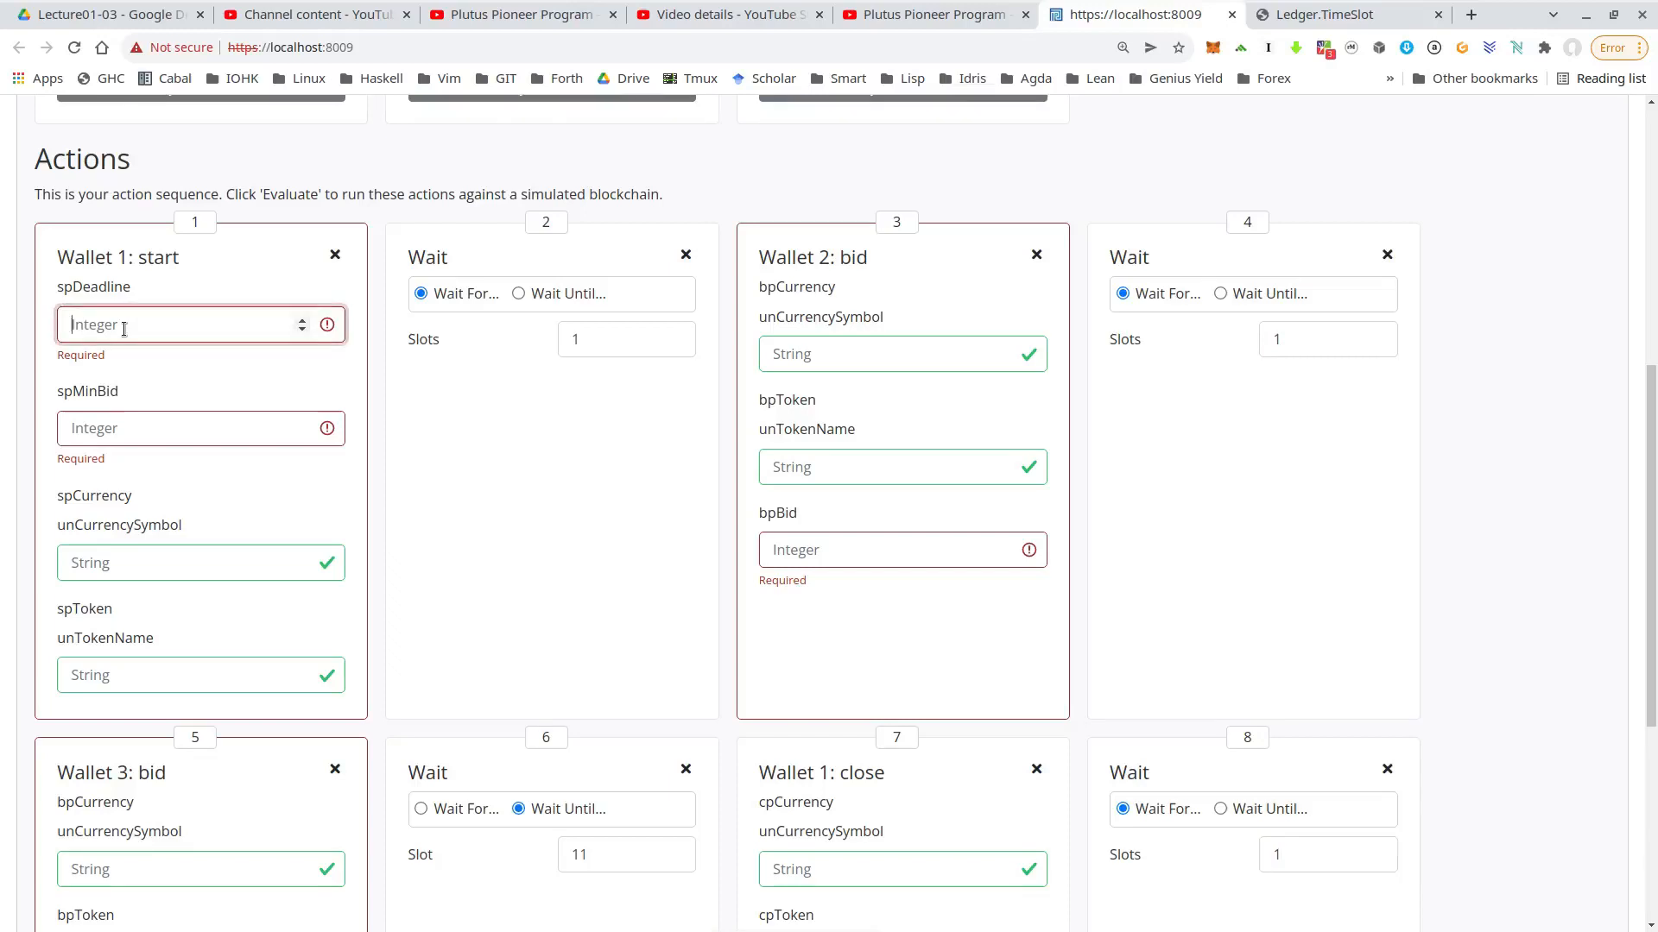
{"action": "mouse_move", "coordinate": [399, 393]}
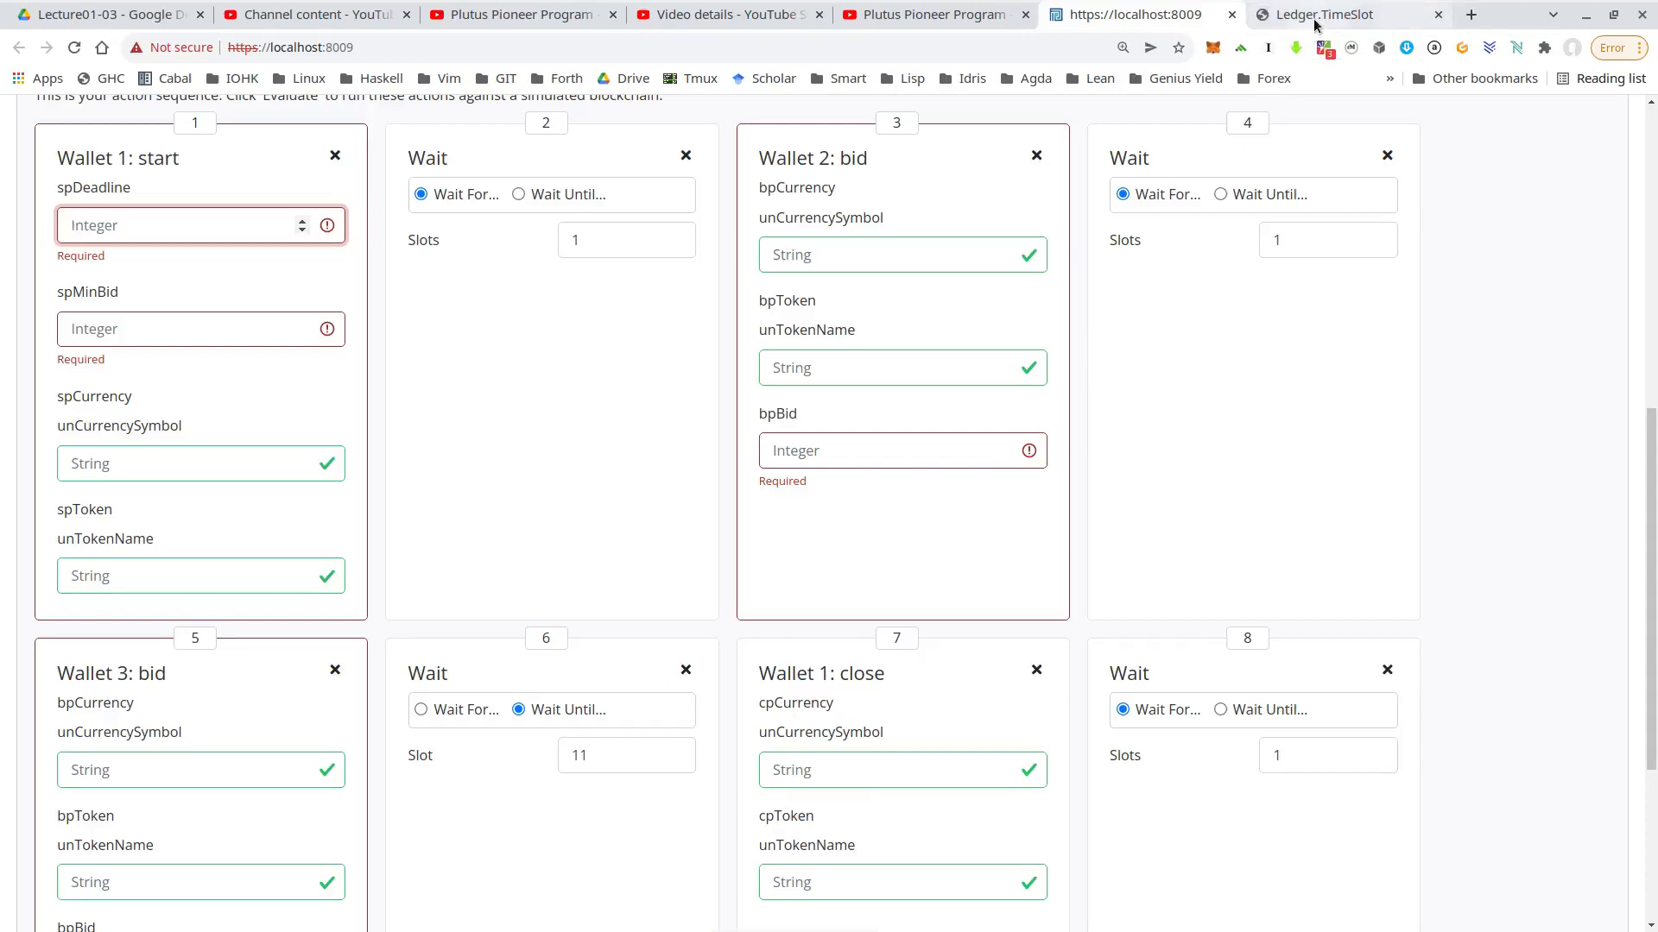
Step: Browse Ledger.TimeSlot docs to slotToEndPOSIXTime and posixTimeToEnclosingSlot
{"action": "left_click", "coordinate": [1321, 14]}
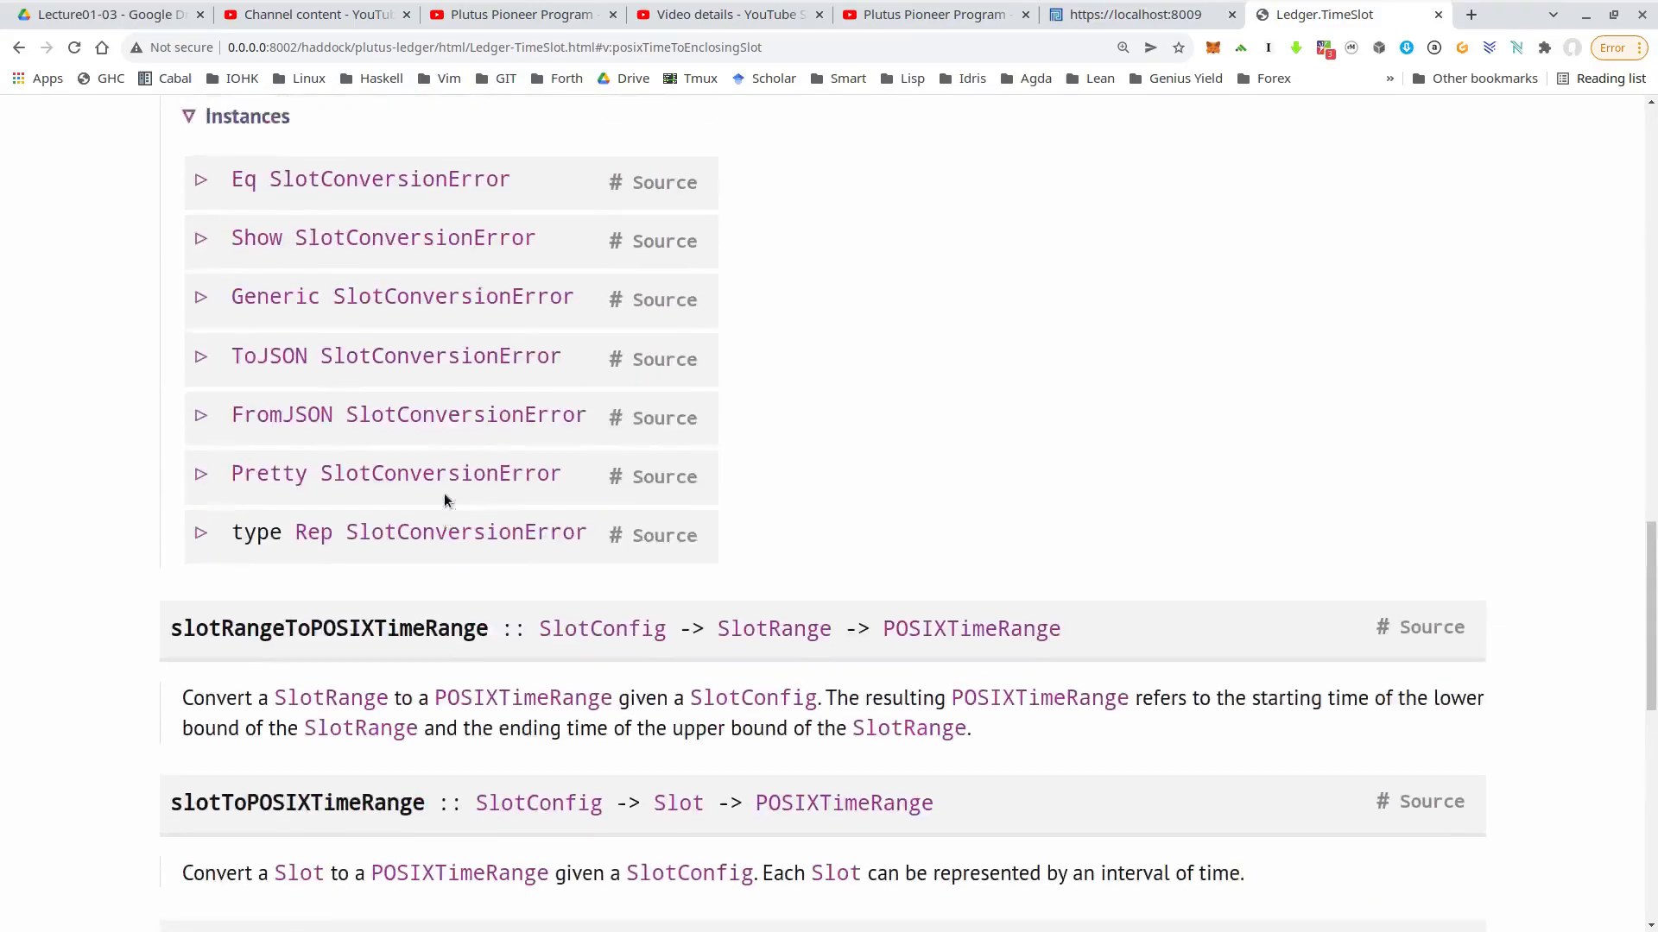
{"action": "scroll", "scroll_direction": "down", "scroll_amount": 3}
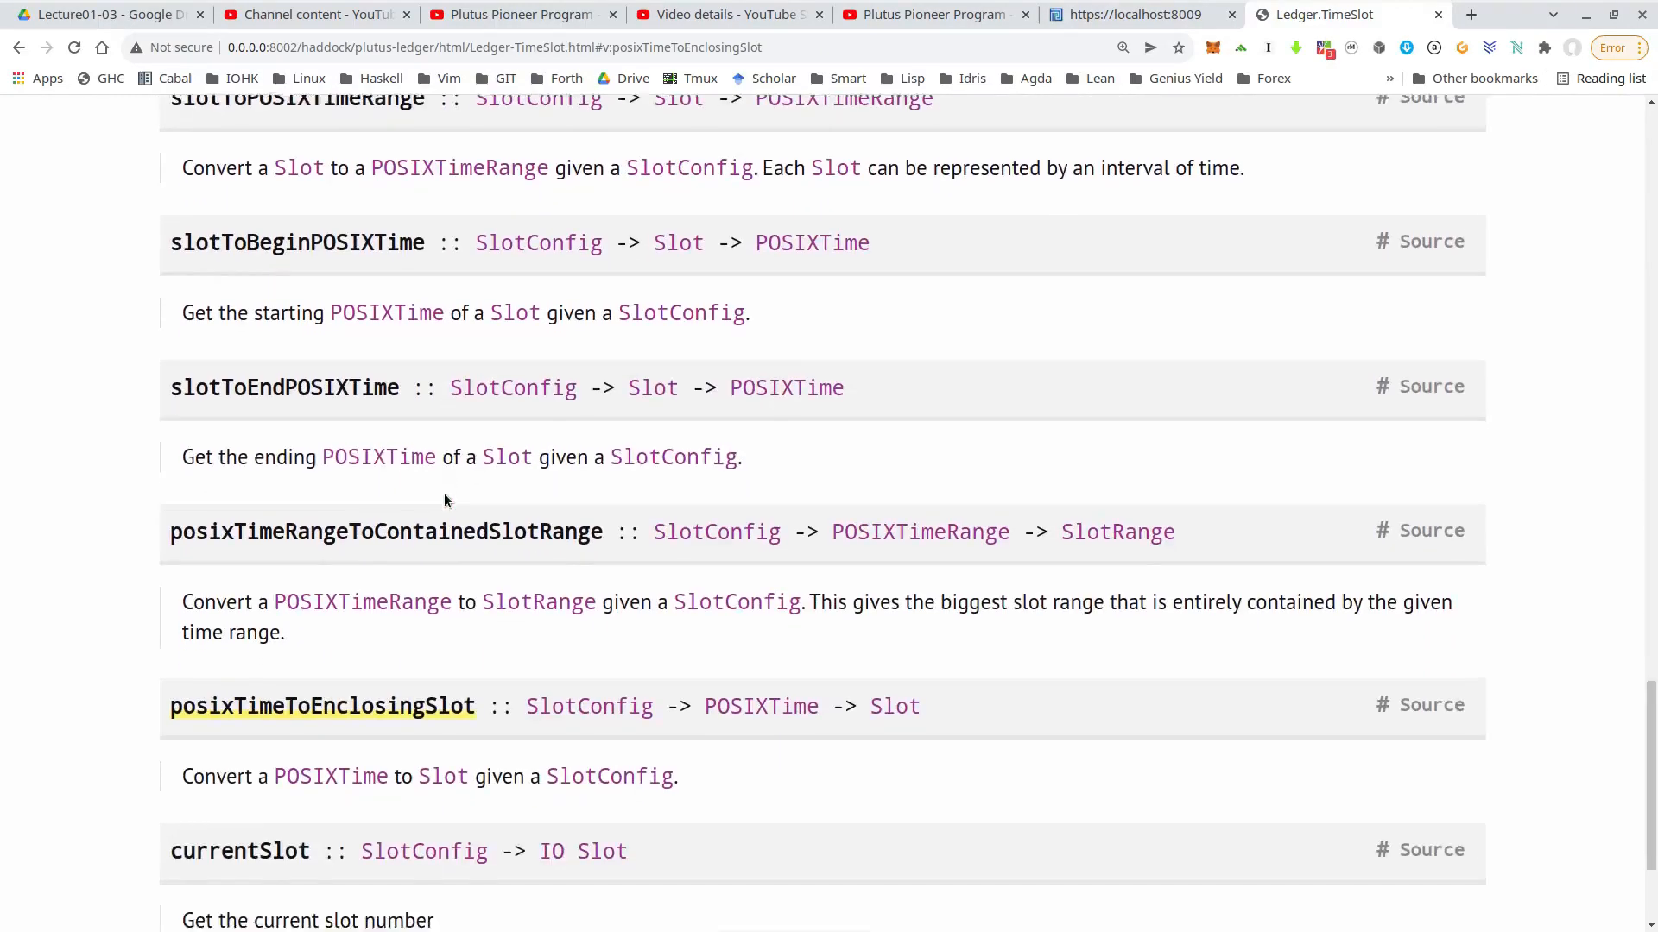
{"action": "scroll", "scroll_direction": "down", "scroll_amount": 3}
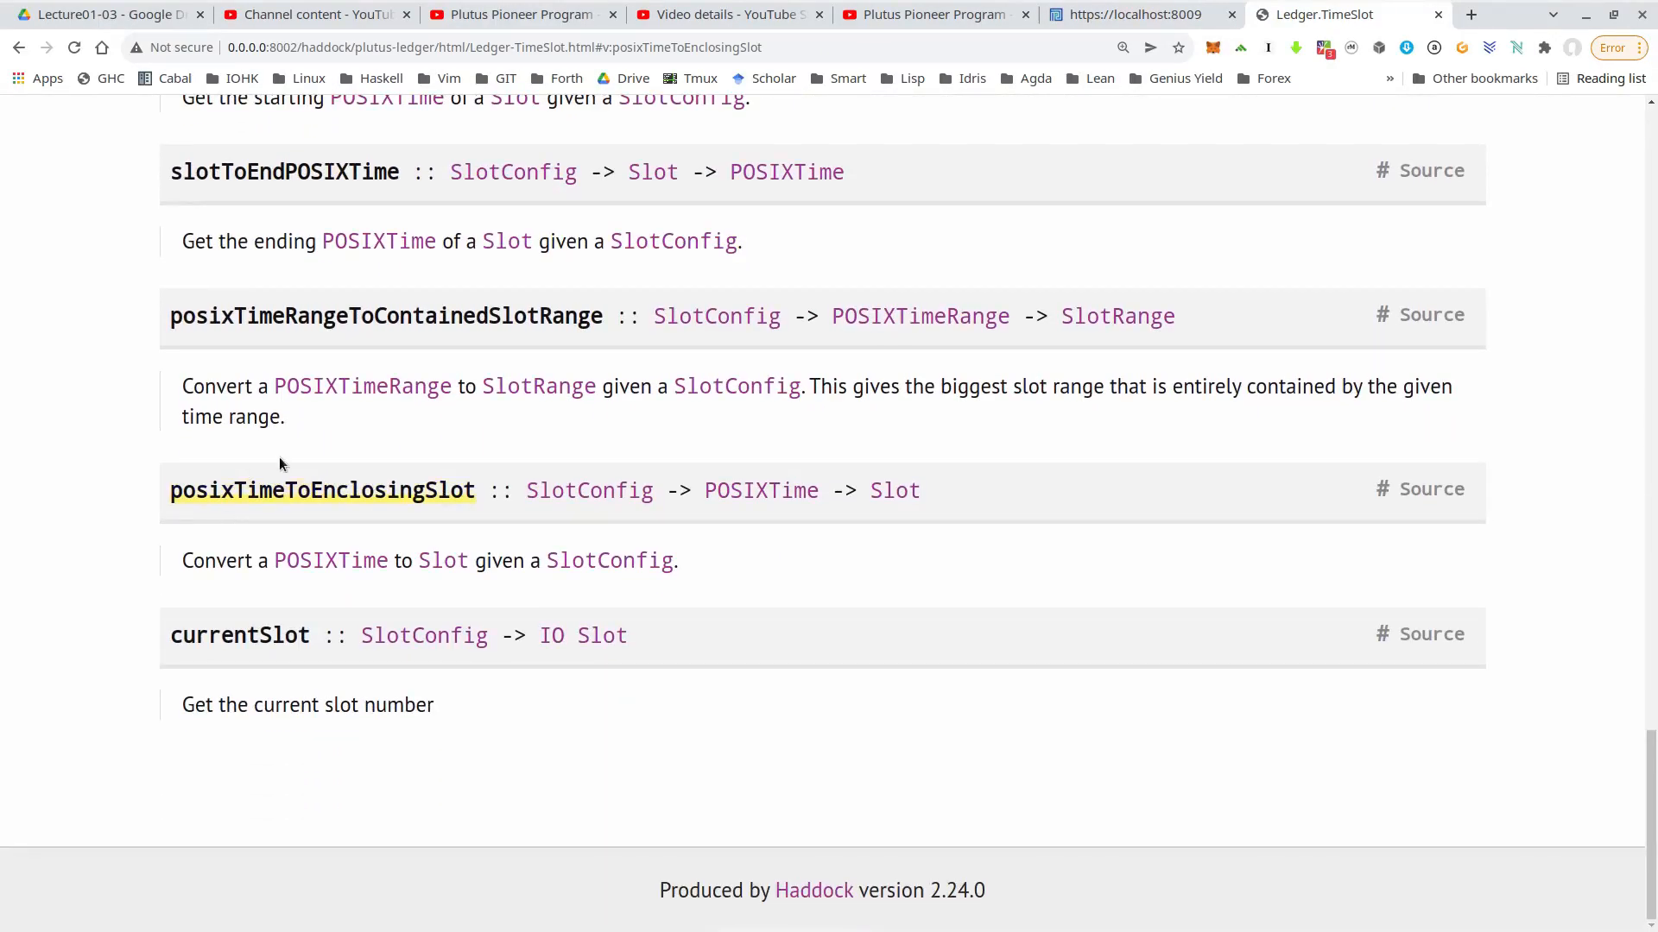
{"action": "scroll", "scroll_direction": "up", "scroll_amount": 3}
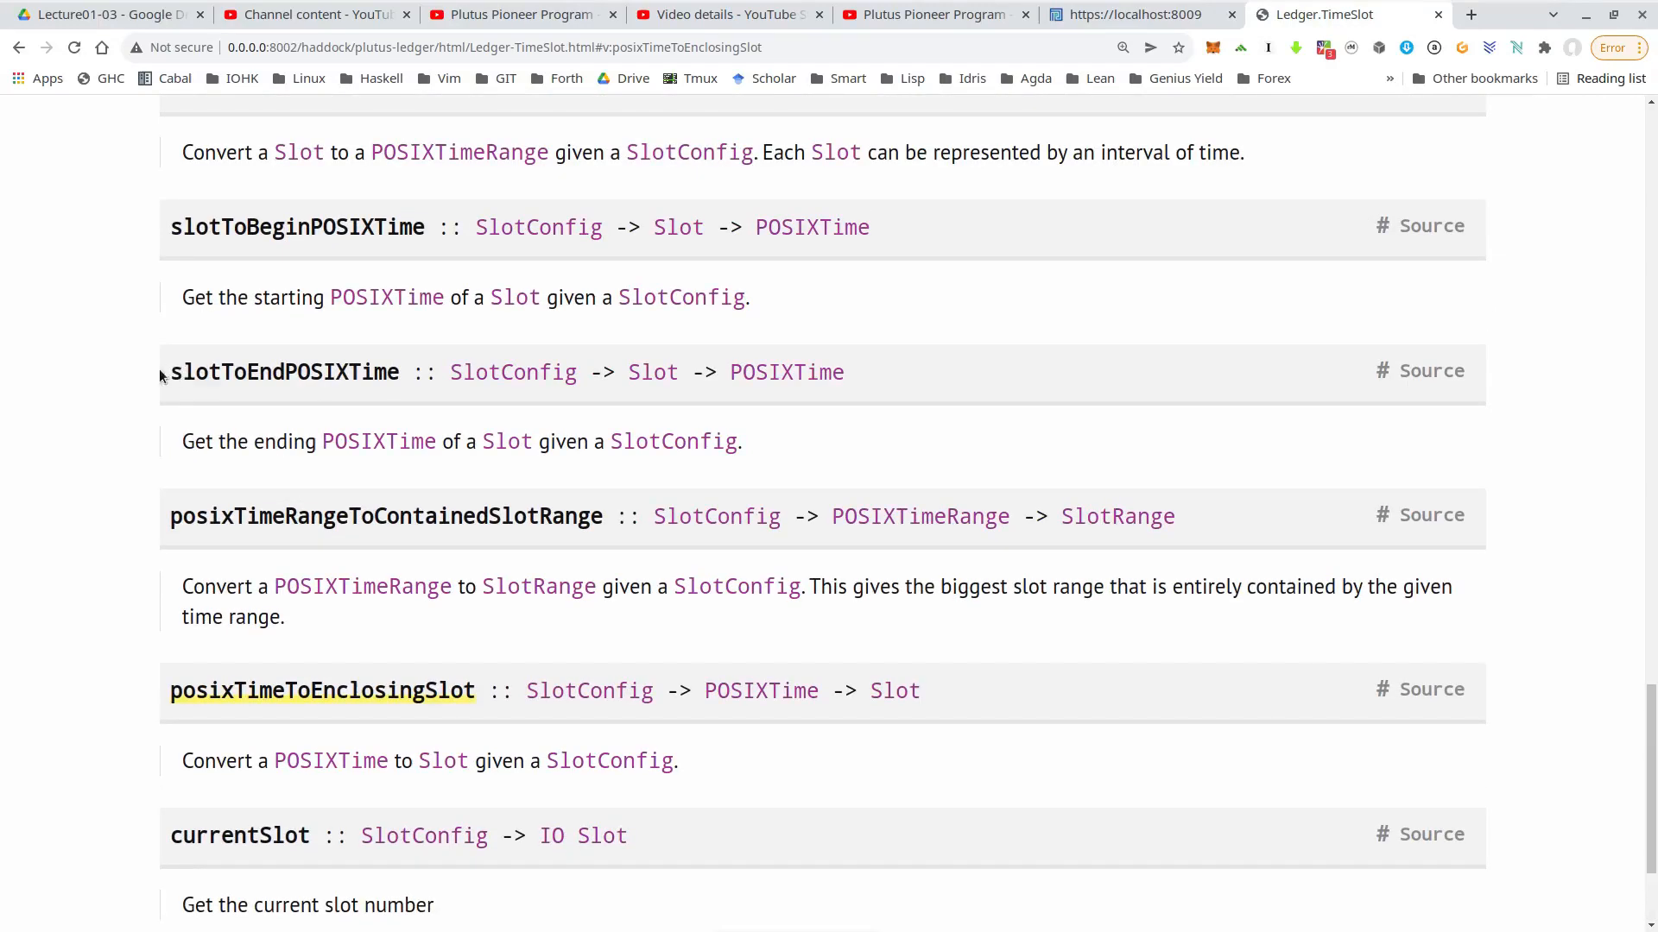
{"action": "mouse_move", "coordinate": [407, 383]}
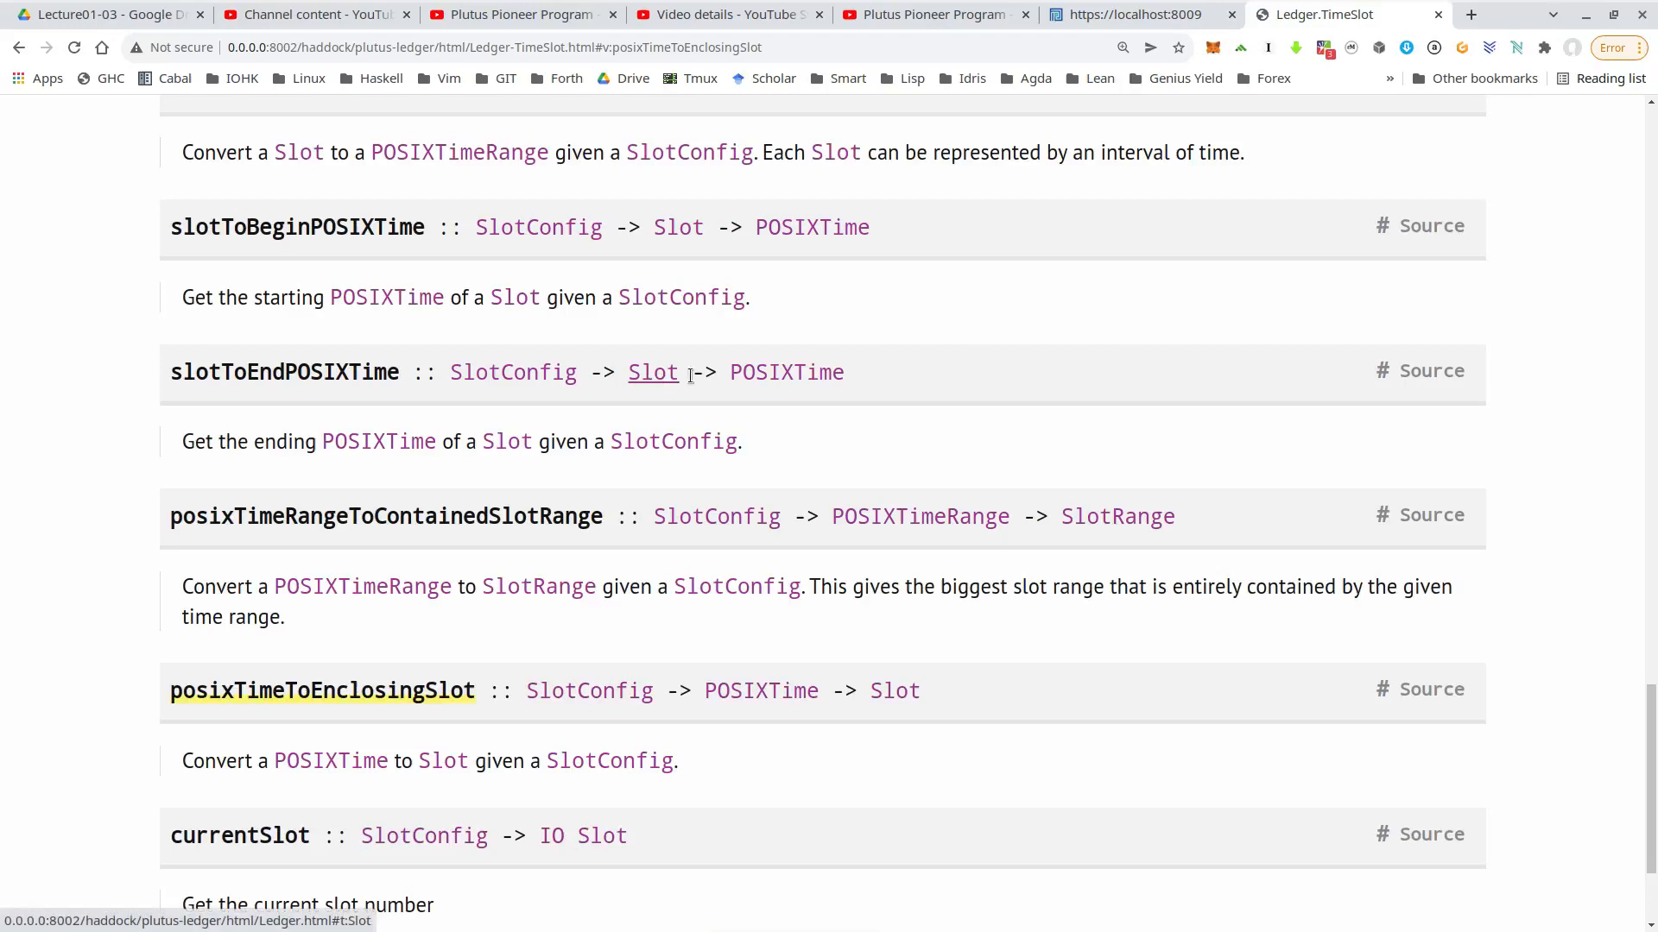
{"action": "mouse_move", "coordinate": [787, 373]}
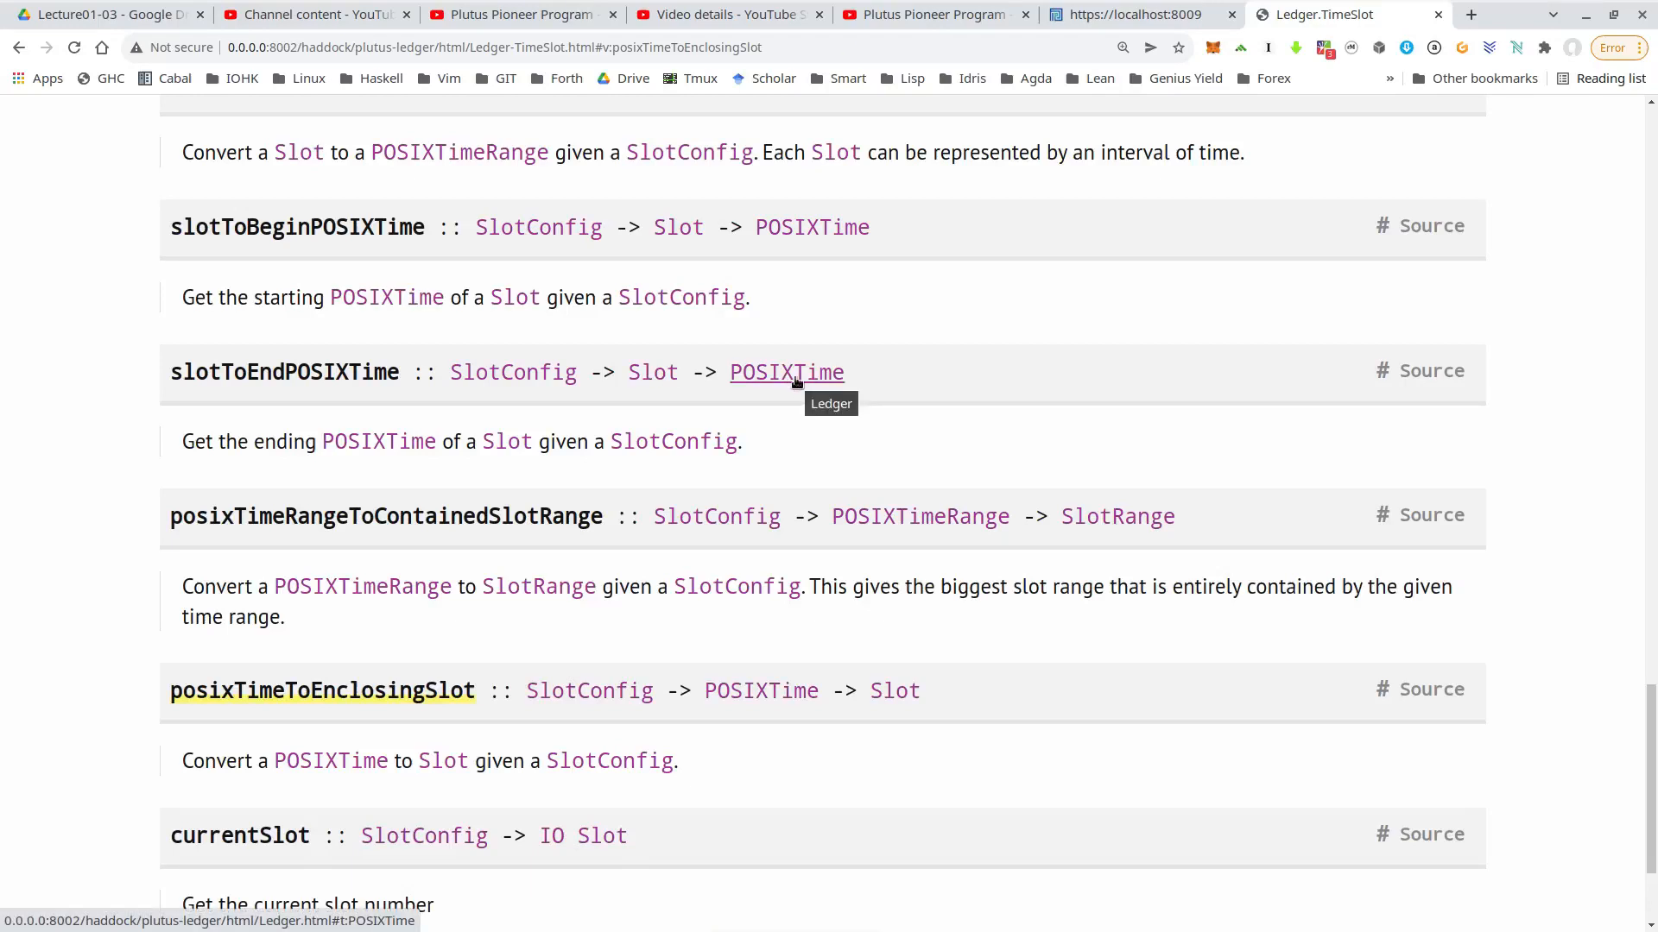
{"action": "mouse_move", "coordinate": [685, 373]}
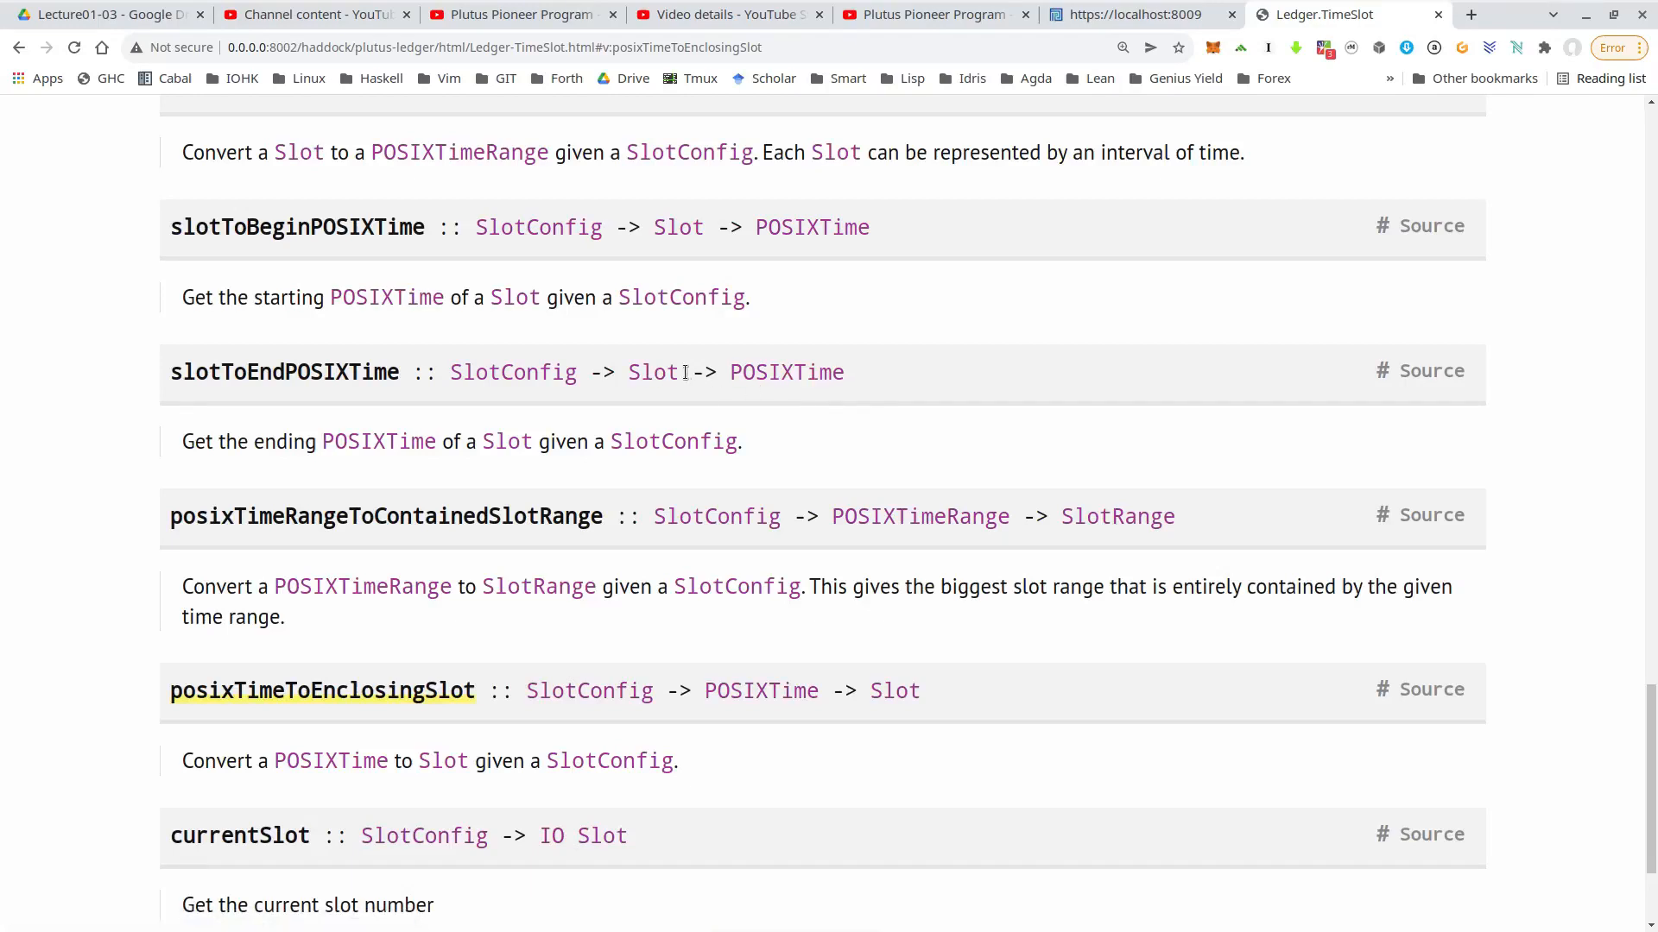
{"action": "mouse_move", "coordinate": [548, 420]}
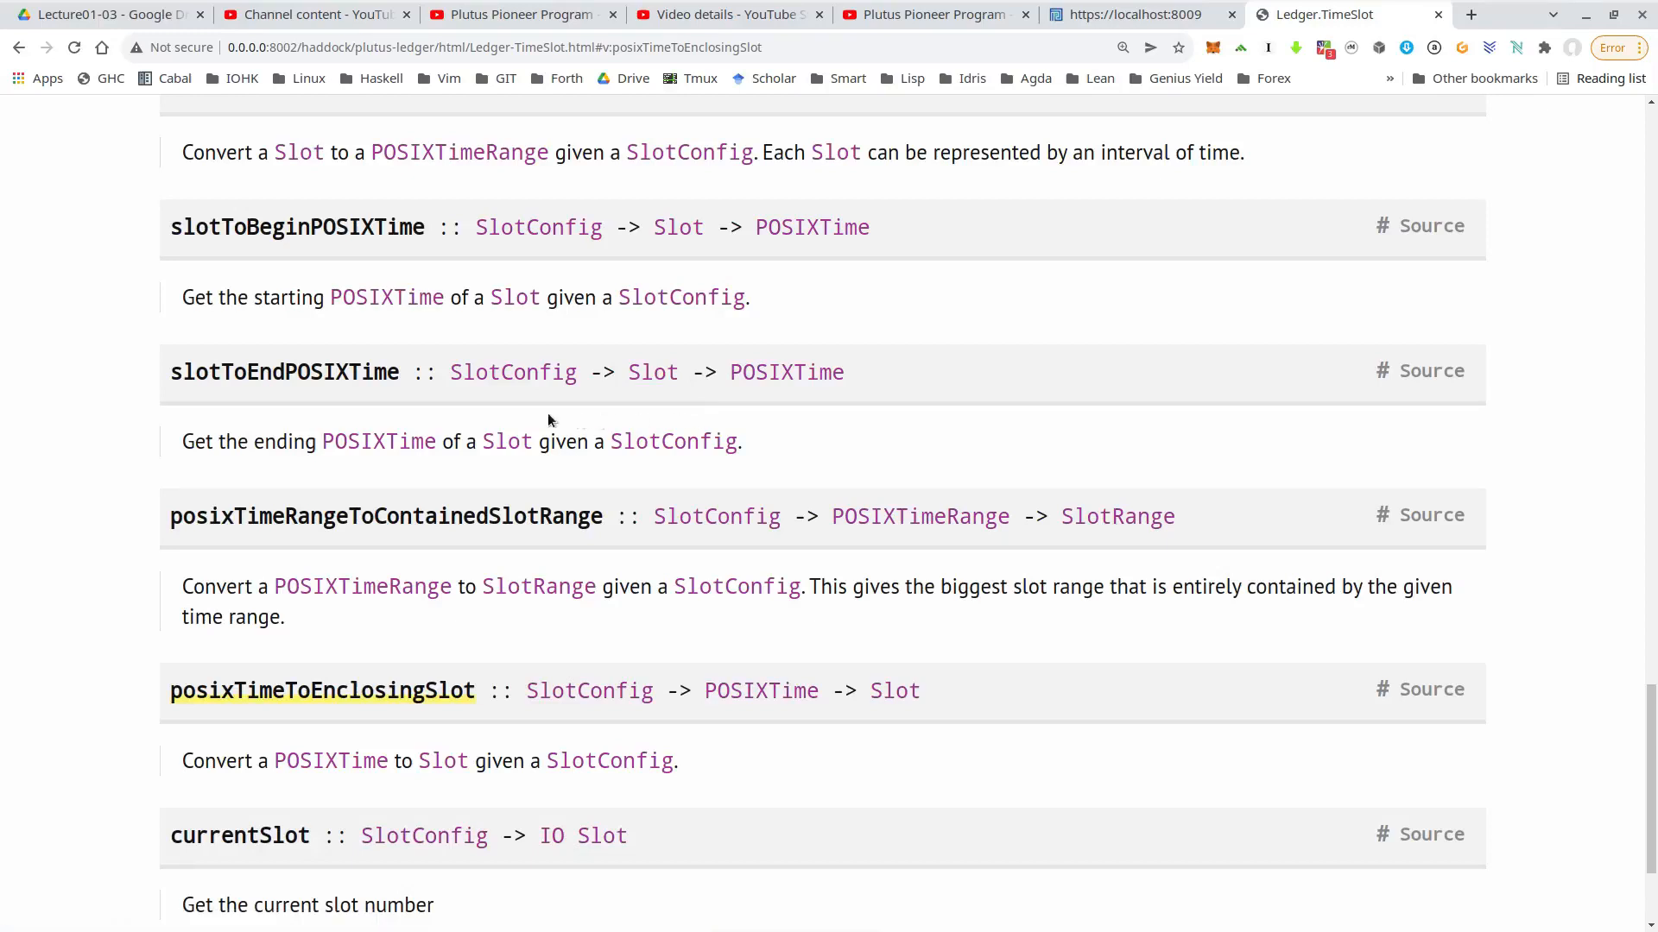
{"action": "mouse_move", "coordinate": [513, 373]}
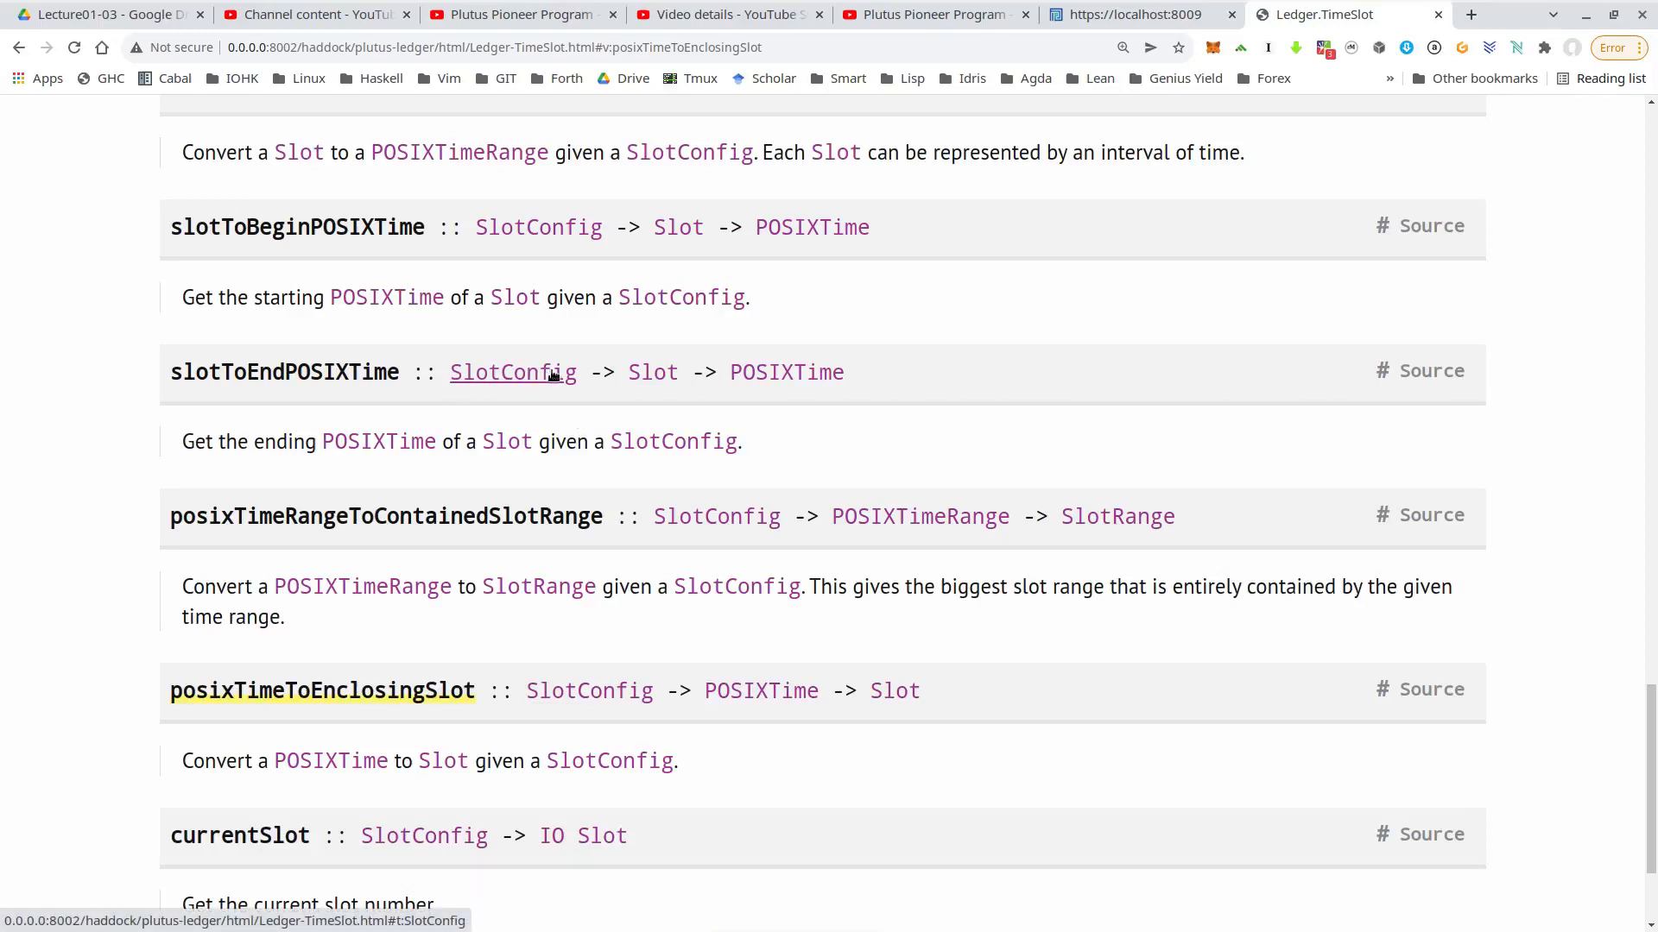
{"action": "mouse_move", "coordinate": [513, 373]}
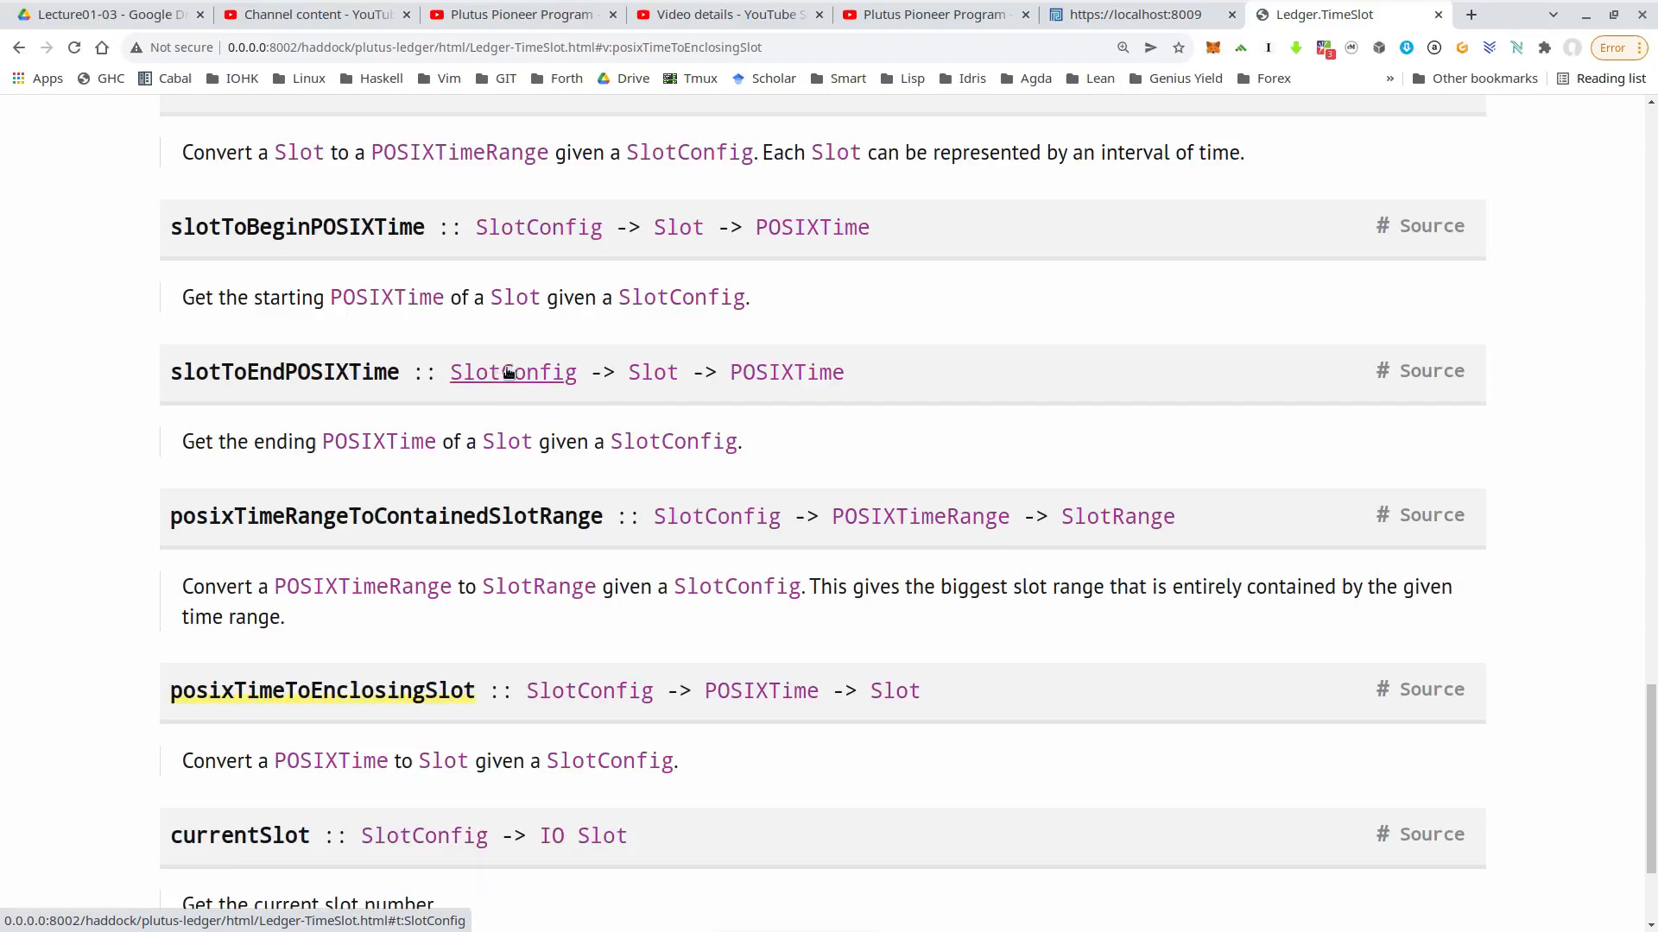
{"action": "mouse_move", "coordinate": [513, 373]}
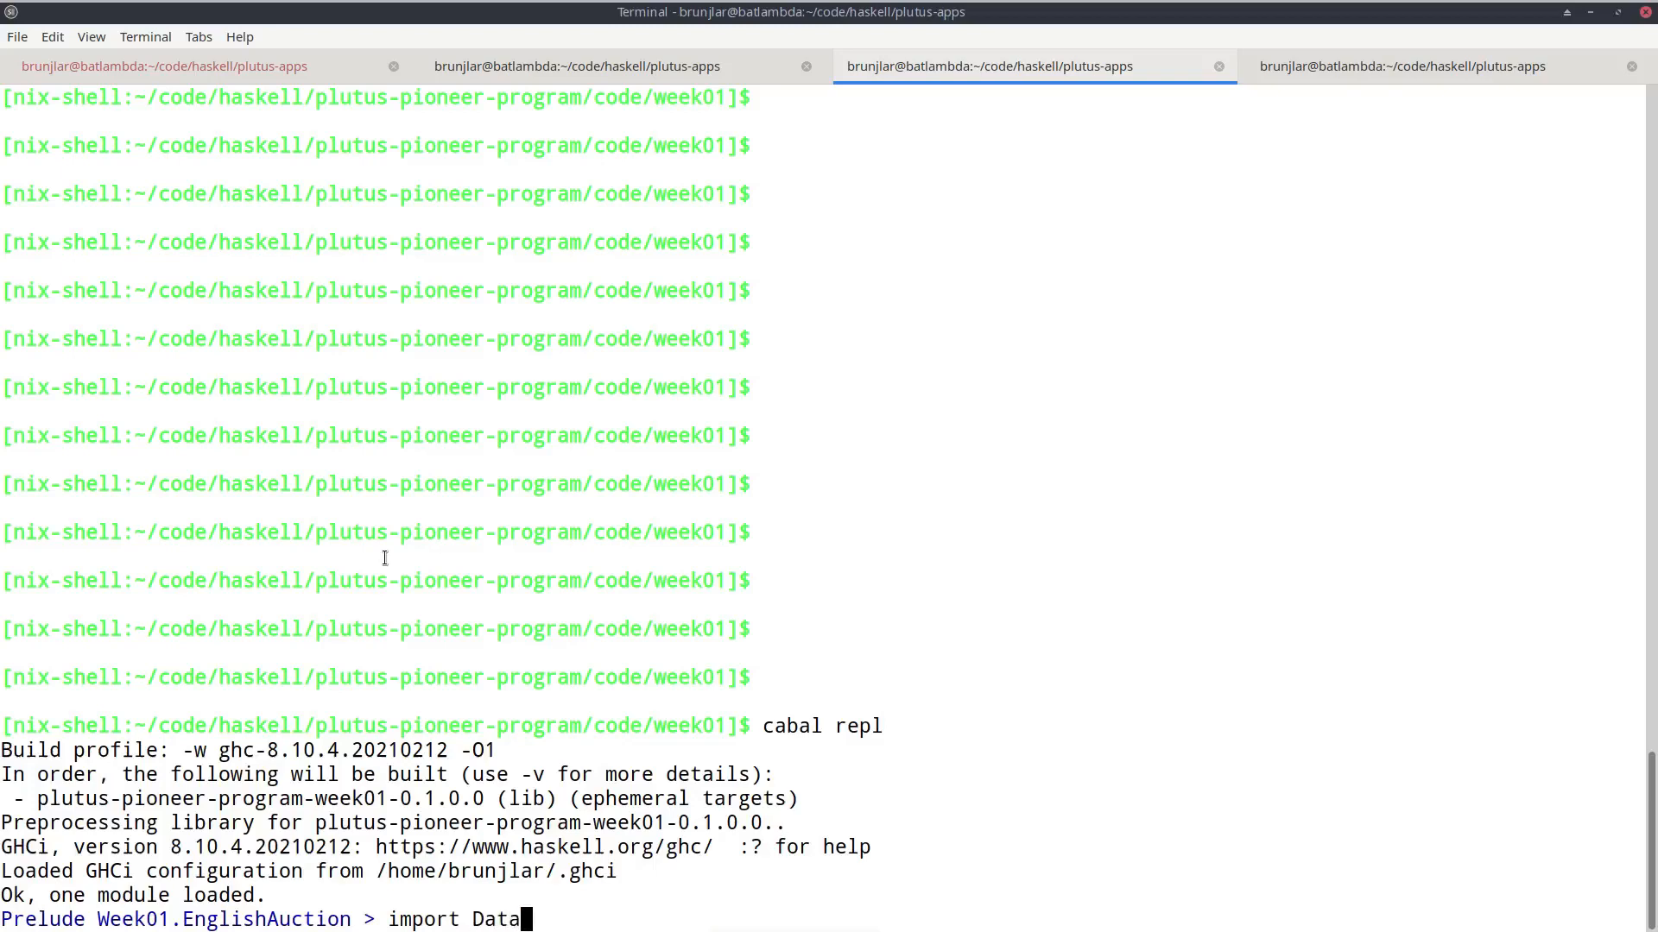
Step: Import Data.Default and Ledger.TimeSlot in cabal repl
{"action": "type", "text": ".Default"}
{"action": "type", "text": "import"}
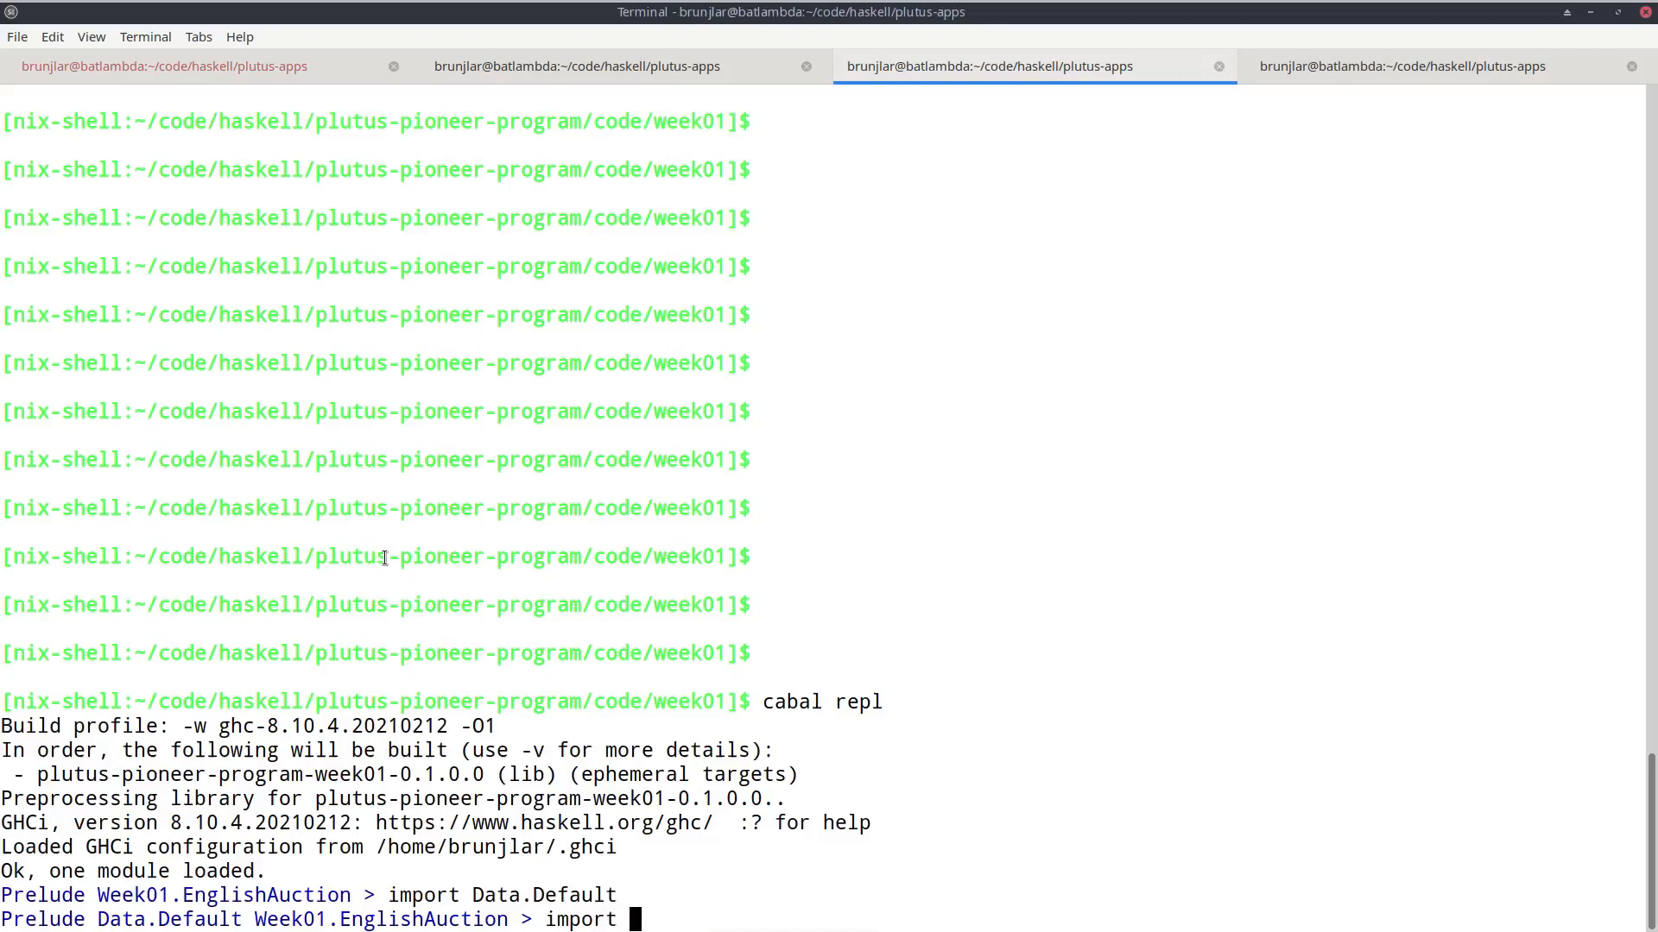
{"action": "type", "text": "Ledger.Te"}
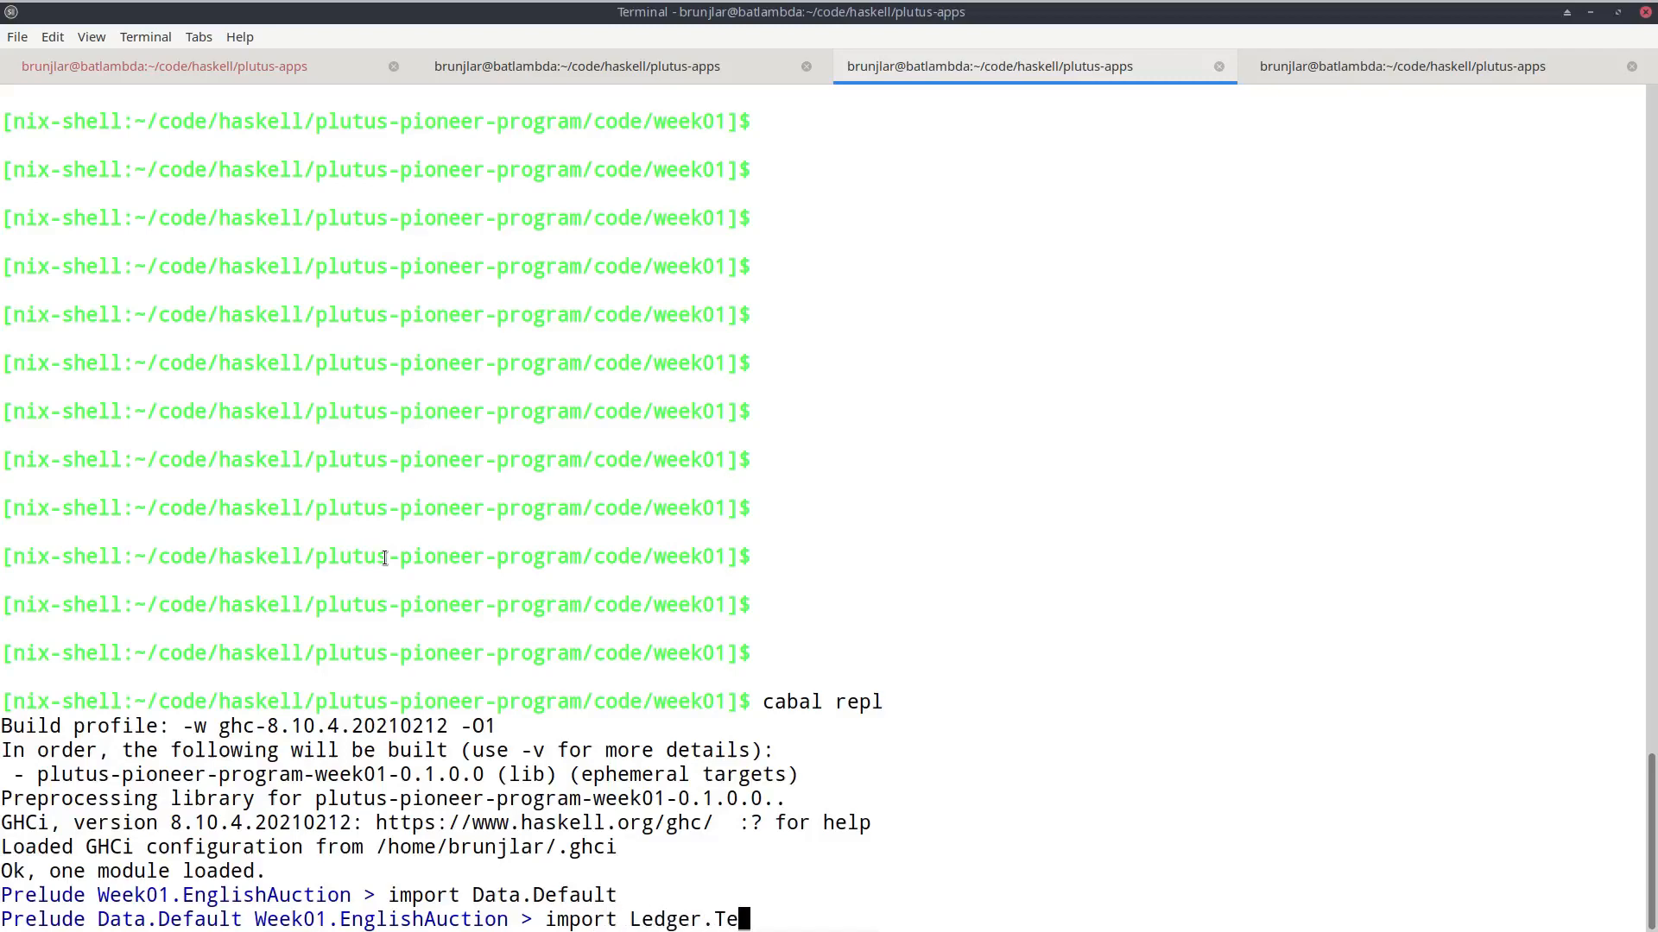
{"action": "type", "text": "me"}
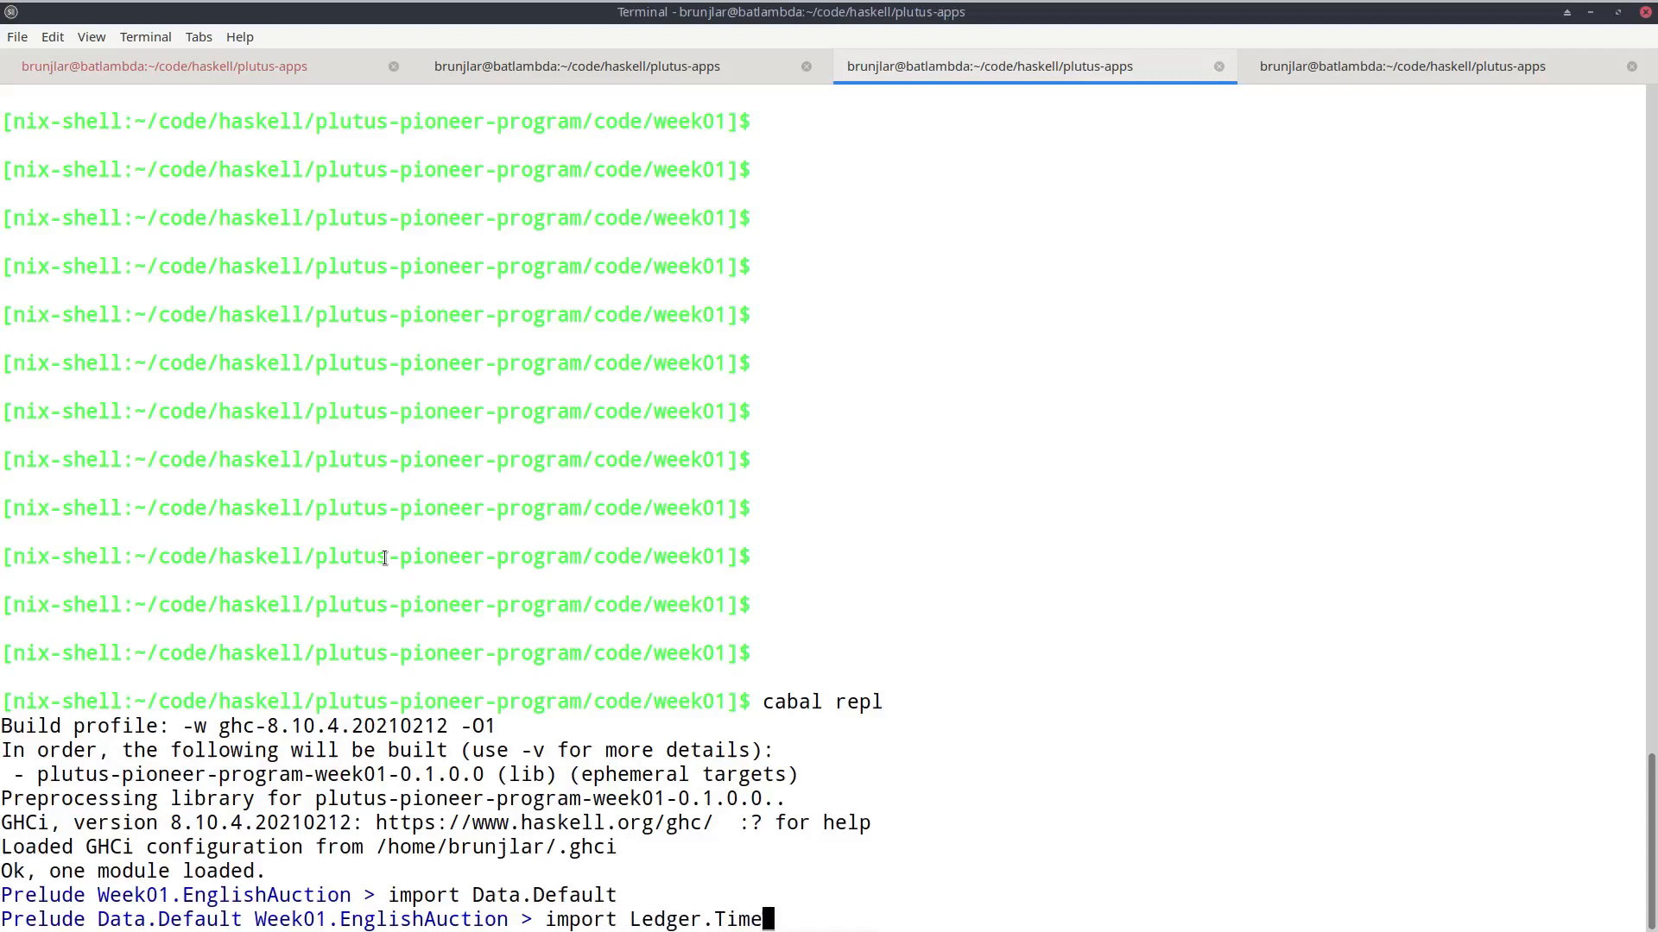
{"action": "type", "text": "Slot"}
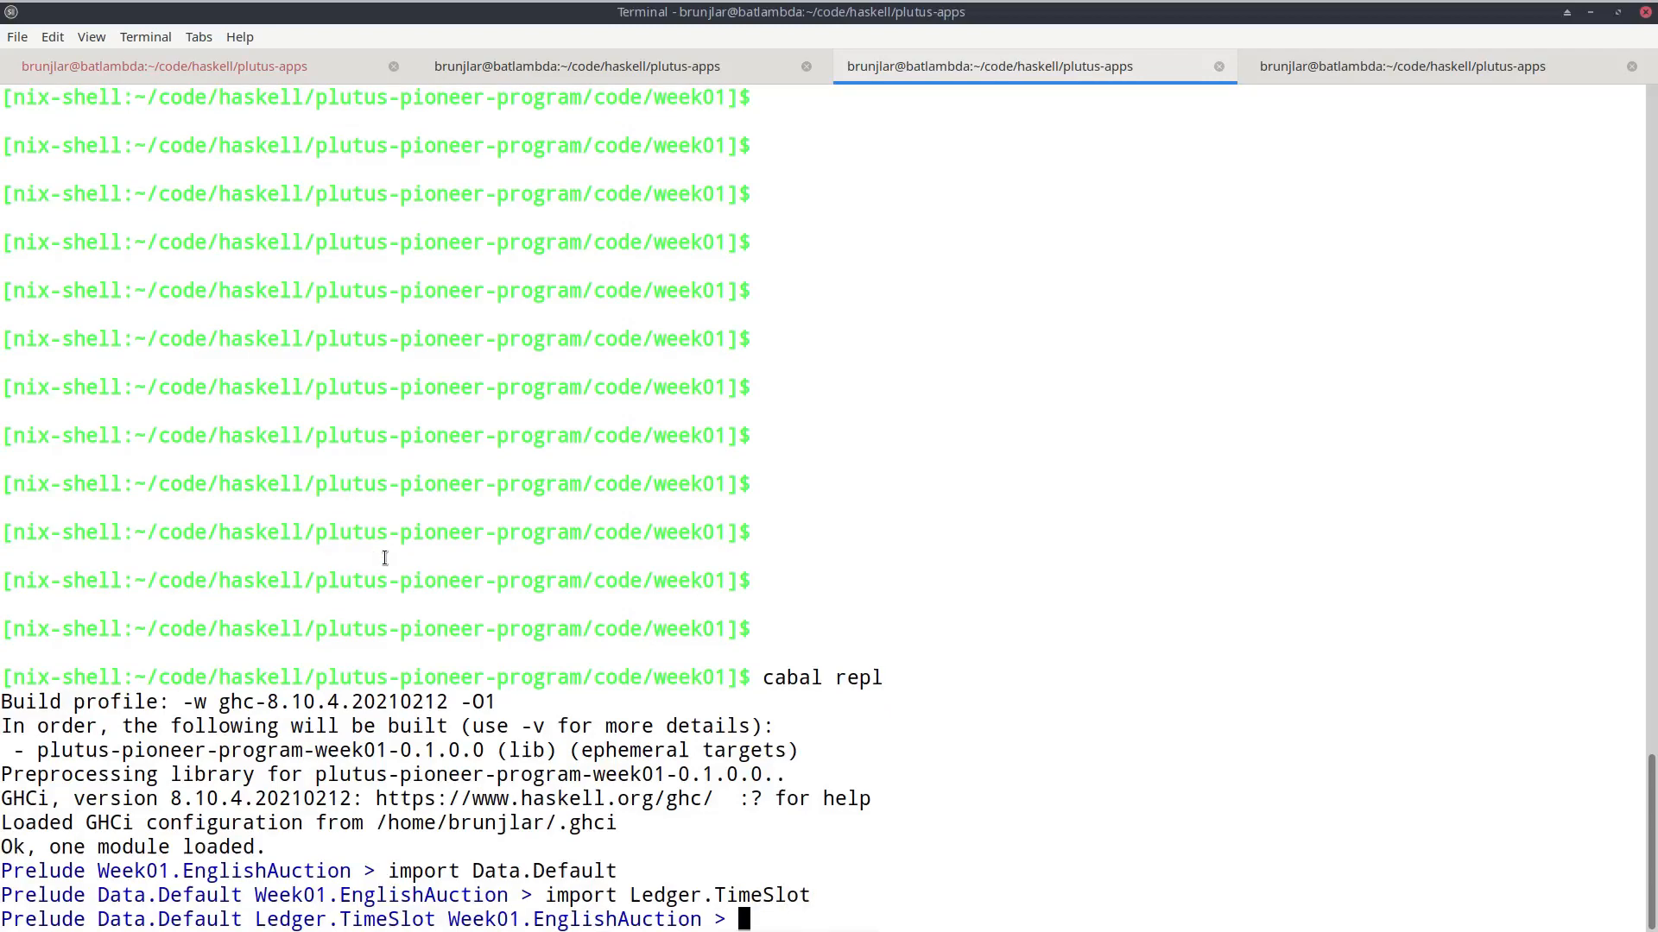
{"action": "type", "text": "slot"}
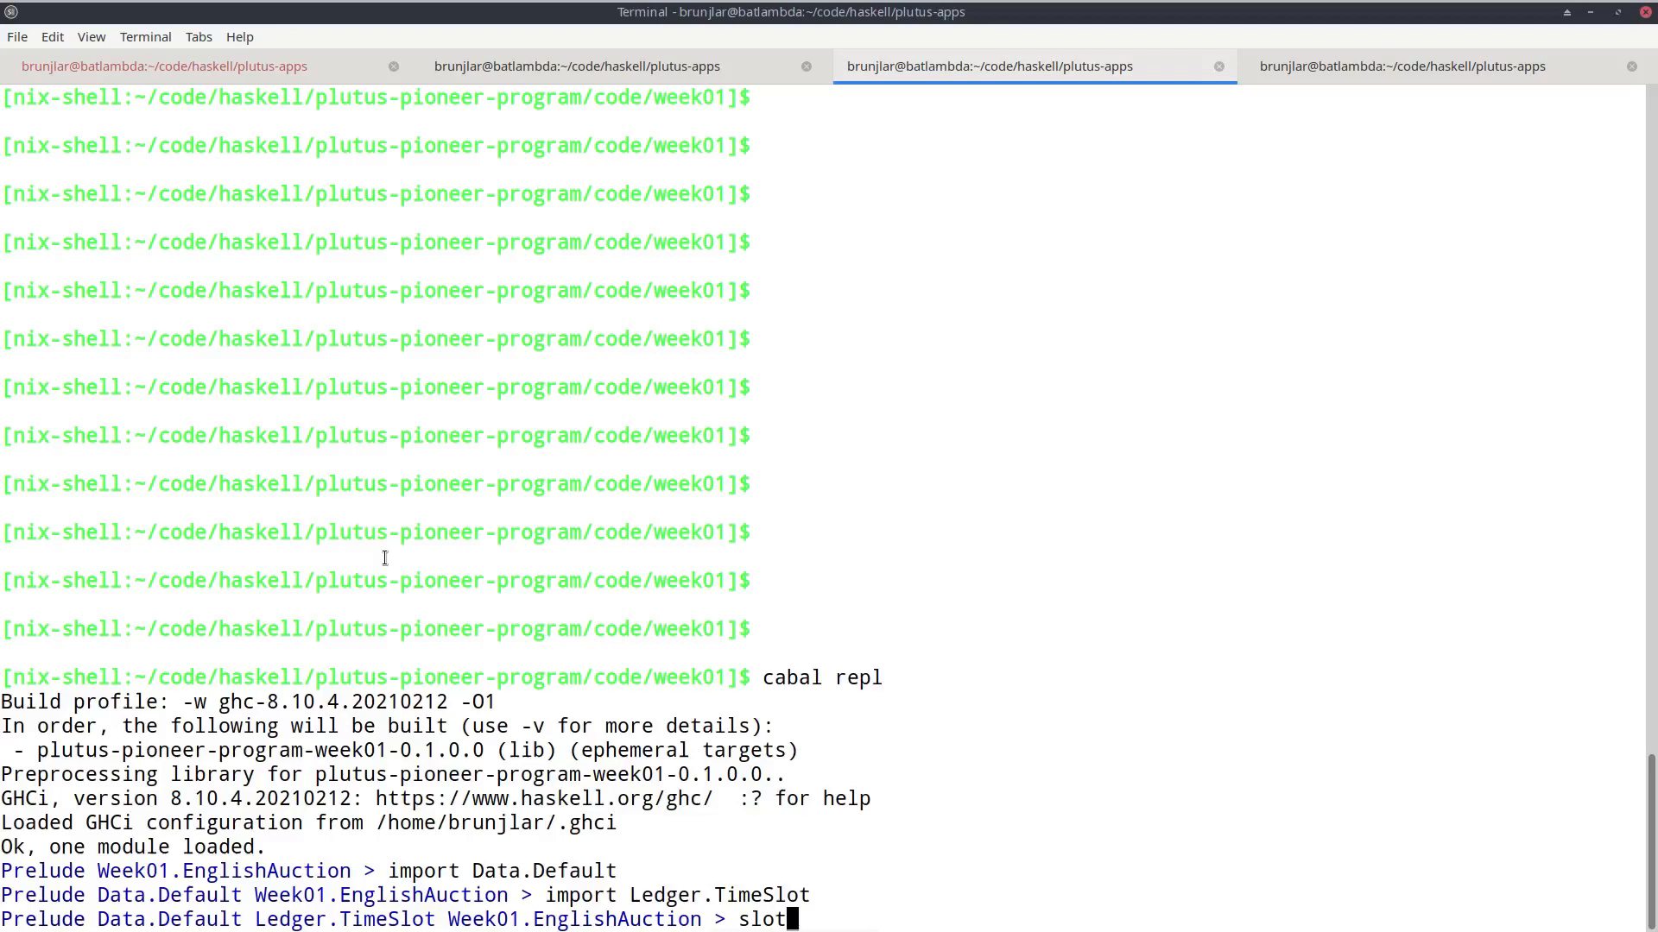
{"action": "type", "text": "ToEndPO"}
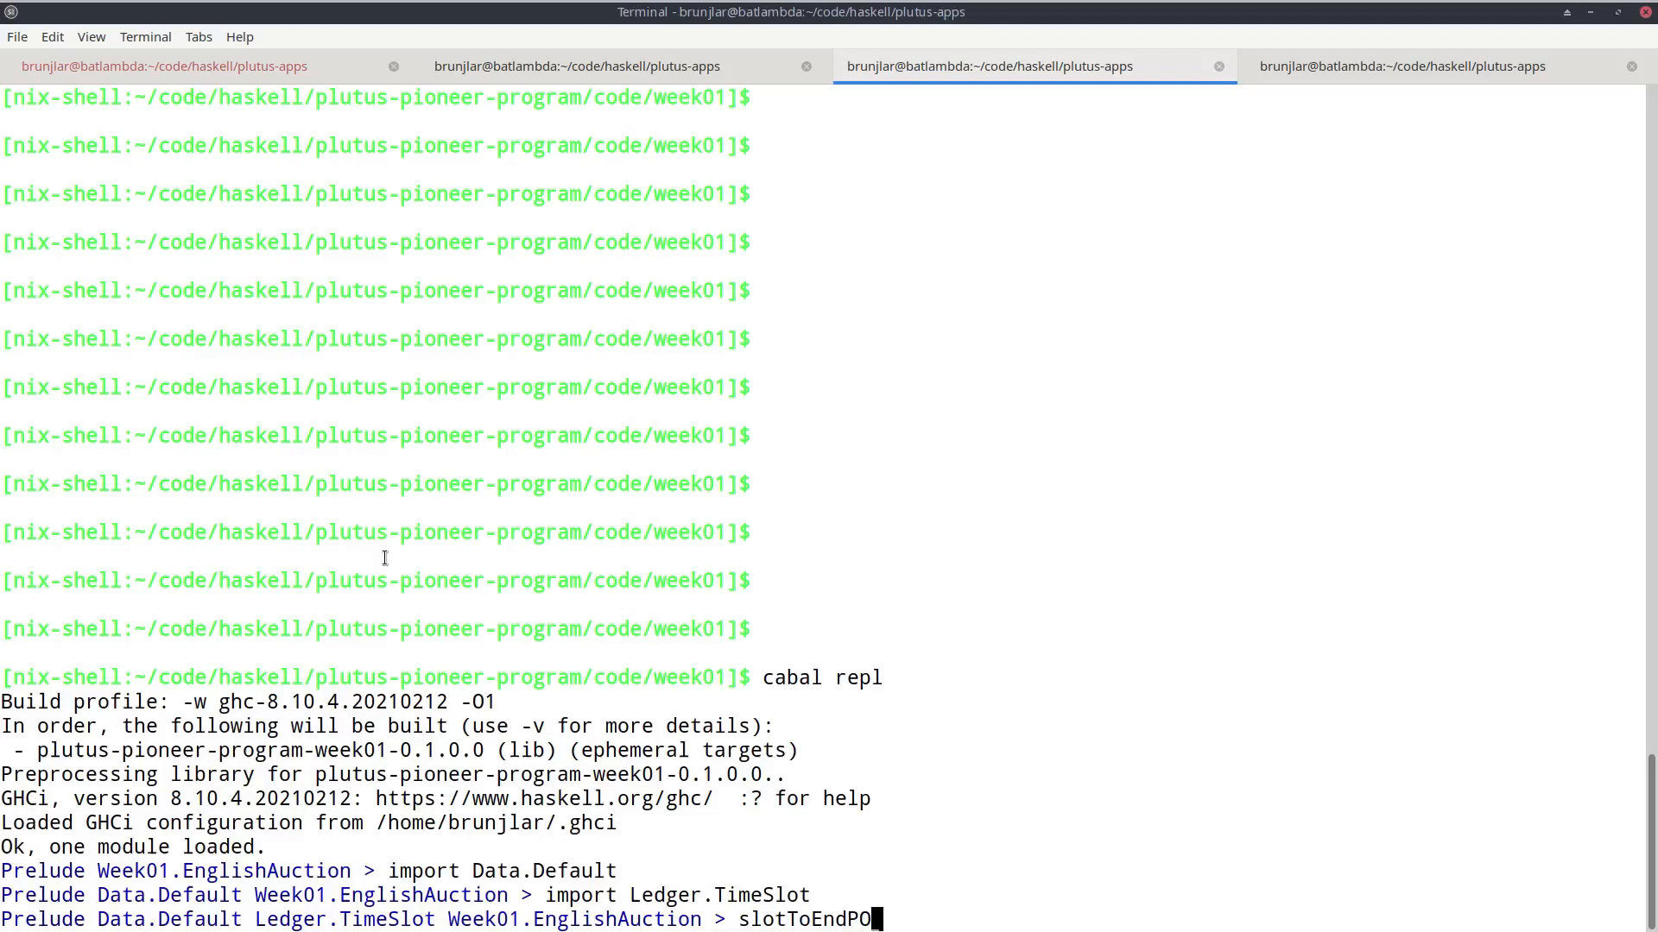
{"action": "type", "text": "SIXTime"}
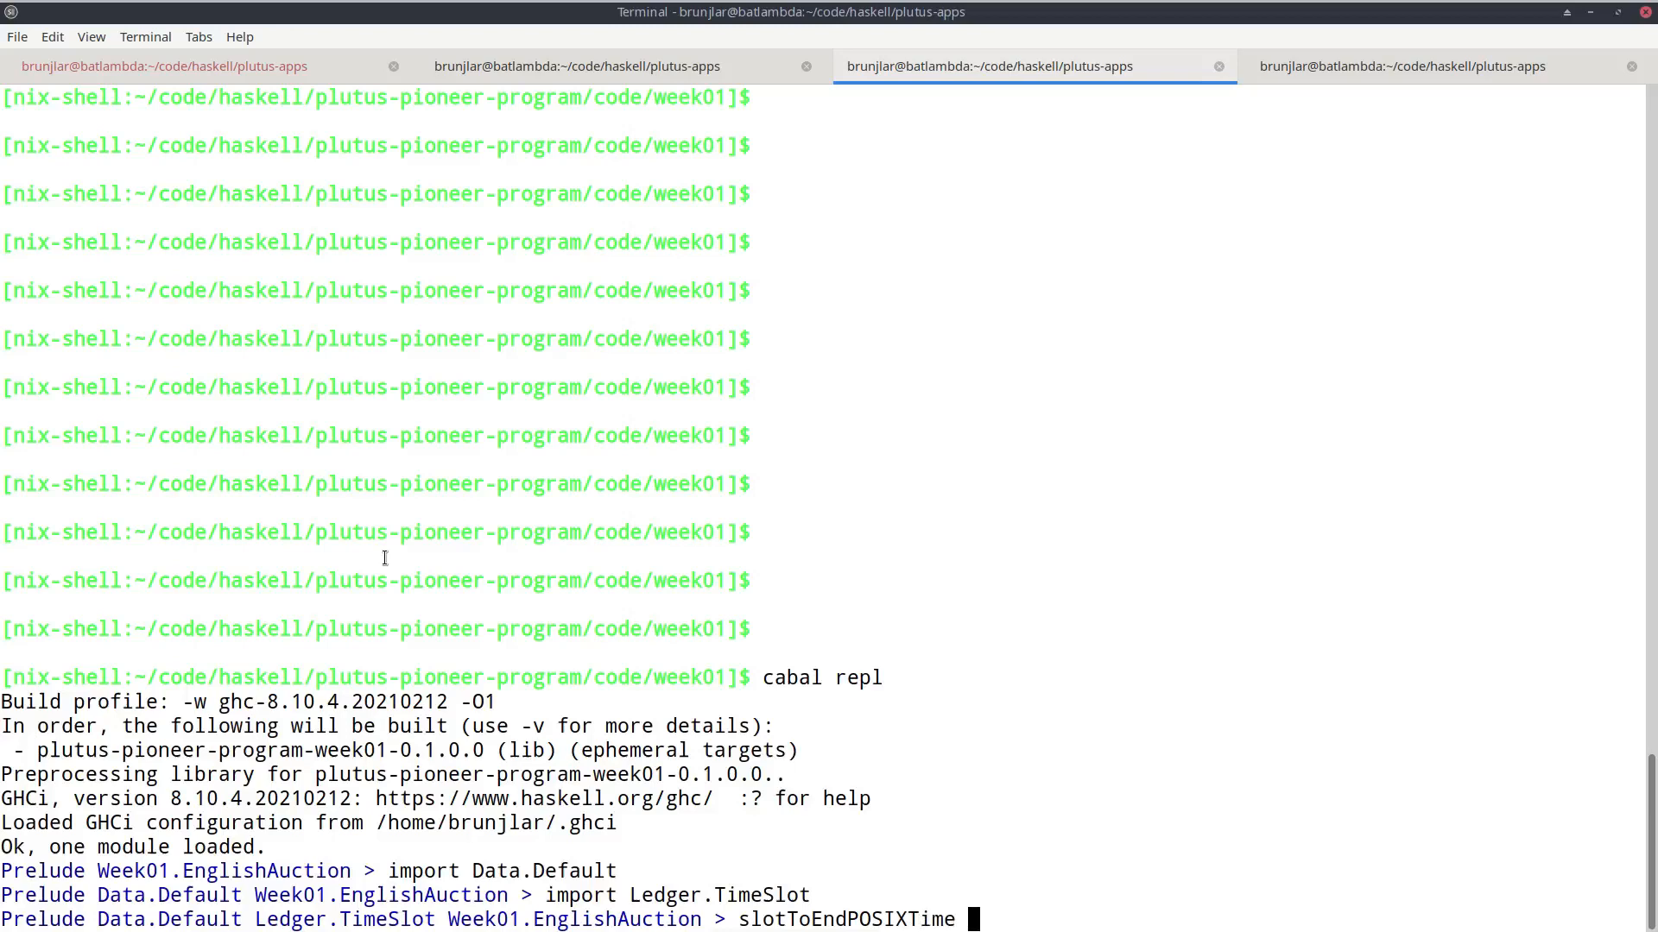
{"action": "type", "text": "def"}
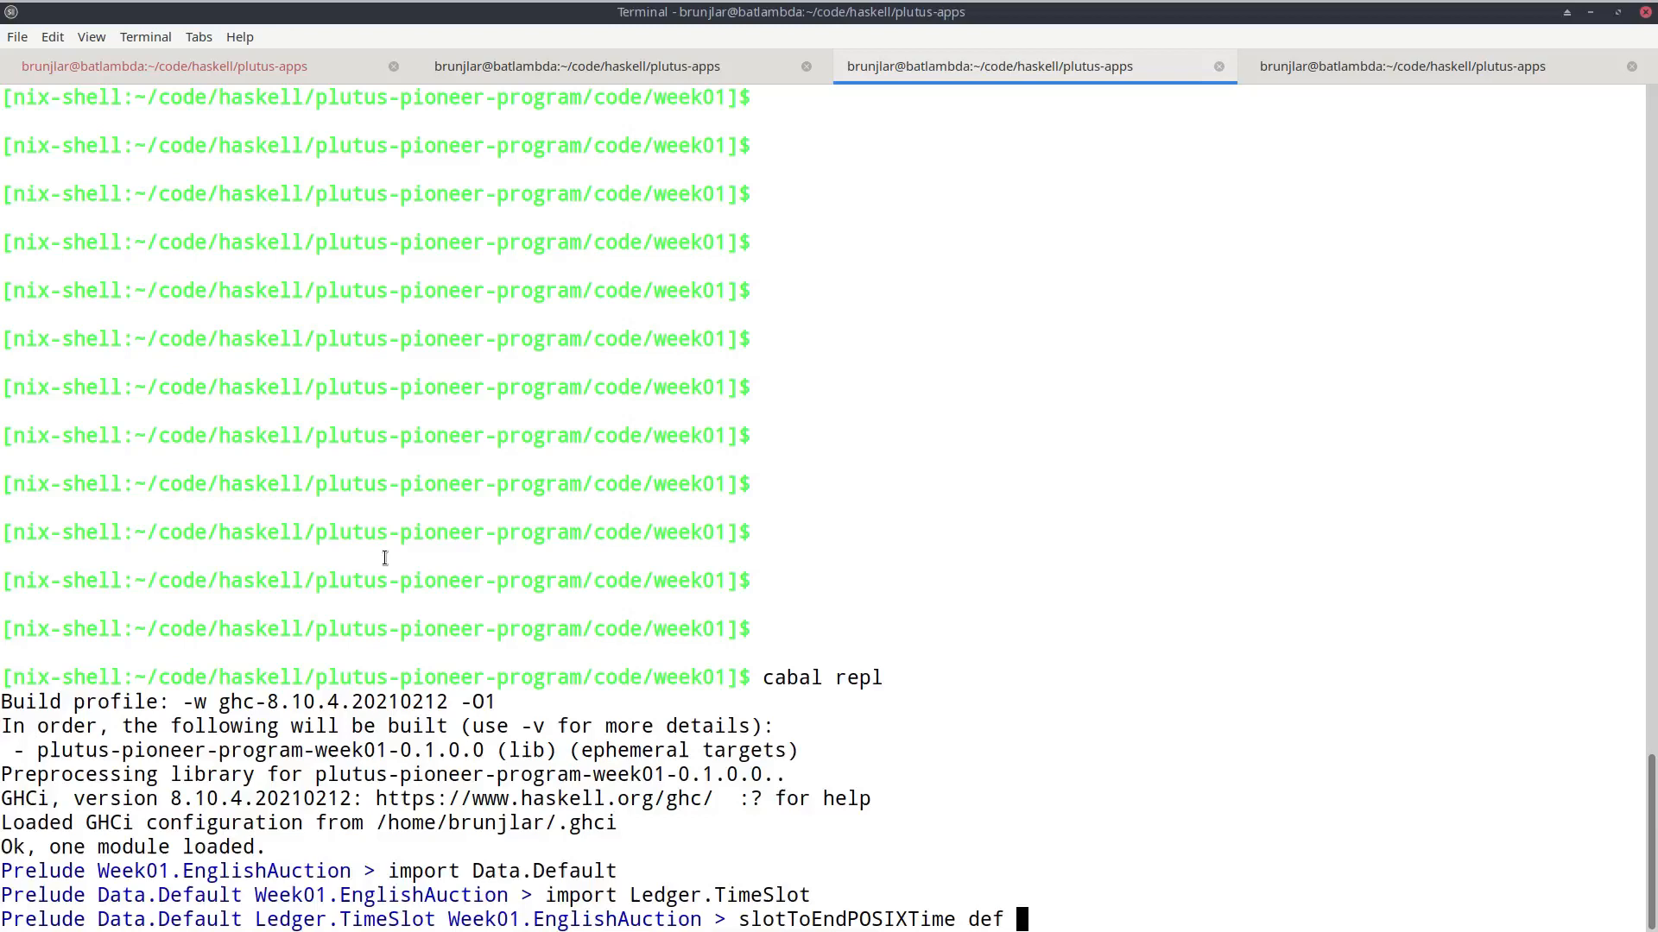
{"action": "type", "text": "10"}
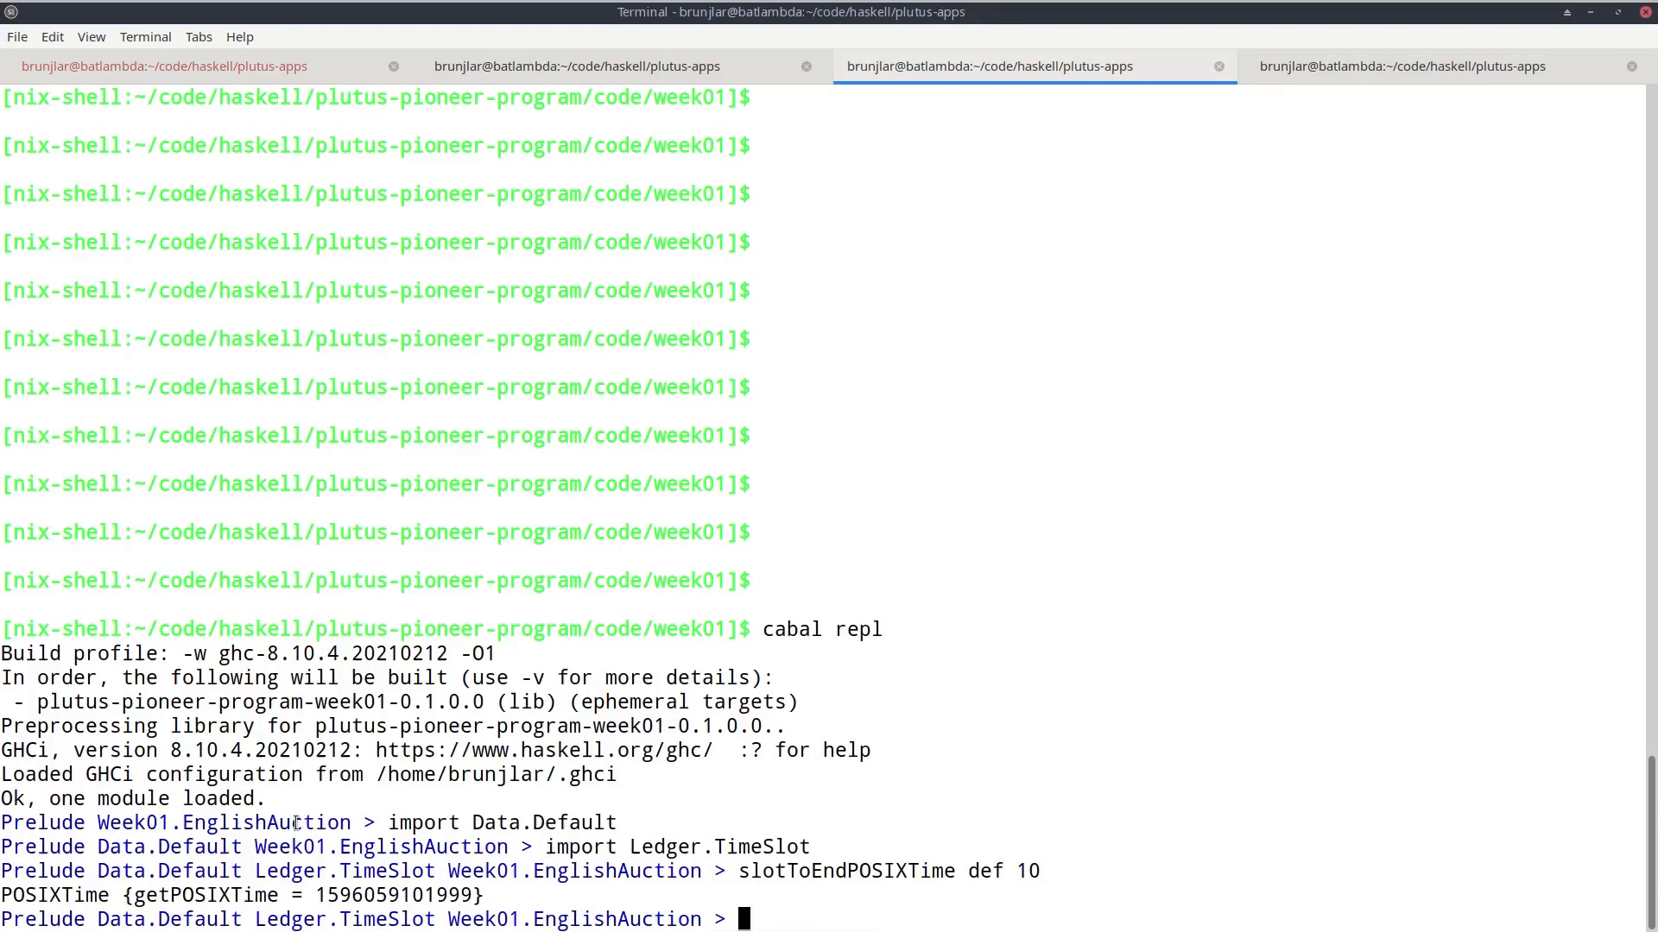
{"action": "mouse_move", "coordinate": [317, 898]}
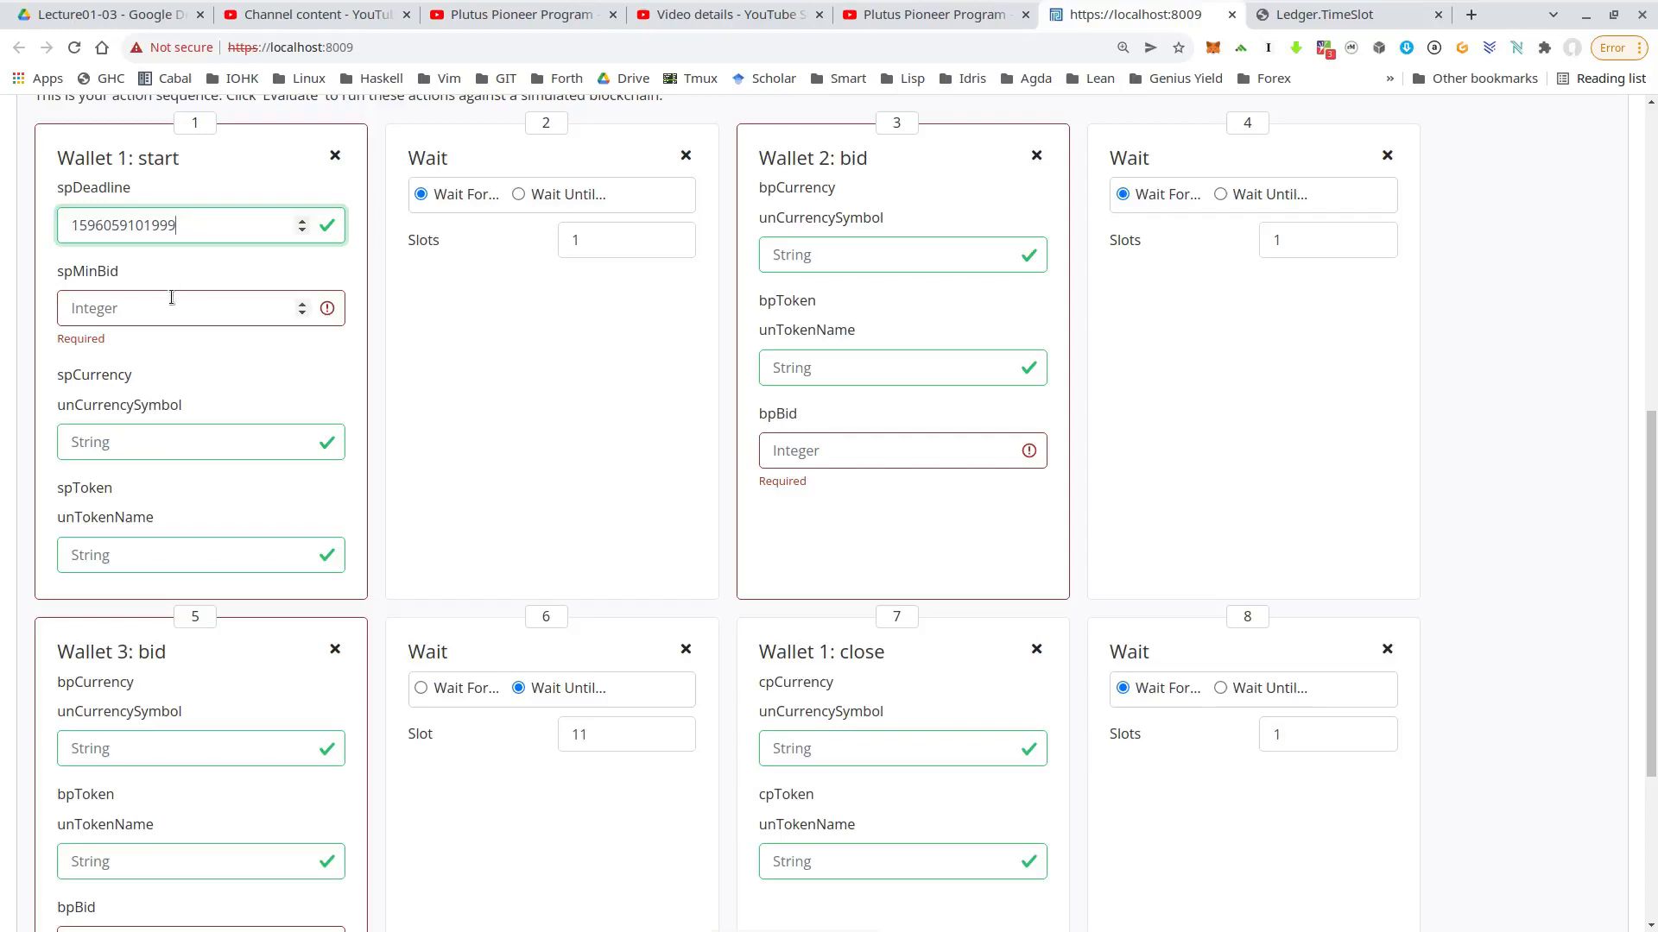
Step: Fill Wallet 1's start with minimum bid 10000000, currency 66 and token T
{"action": "left_click", "coordinate": [179, 307]}
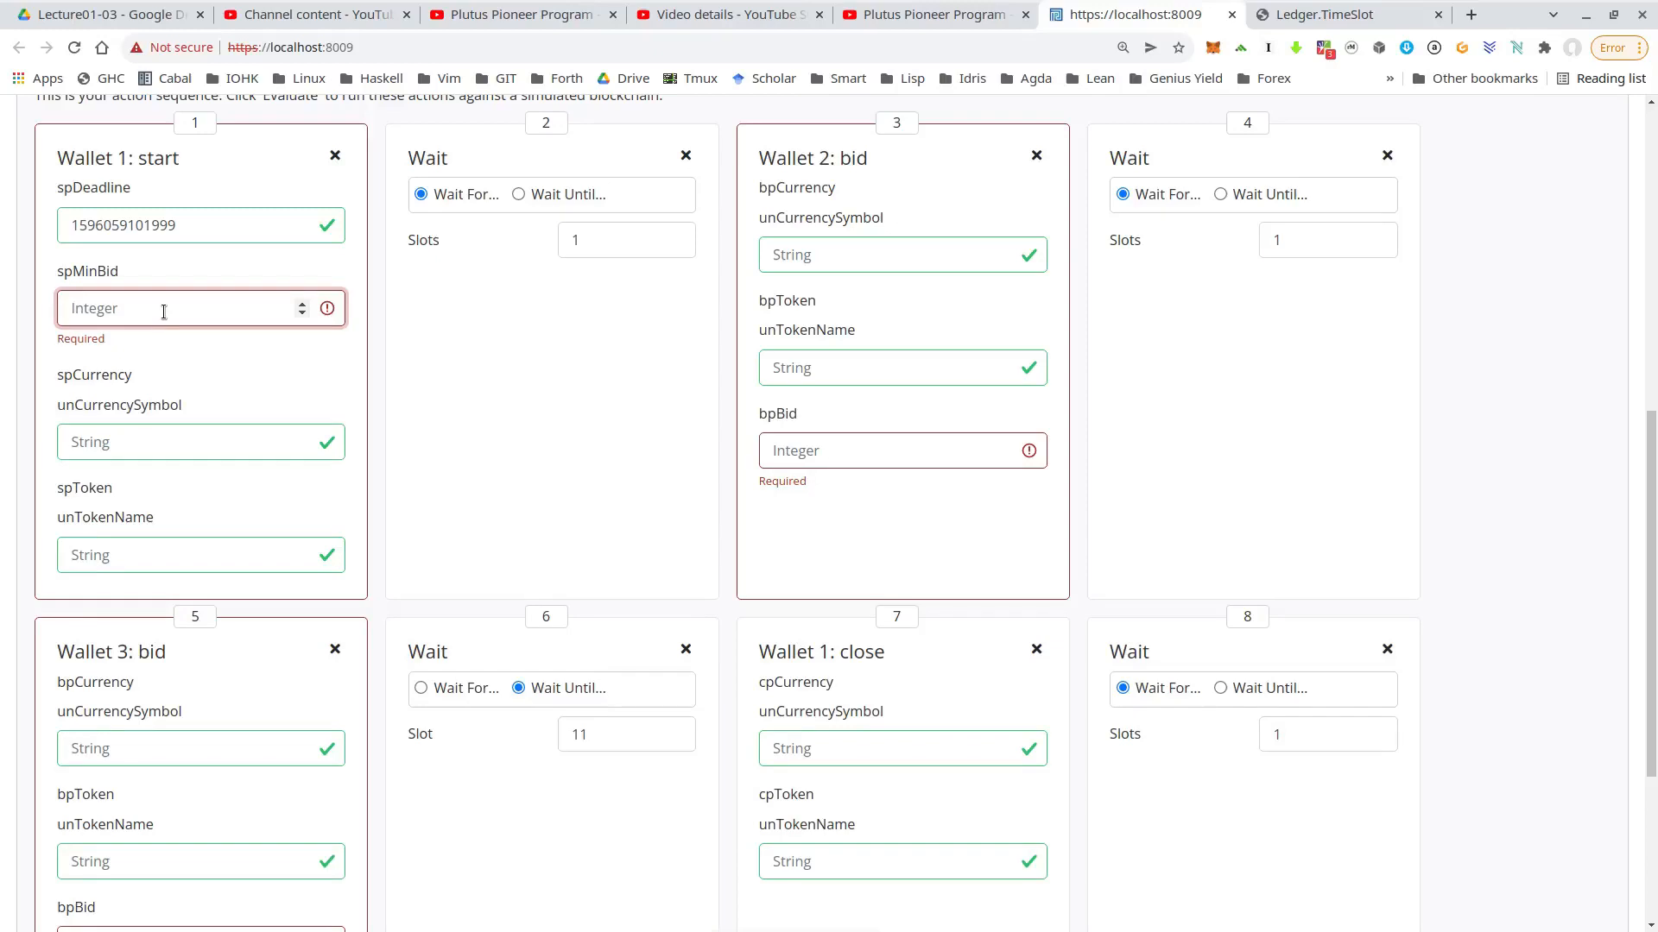
{"action": "type", "text": "10000000"}
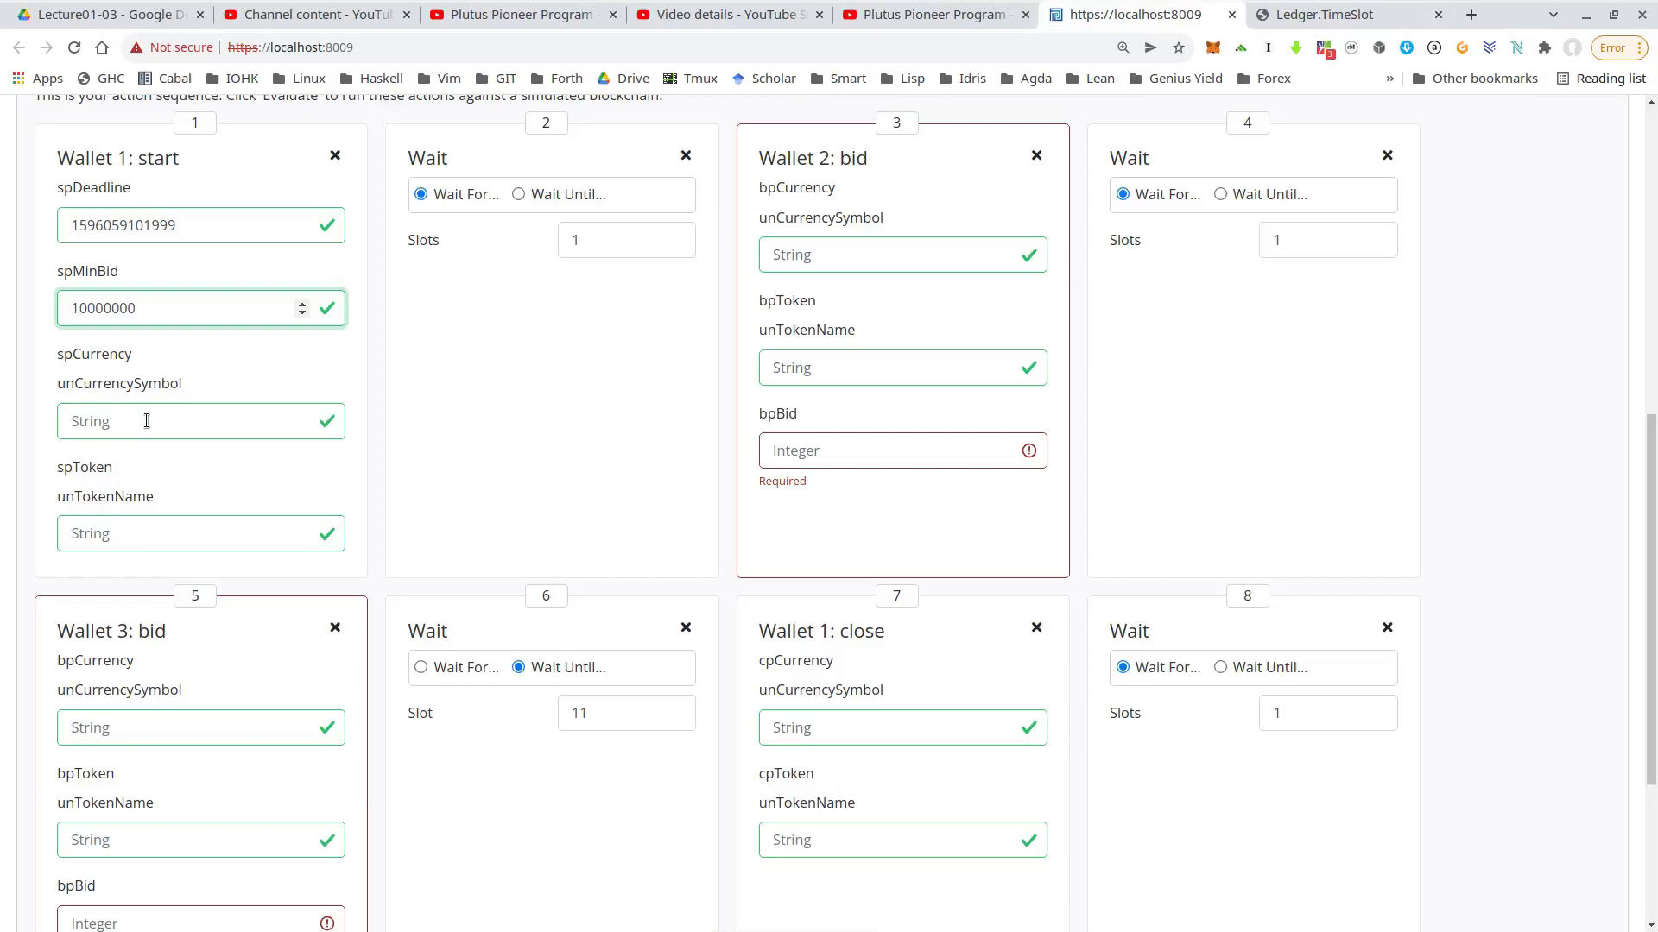
{"action": "left_click", "coordinate": [200, 421]}
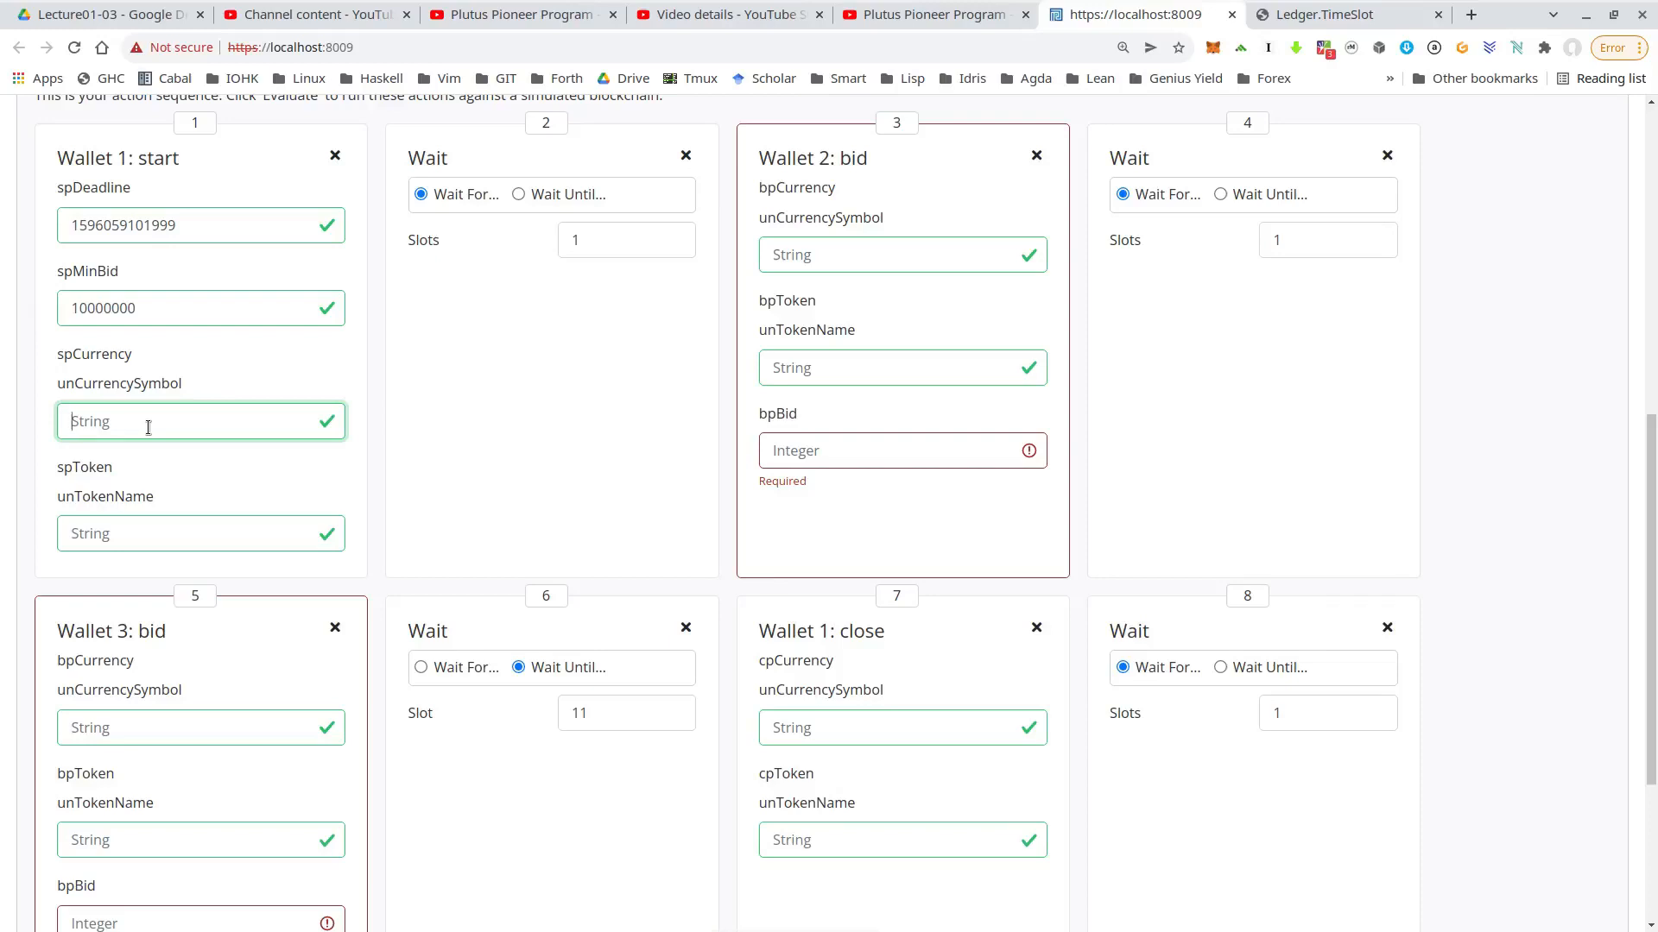
{"action": "type", "text": "66"}
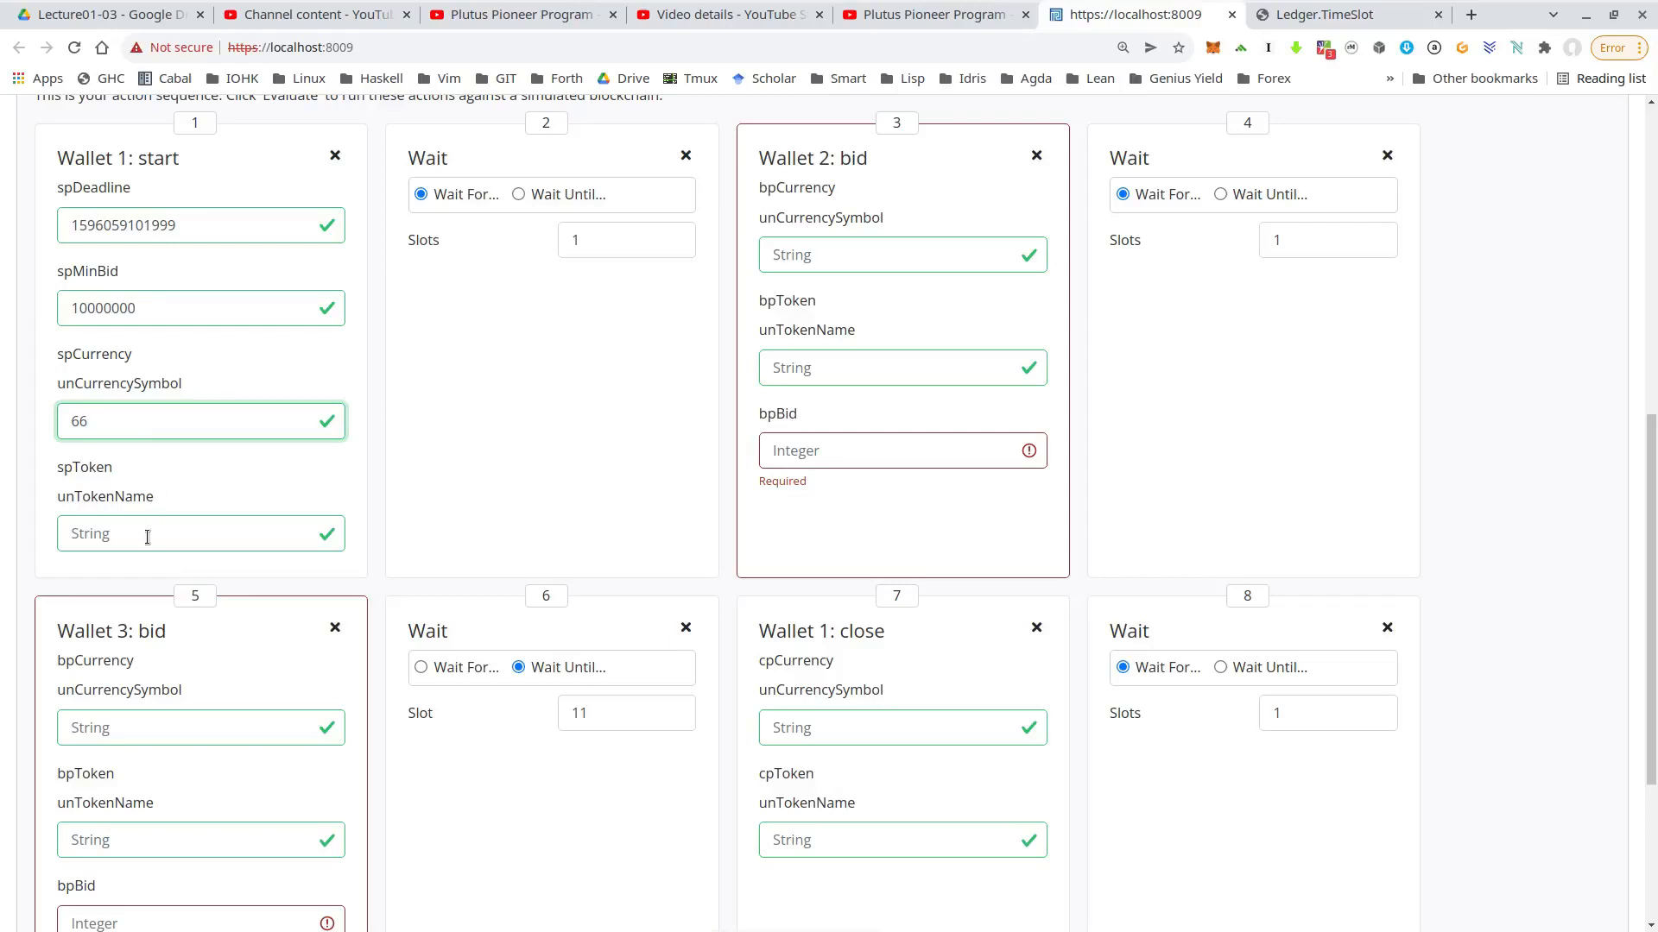
{"action": "type", "text": "T"}
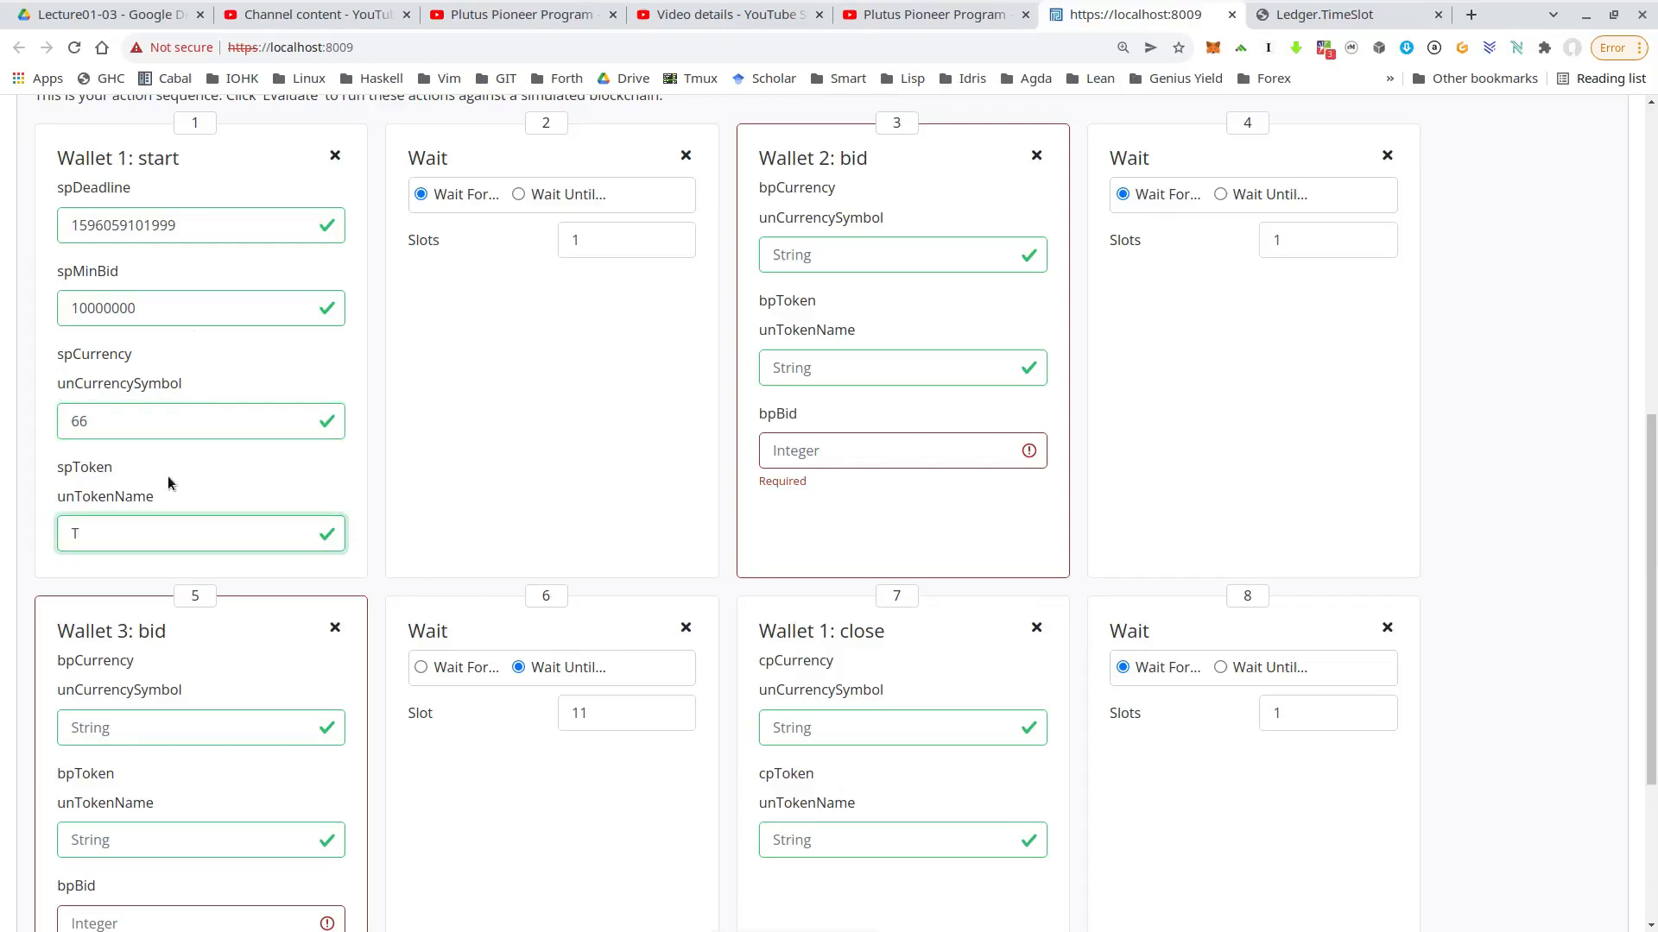
{"action": "mouse_move", "coordinate": [843, 178]}
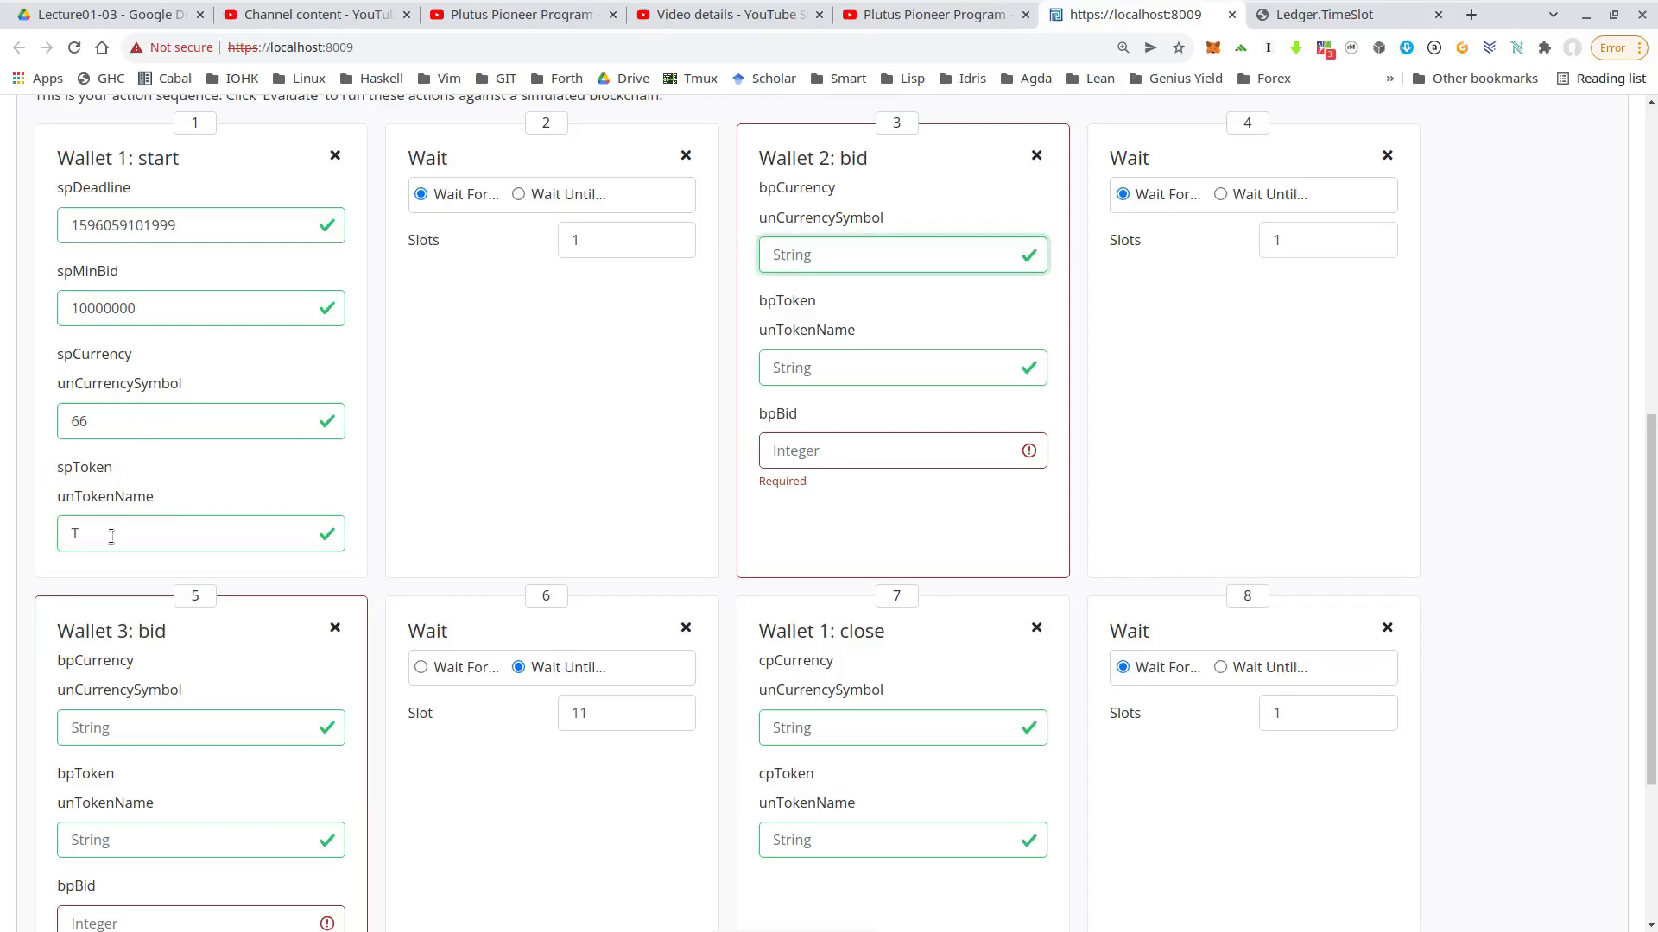
Step: Set Wallet 2's bid to 10000000 on currency 66, token T
{"action": "type", "text": "66"}
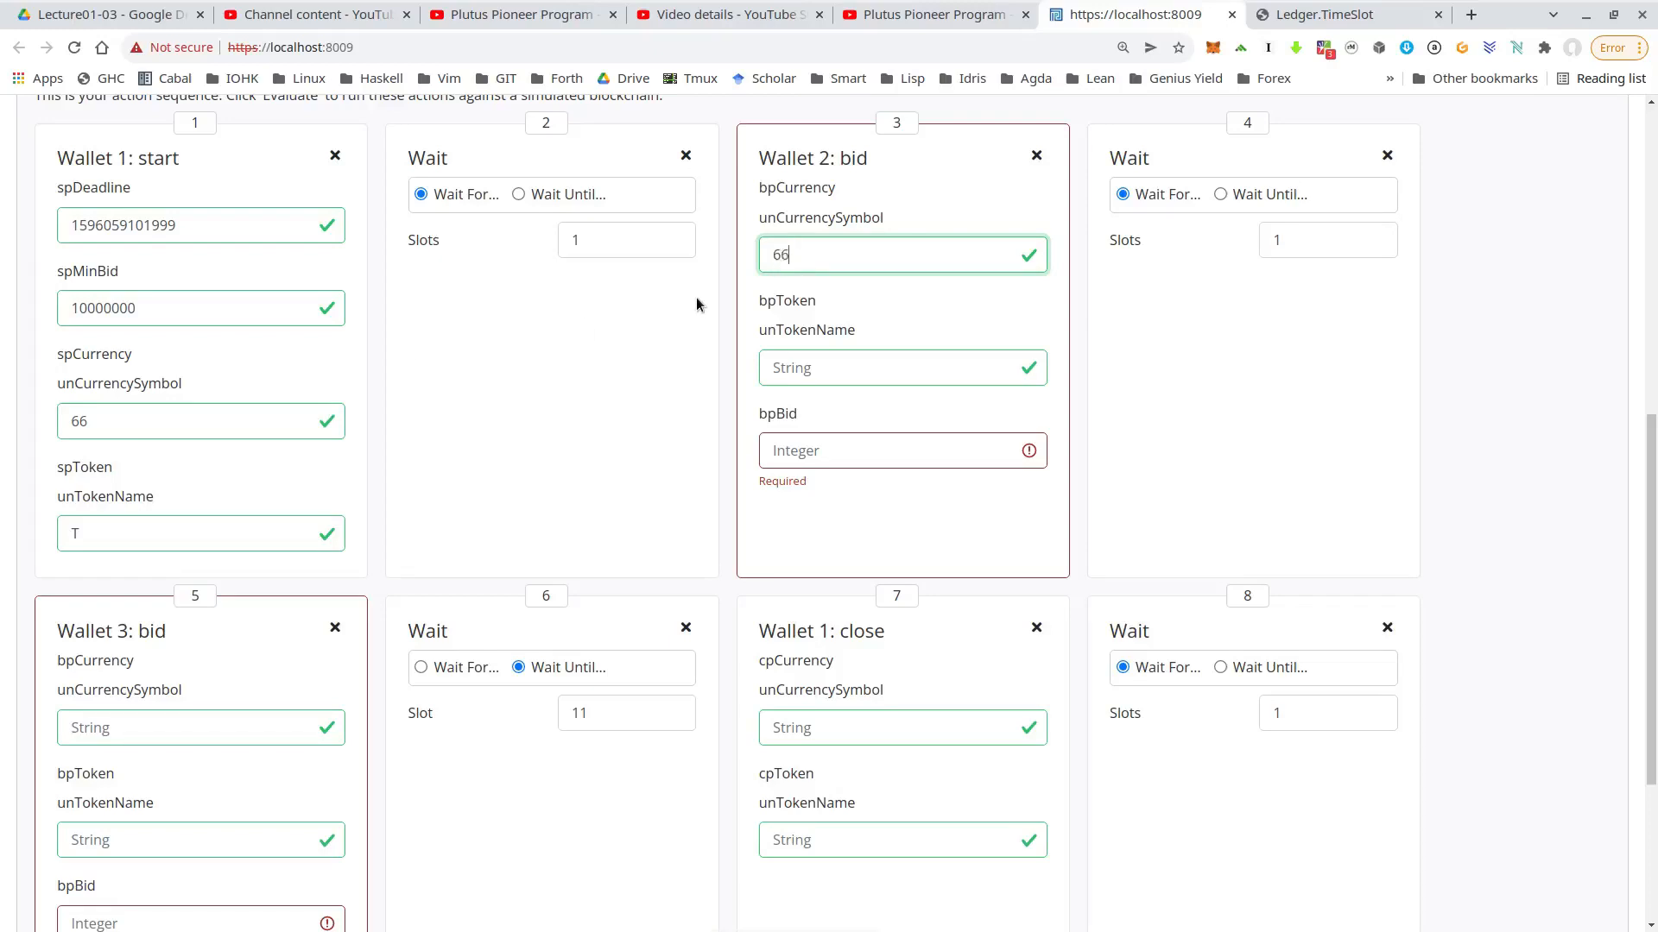
{"action": "type", "text": "T"}
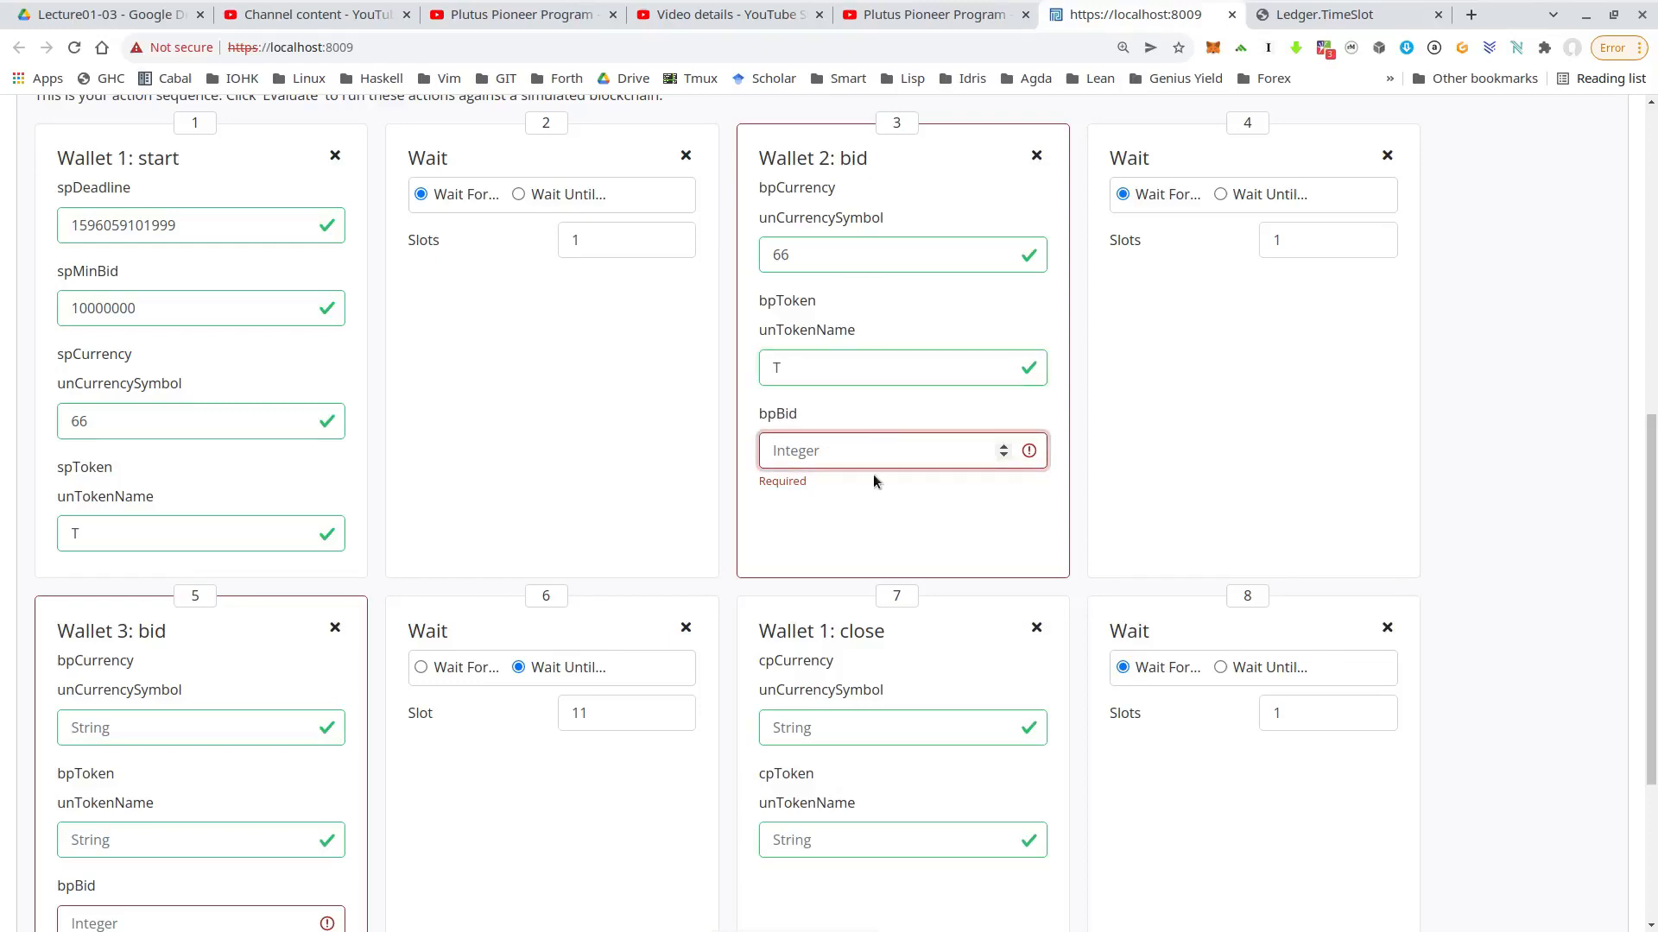
{"action": "type", "text": "10"}
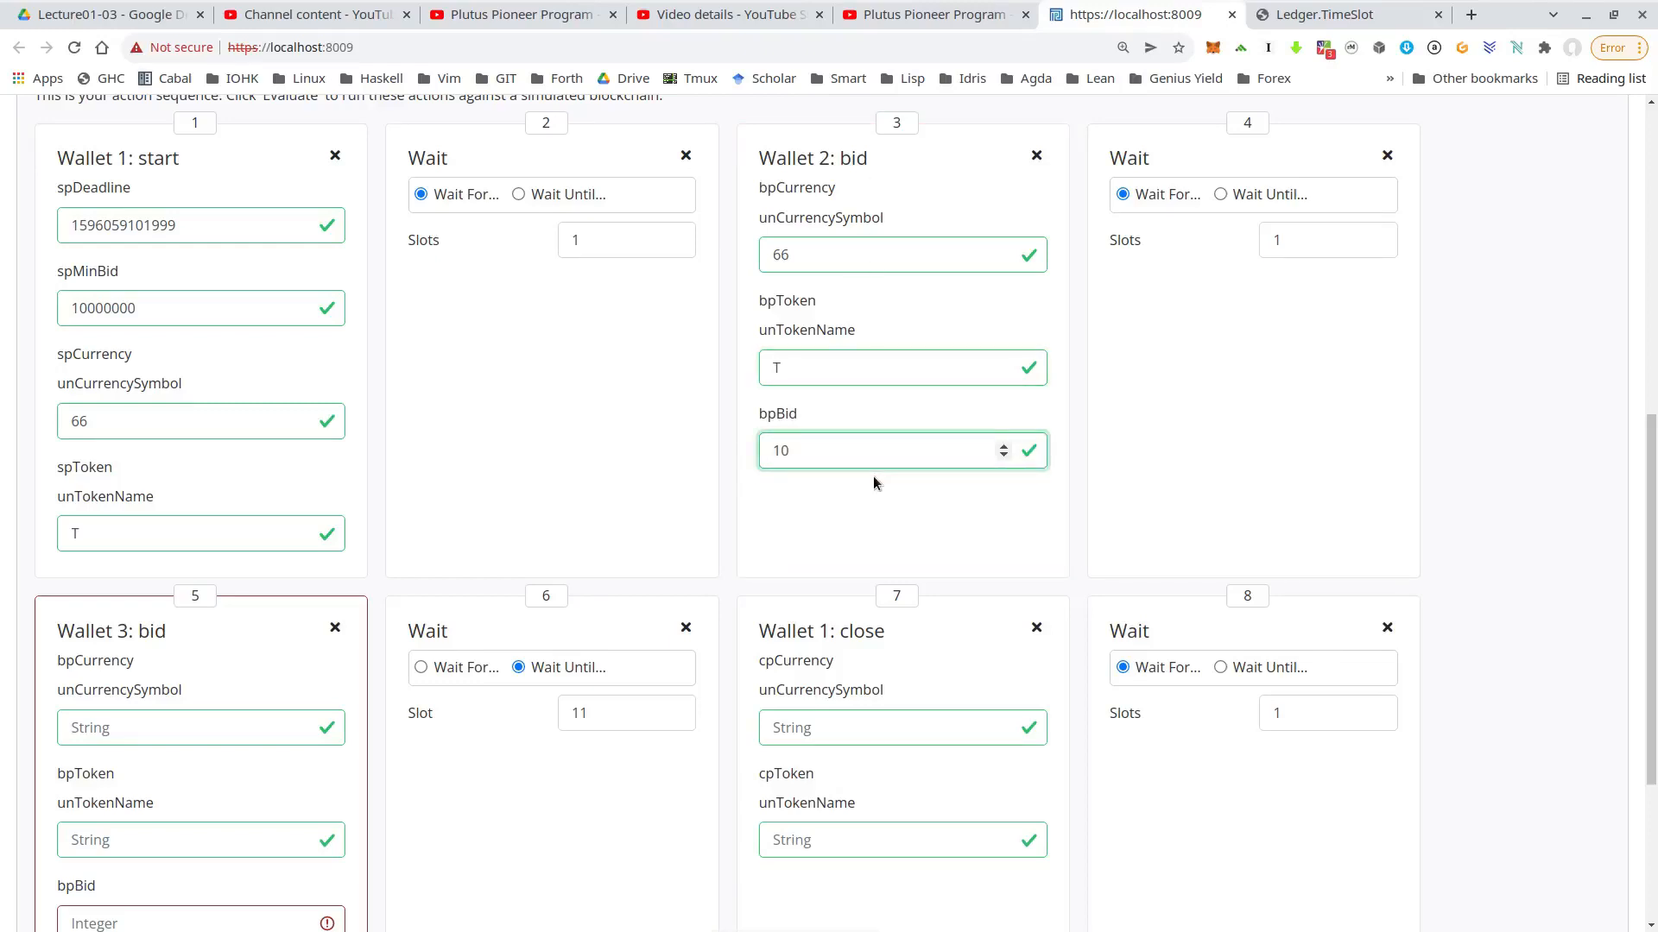
{"action": "type", "text": "10000000"}
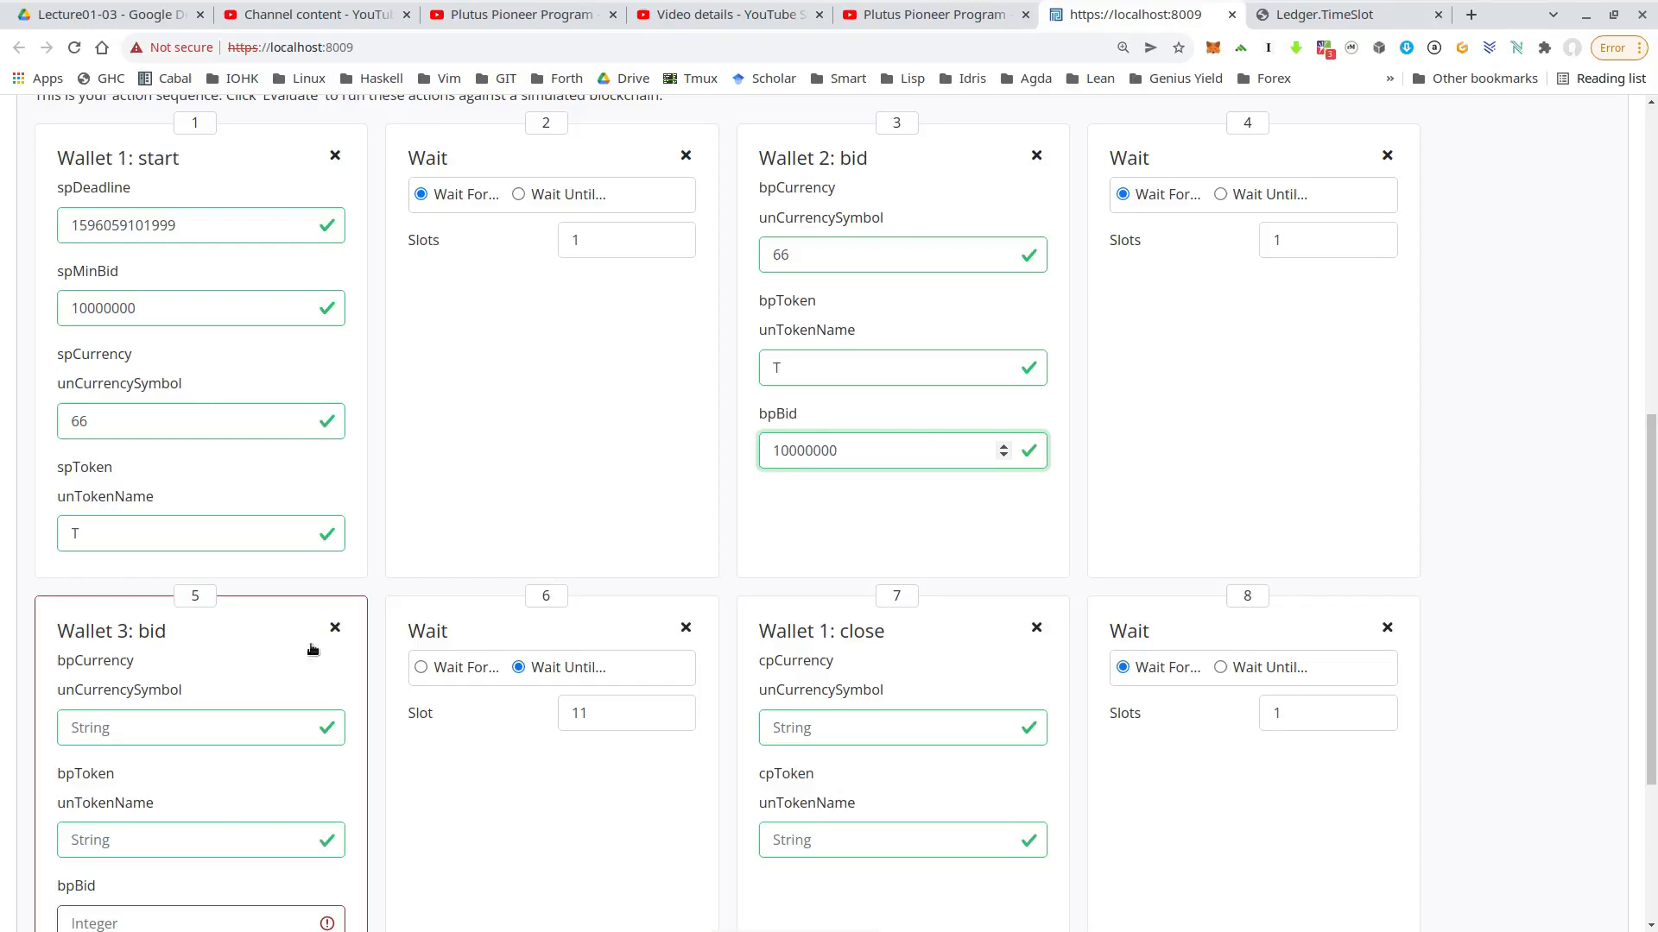
Step: Set Wallet 3's bid to 15000000 on 66/T and Wallet 1's close to 66, T
{"action": "left_click", "coordinate": [200, 727]}
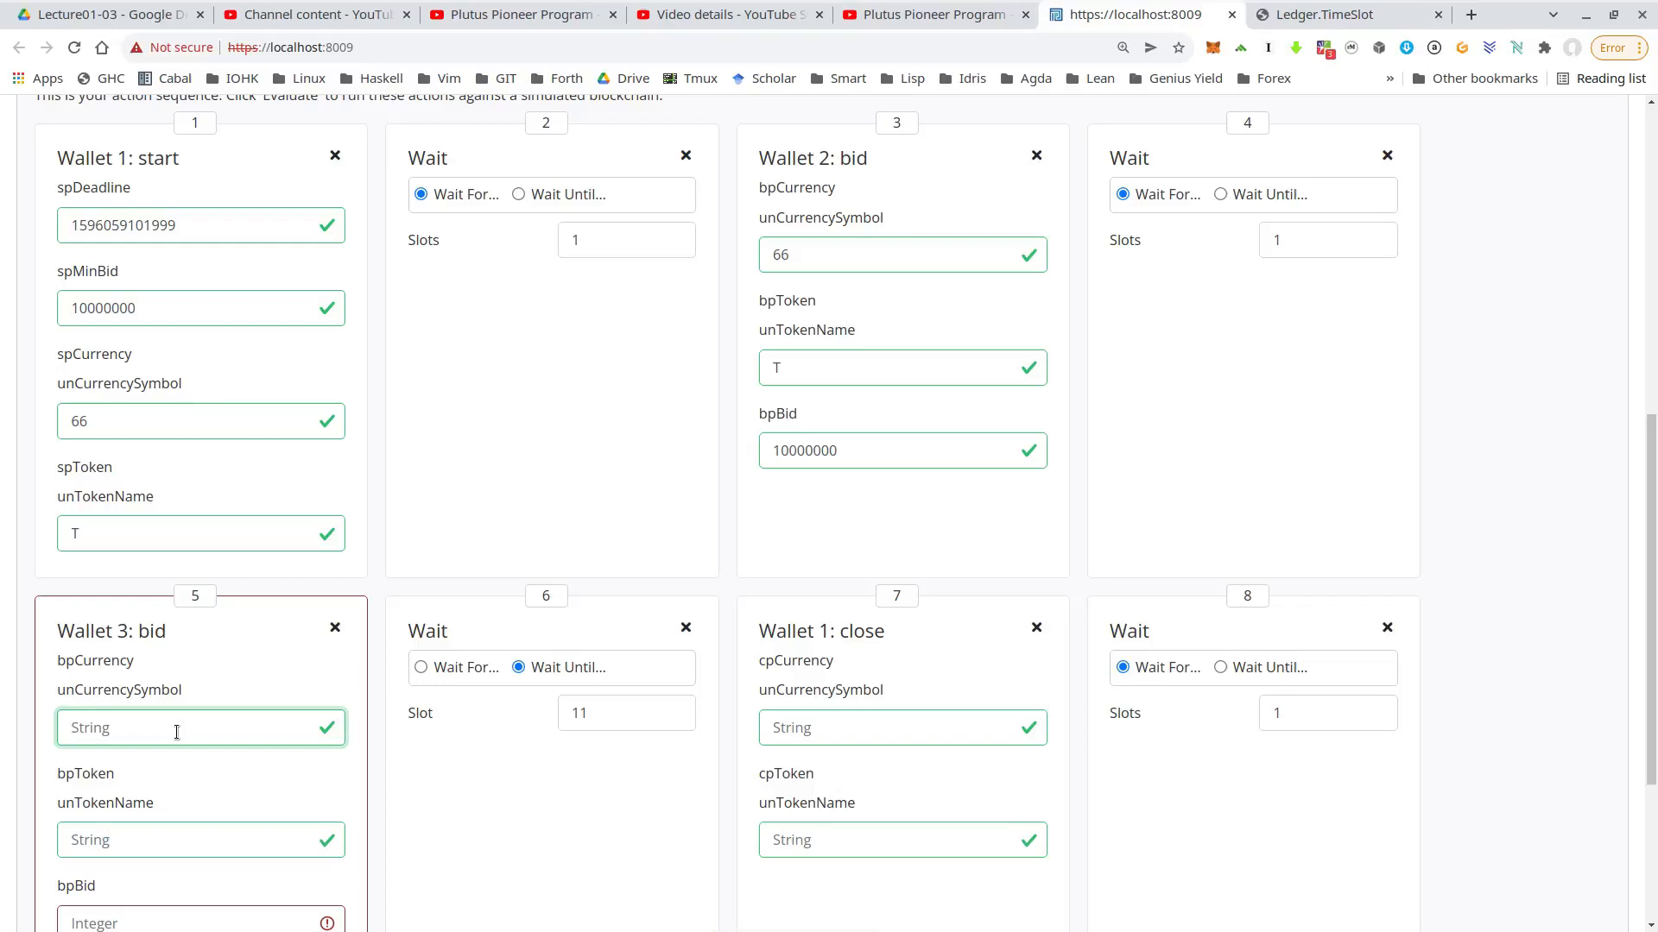
{"action": "type", "text": "66"}
{"action": "left_click", "coordinate": [200, 839]}
{"action": "type", "text": "T"}
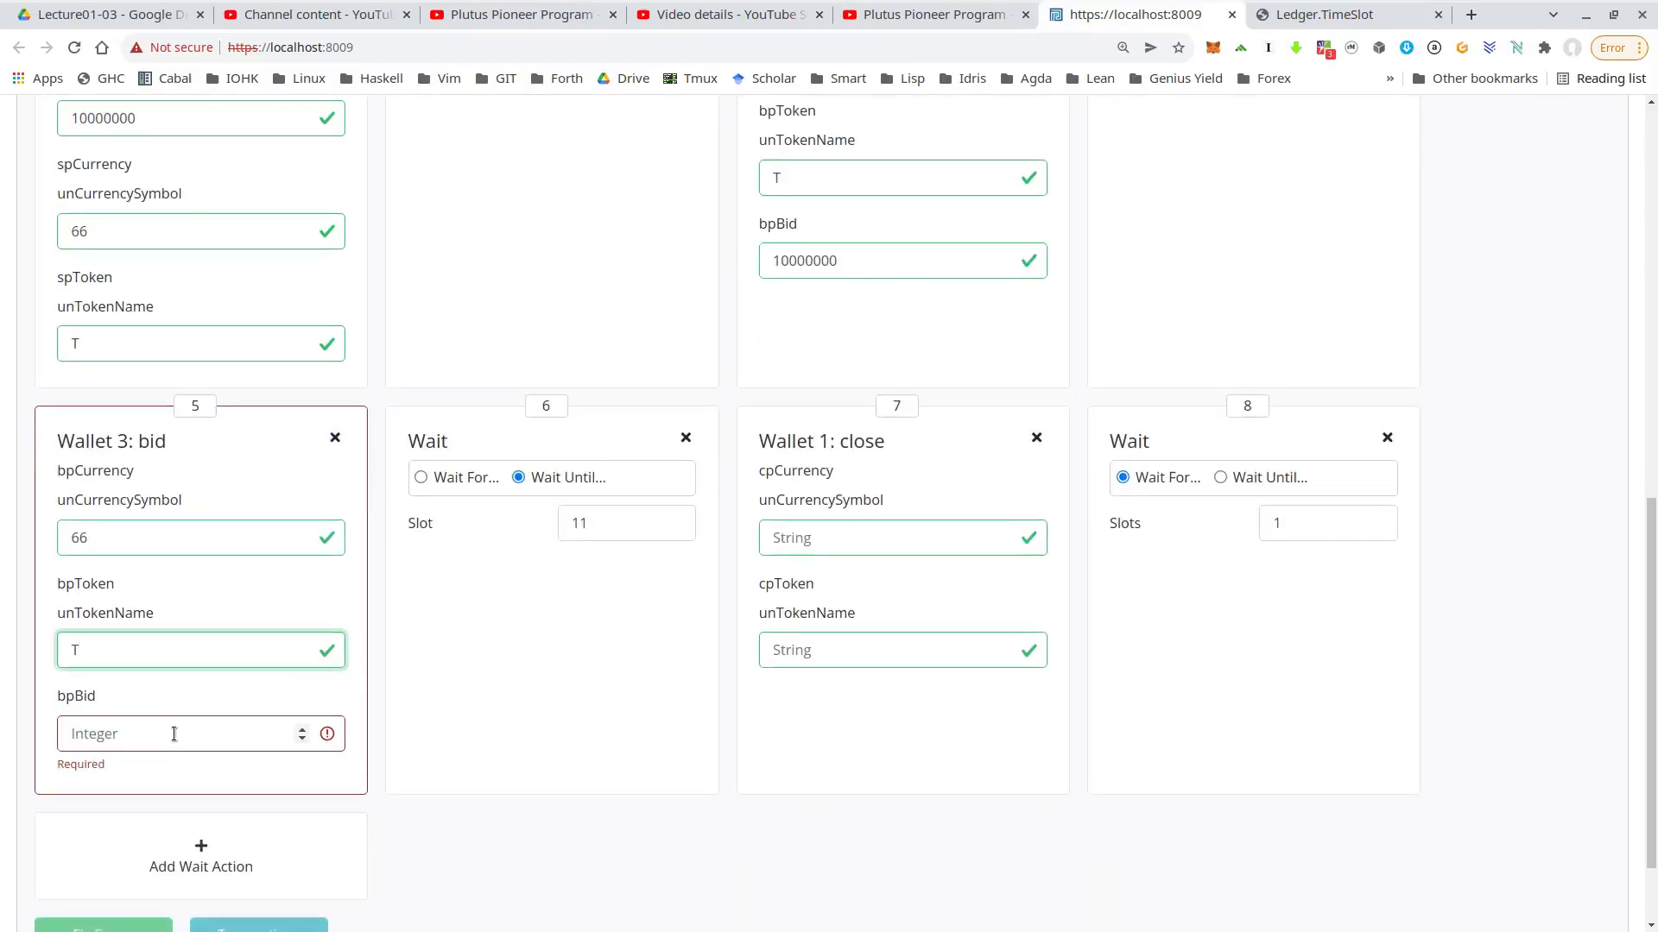
{"action": "left_click", "coordinate": [180, 734]}
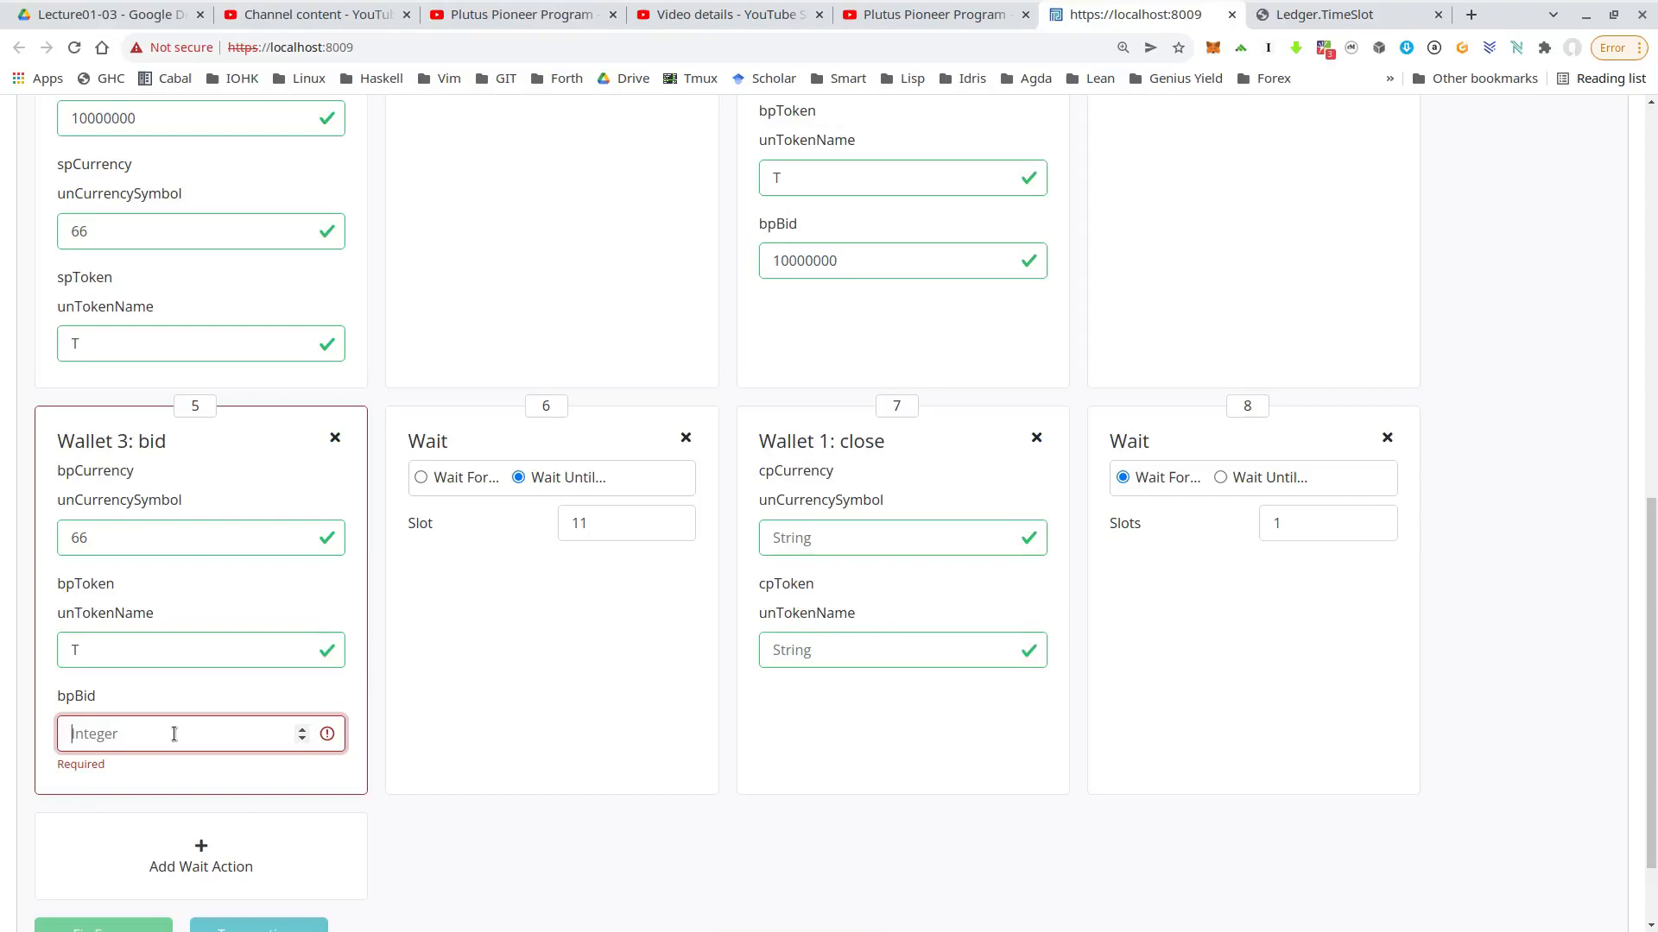
{"action": "type", "text": "15000000"}
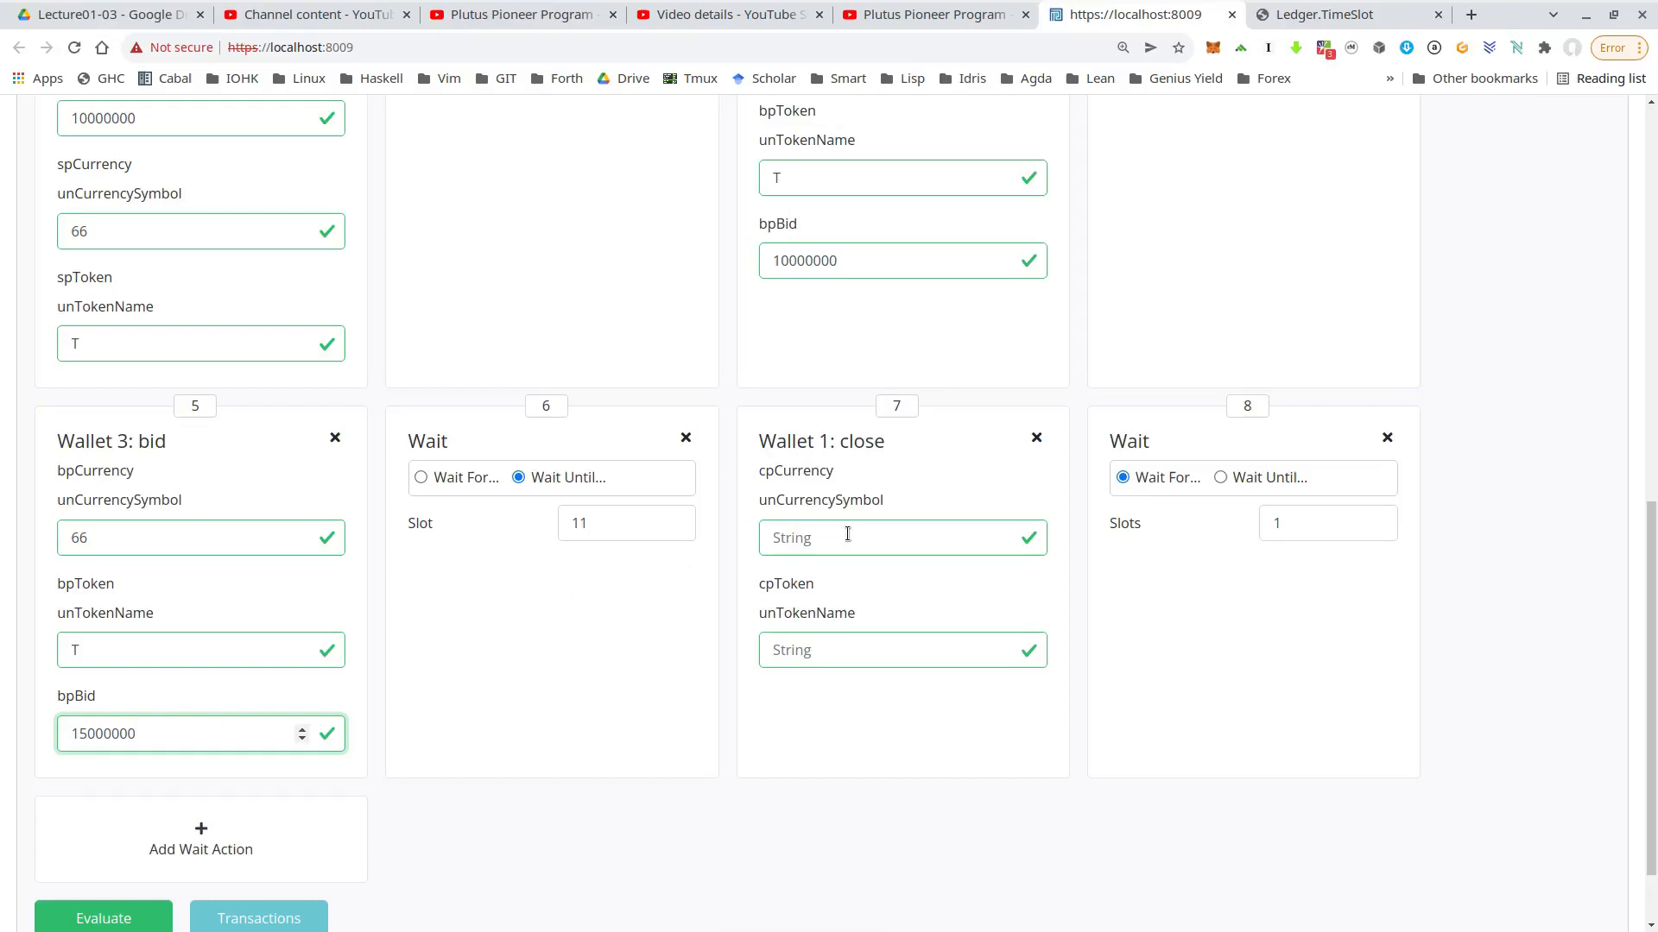
{"action": "type", "text": "66"}
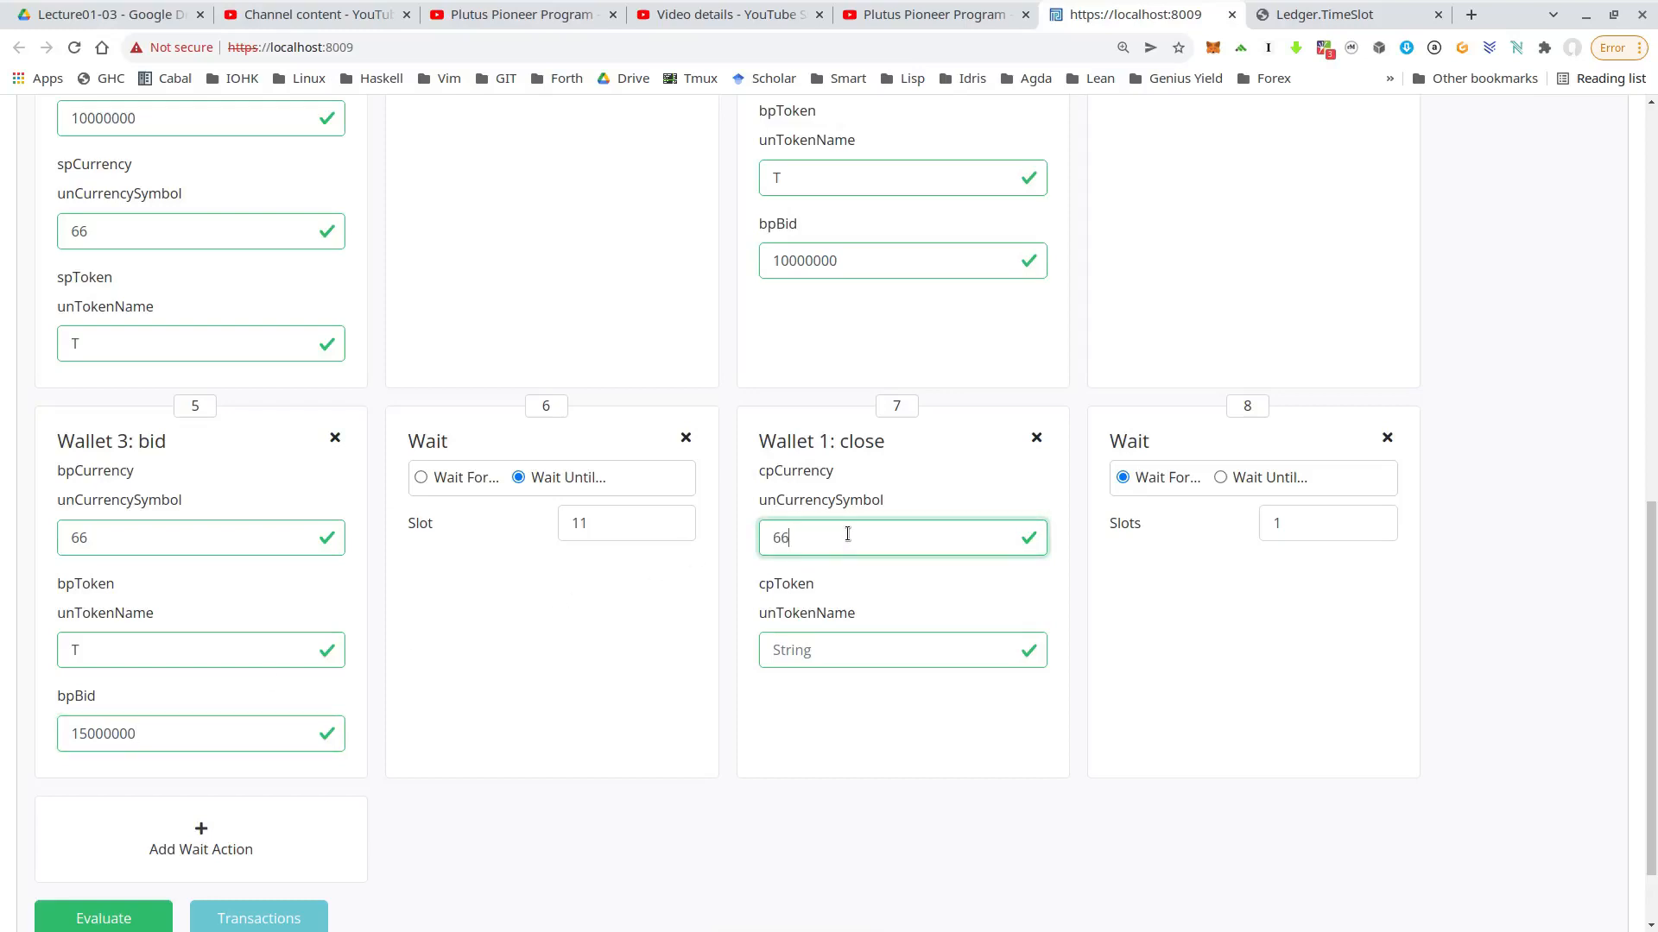
{"action": "type", "text": "T"}
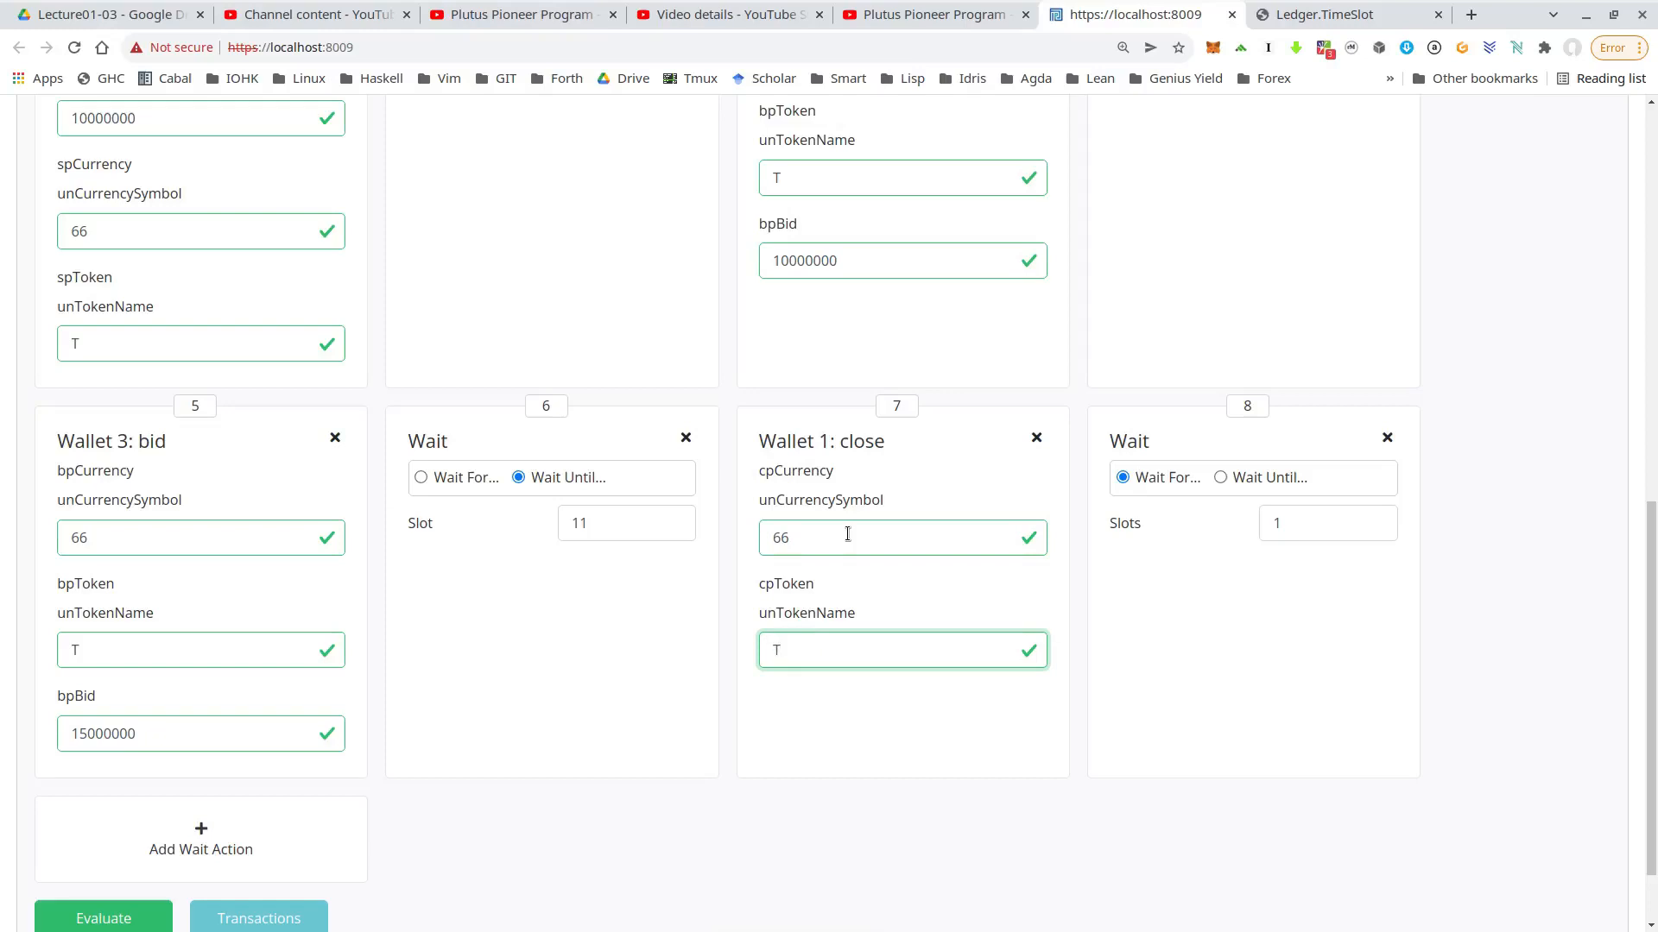
{"action": "scroll", "scroll_direction": "down", "scroll_amount": 3}
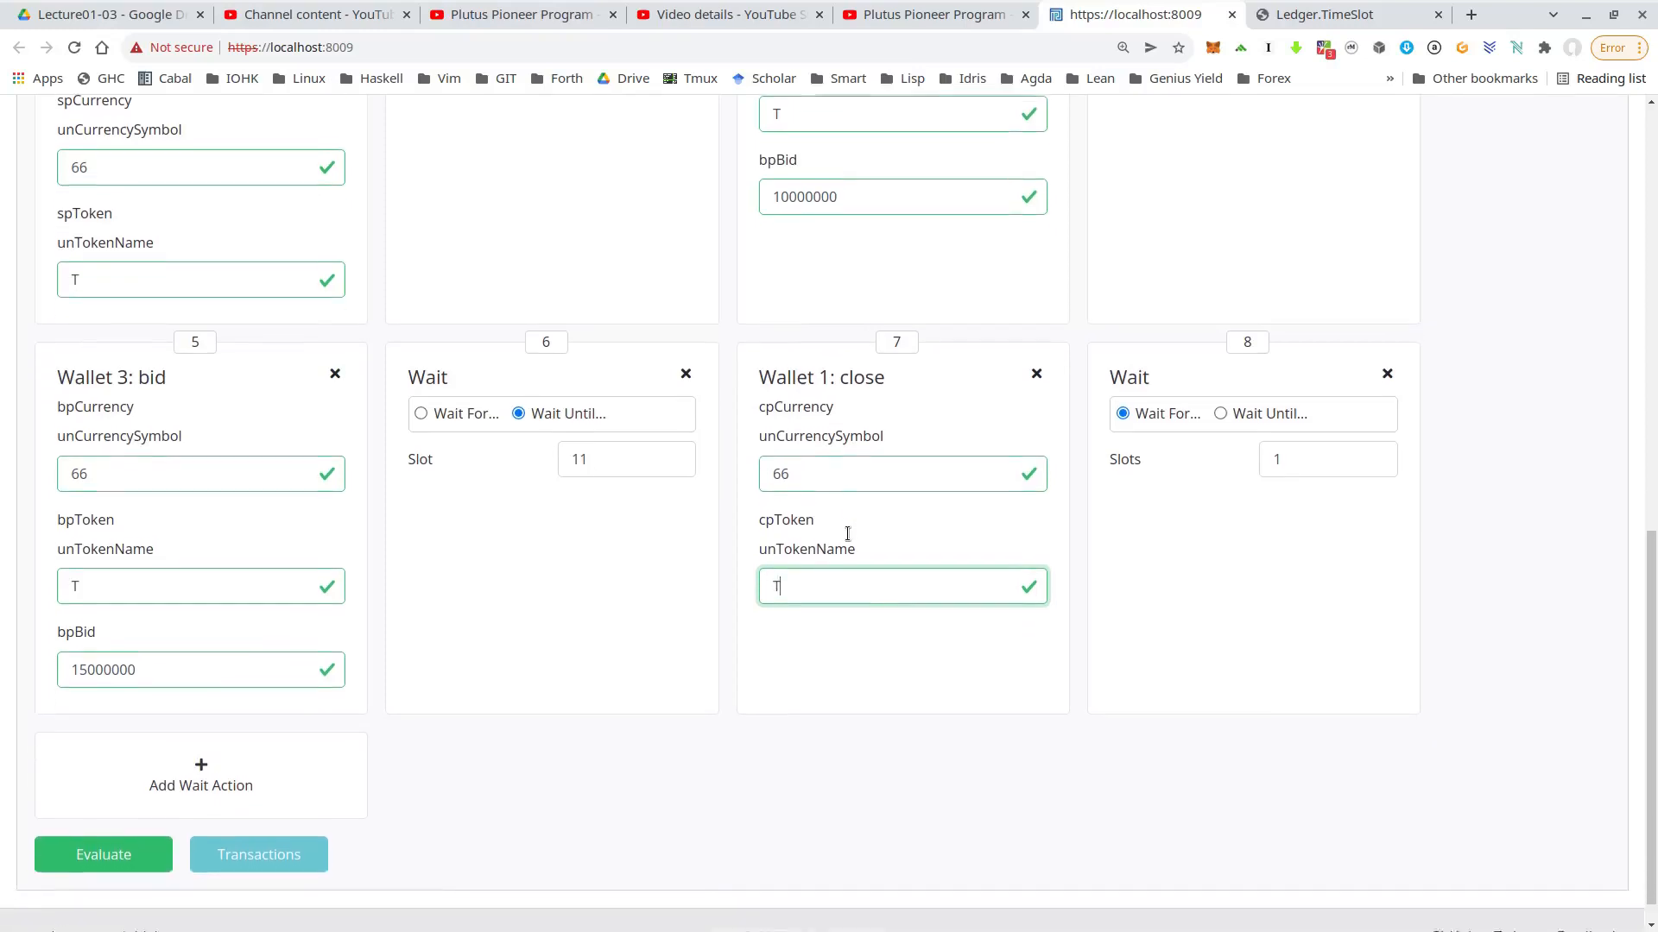
{"action": "scroll", "scroll_direction": "down", "scroll_amount": 3}
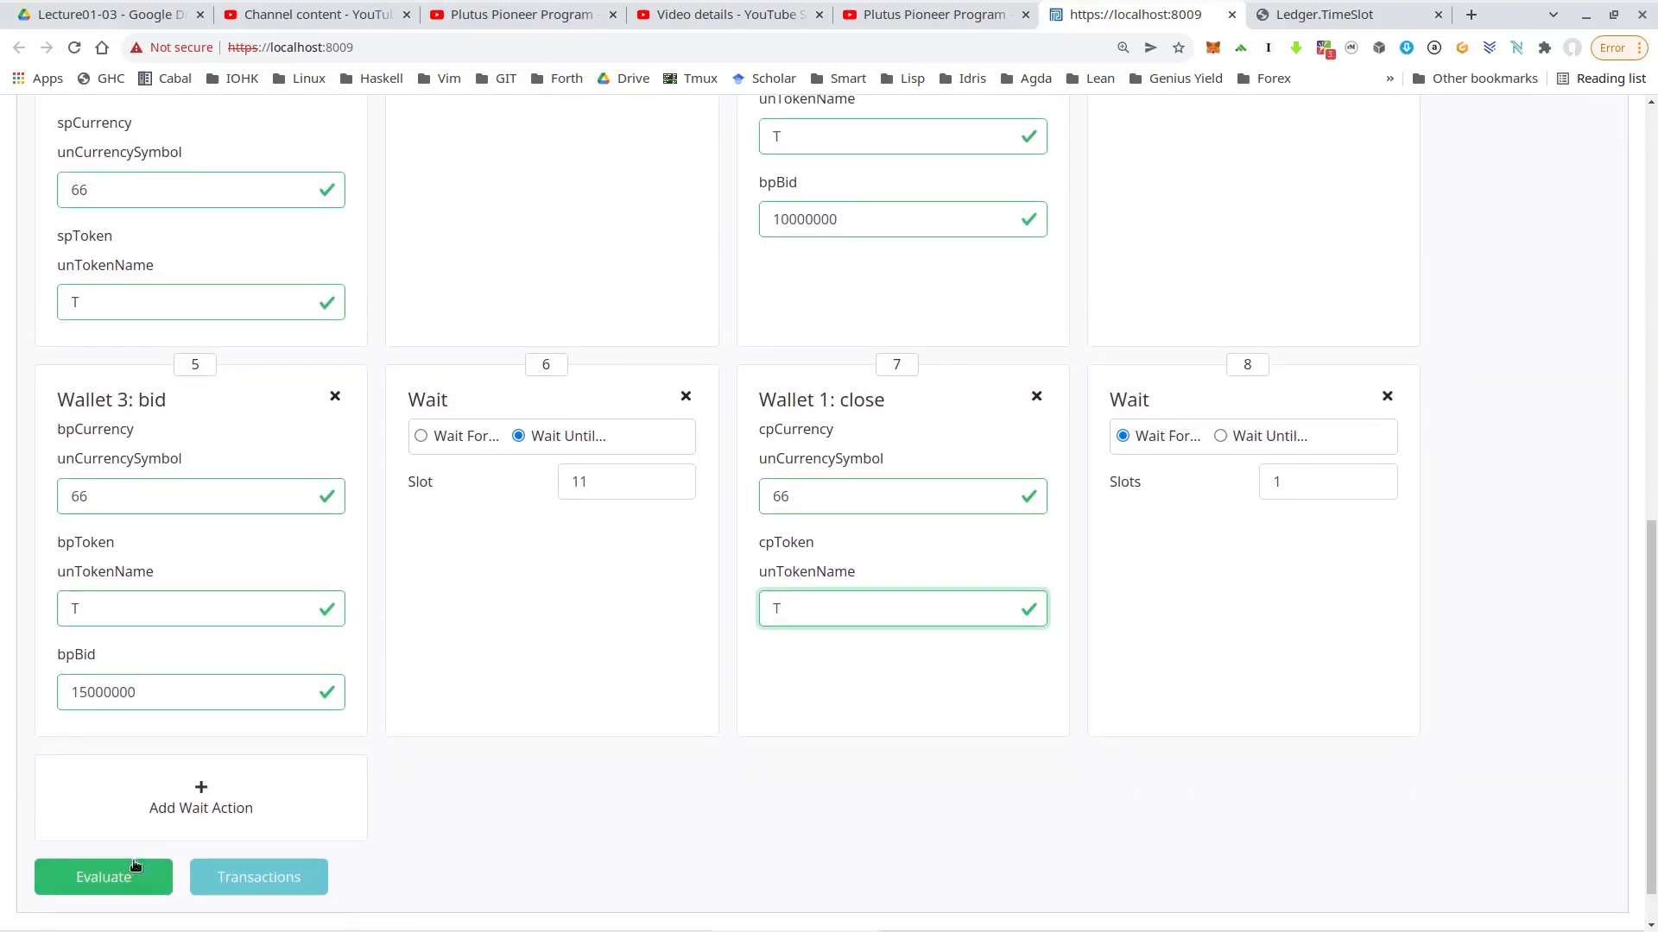
{"action": "left_click", "coordinate": [102, 877]}
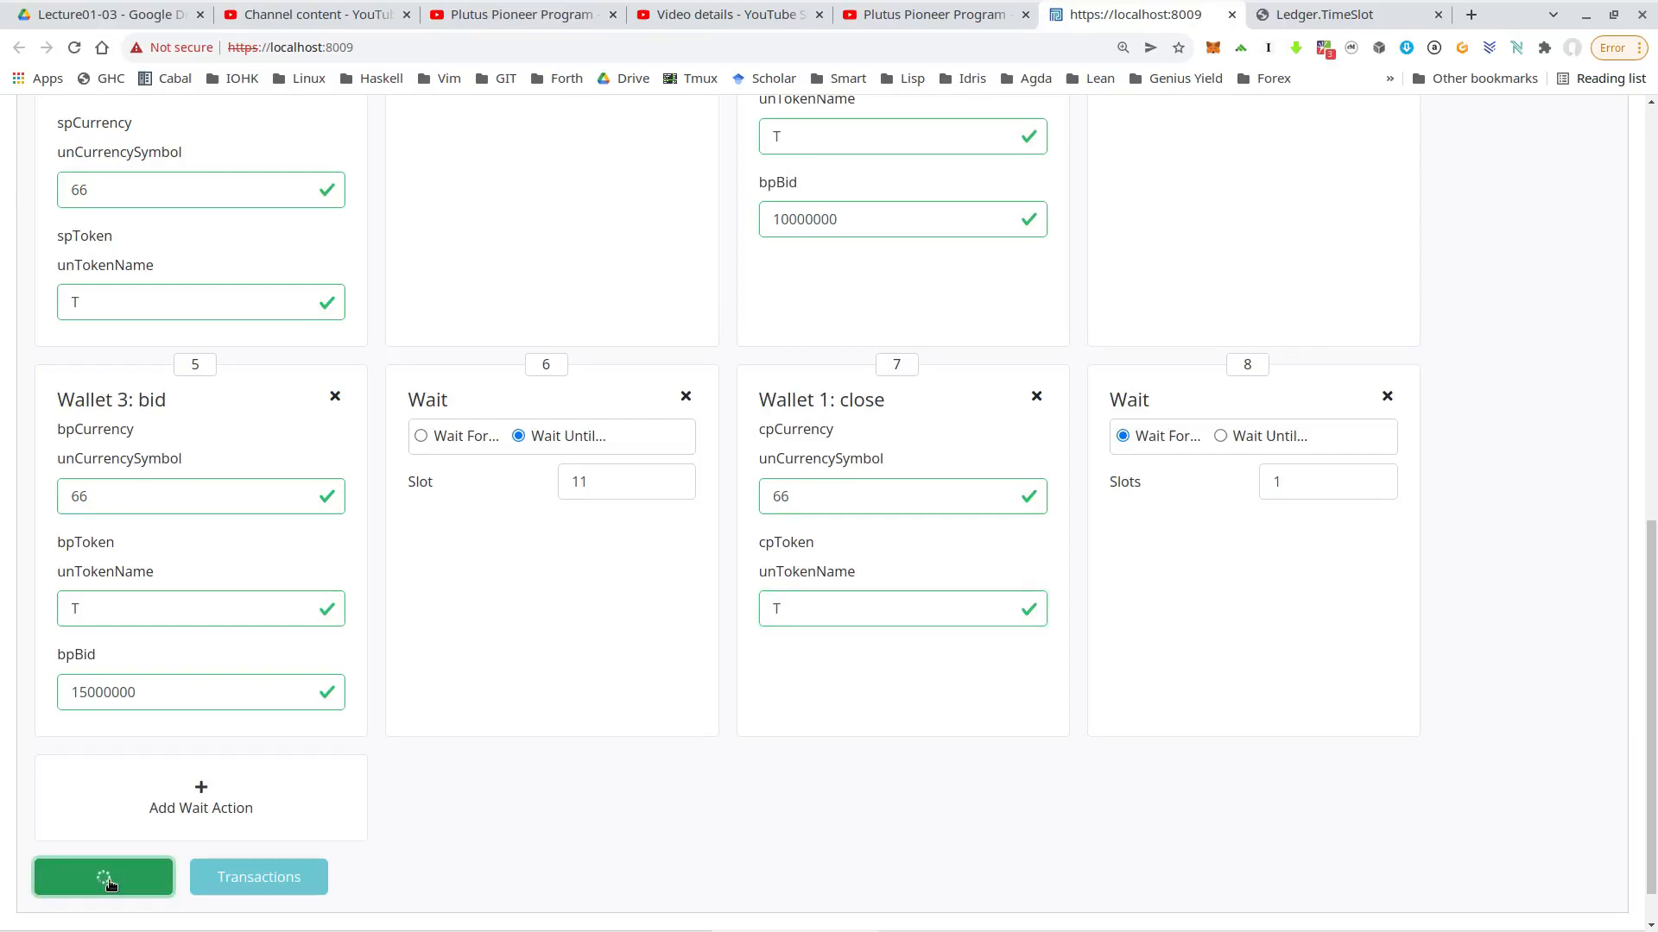
{"action": "left_click", "coordinate": [102, 877]}
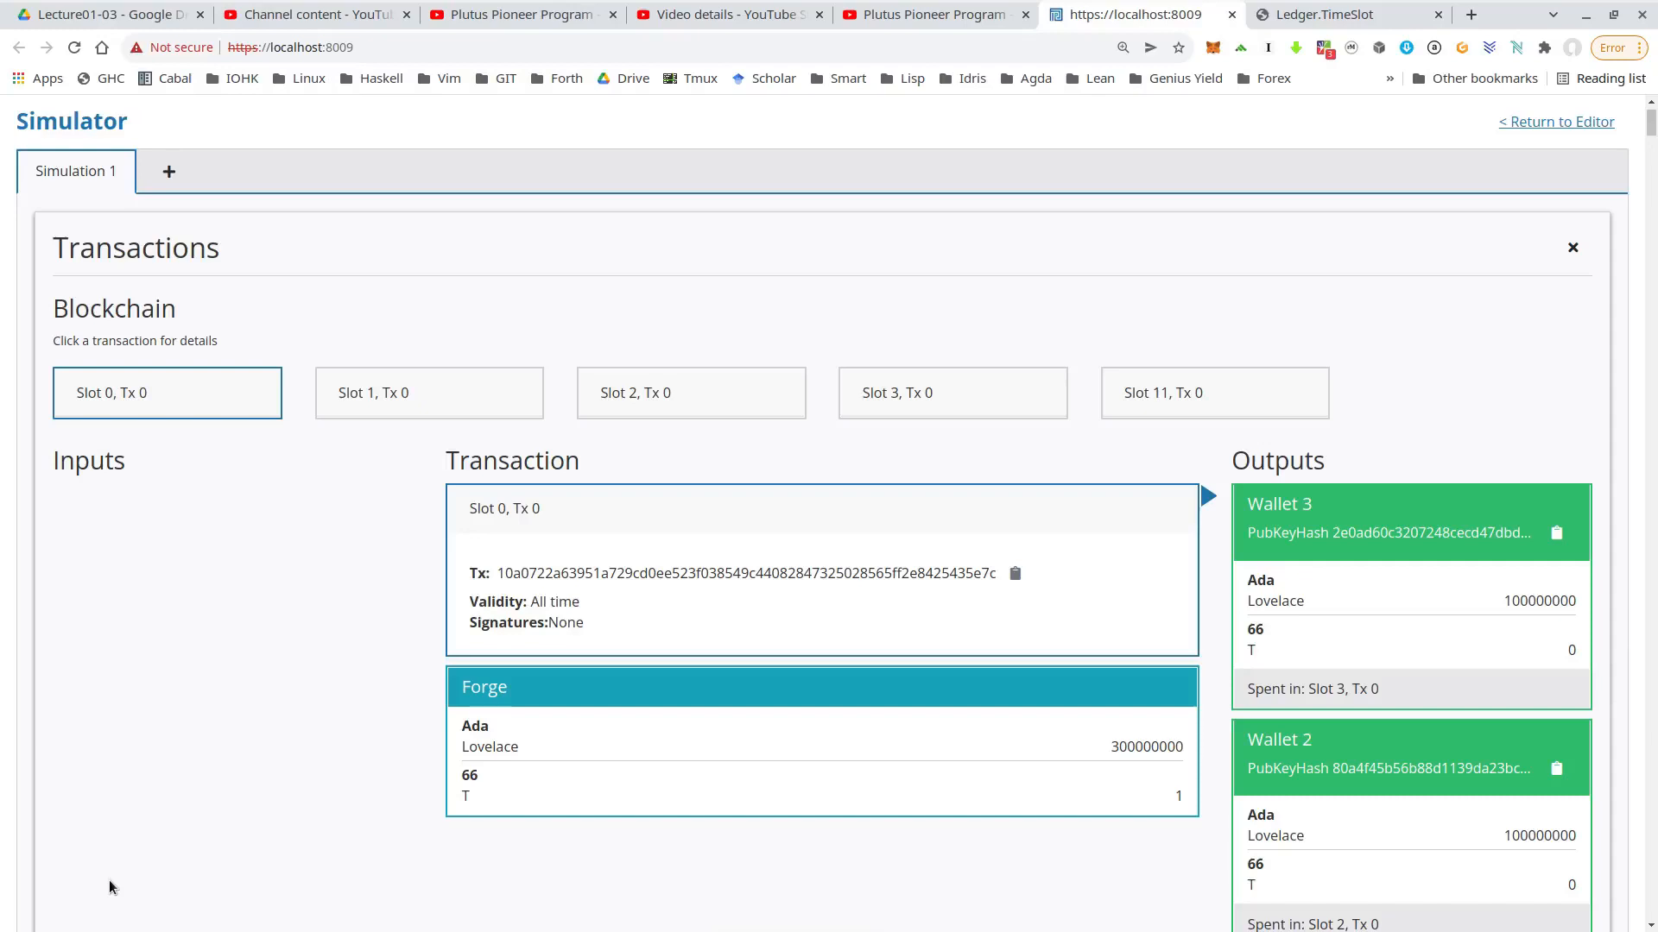
{"action": "scroll", "scroll_direction": "down", "scroll_amount": 3}
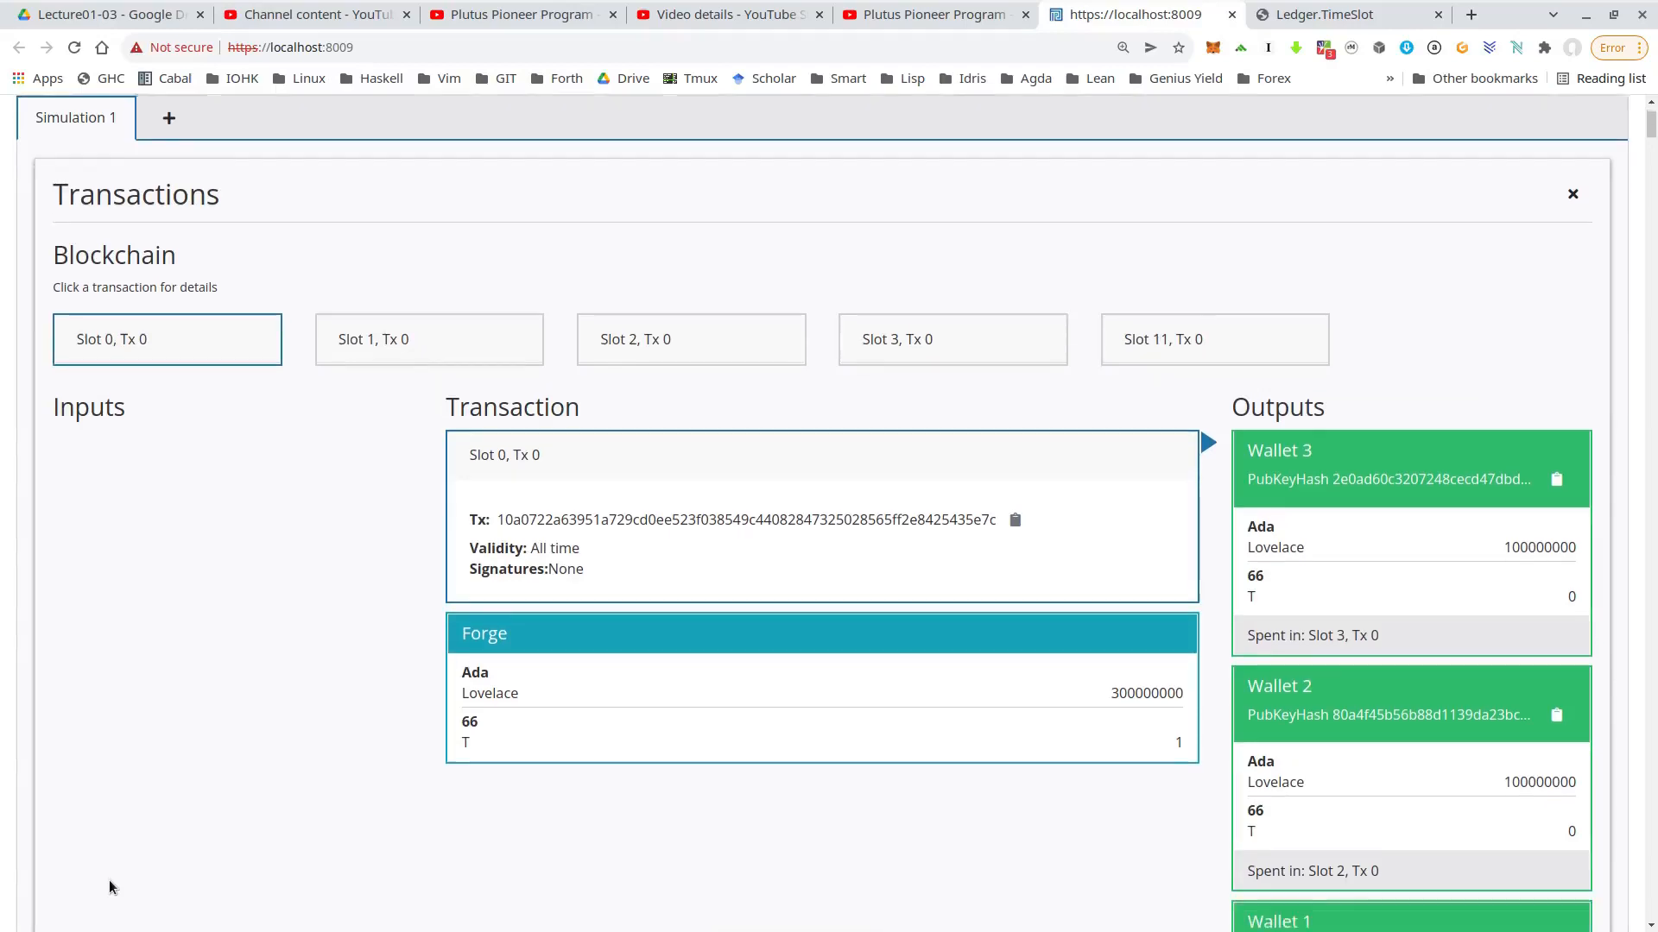
{"action": "scroll", "scroll_direction": "down", "scroll_amount": 3}
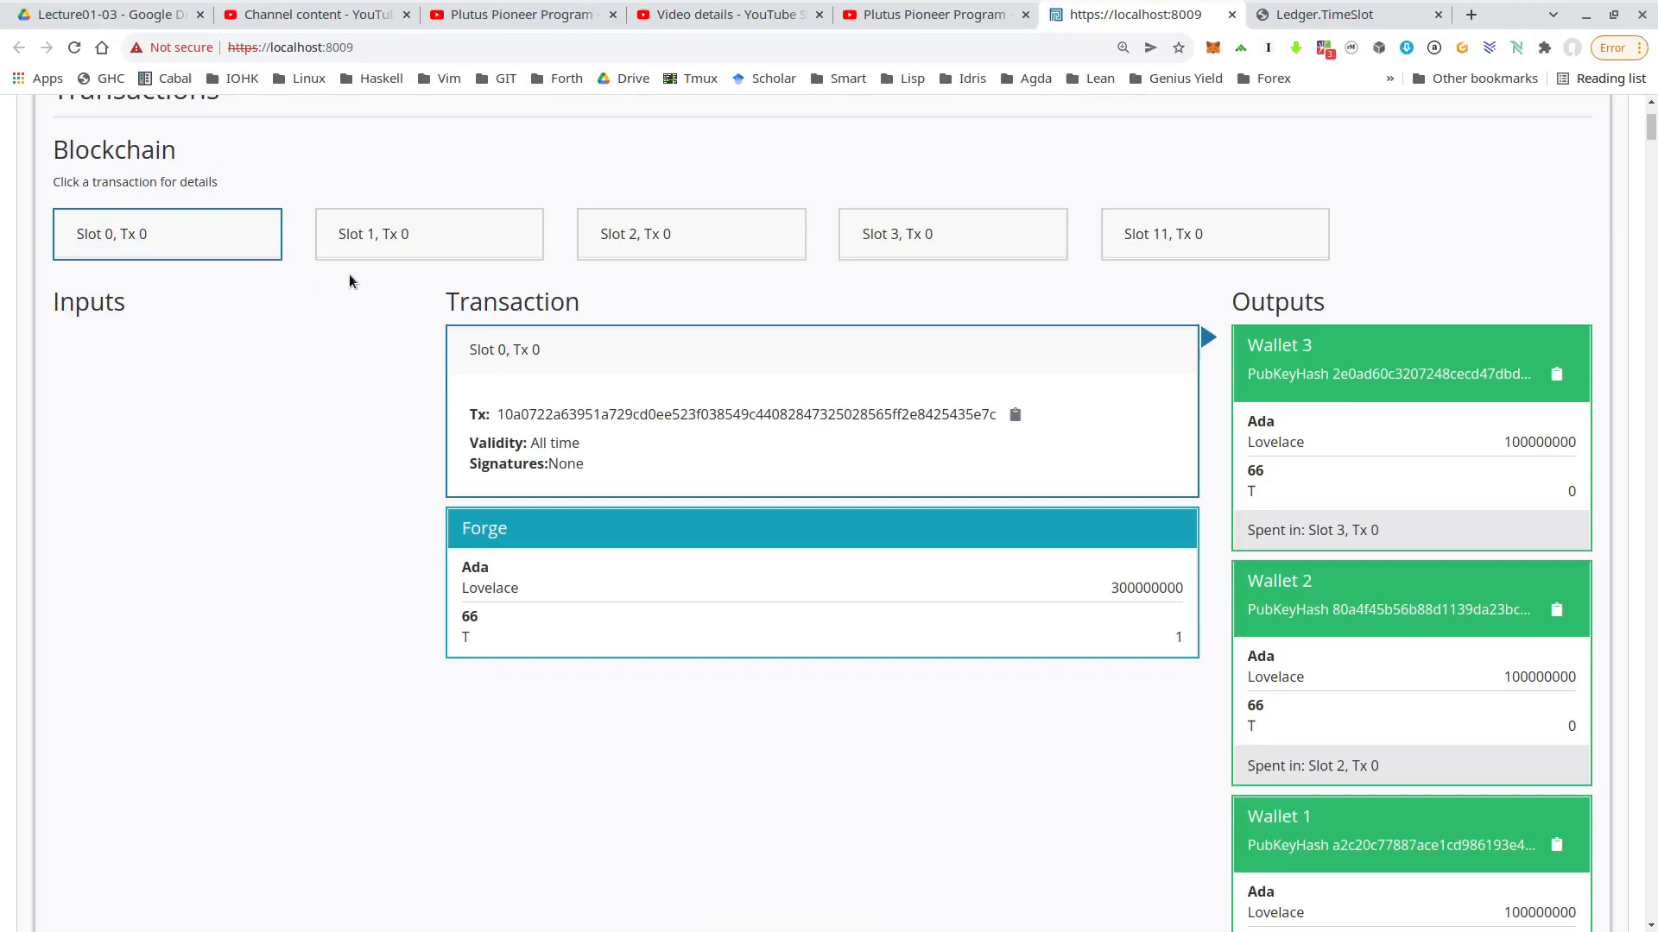
{"action": "mouse_move", "coordinate": [373, 359]}
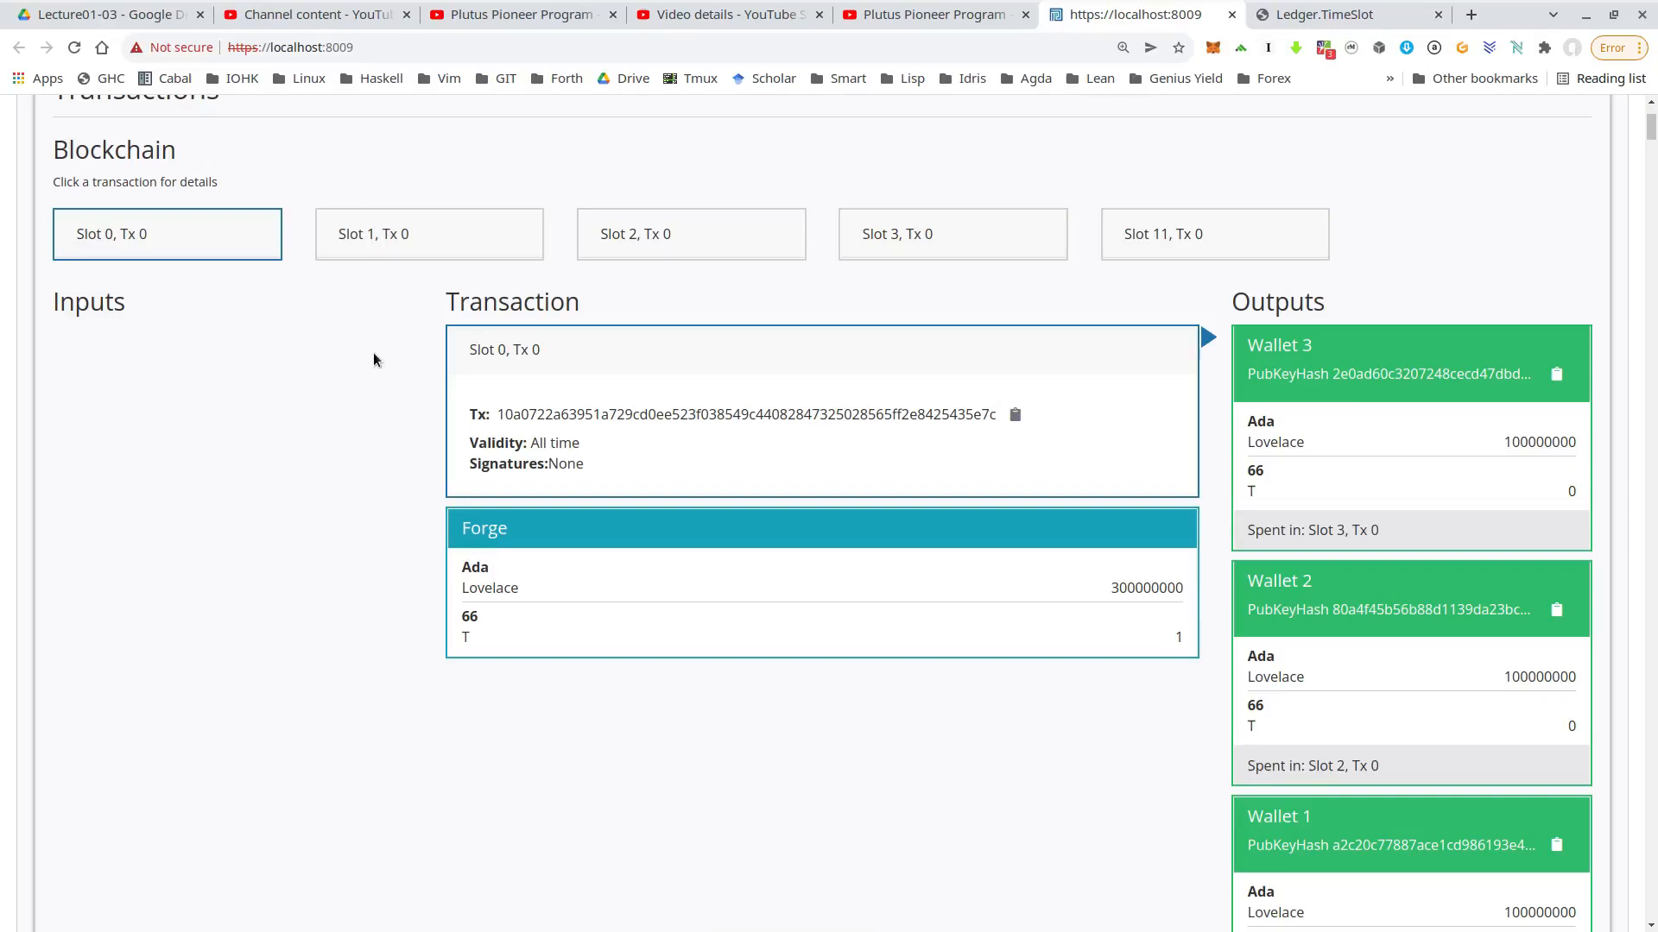
{"action": "mouse_move", "coordinate": [242, 216]}
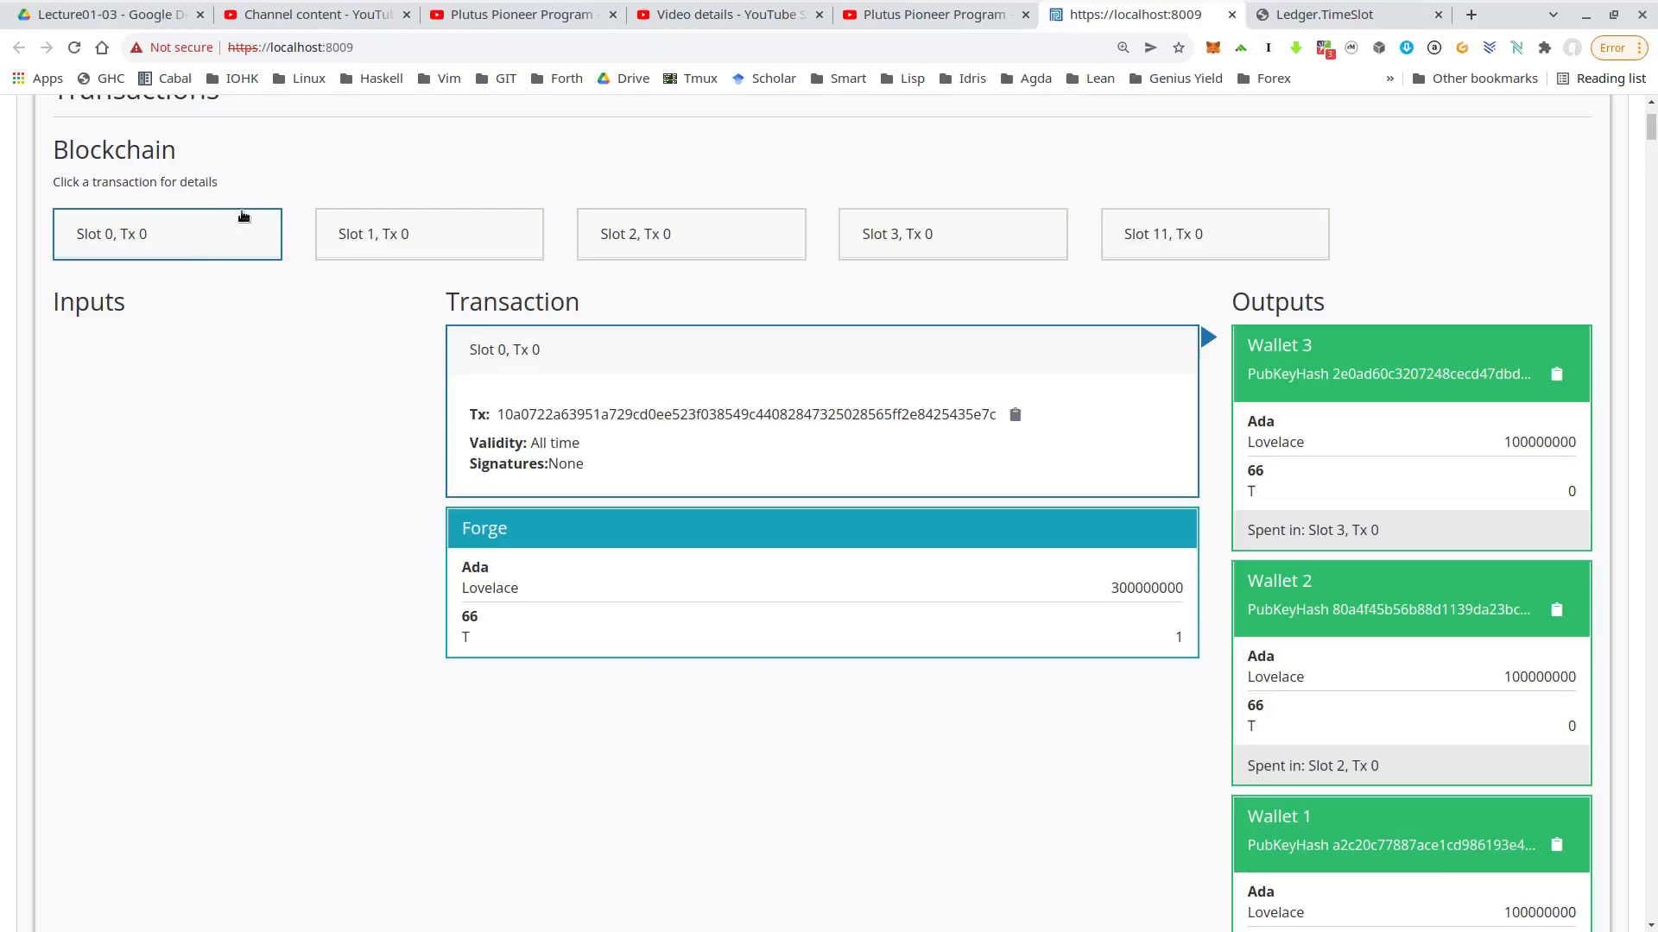
{"action": "scroll", "scroll_direction": "down", "scroll_amount": 3}
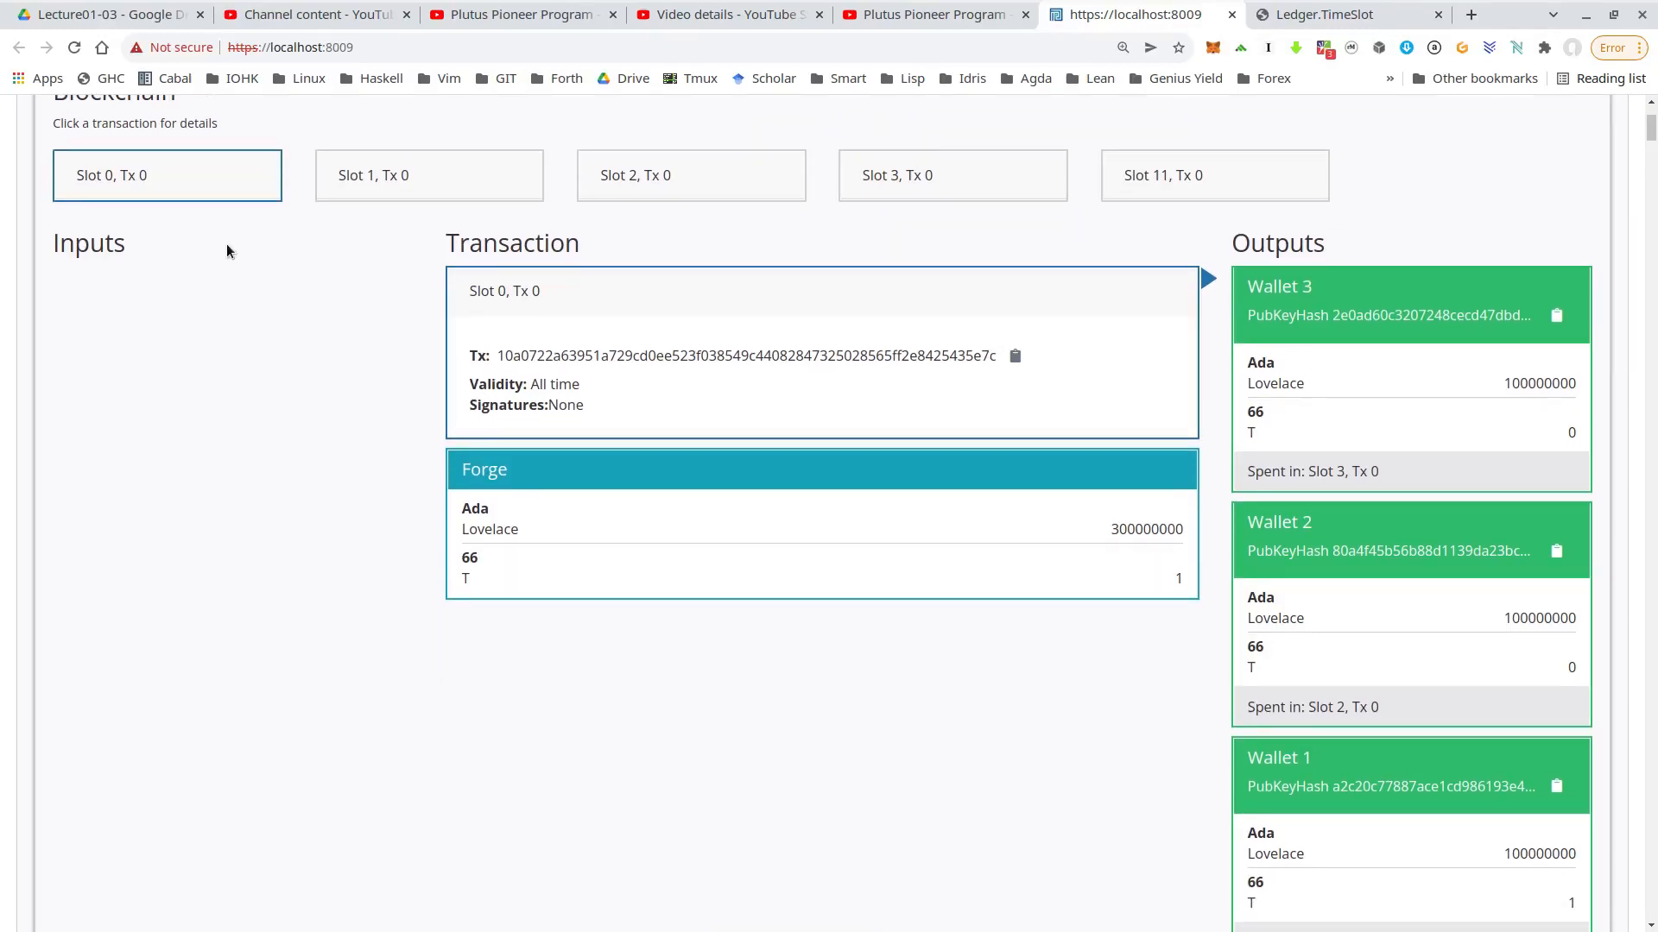
{"action": "mouse_move", "coordinate": [237, 321]}
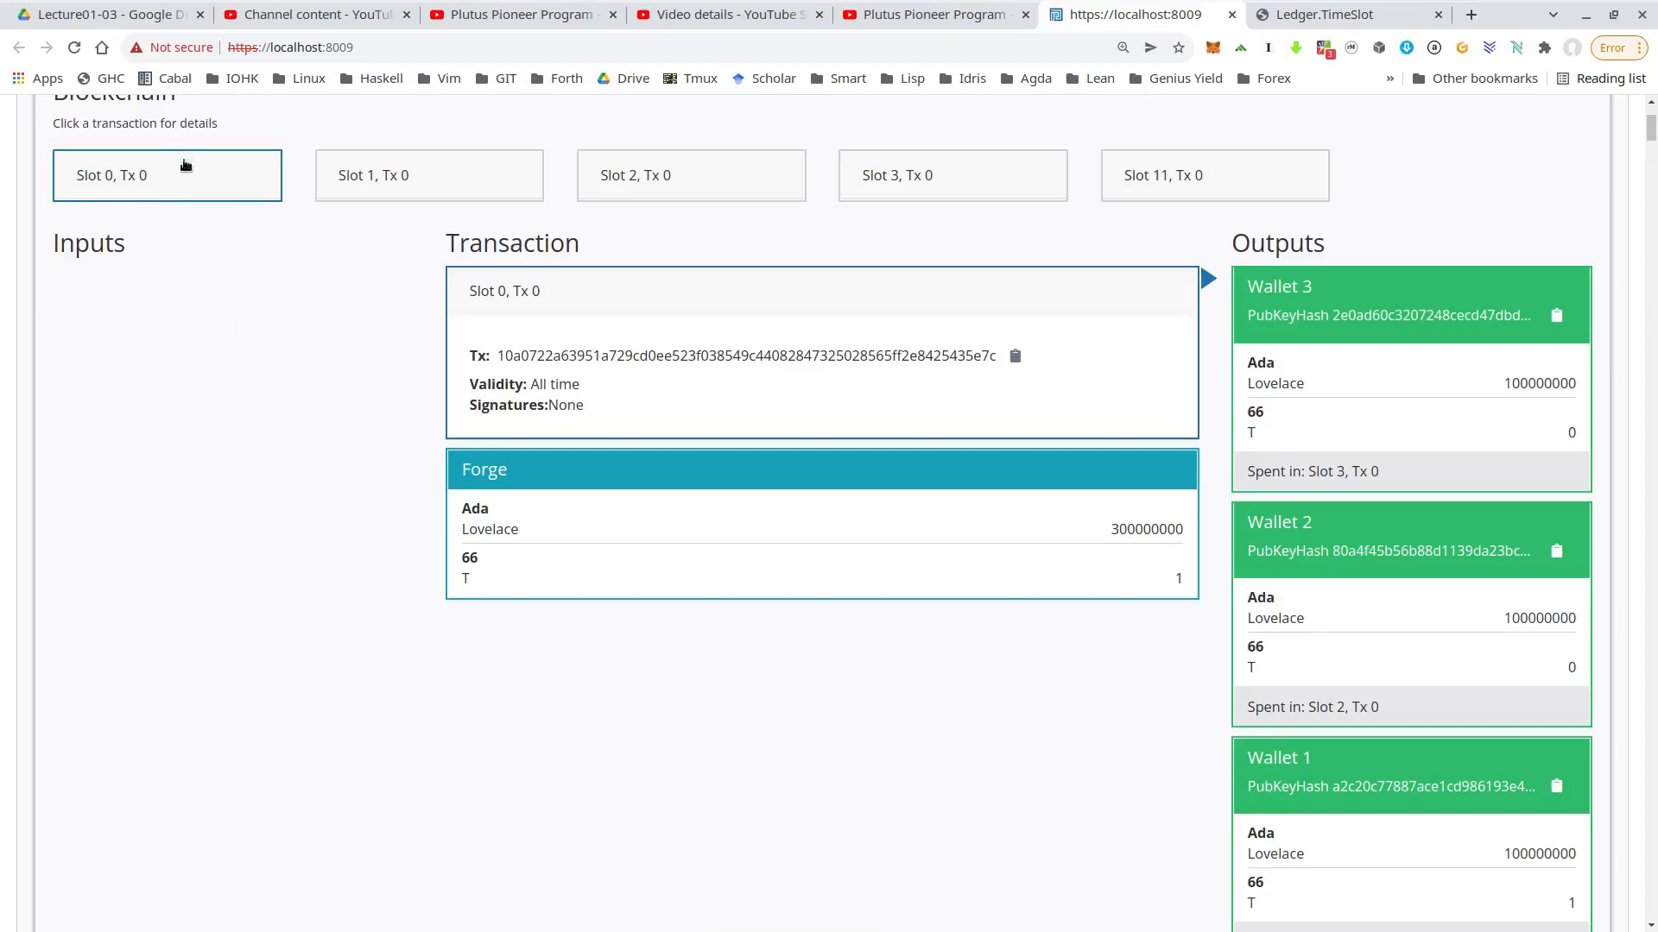
{"action": "scroll", "scroll_direction": "down", "scroll_amount": 3}
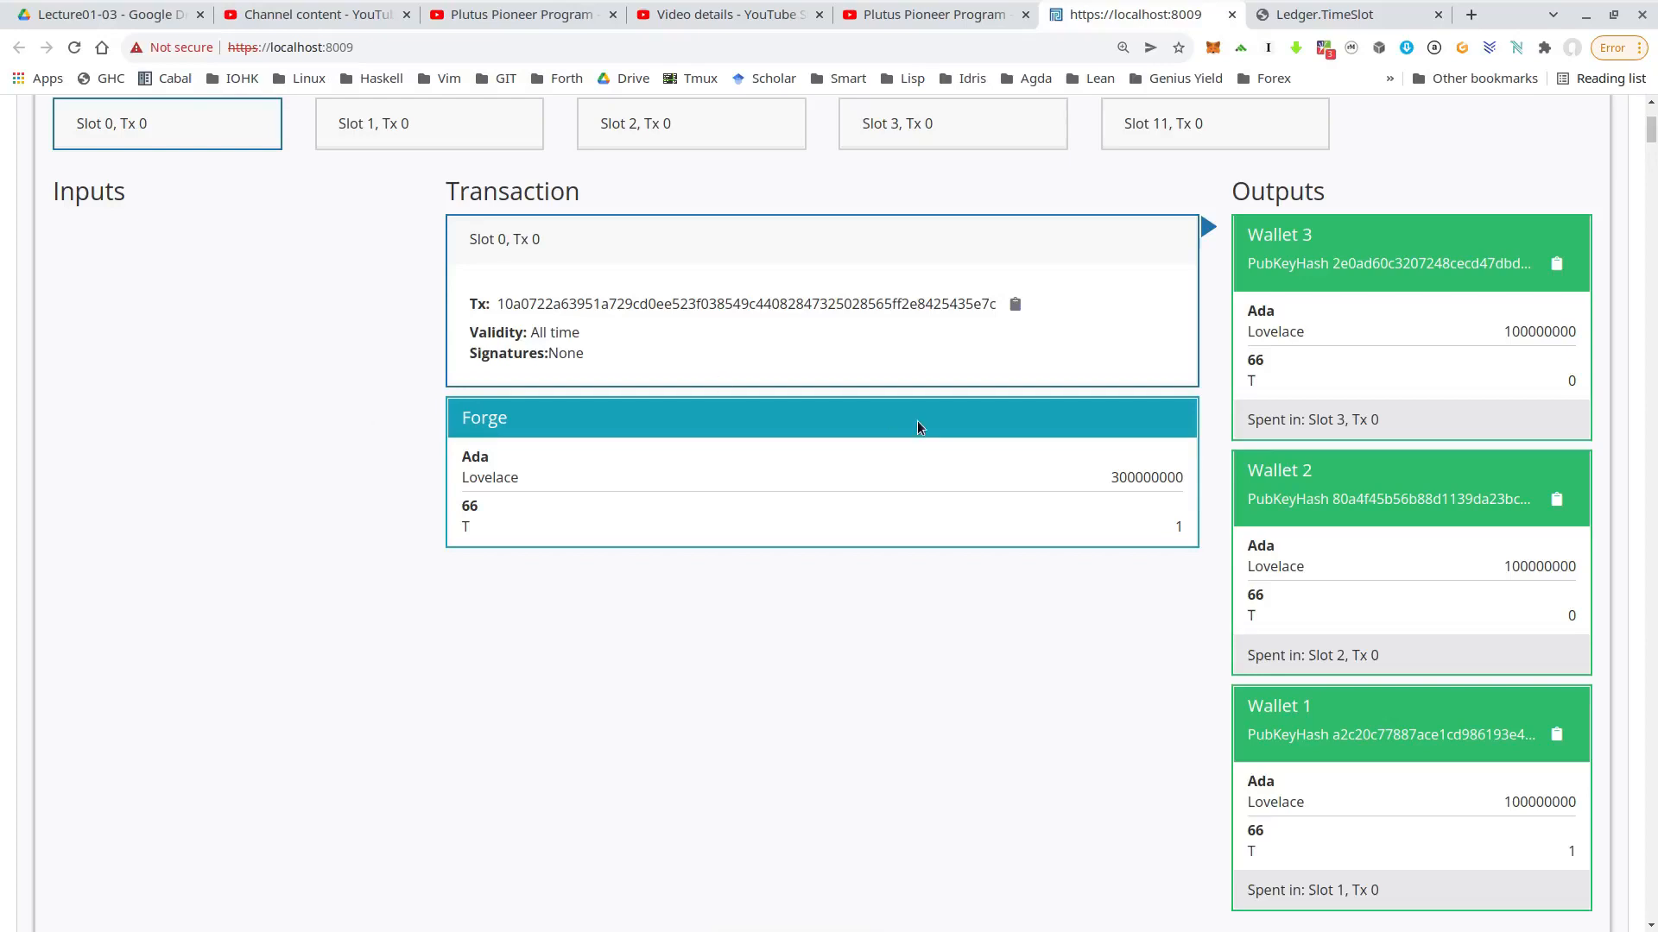
{"action": "scroll", "scroll_direction": "down", "scroll_amount": 3}
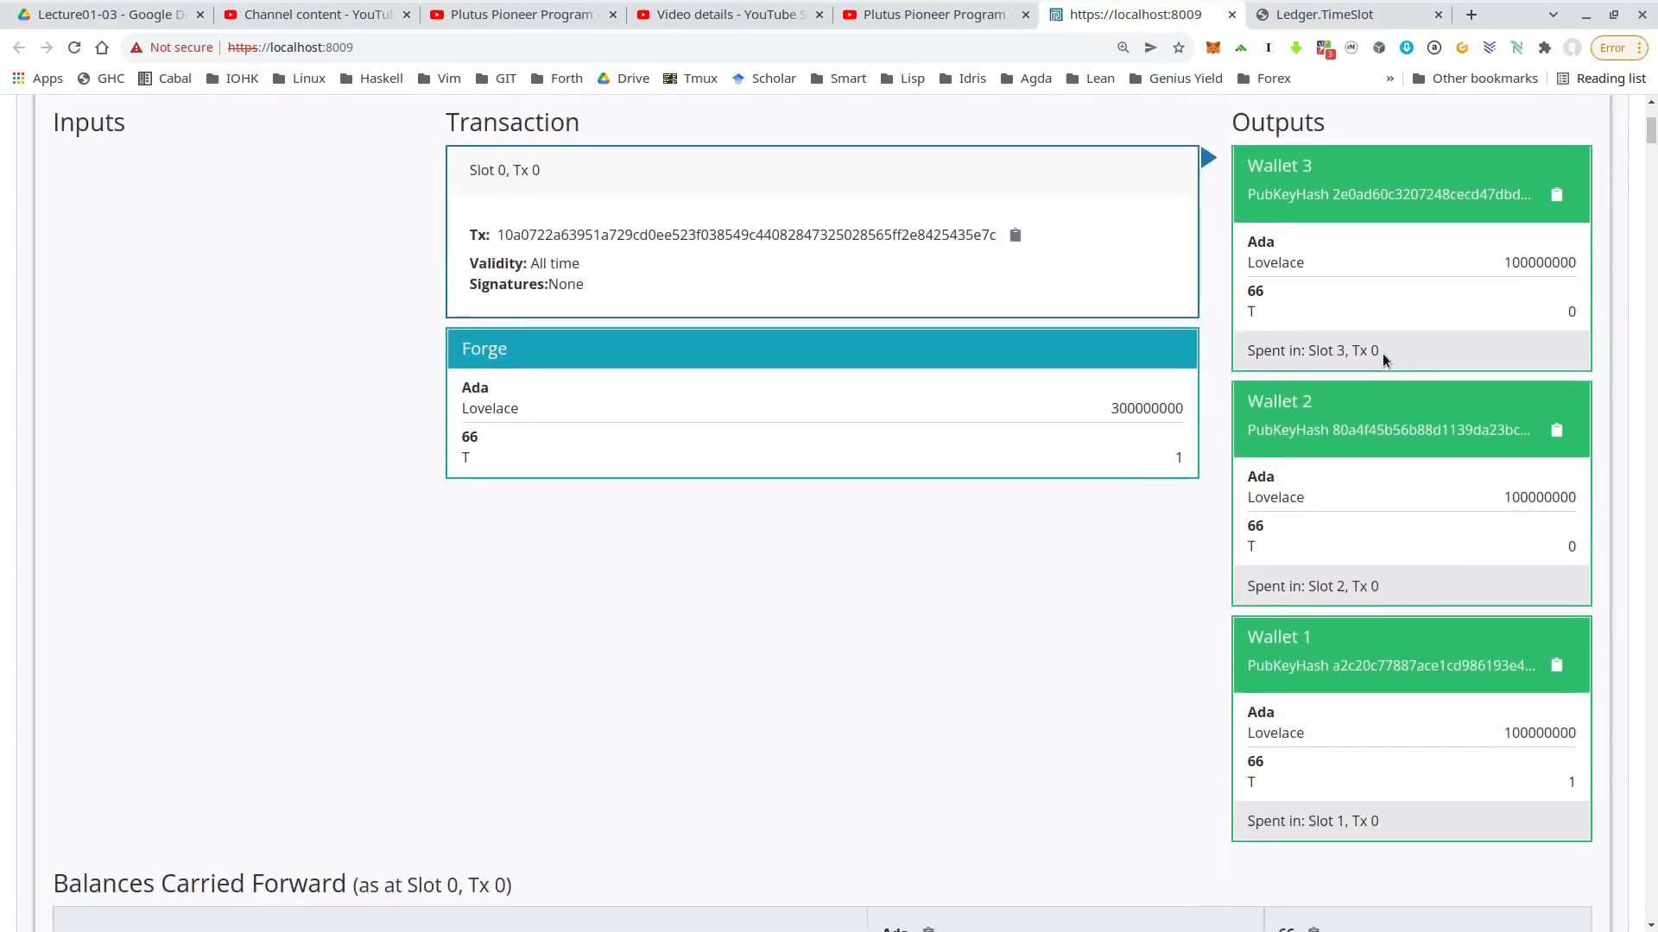
{"action": "scroll", "scroll_direction": "down", "scroll_amount": 3}
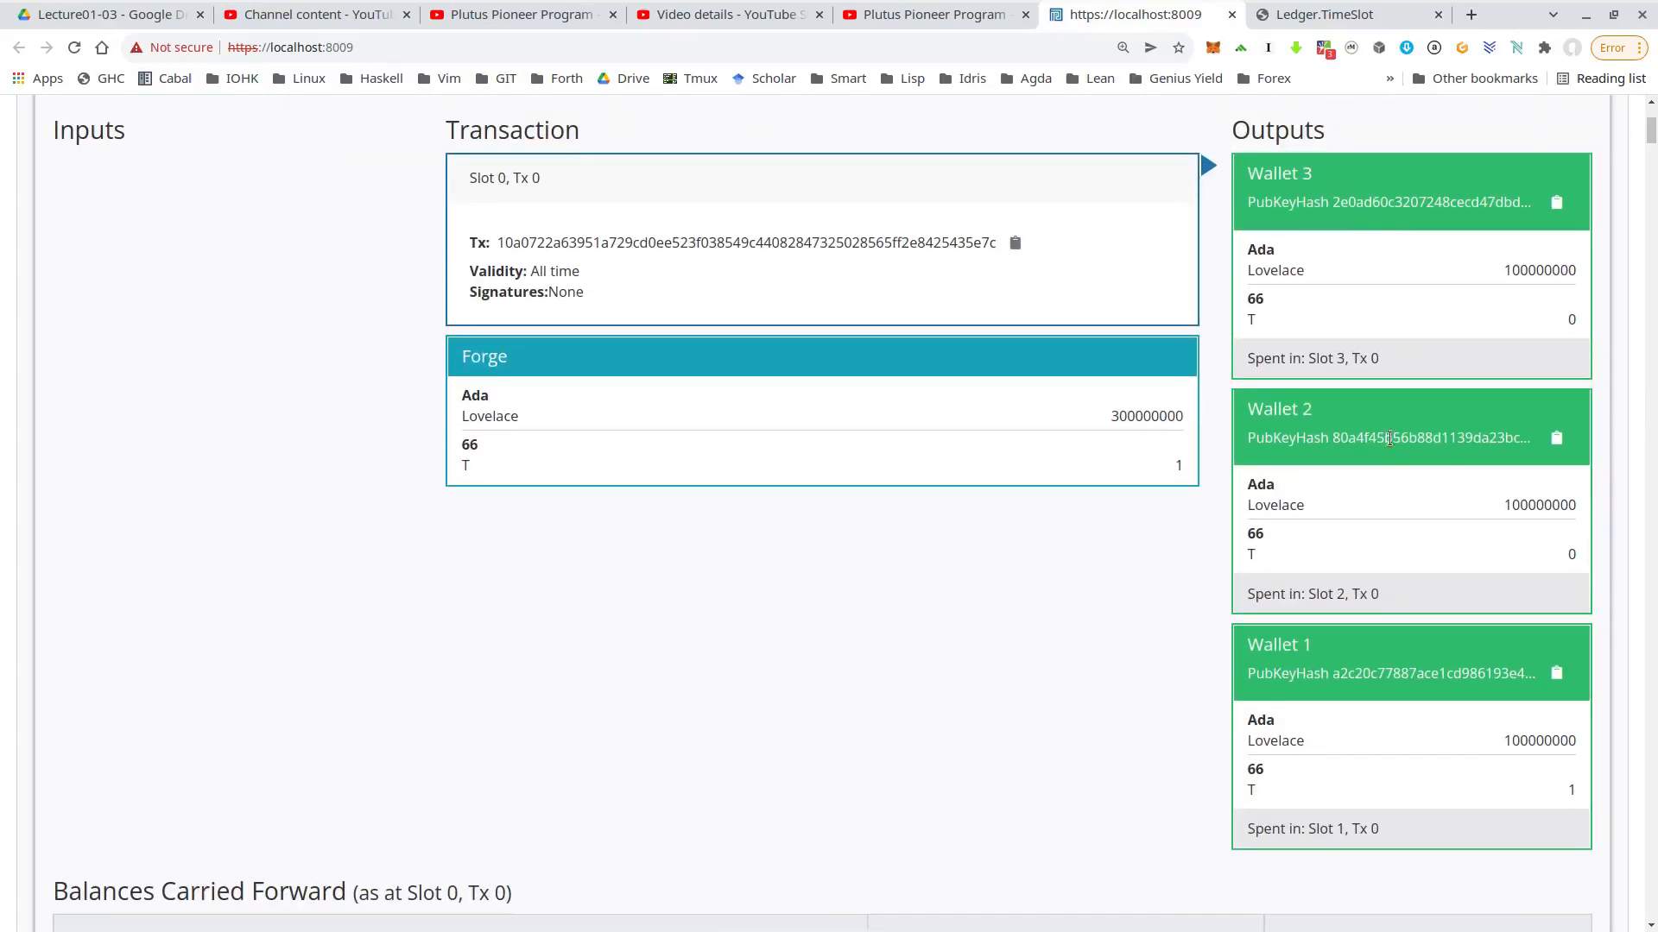
{"action": "mouse_move", "coordinate": [1390, 293]}
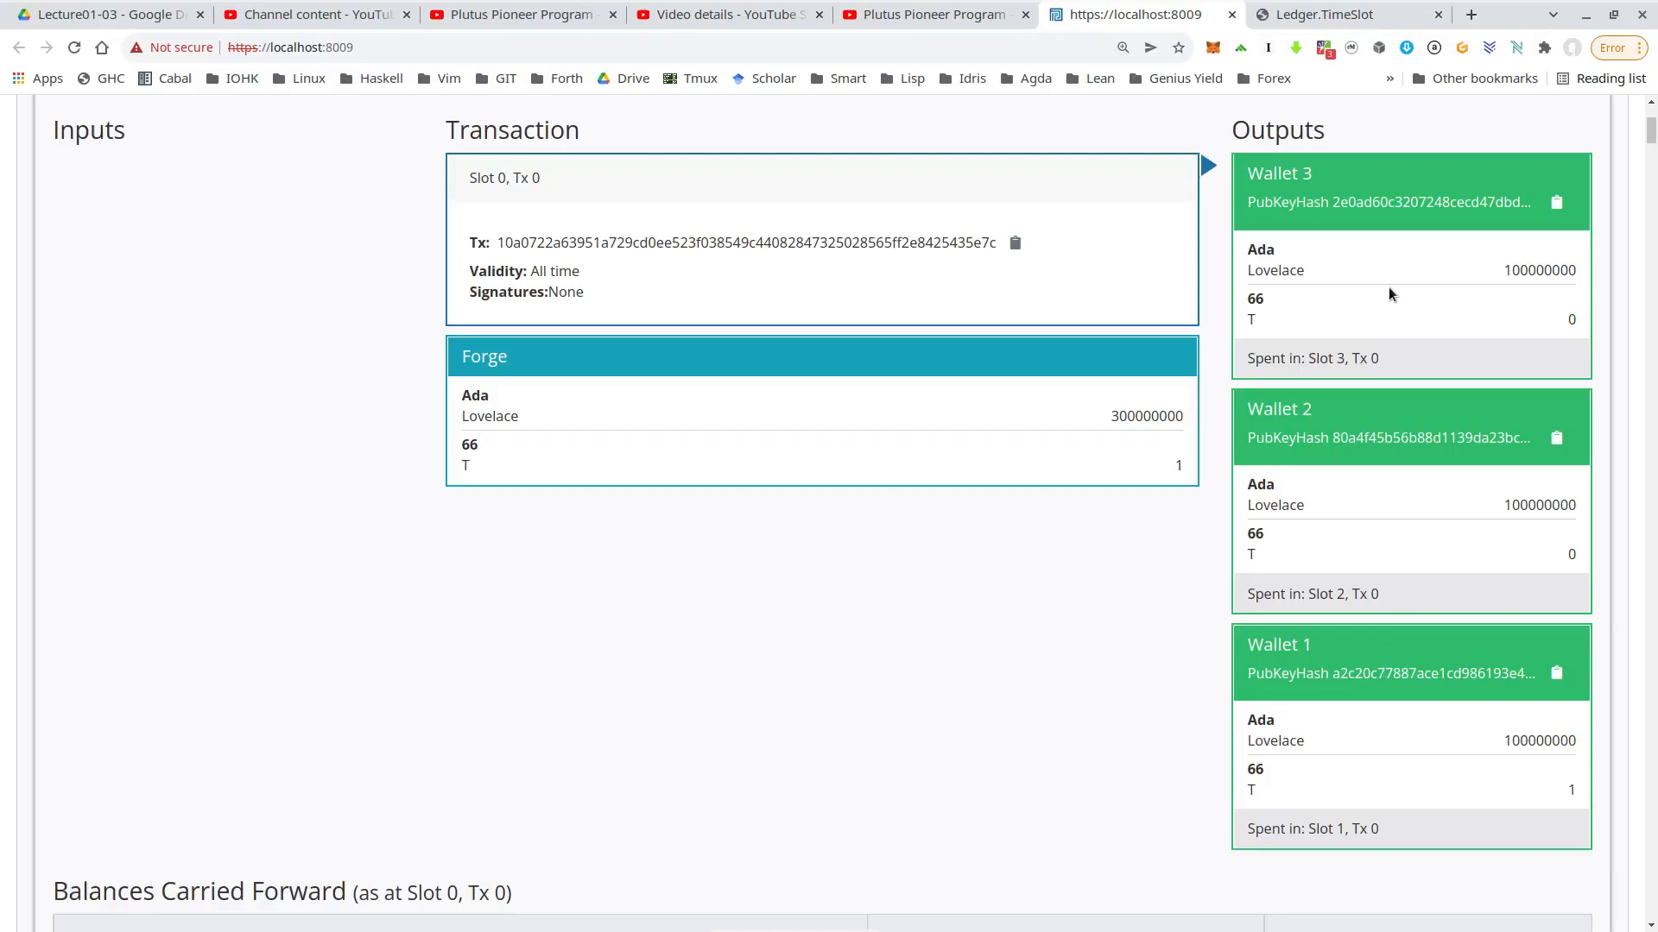
{"action": "mouse_move", "coordinate": [1468, 727]}
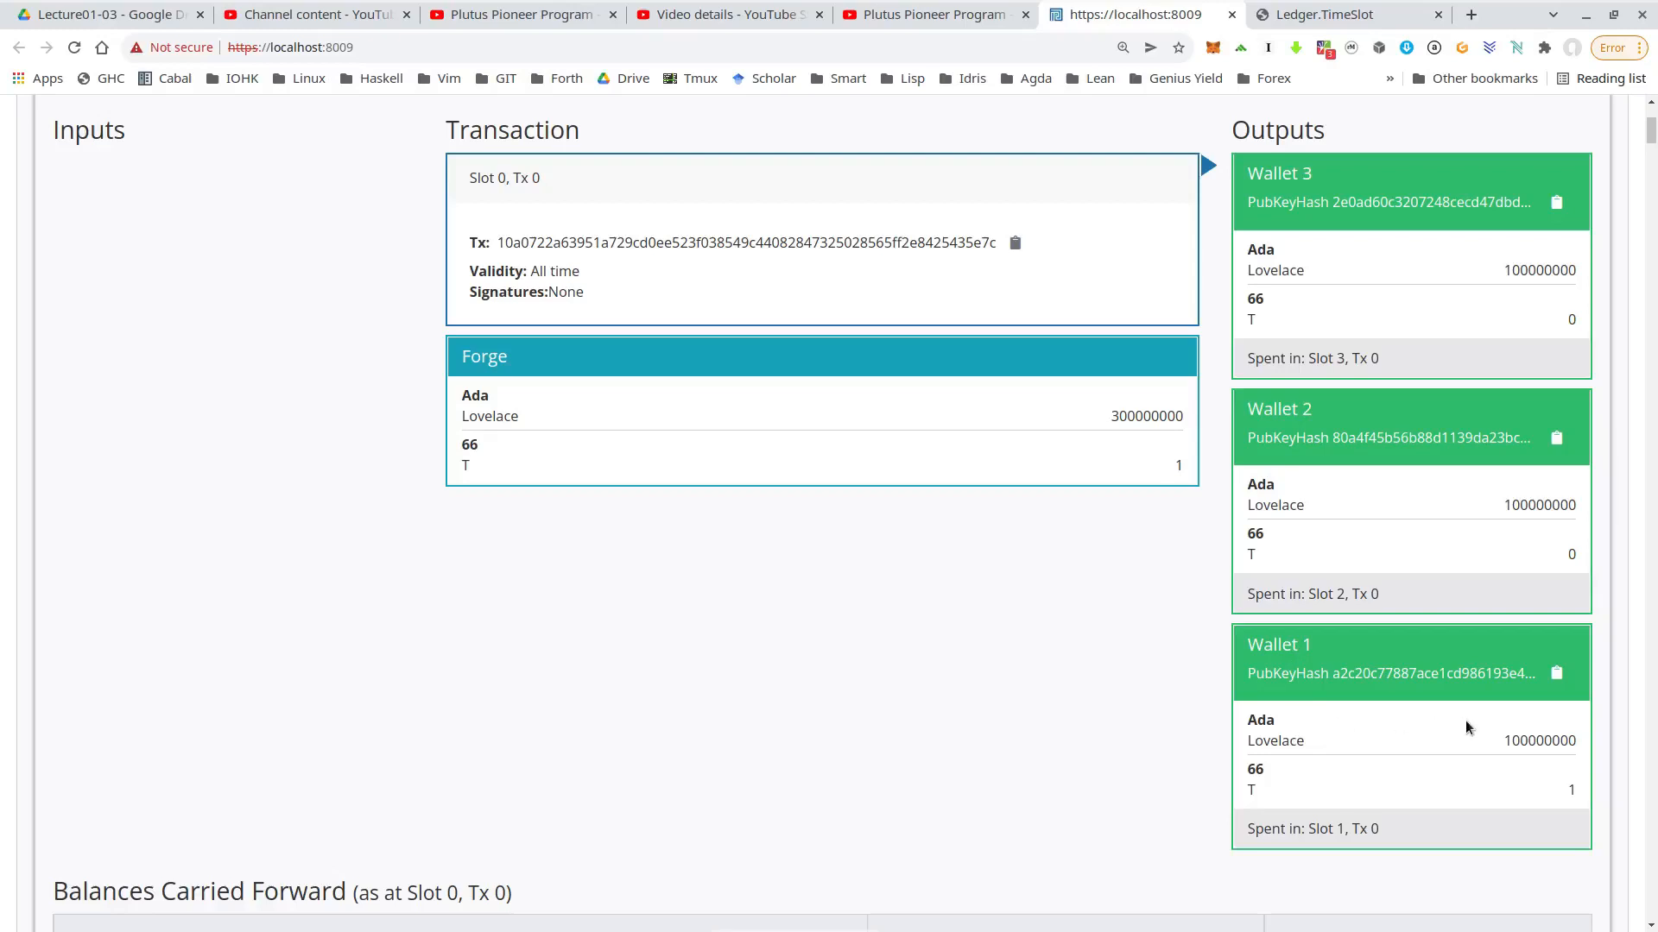
{"action": "mouse_move", "coordinate": [1577, 786]}
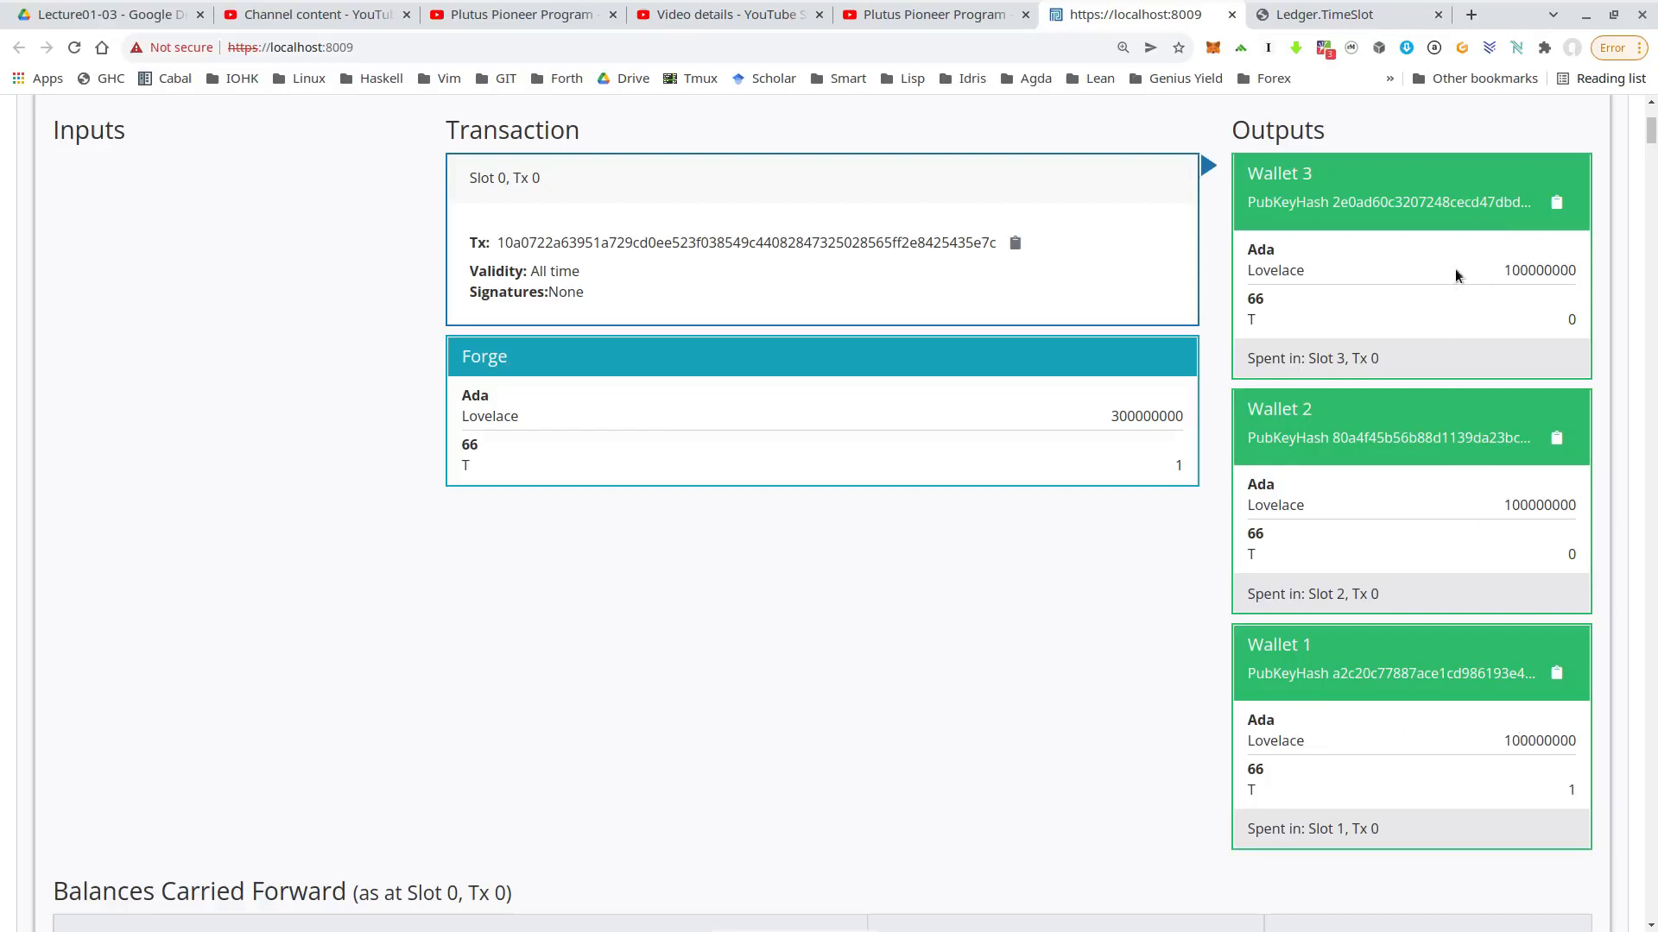
{"action": "mouse_move", "coordinate": [1411, 328]}
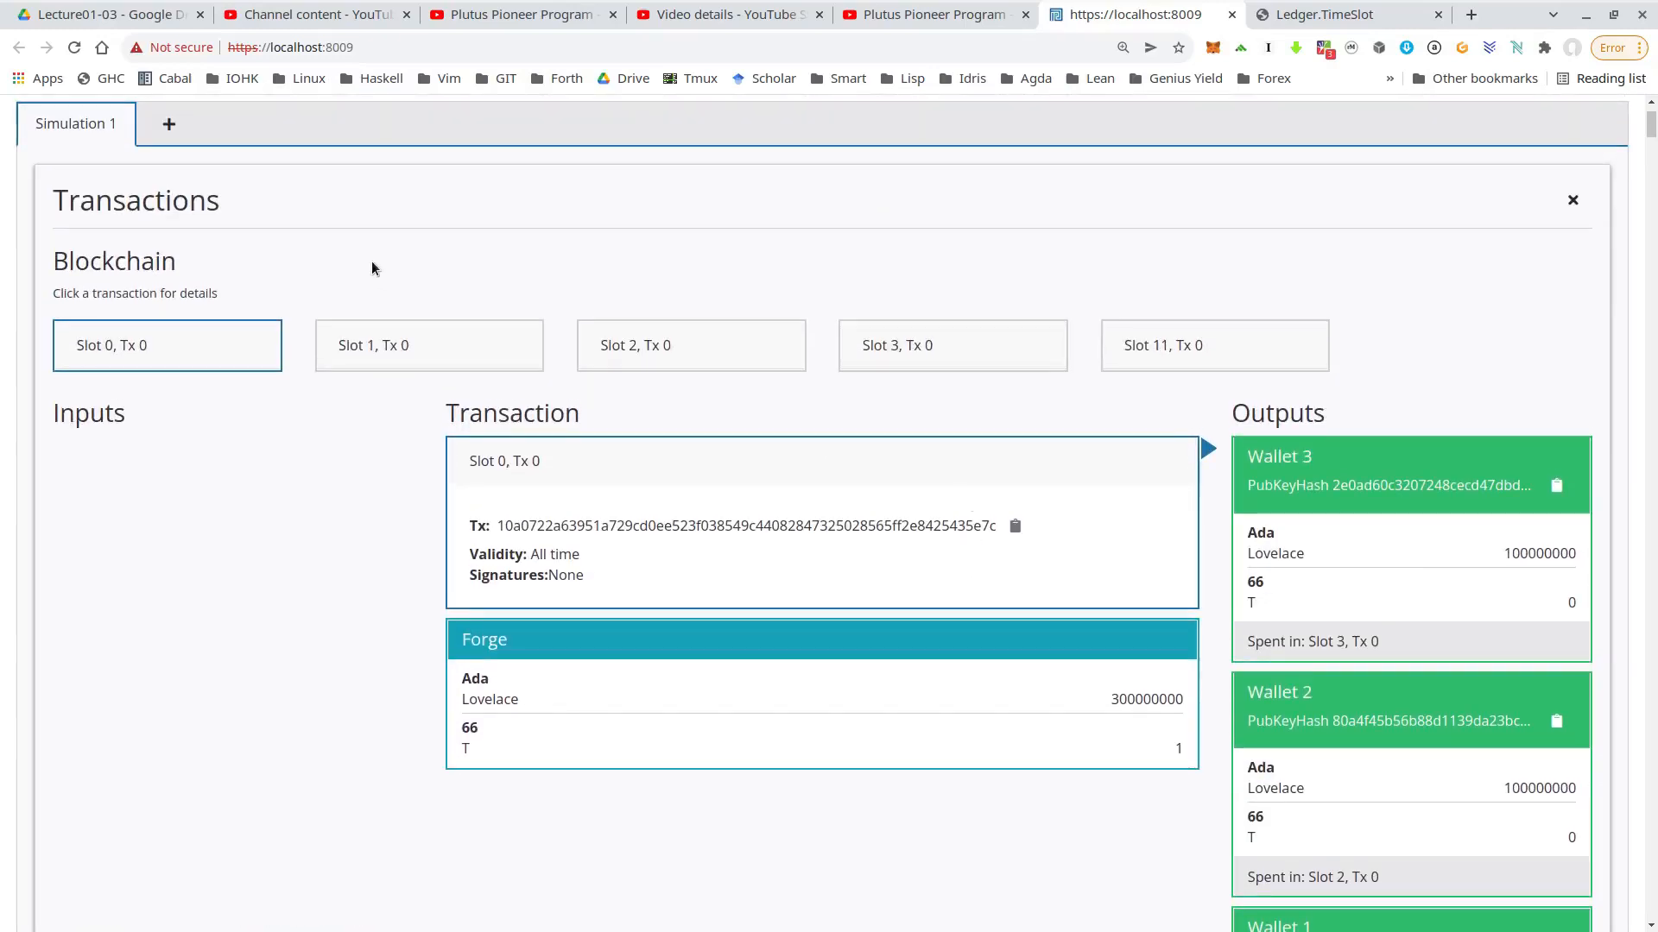
Step: Inspect Slot 1, Tx 0: Wallet 1 locks its T token and 2000000 lovelace at the auction script
{"action": "left_click", "coordinate": [429, 345]}
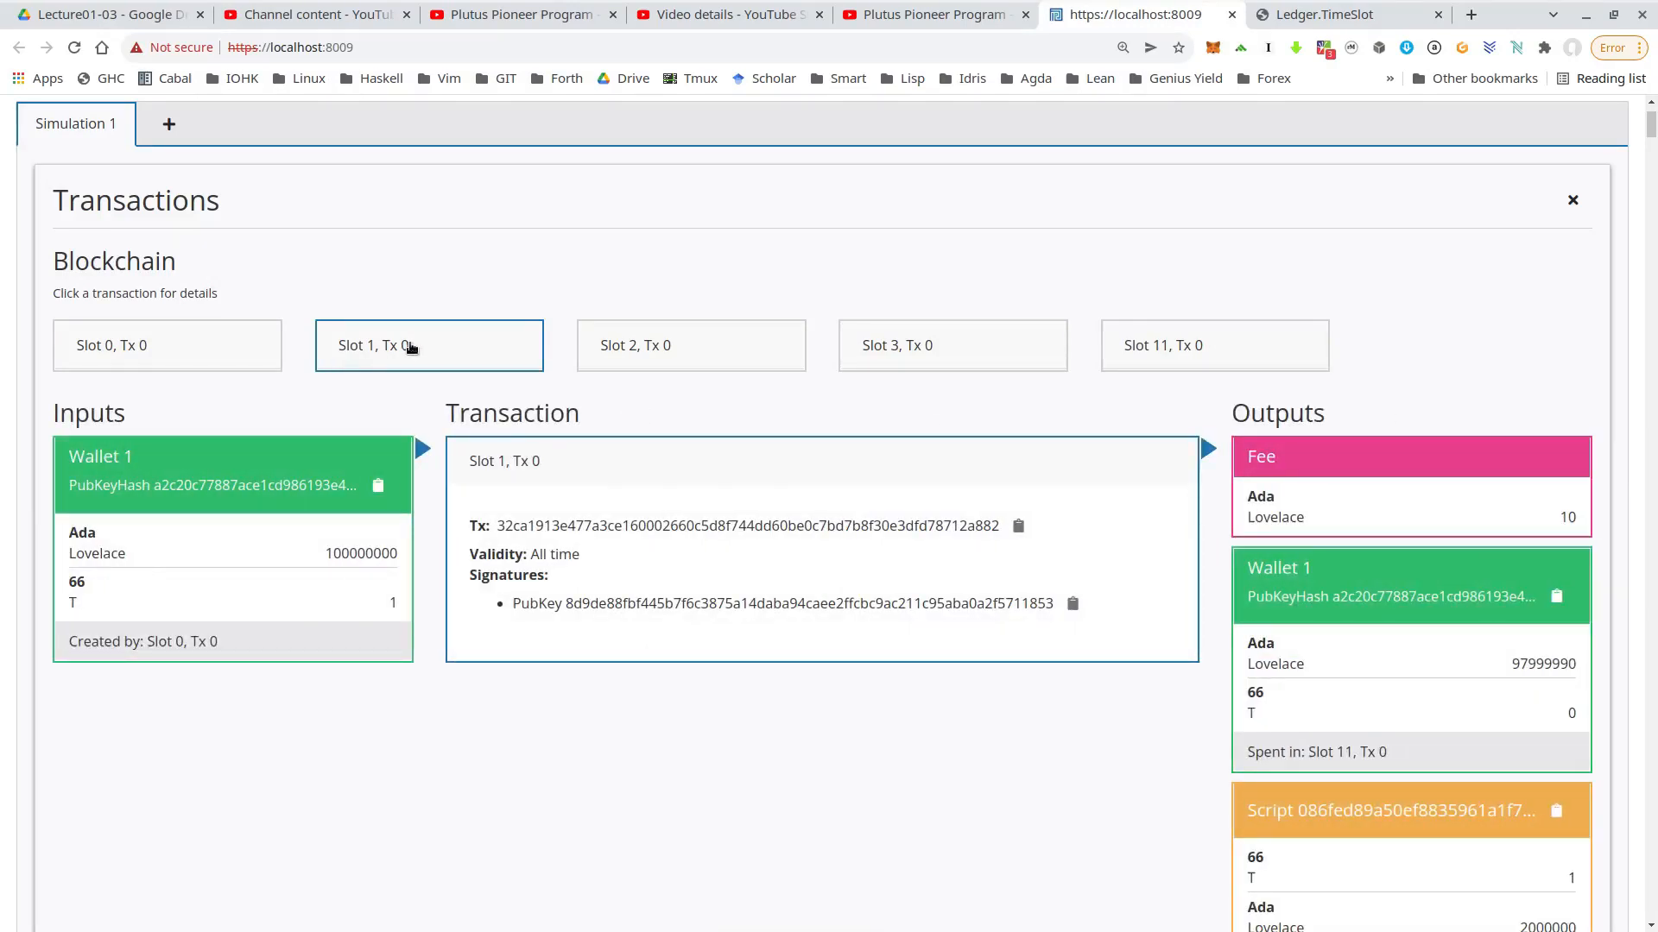
{"action": "mouse_move", "coordinate": [392, 623]}
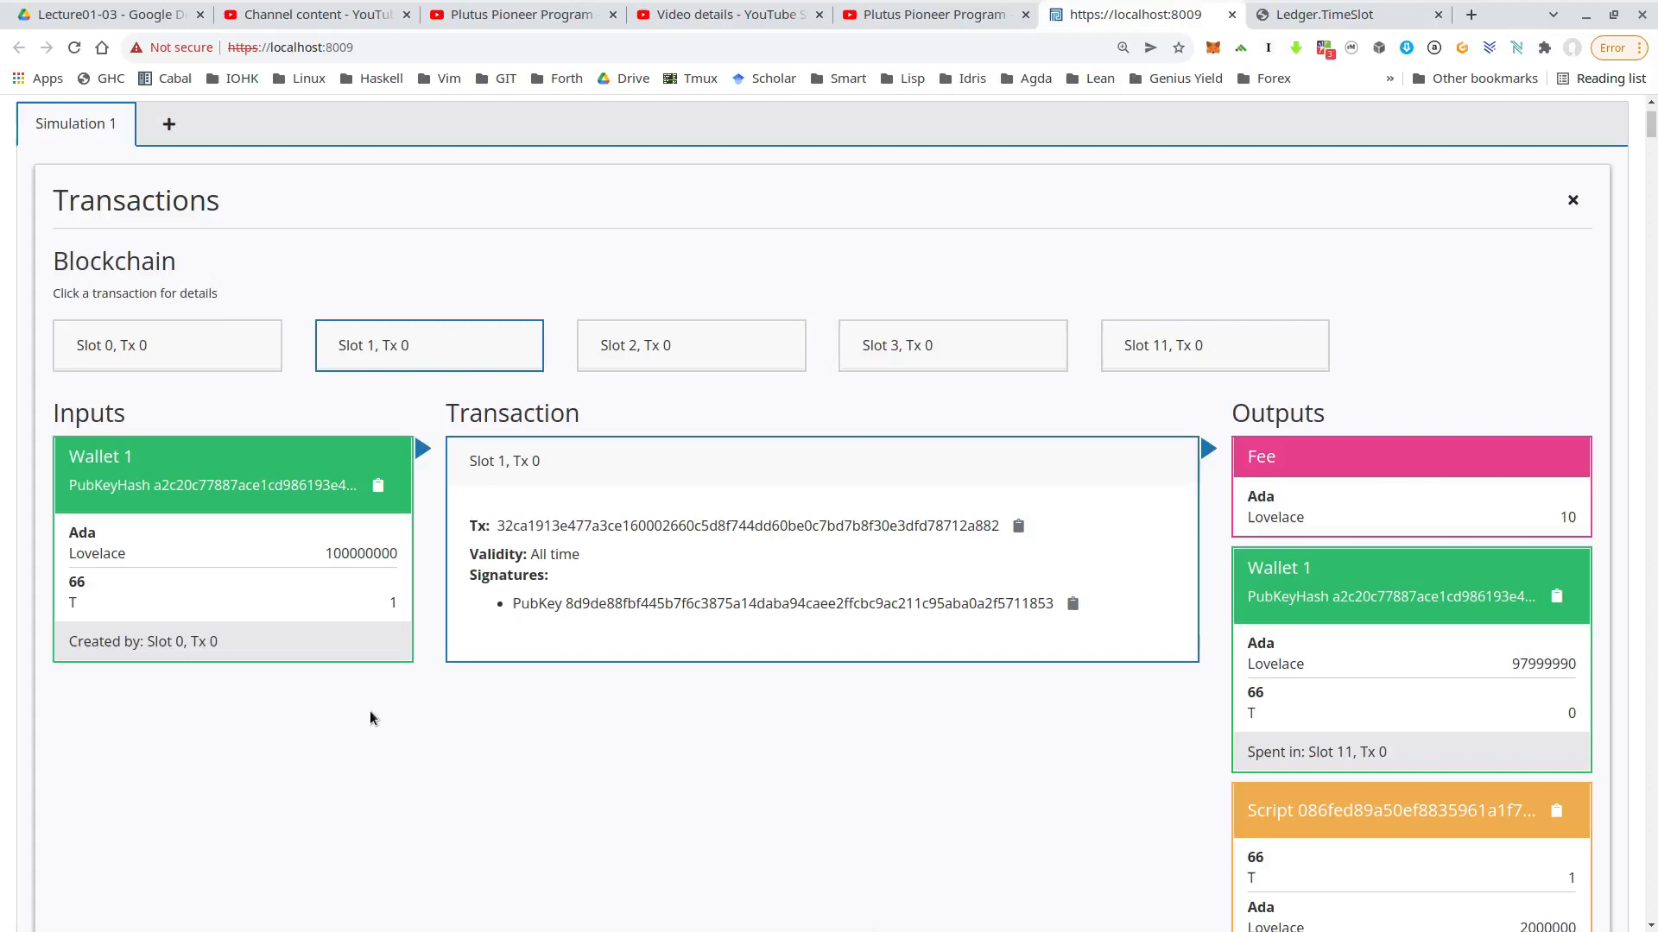
{"action": "mouse_move", "coordinate": [271, 618]}
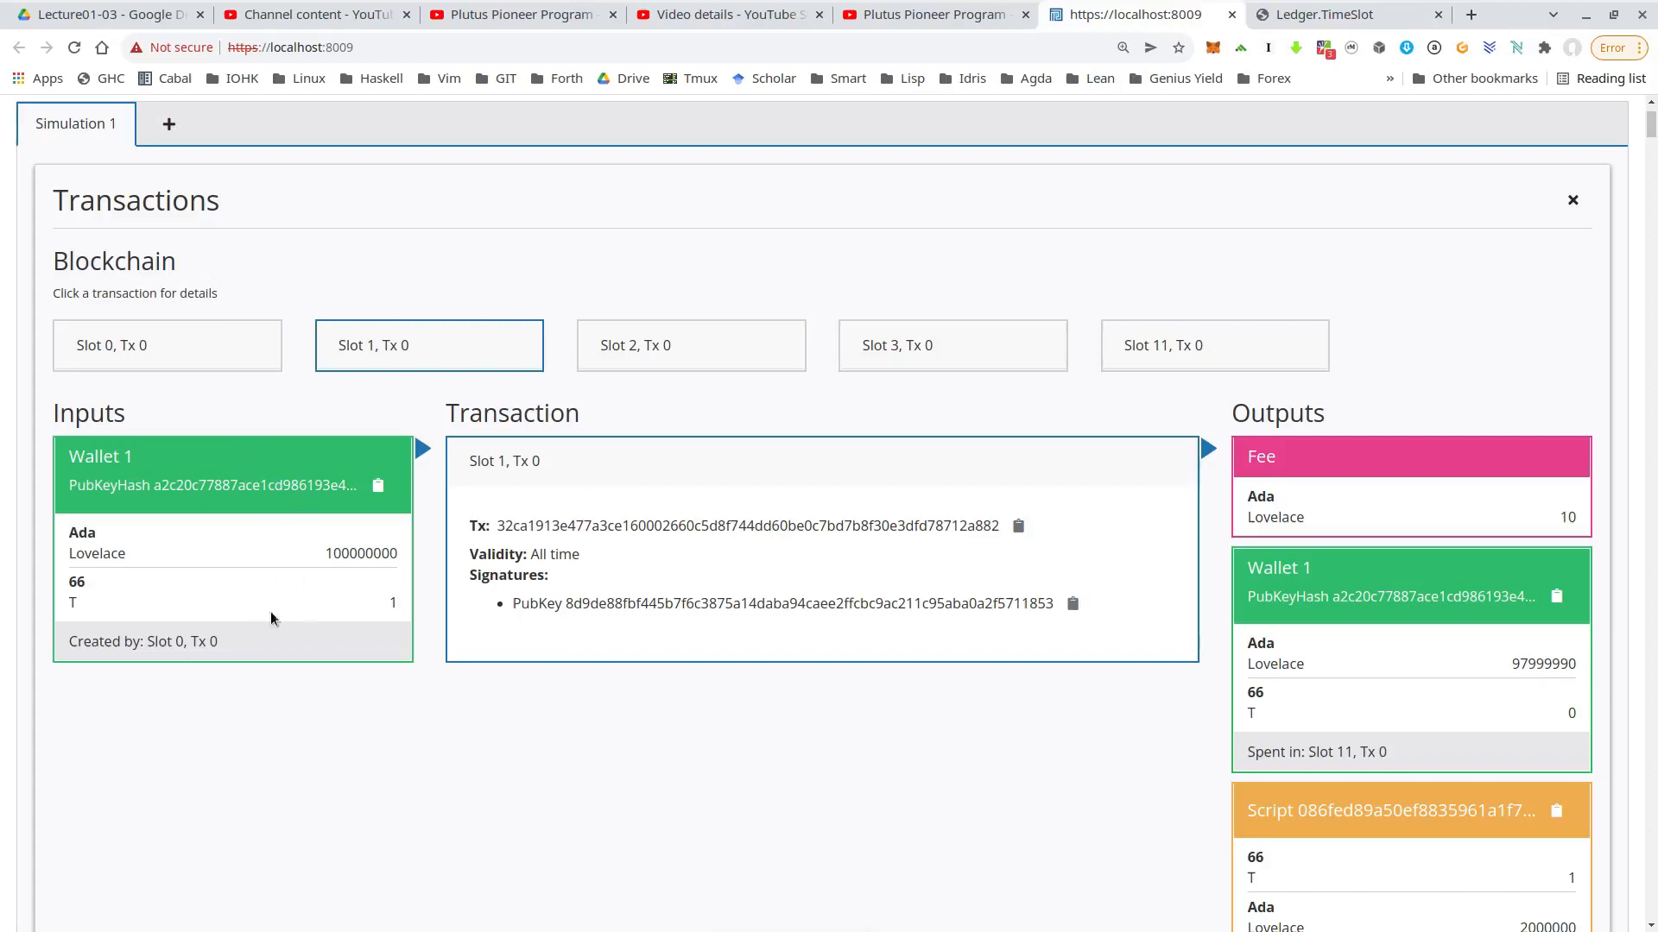
{"action": "mouse_move", "coordinate": [200, 484]}
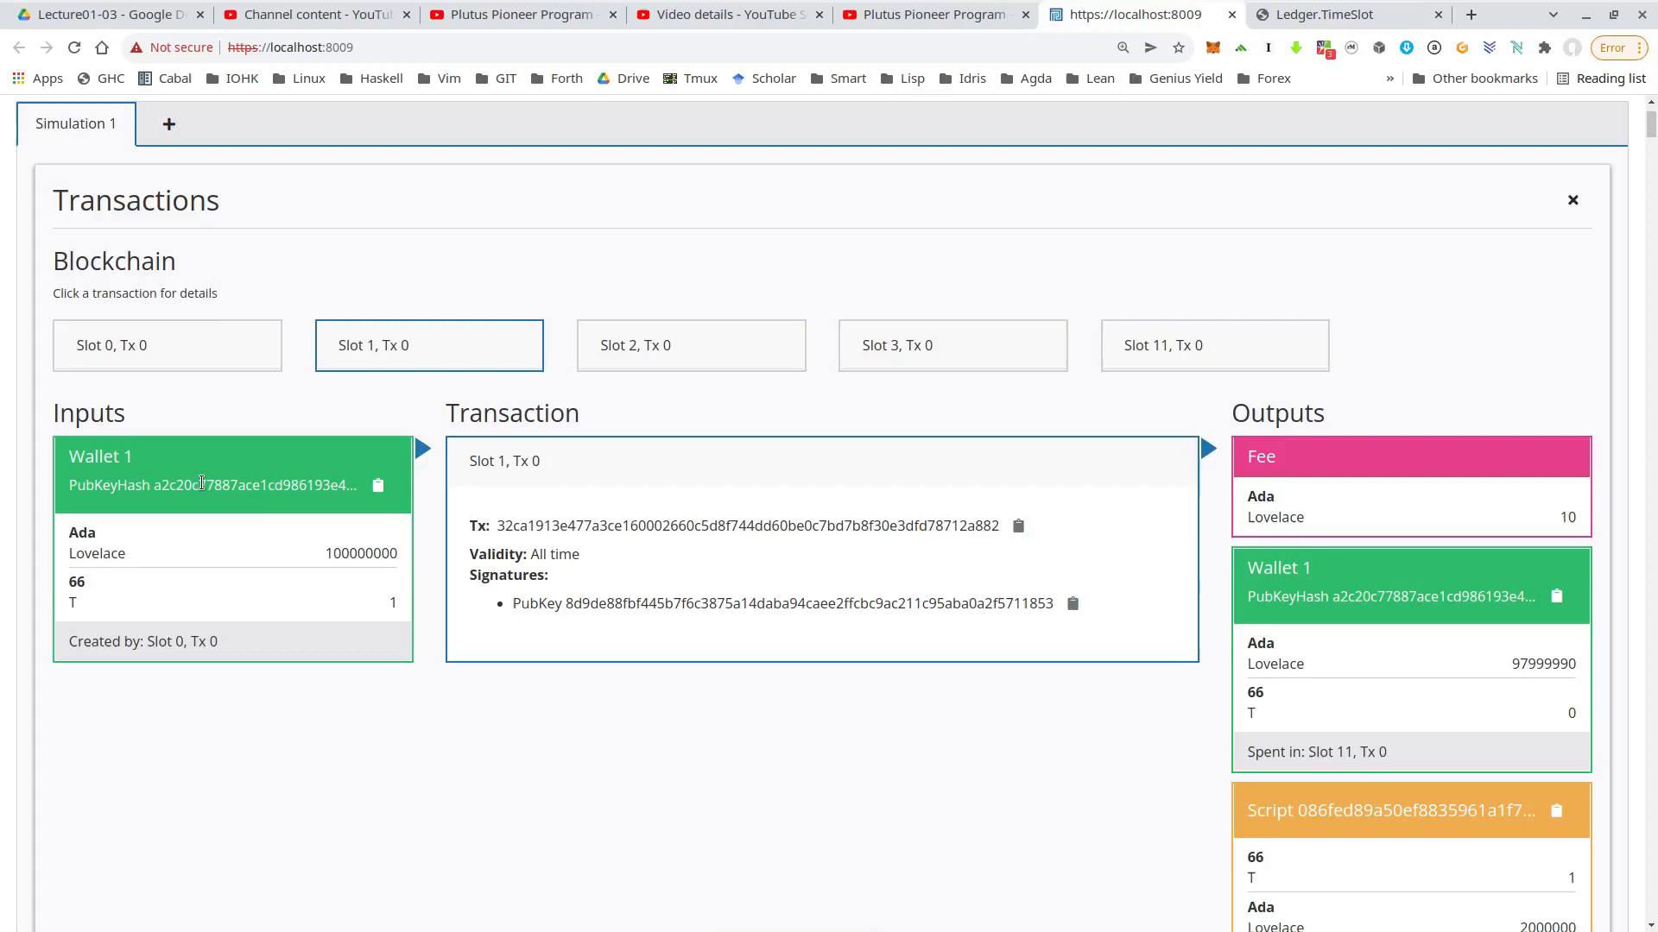
{"action": "mouse_move", "coordinate": [282, 592]}
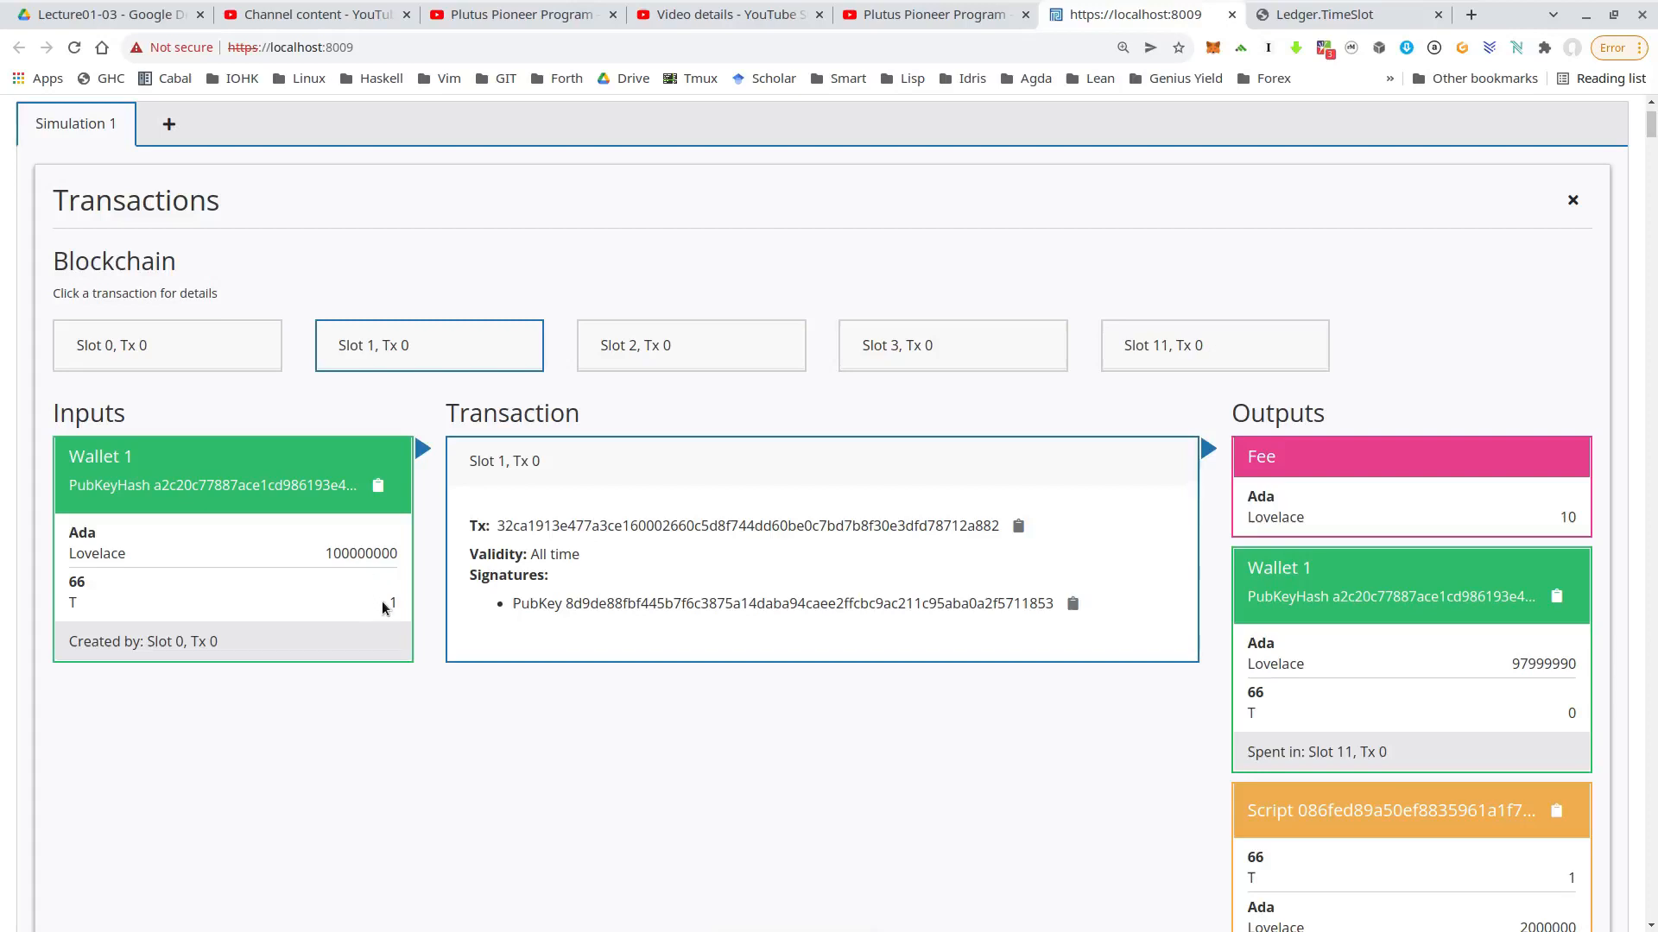
{"action": "scroll", "scroll_direction": "down", "scroll_amount": 3}
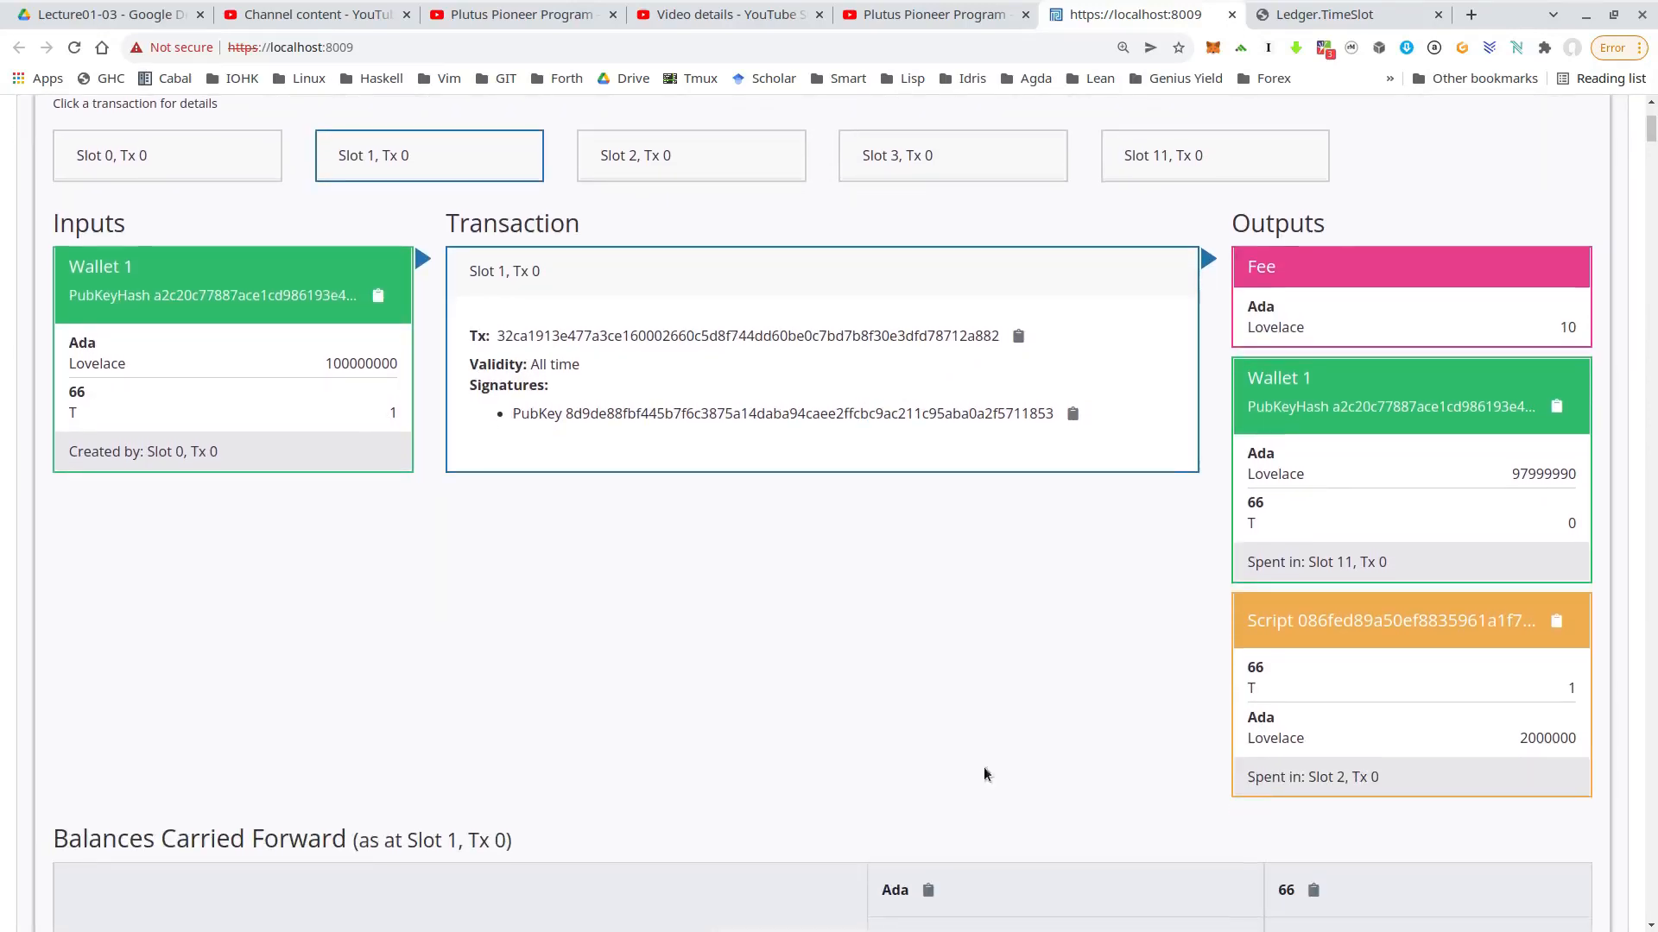
{"action": "mouse_move", "coordinate": [1563, 322]}
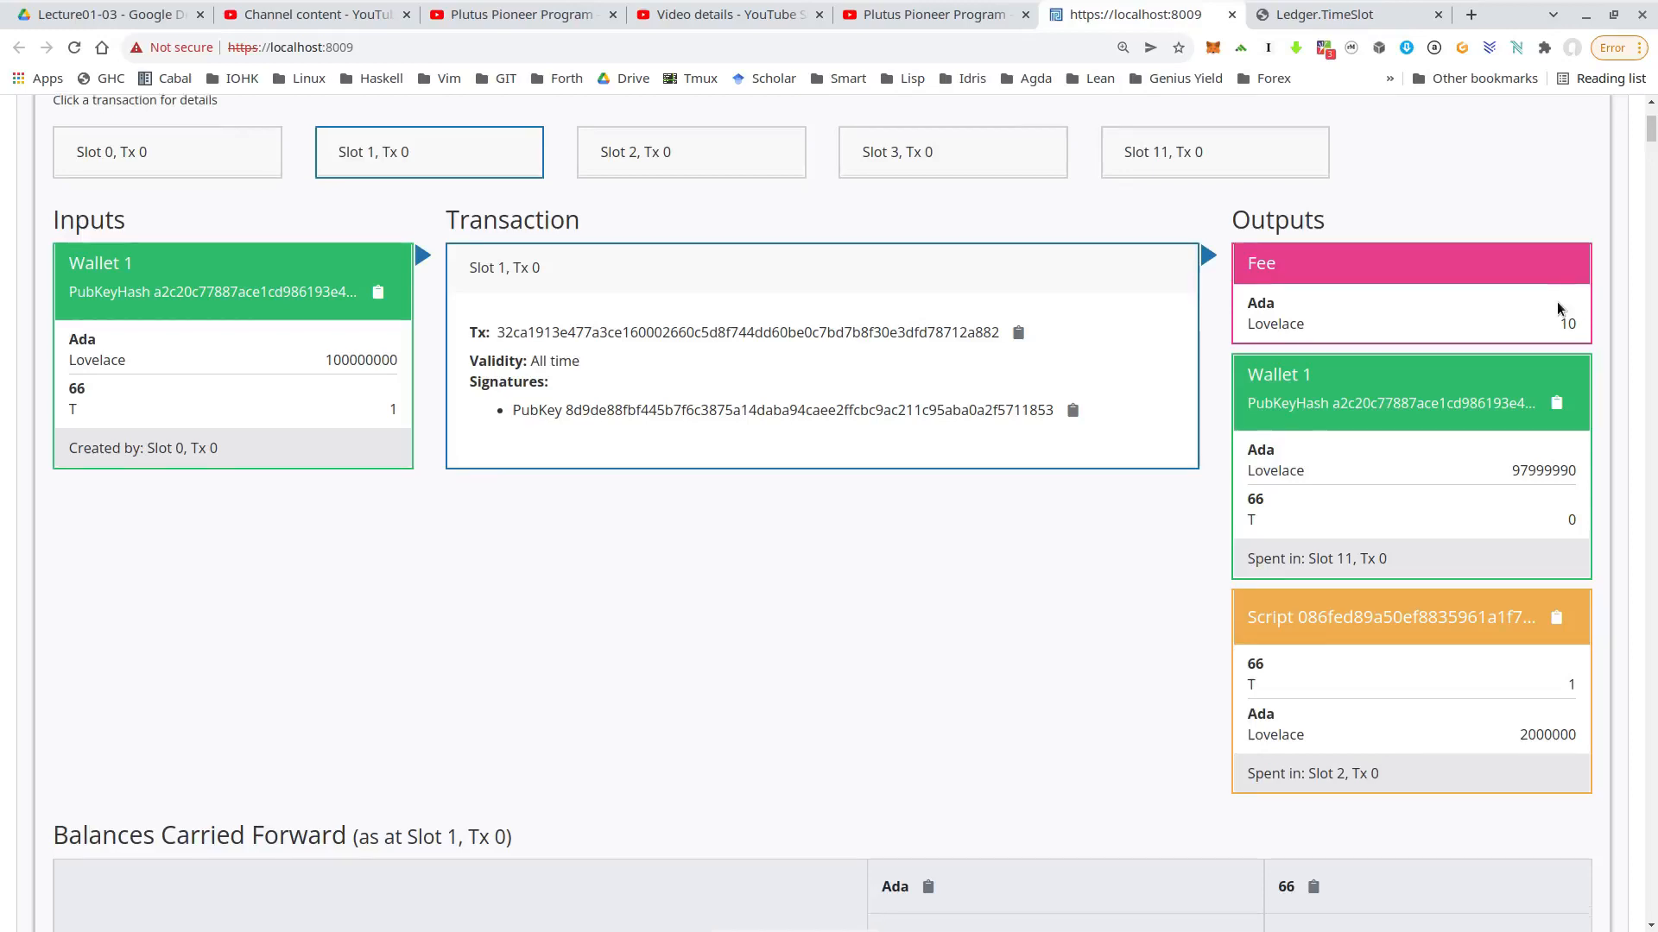
{"action": "scroll", "scroll_direction": "down", "scroll_amount": 3}
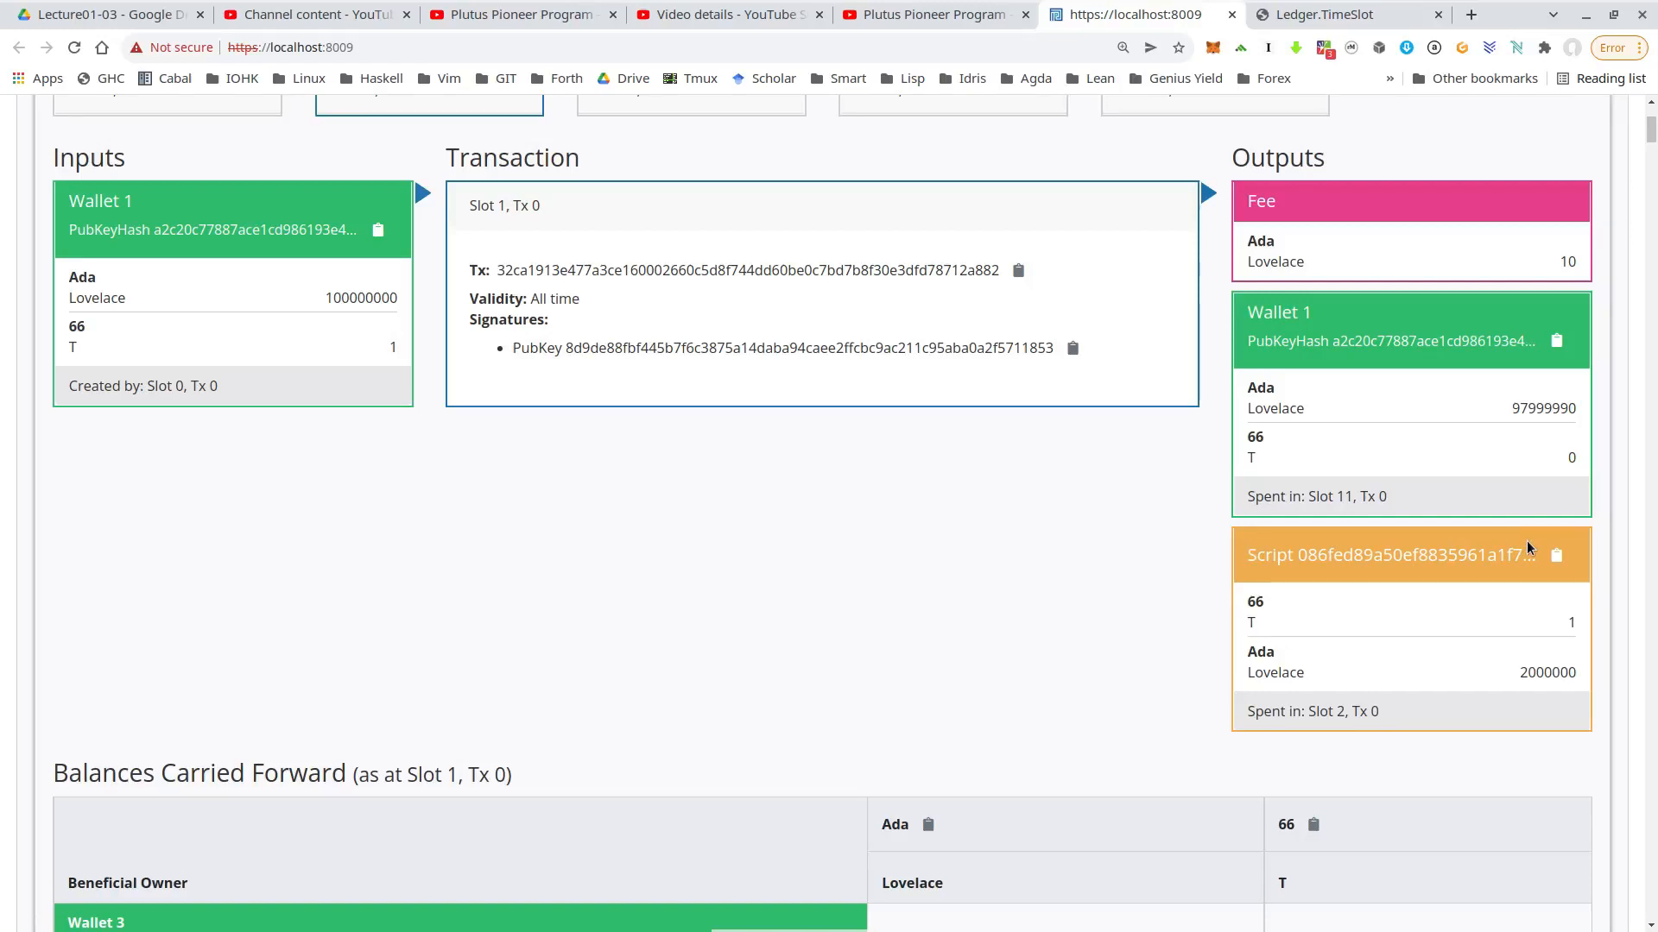
{"action": "mouse_move", "coordinate": [1466, 585]}
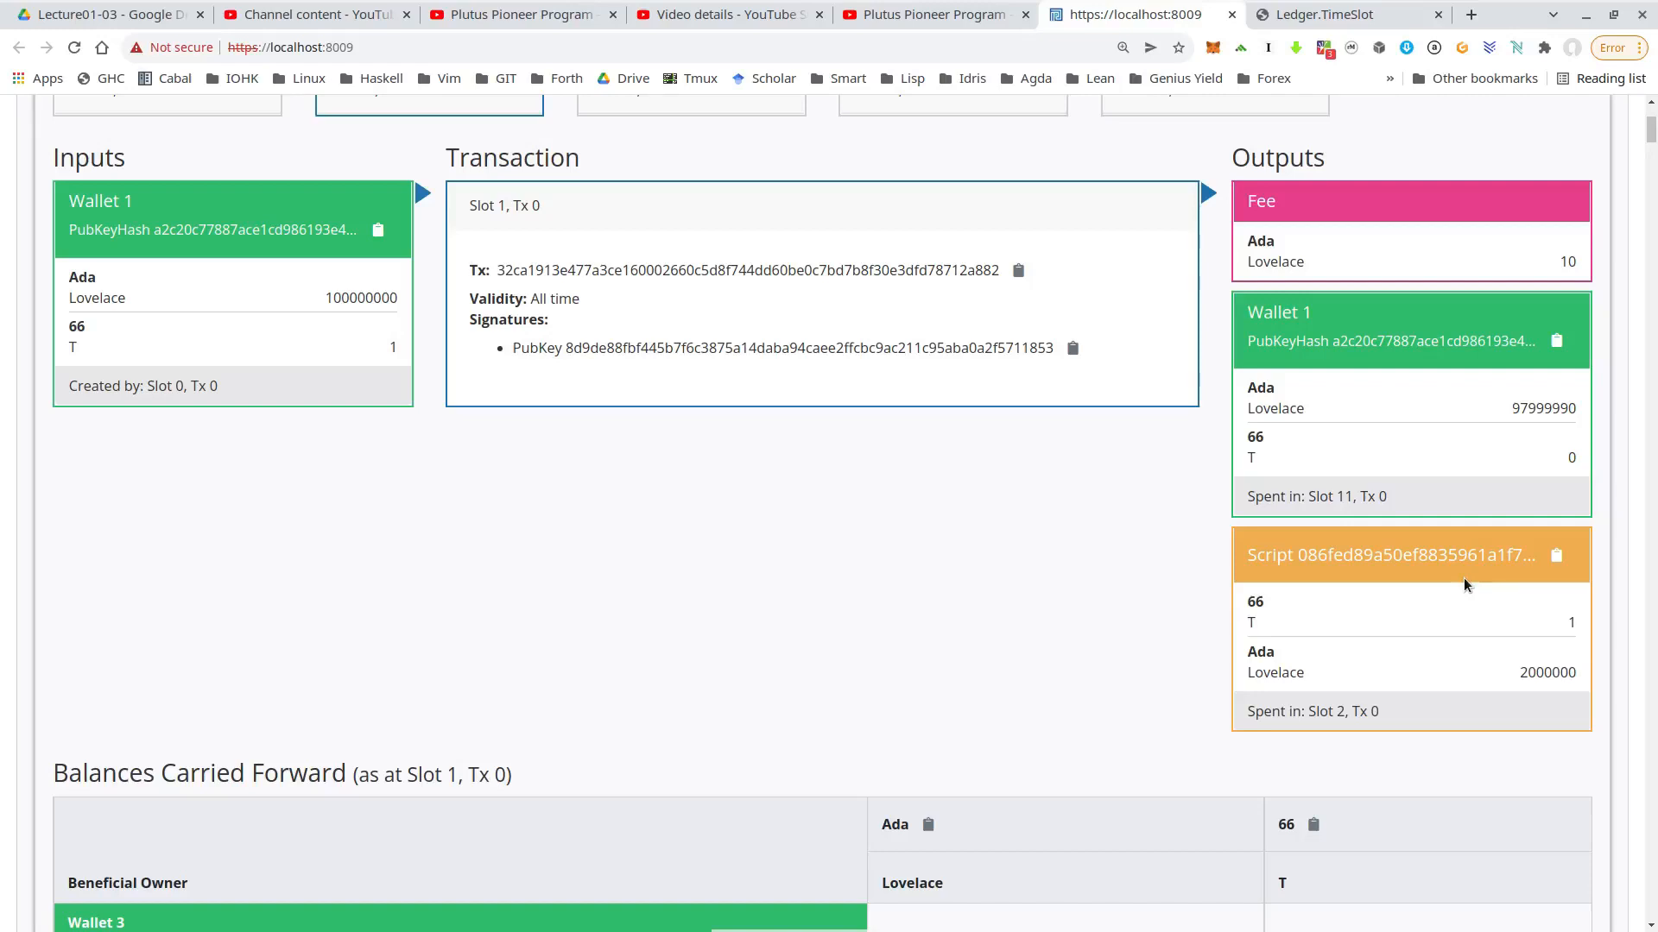
{"action": "mouse_move", "coordinate": [1552, 644]}
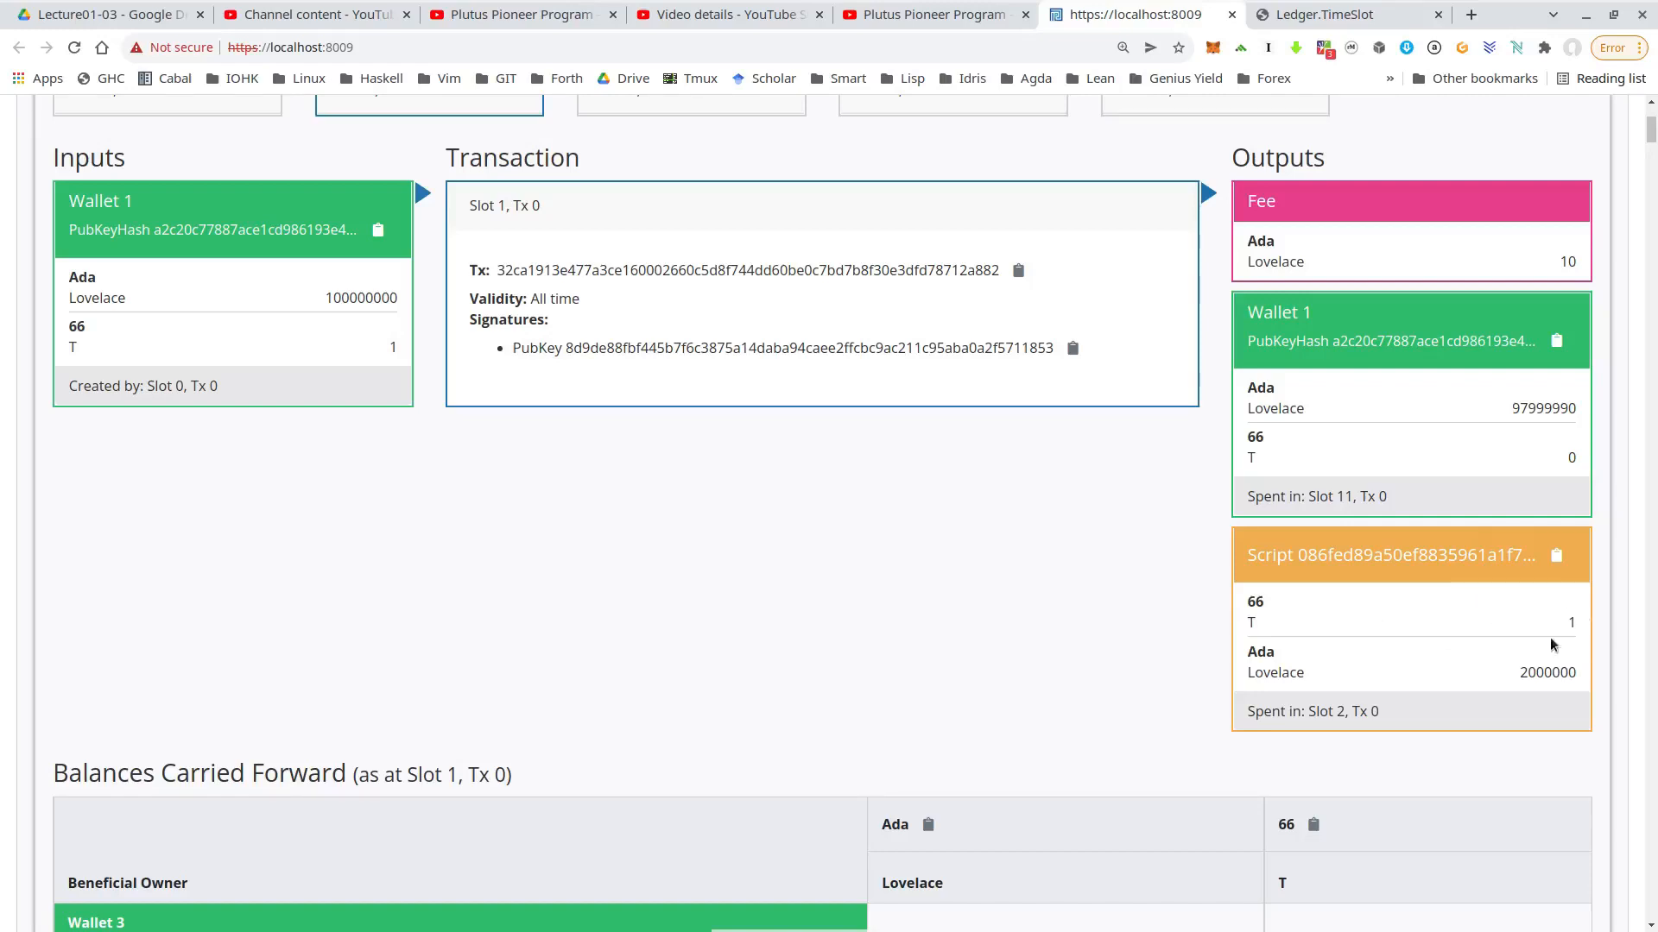
{"action": "mouse_move", "coordinate": [1528, 672]}
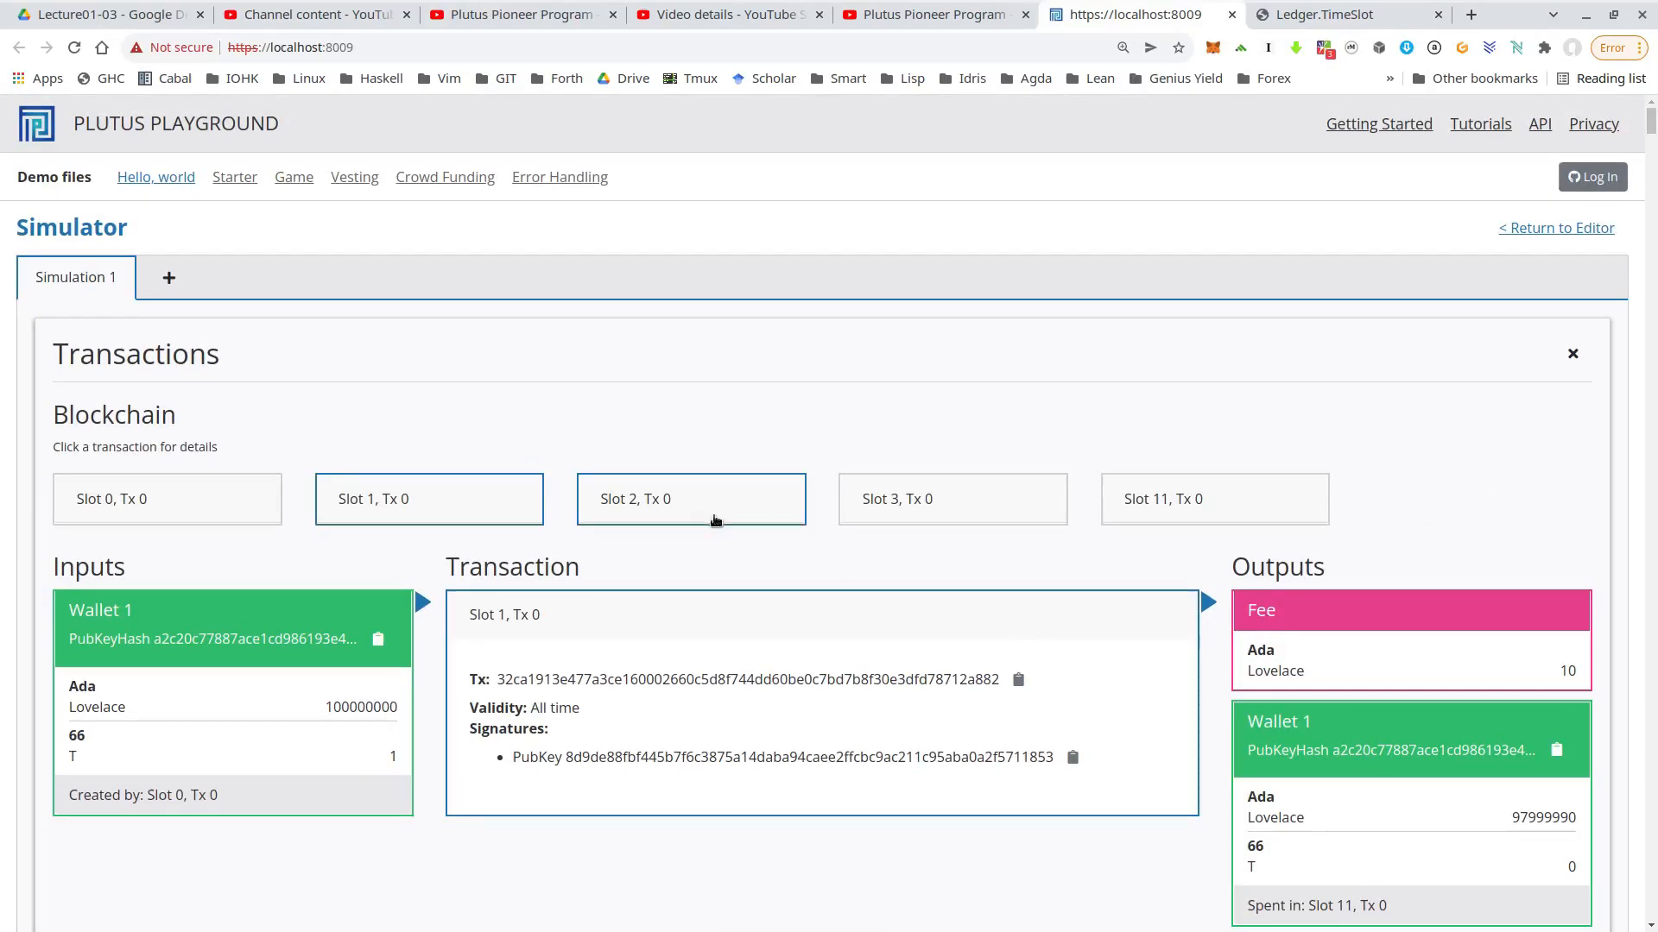
{"action": "left_click", "coordinate": [691, 497]}
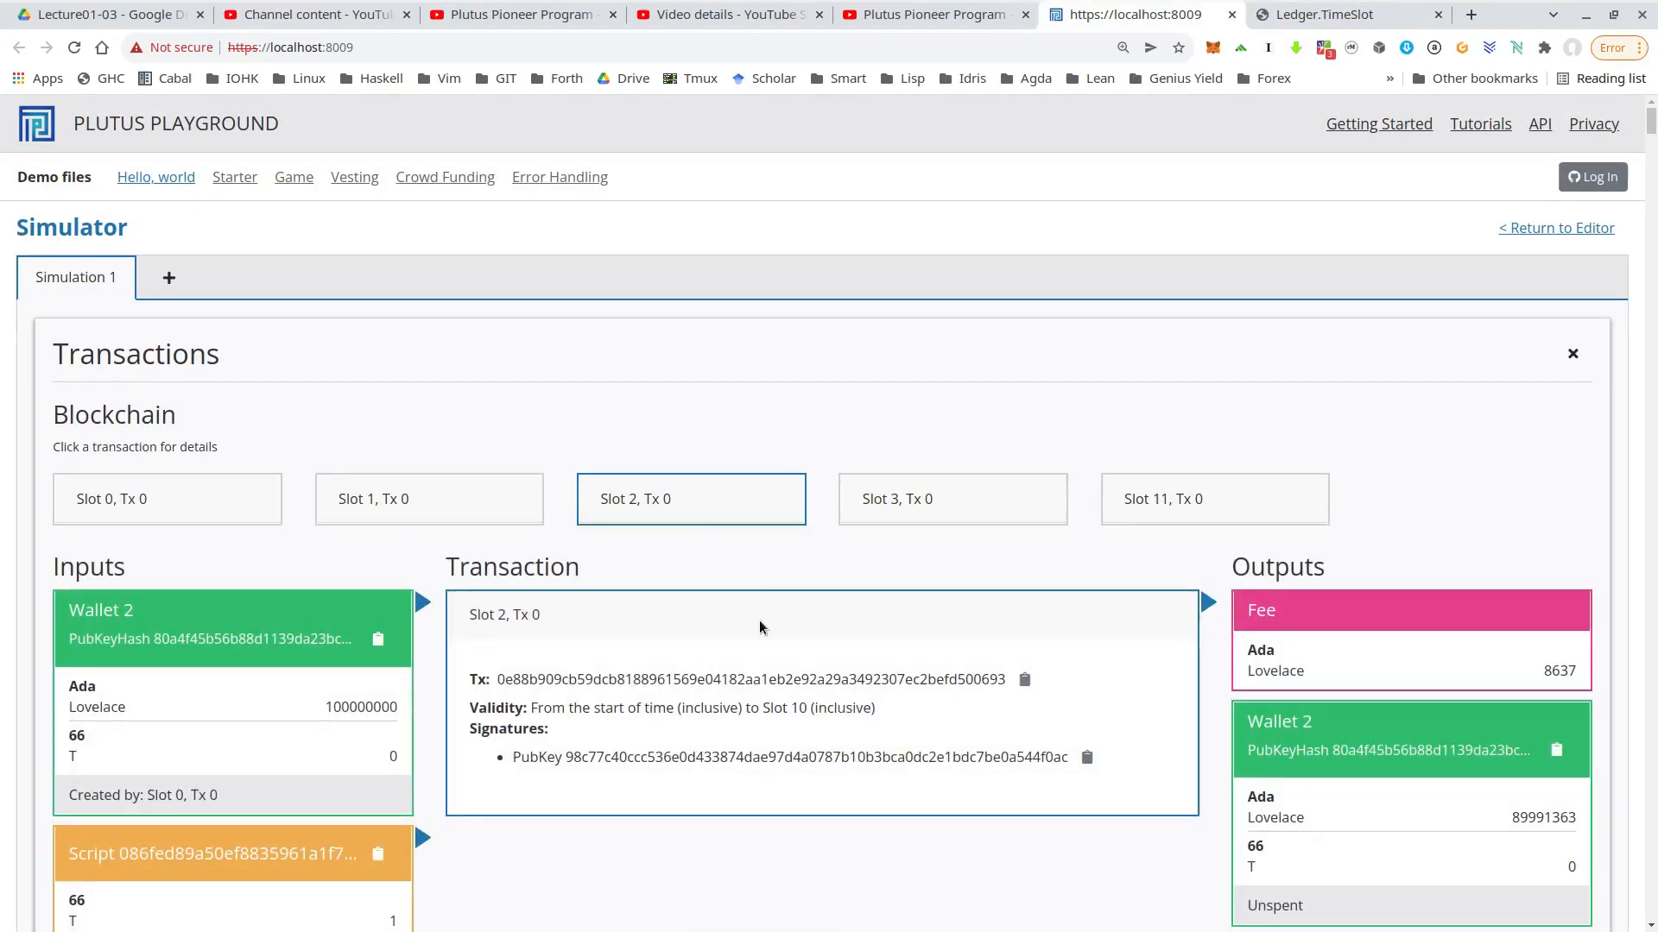
{"action": "scroll", "scroll_direction": "down", "scroll_amount": 3}
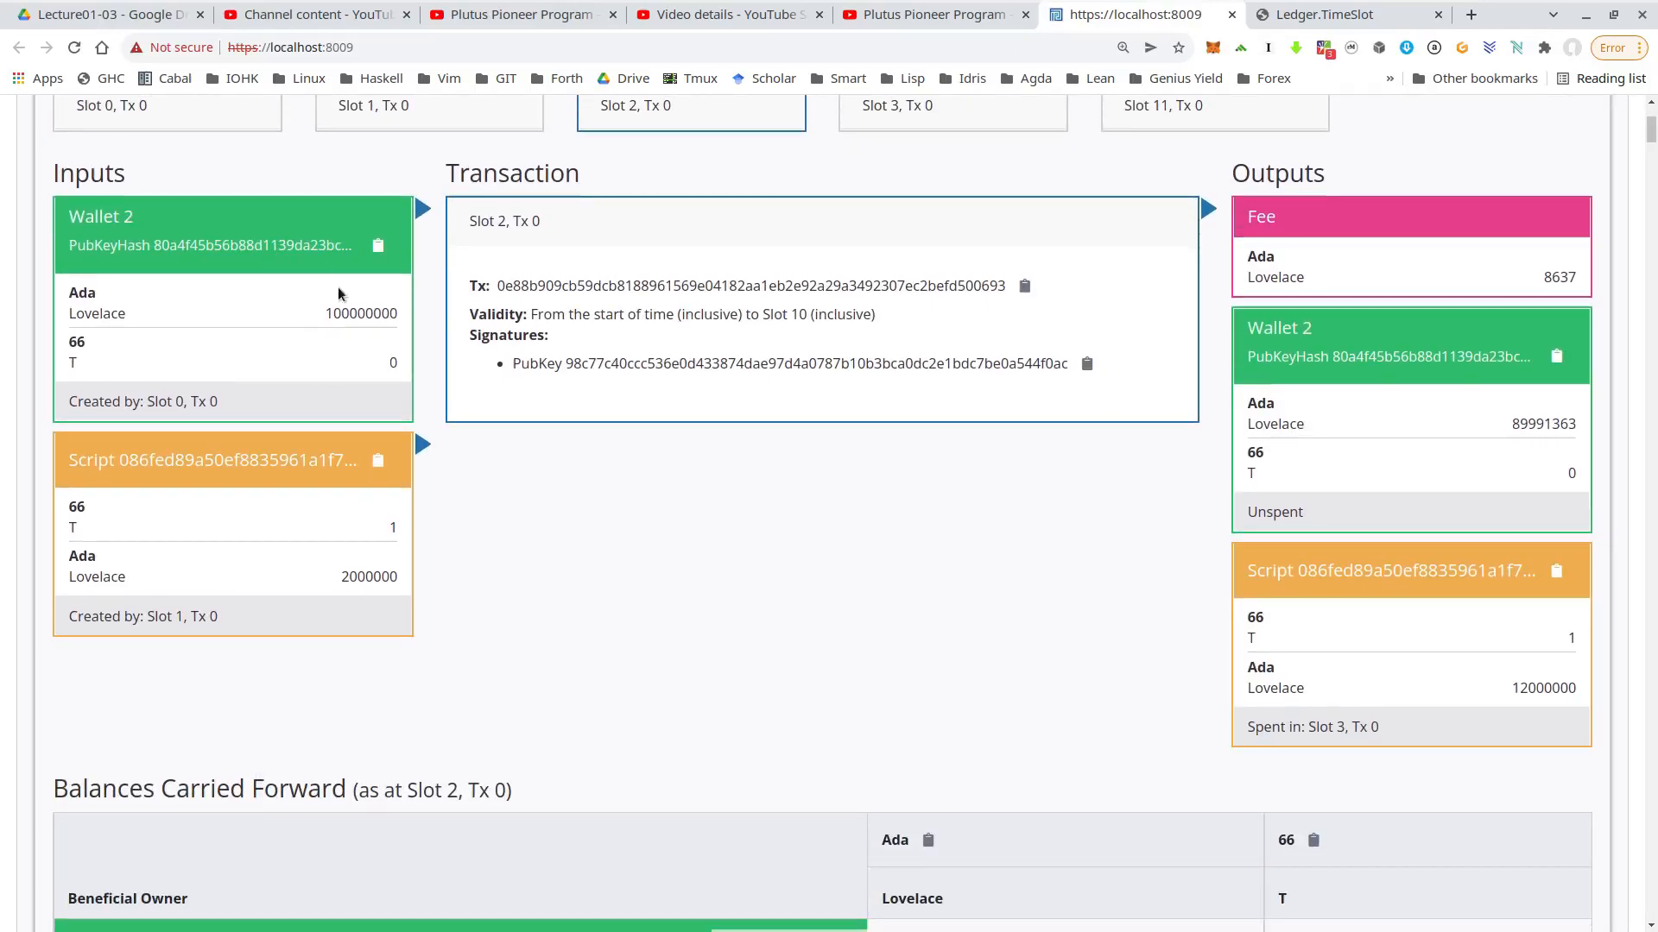
{"action": "mouse_move", "coordinate": [362, 333]}
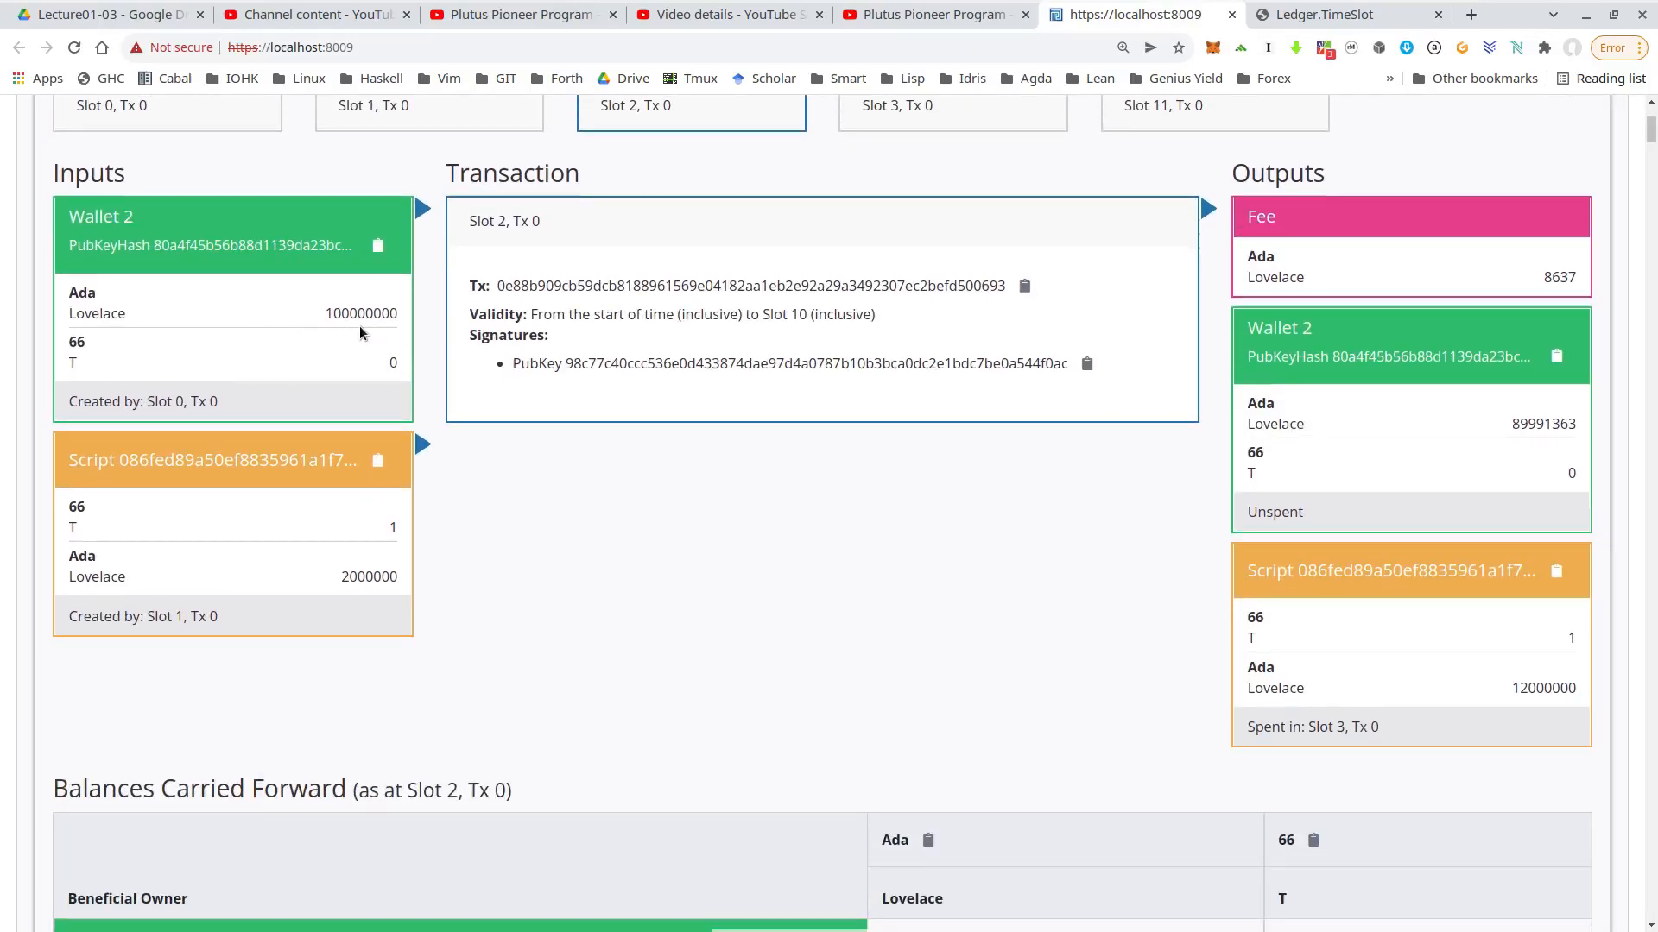
{"action": "mouse_move", "coordinate": [384, 549]}
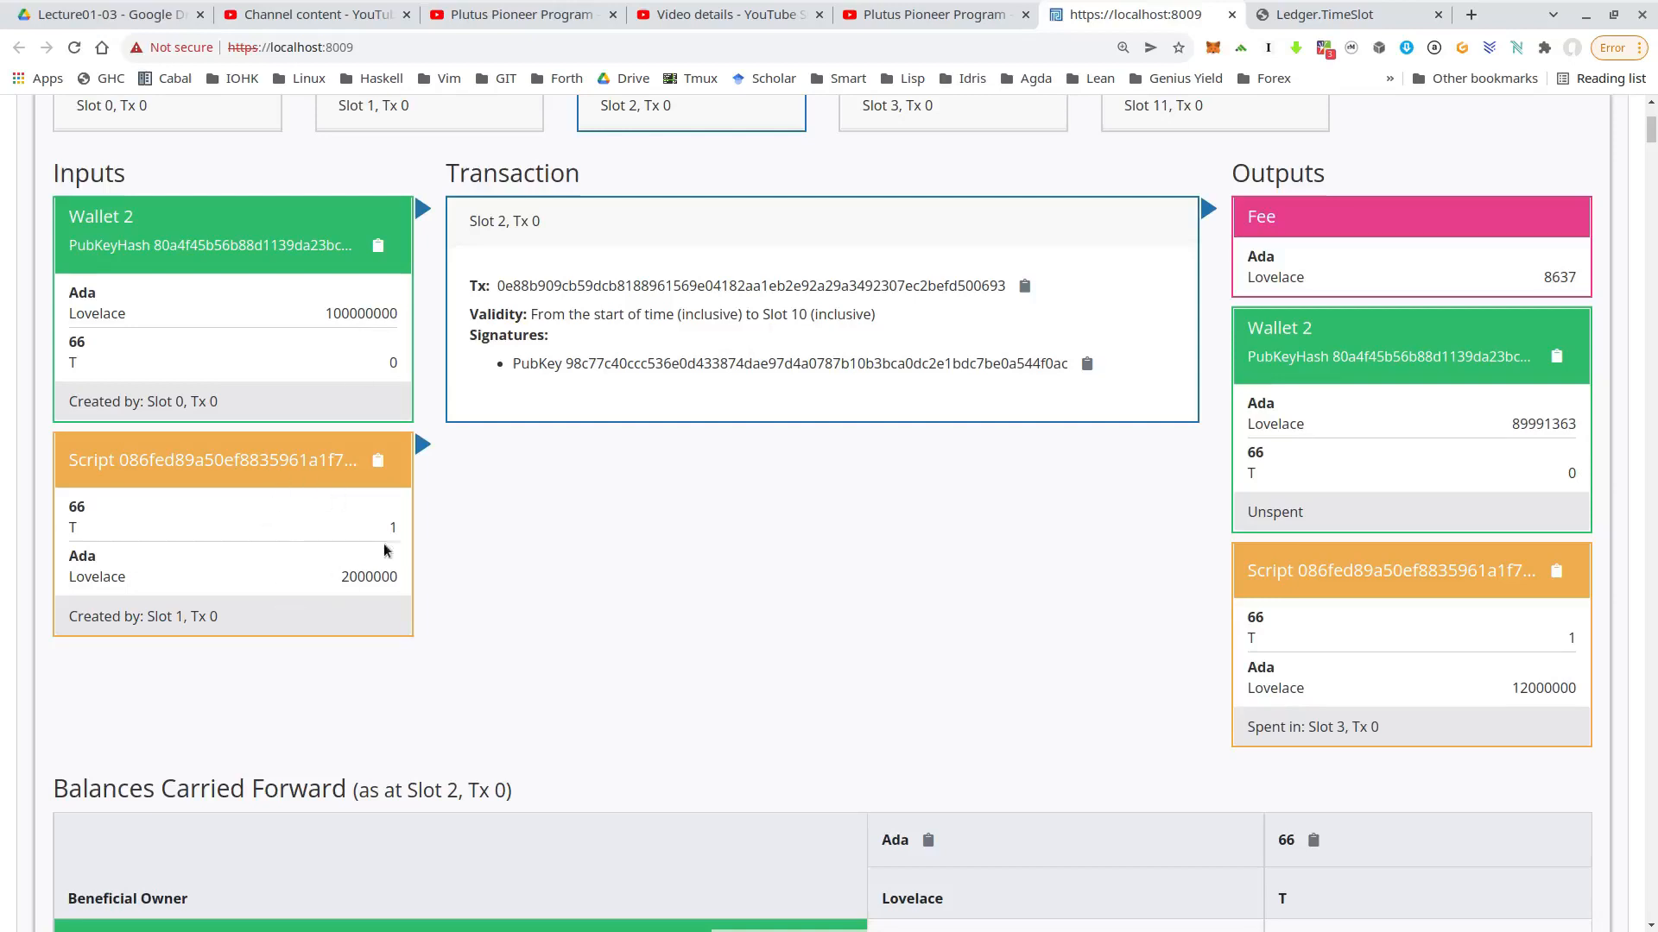
{"action": "mouse_move", "coordinate": [313, 544]}
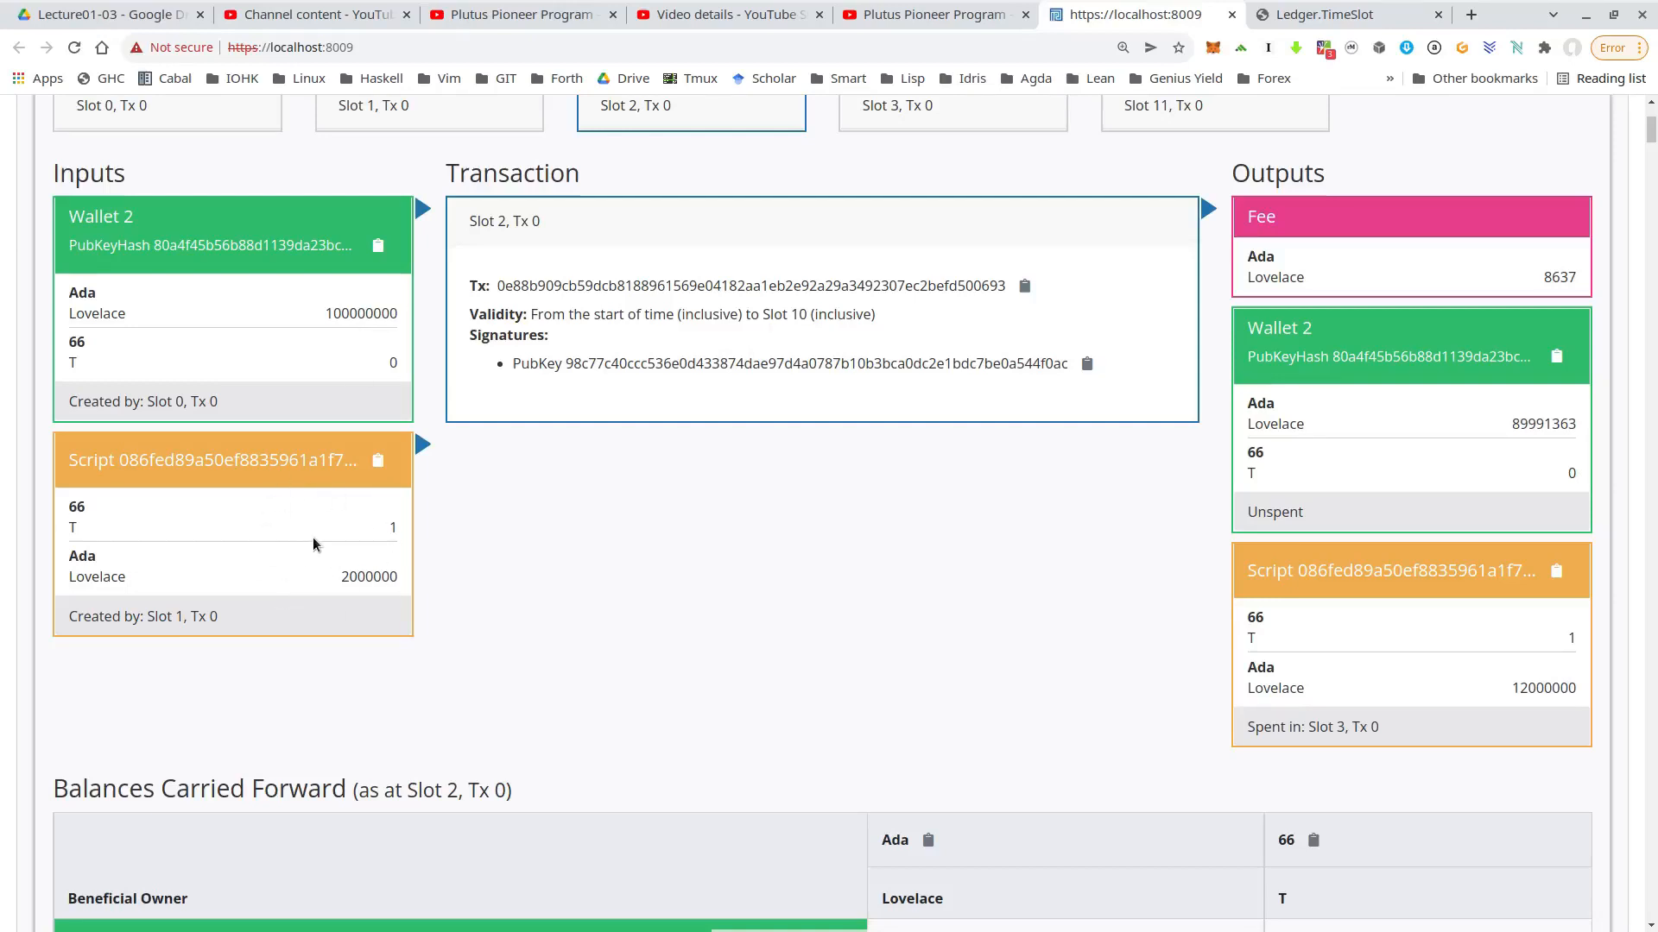
{"action": "mouse_move", "coordinate": [1311, 350]}
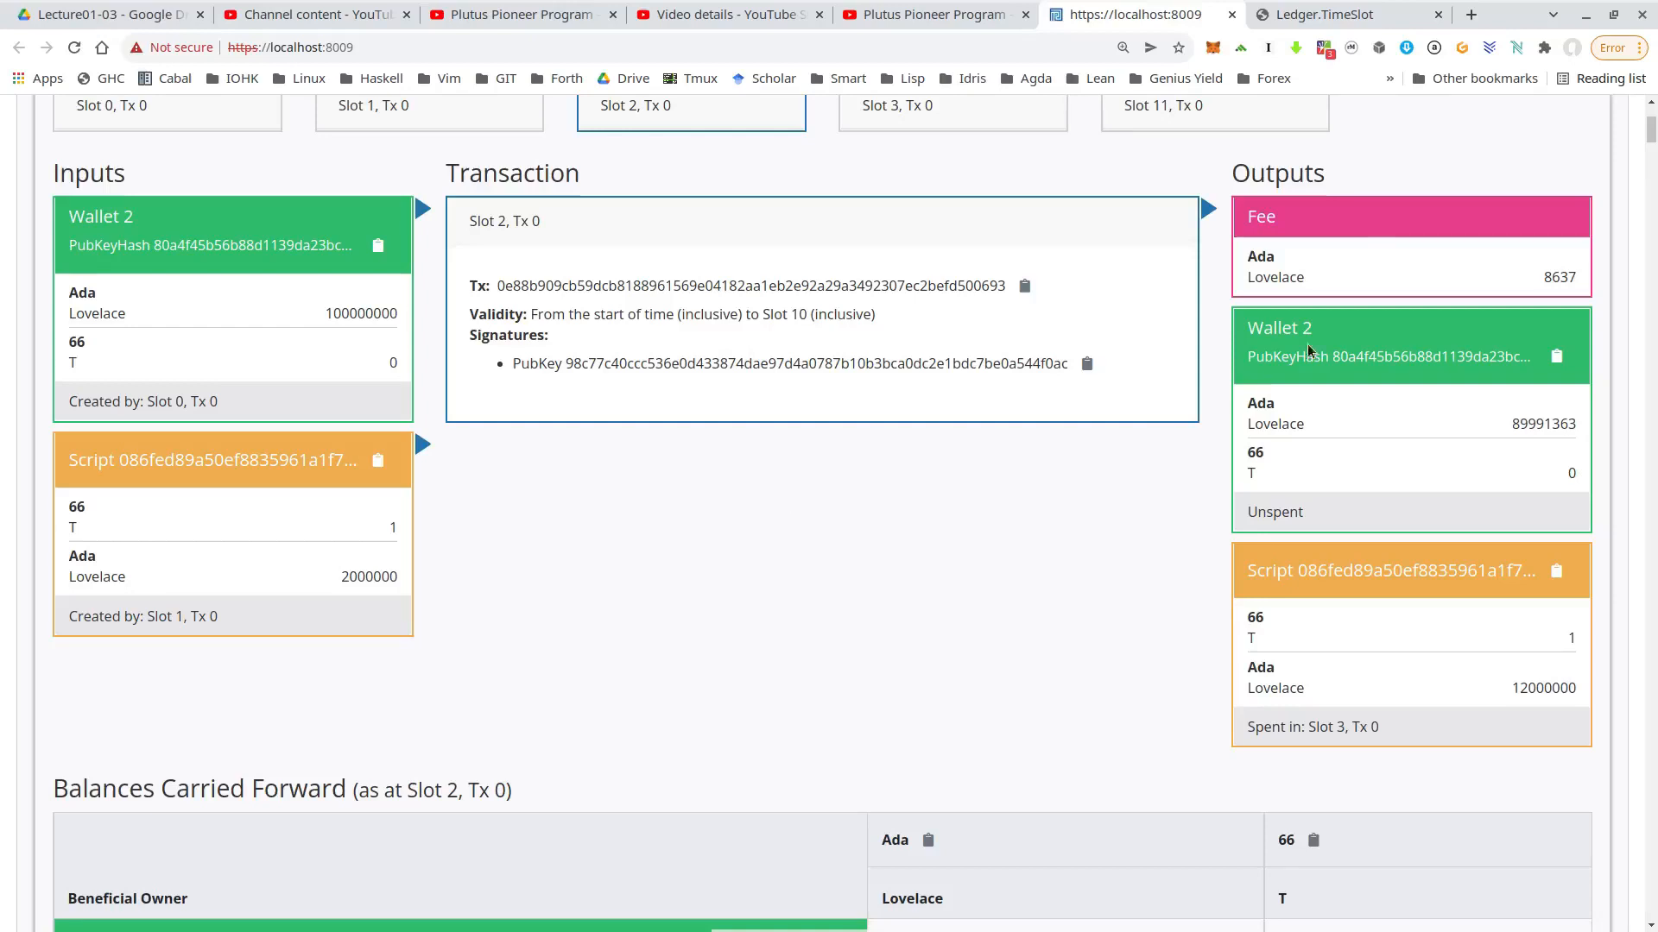
{"action": "mouse_move", "coordinate": [1401, 441]}
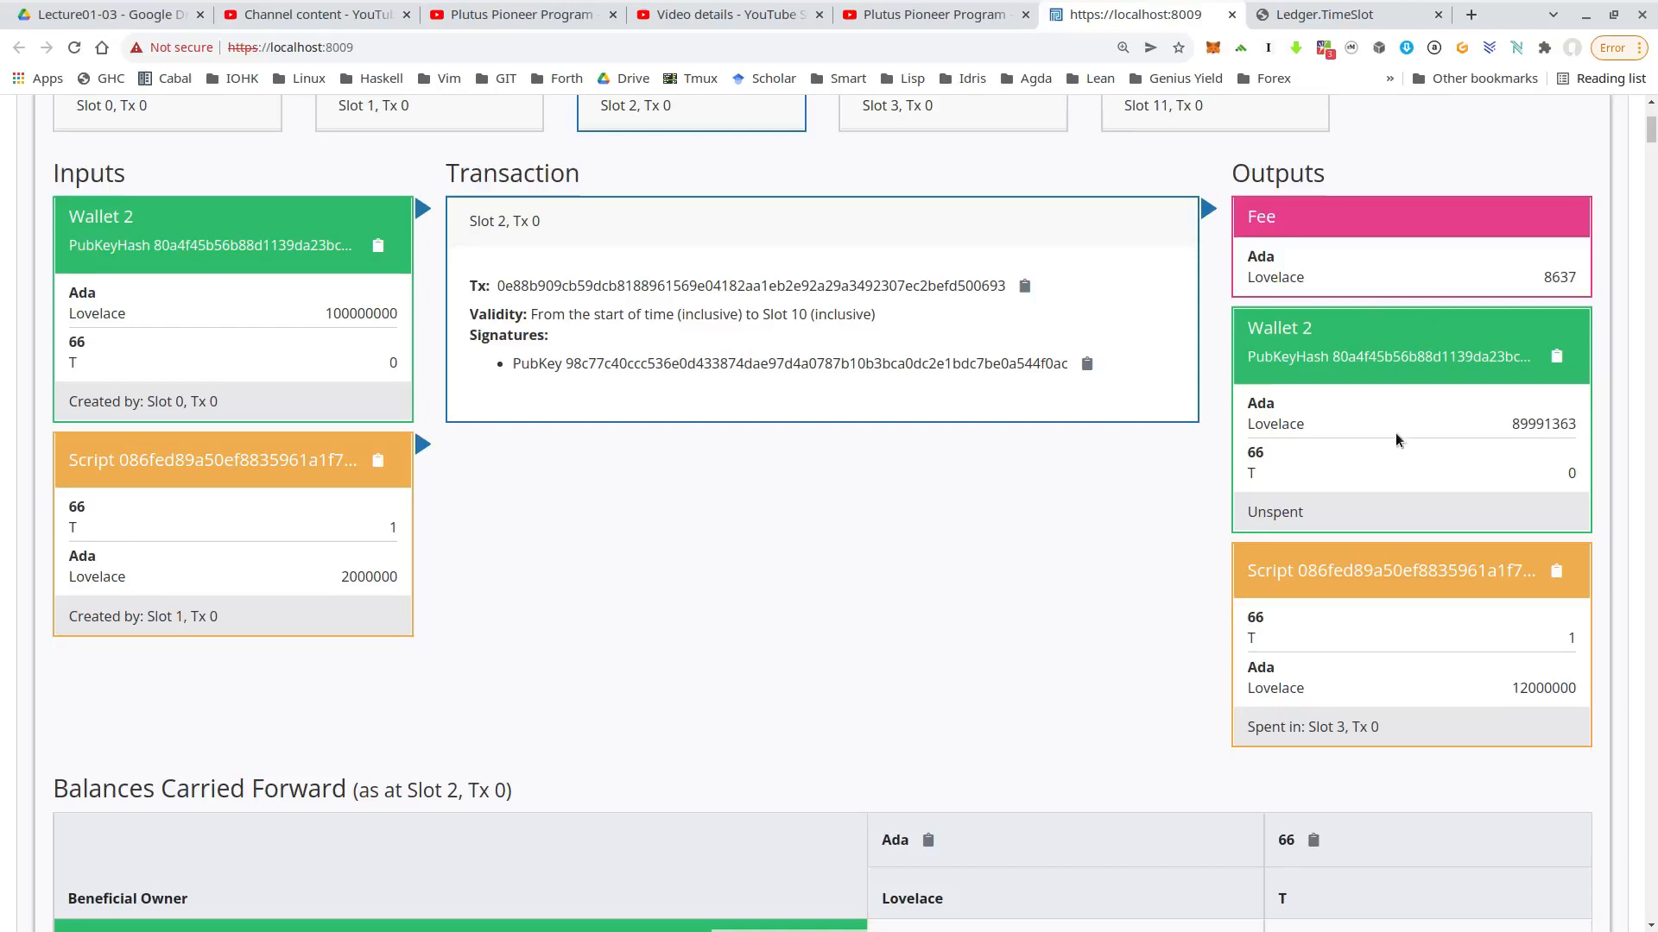
{"action": "mouse_move", "coordinate": [1473, 463]}
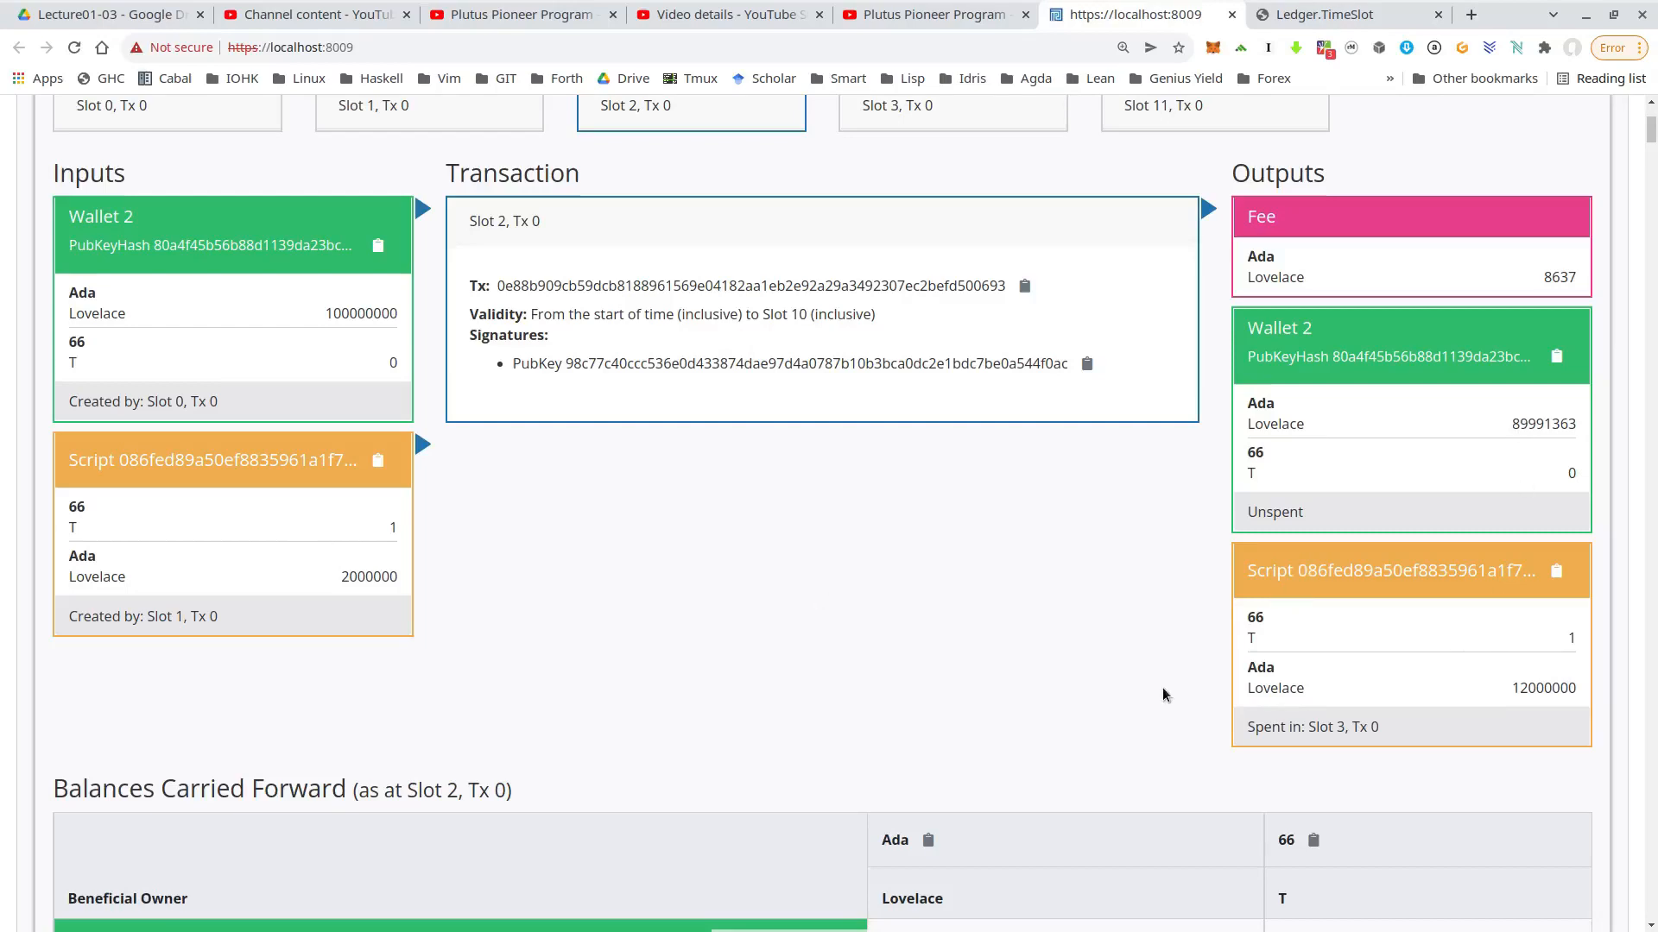
{"action": "mouse_move", "coordinate": [1563, 642]}
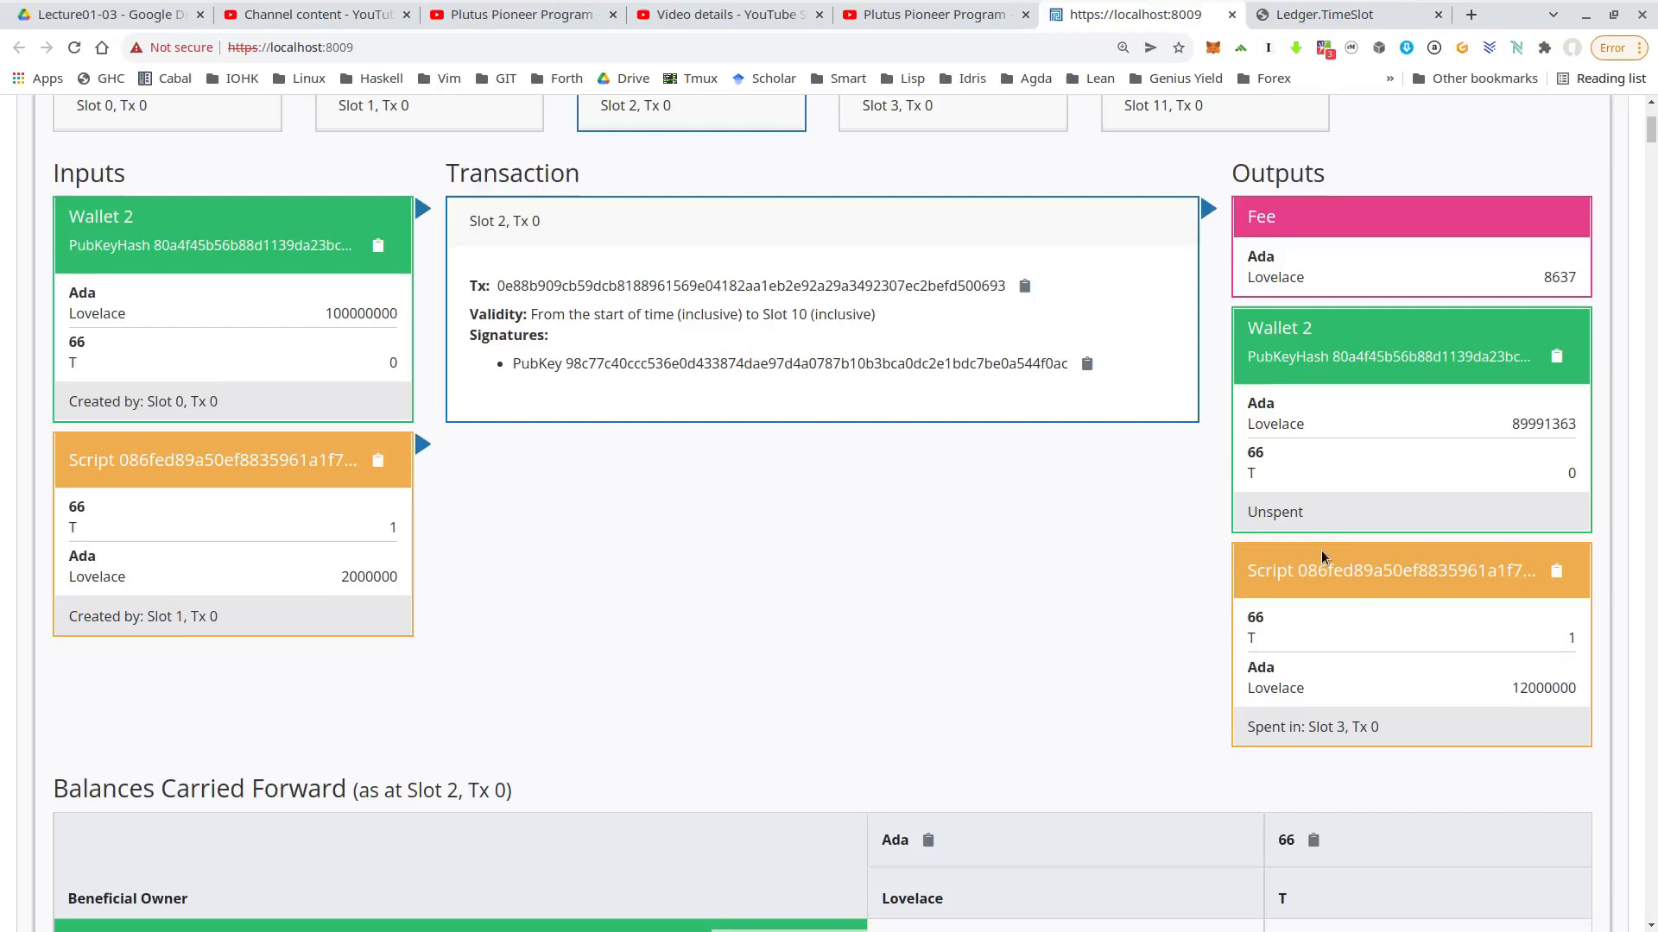
{"action": "mouse_move", "coordinate": [1520, 706]}
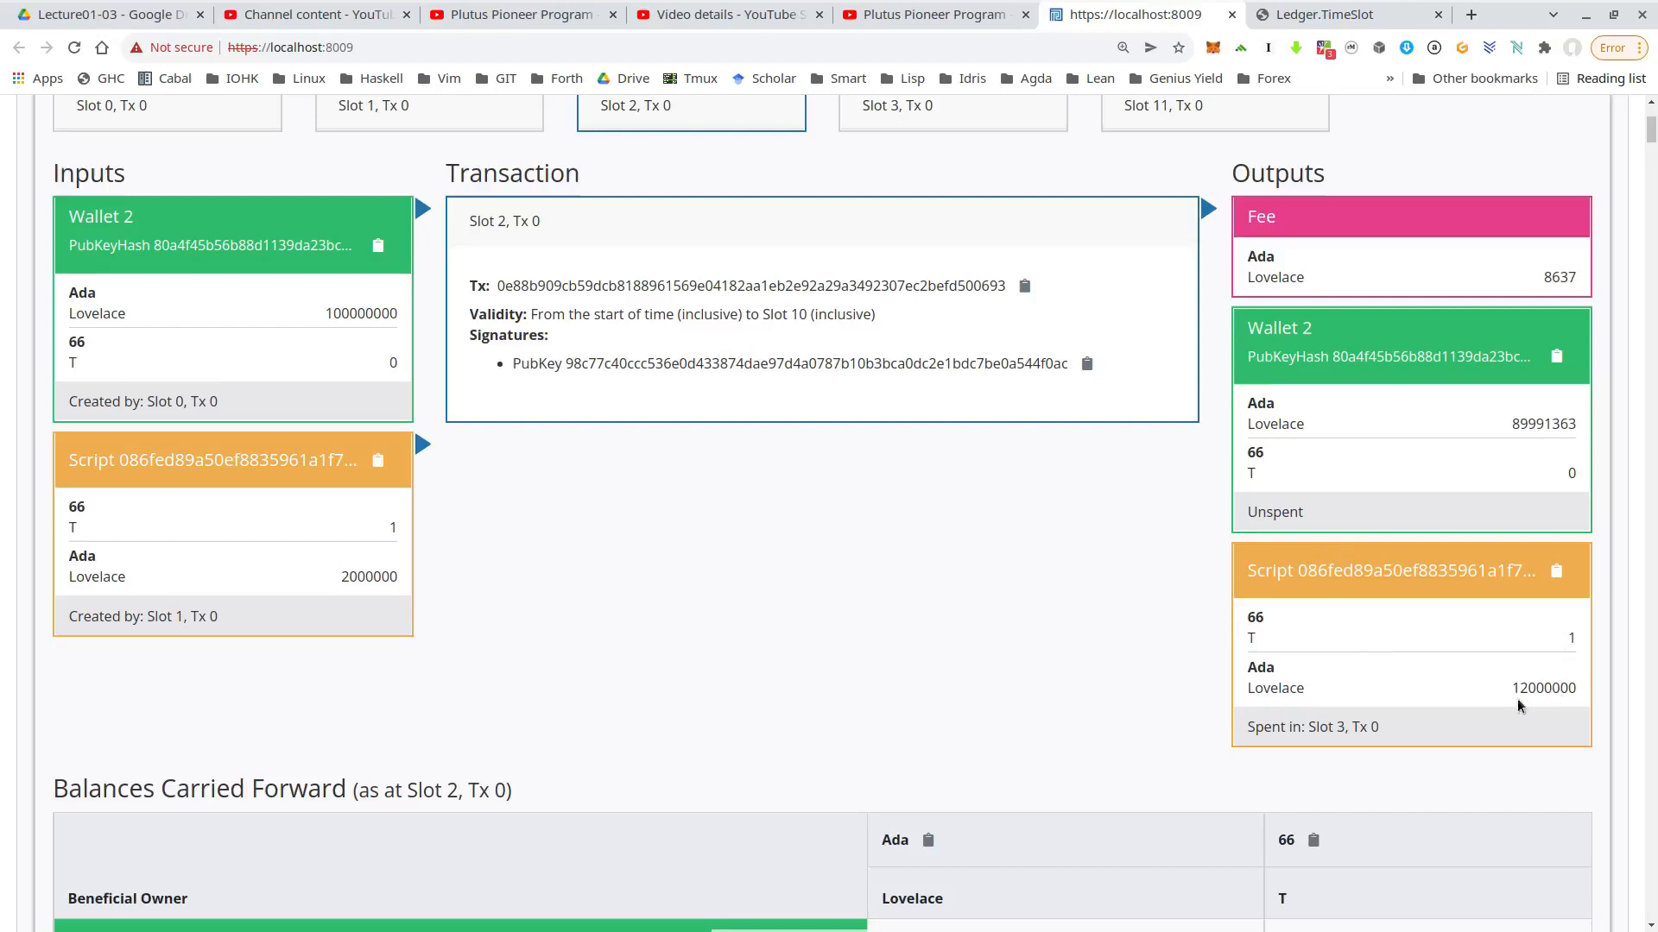
{"action": "mouse_move", "coordinate": [1005, 689]}
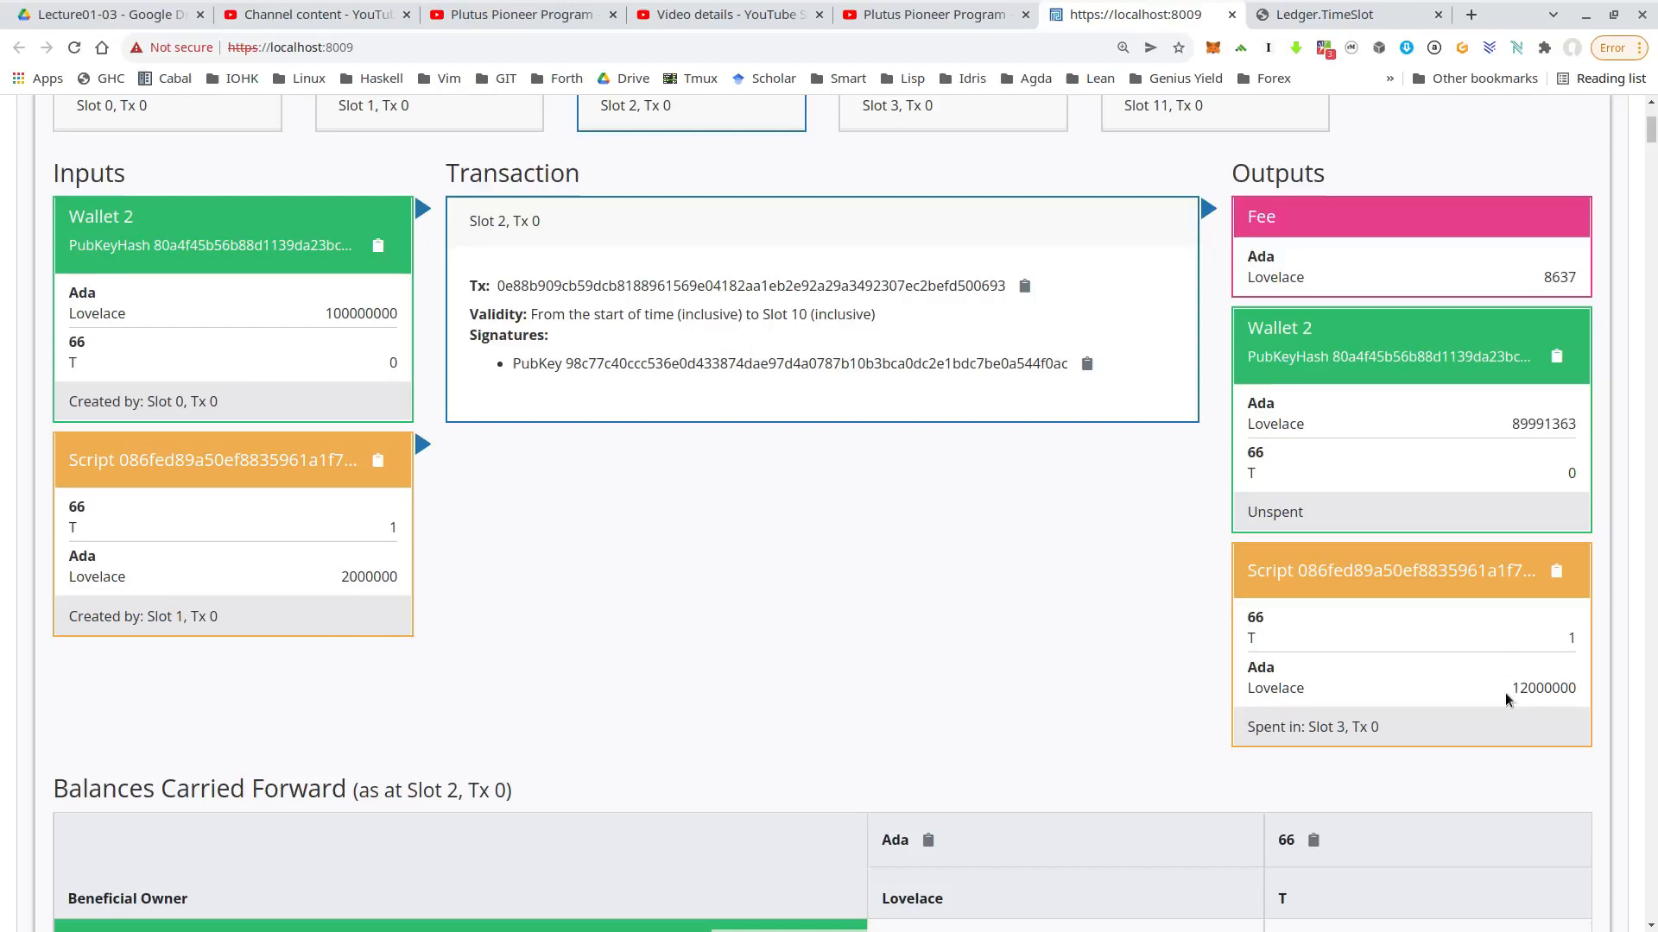
{"action": "mouse_move", "coordinate": [1487, 620]}
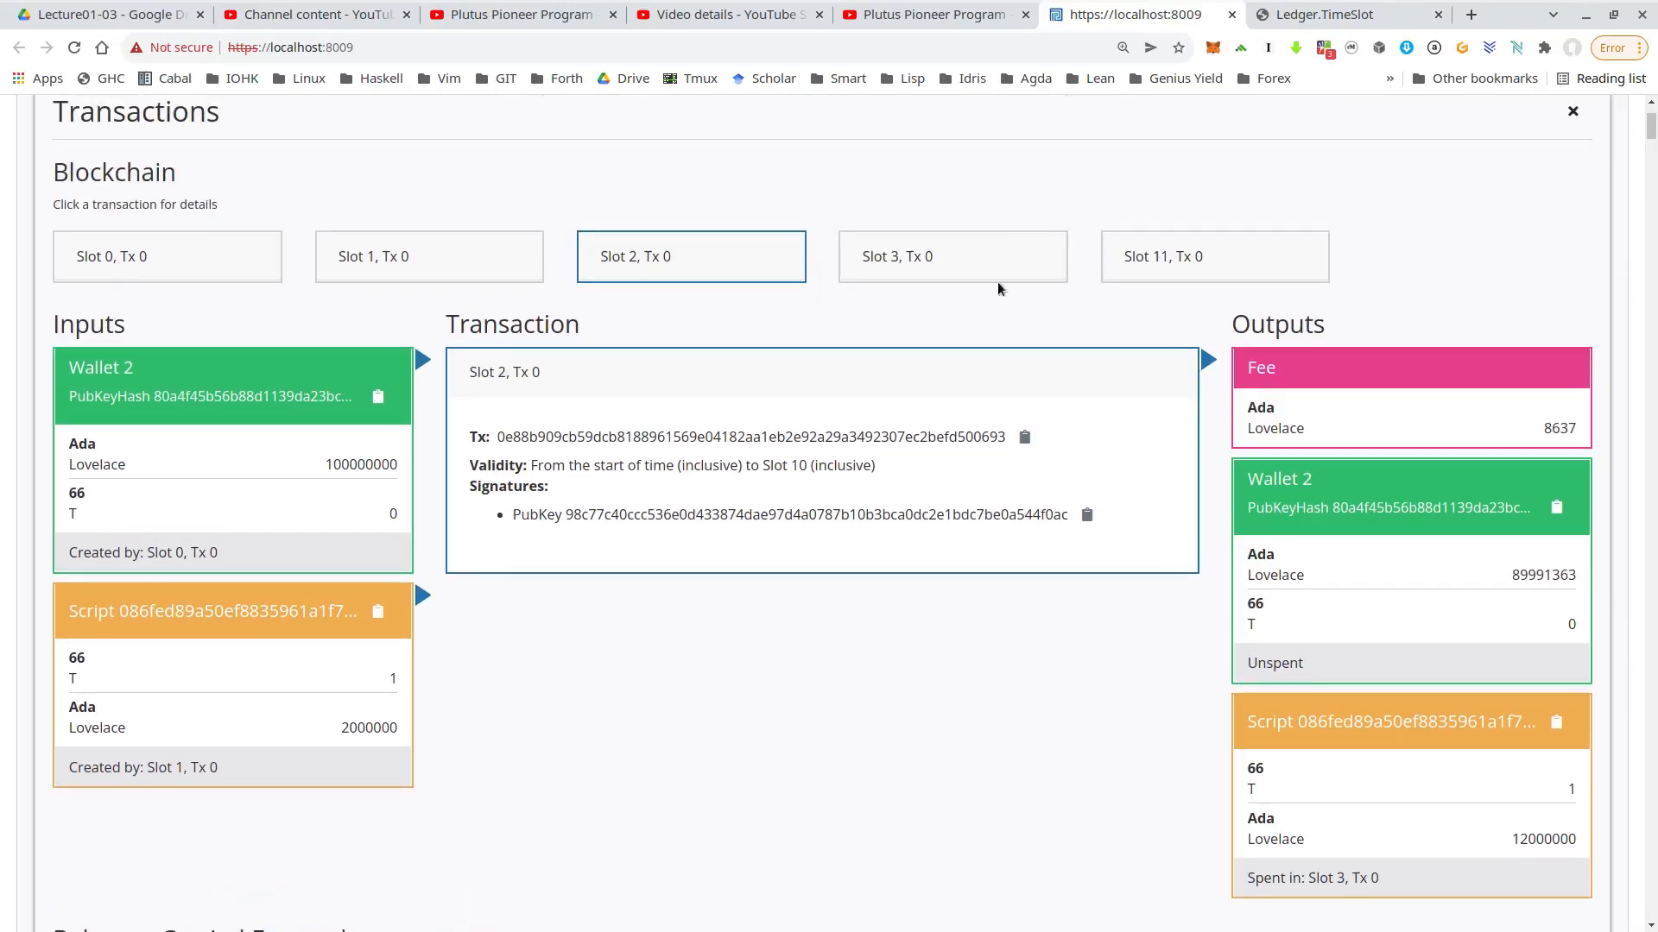
Step: Inspect Slot 3, Tx 0: Wallet 3 outbids, script holds T and 17000000 lovelace, Wallet 2 refunded 10000000
{"action": "left_click", "coordinate": [950, 255]}
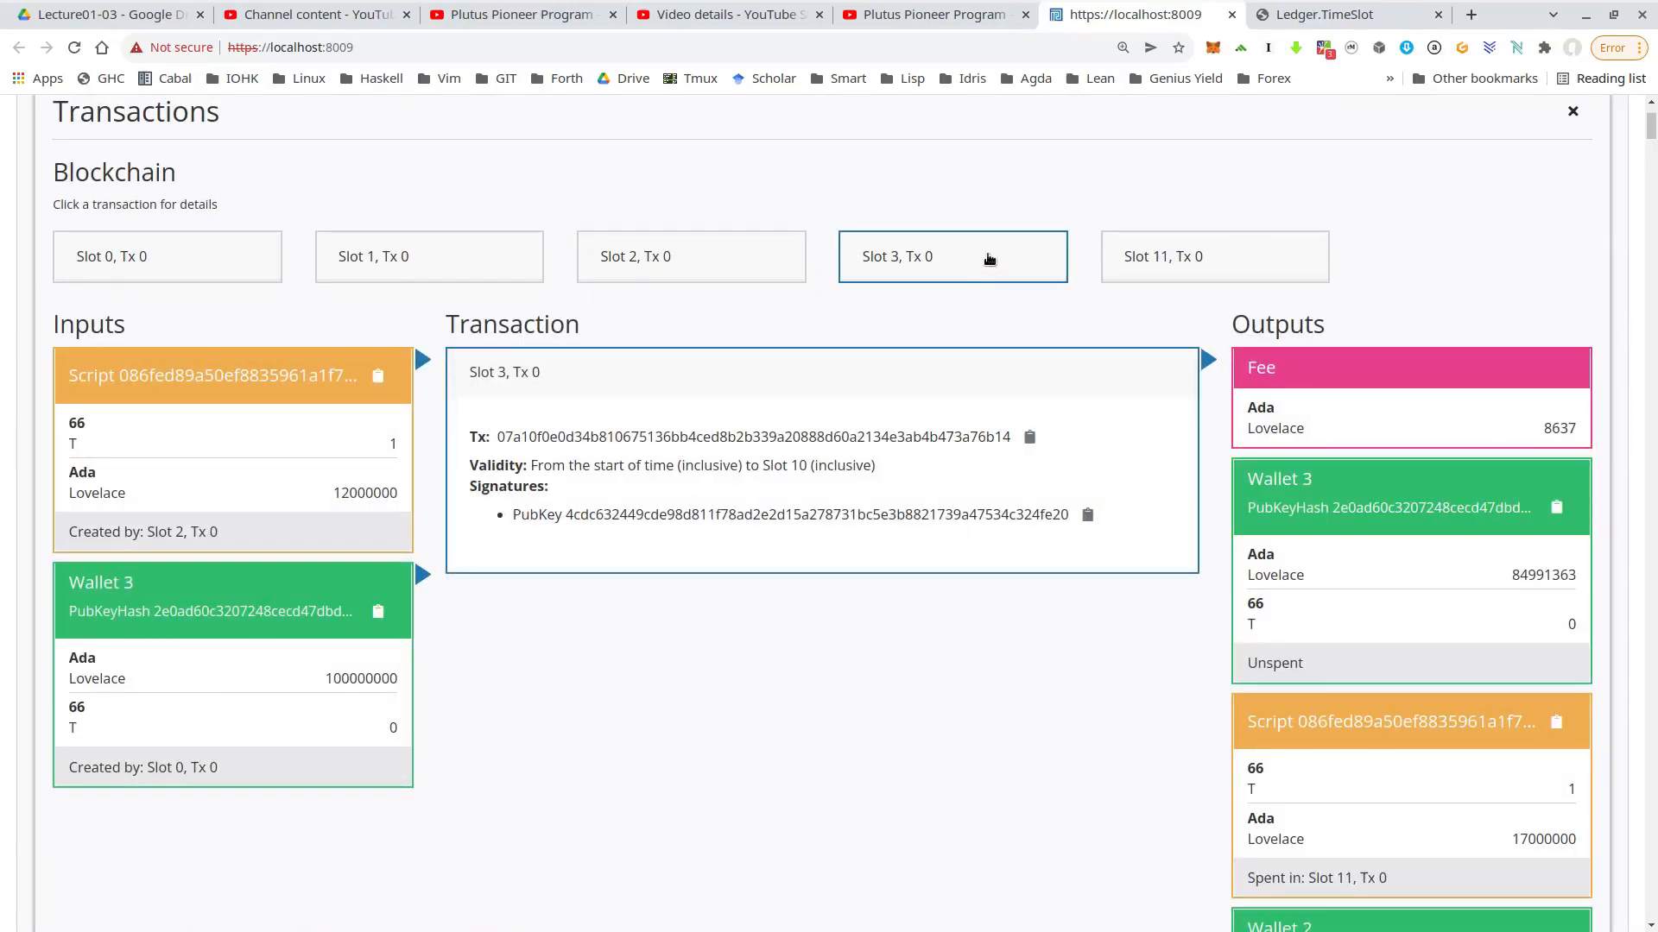
{"action": "scroll", "scroll_direction": "down", "scroll_amount": 3}
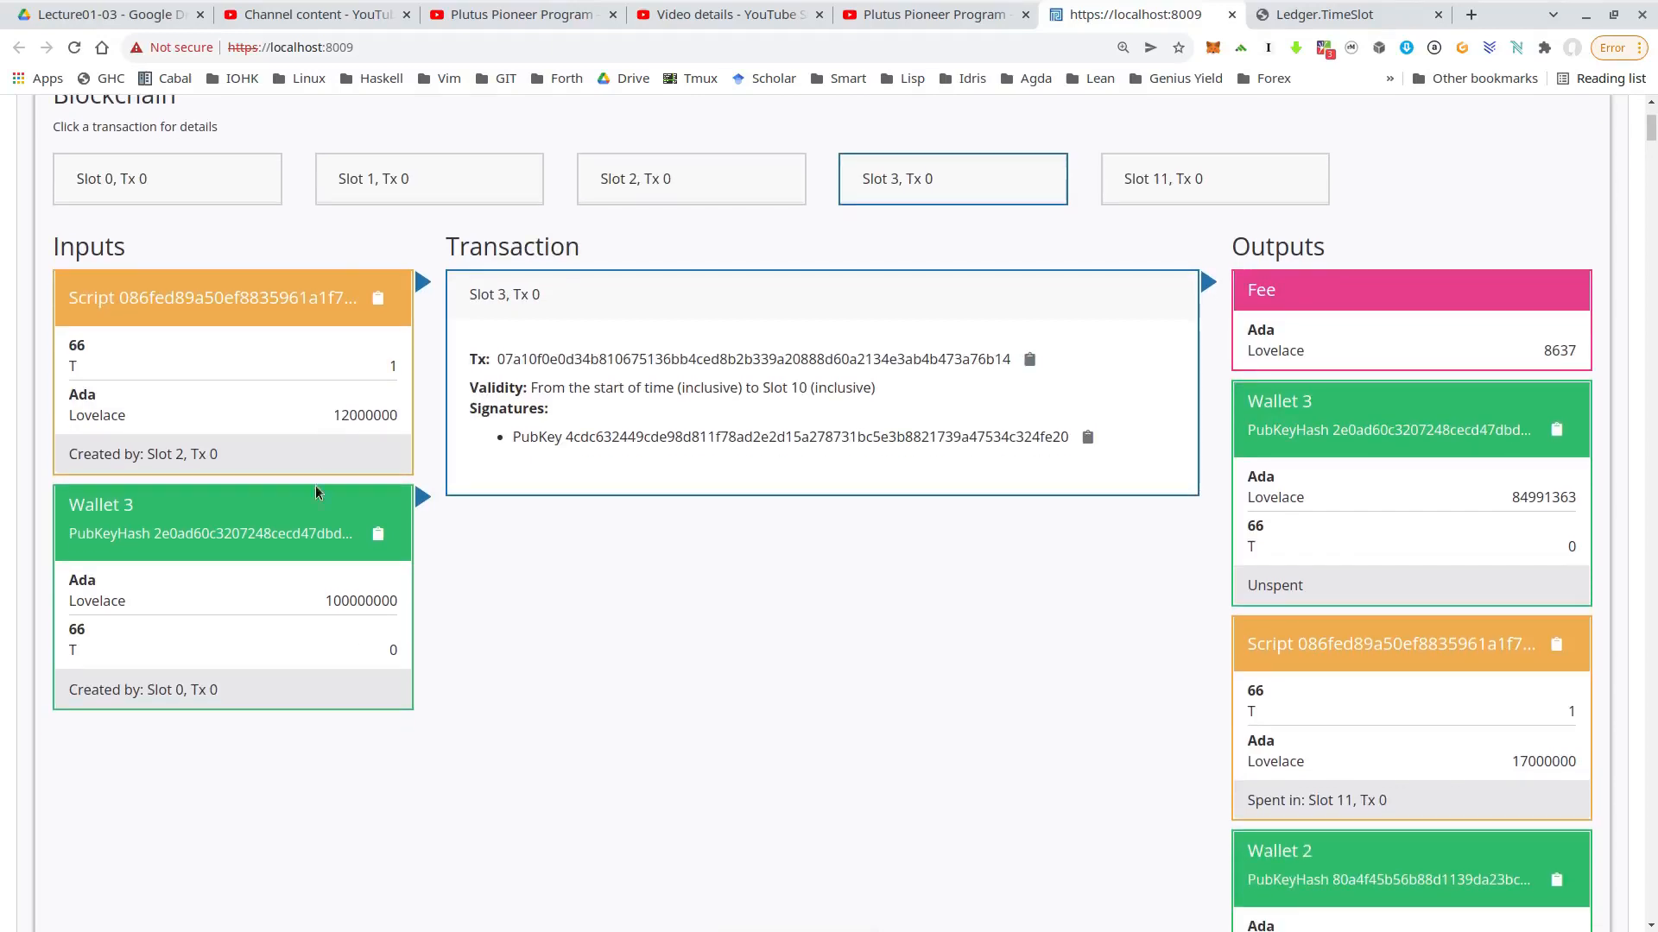
{"action": "mouse_move", "coordinate": [366, 635]}
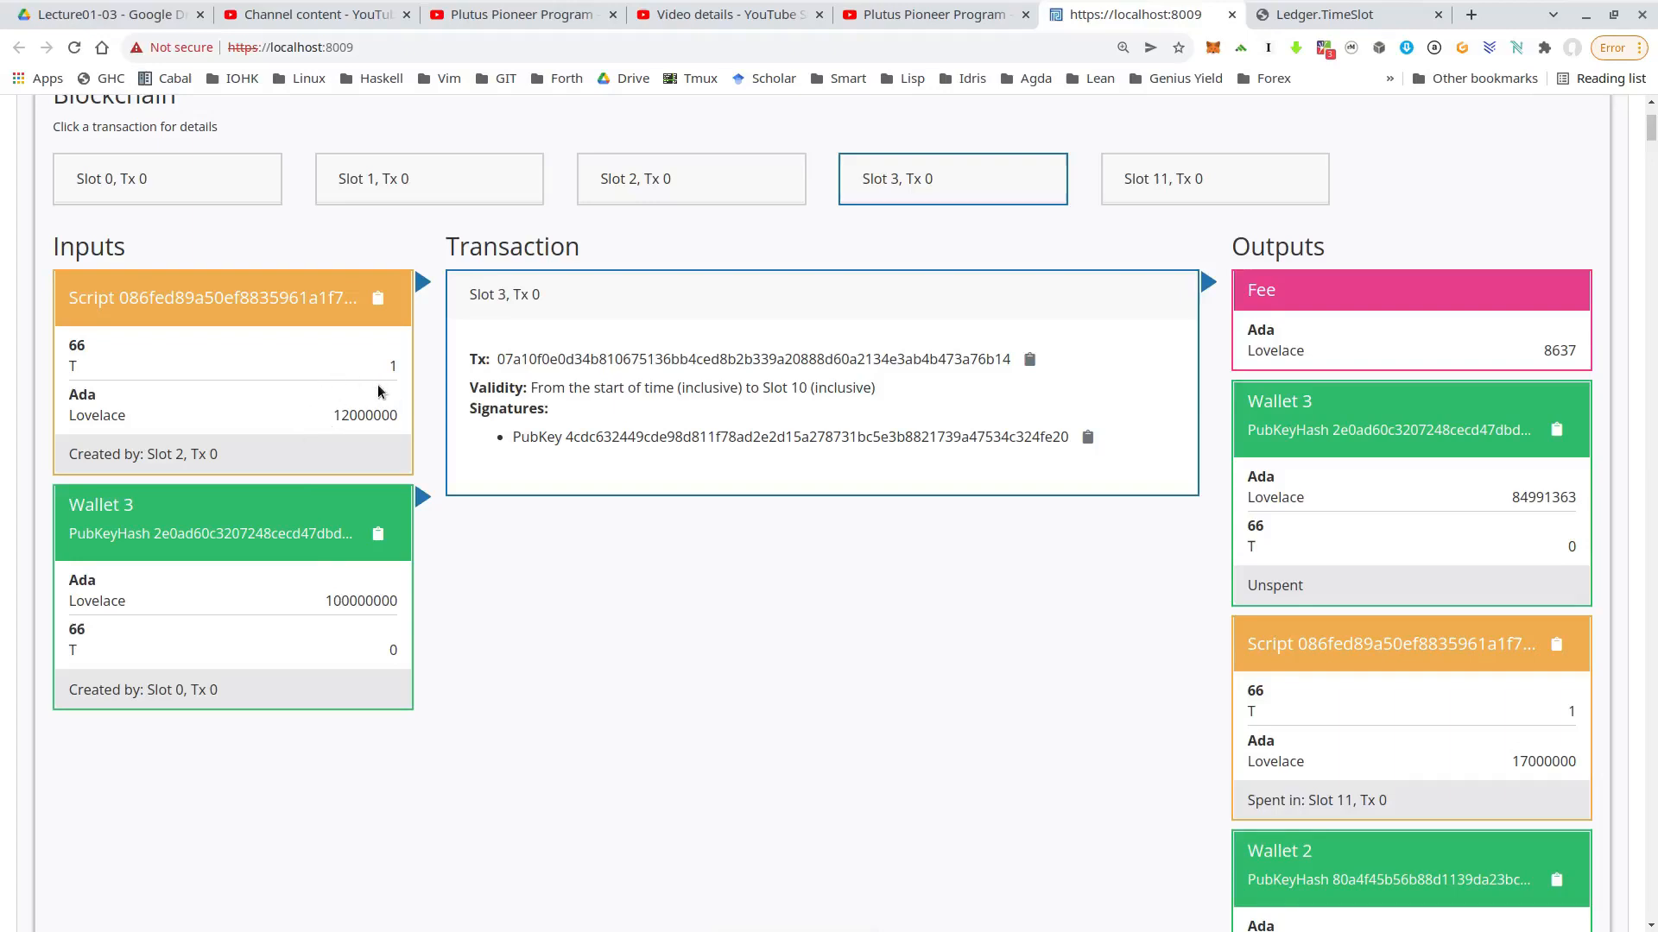
{"action": "scroll", "scroll_direction": "down", "scroll_amount": 3}
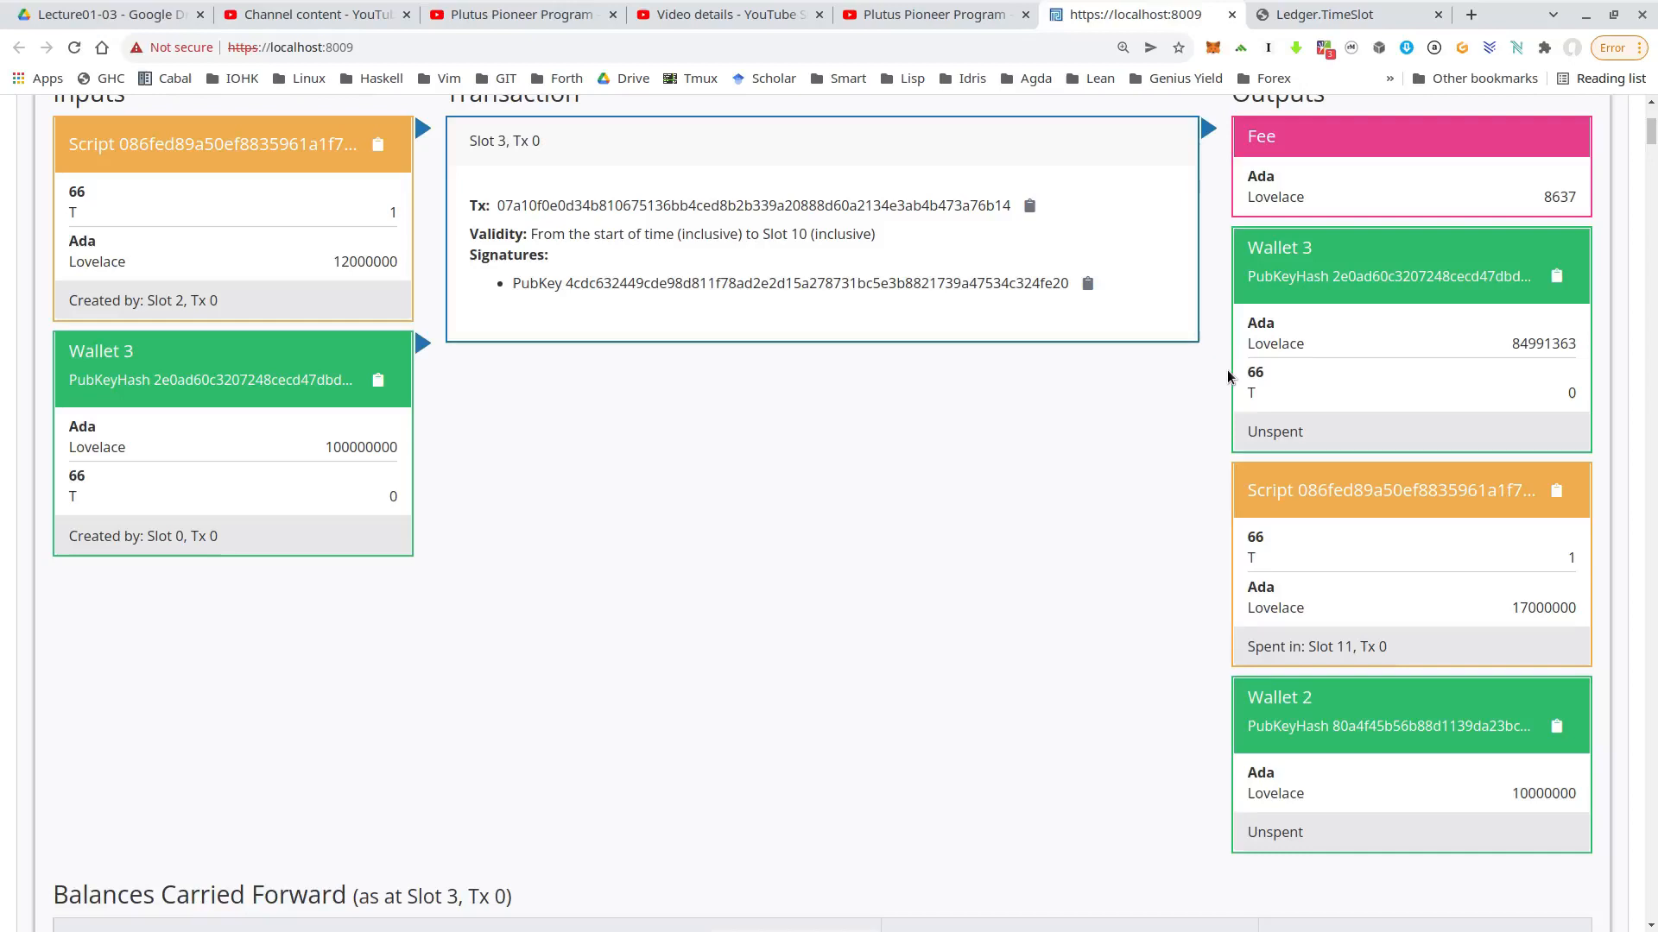
{"action": "mouse_move", "coordinate": [1415, 338]}
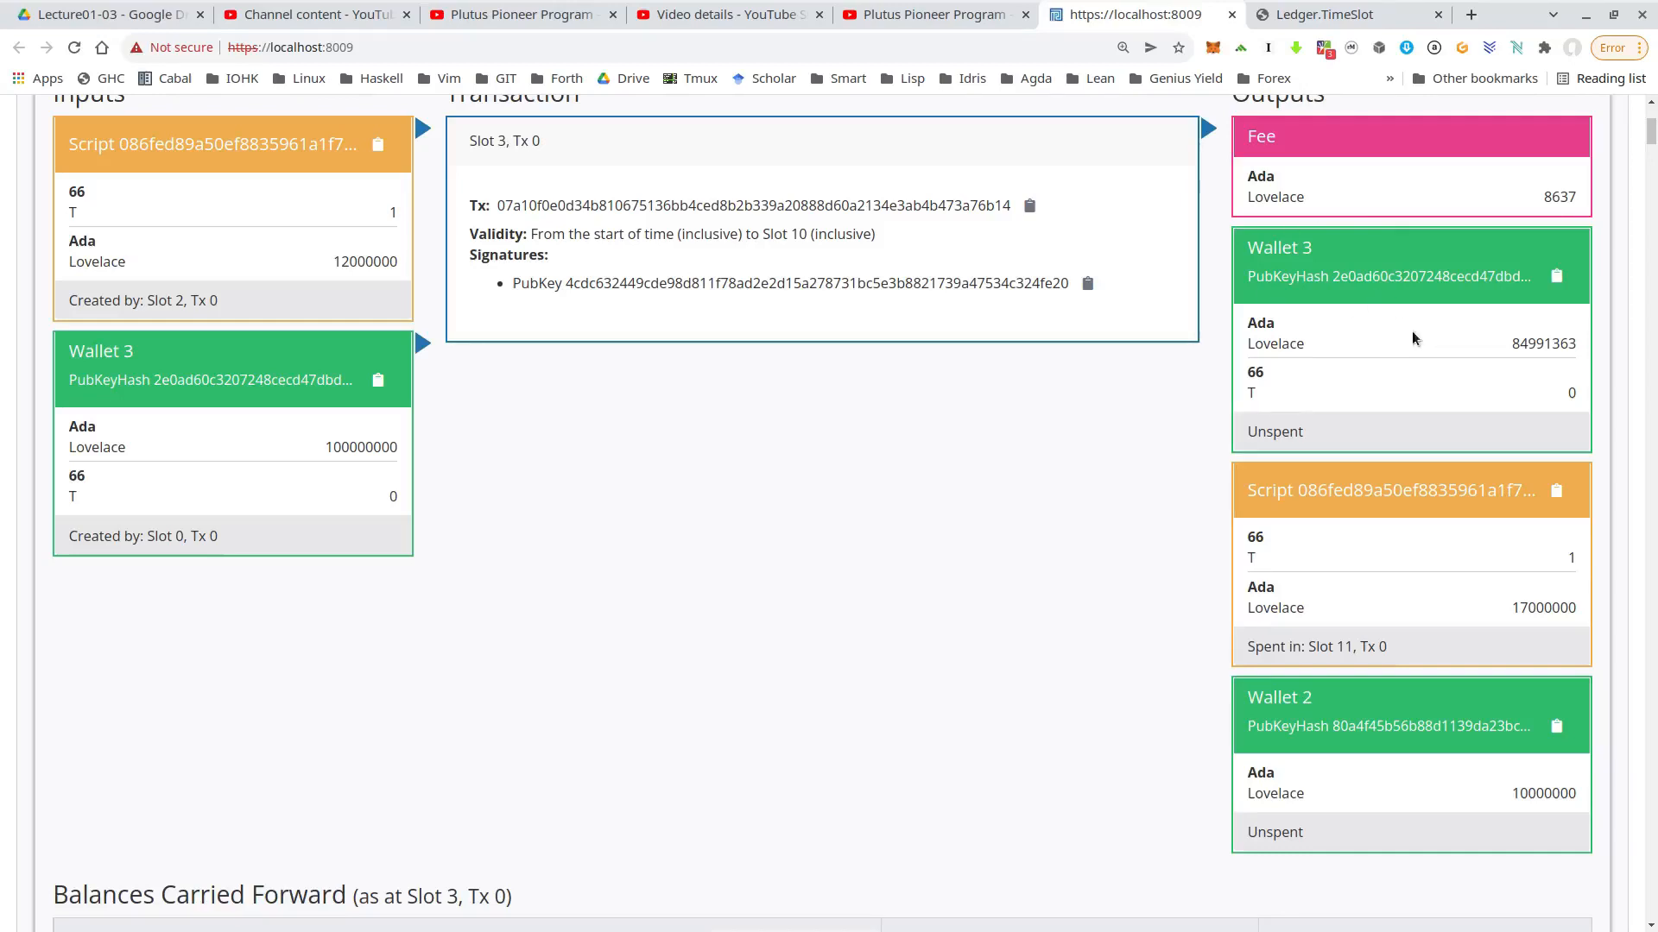
{"action": "mouse_move", "coordinate": [1477, 557]}
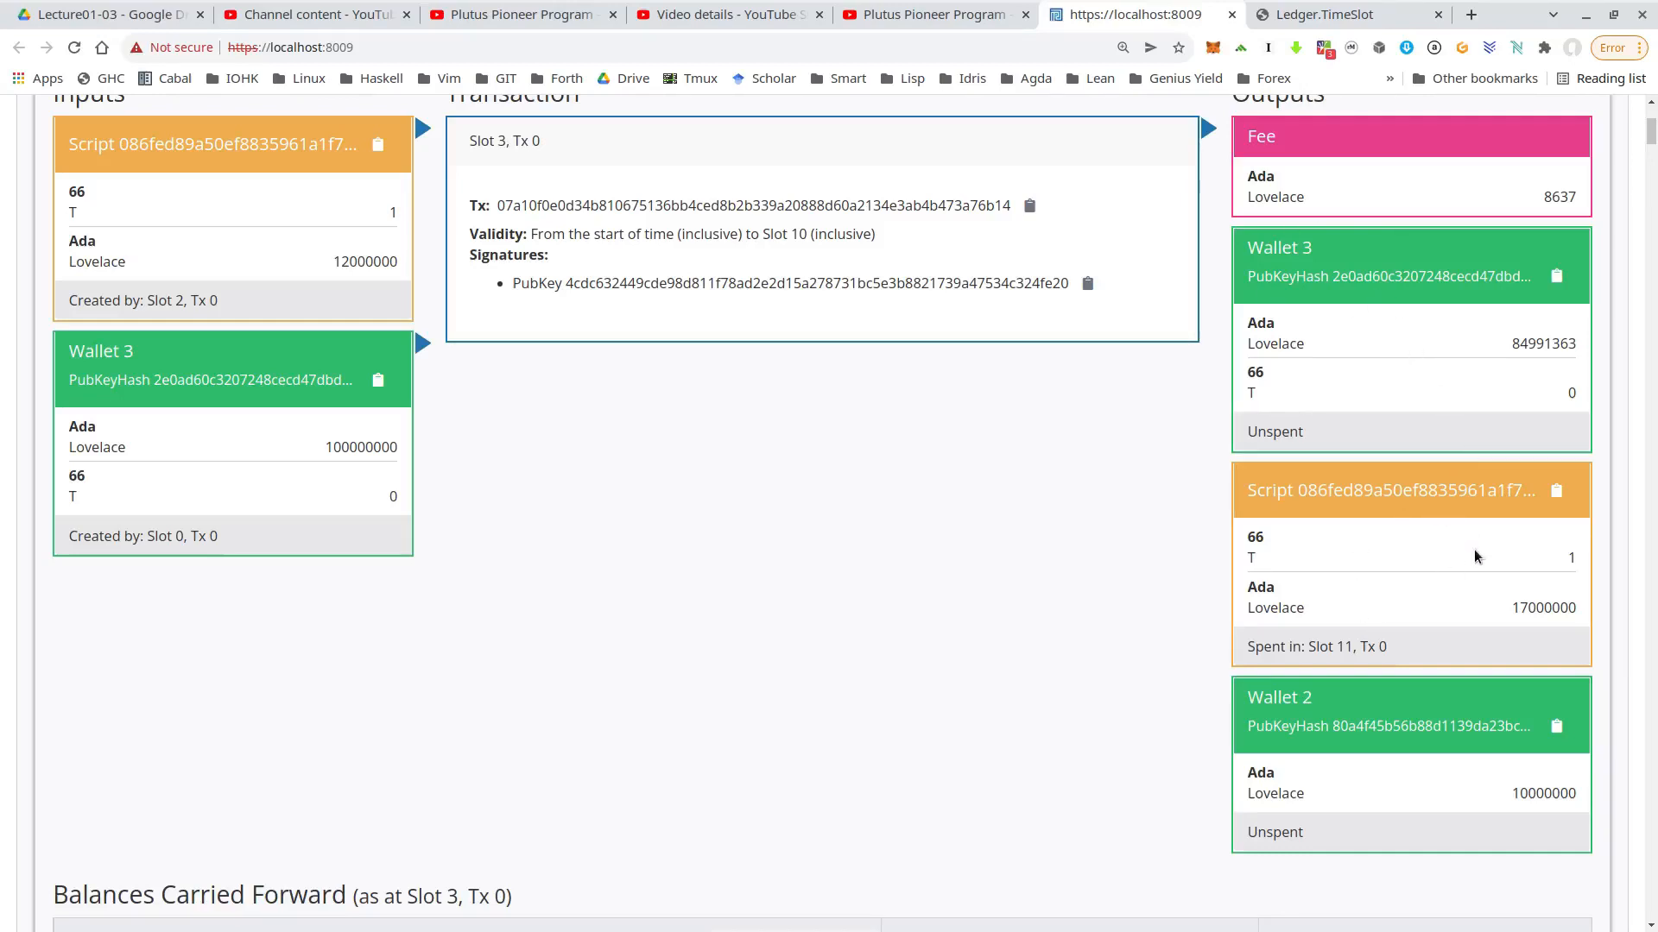
{"action": "mouse_move", "coordinate": [1570, 566]}
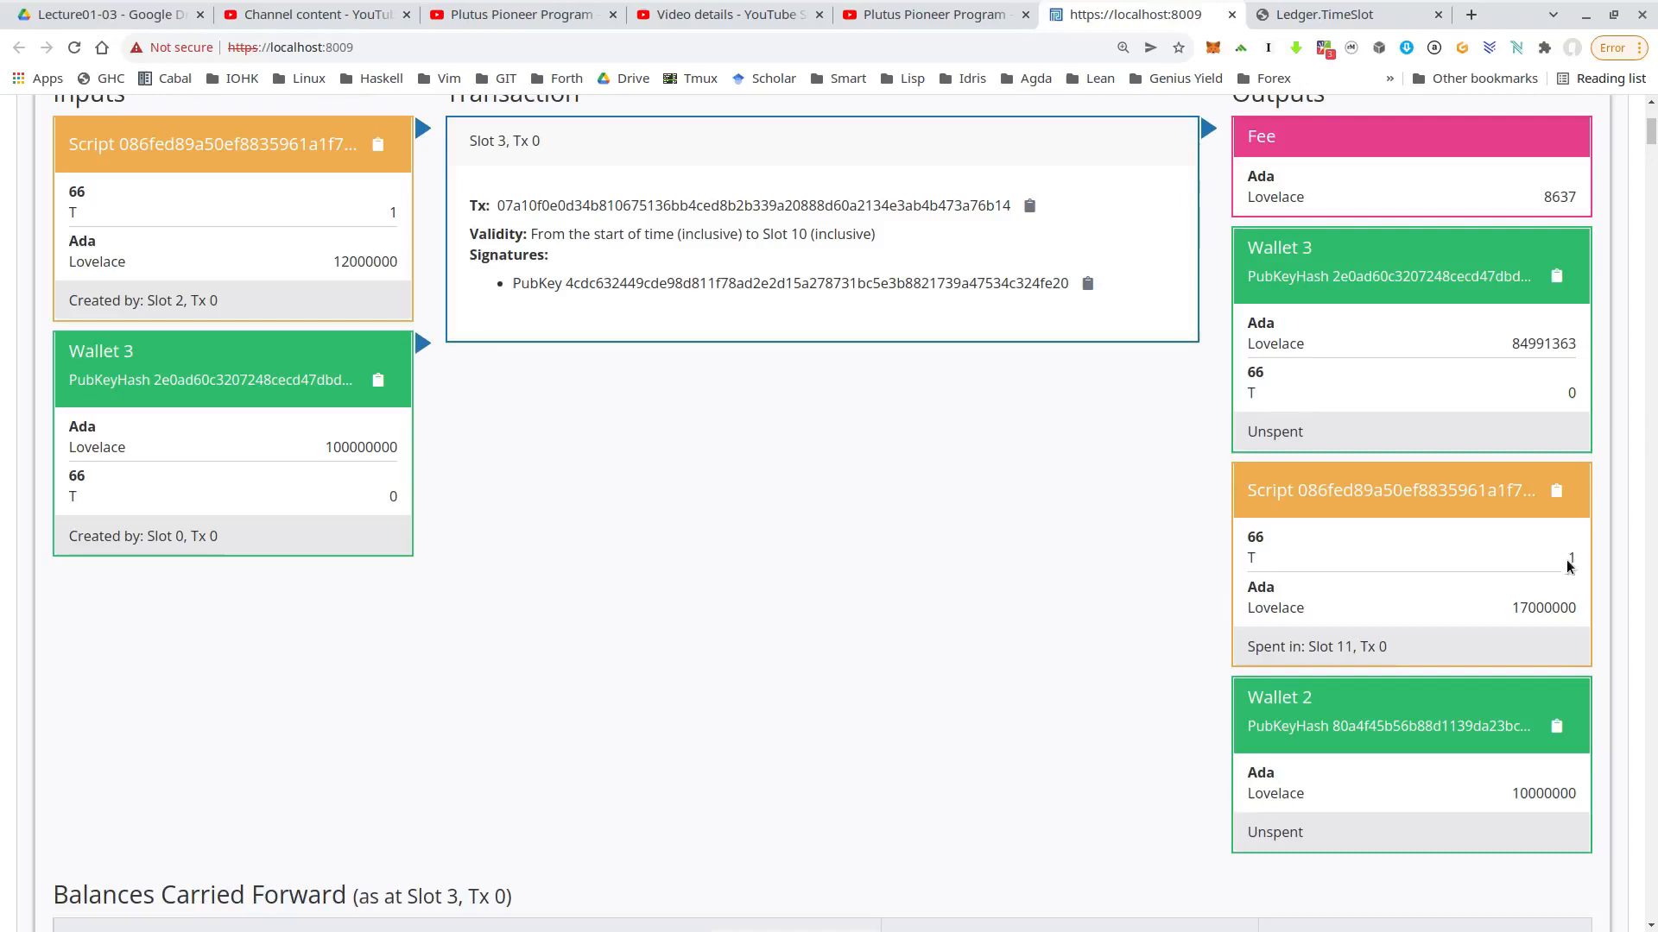
{"action": "mouse_move", "coordinate": [1458, 618]}
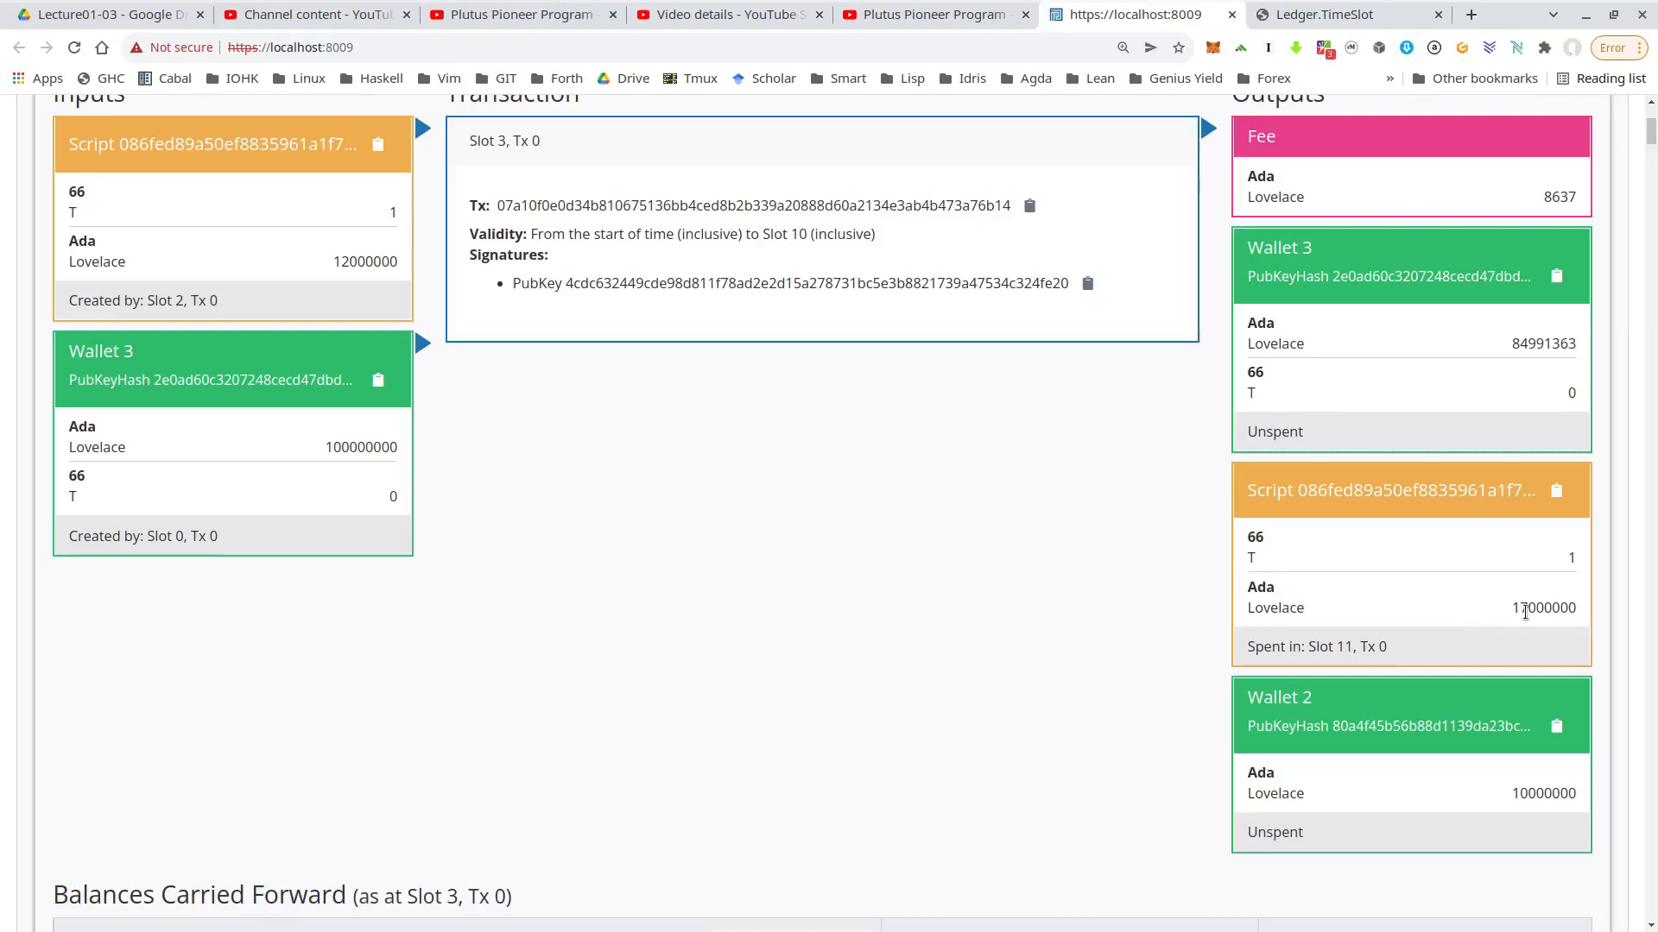
{"action": "mouse_move", "coordinate": [1514, 826]}
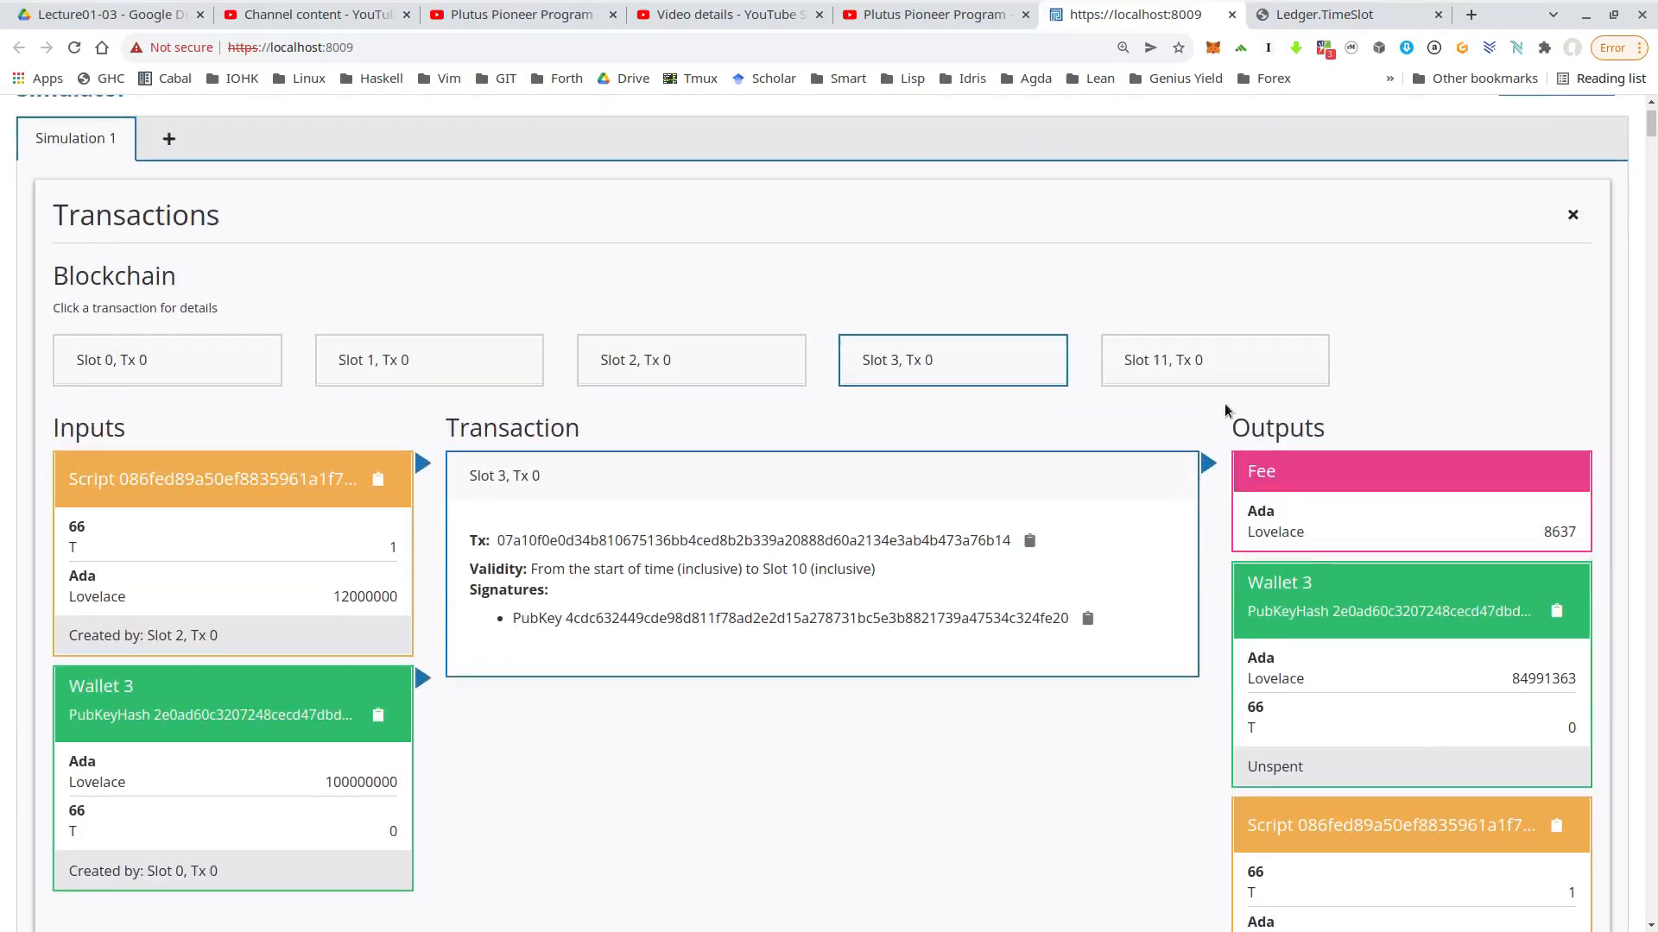
Step: Inspect Slot 11, Tx 0: Wallet 3 receives T and Wallet 1 receives 15000000 lovelace
{"action": "left_click", "coordinate": [1214, 359]}
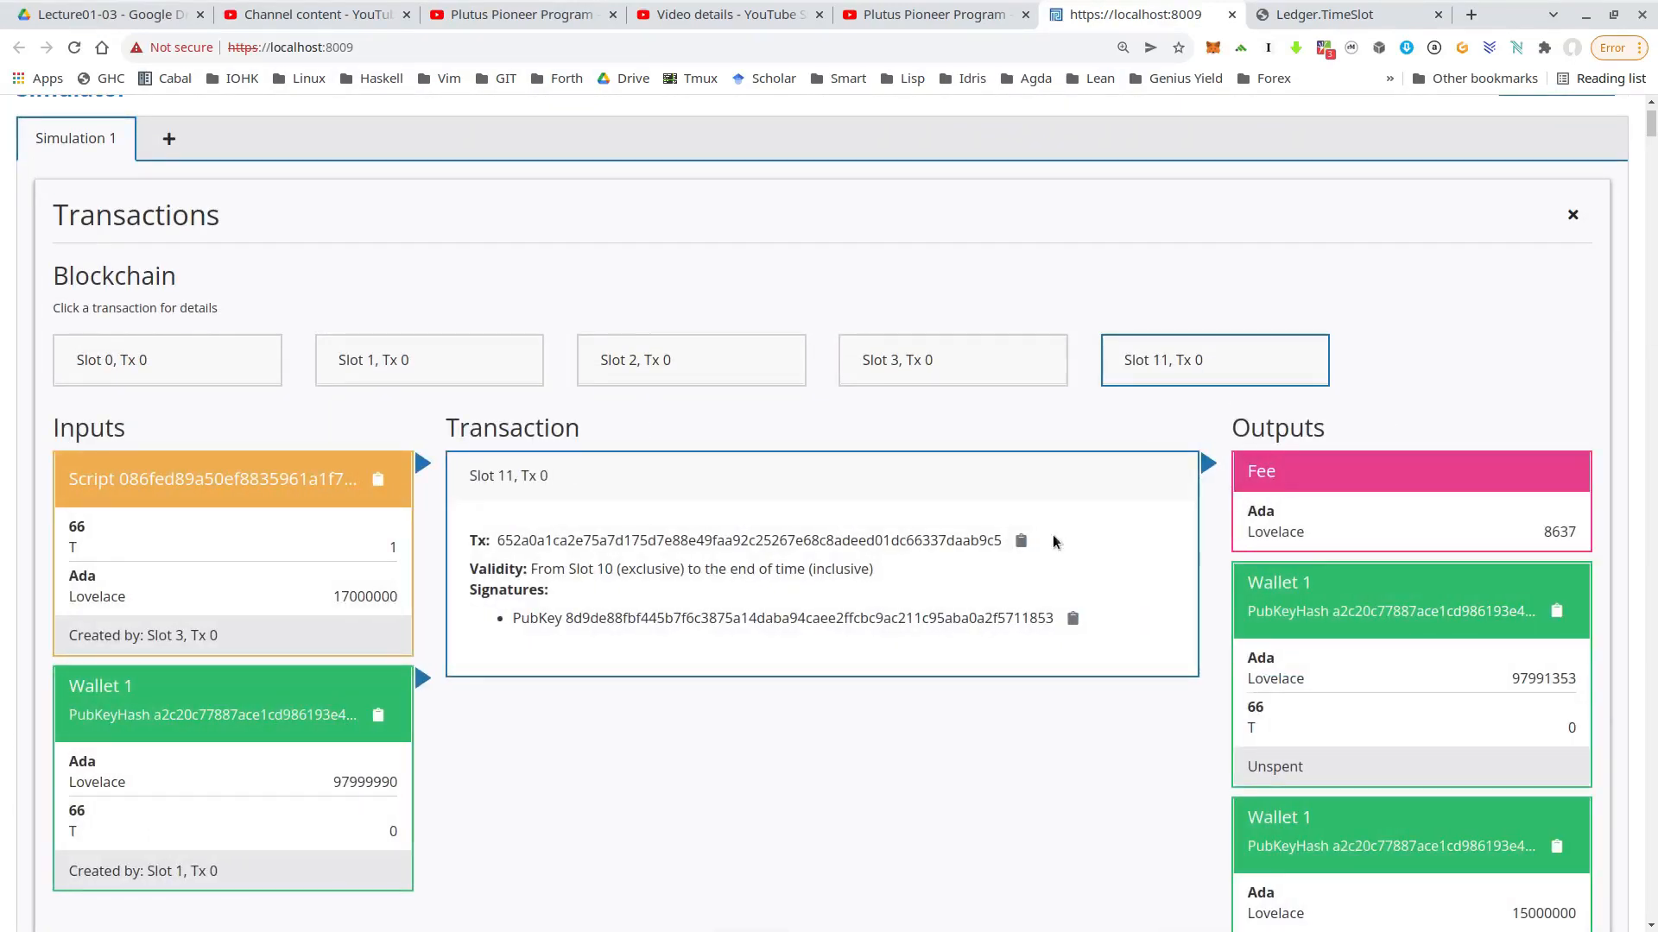
{"action": "scroll", "scroll_direction": "down", "scroll_amount": 3}
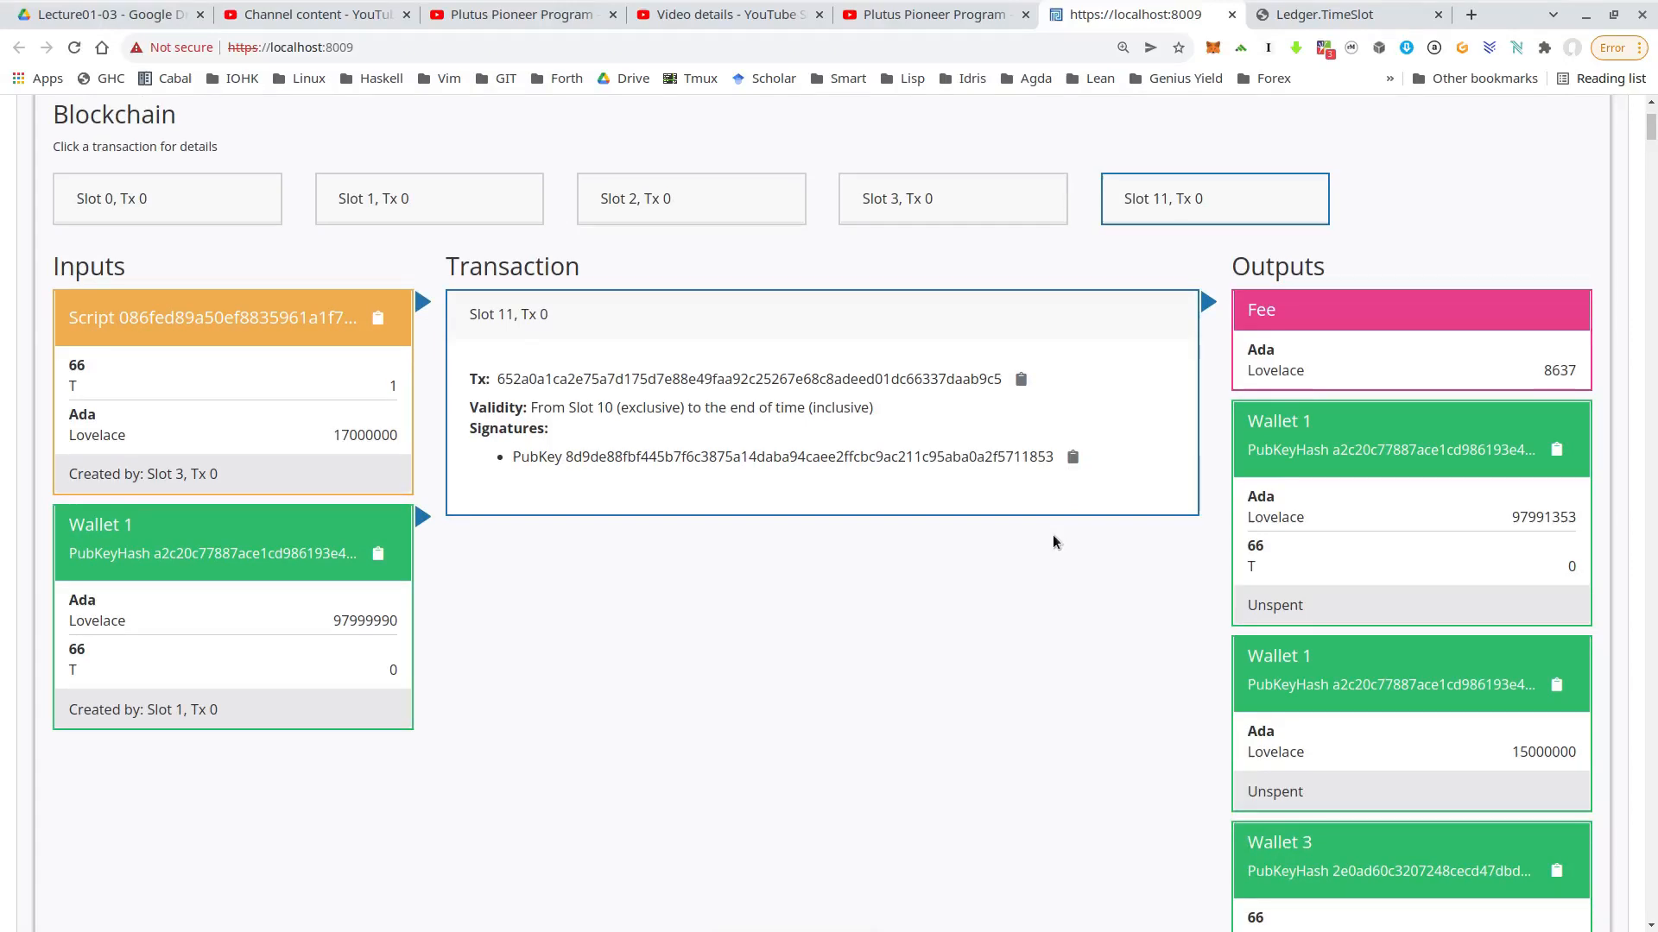
{"action": "mouse_move", "coordinate": [247, 392]}
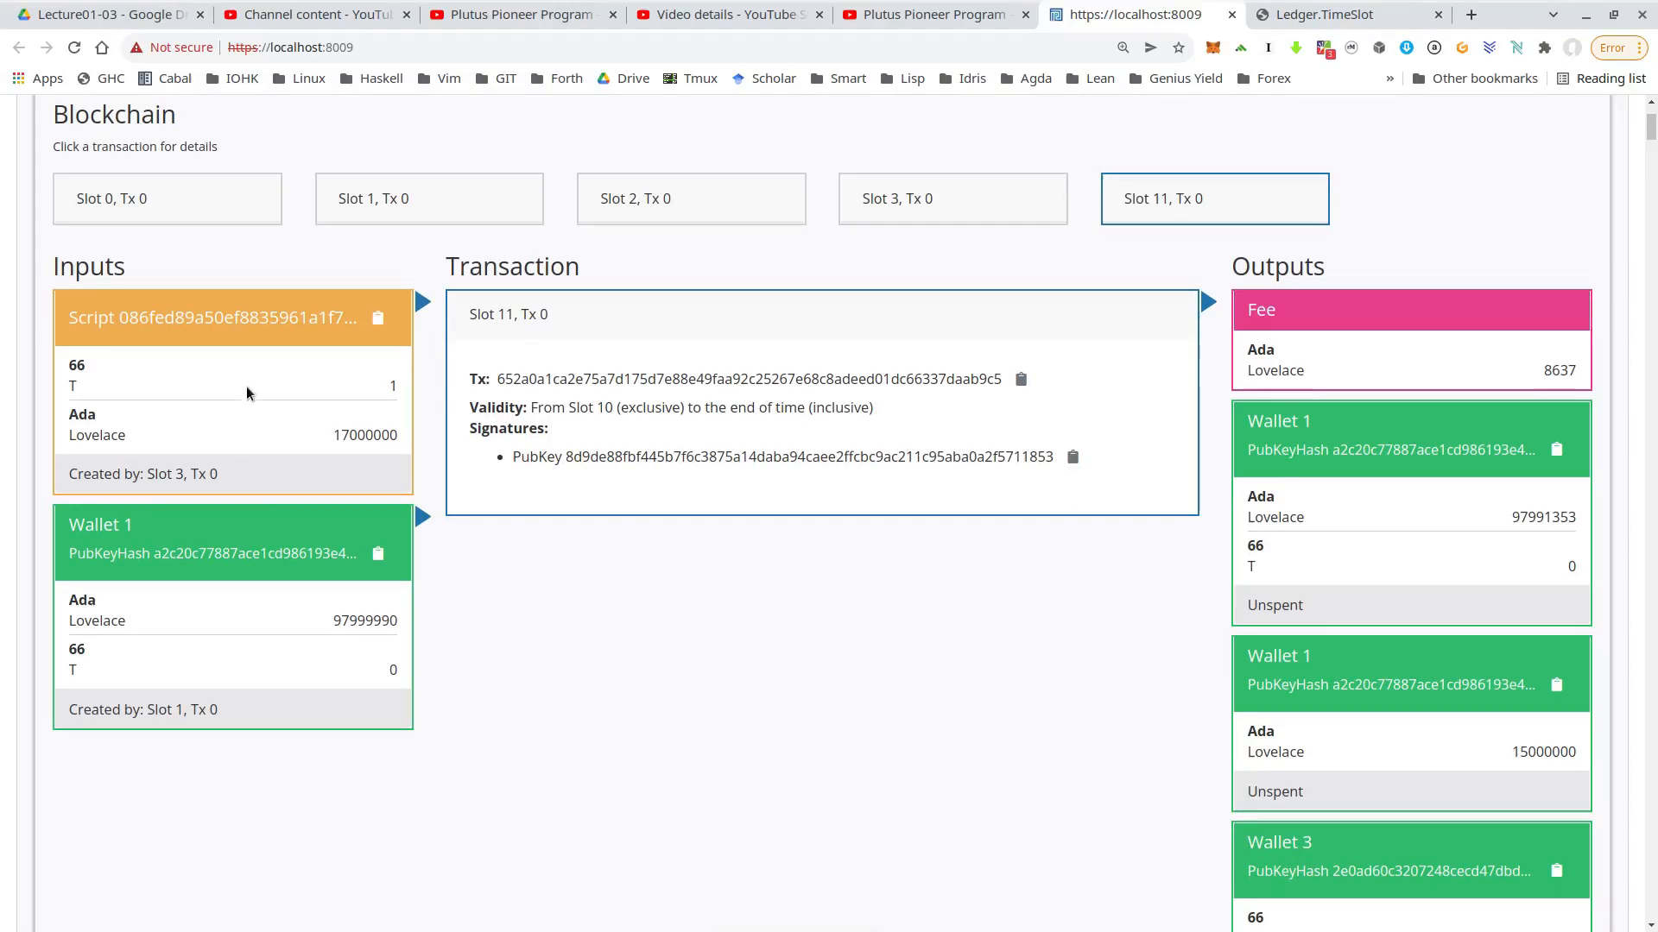
{"action": "mouse_move", "coordinate": [223, 442]}
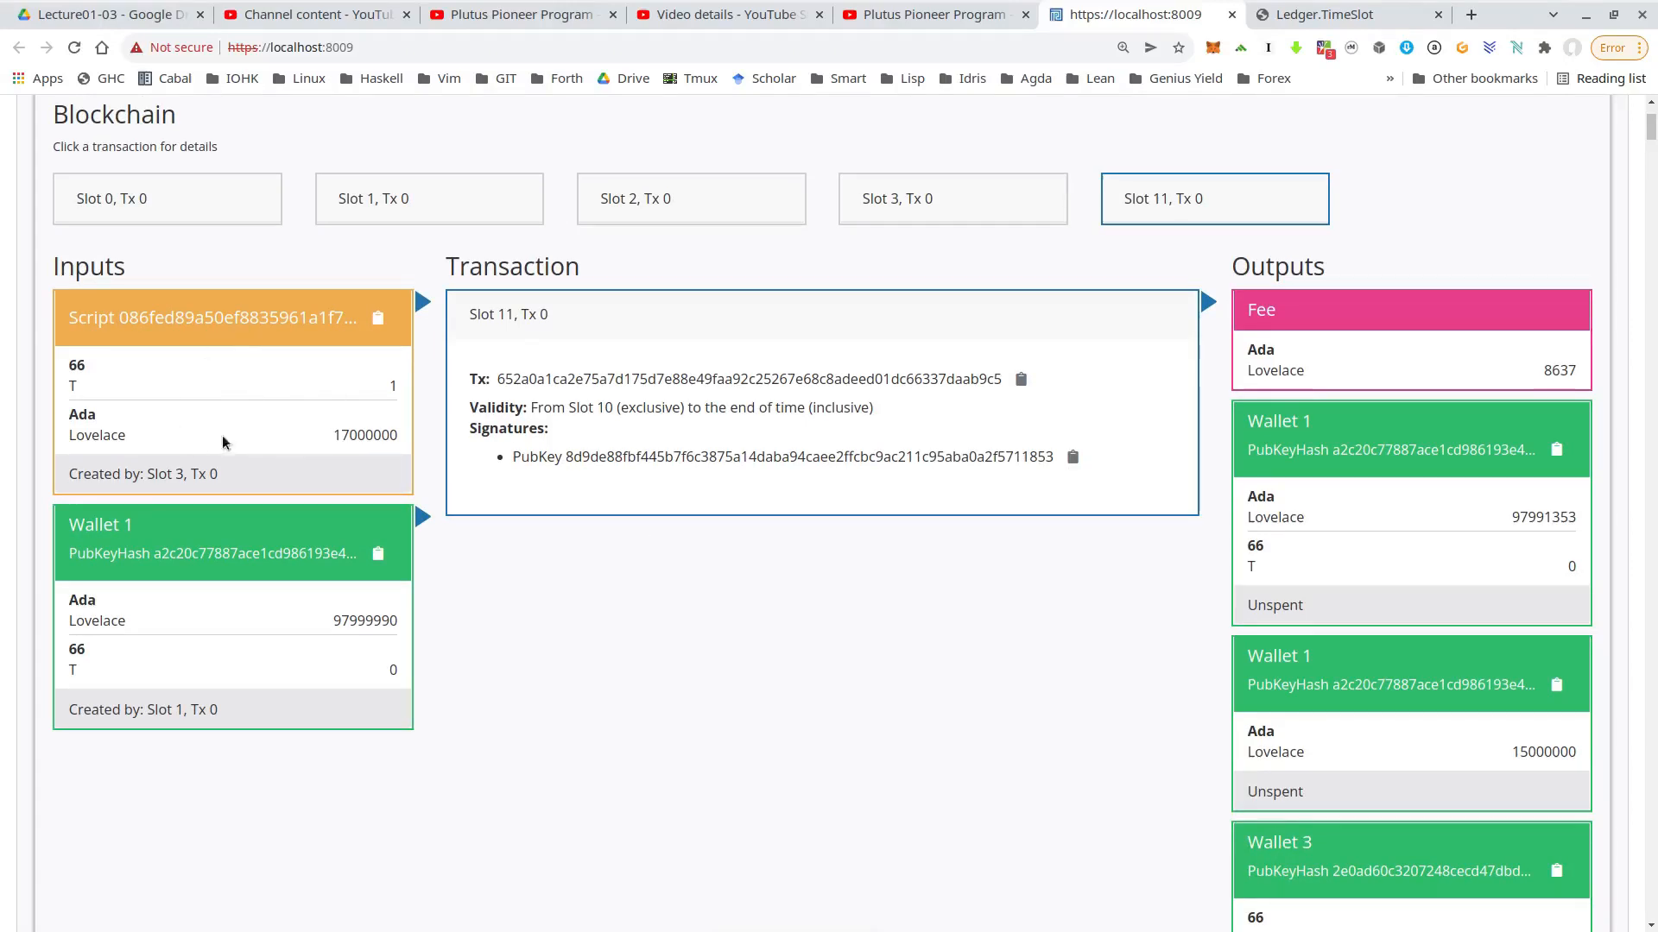
{"action": "mouse_move", "coordinate": [252, 675]}
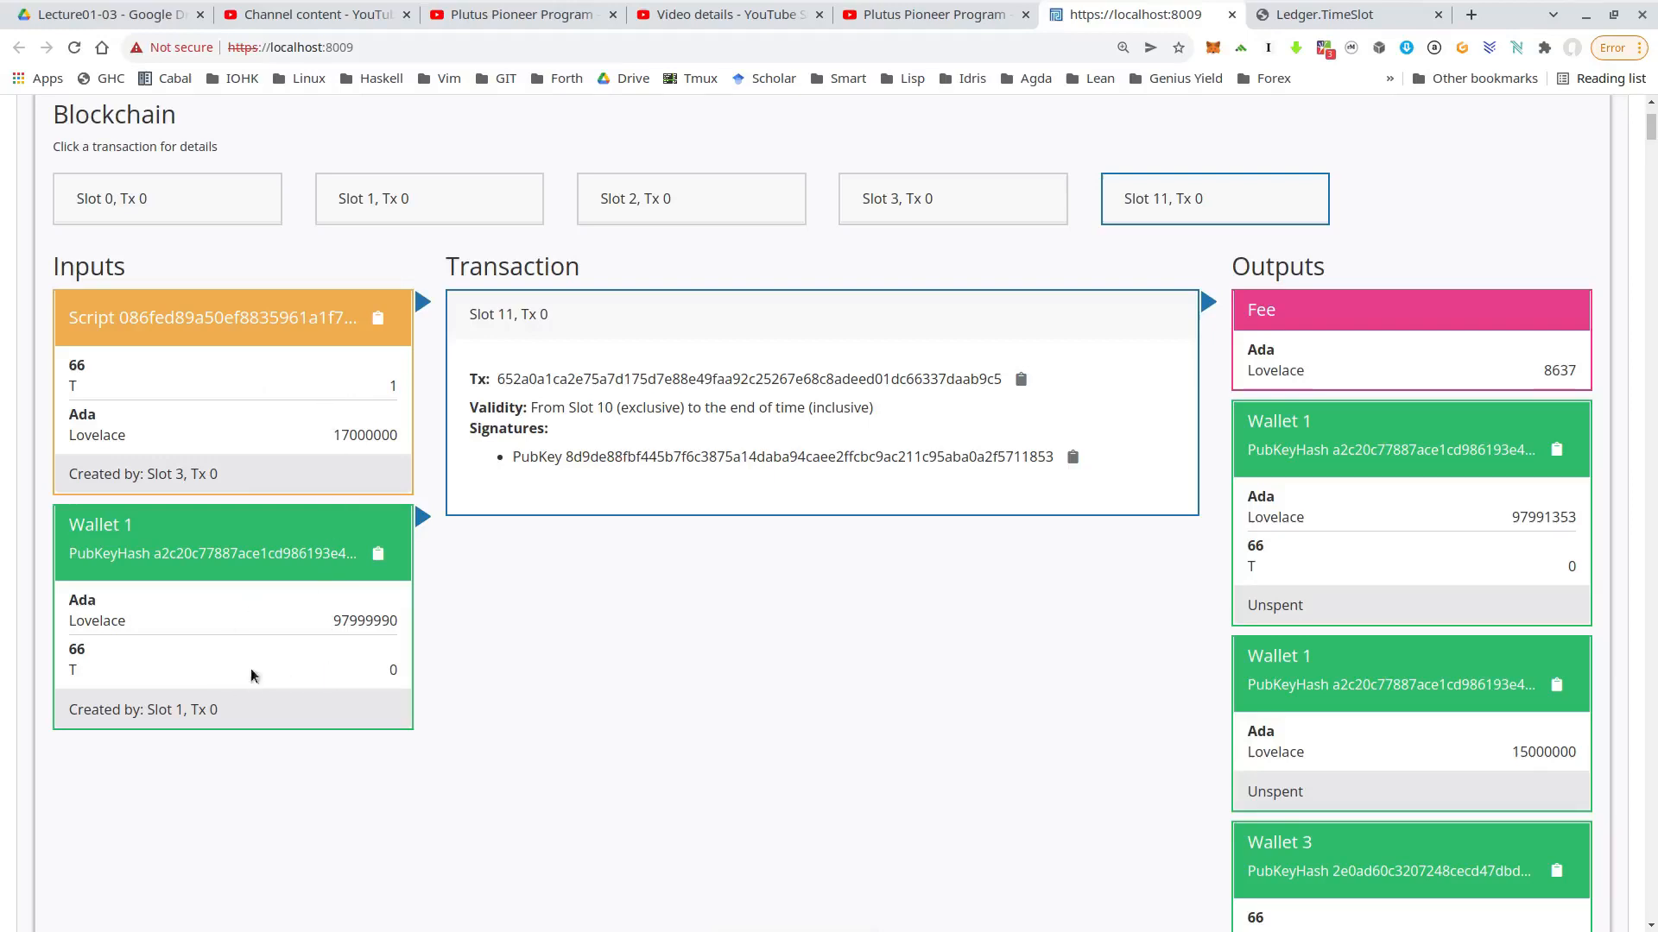
{"action": "mouse_move", "coordinate": [273, 590]}
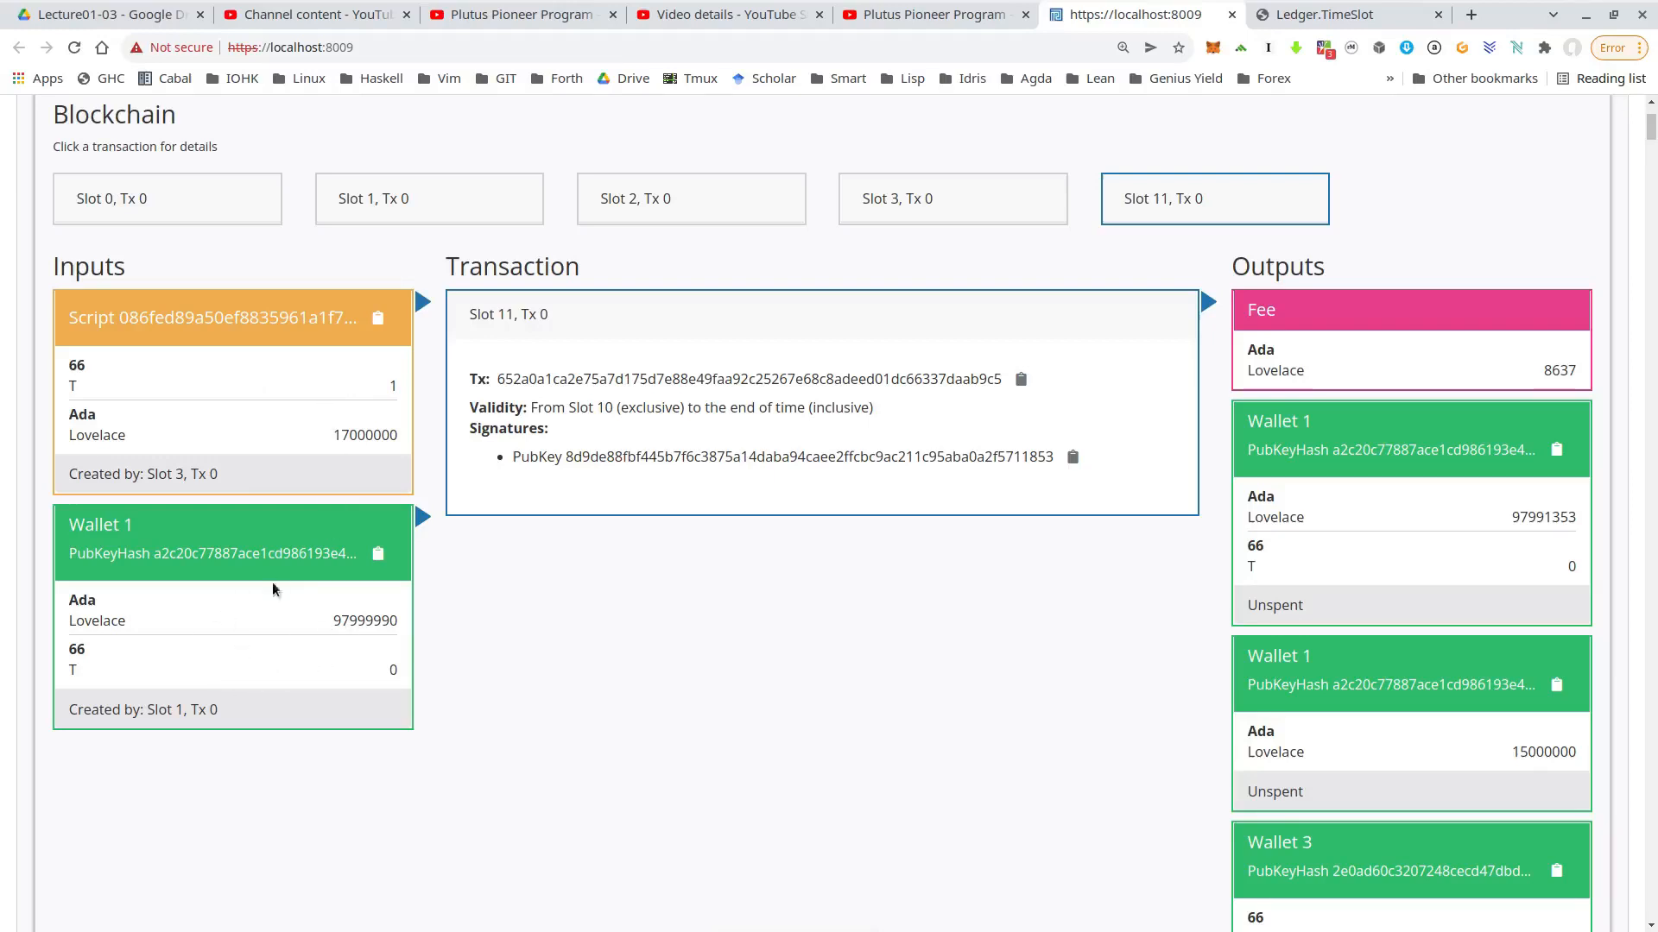
{"action": "mouse_move", "coordinate": [1093, 618]}
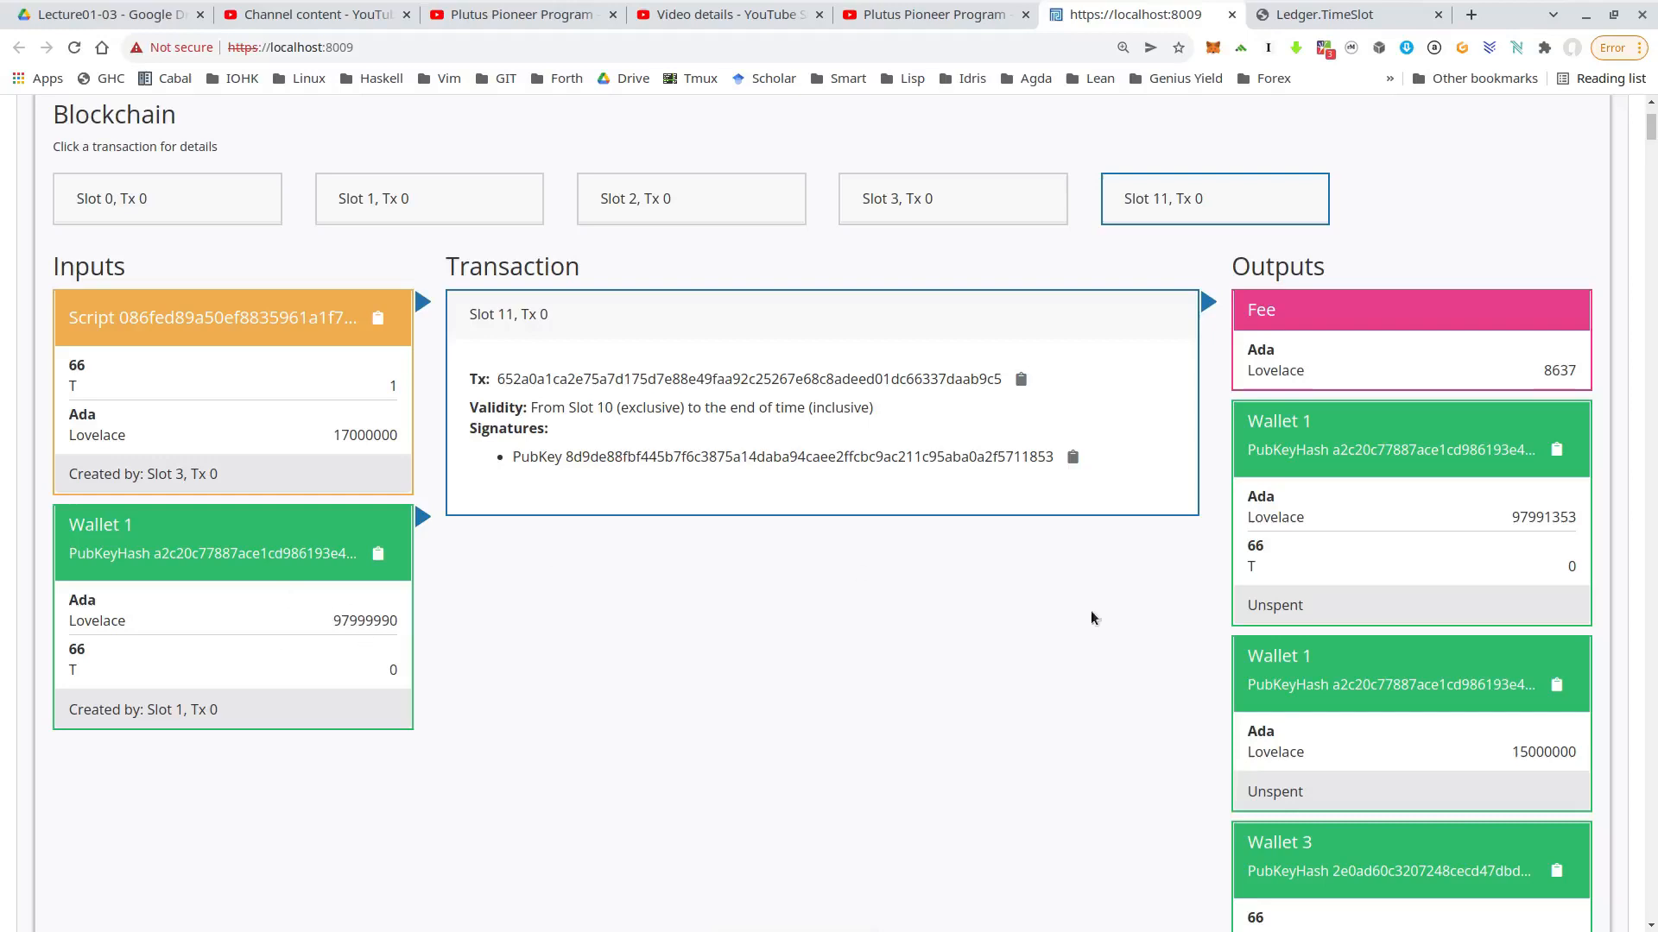
{"action": "mouse_move", "coordinate": [1466, 323]}
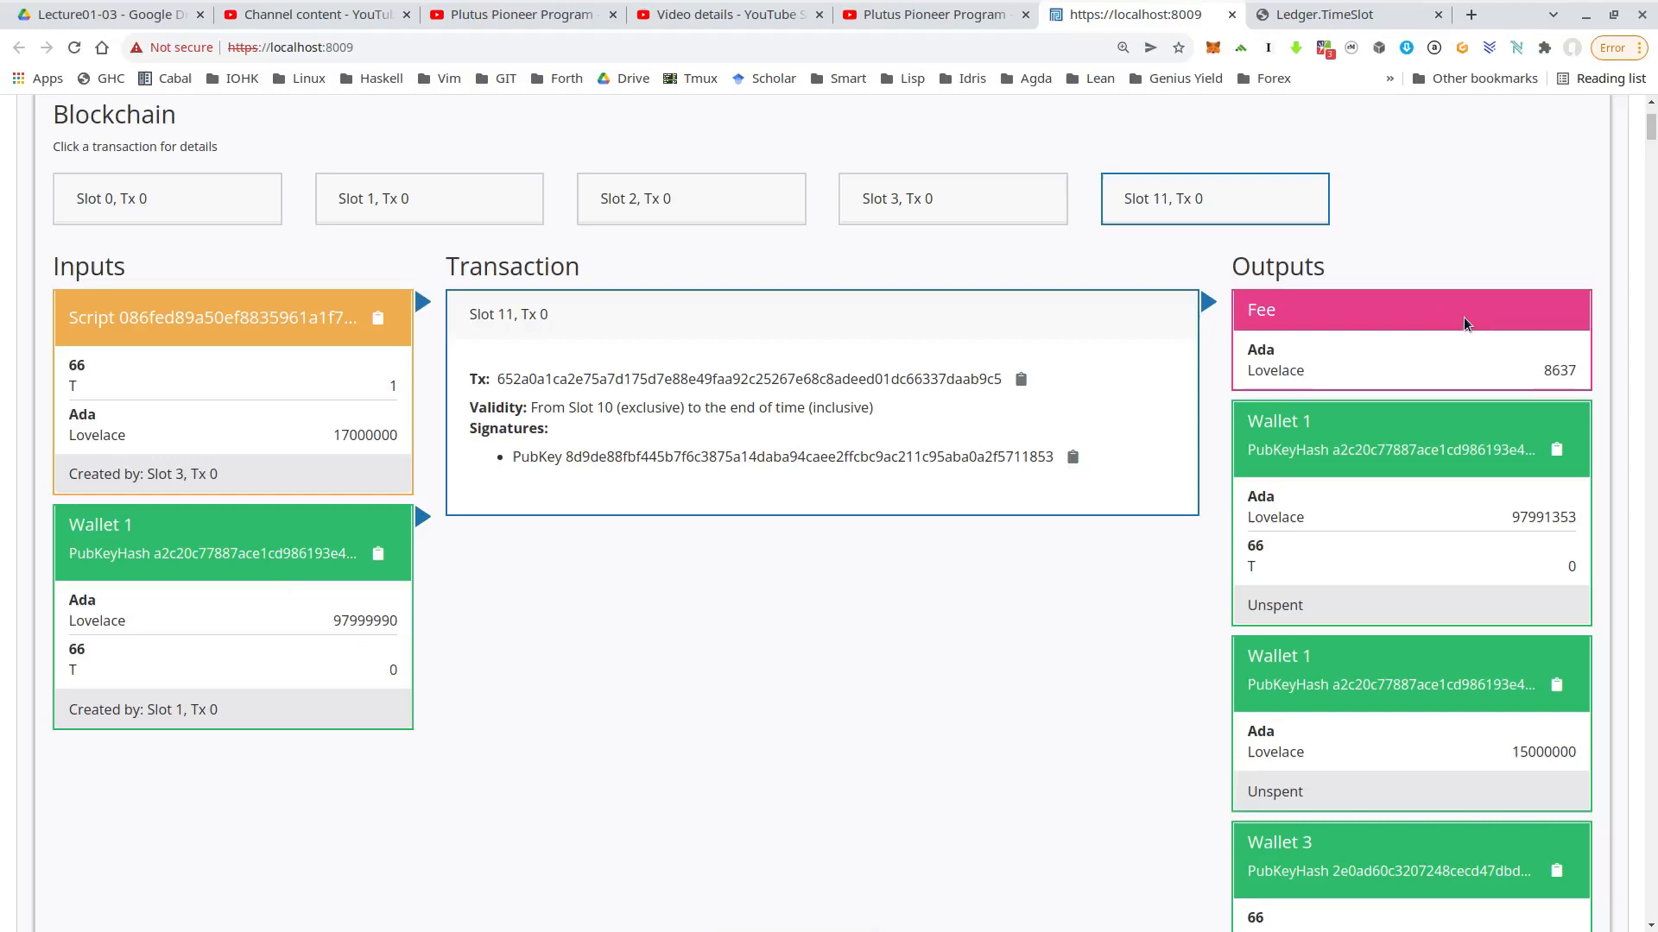
{"action": "scroll", "scroll_direction": "down", "scroll_amount": 3}
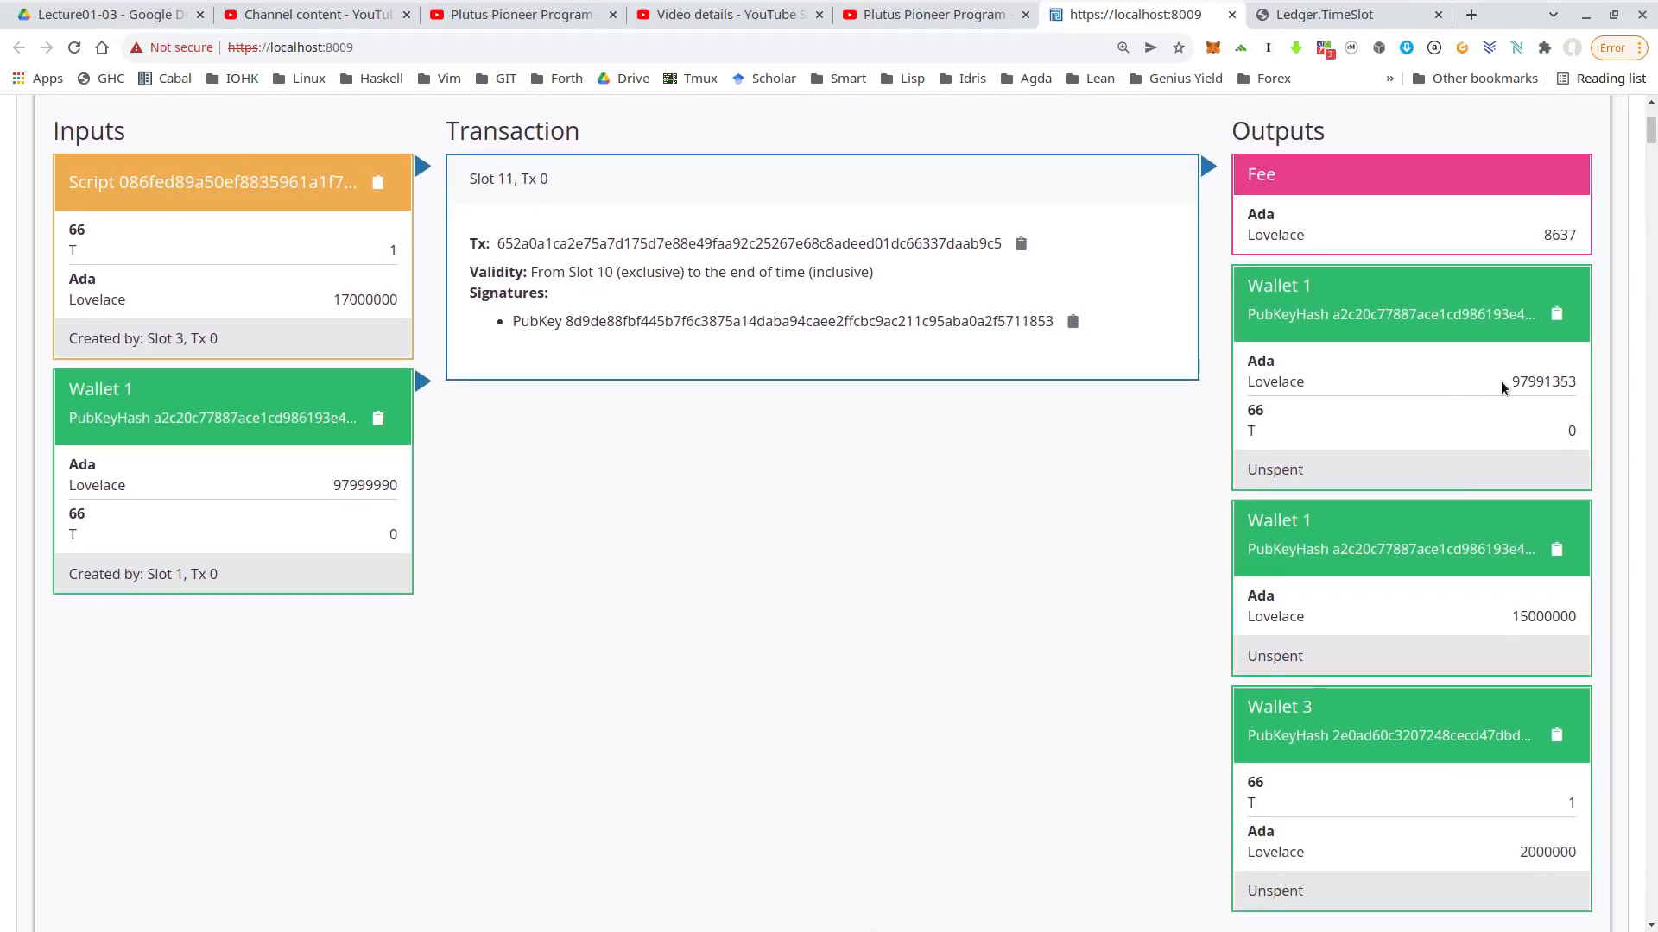
{"action": "mouse_move", "coordinate": [1471, 572]}
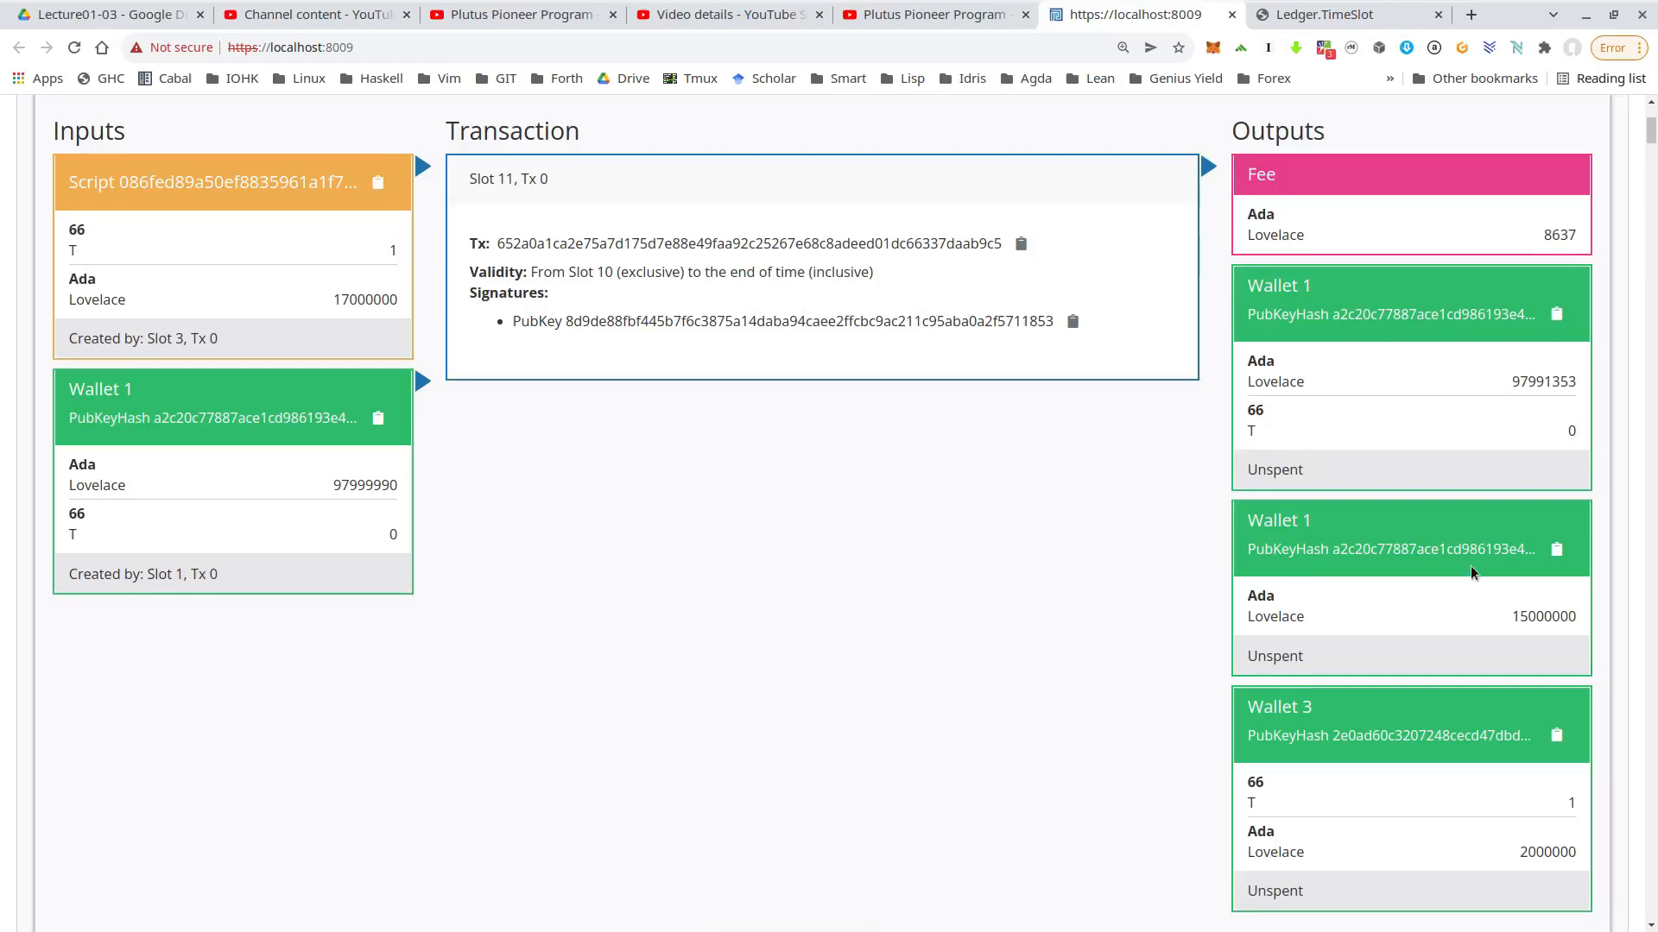
{"action": "scroll", "scroll_direction": "down", "scroll_amount": 3}
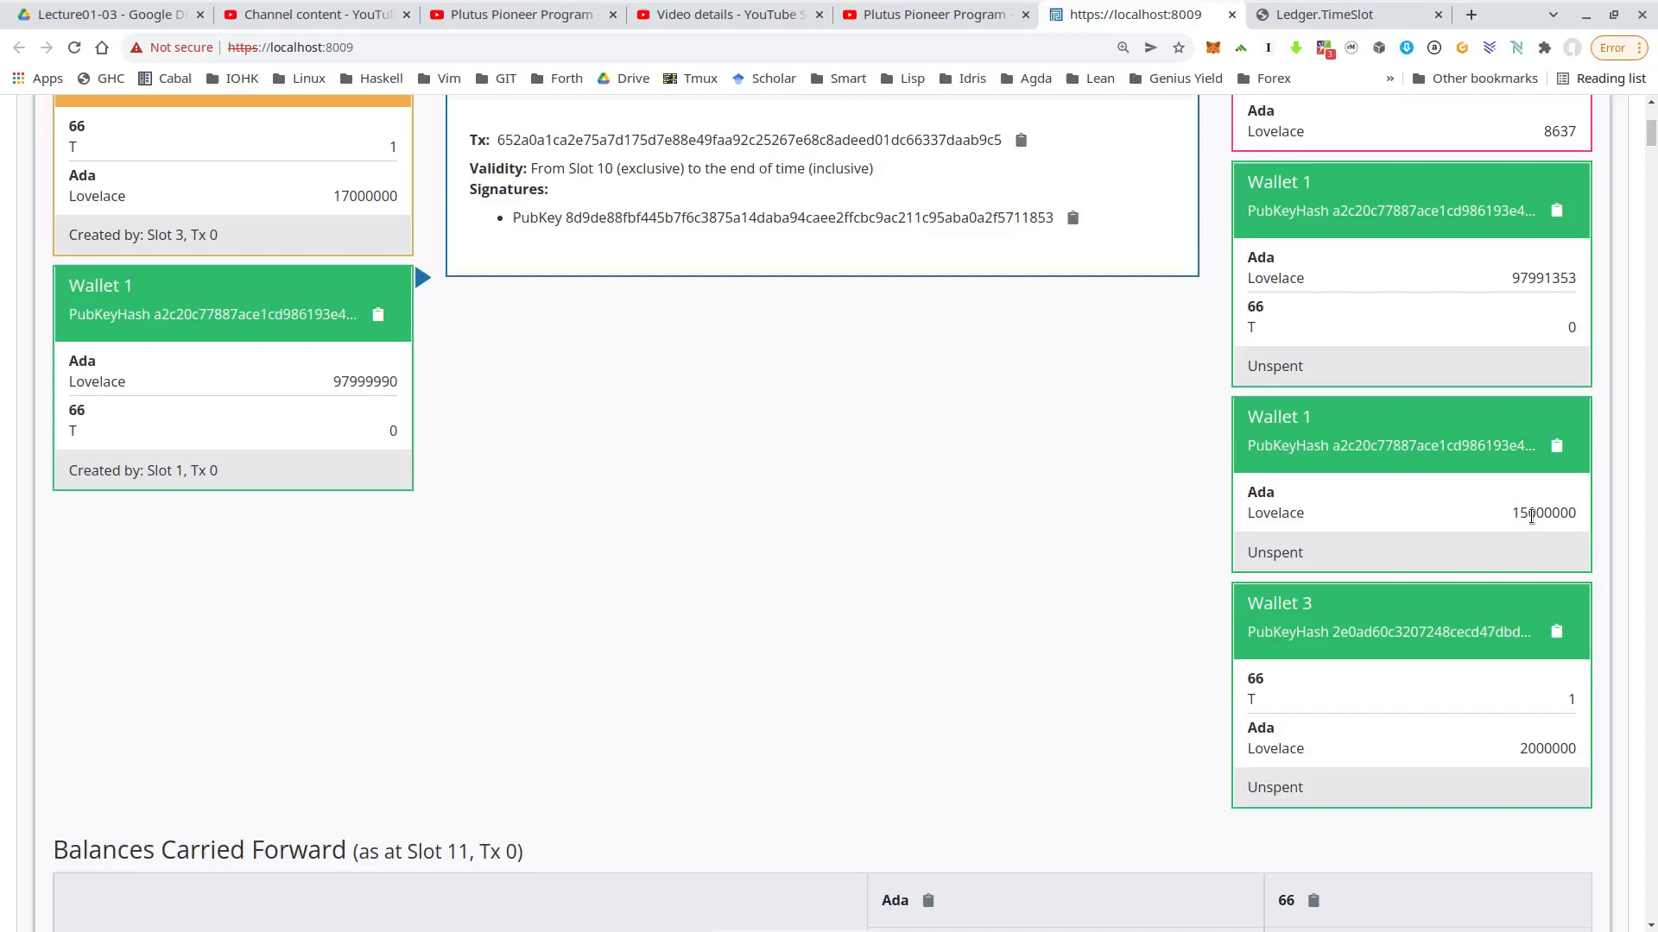
{"action": "mouse_move", "coordinate": [1454, 710]}
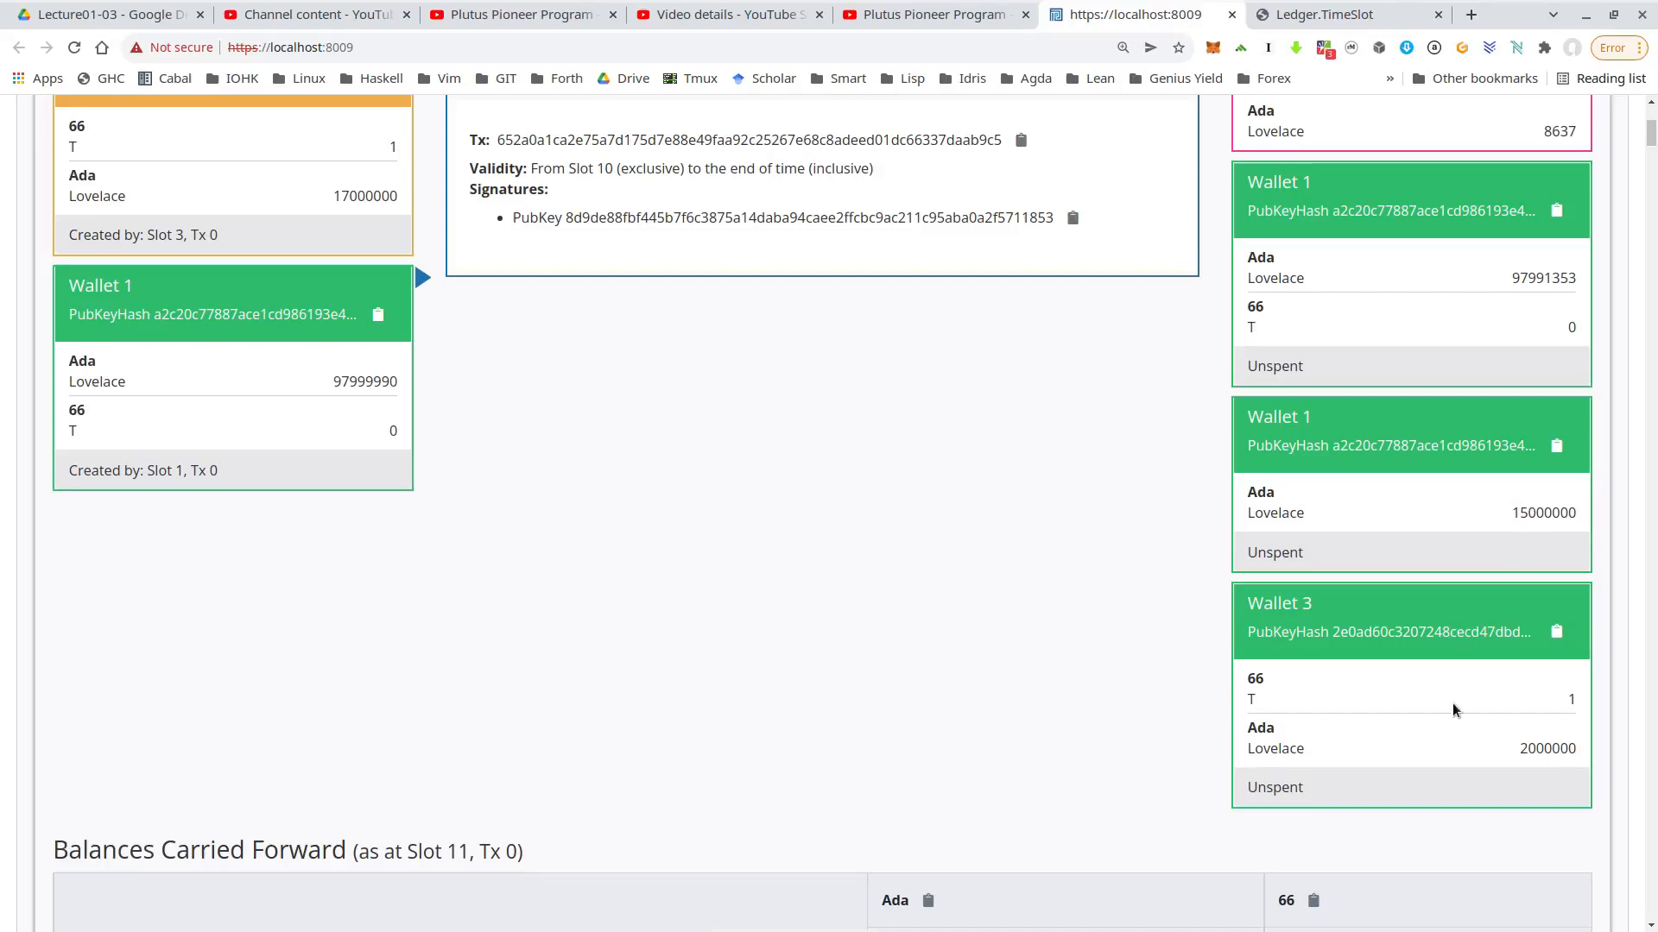
{"action": "mouse_move", "coordinate": [1579, 710]}
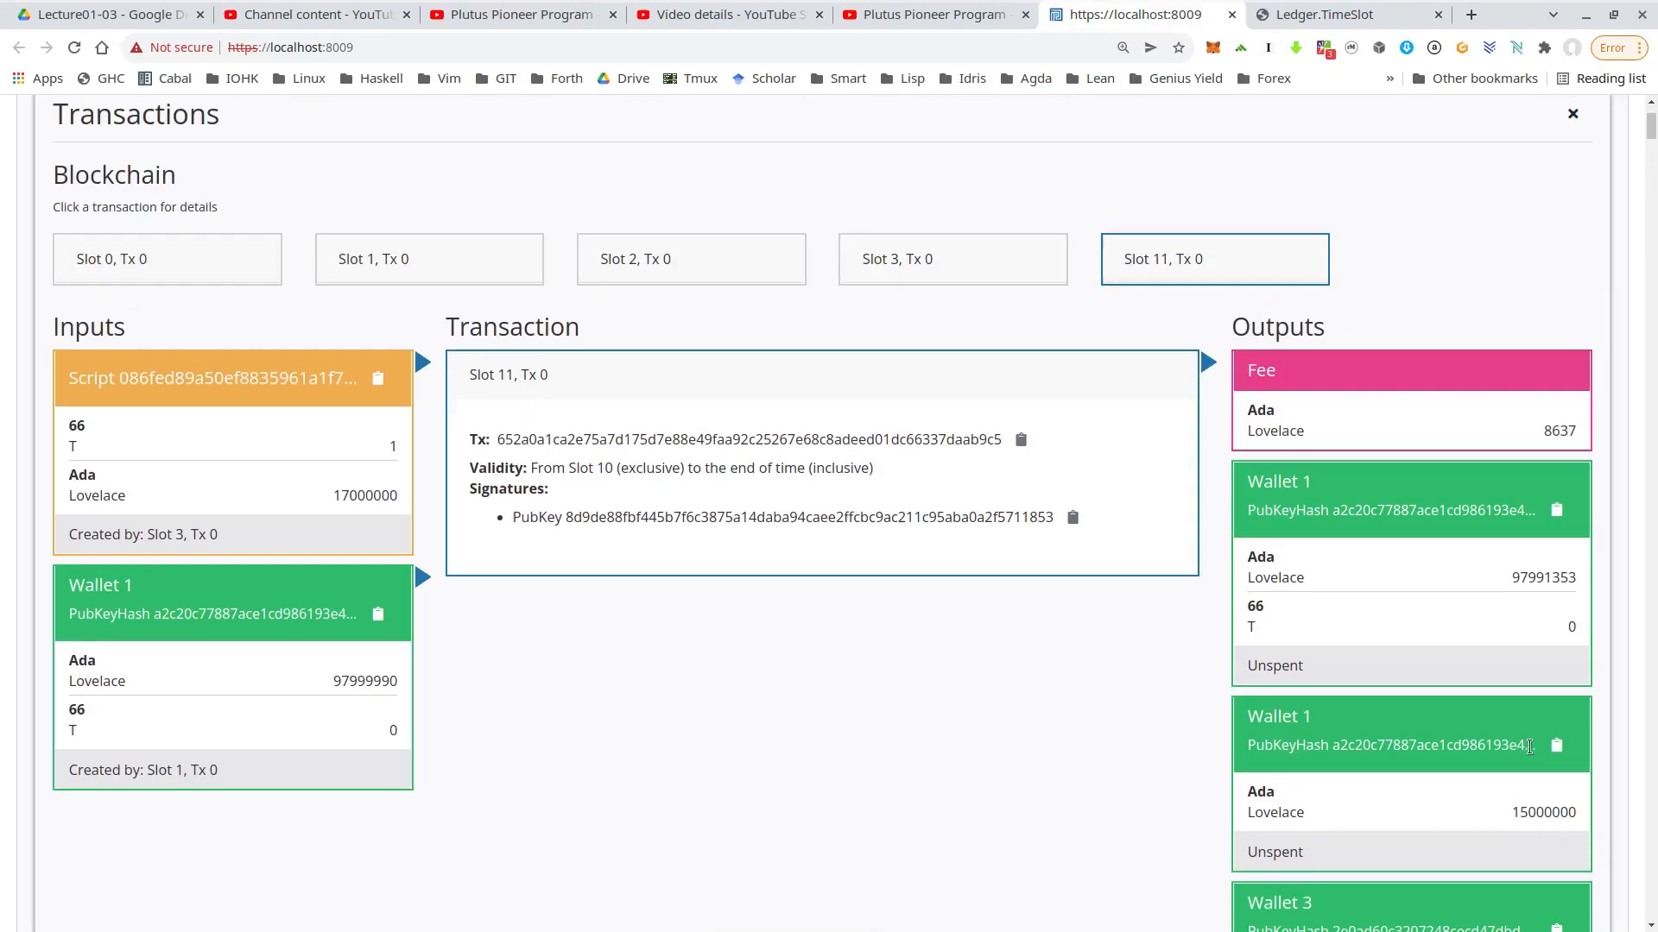
{"action": "scroll", "scroll_direction": "down", "scroll_amount": 3}
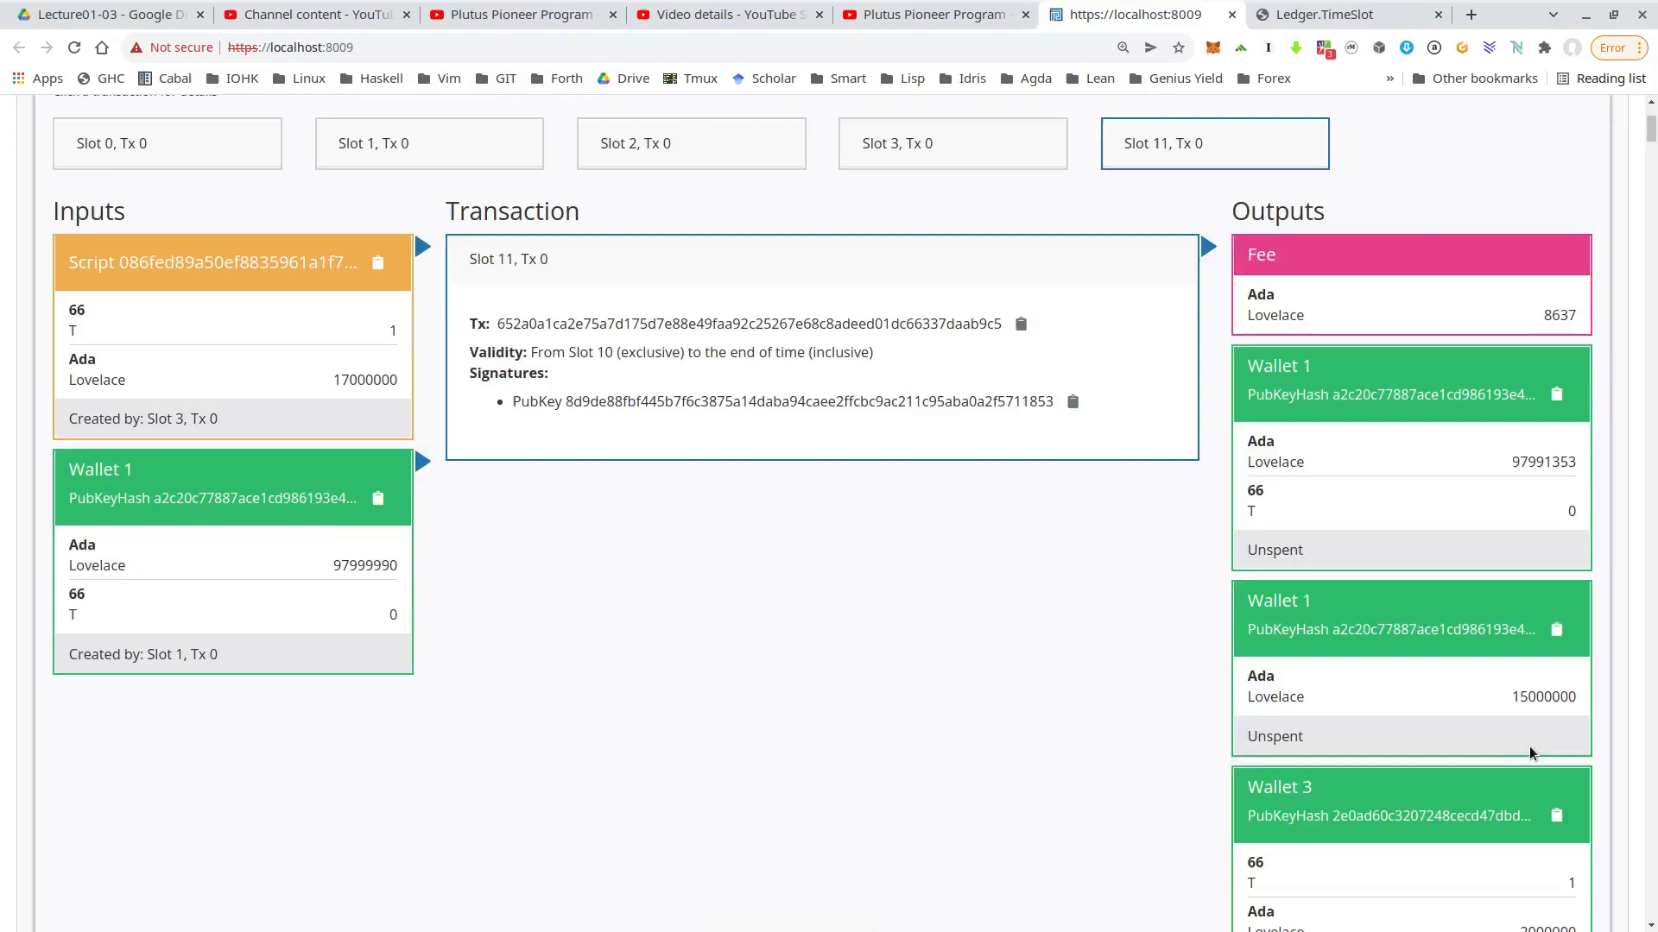
{"action": "scroll", "scroll_direction": "up", "scroll_amount": 3}
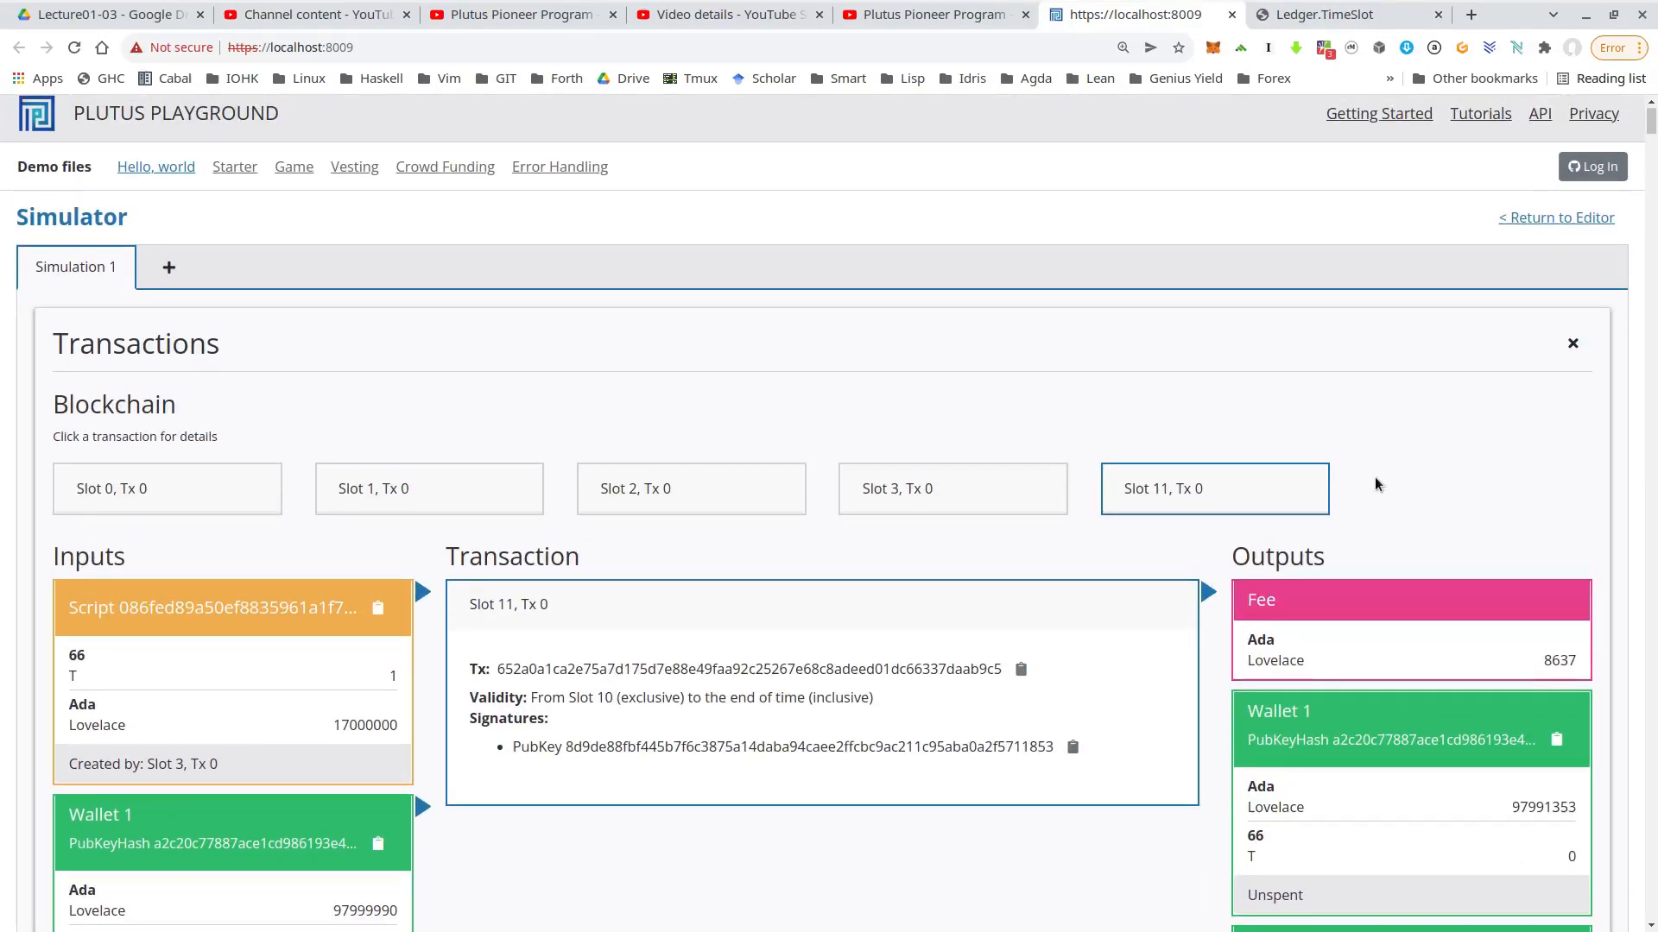
{"action": "mouse_move", "coordinate": [1483, 322]}
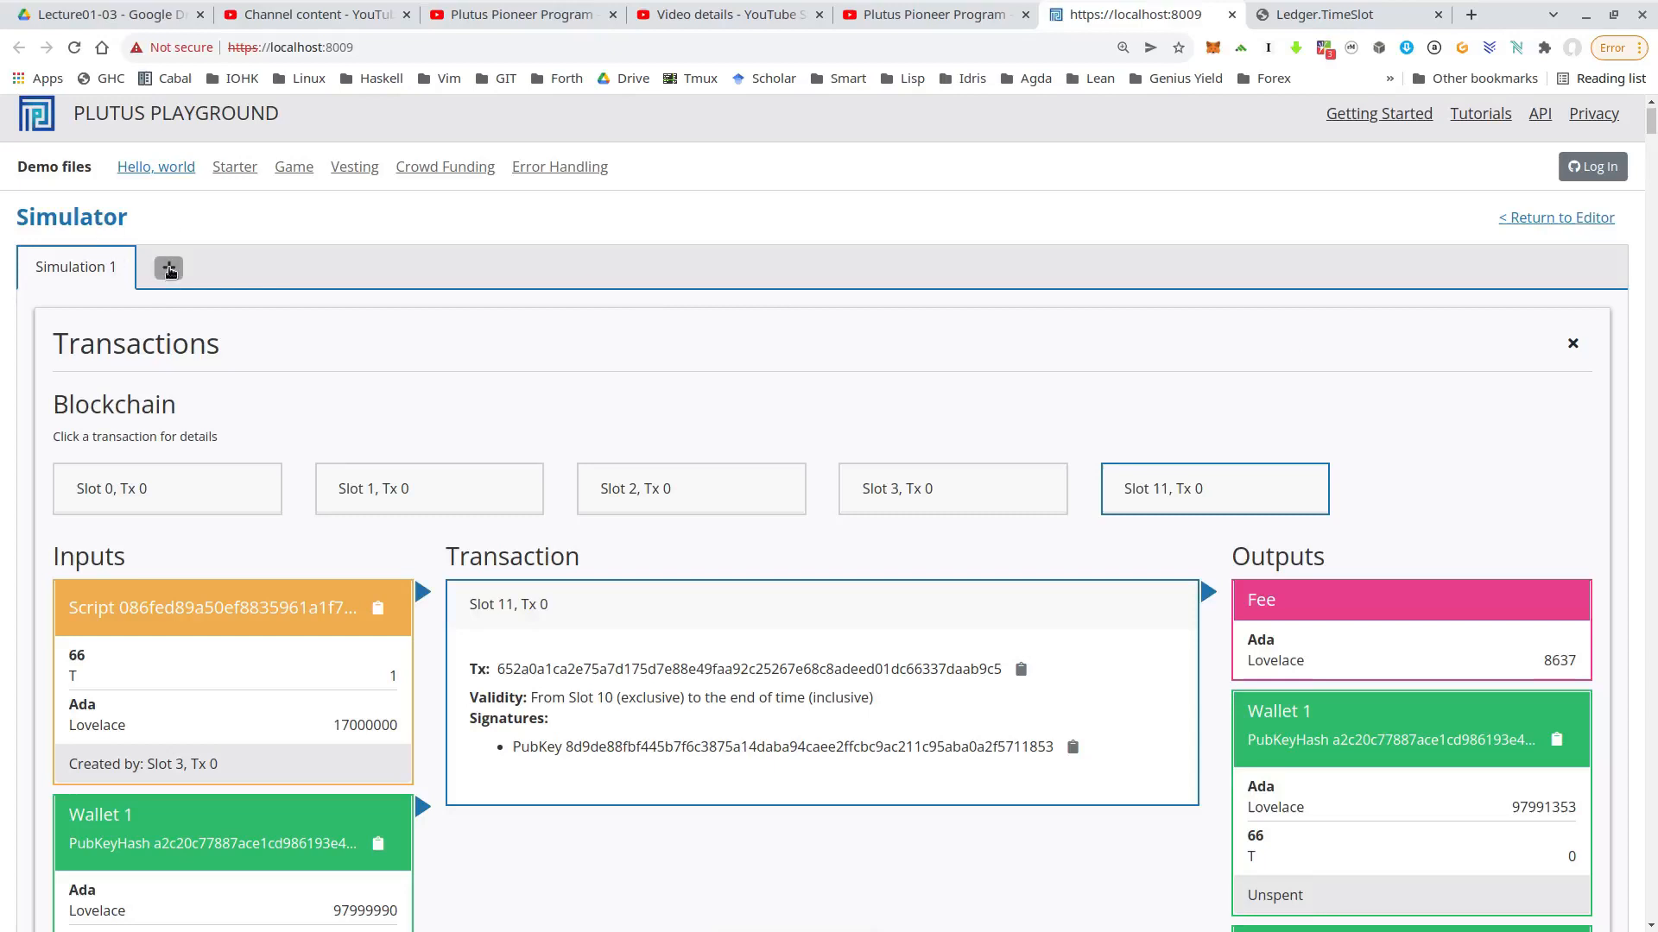
Step: Start a second simulation with Wallet 1 holding 1 T and Wallet 2 holding 0, then queue Wallet 1's start action
{"action": "left_click", "coordinate": [168, 266]}
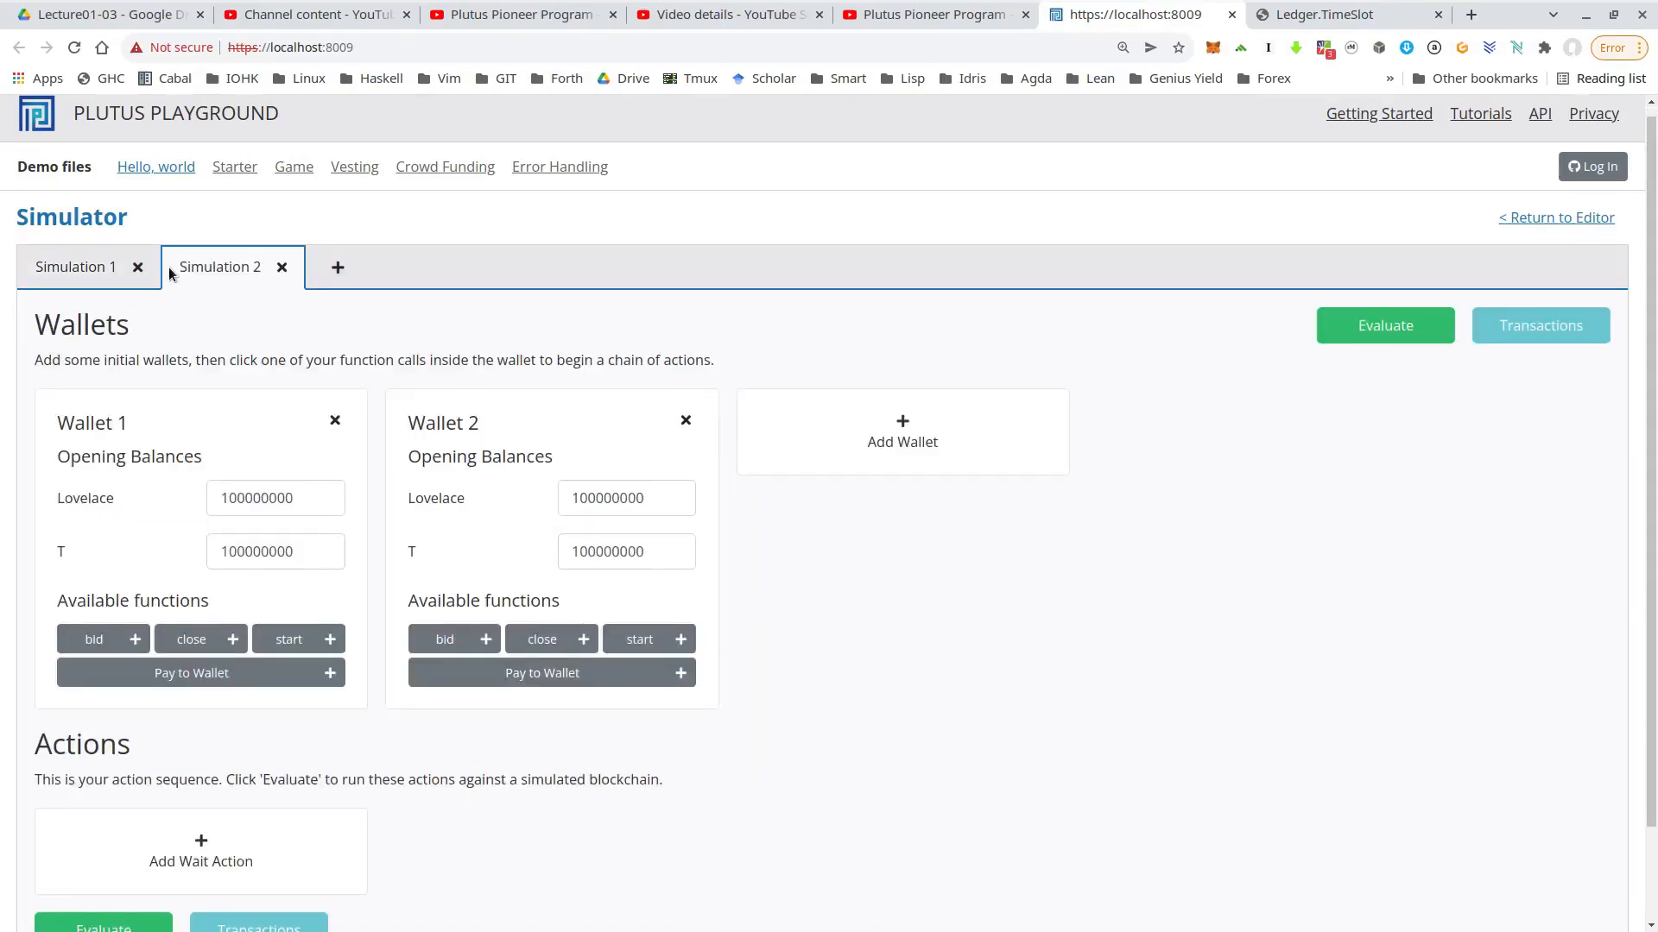
{"action": "scroll", "scroll_direction": "down", "scroll_amount": 3}
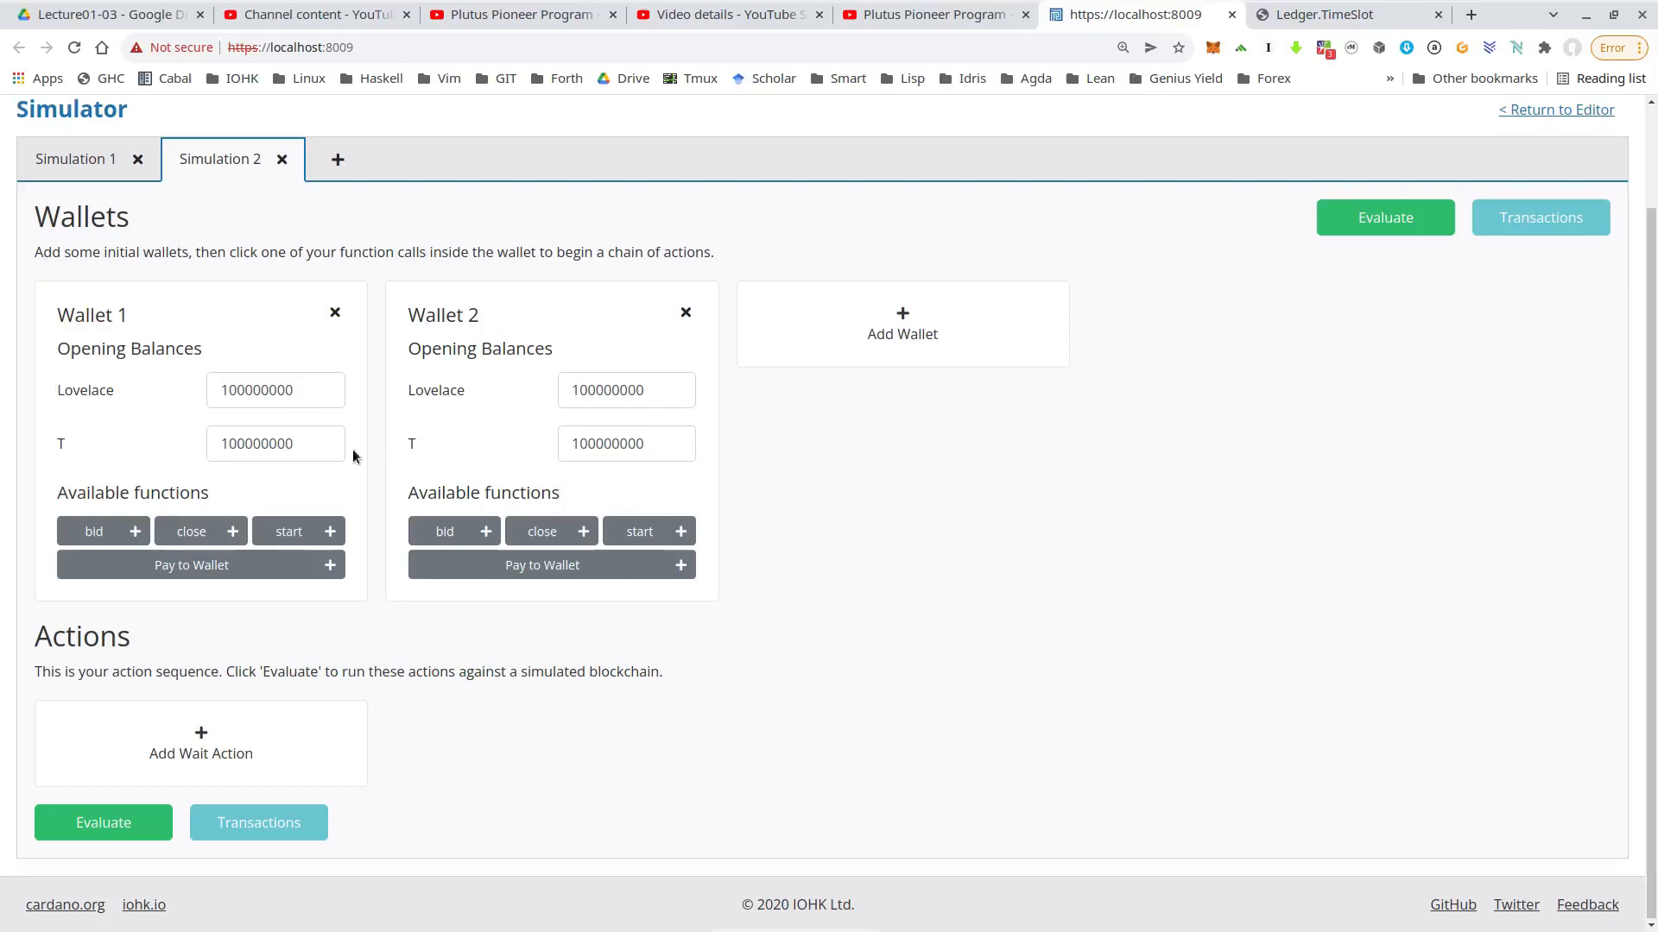
{"action": "type", "text": "100"}
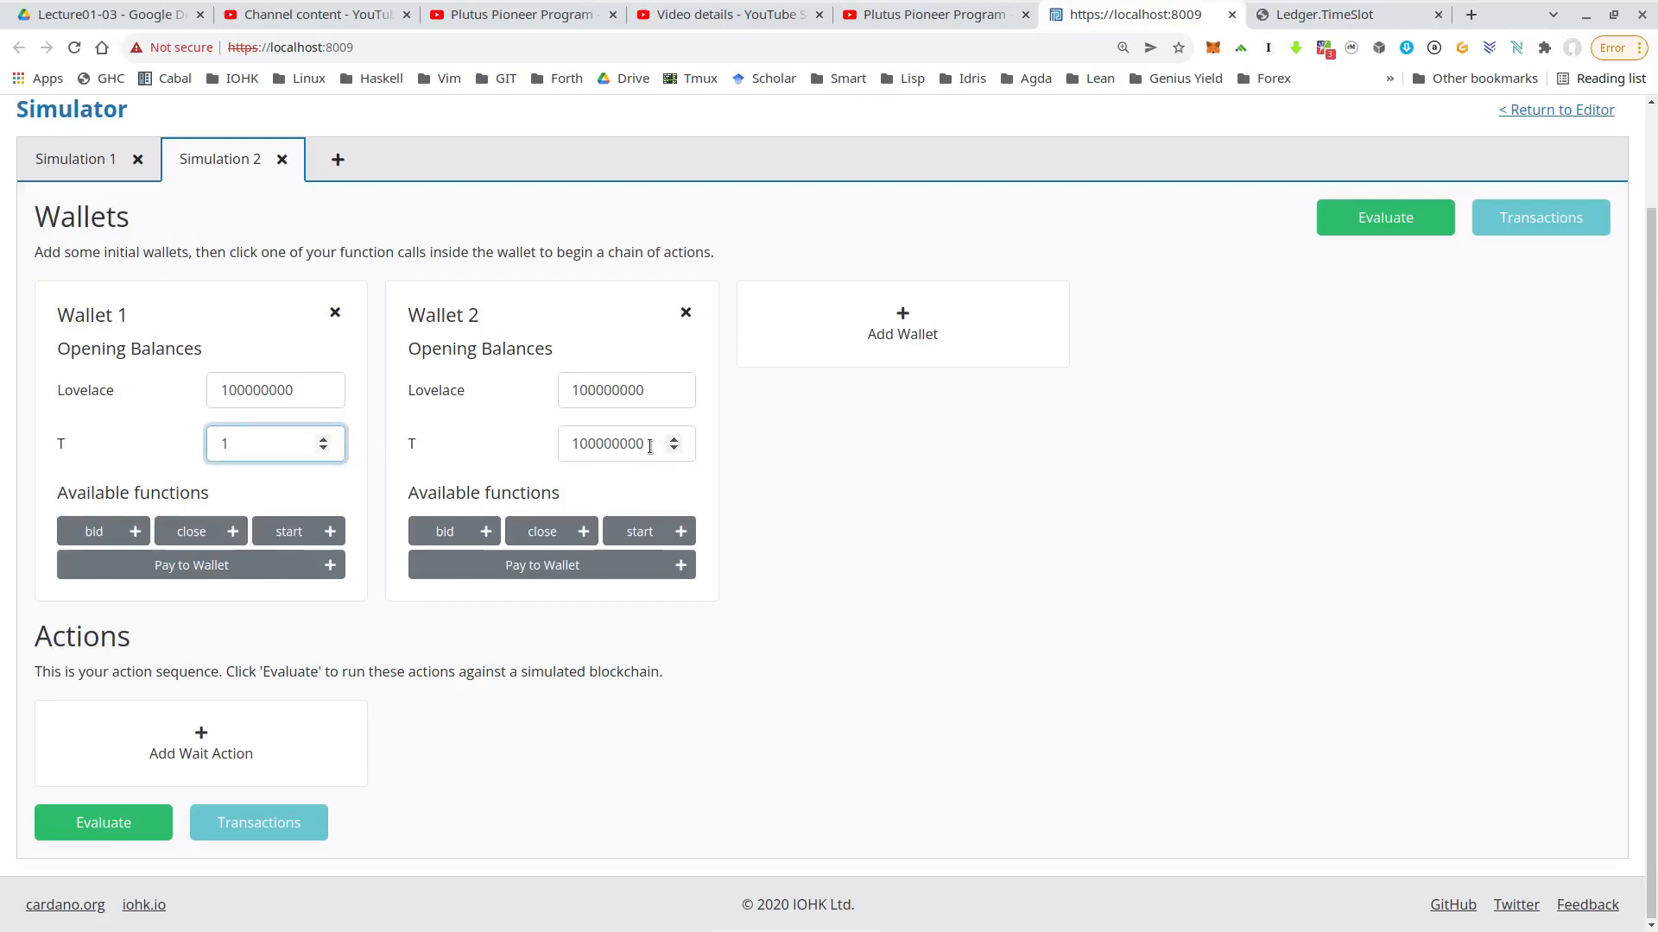
{"action": "left_click", "coordinate": [625, 444]}
{"action": "type", "text": "0"}
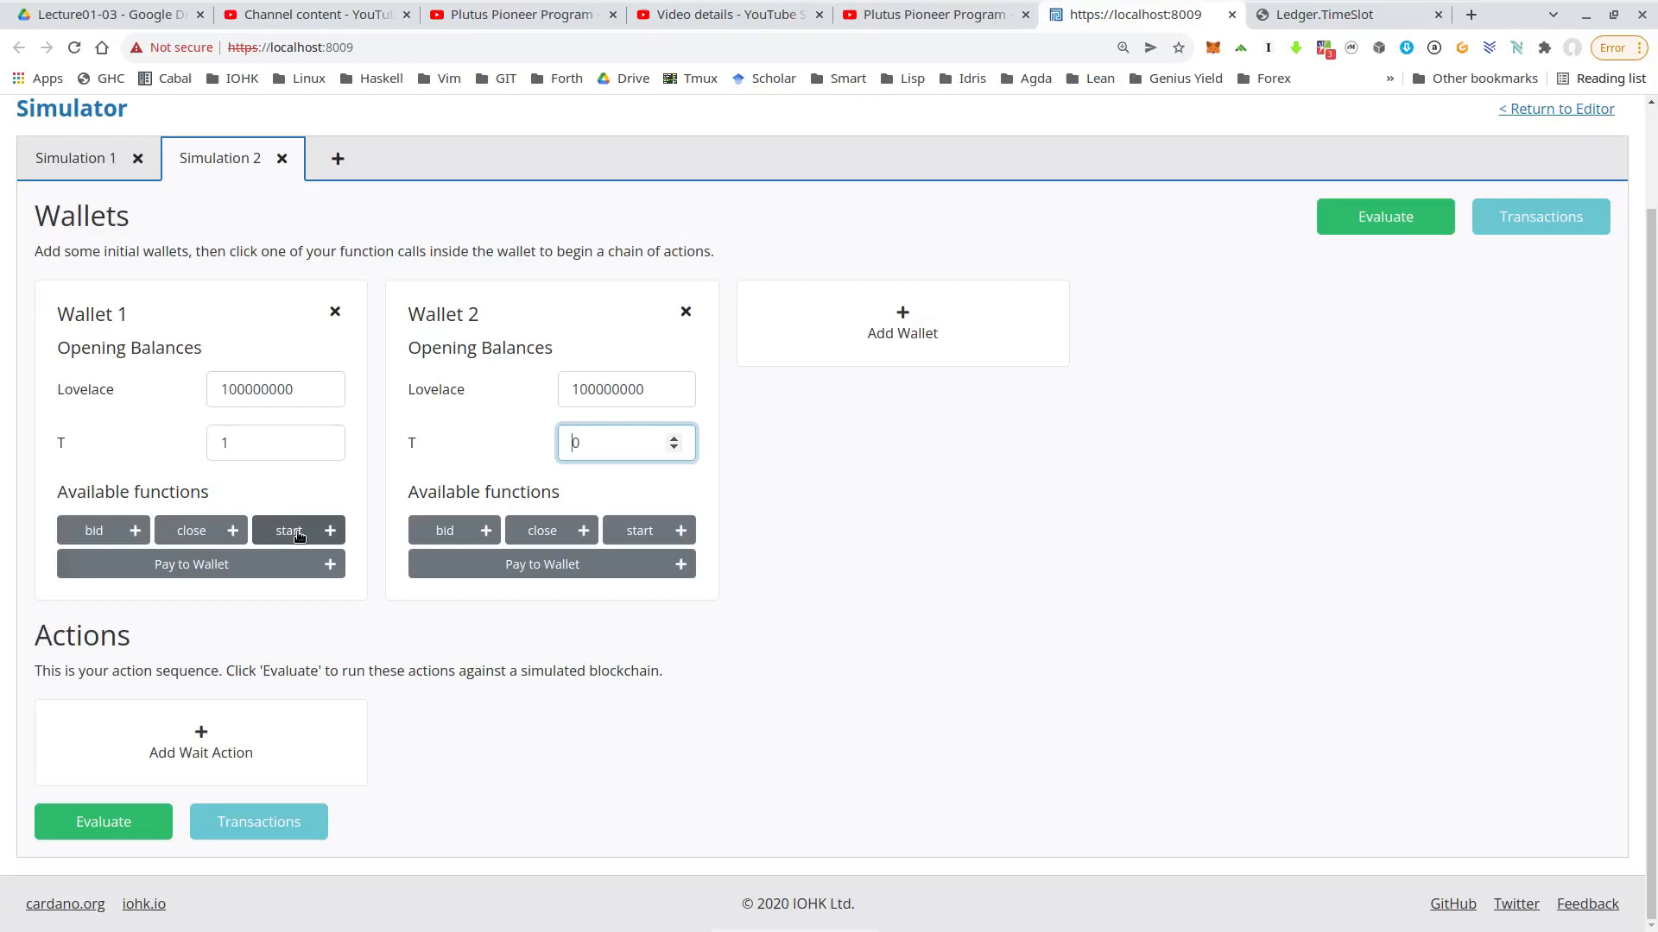
{"action": "left_click", "coordinate": [328, 531]}
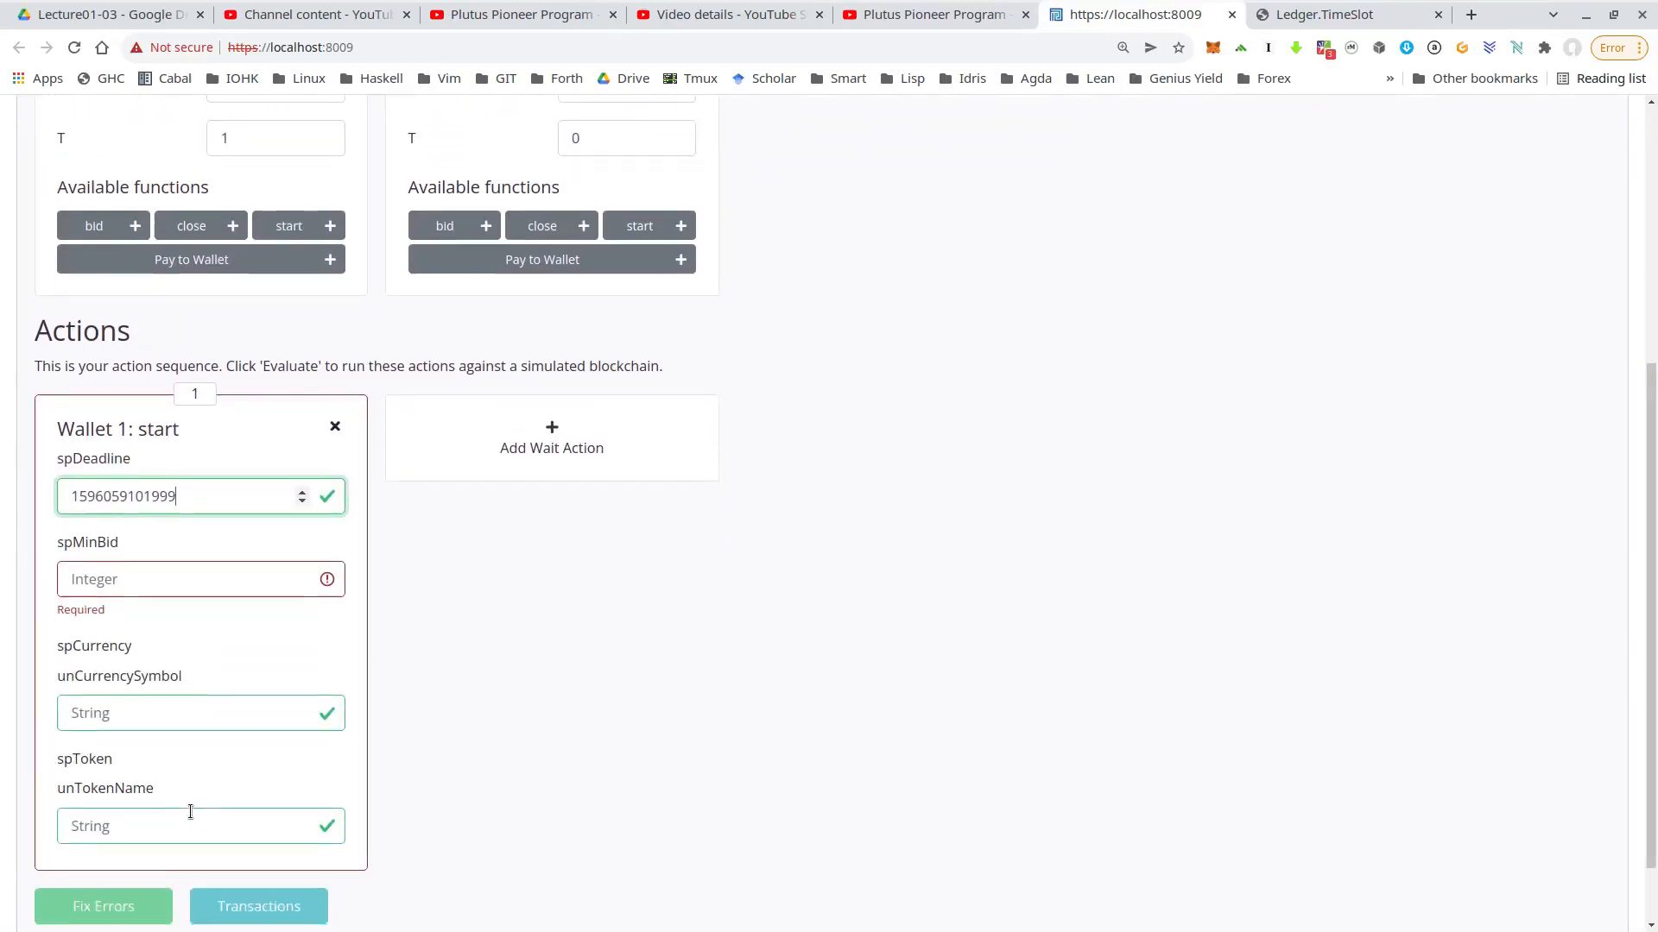
Step: Fill Wallet 1's start card: spMinBid 10000000, unCurrencySymbol 66, unTokenName T
{"action": "scroll", "scroll_direction": "down", "scroll_amount": 3}
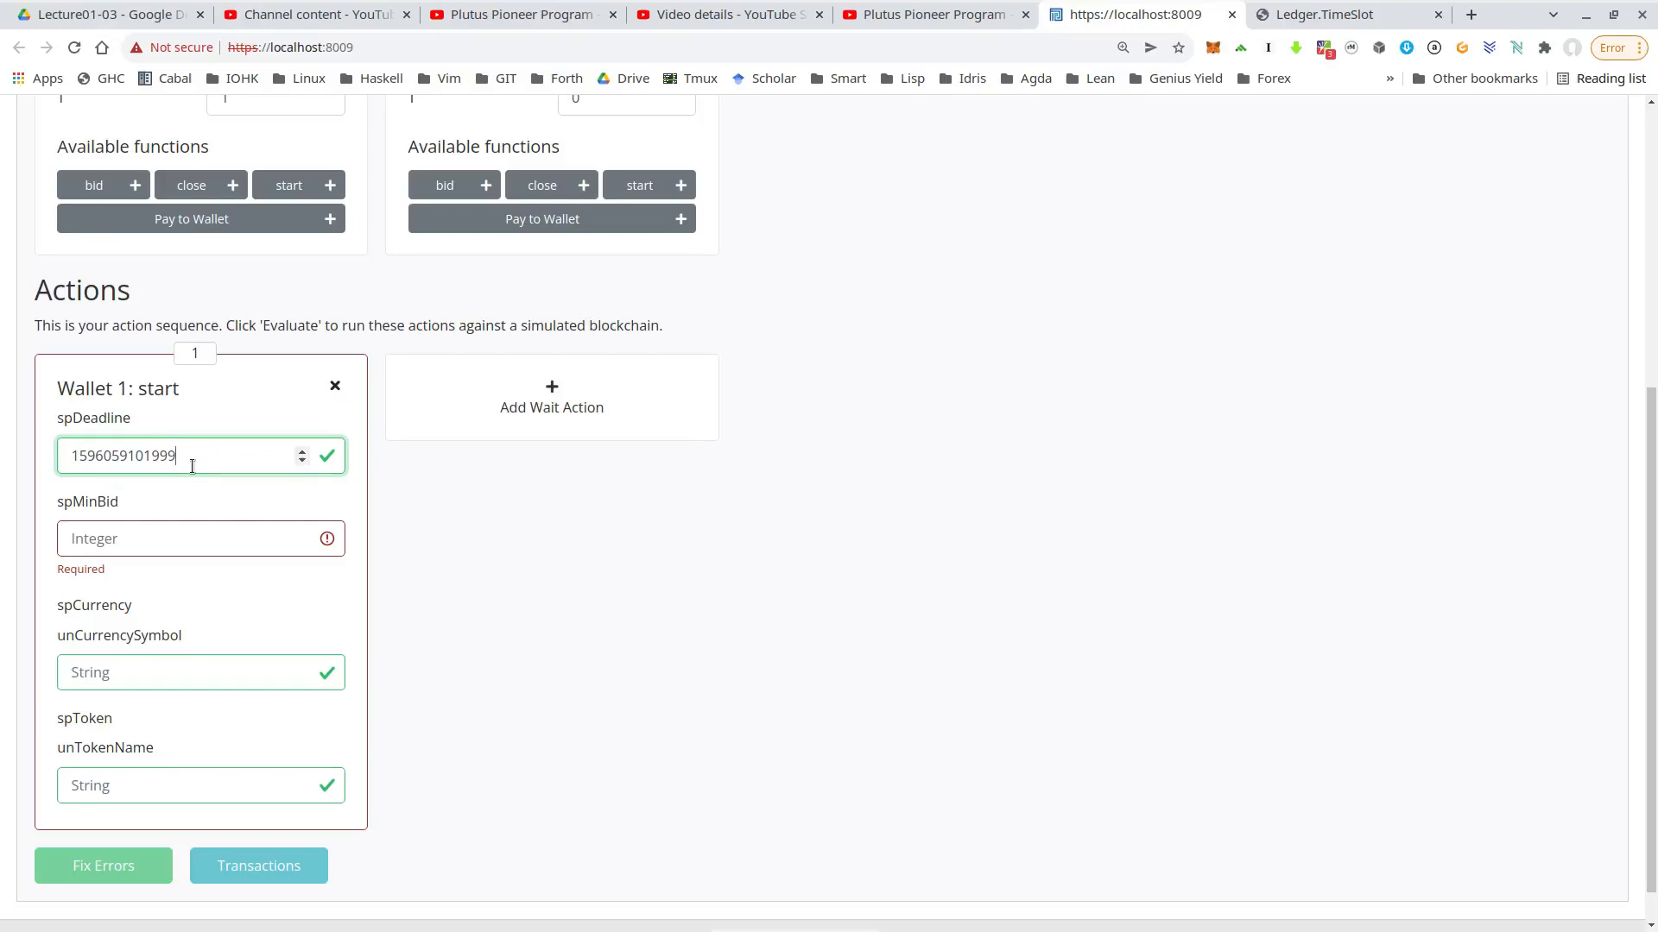
{"action": "left_click", "coordinate": [190, 539]}
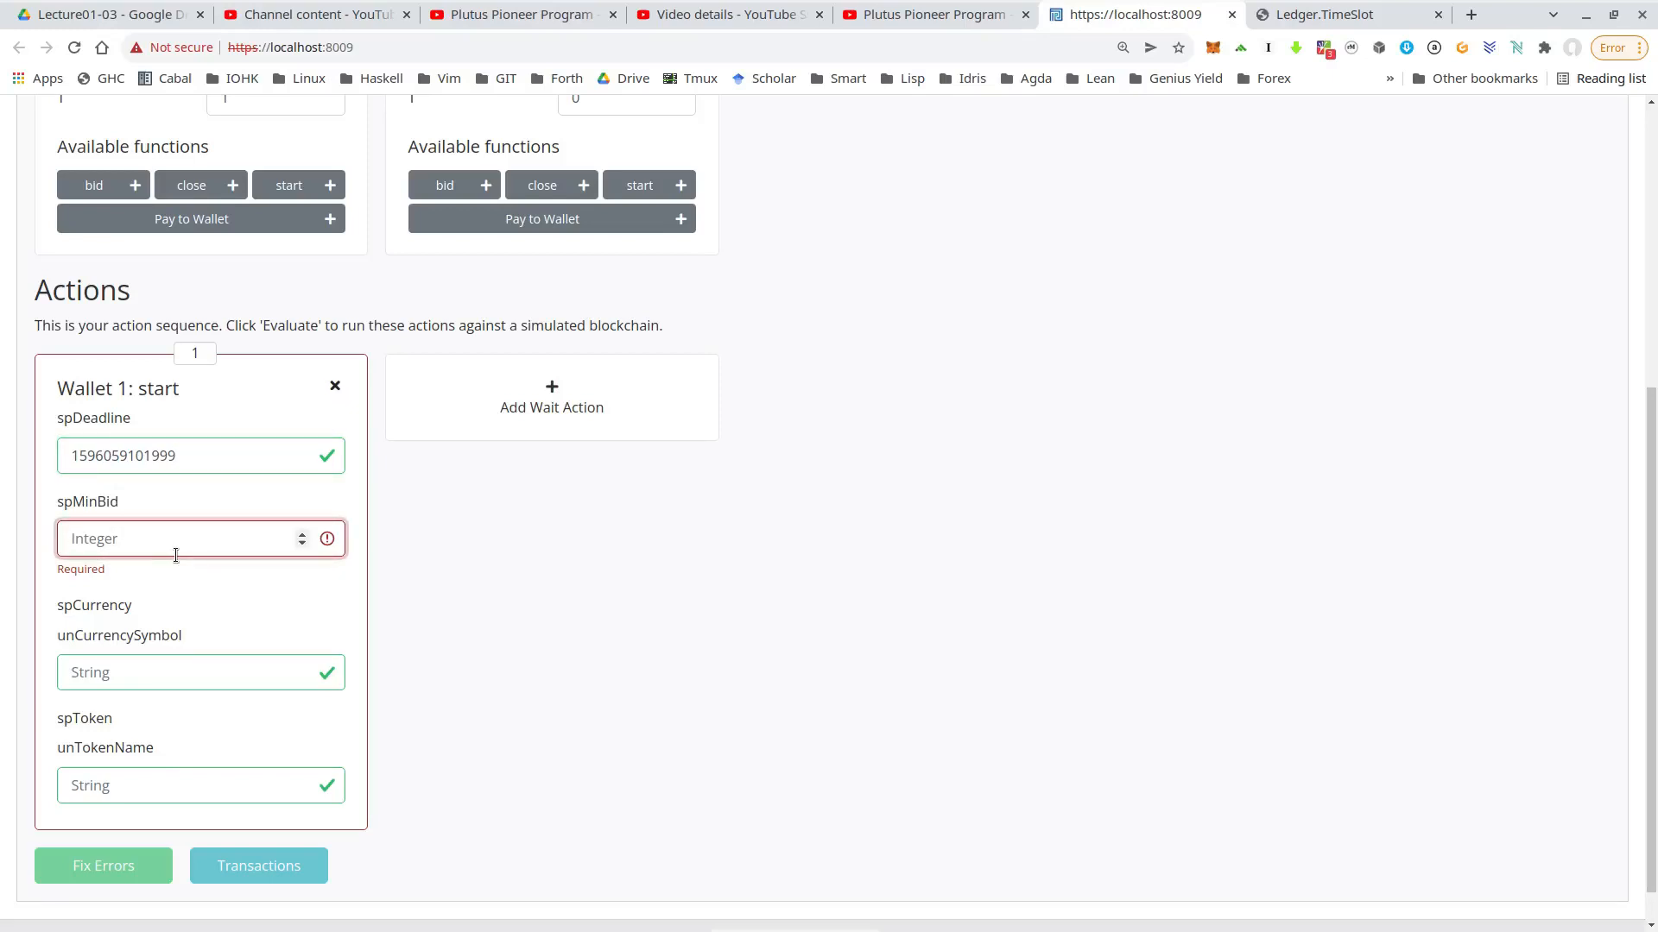
{"action": "type", "text": "10000000"}
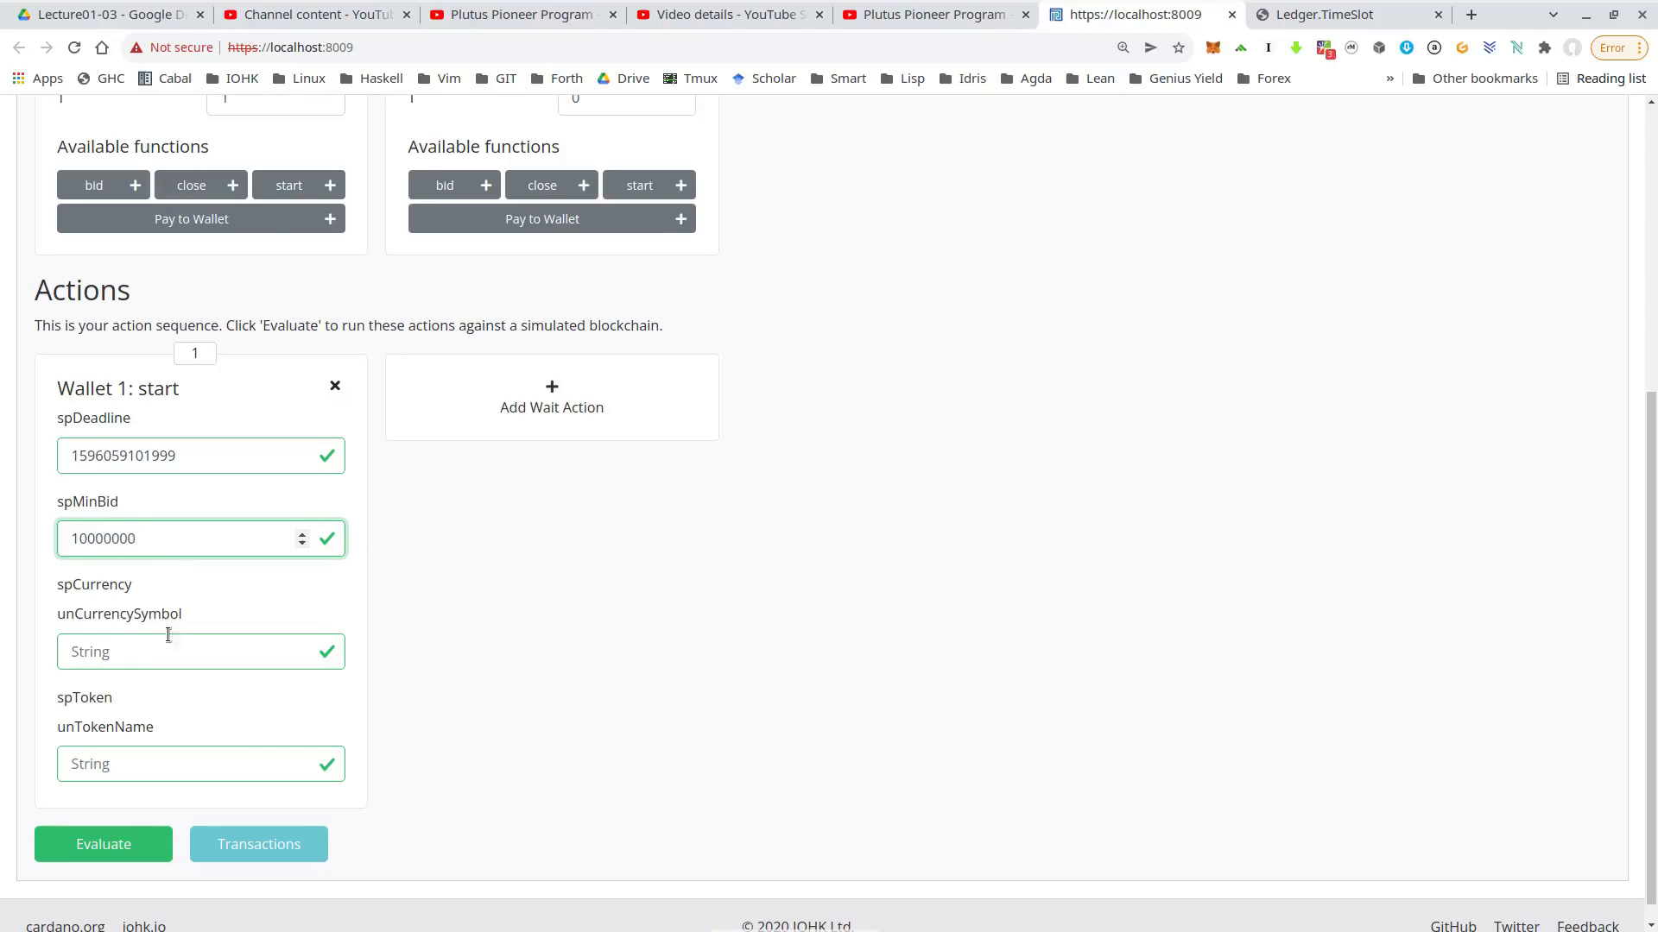
{"action": "type", "text": "ff"}
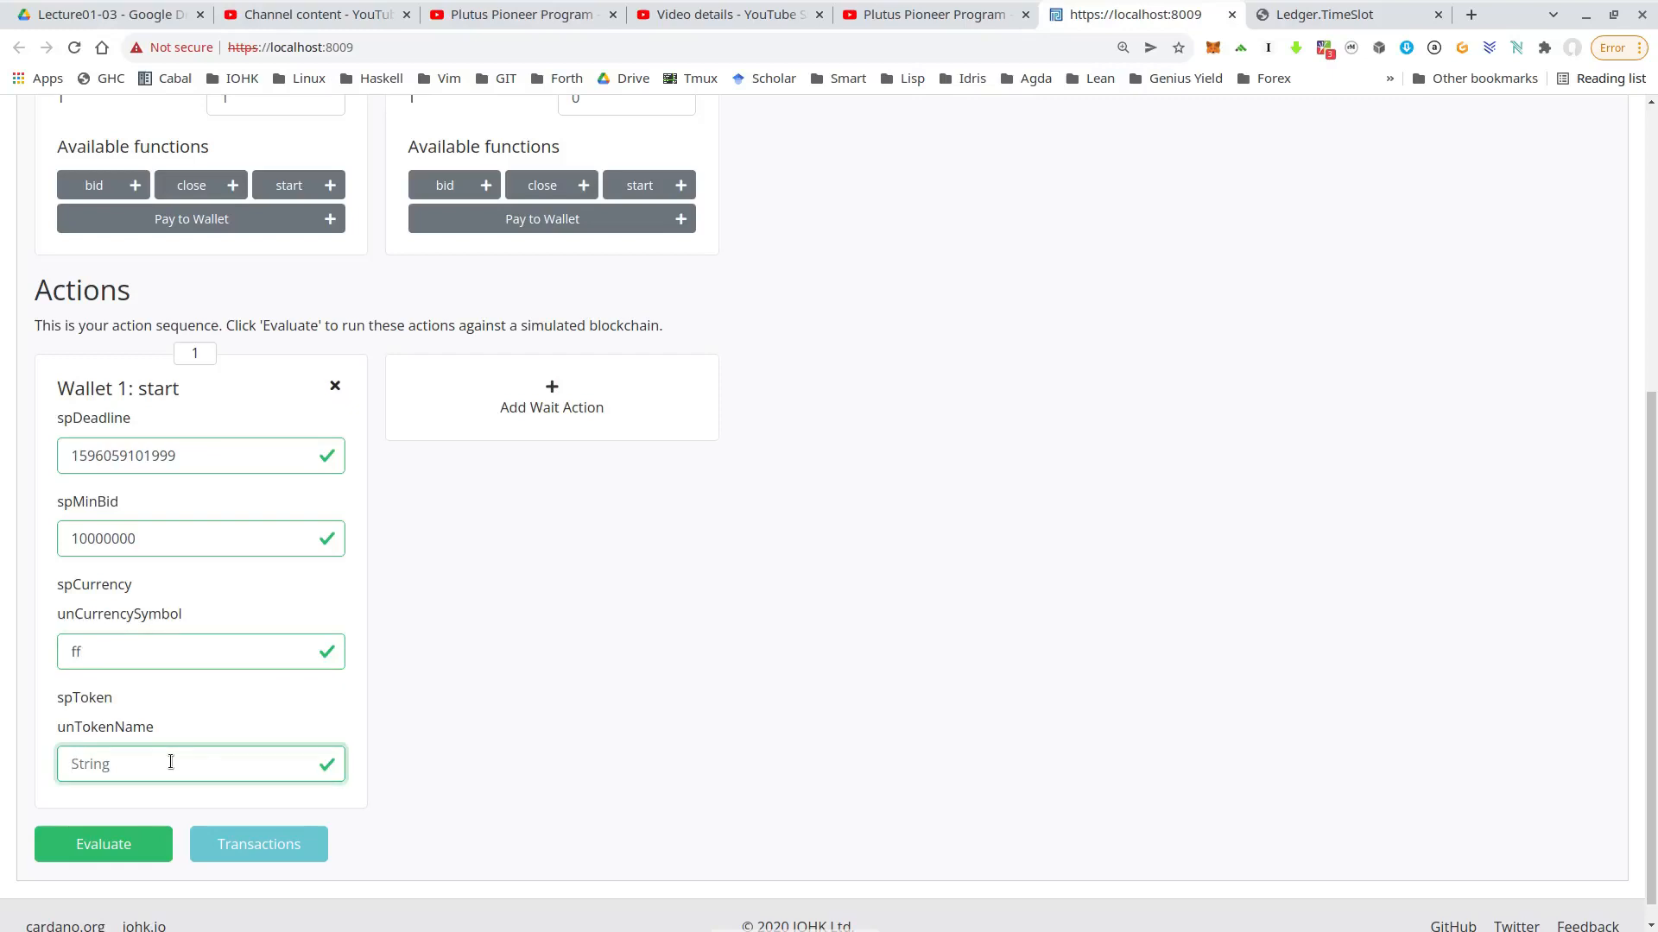
{"action": "type", "text": "T"}
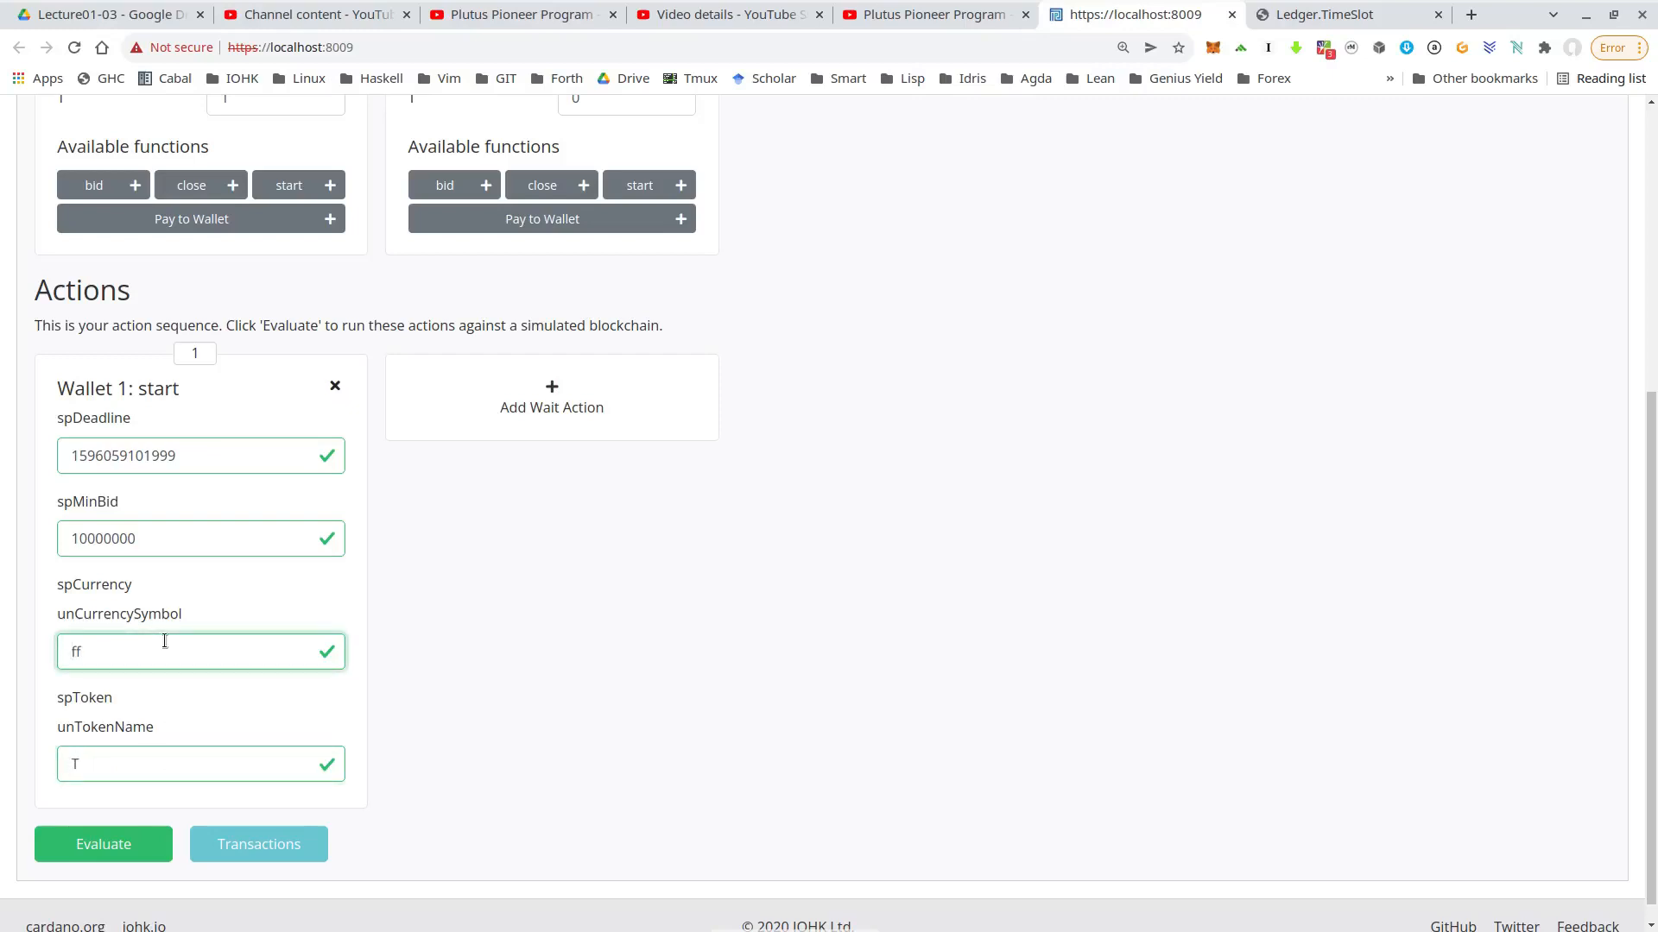
{"action": "type", "text": "66"}
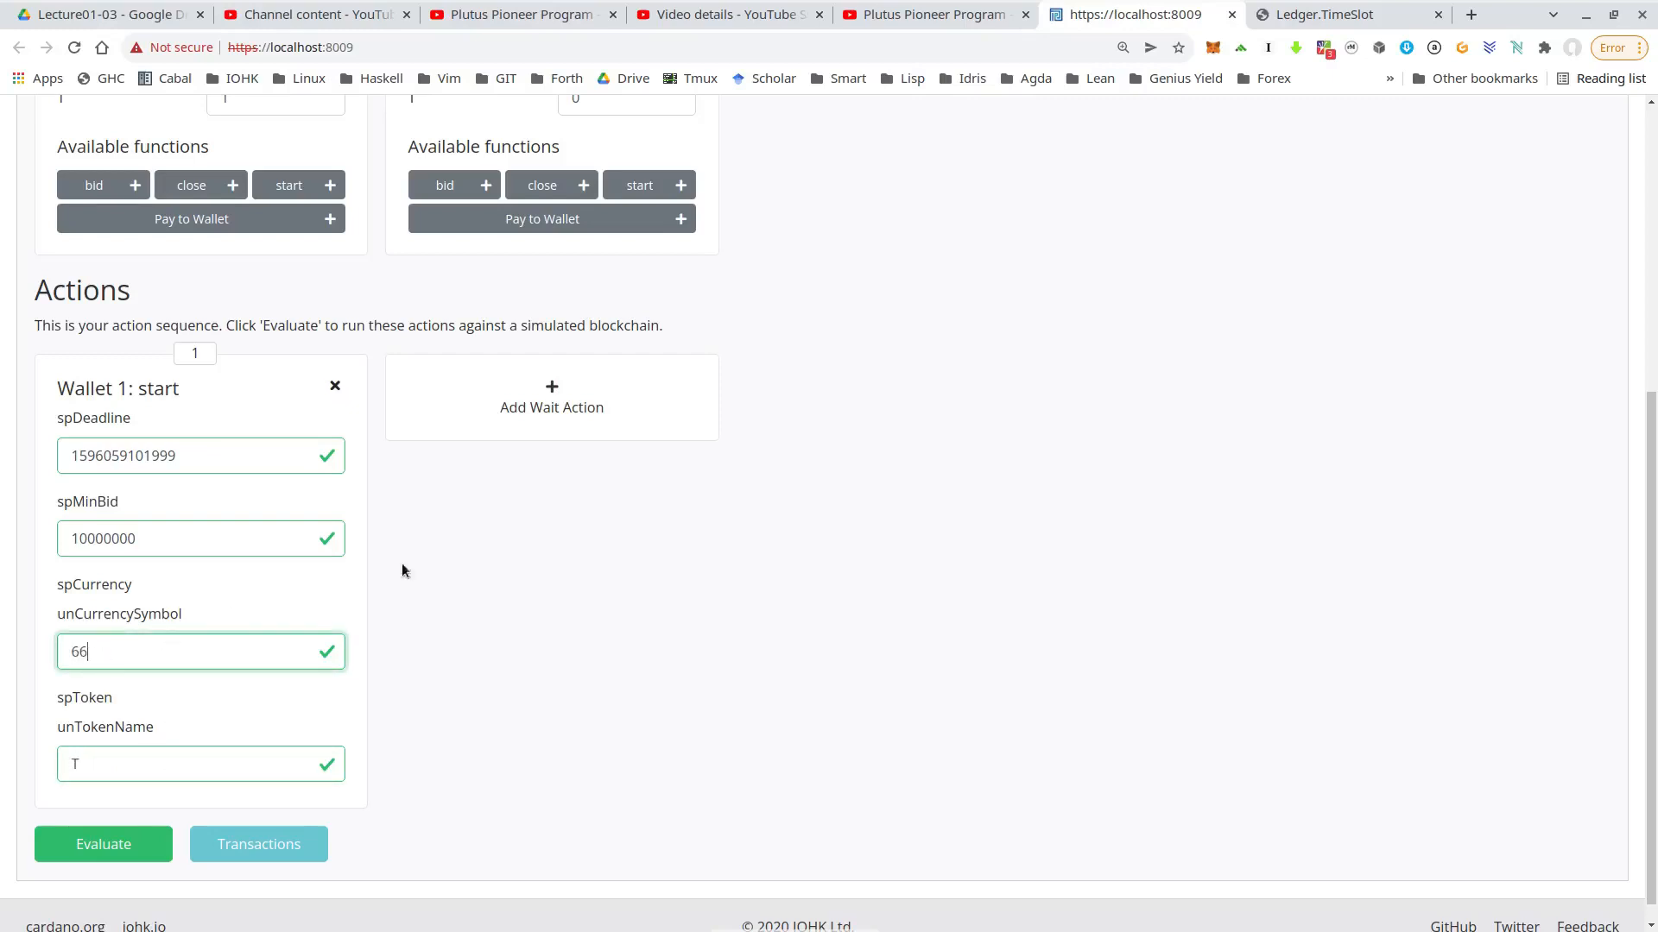
{"action": "mouse_move", "coordinate": [551, 391]}
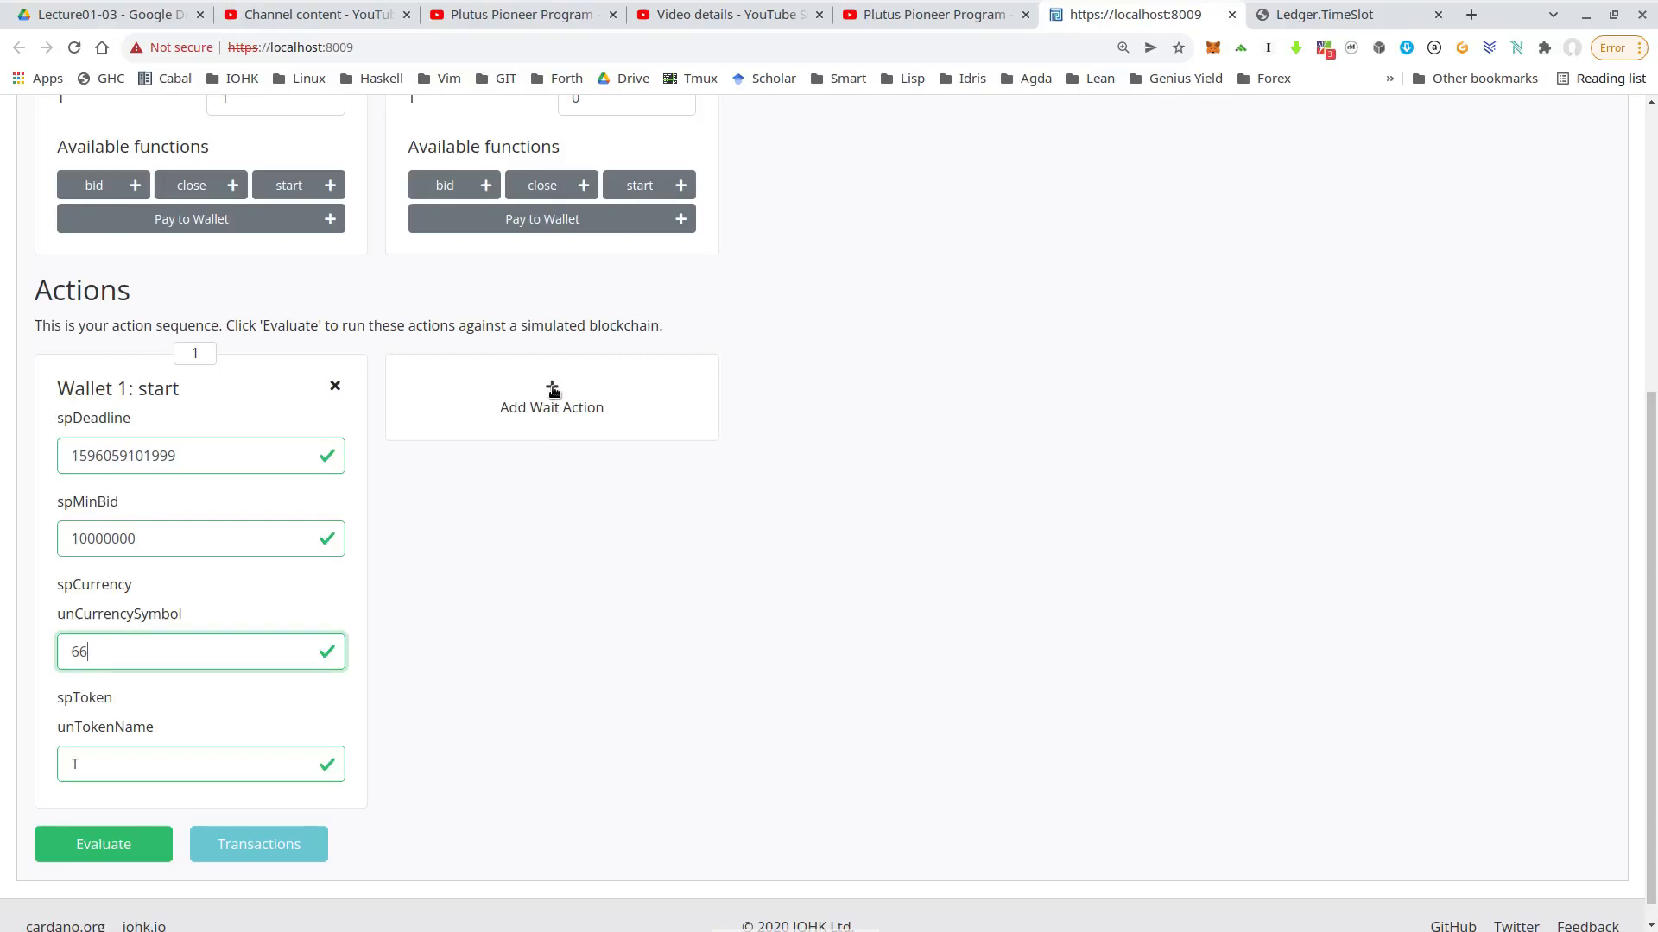
Step: Add a wait until slot 11, a Wallet 1 close on currency 66 token T, and a one-slot wait
{"action": "left_click", "coordinate": [551, 397]}
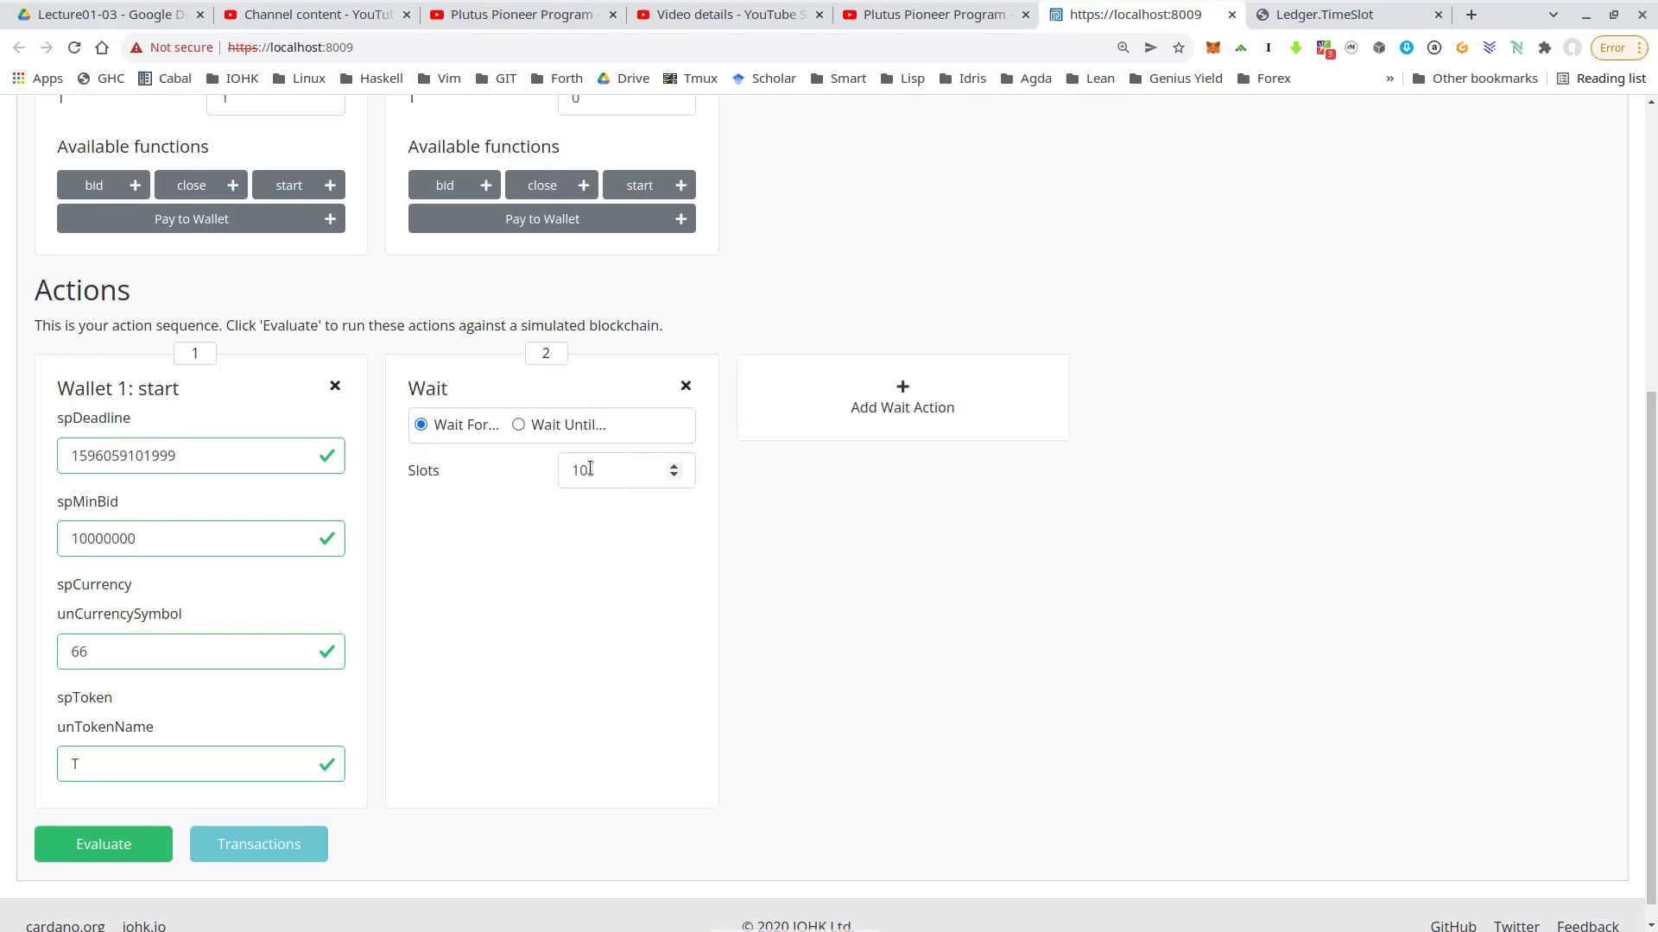
{"action": "left_click", "coordinate": [518, 425]}
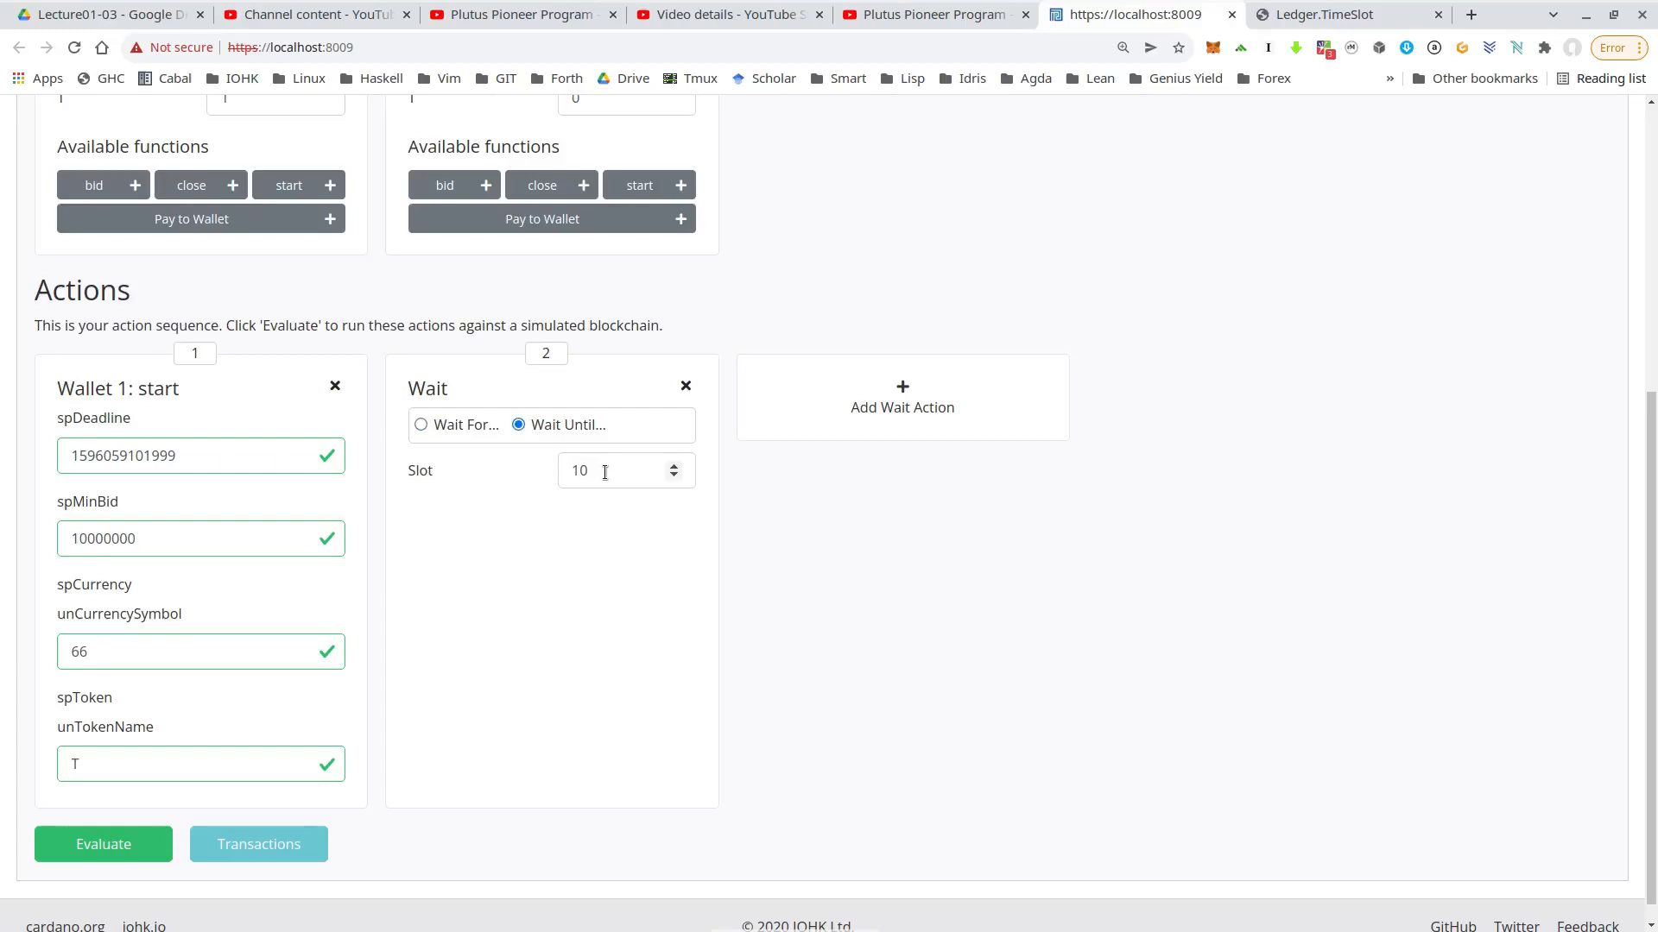
{"action": "type", "text": "11"}
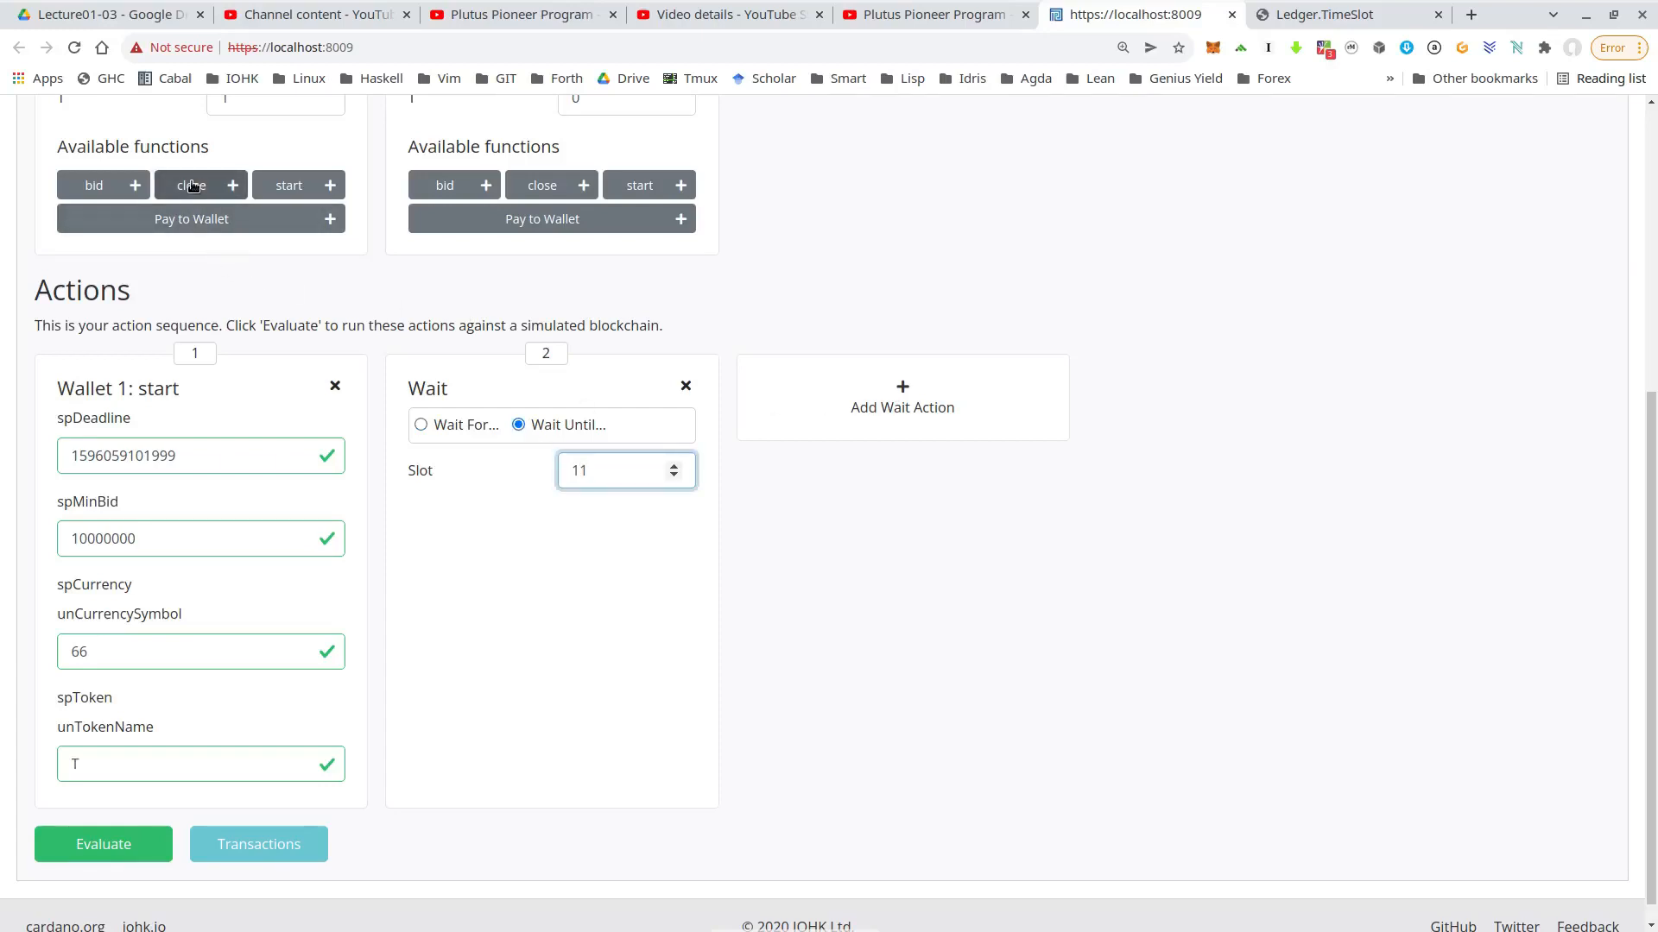
{"action": "left_click", "coordinate": [233, 185]}
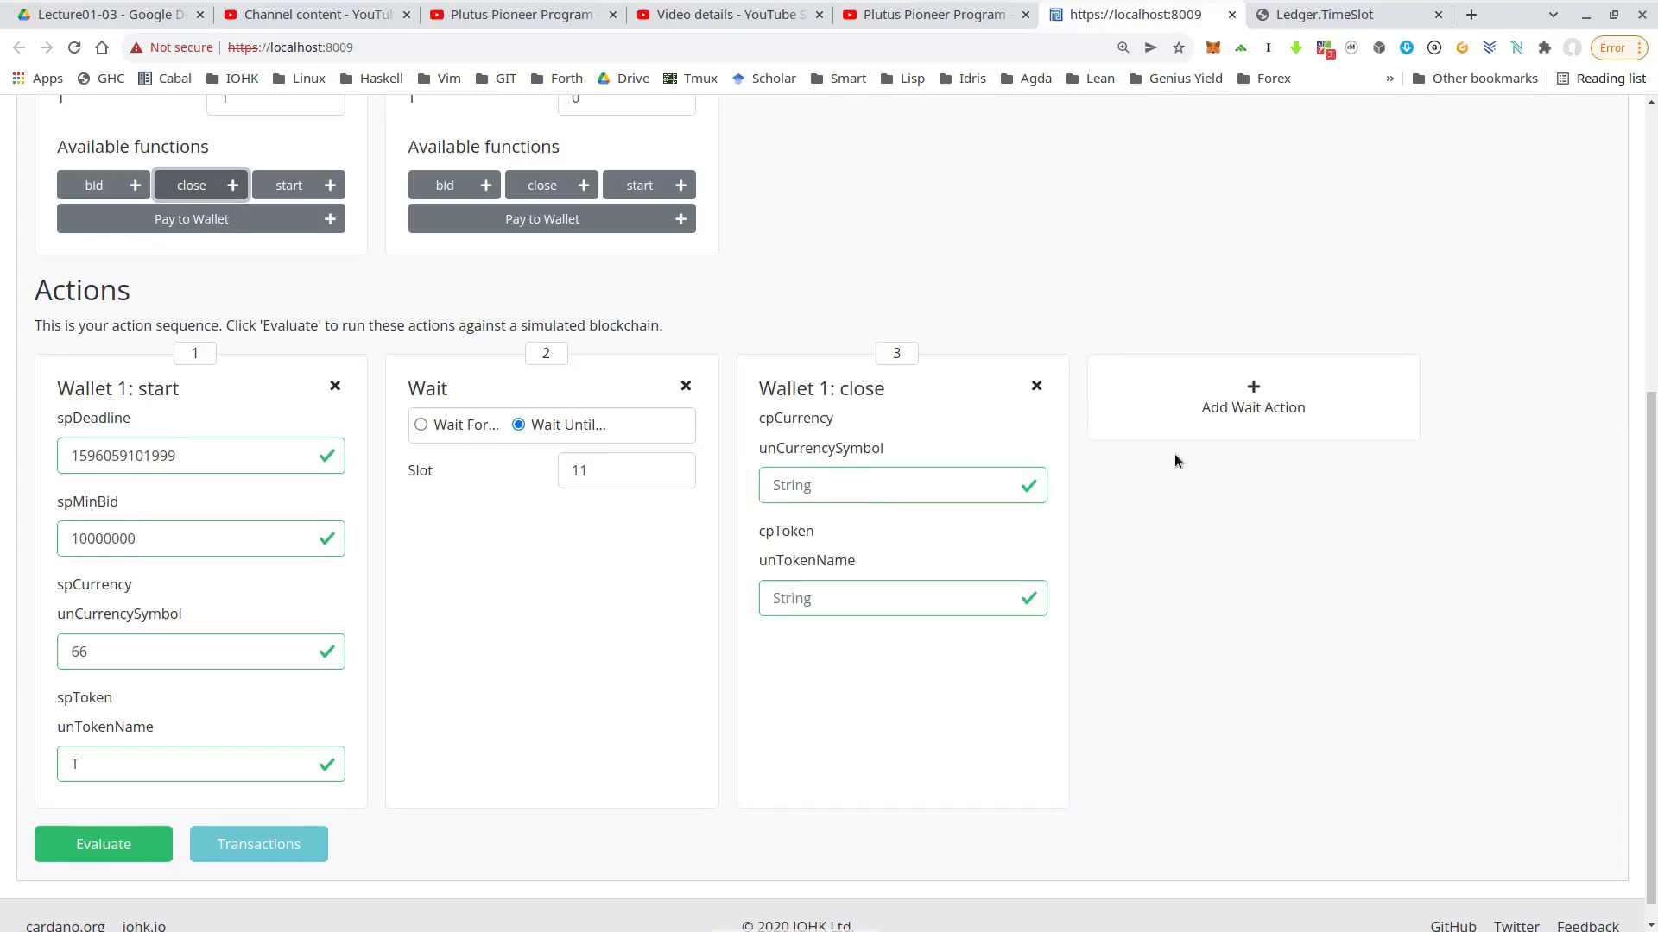
{"action": "left_click", "coordinate": [1254, 397]}
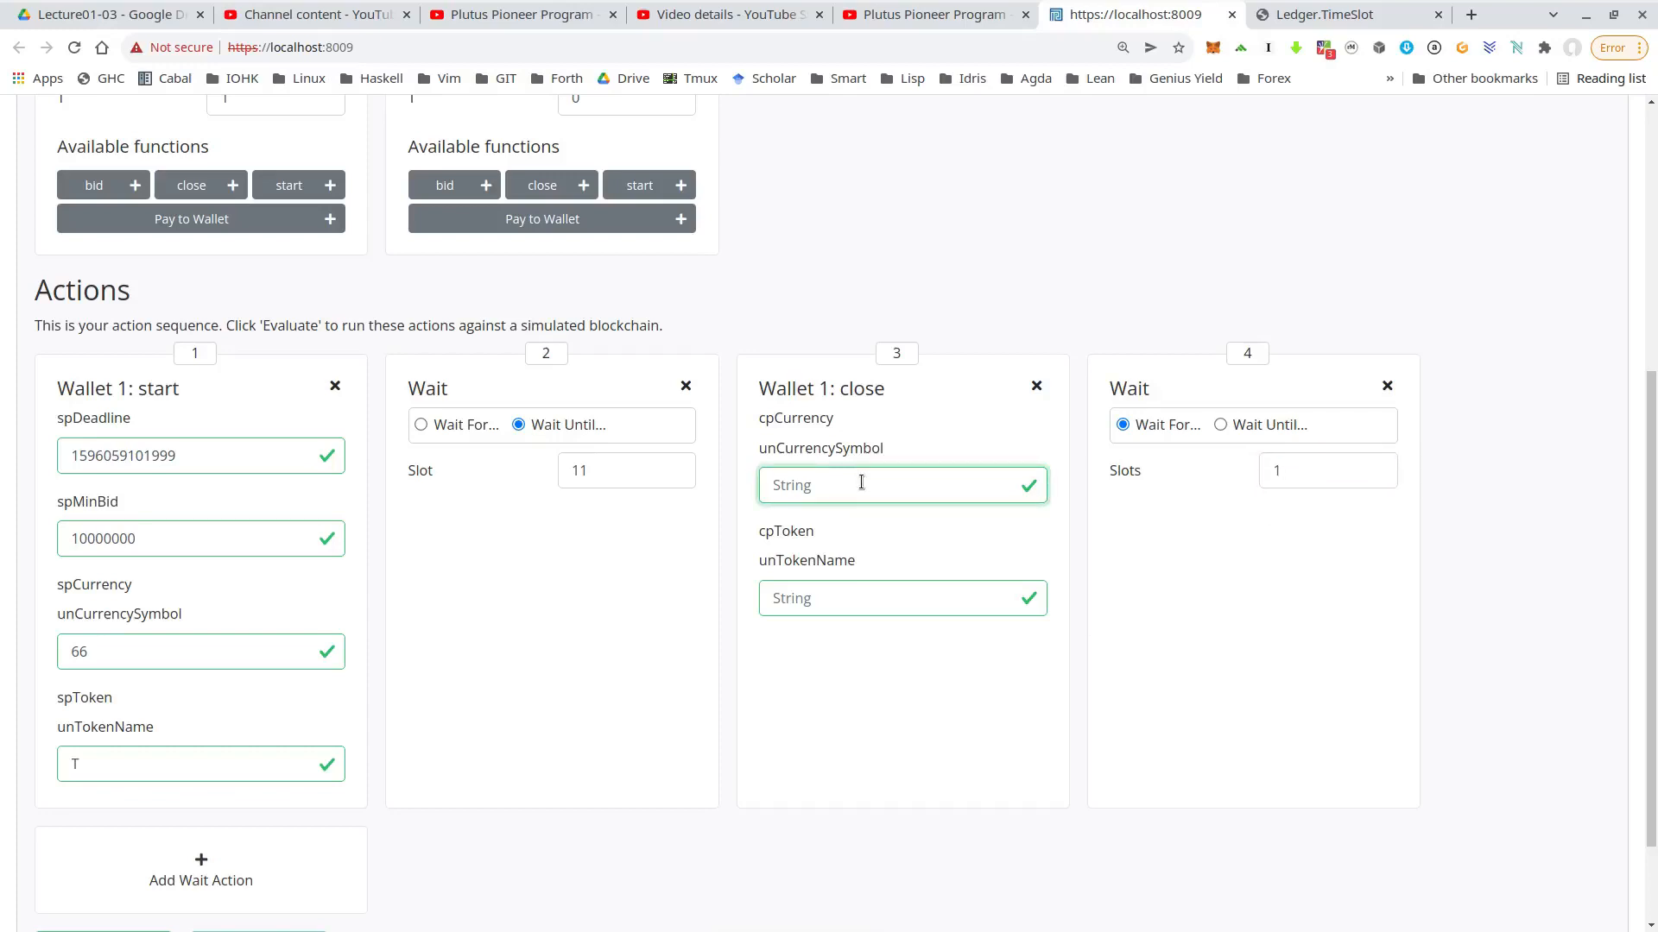
{"action": "type", "text": "66"}
{"action": "left_click", "coordinate": [903, 598]}
{"action": "type", "text": "T"}
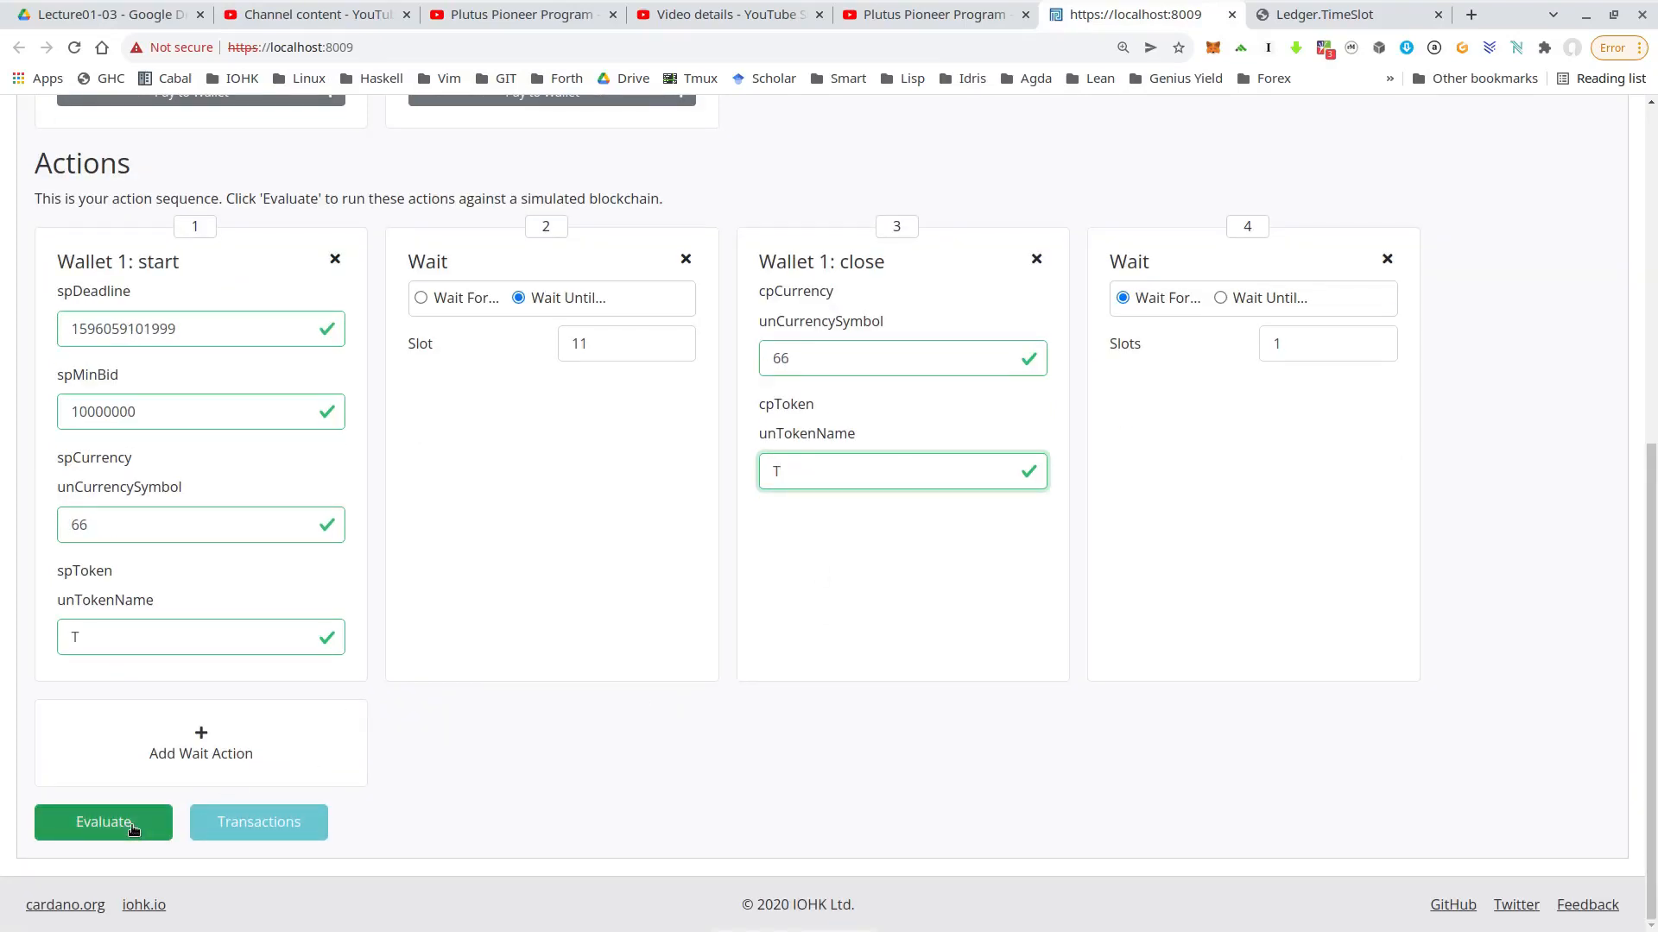
Step: Evaluate the second simulation and review Slot 0, Tx 0, the forge of token T
{"action": "left_click", "coordinate": [102, 822]}
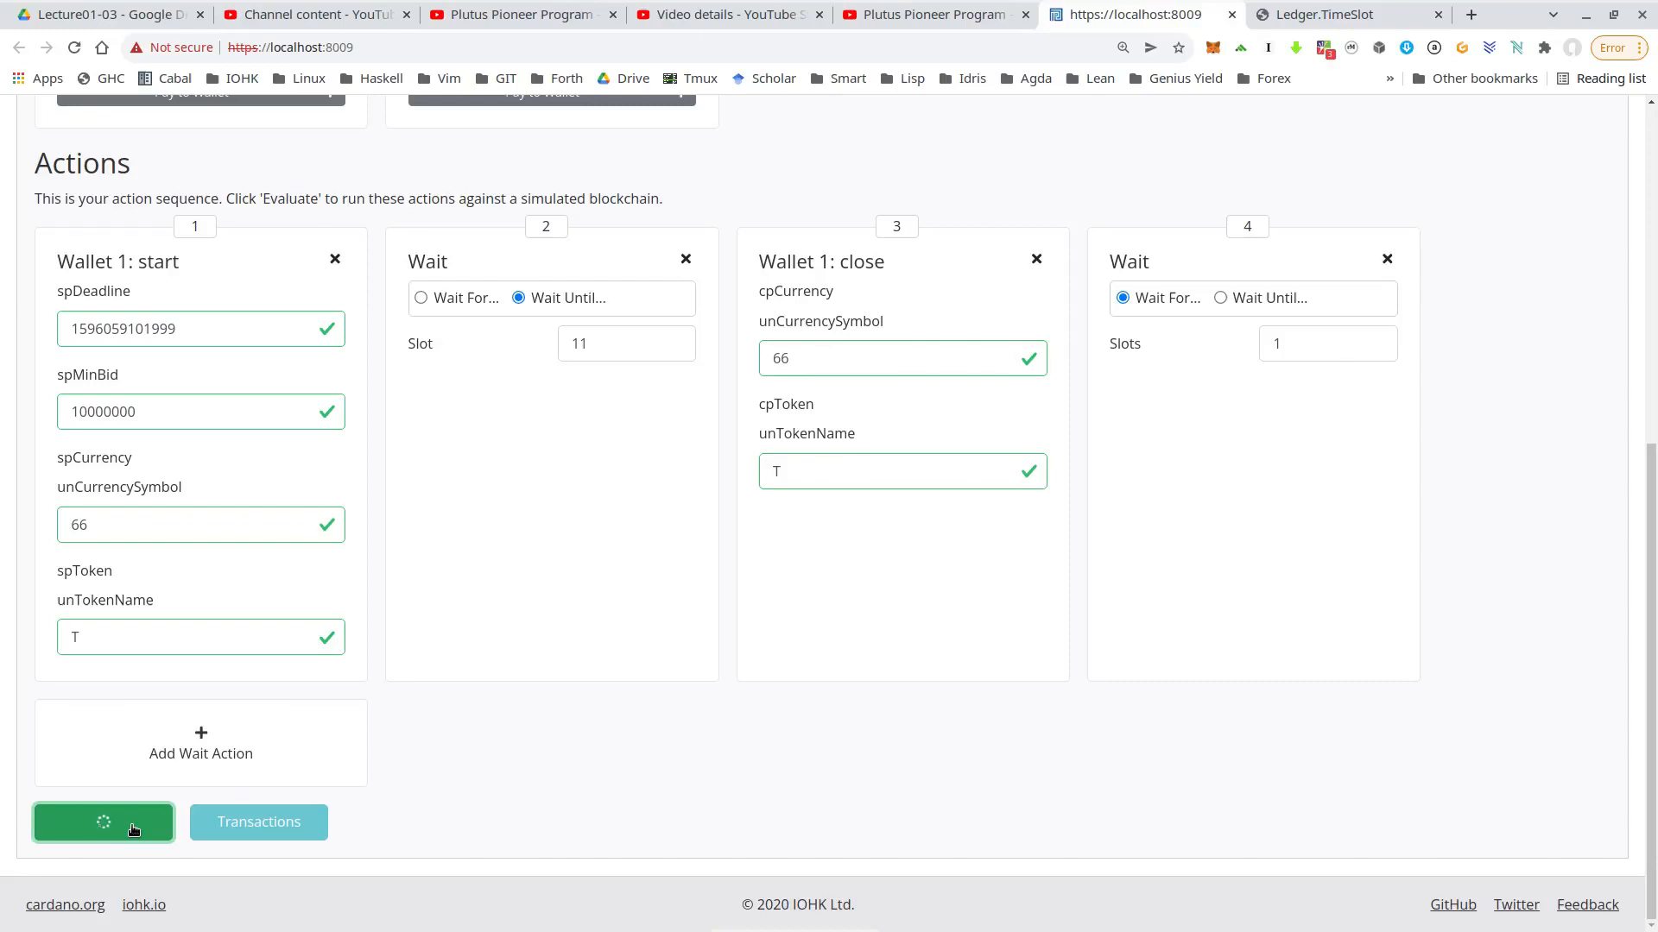
{"action": "left_click", "coordinate": [102, 822]}
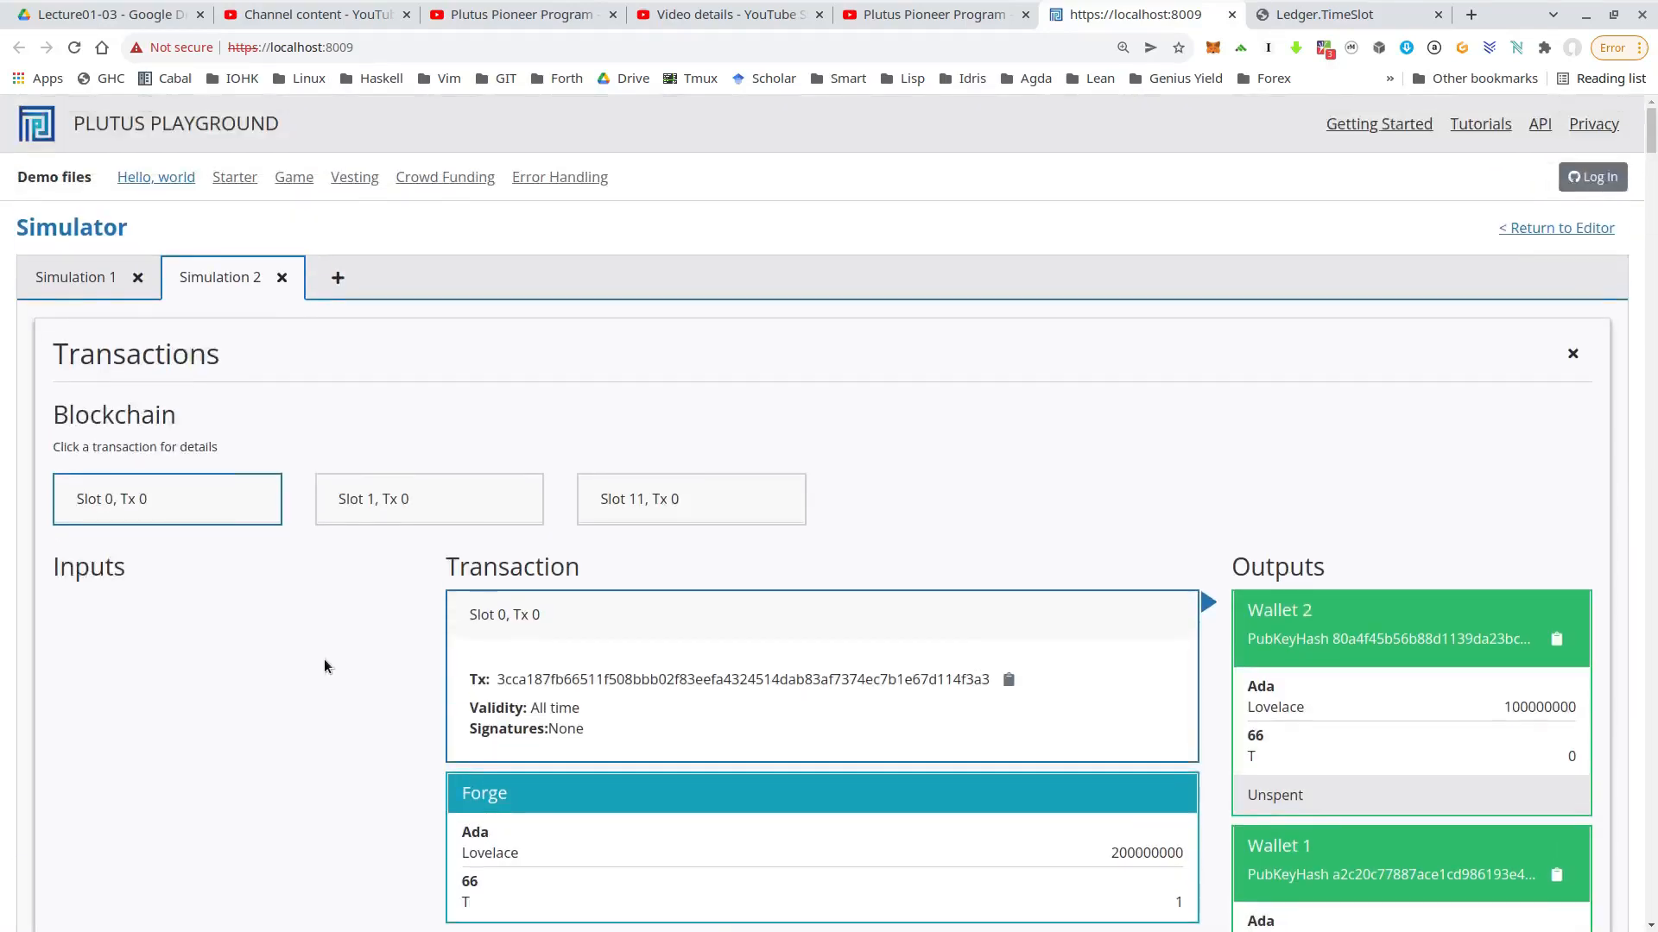
{"action": "scroll", "scroll_direction": "down", "scroll_amount": 3}
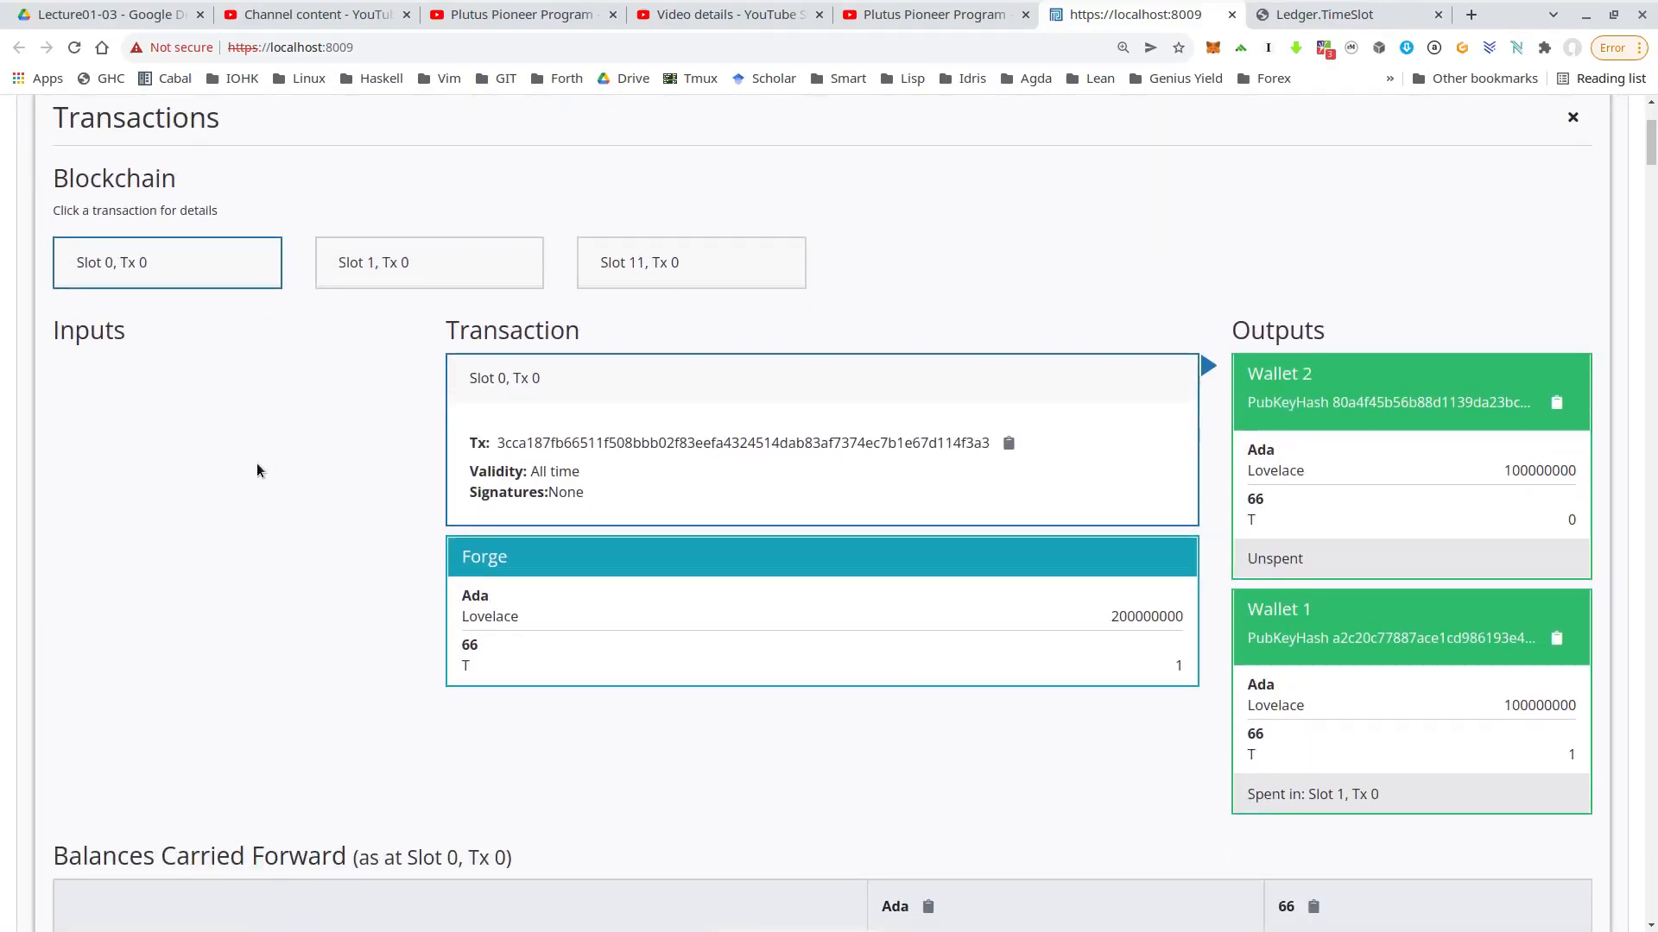
{"action": "scroll", "scroll_direction": "down", "scroll_amount": 3}
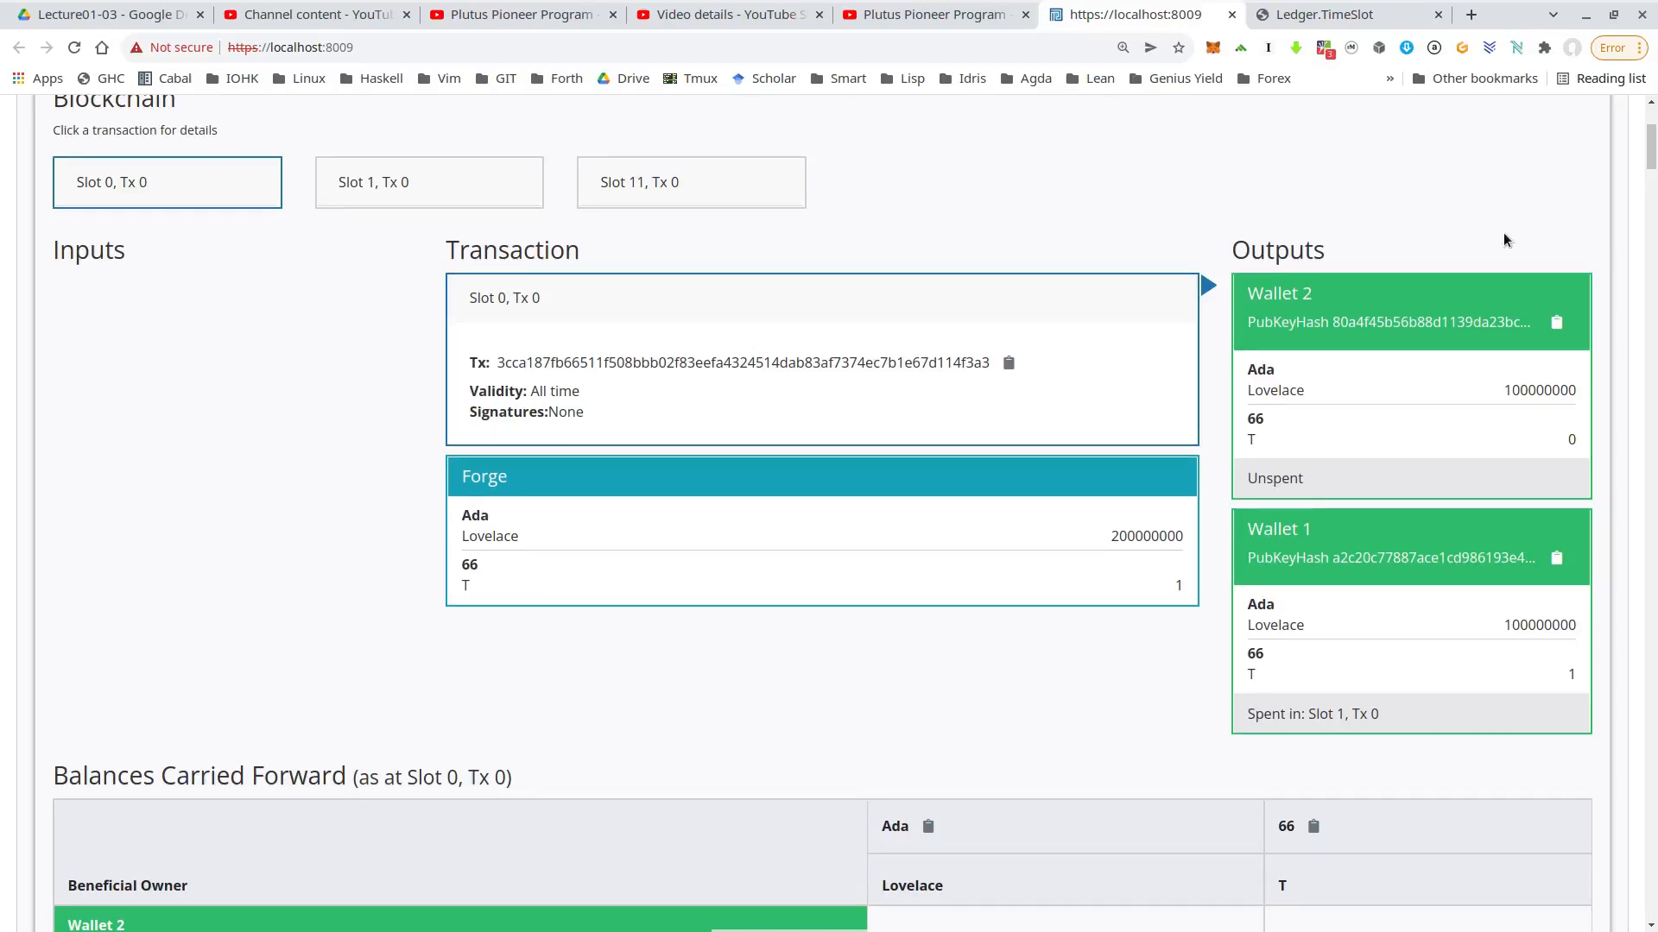
{"action": "mouse_move", "coordinate": [1466, 401]}
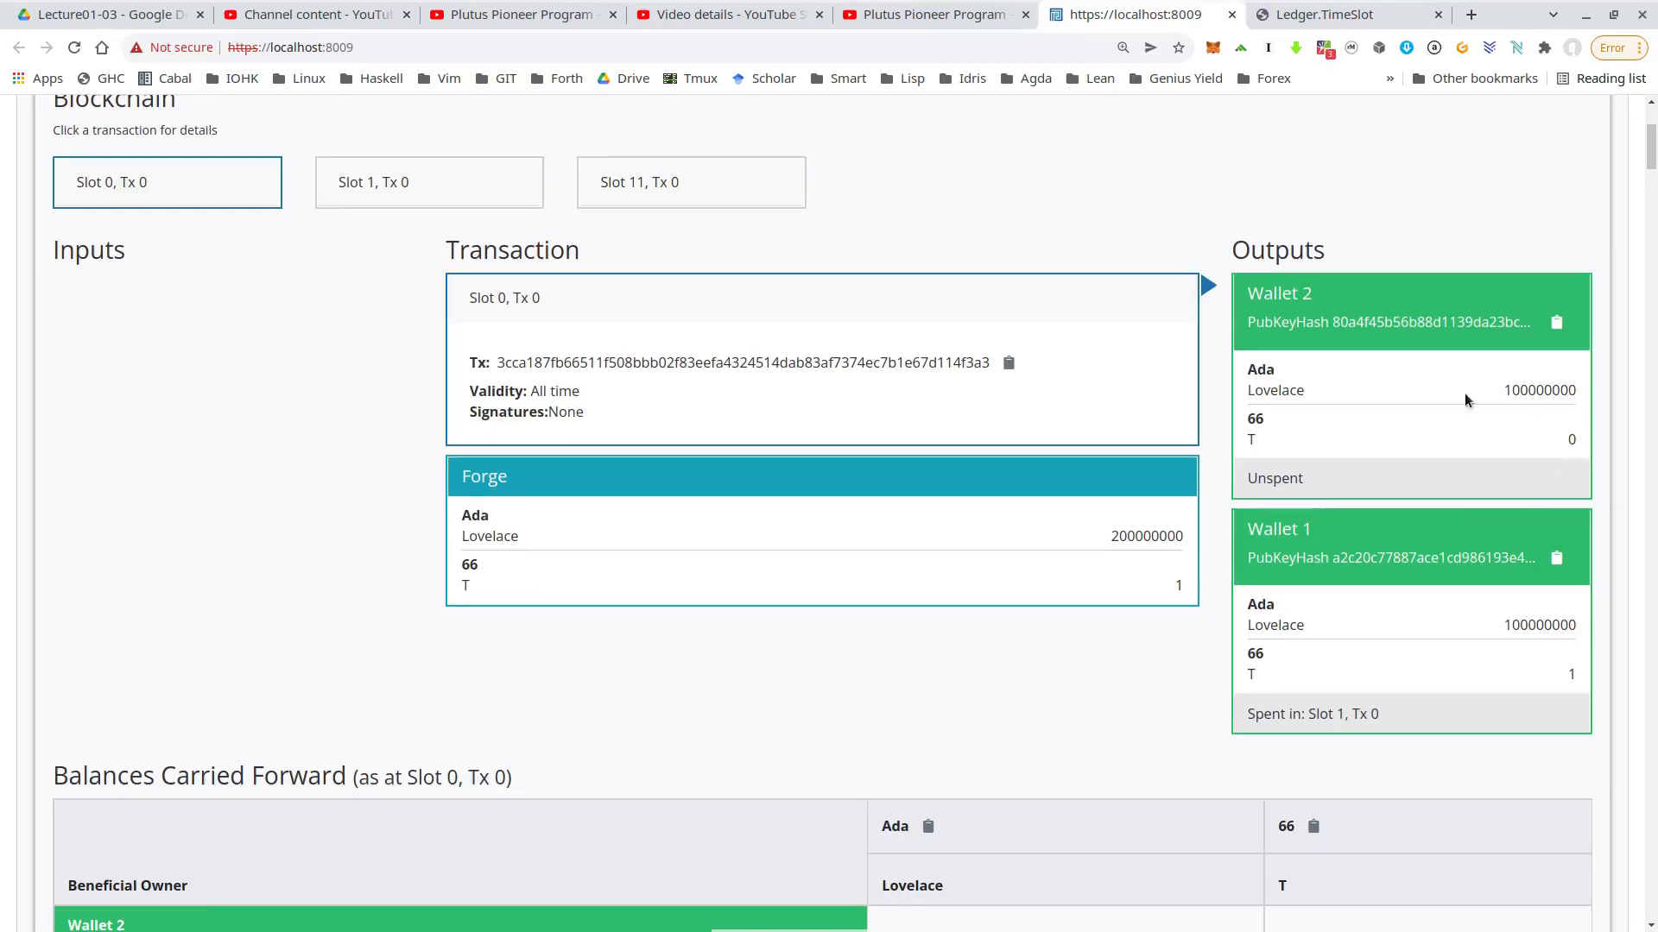
{"action": "mouse_move", "coordinate": [1469, 613]}
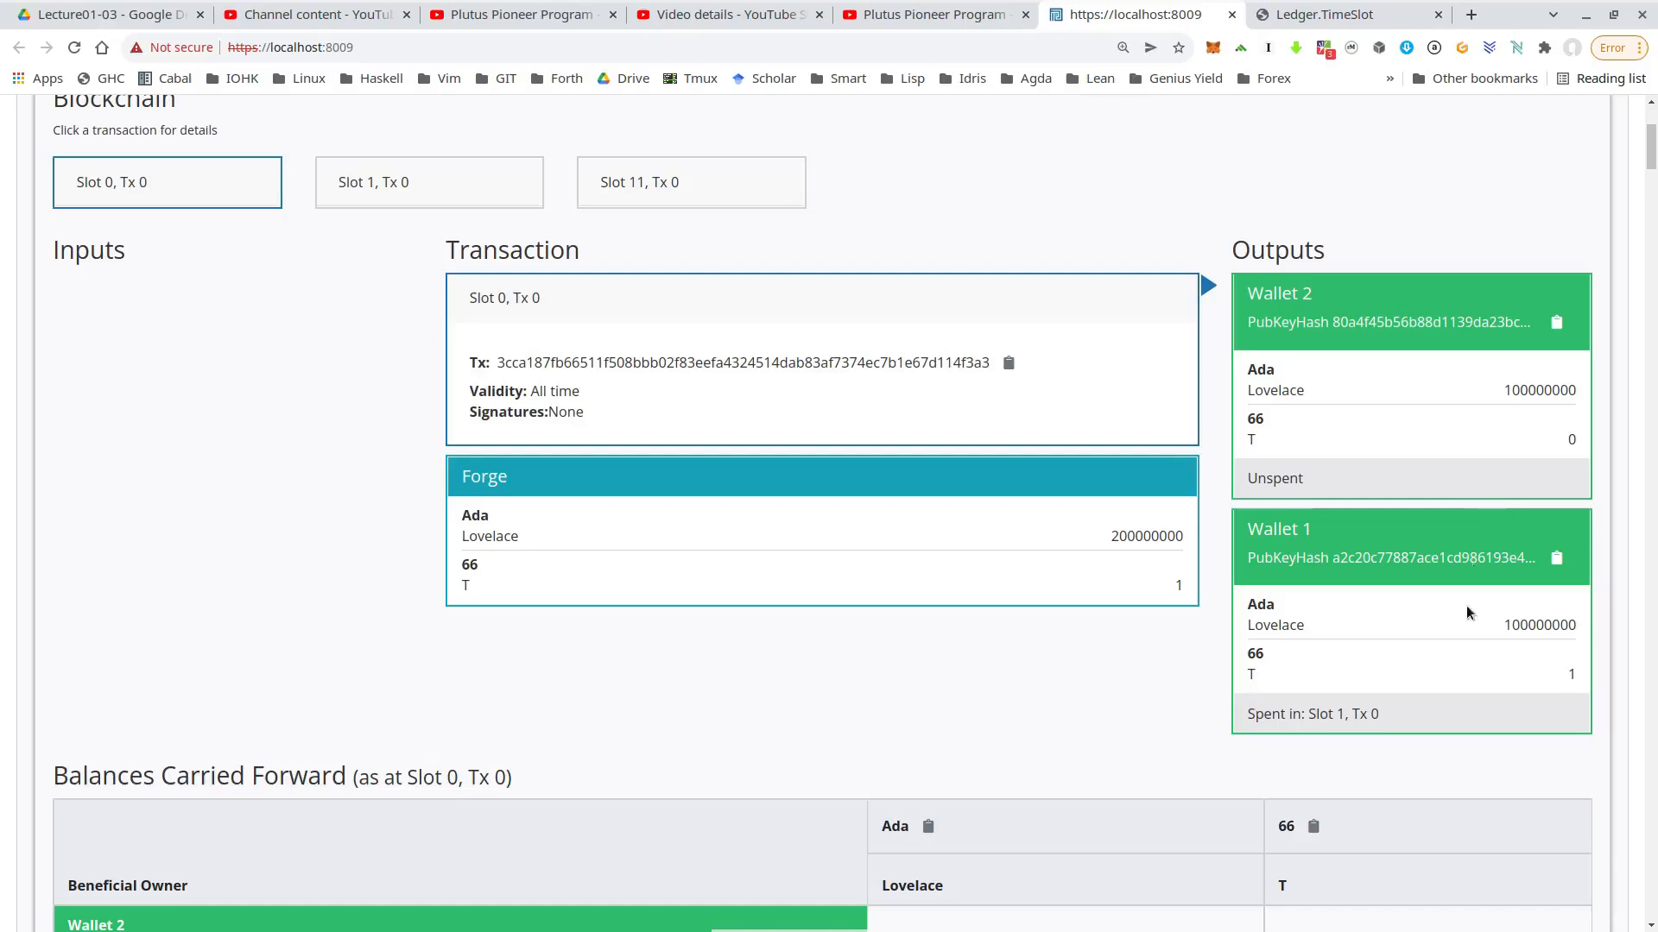
{"action": "mouse_move", "coordinate": [722, 332]}
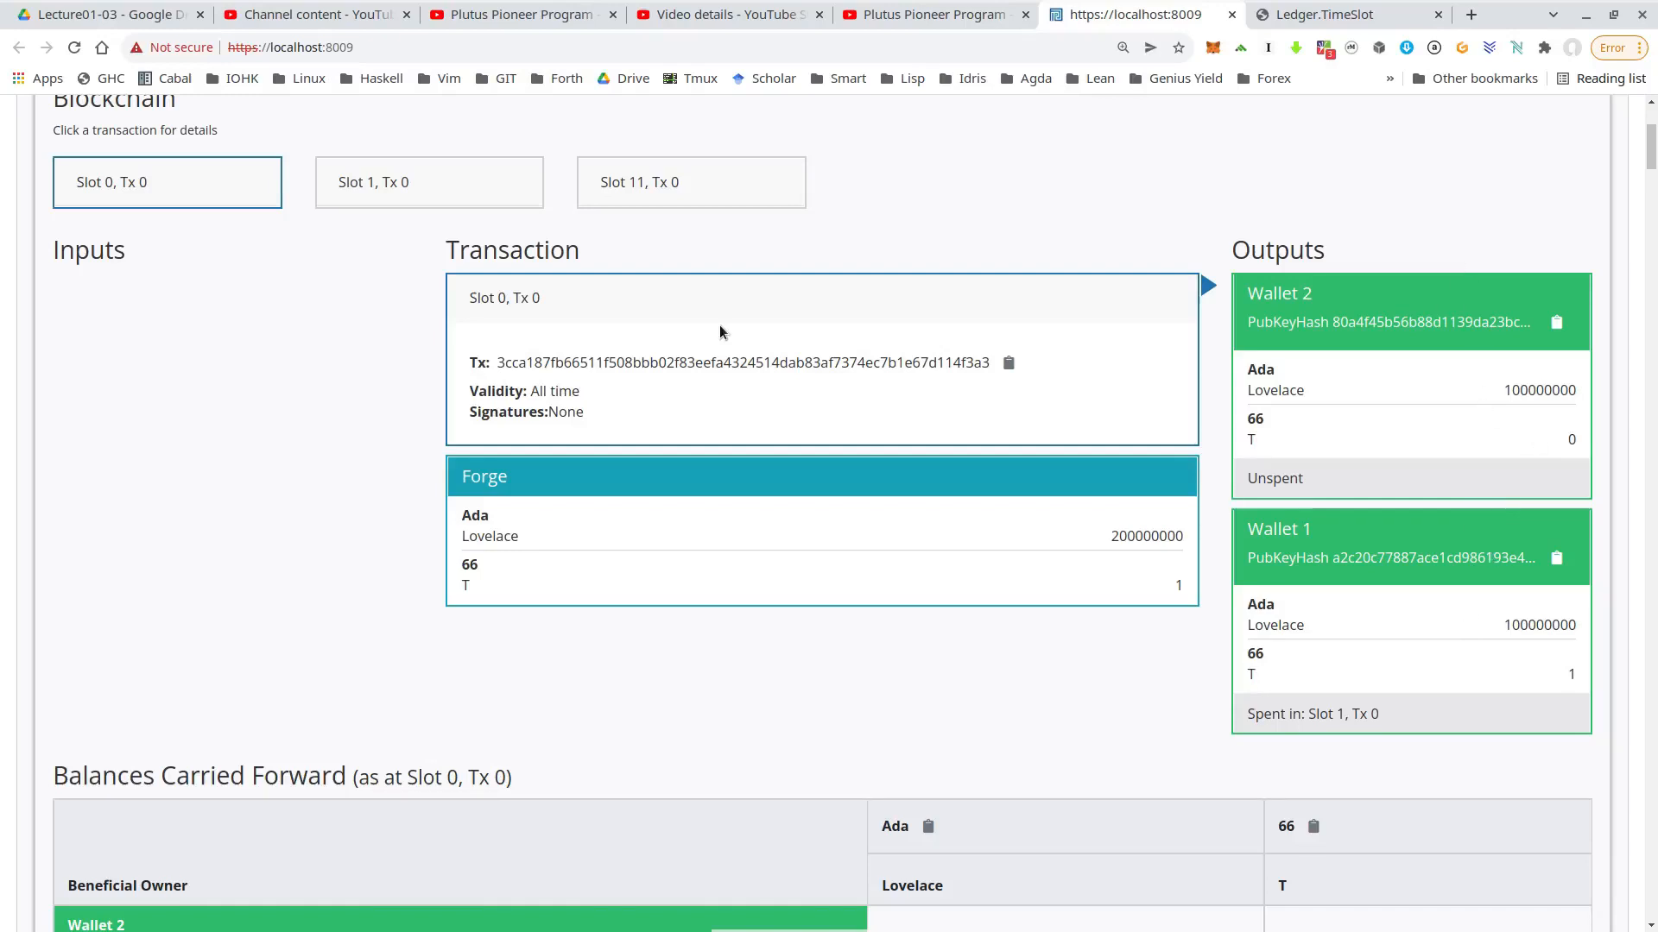
Step: Inspect Slot 1, Tx 0: Wallet 1 locks T and 2000000 lovelace at the script with a 10-lovelace fee
{"action": "left_click", "coordinate": [428, 181]}
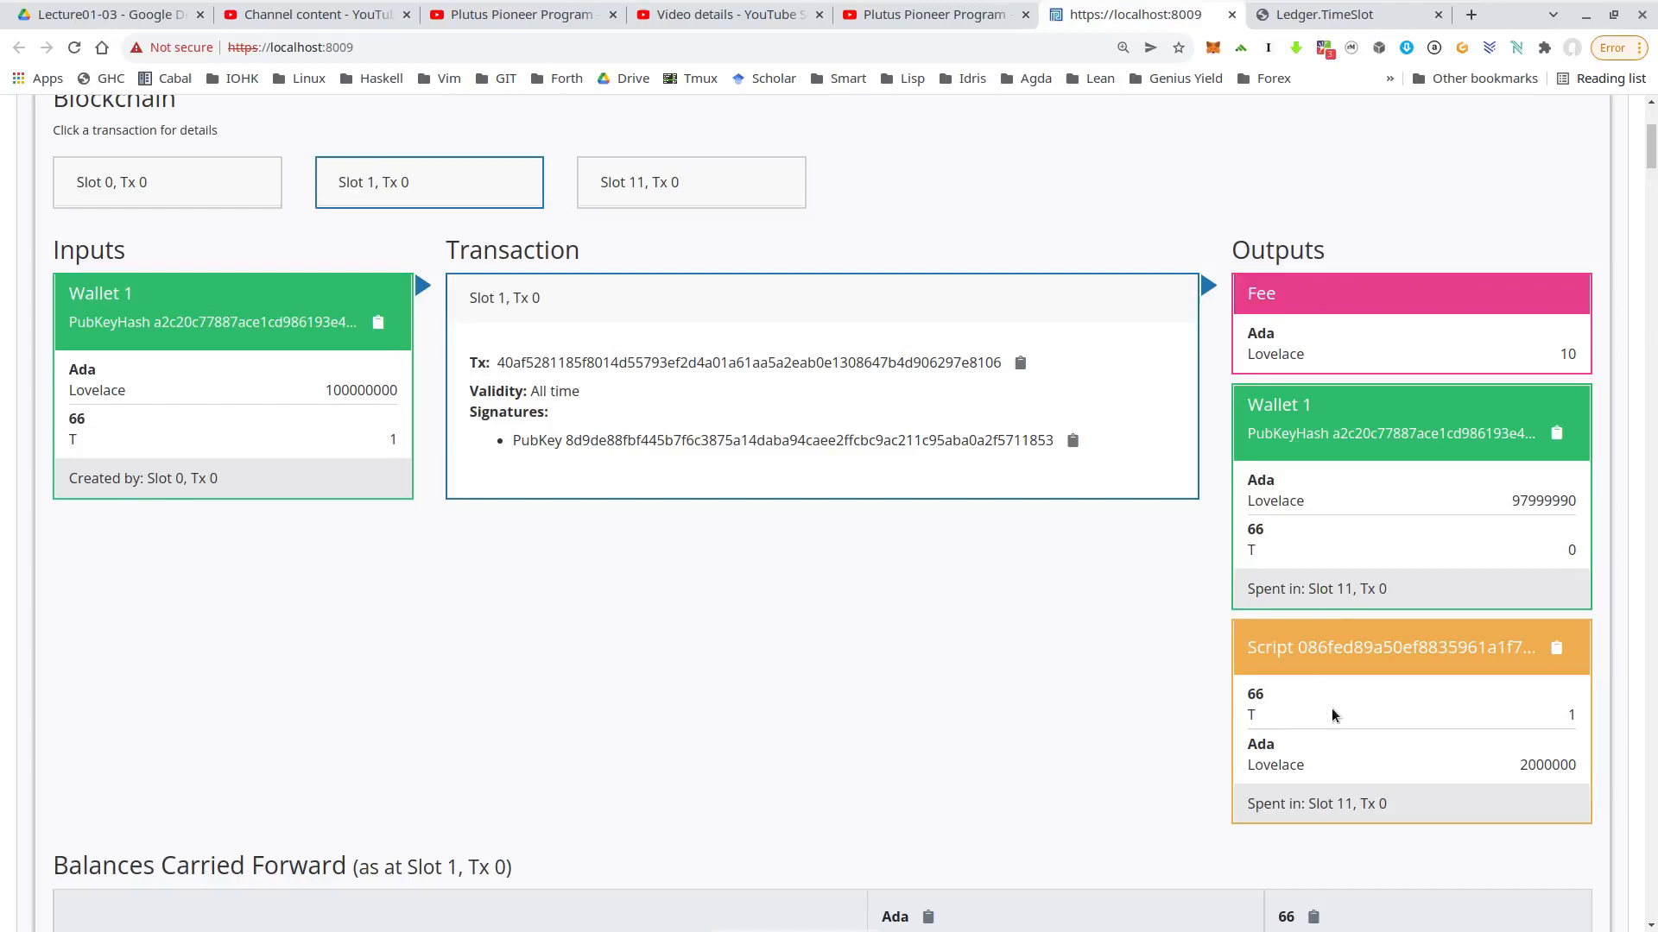
{"action": "mouse_move", "coordinate": [1452, 645]}
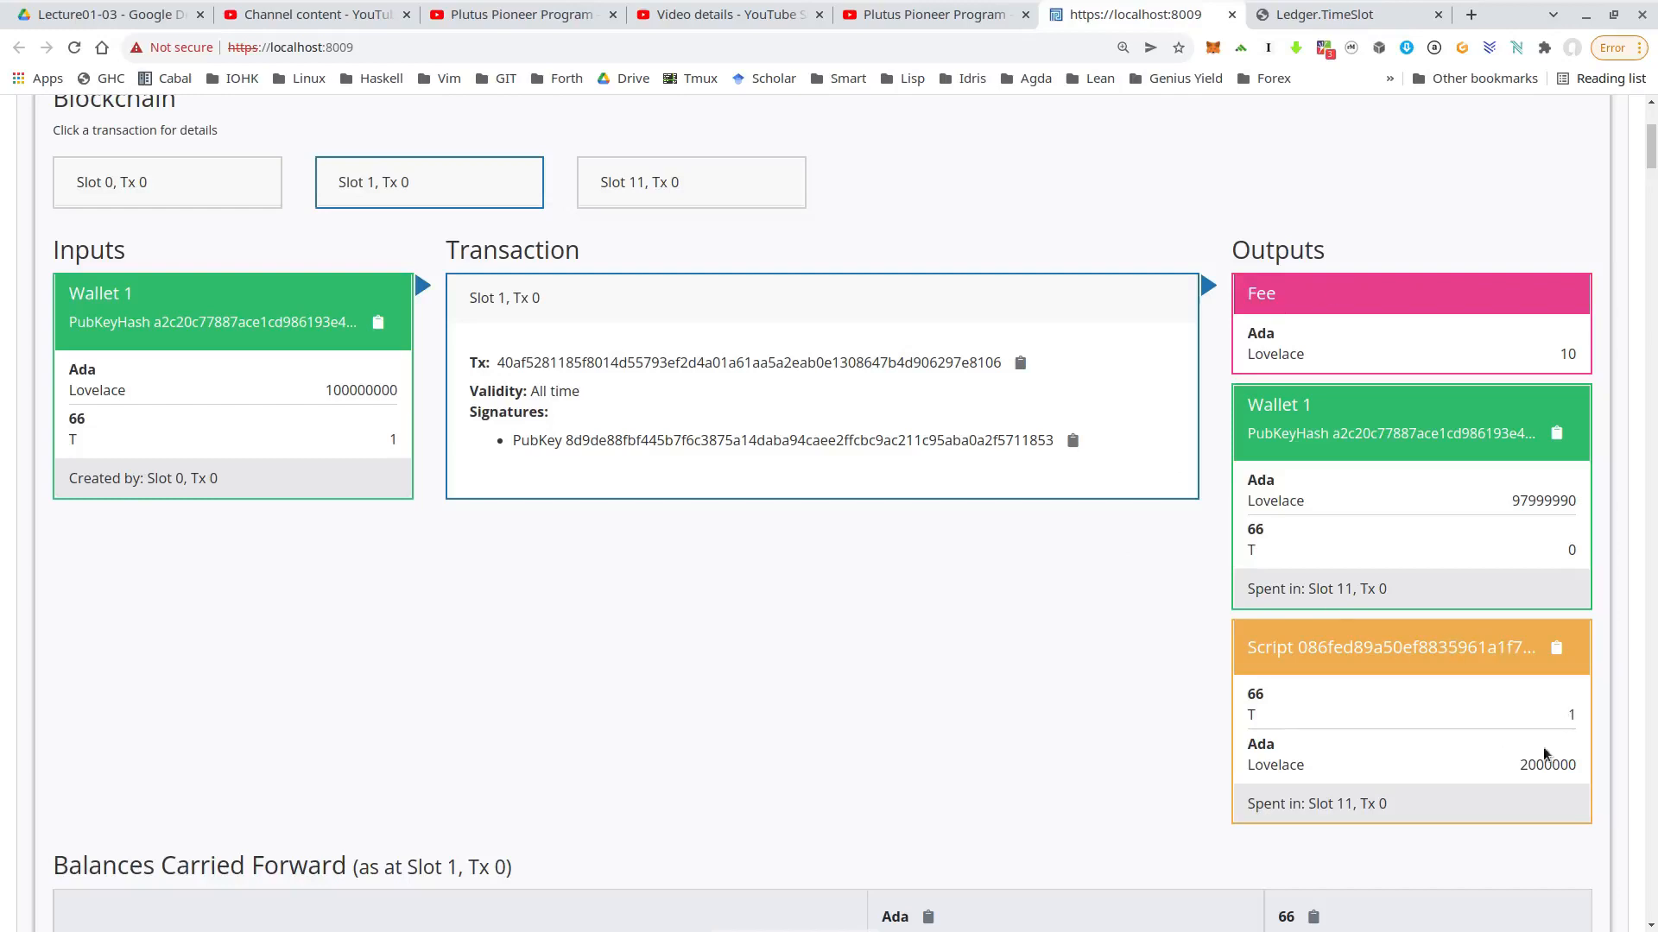
{"action": "mouse_move", "coordinate": [860, 544]}
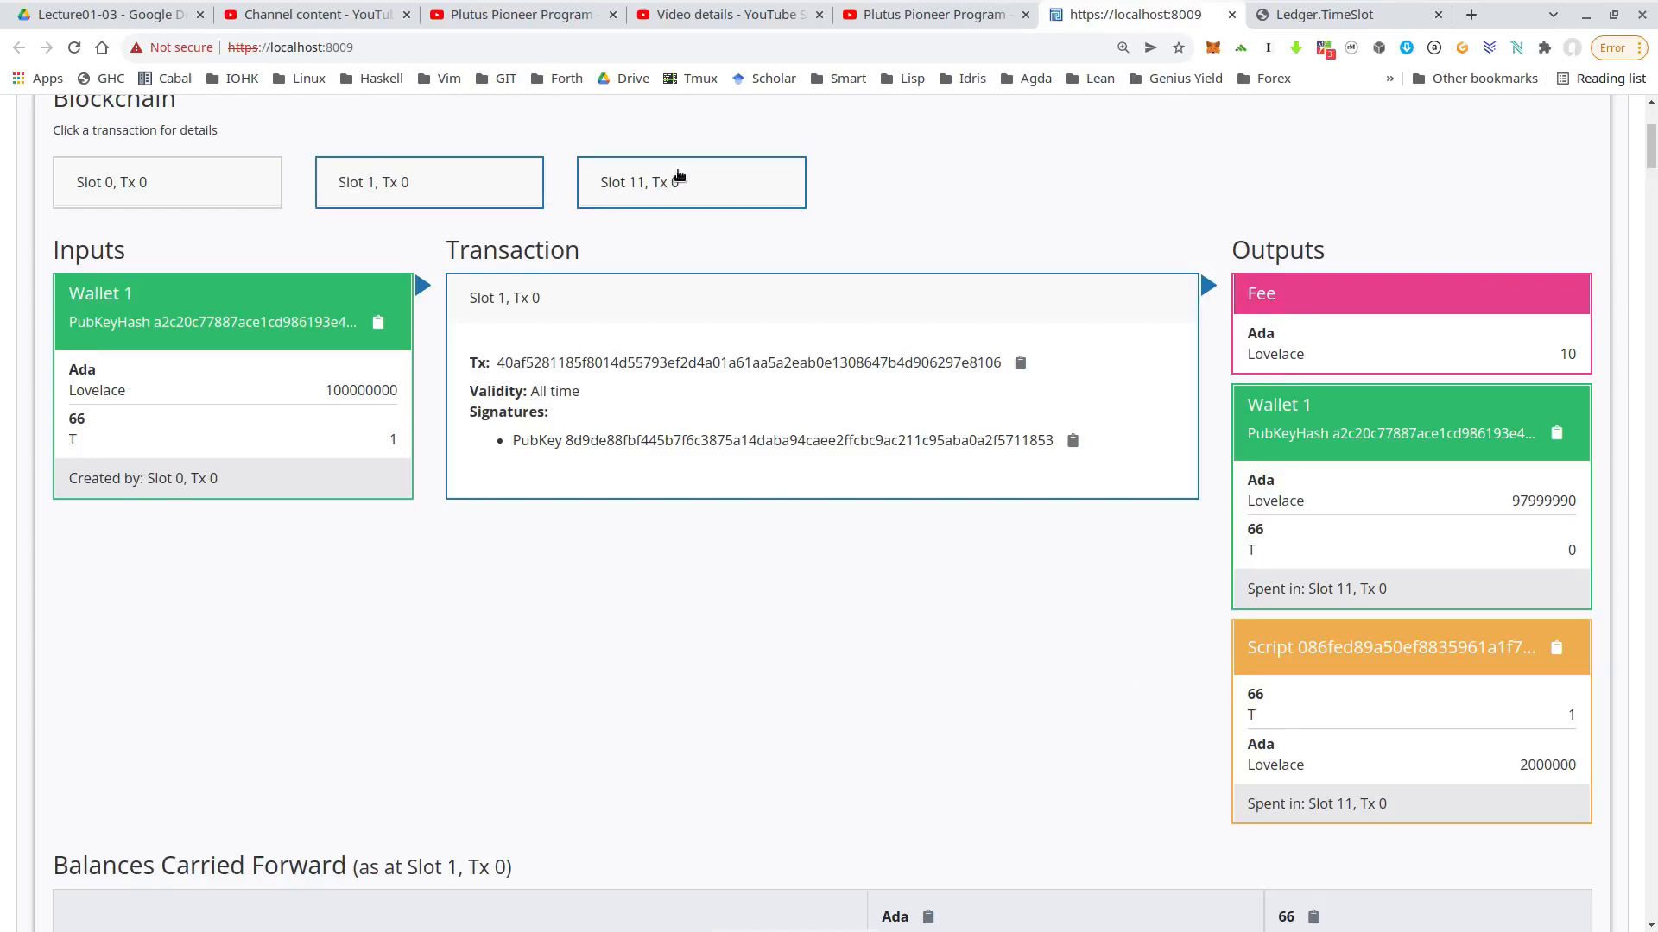
Step: Inspect Slot 11, Tx 0: the script returns T and 2000000 lovelace to Wallet 1, fee 8637 lovelace
{"action": "left_click", "coordinate": [690, 181]}
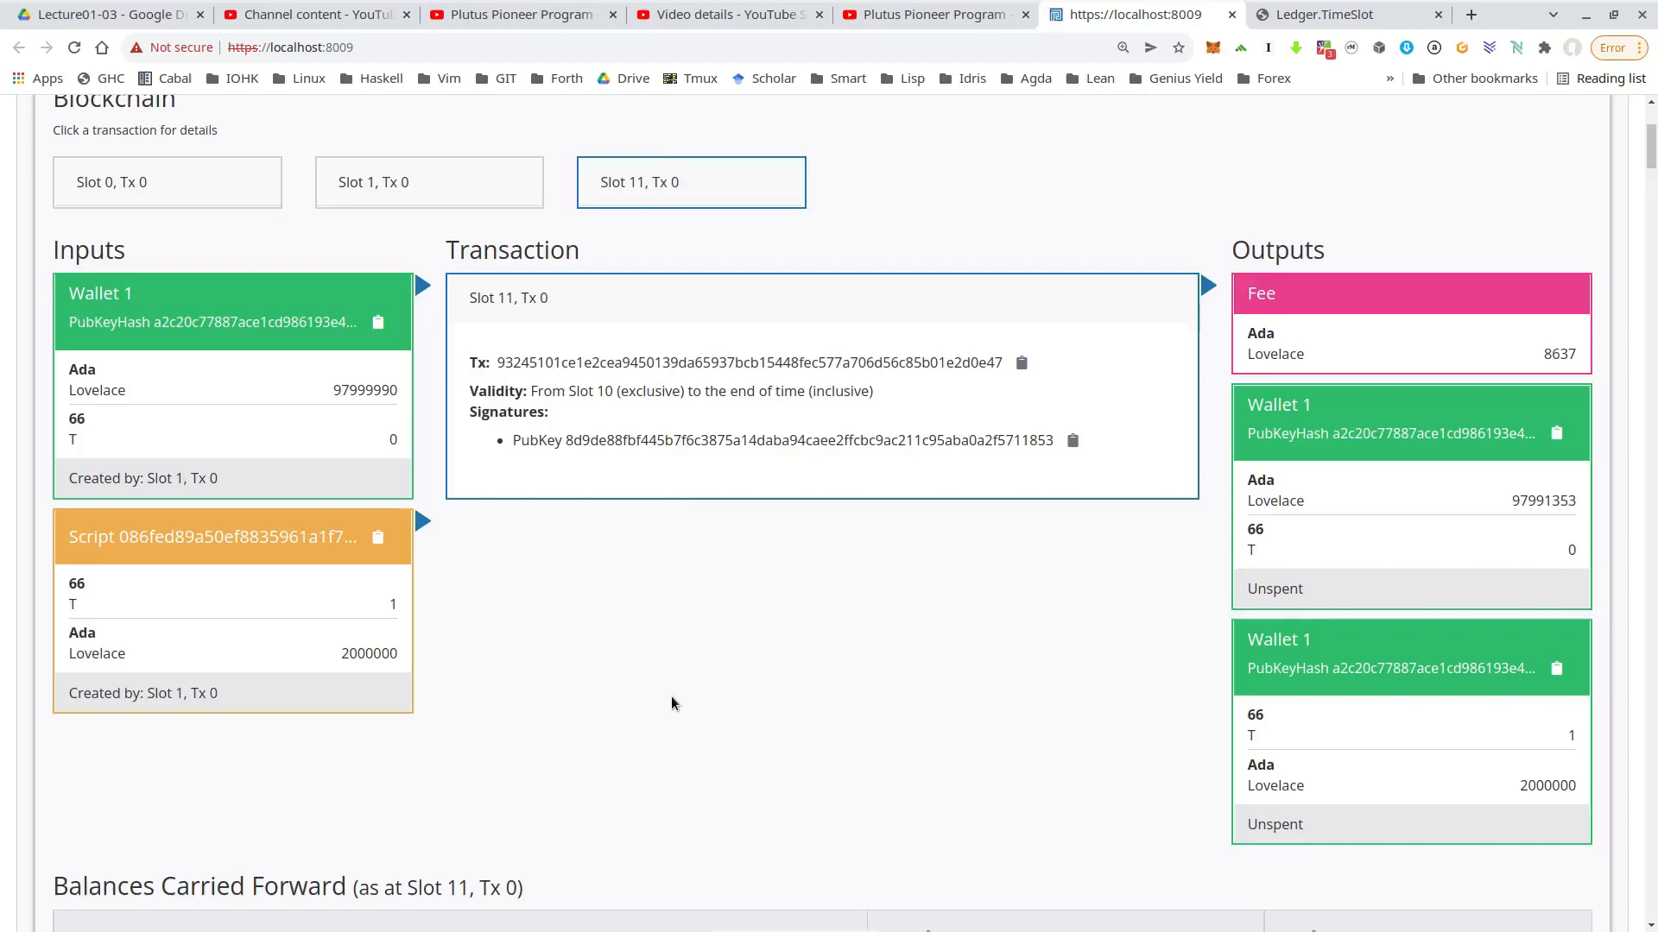
{"action": "mouse_move", "coordinate": [250, 454]}
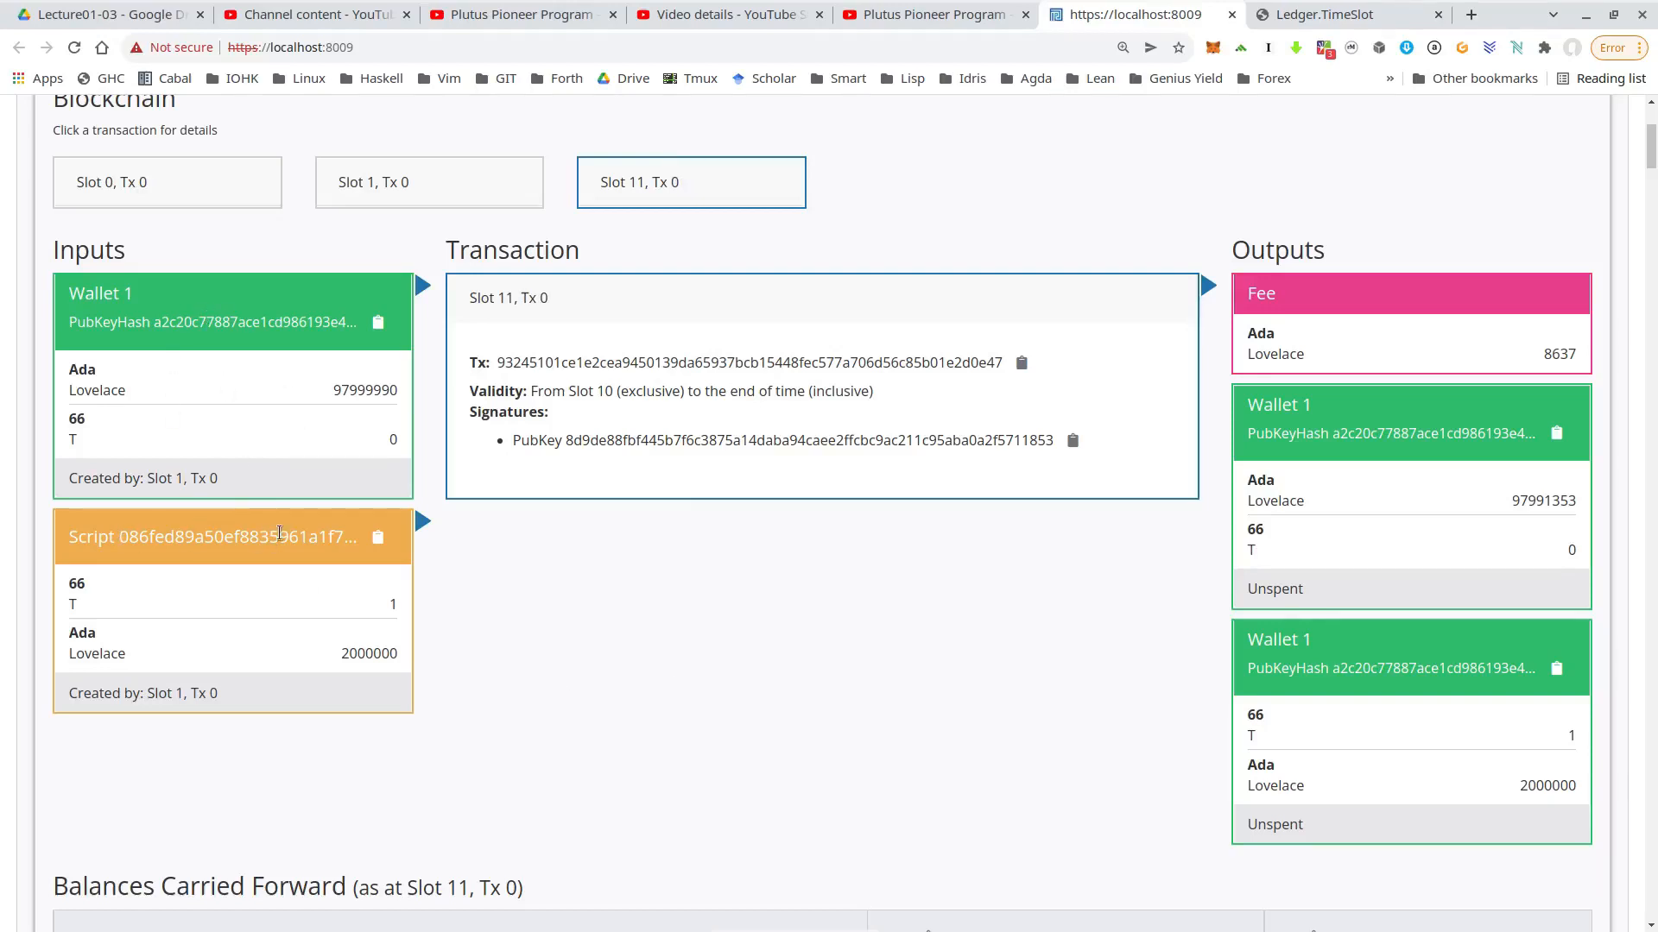
{"action": "mouse_move", "coordinate": [233, 609]}
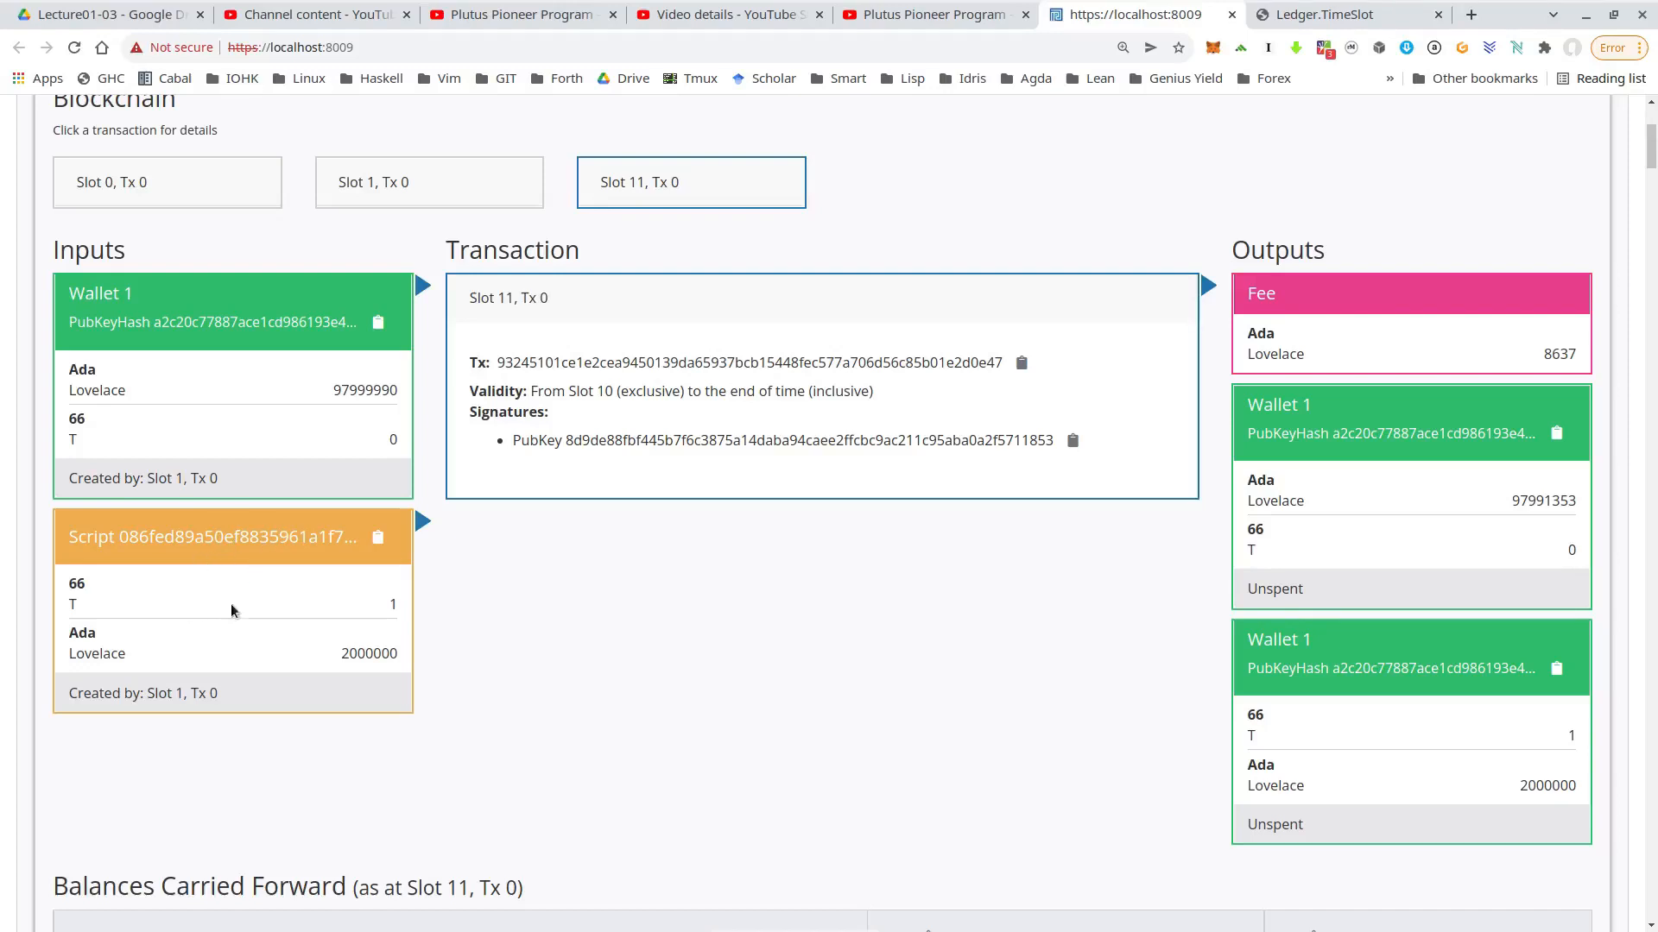
{"action": "mouse_move", "coordinate": [1468, 672]}
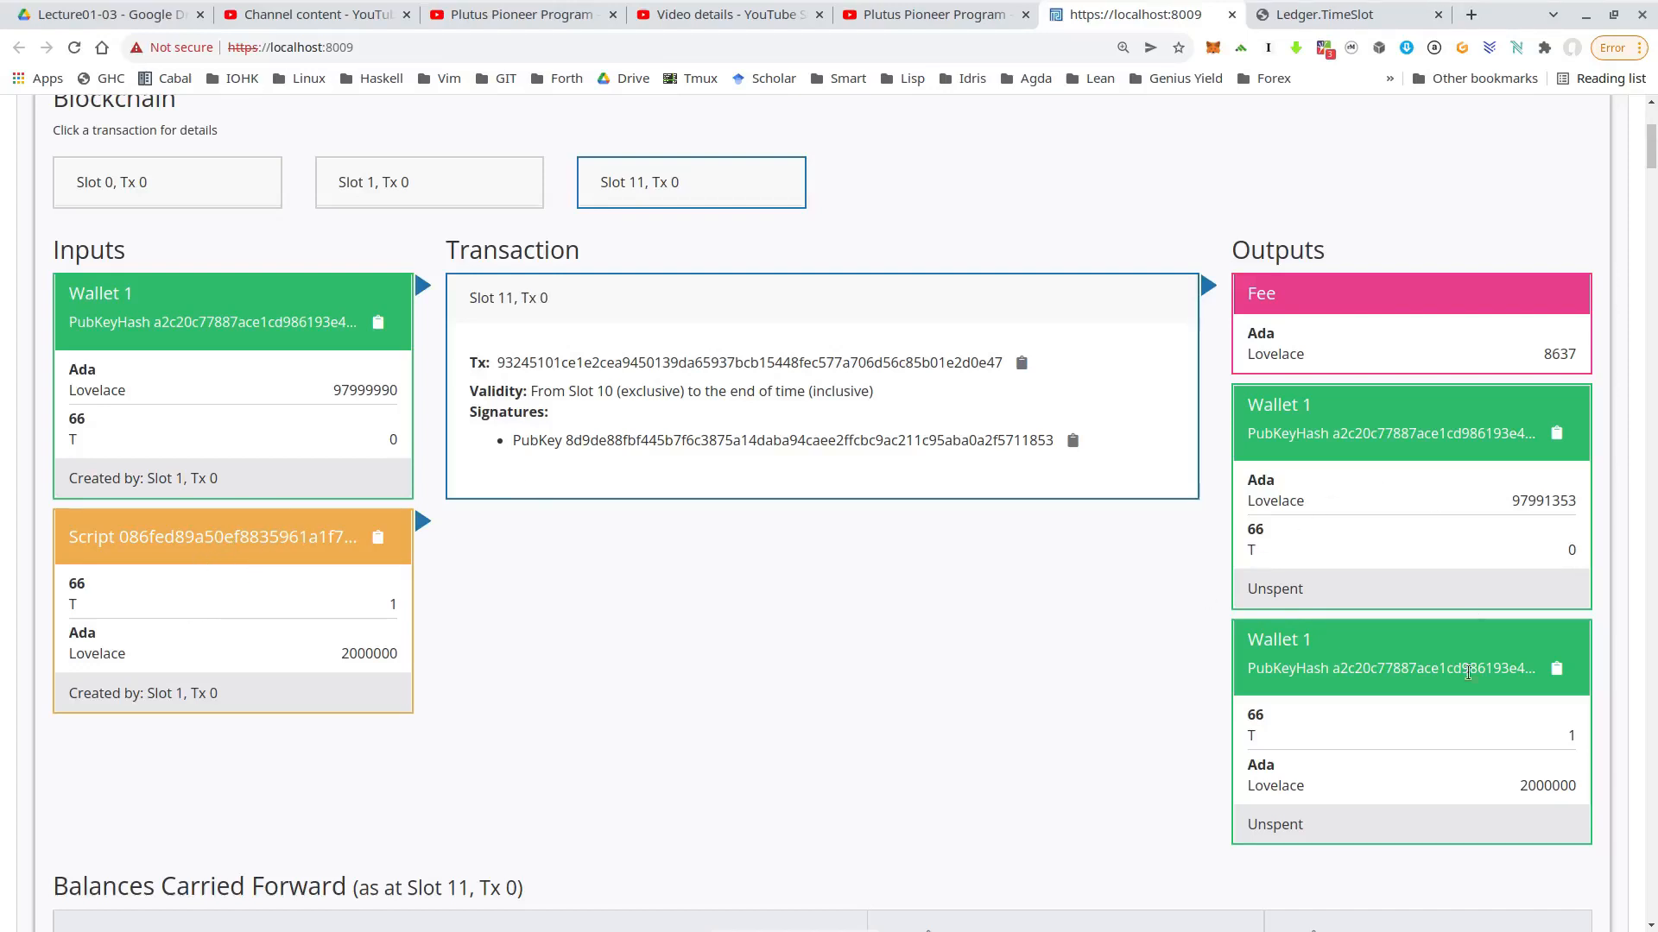